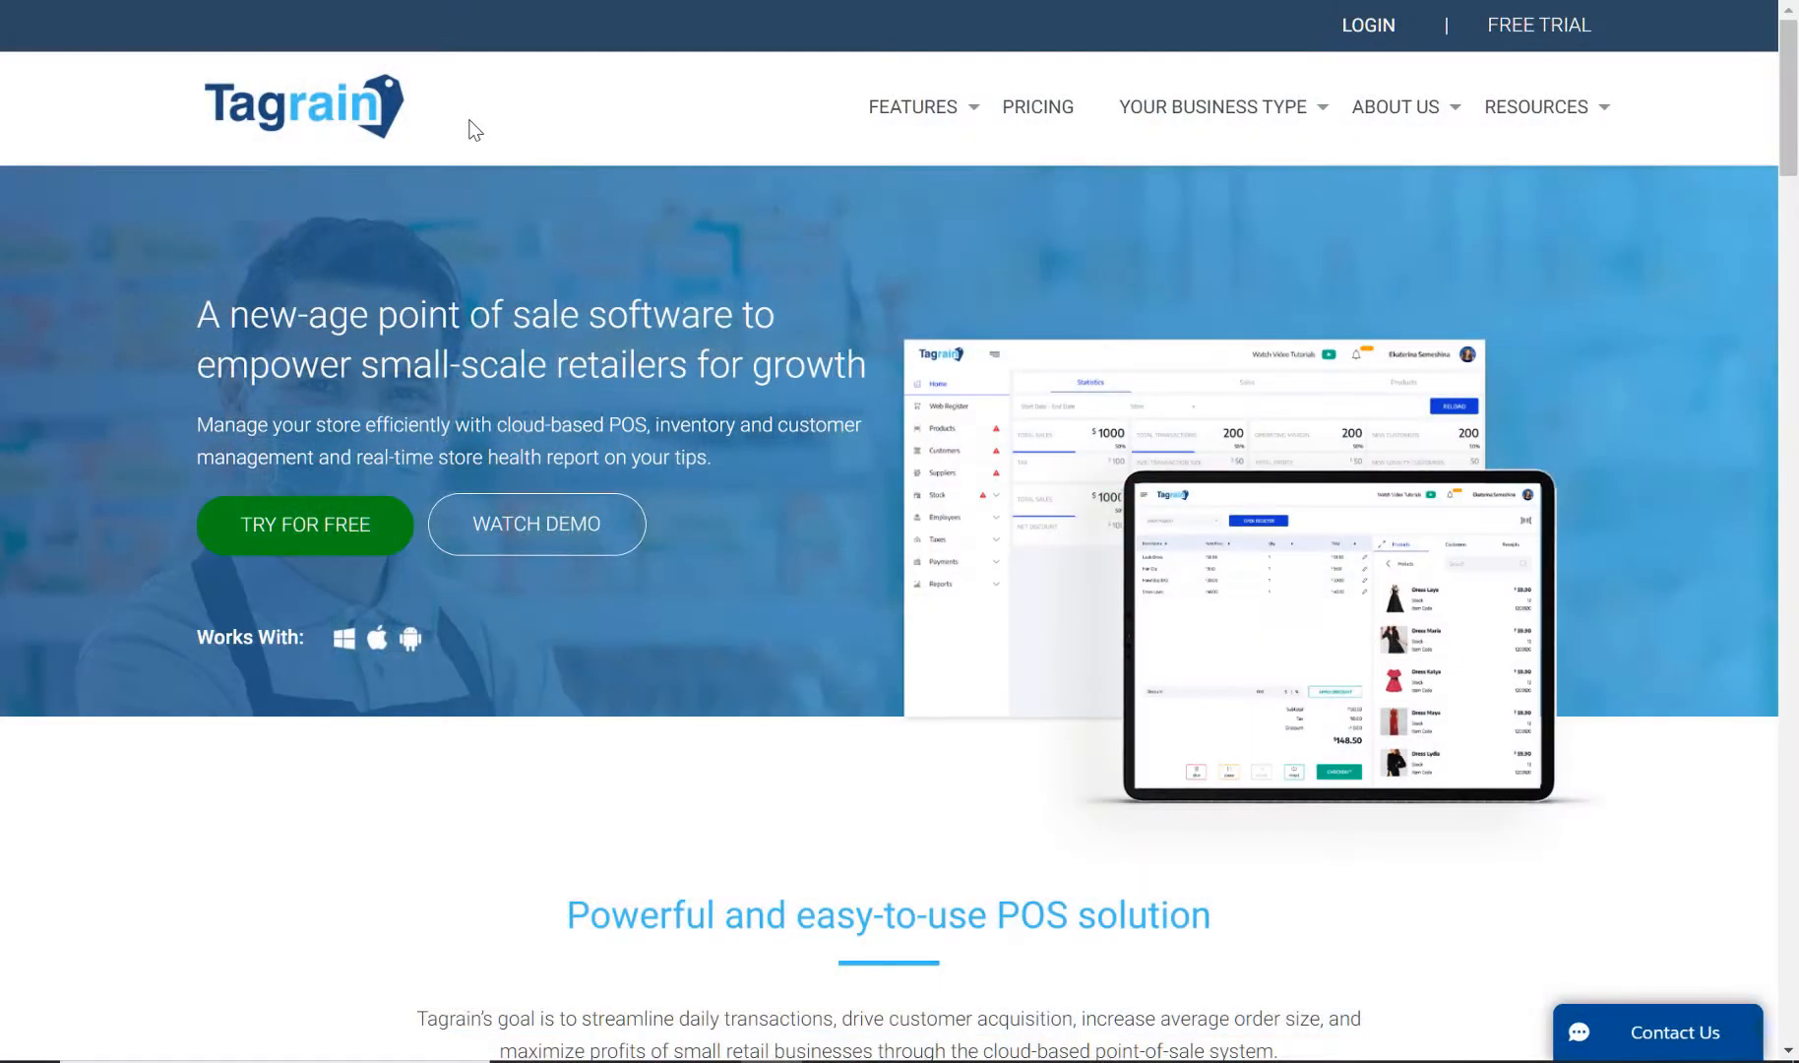
mouse_move(604, 127)
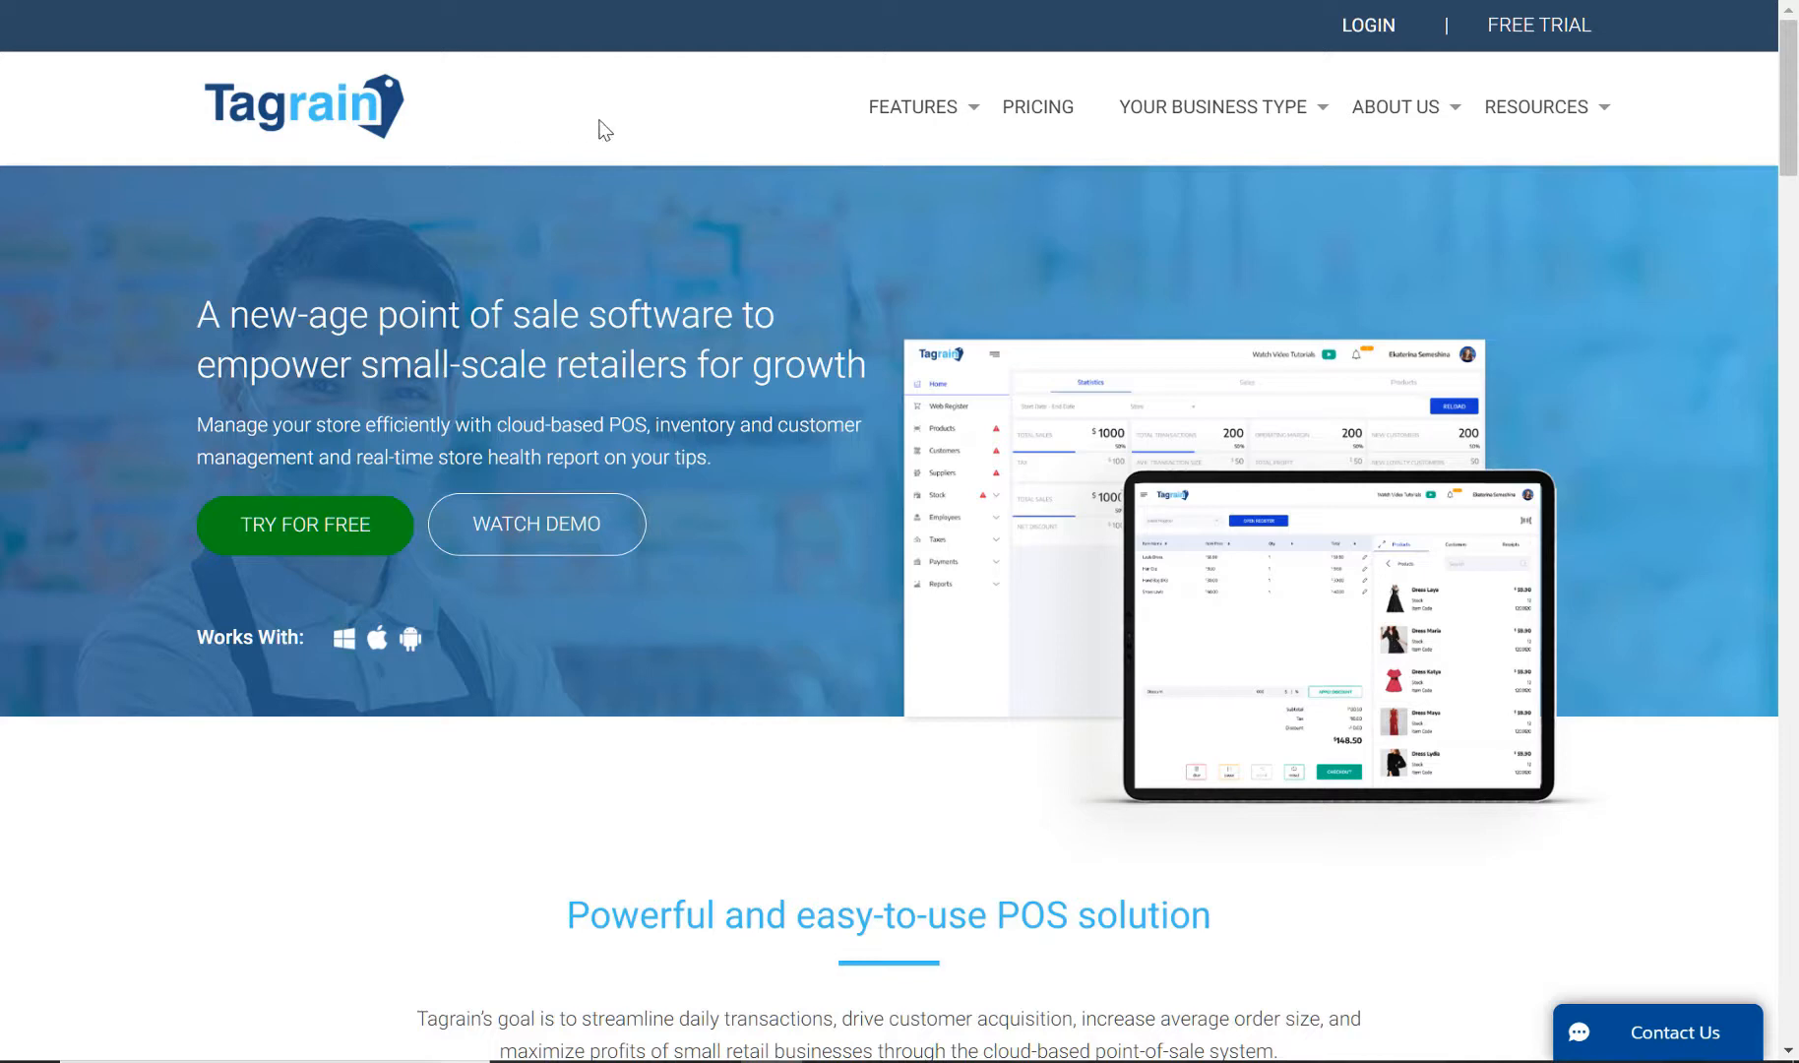
mouse_move(1366, 25)
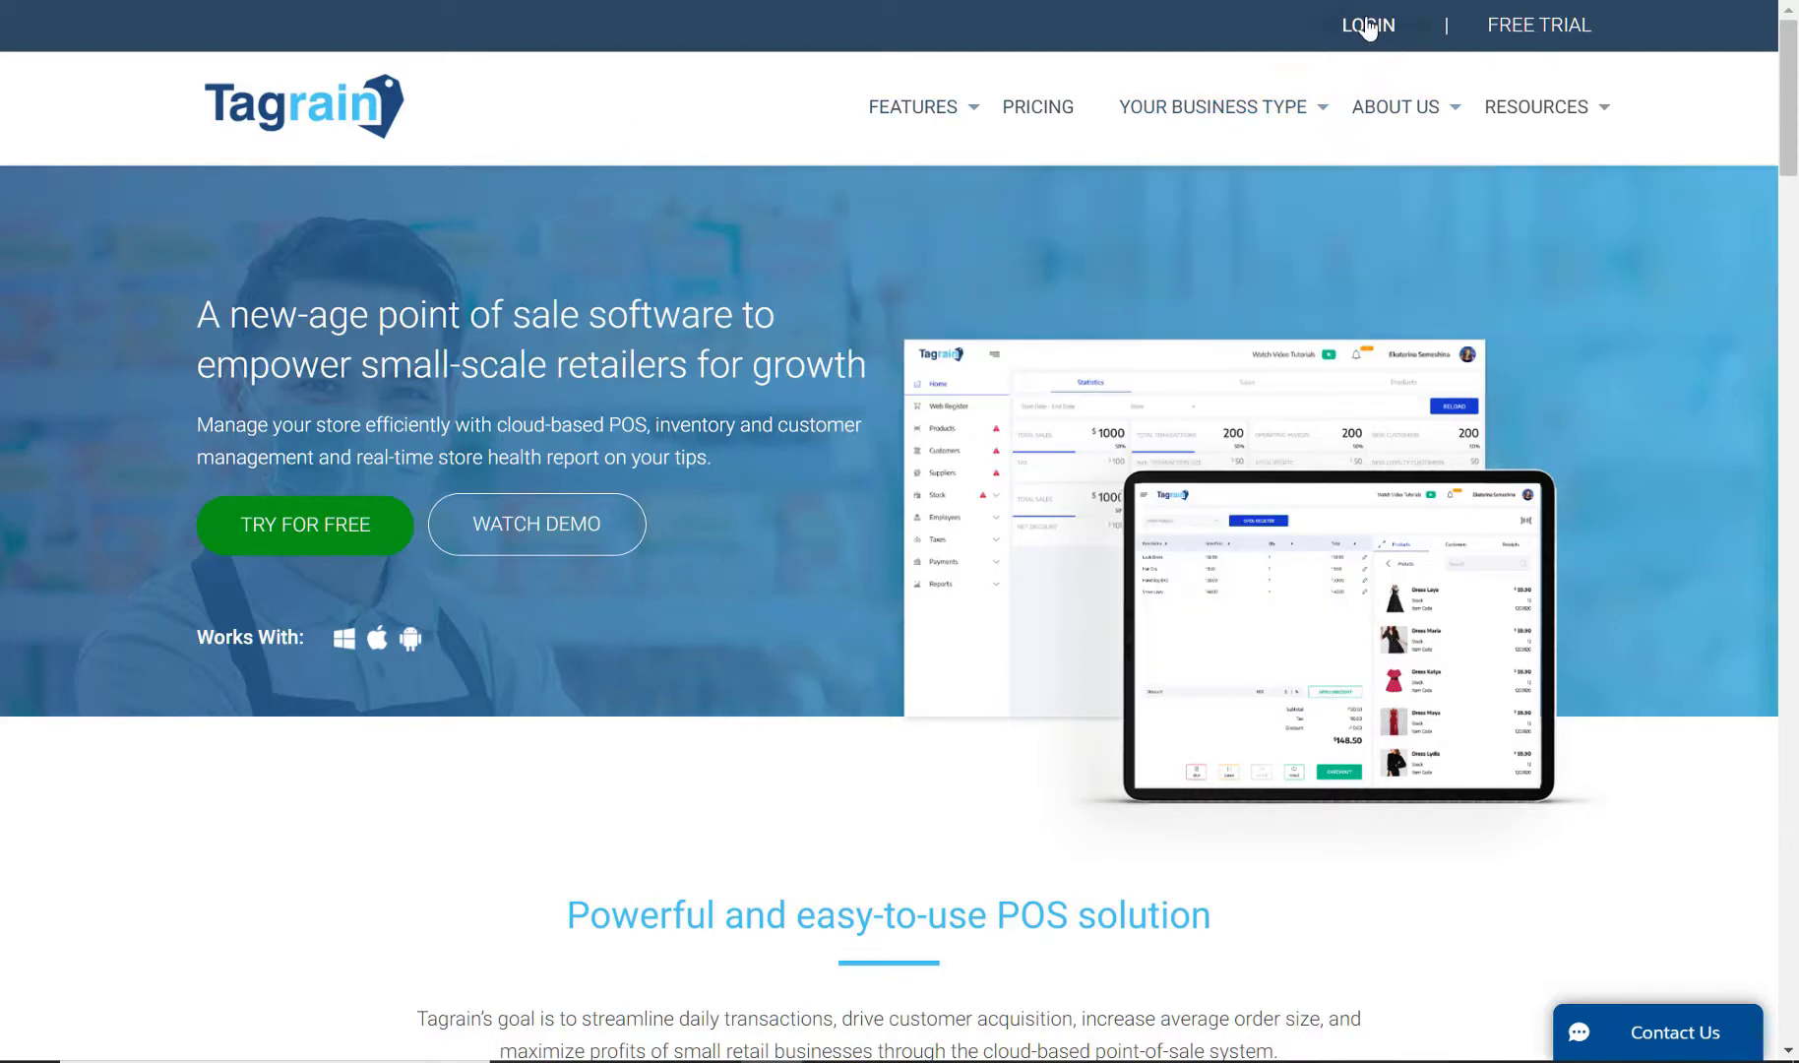
Sign in to Tagrain as admin with the account password
click(1366, 26)
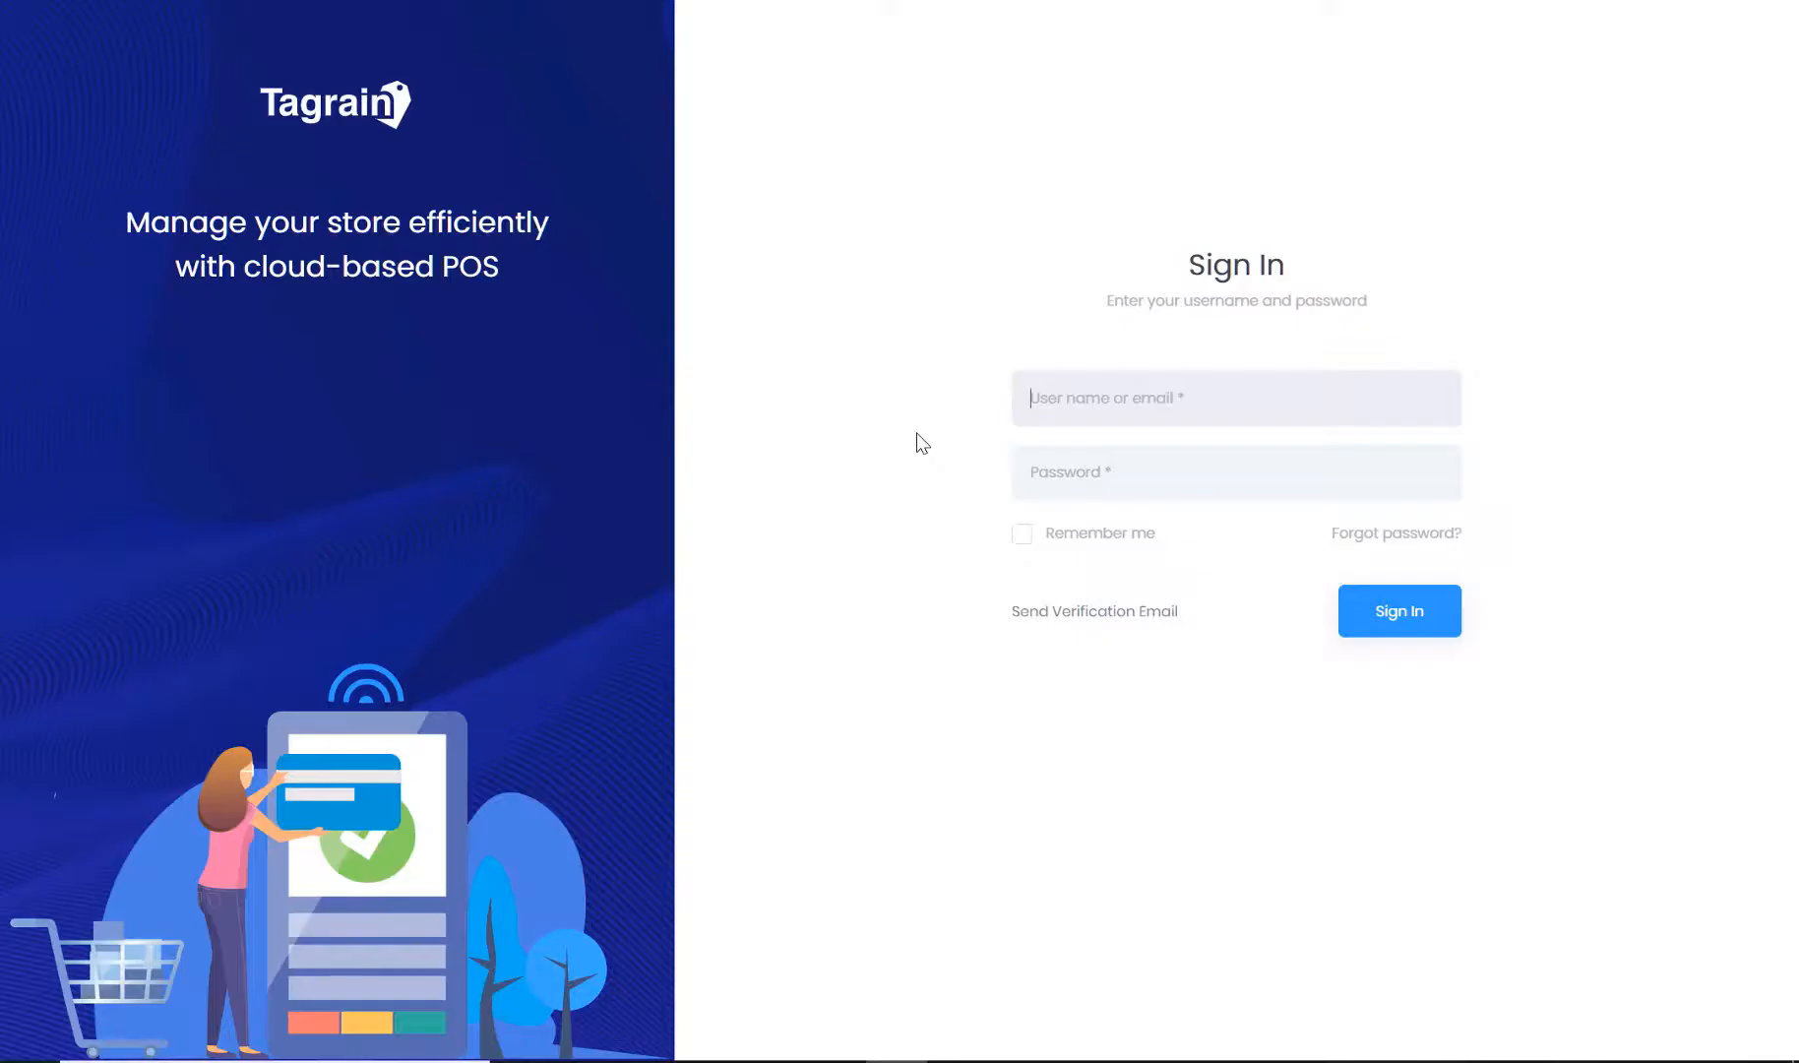
text(admin)
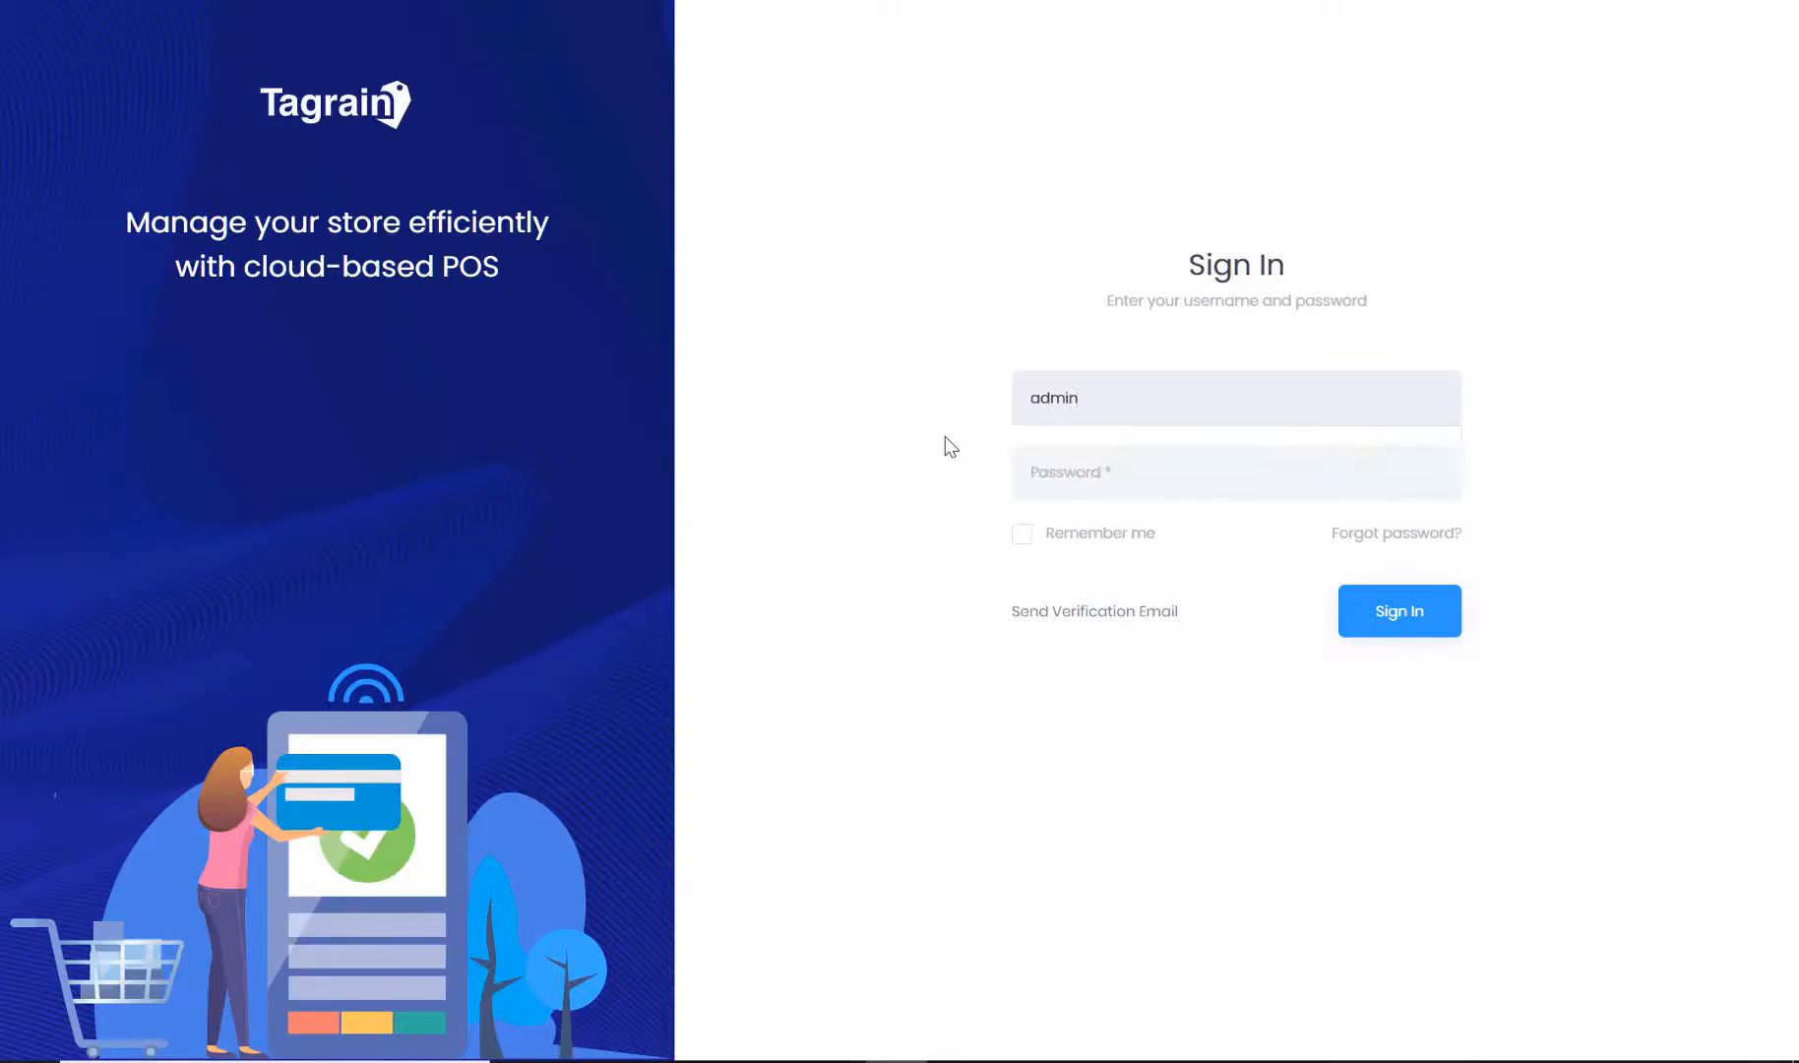
text(•)
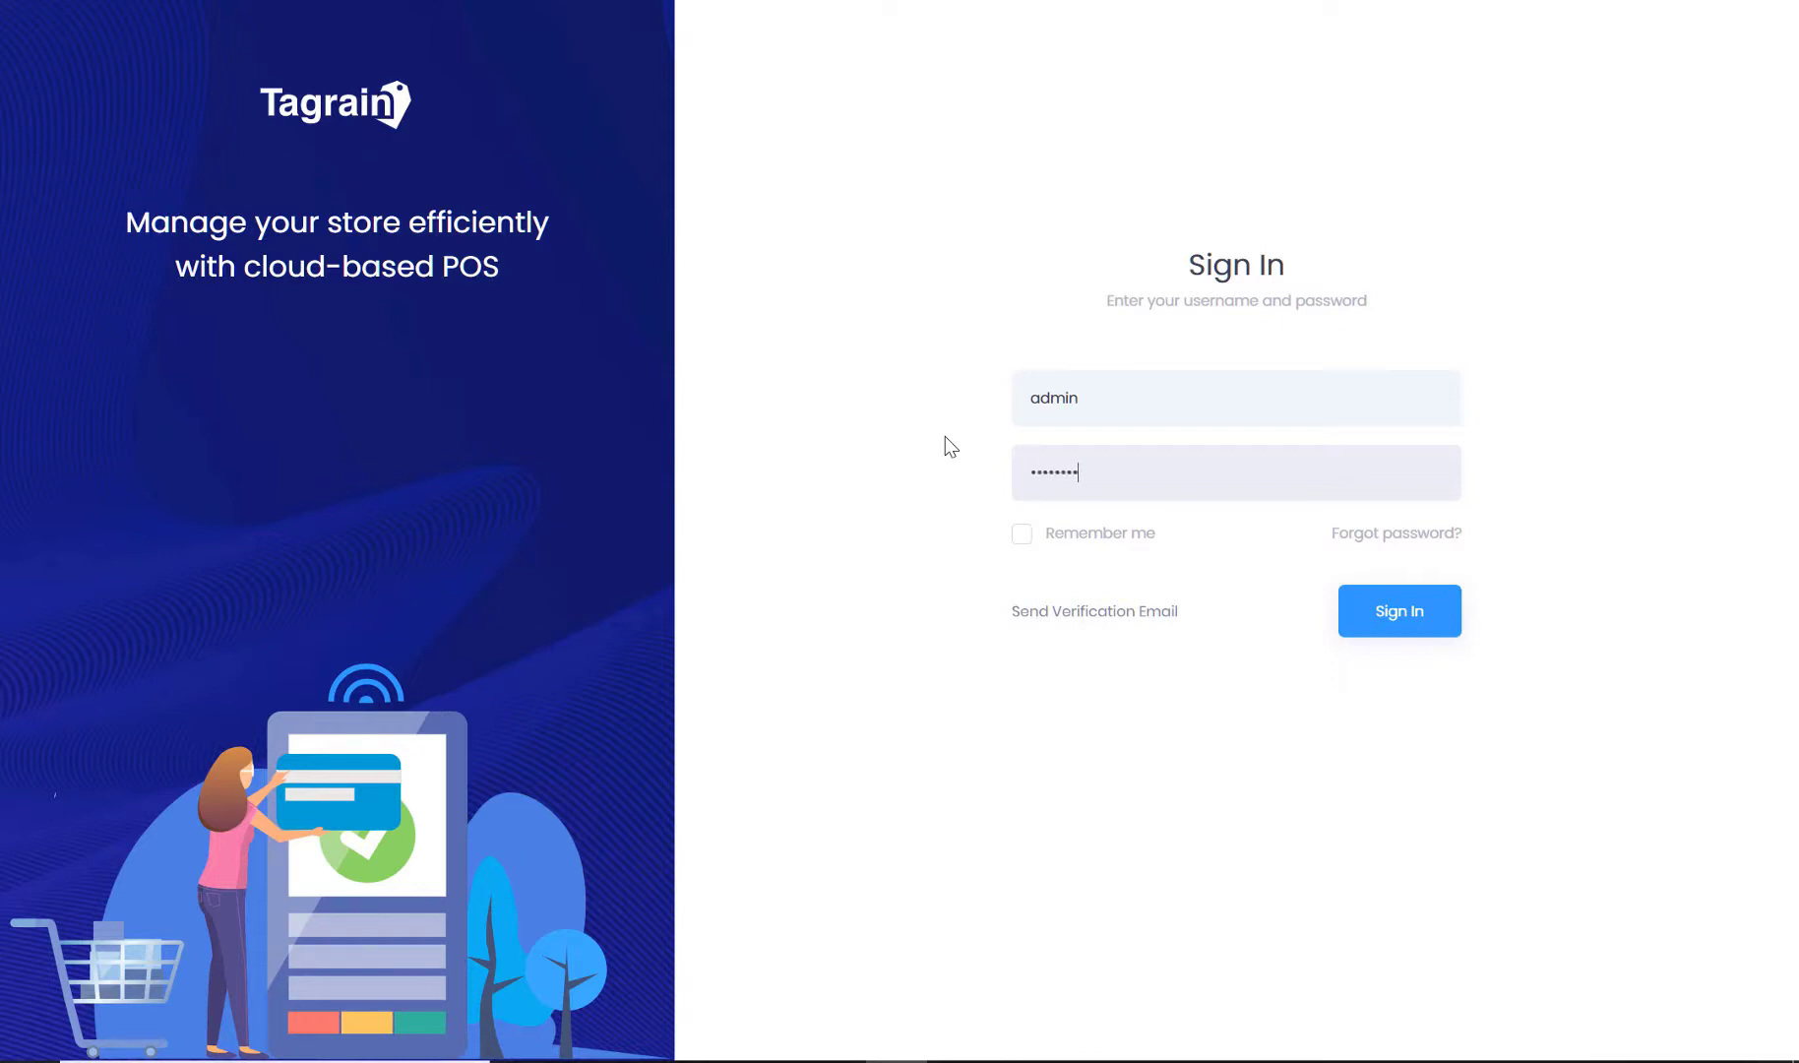
mouse_move(1398, 626)
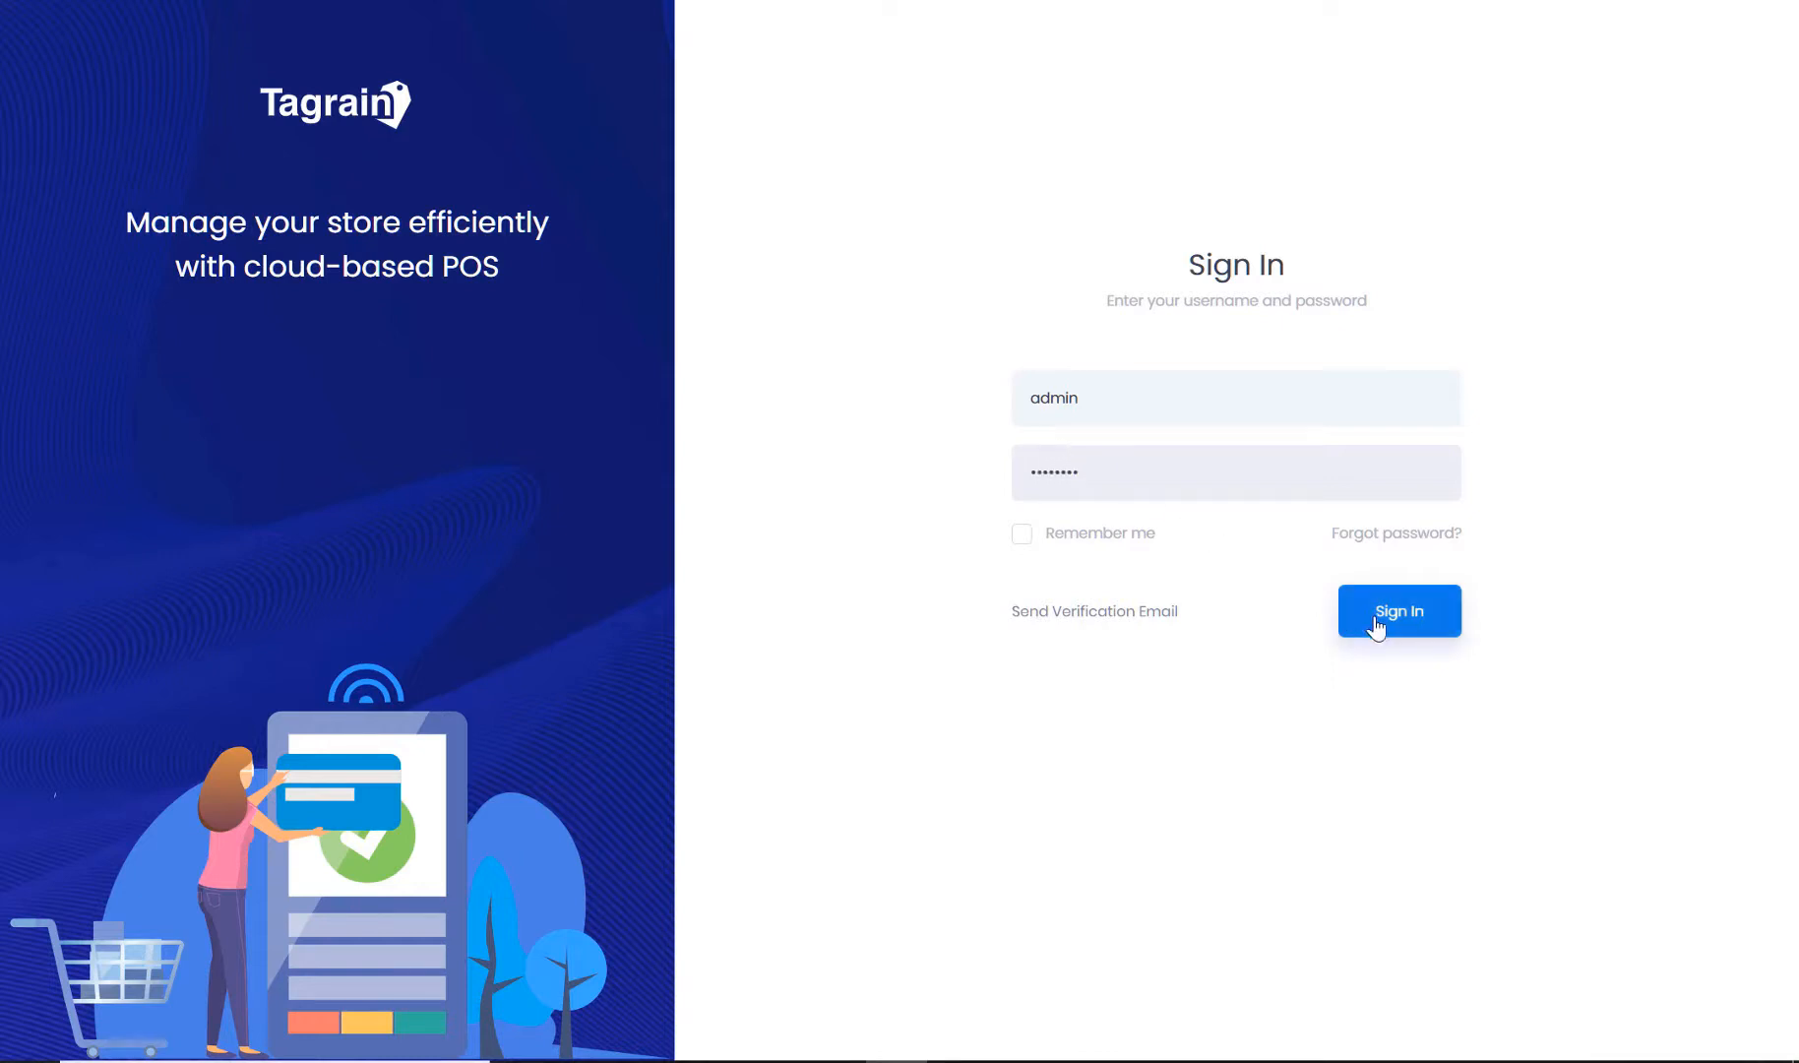
click(1397, 610)
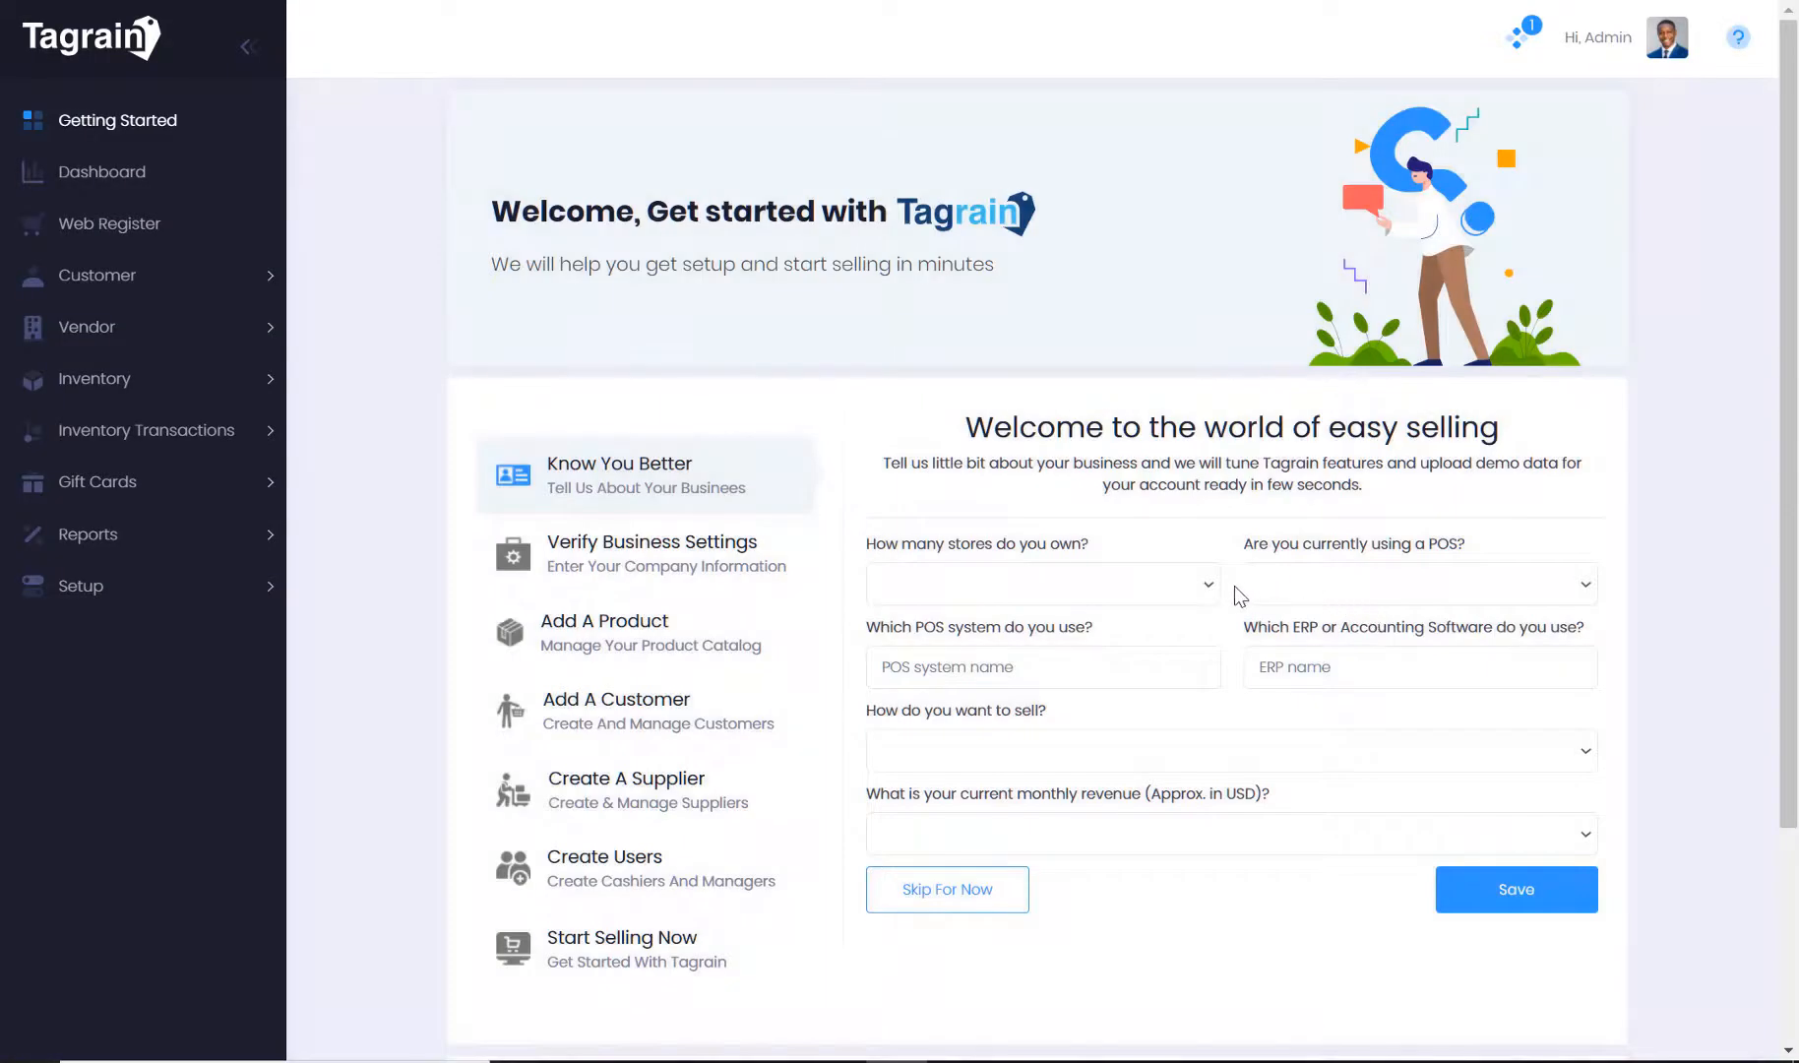
Answer the questionnaire with 6-10 stores, Local, and 50,001-100,000 revenue, then save
click(1040, 585)
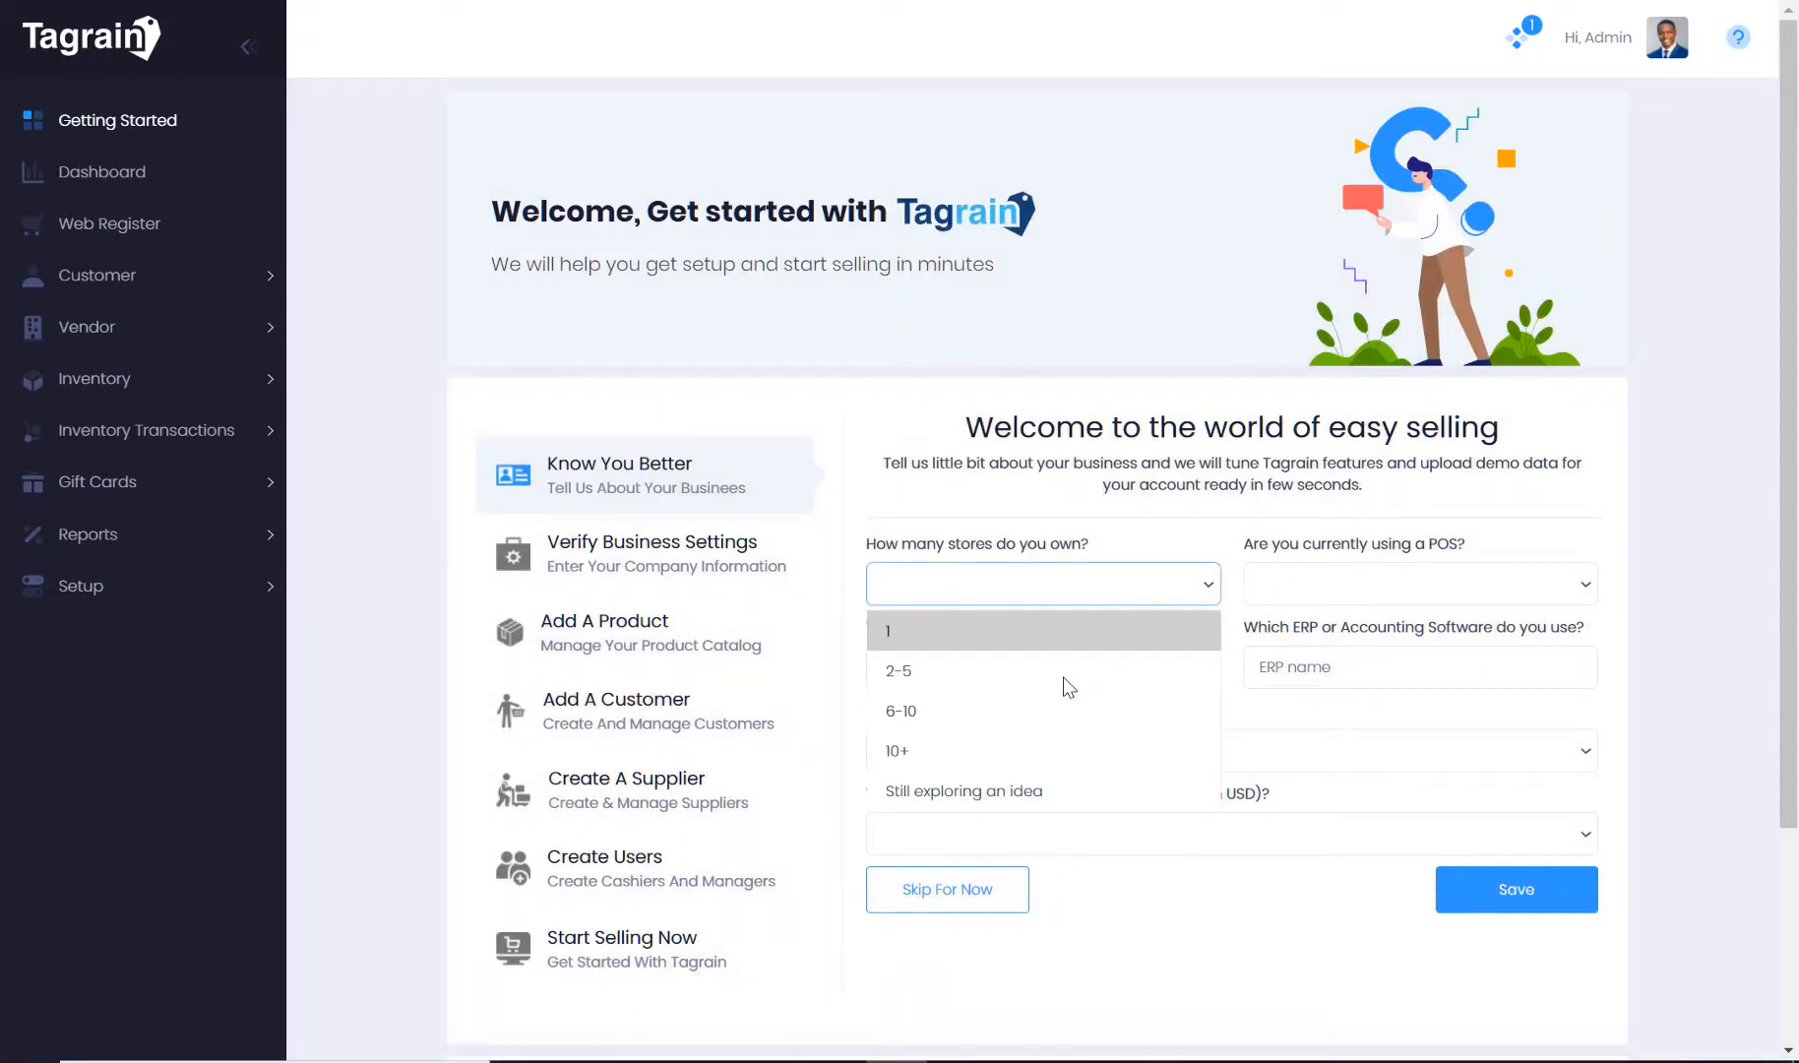
click(901, 712)
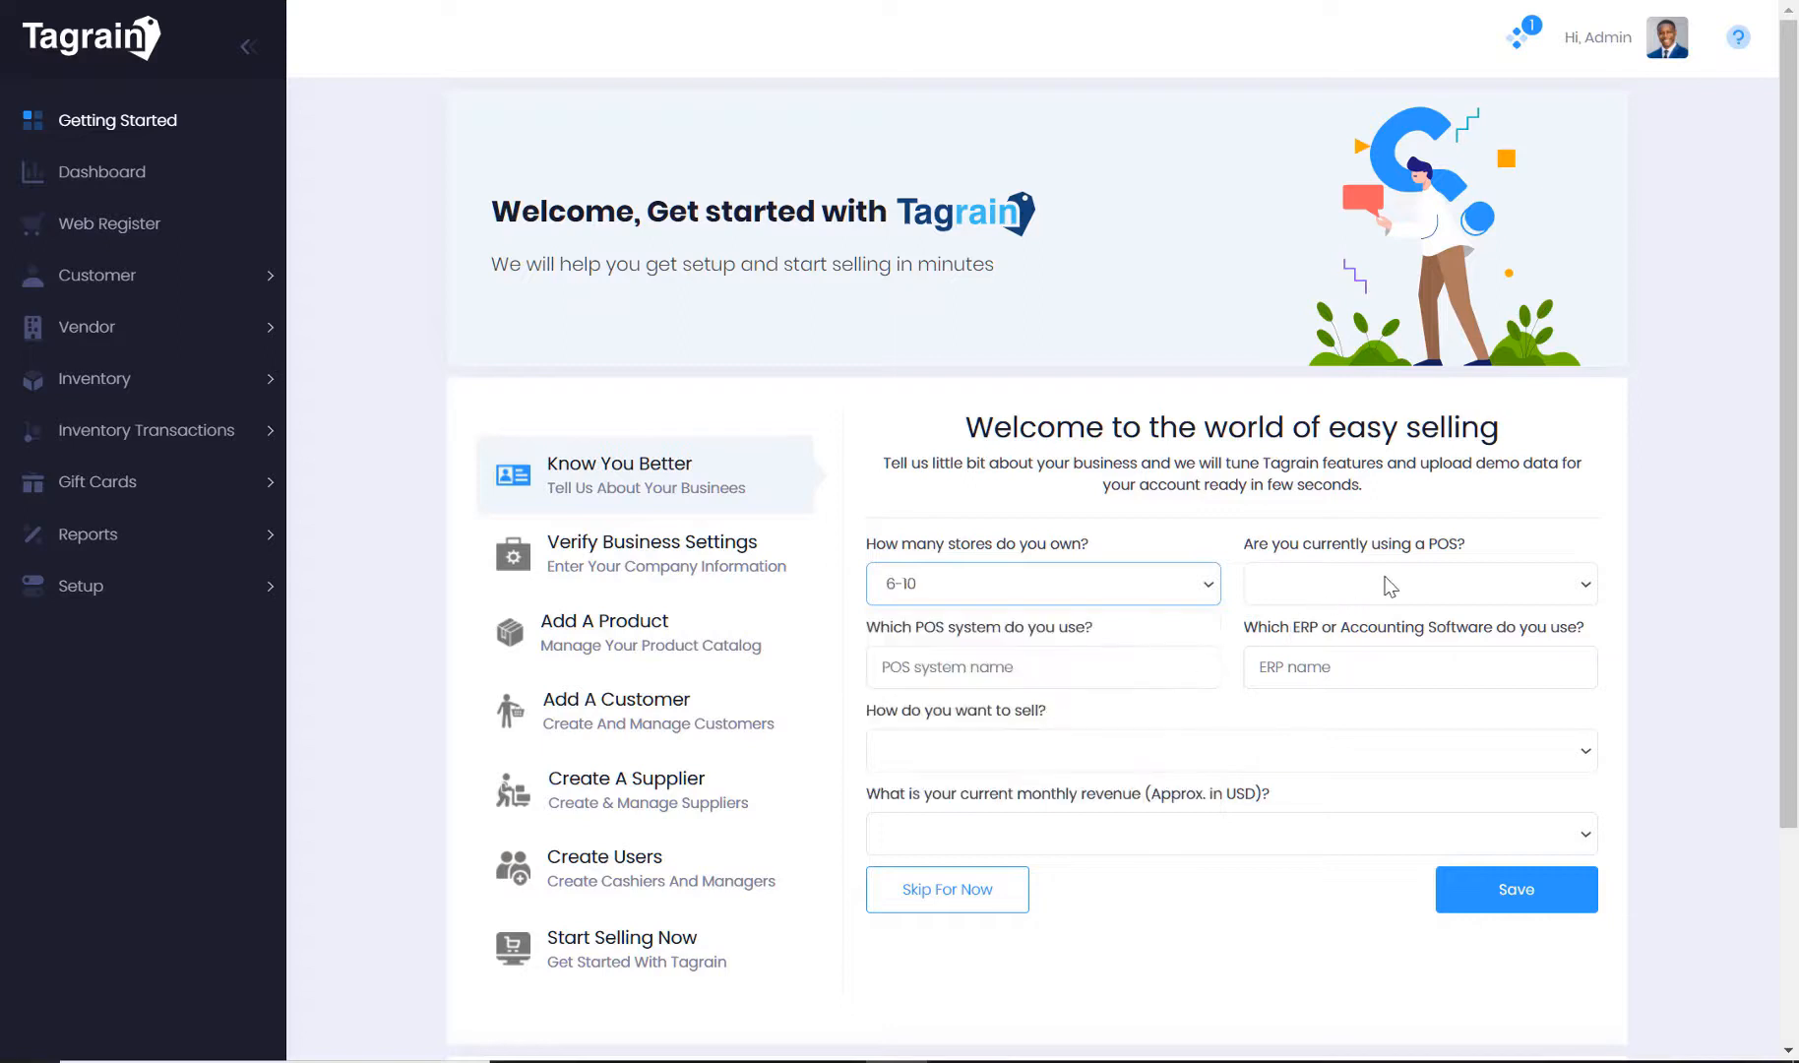
click(1418, 582)
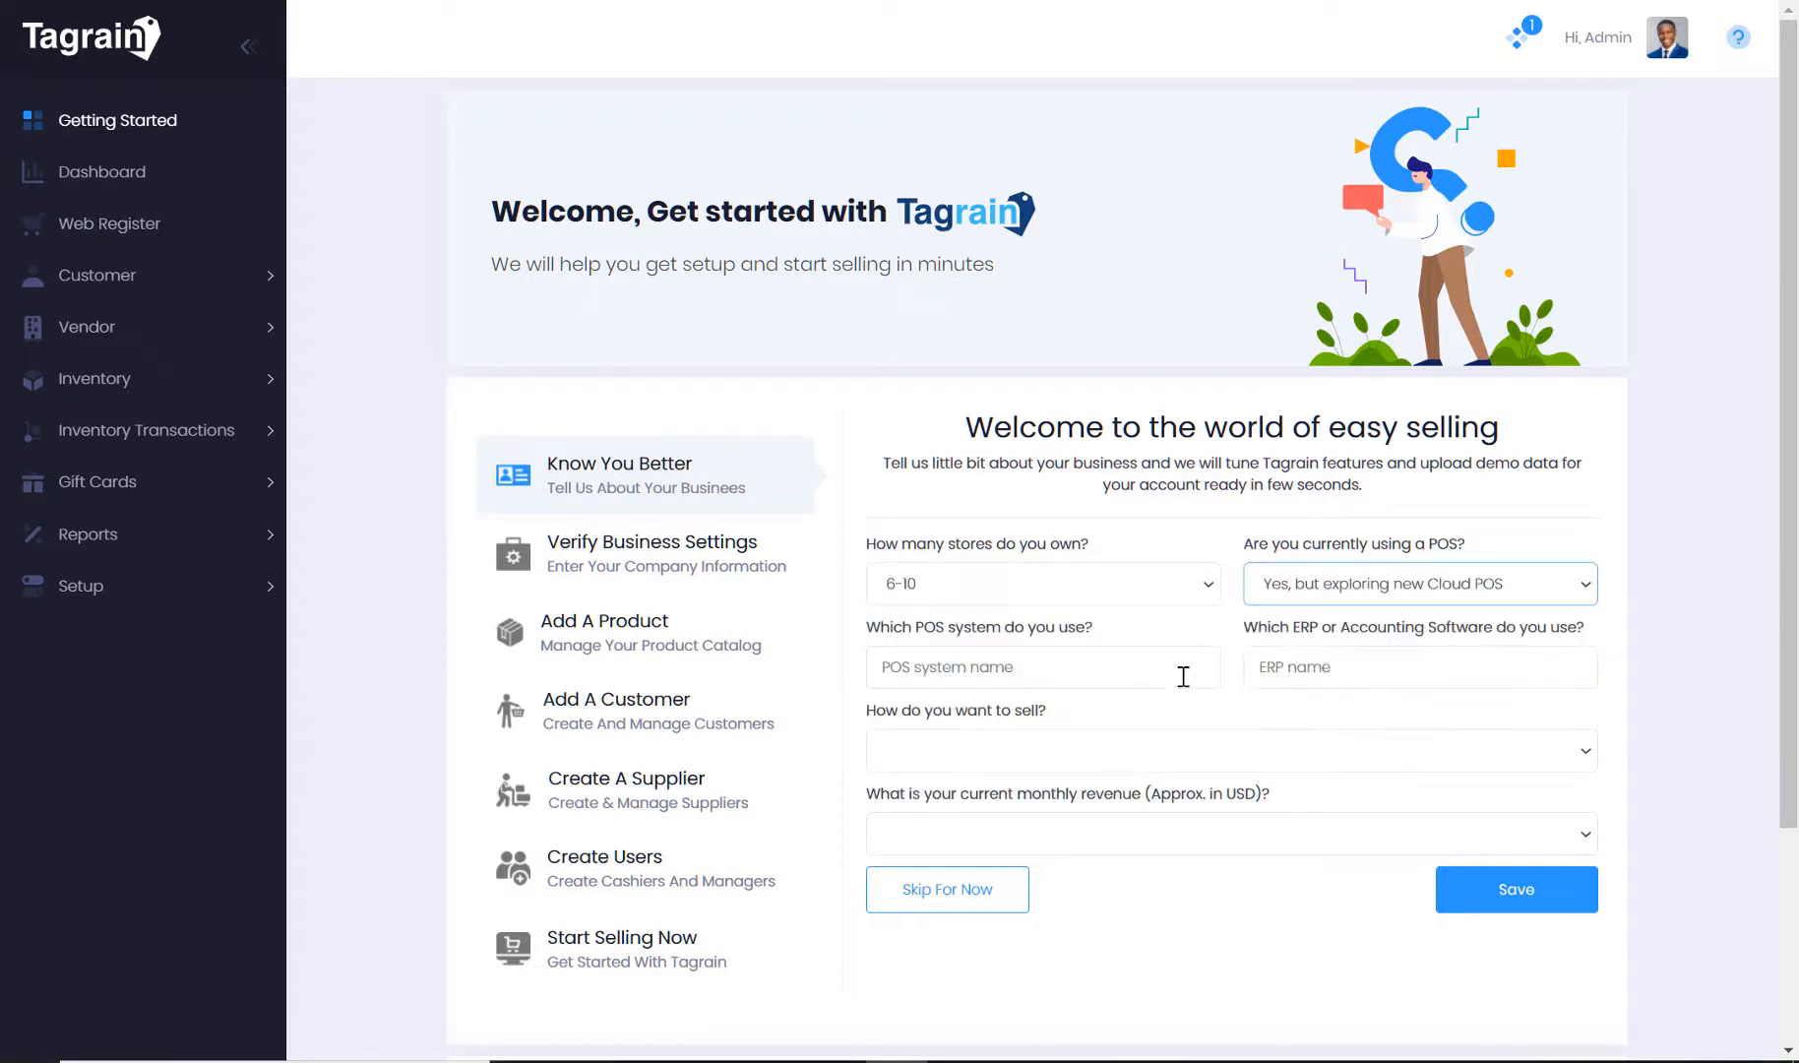
text(Local)
click(1044, 667)
text(Old POS)
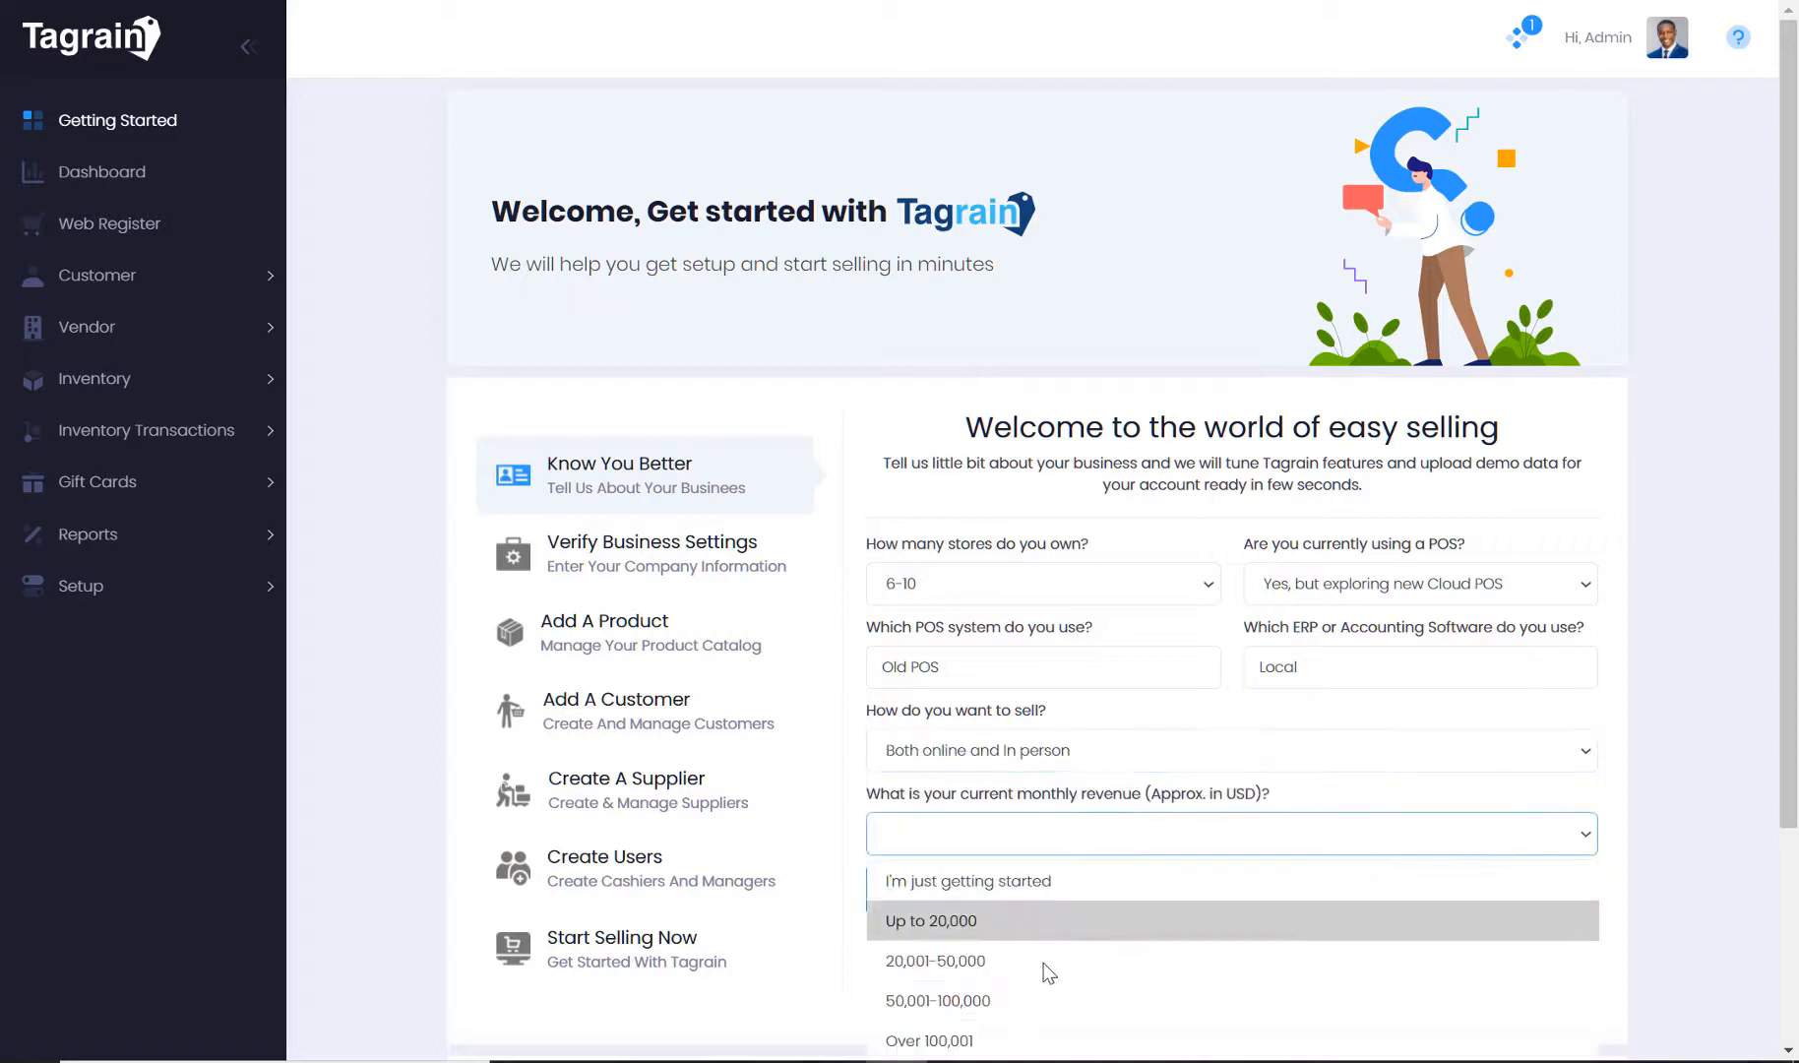
click(937, 1000)
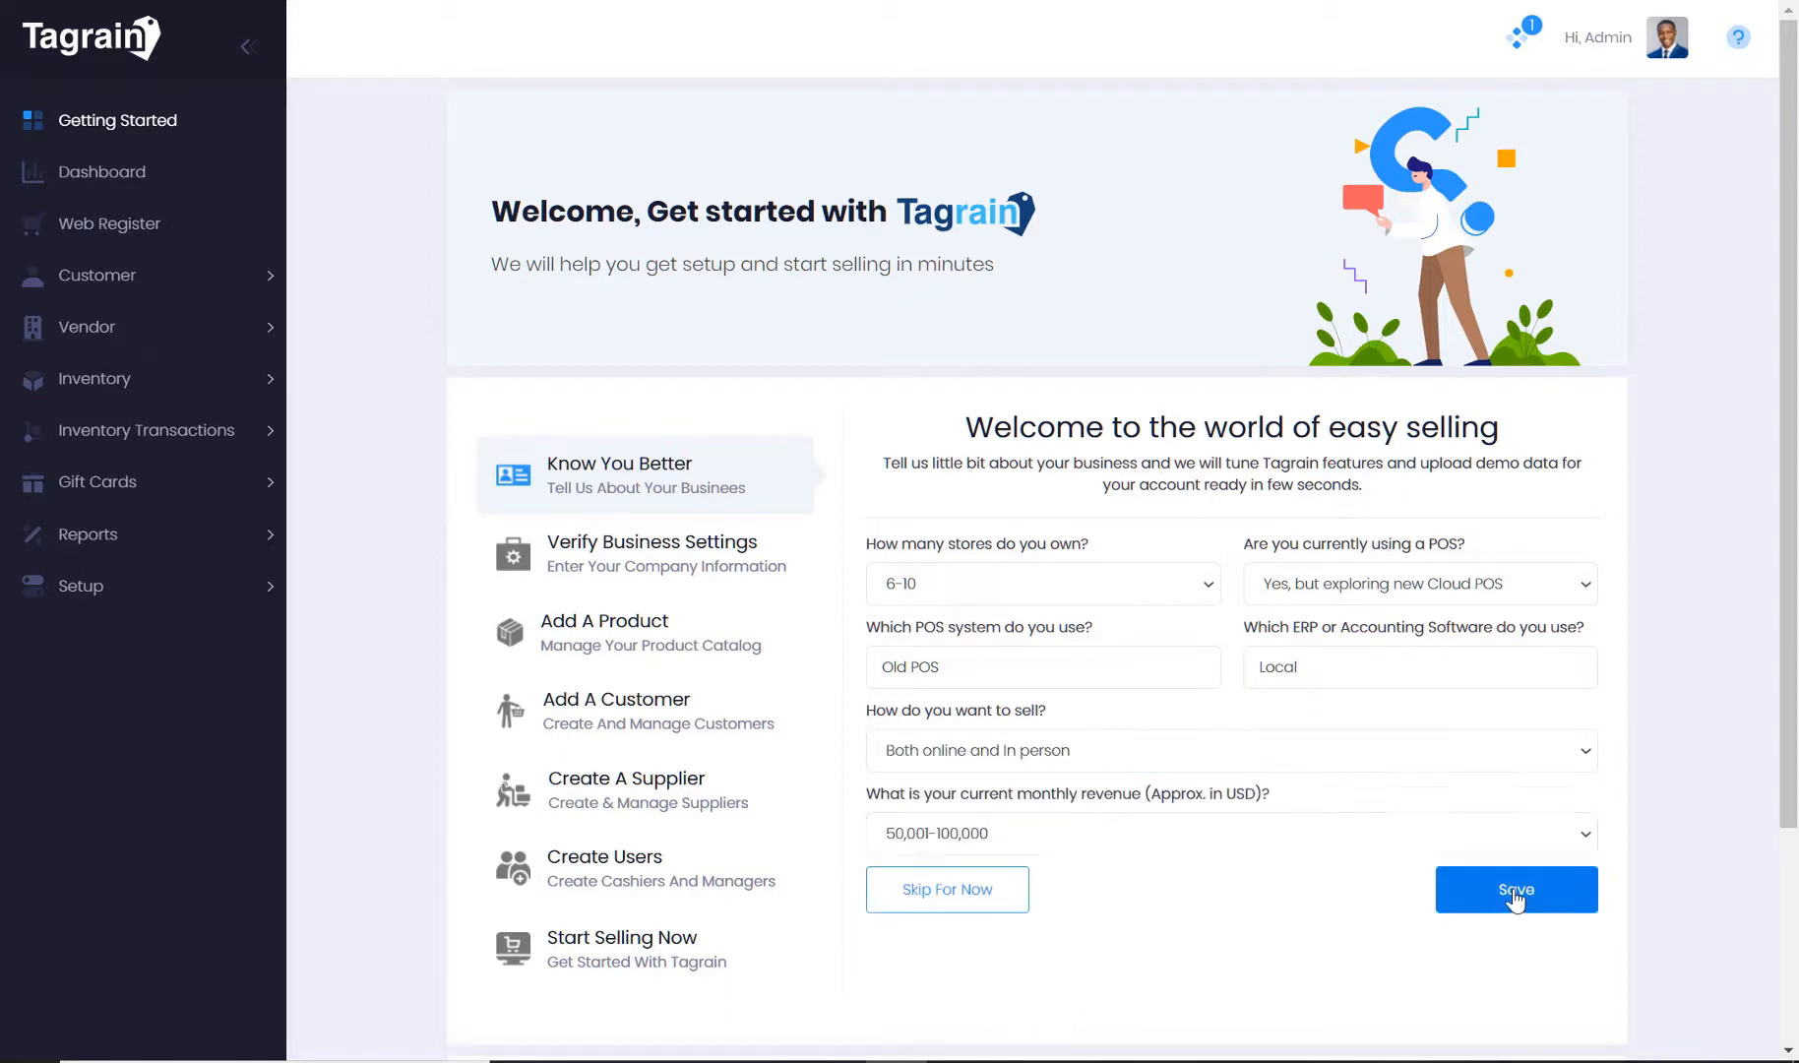
click(1514, 889)
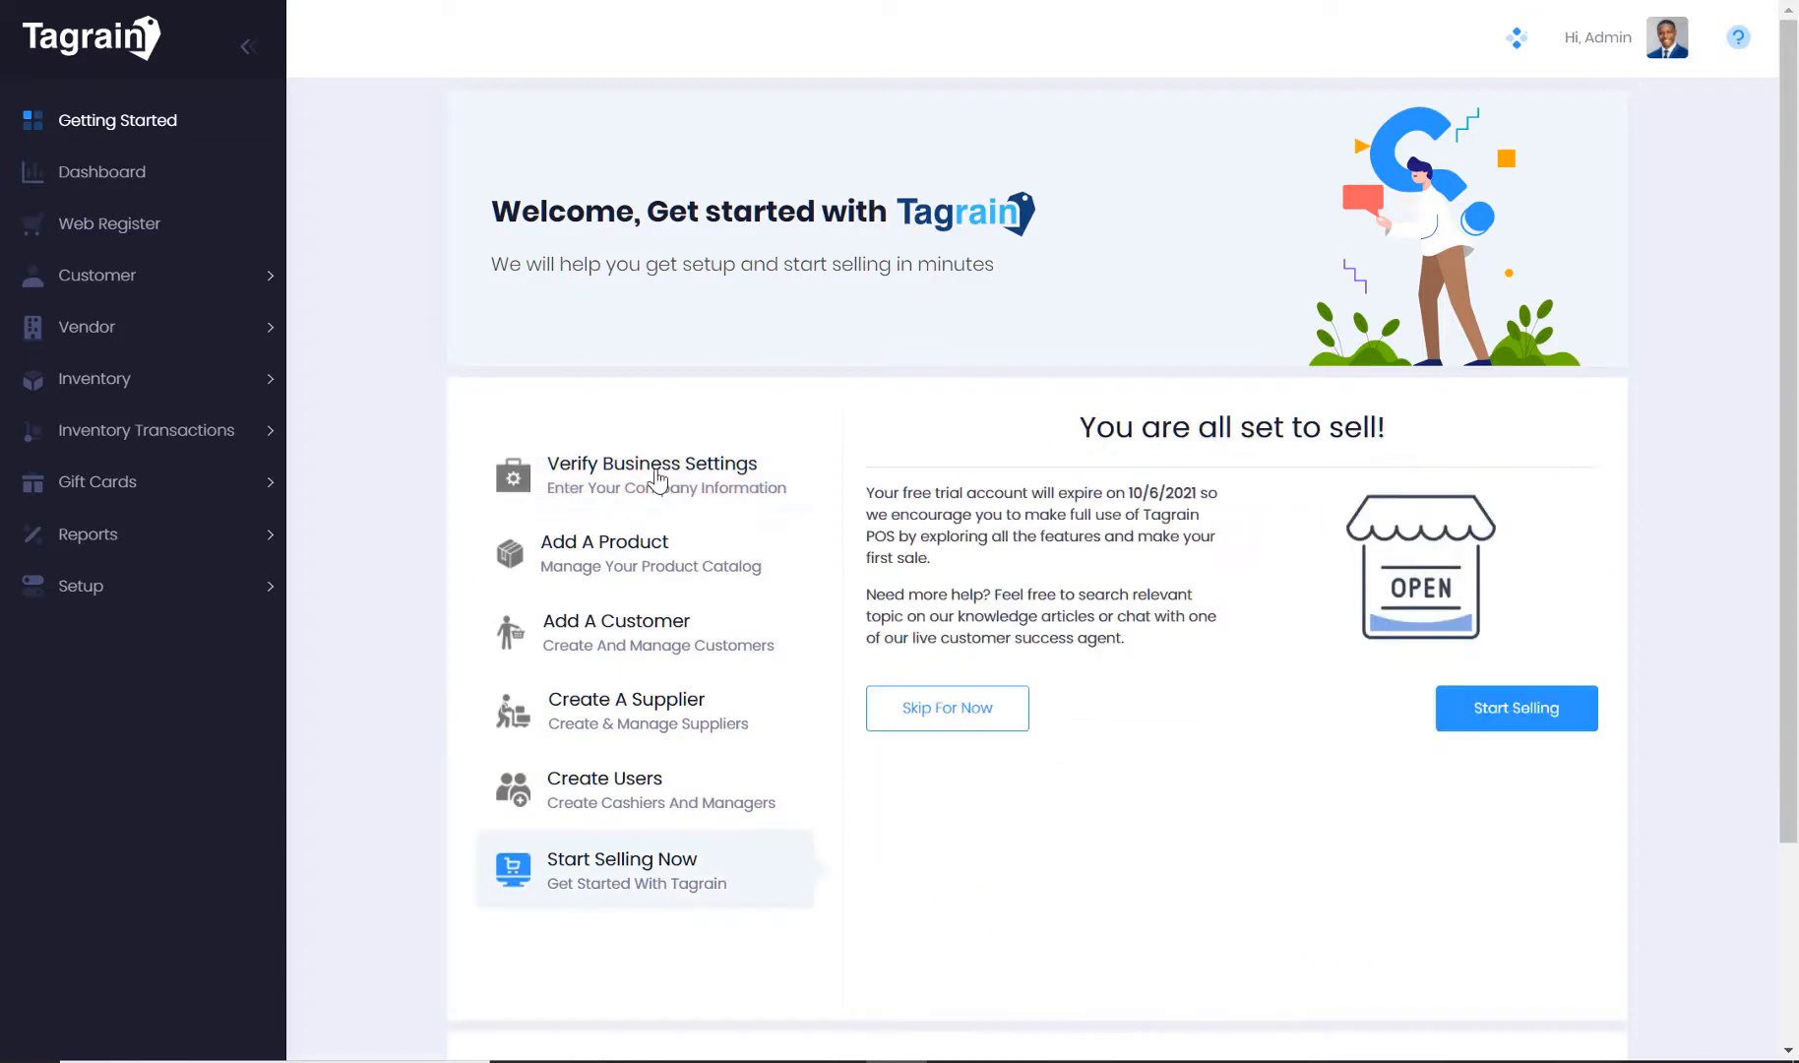
Open Verify Business Settings to review GST 7%, Singapore Standard Time and SGD
click(652, 475)
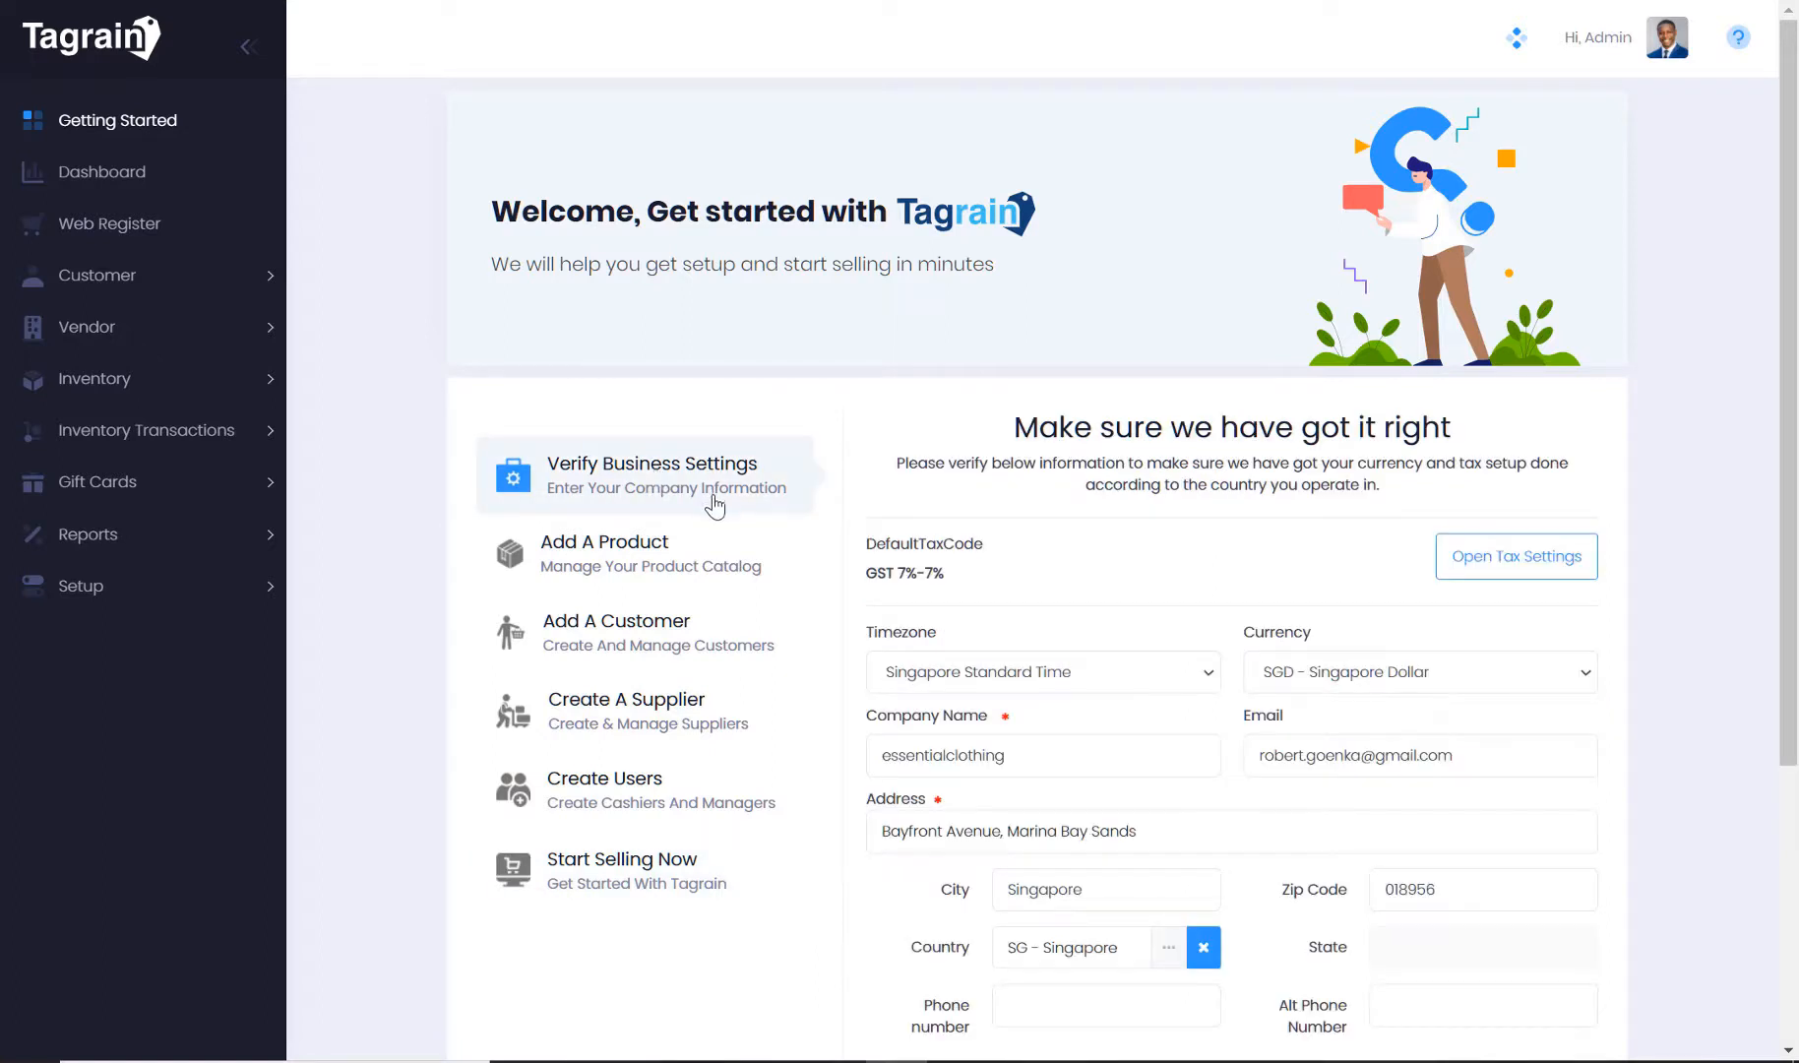
mouse_move(728, 606)
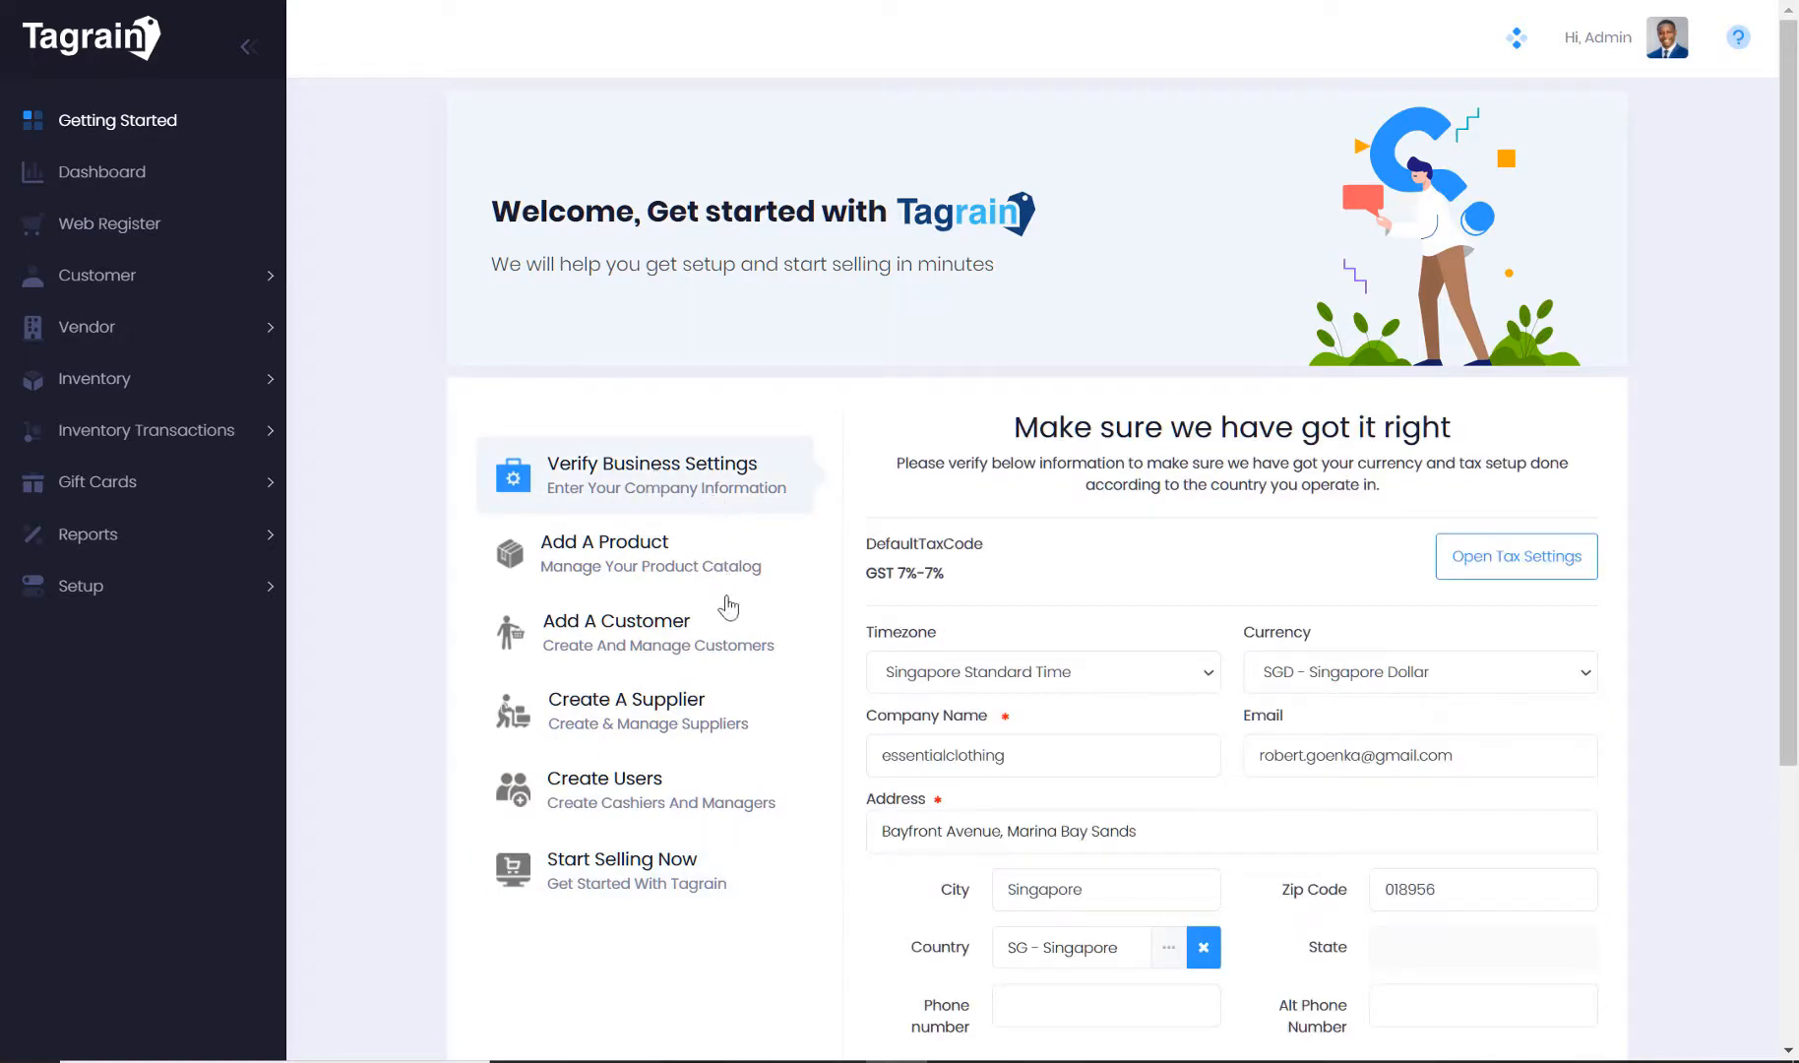
mouse_move(746, 916)
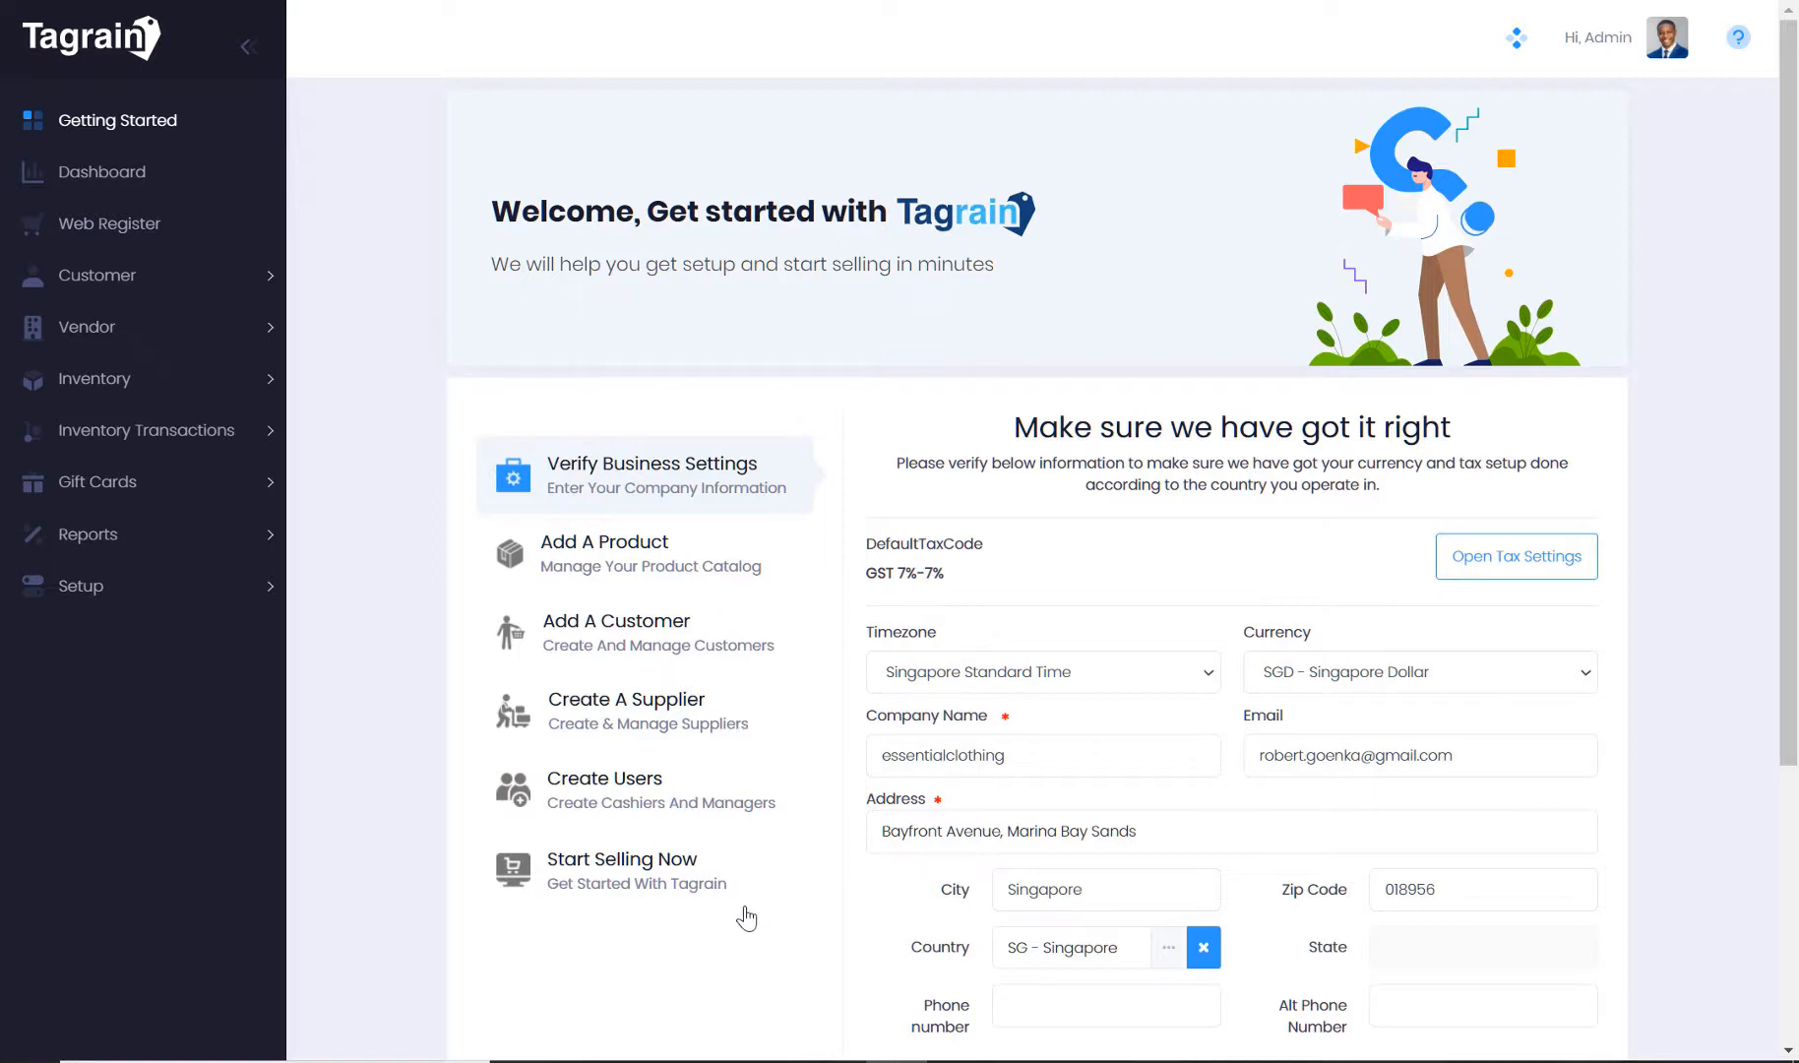
mouse_move(750, 896)
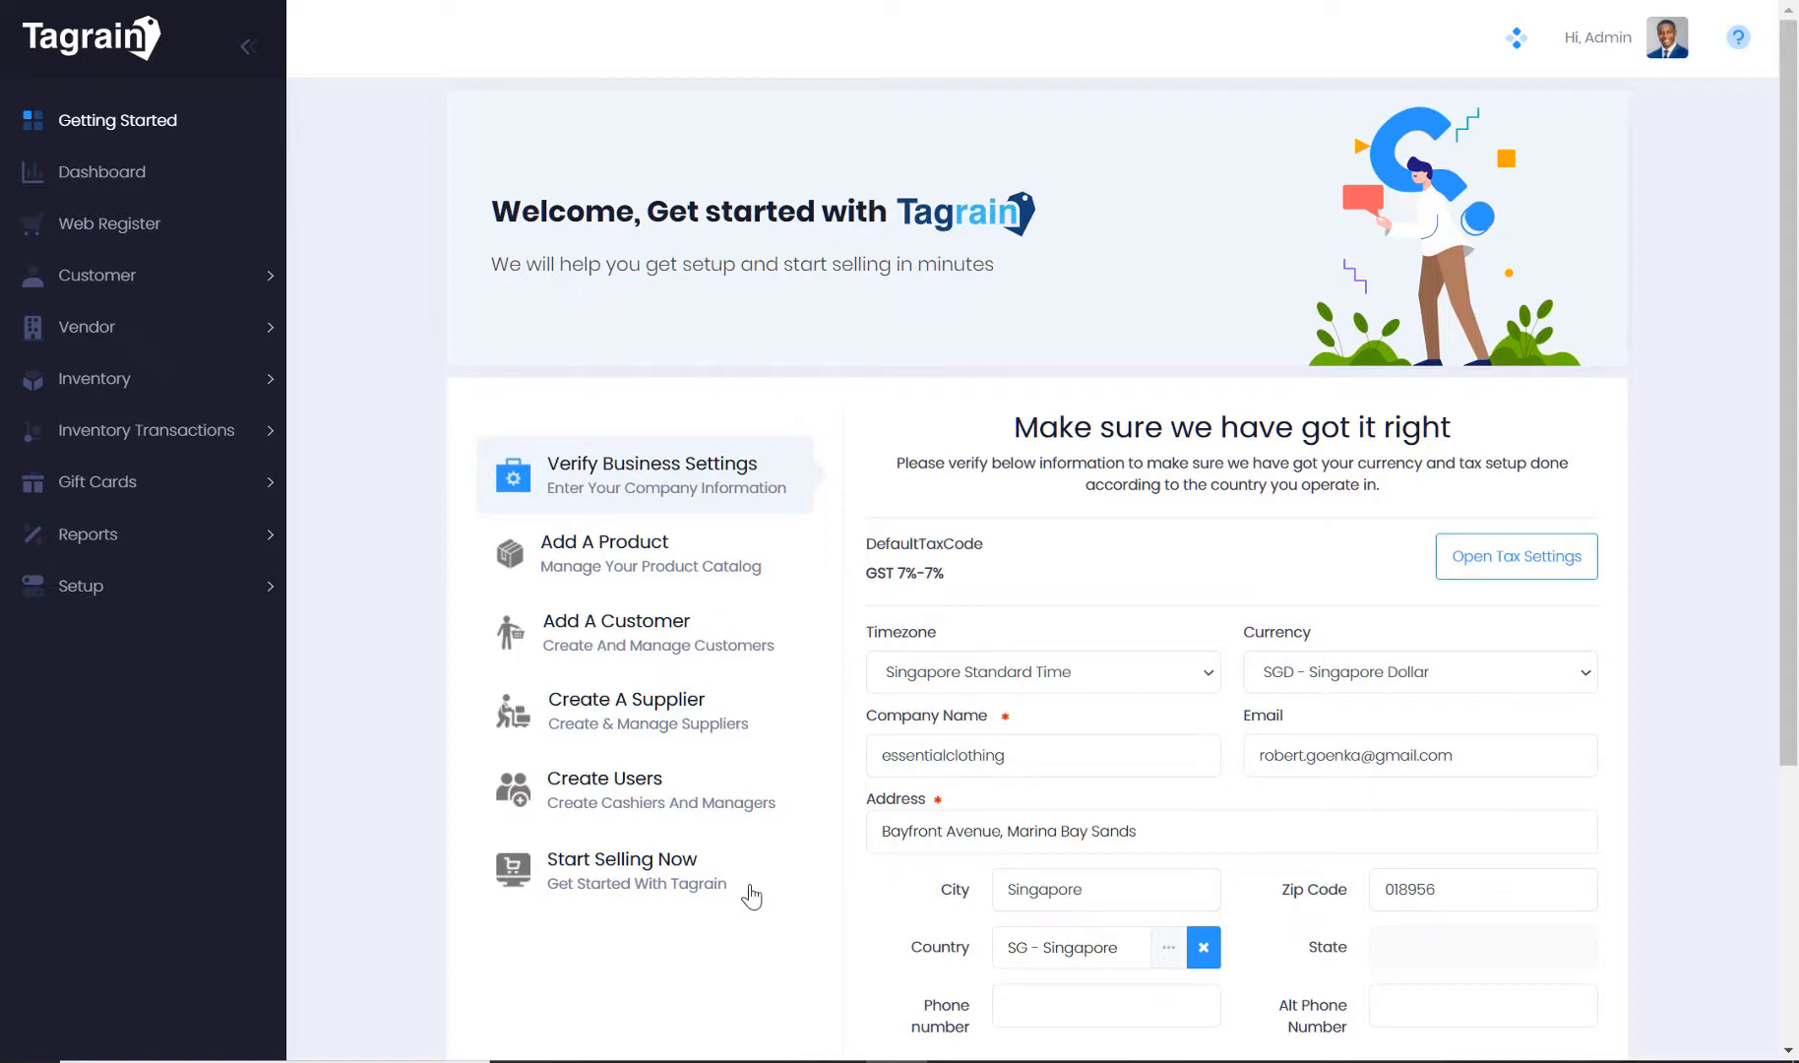
mouse_move(989, 592)
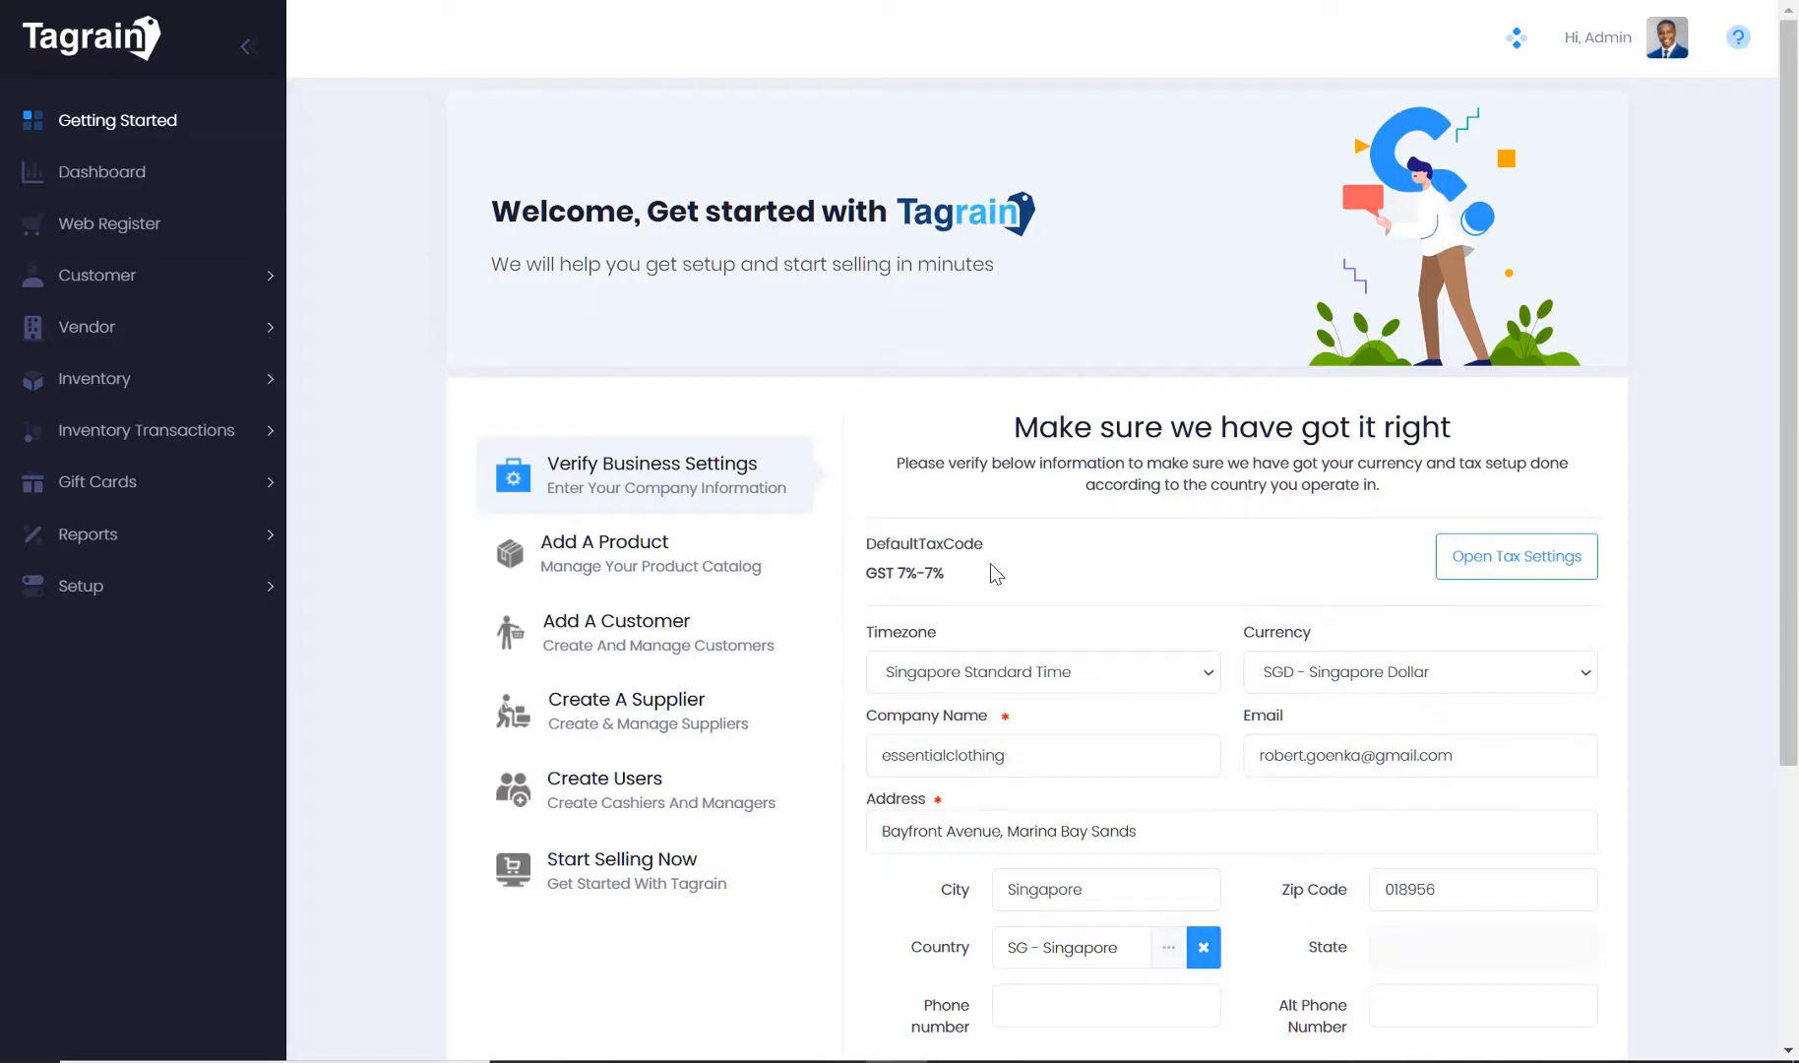
mouse_move(994, 578)
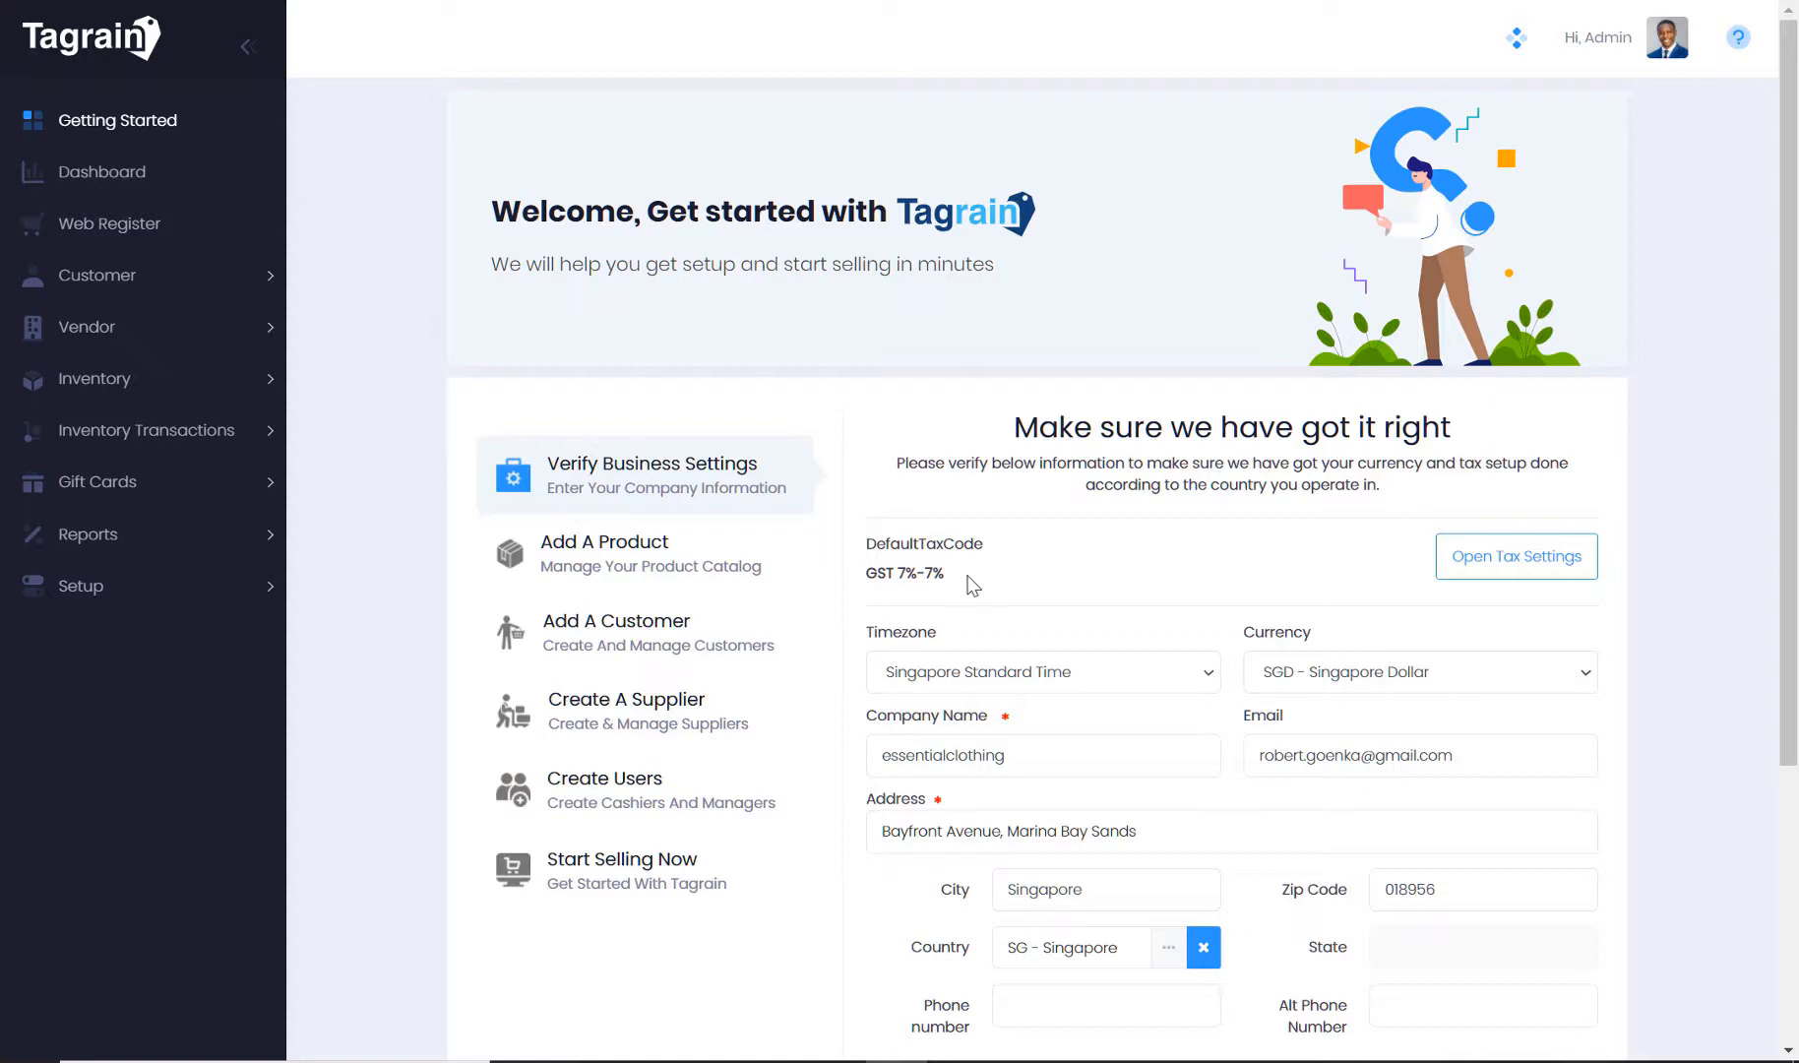
mouse_move(1515, 557)
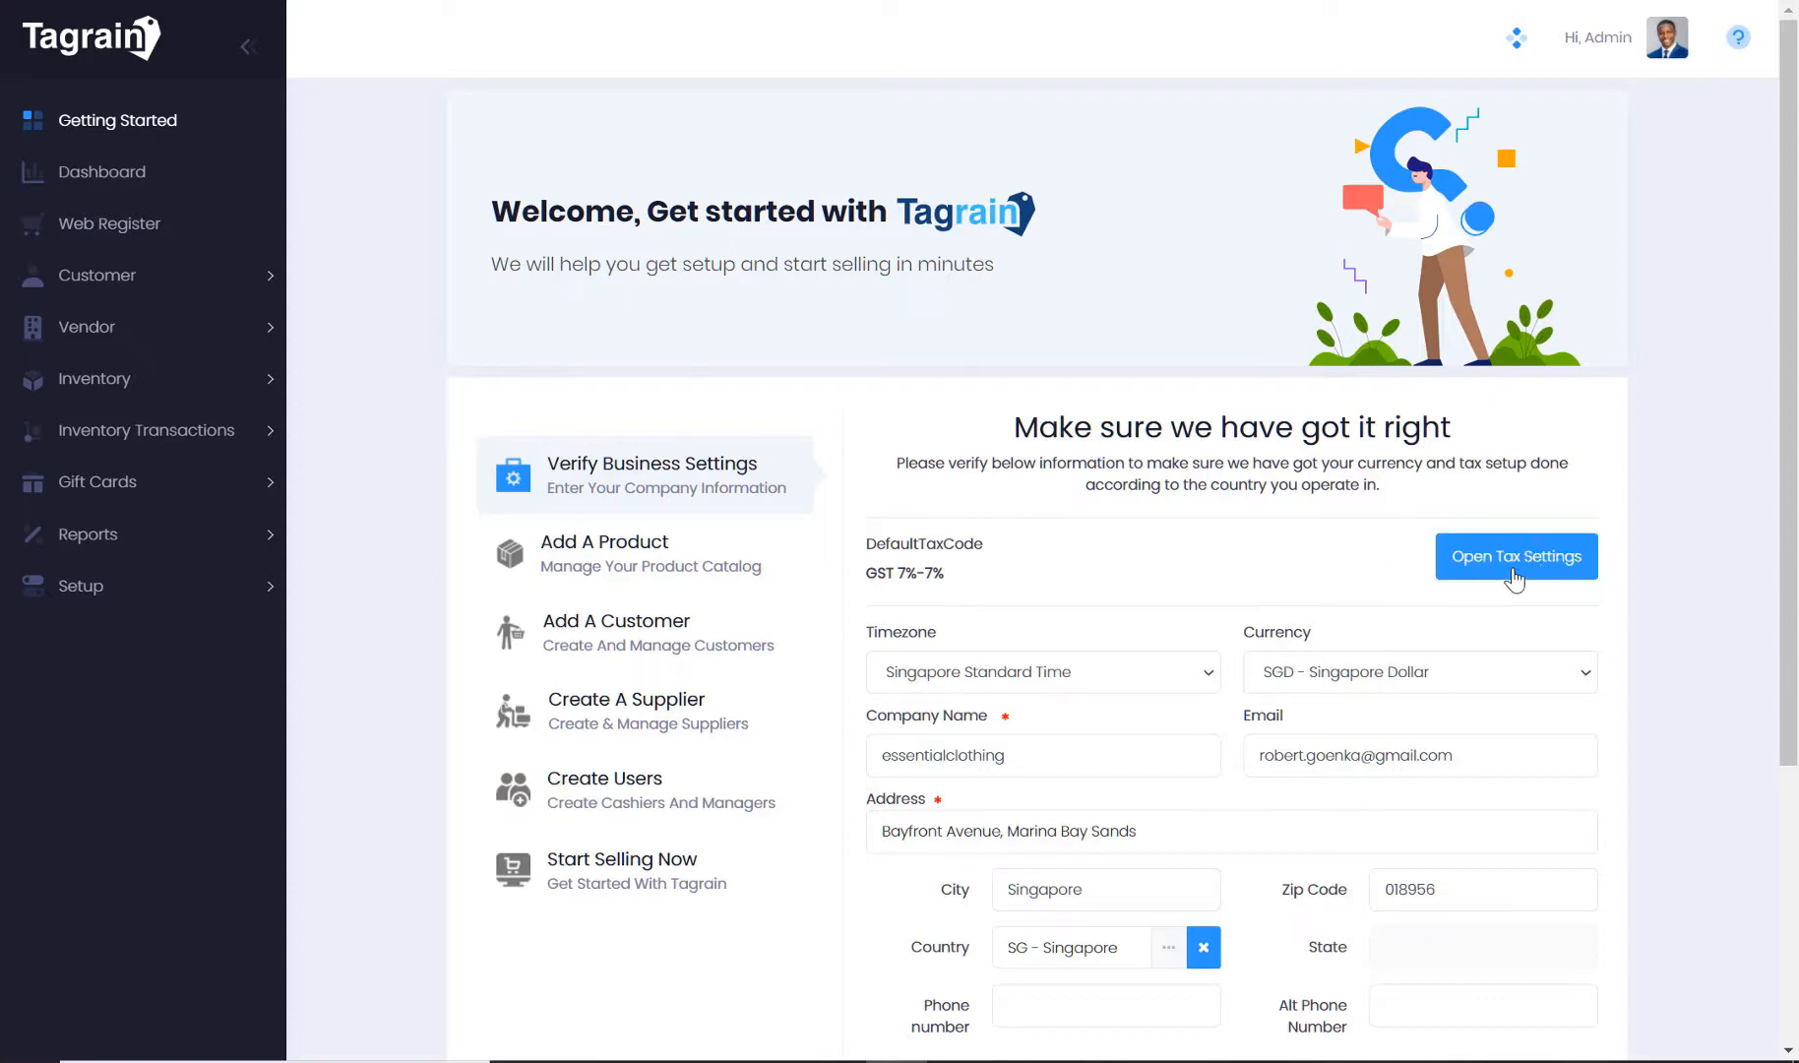
mouse_move(1645, 575)
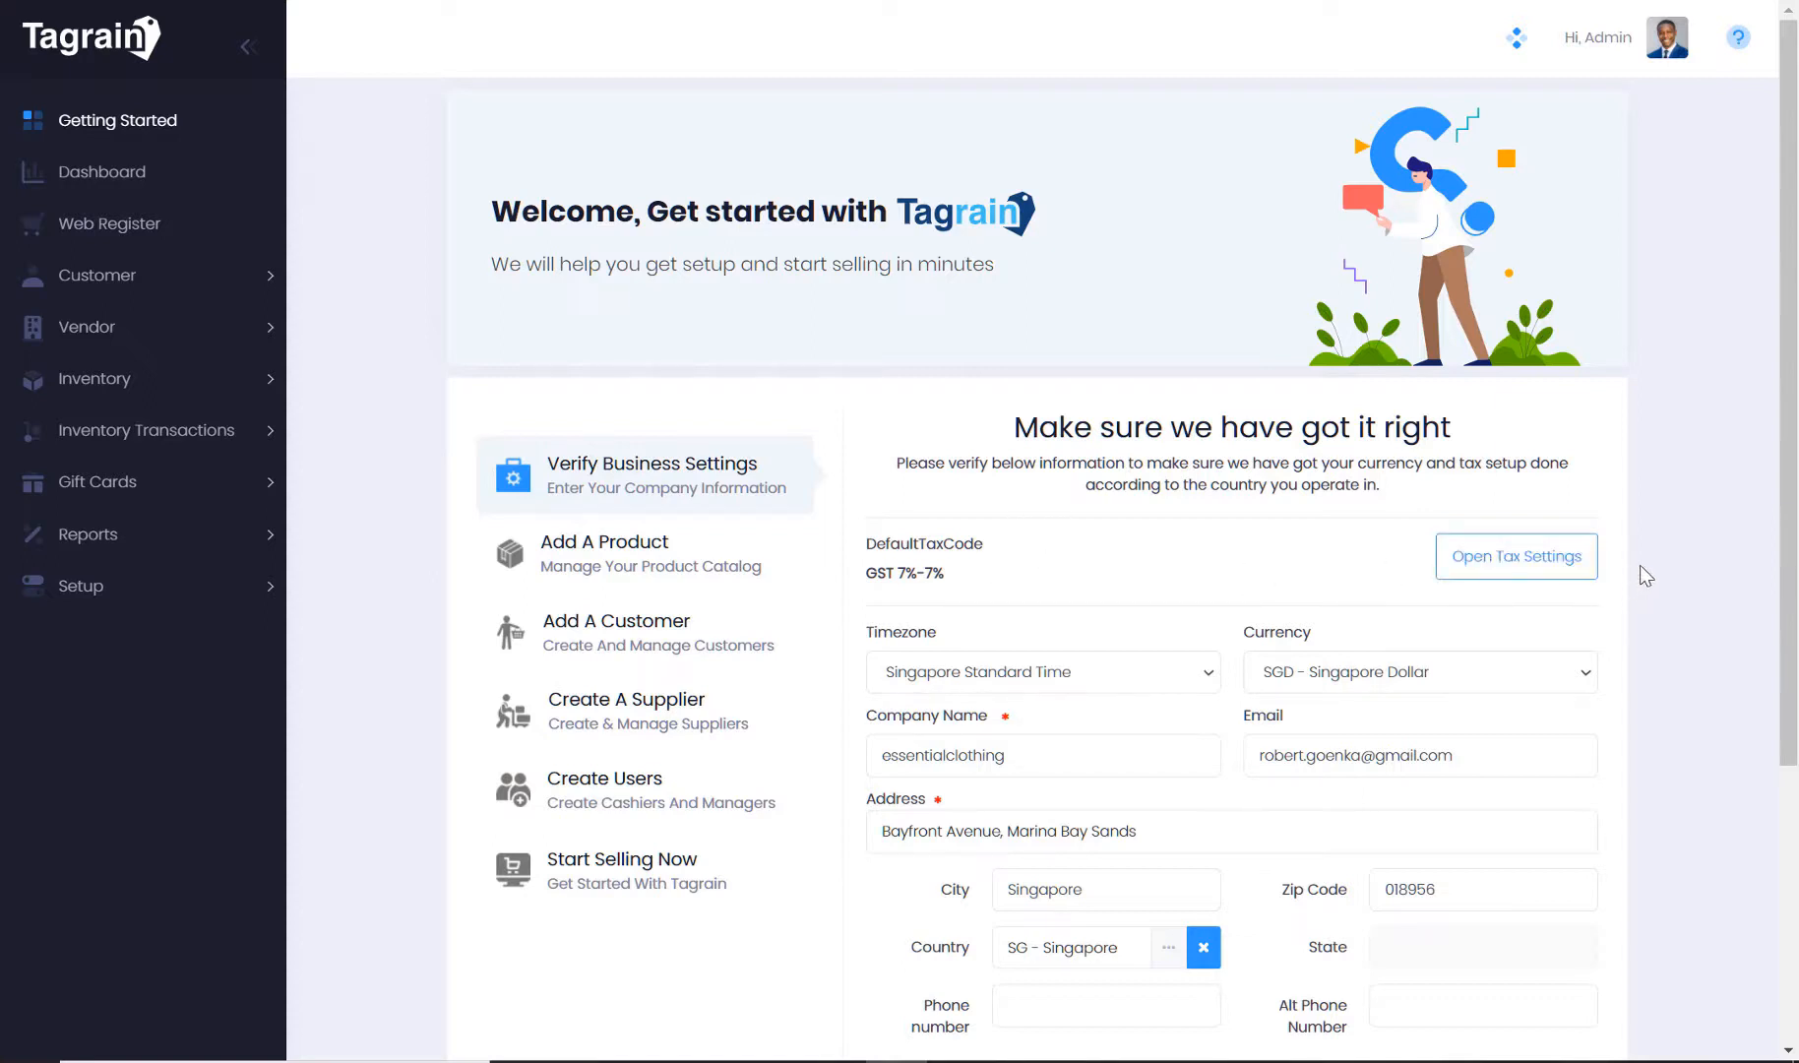
mouse_move(1119, 745)
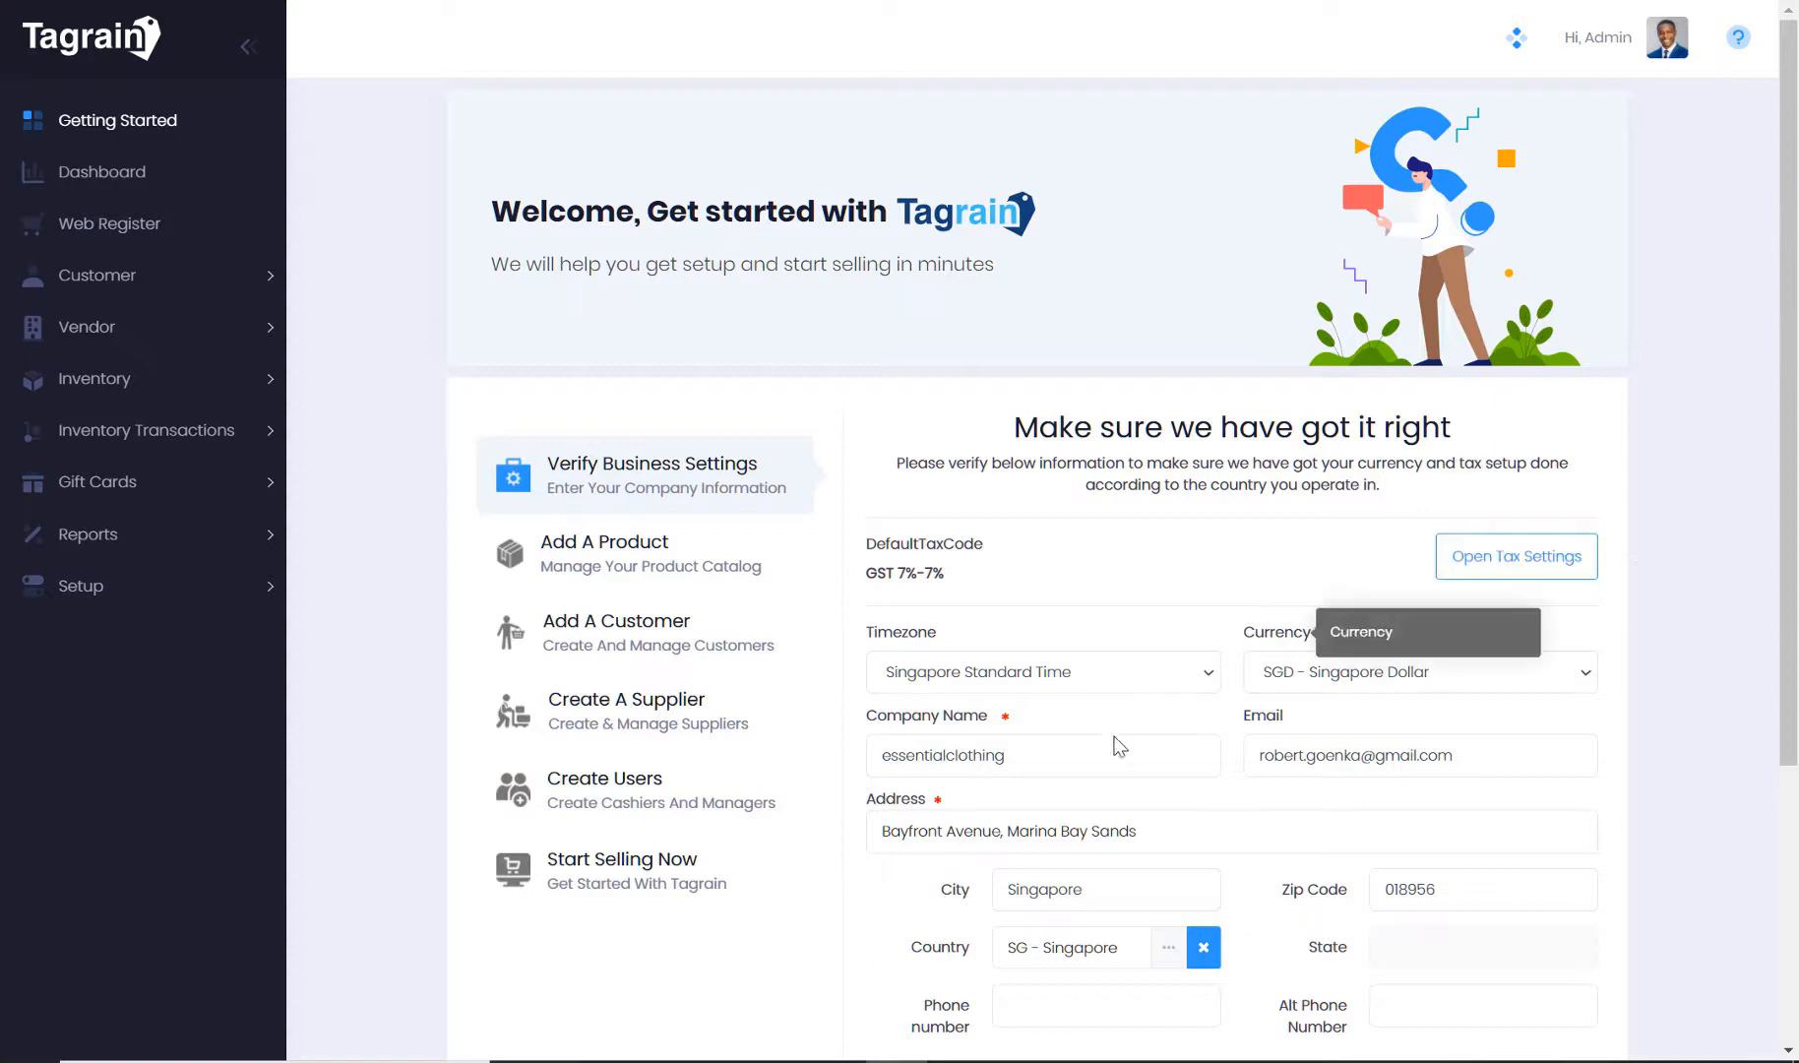
mouse_move(1527, 574)
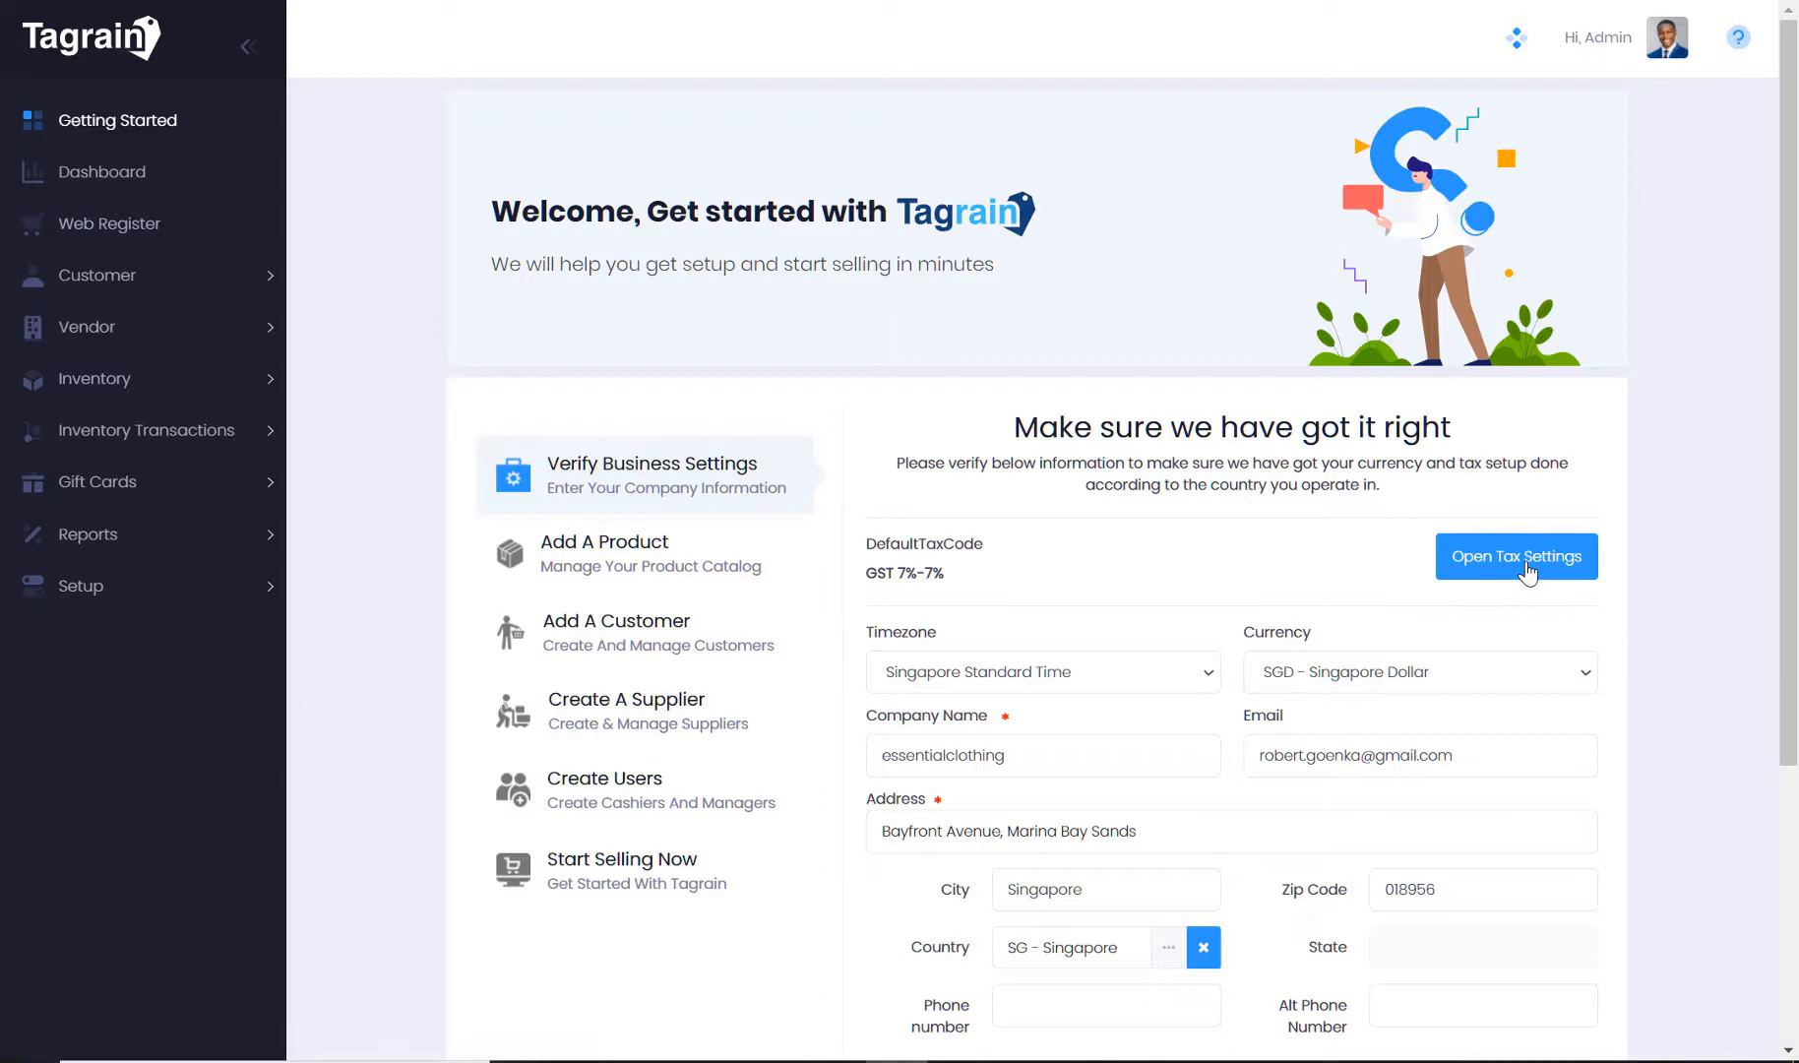
Open Tax Settings to view the Exempt (0) and GST 7% (7) tax codes
click(1515, 555)
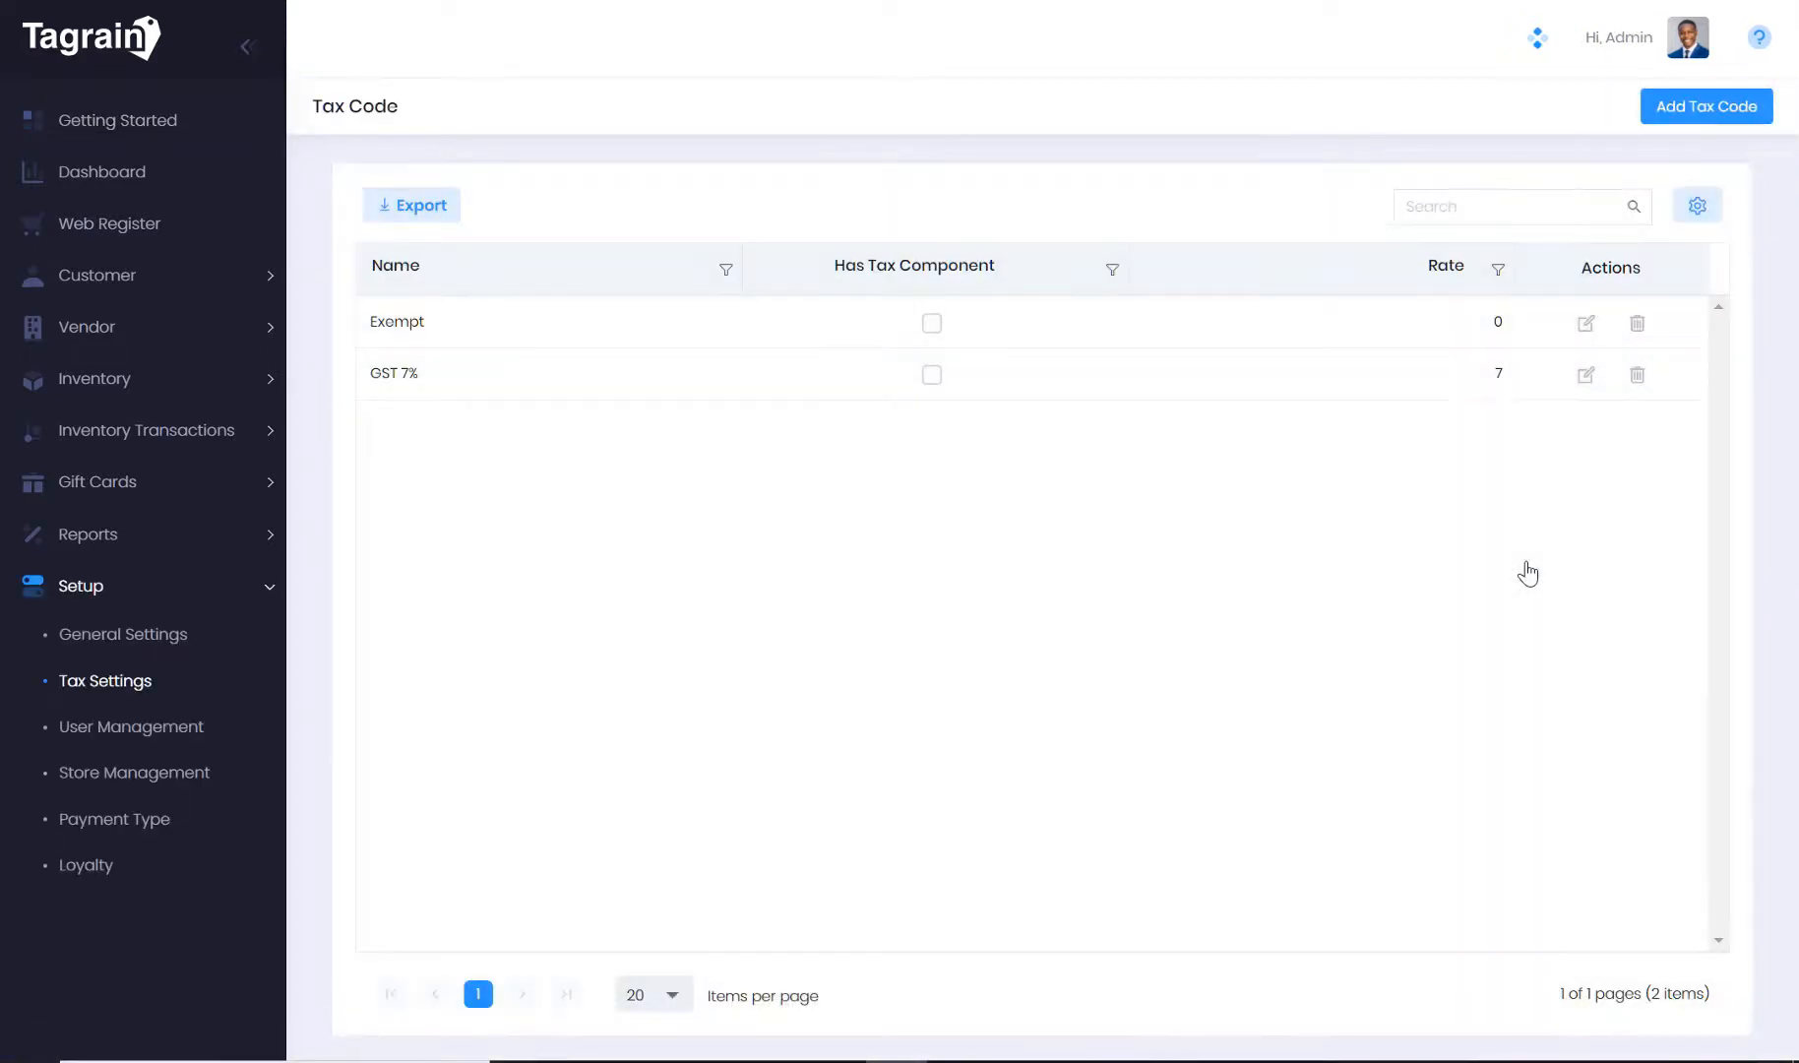
mouse_move(1355, 491)
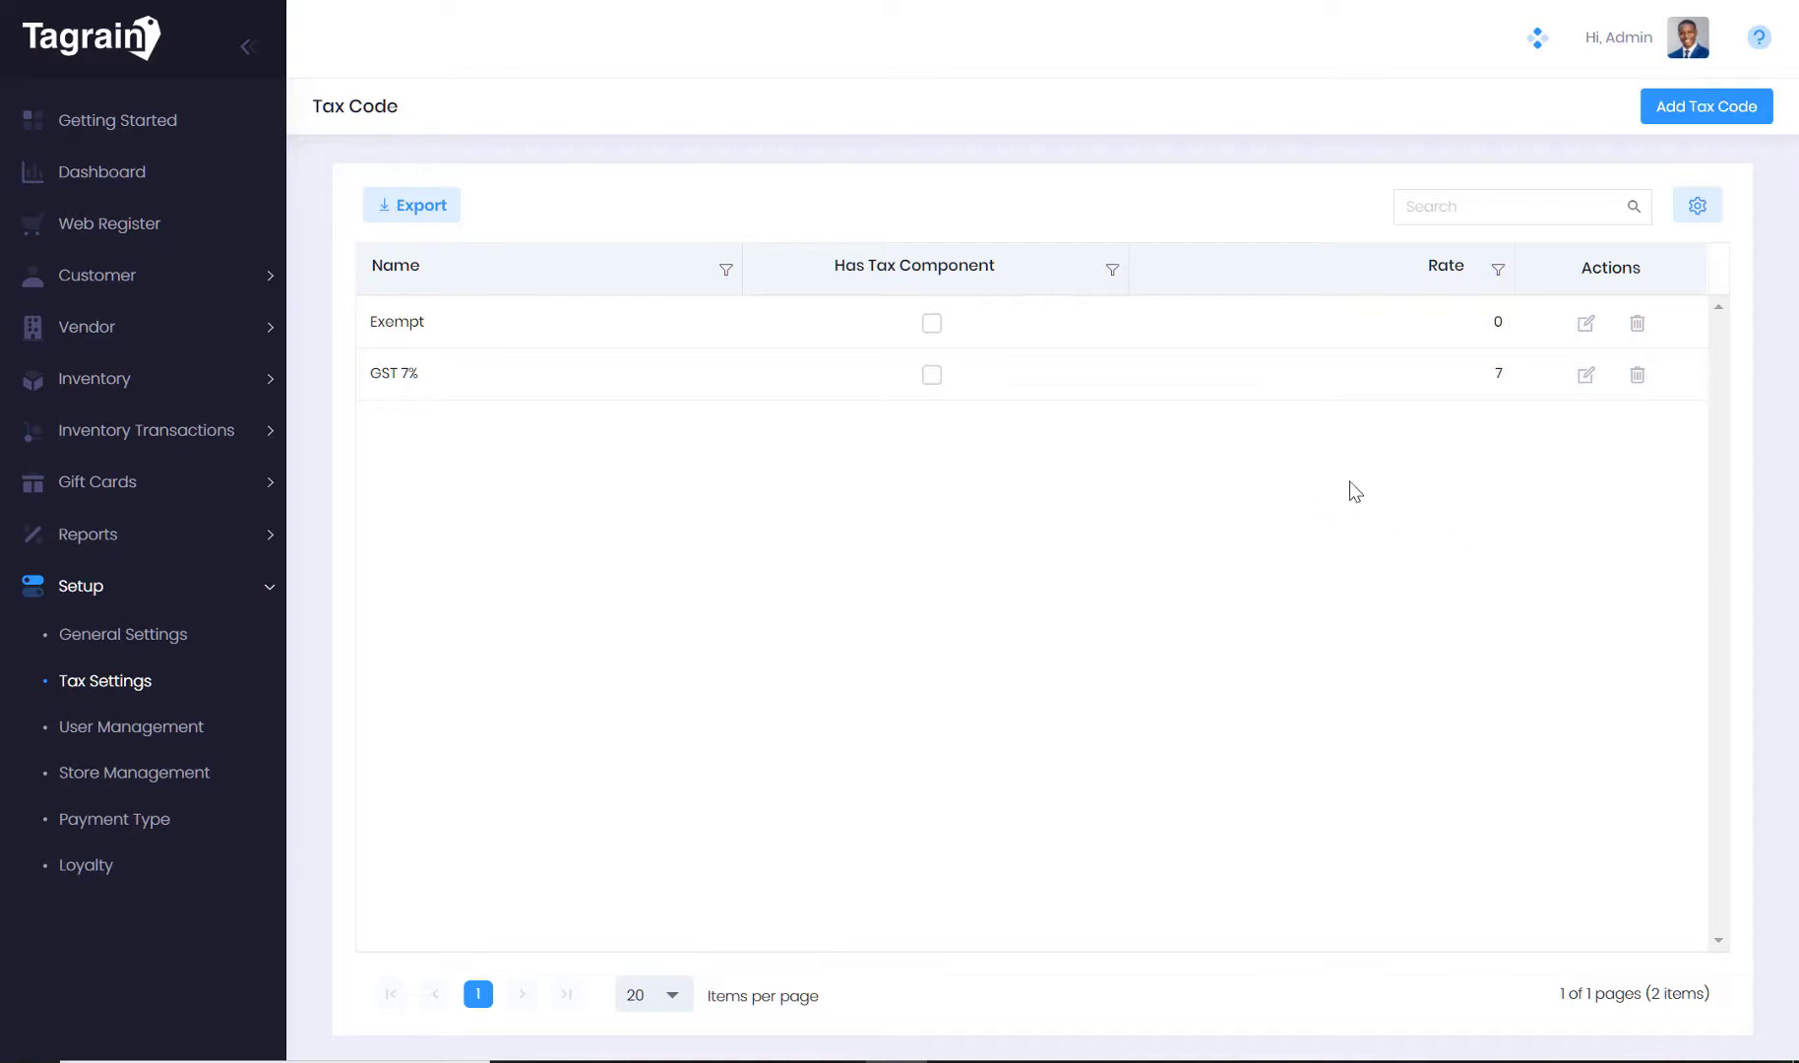
mouse_move(159, 136)
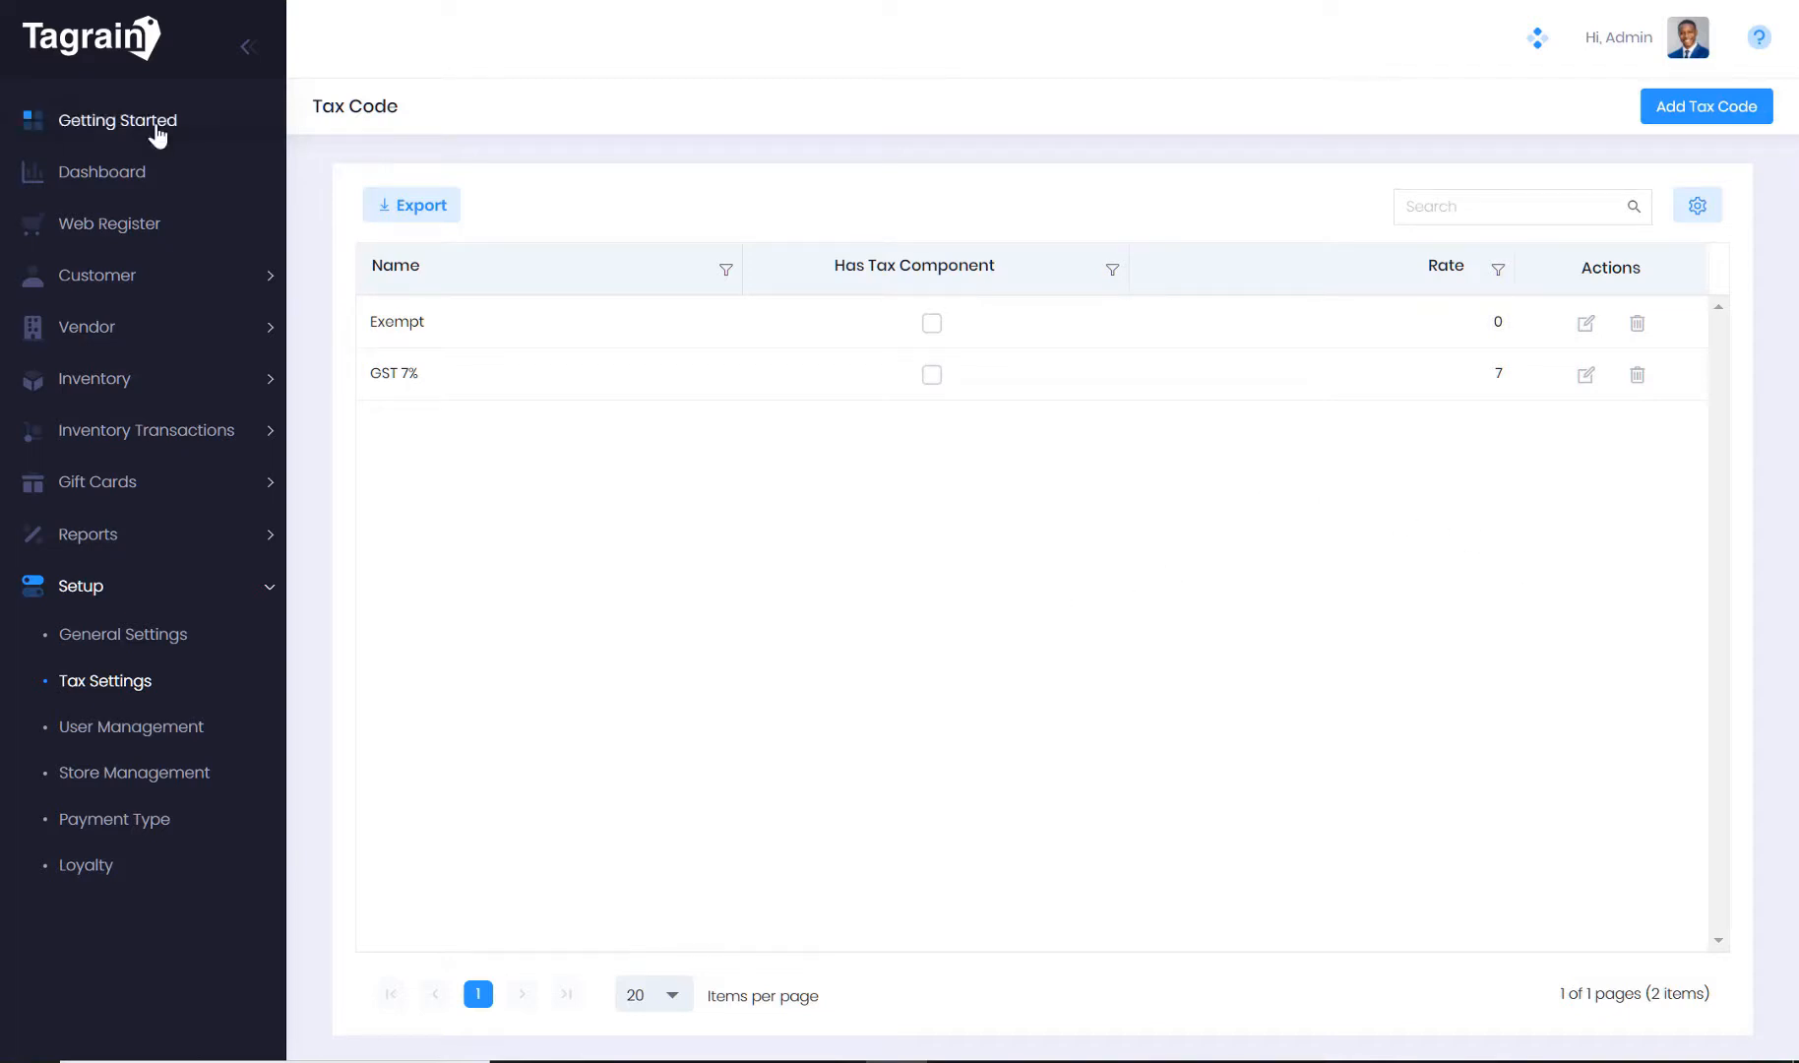
Return to Verify Business Settings and save the prefilled business details
click(115, 119)
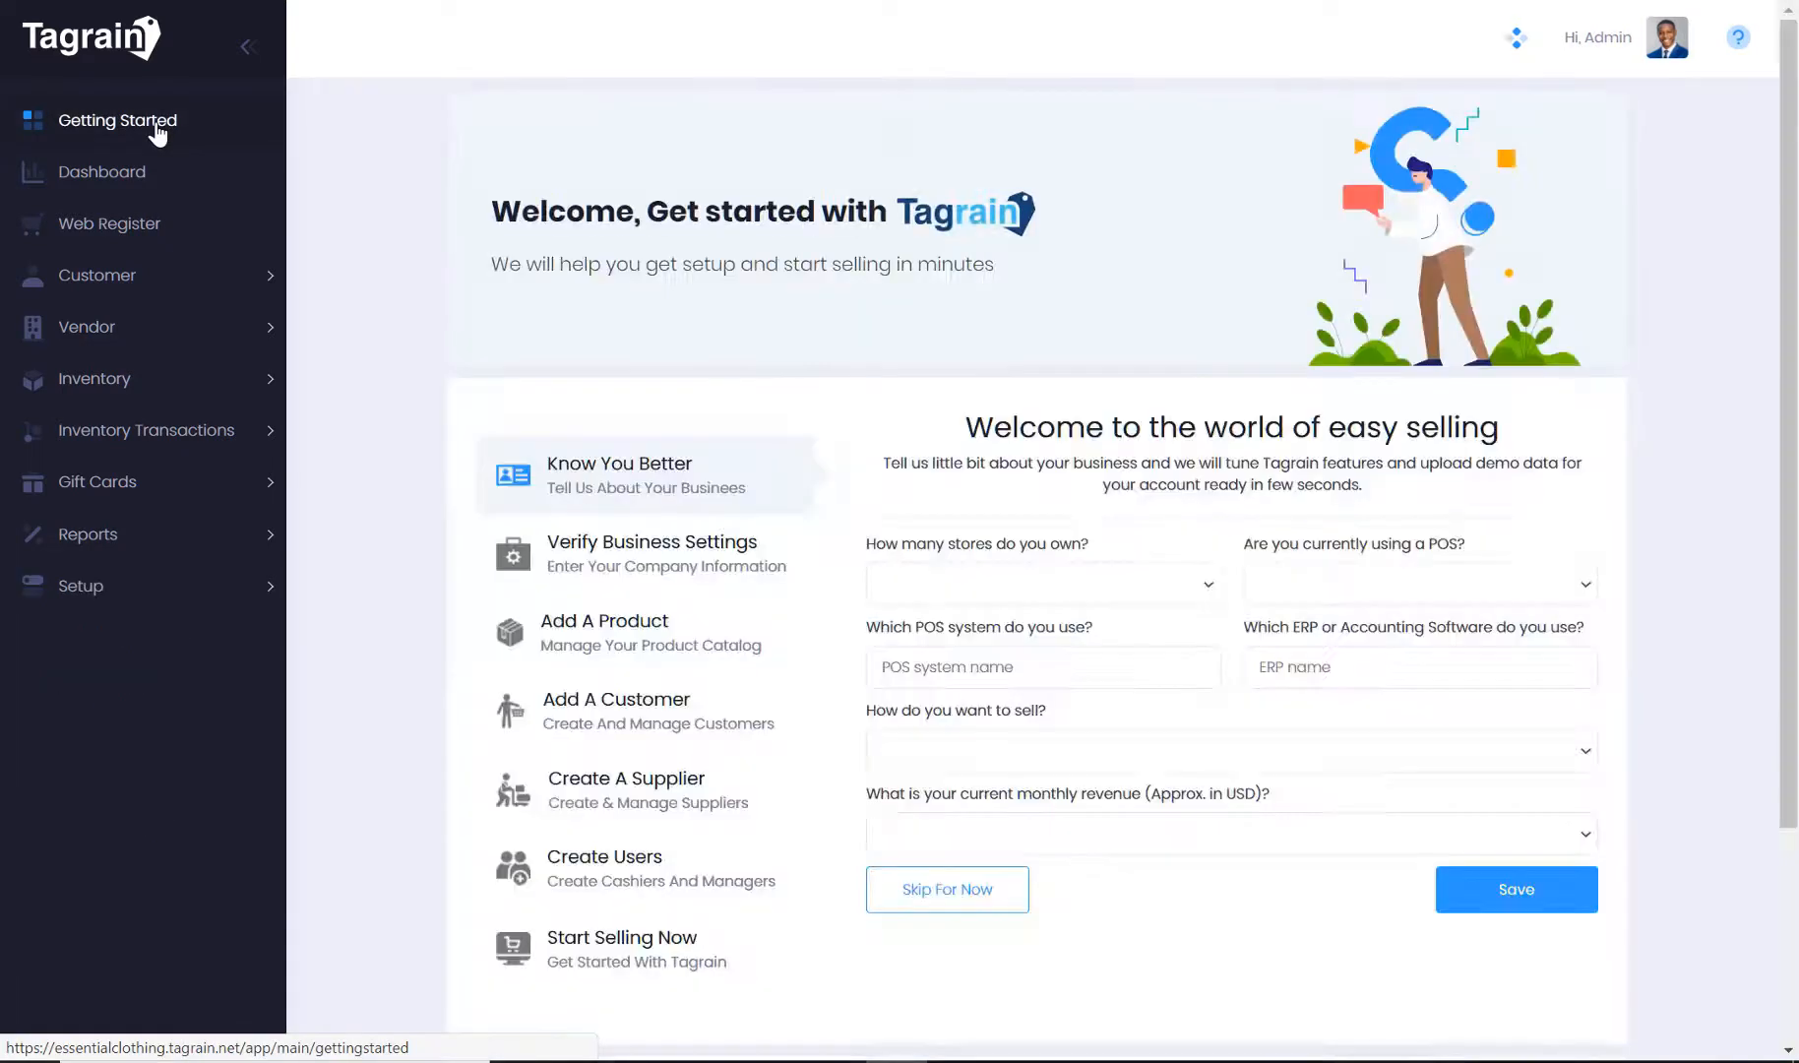
click(651, 551)
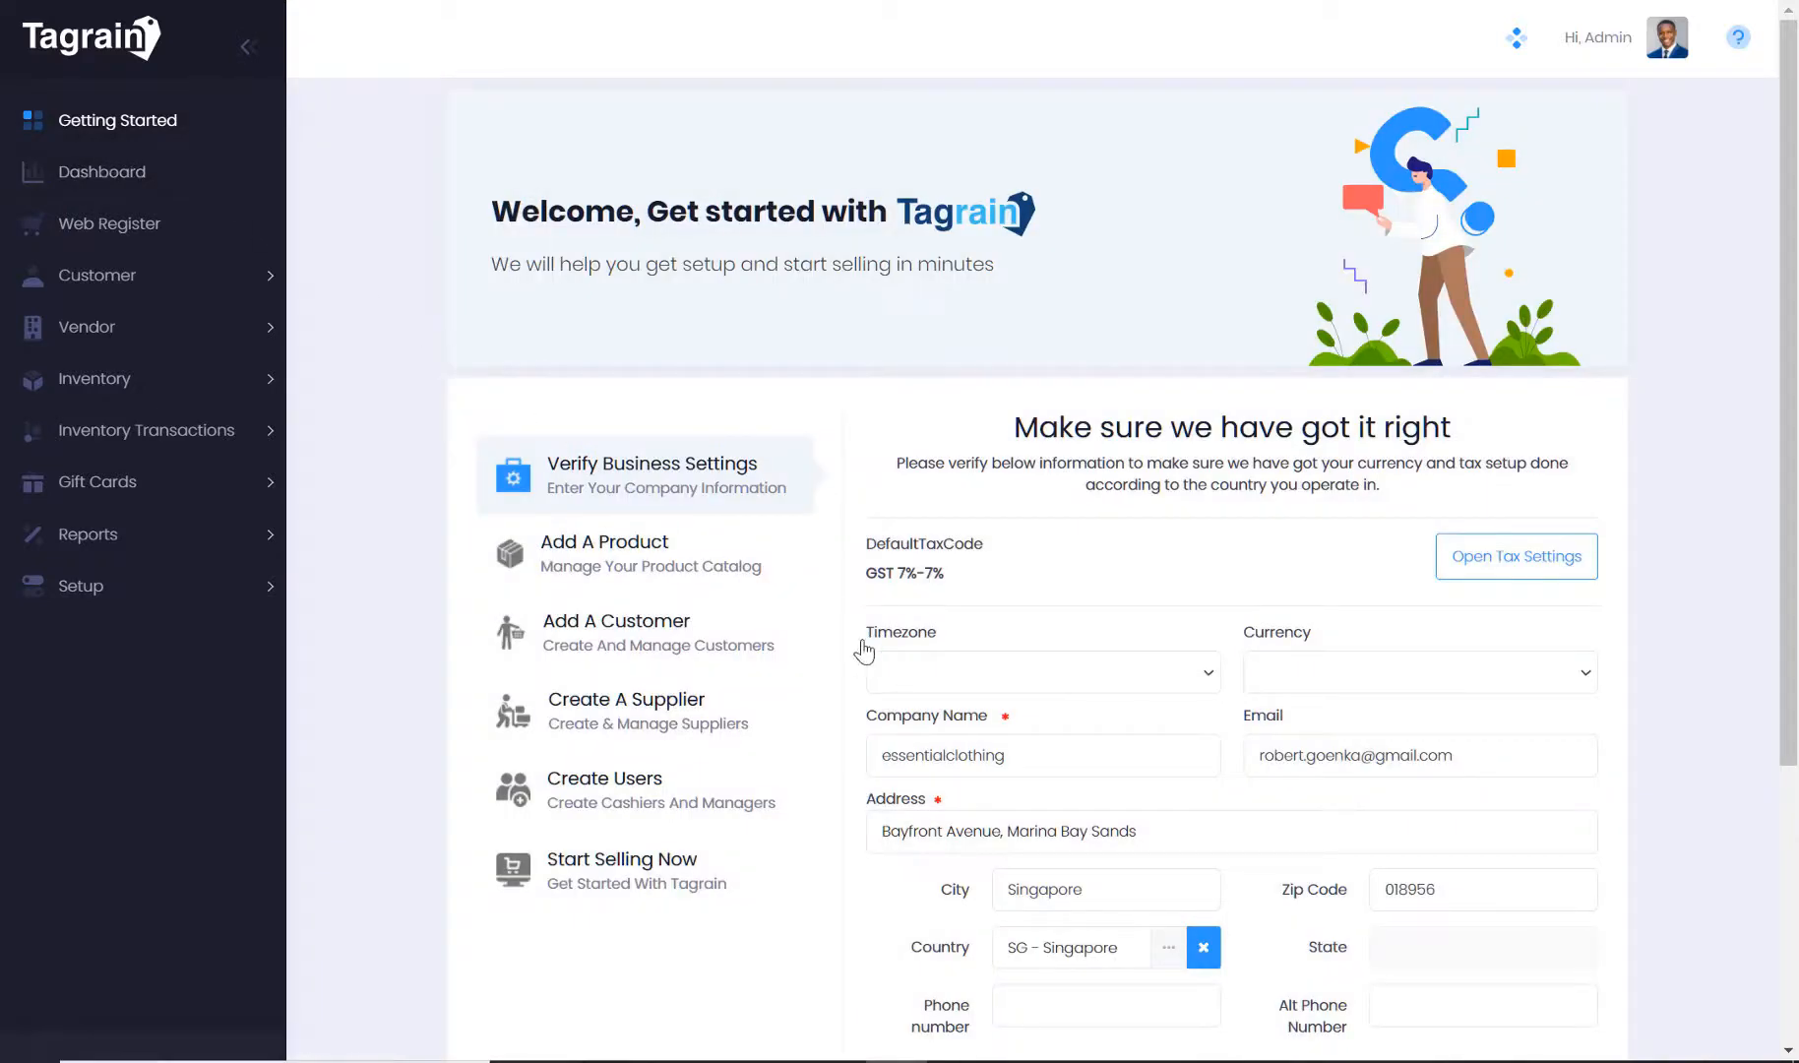
scroll(down, 3)
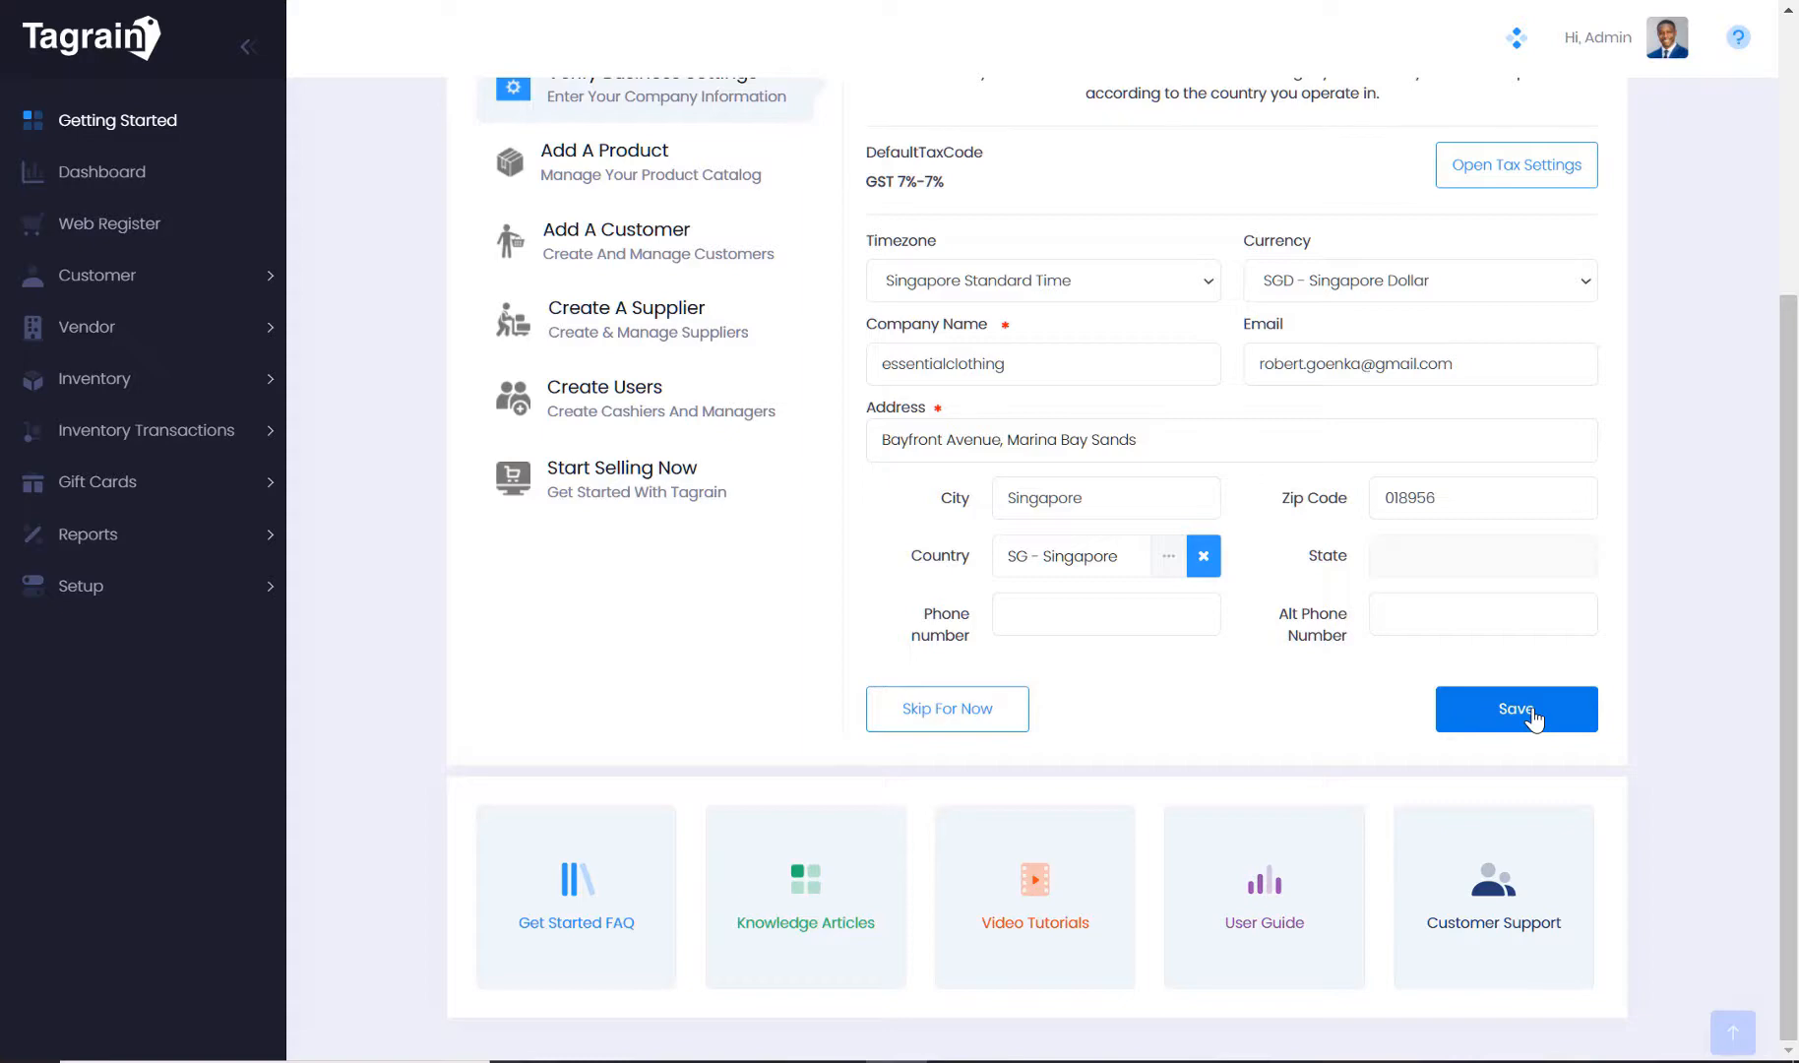
click(1515, 709)
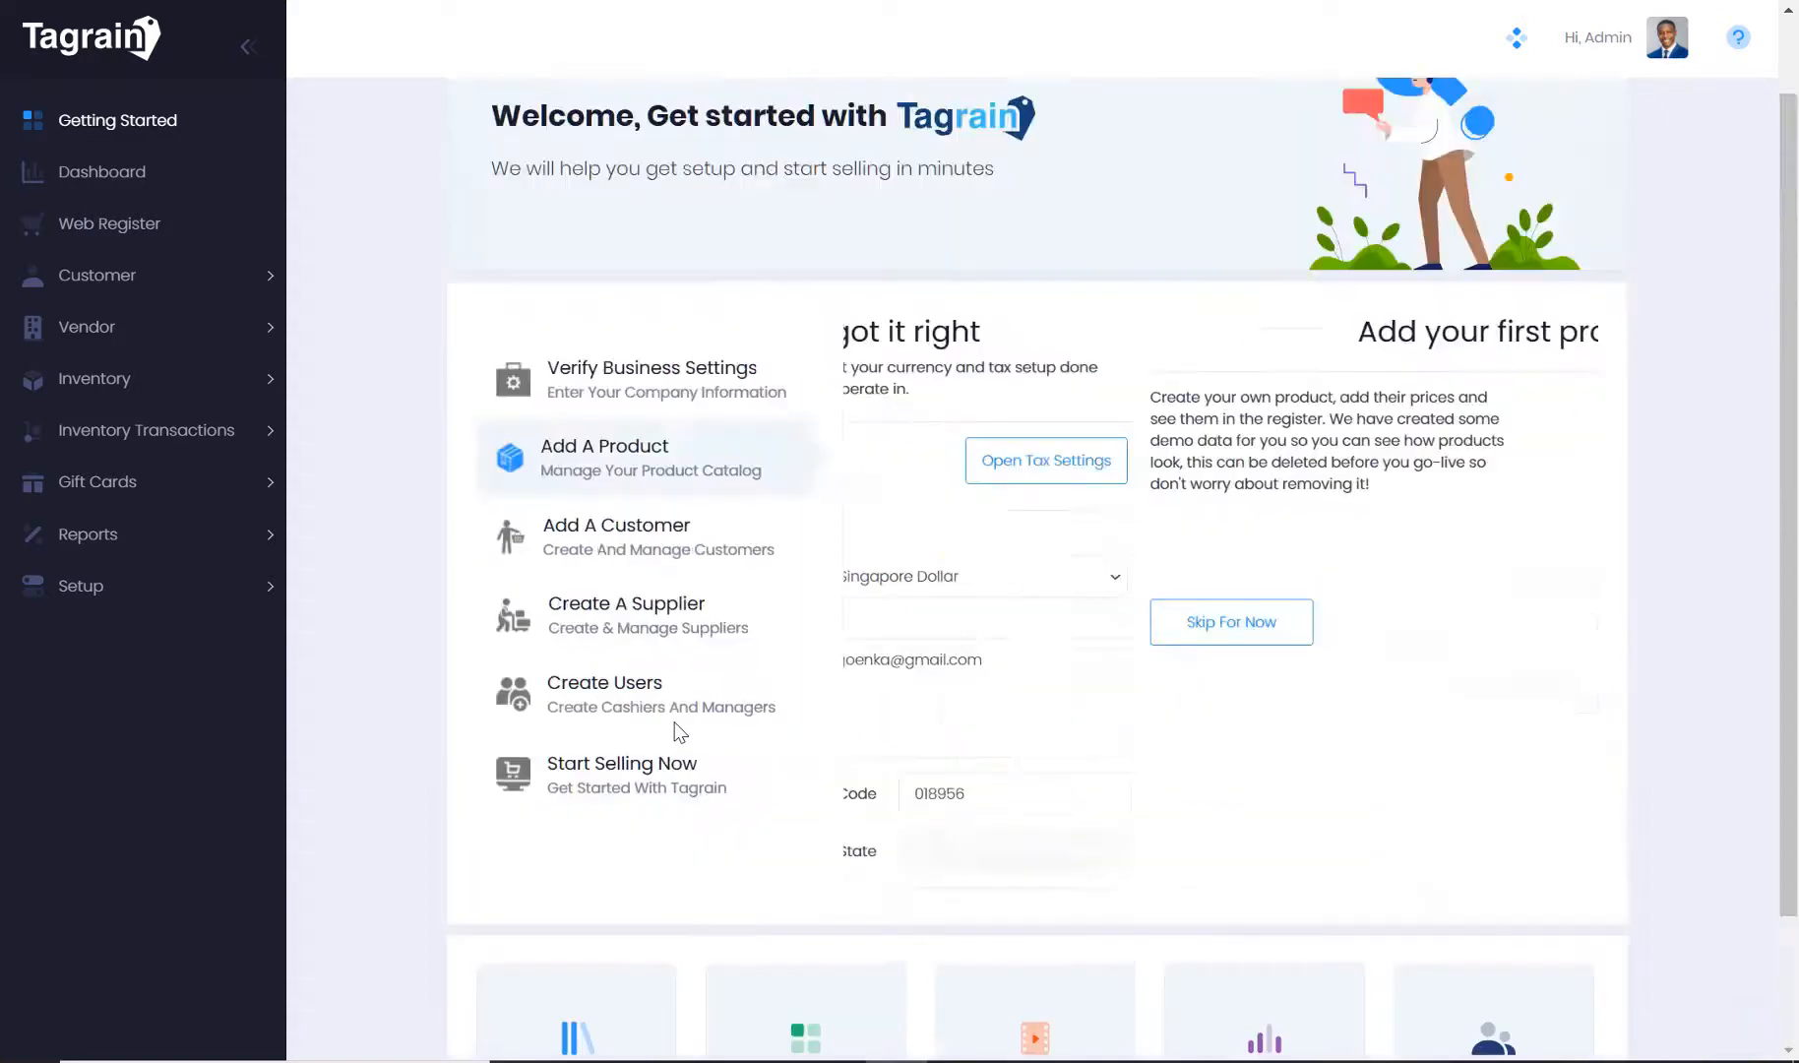
Show the Add Your First Product step in the Getting Started guide
click(642, 457)
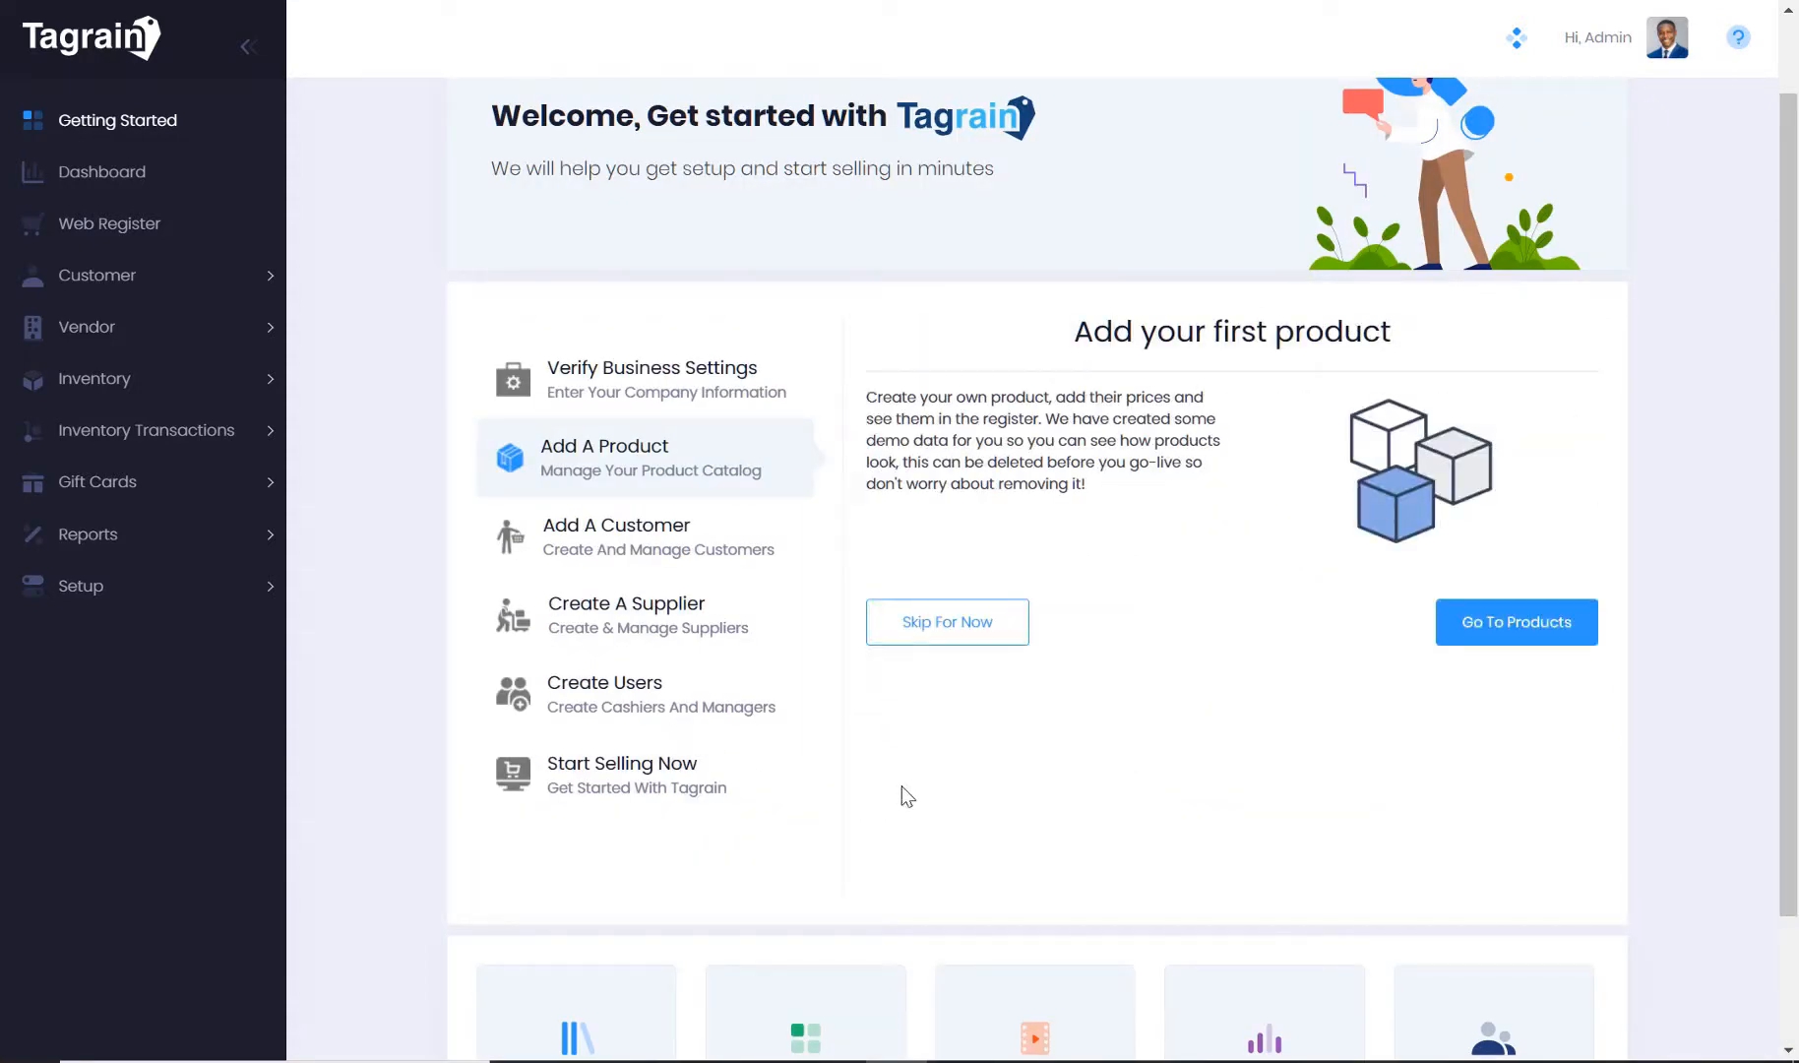
mouse_move(1056, 775)
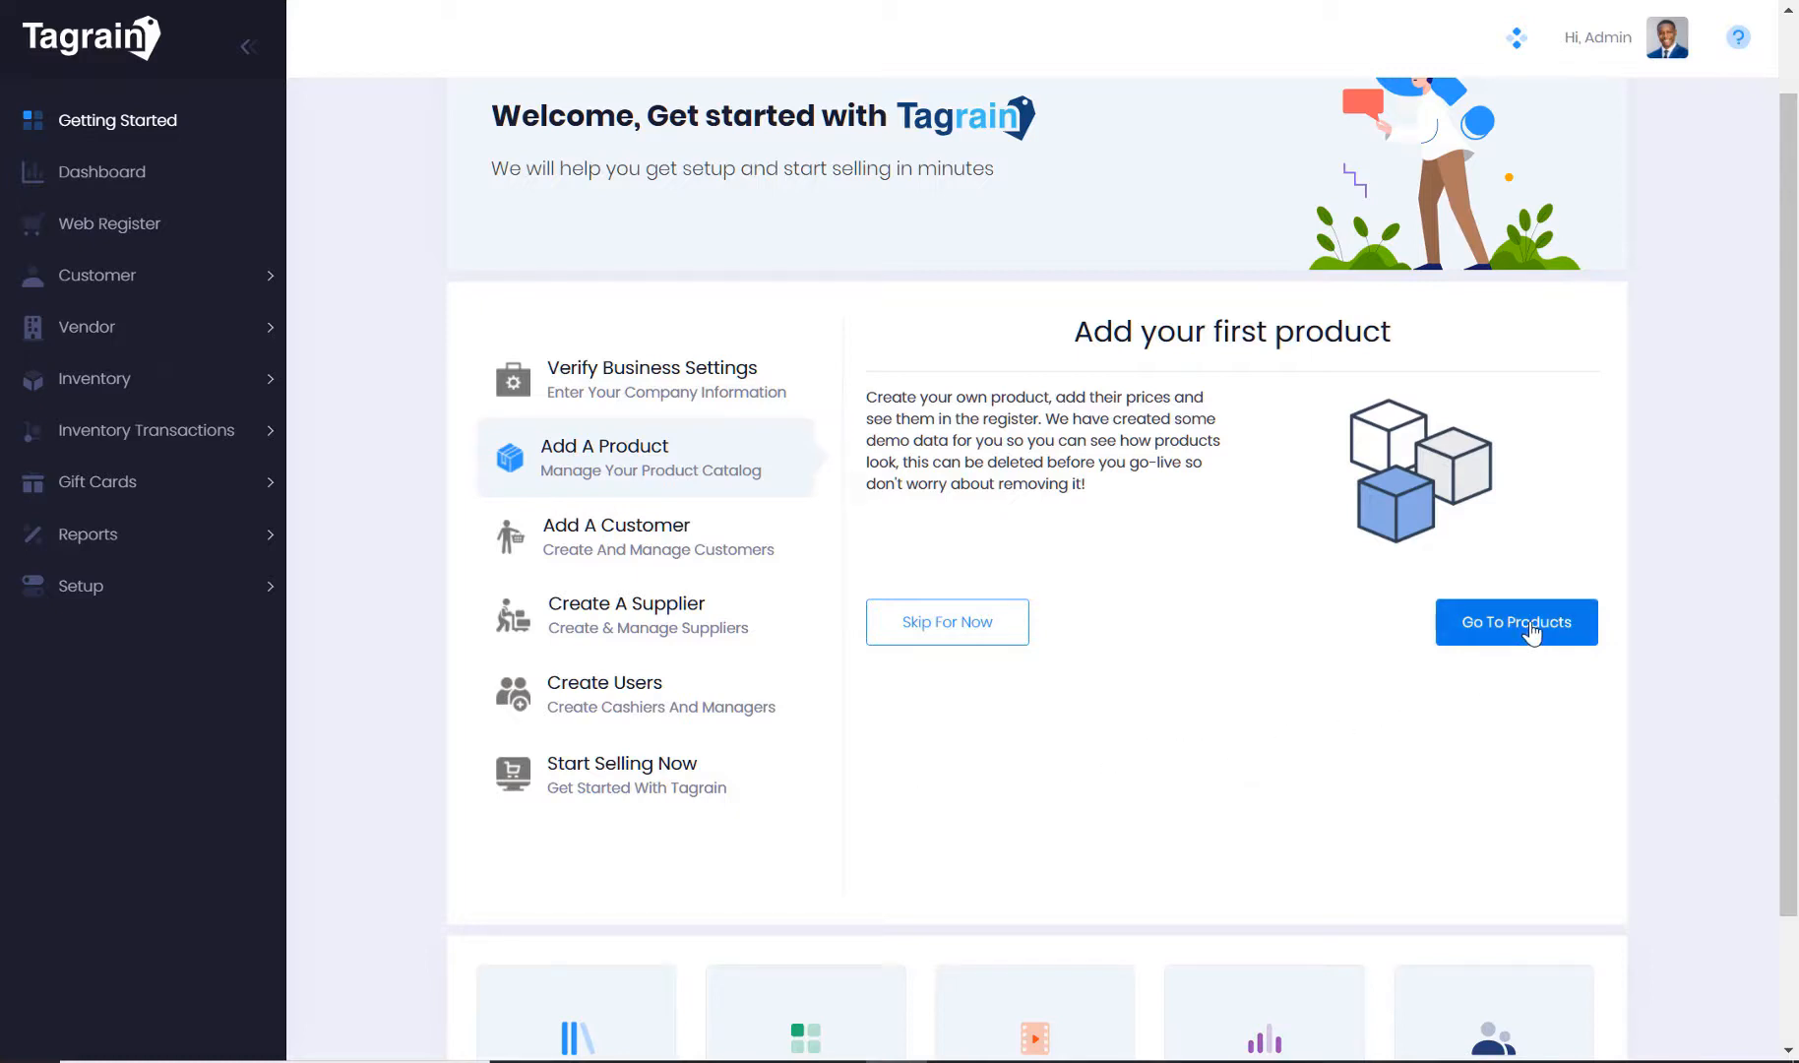
mouse_move(1132, 754)
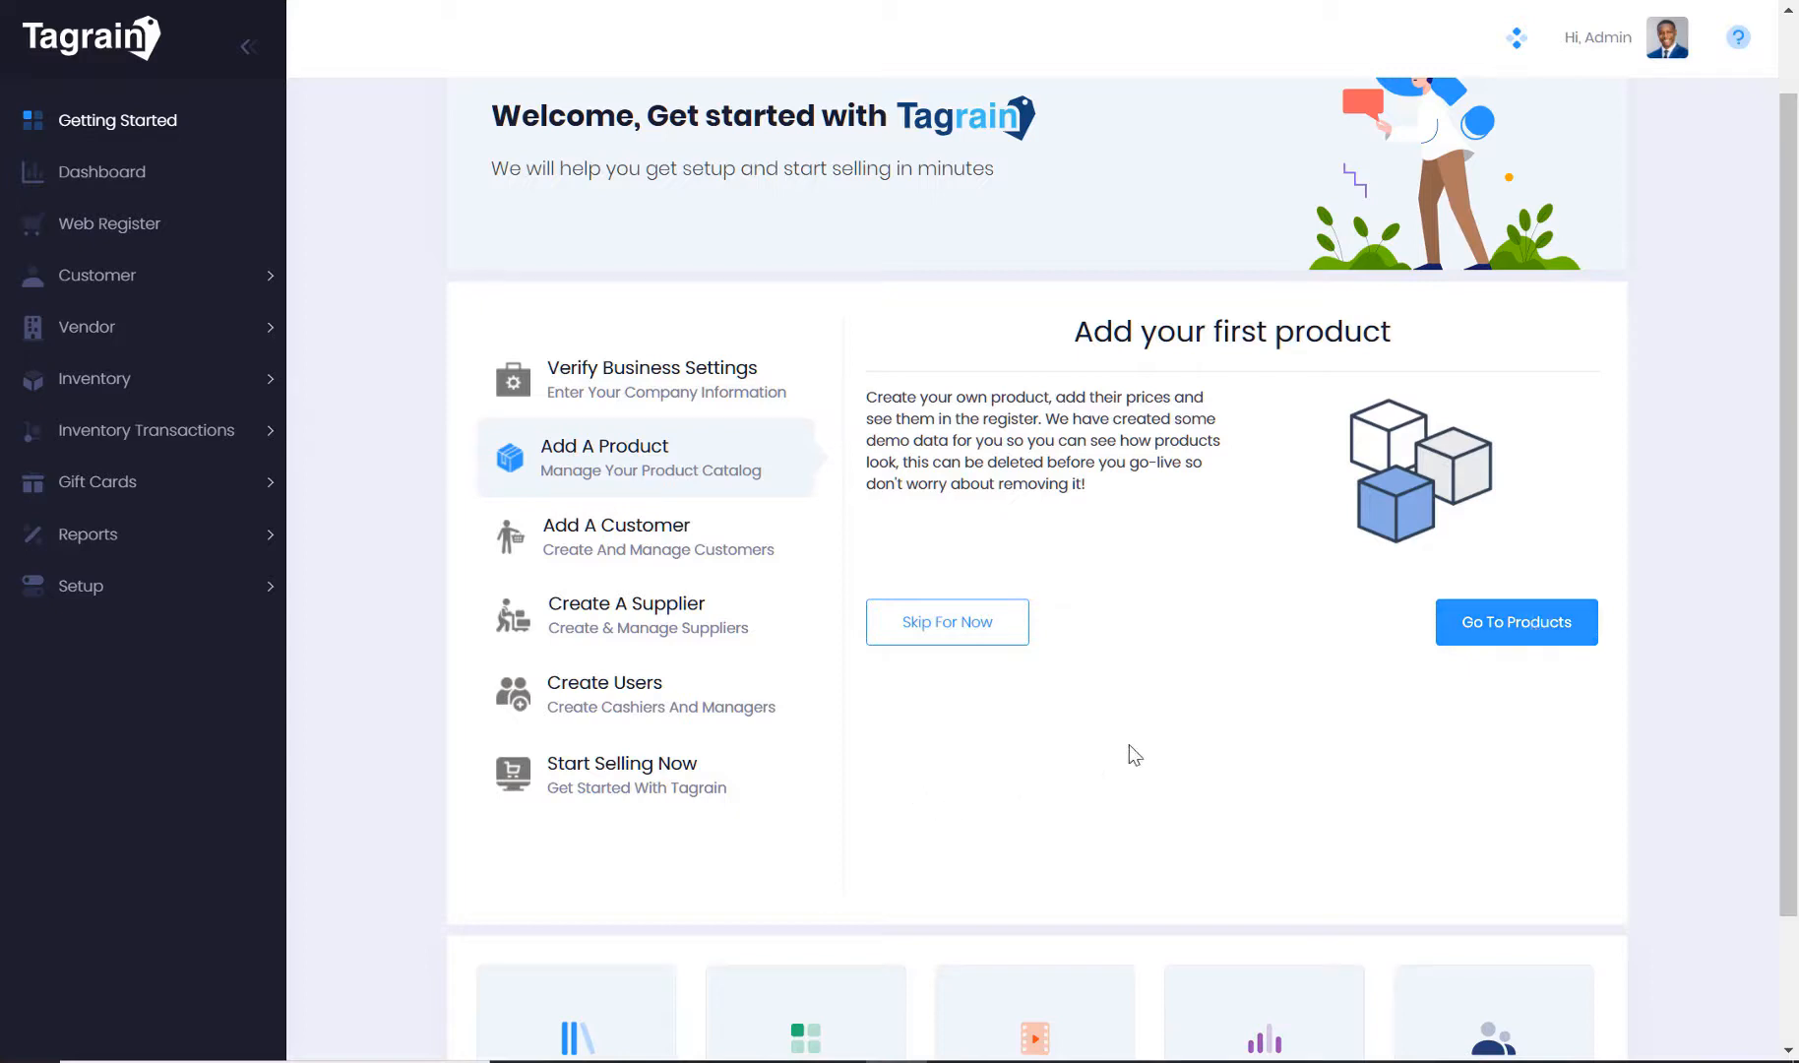
mouse_move(1515, 633)
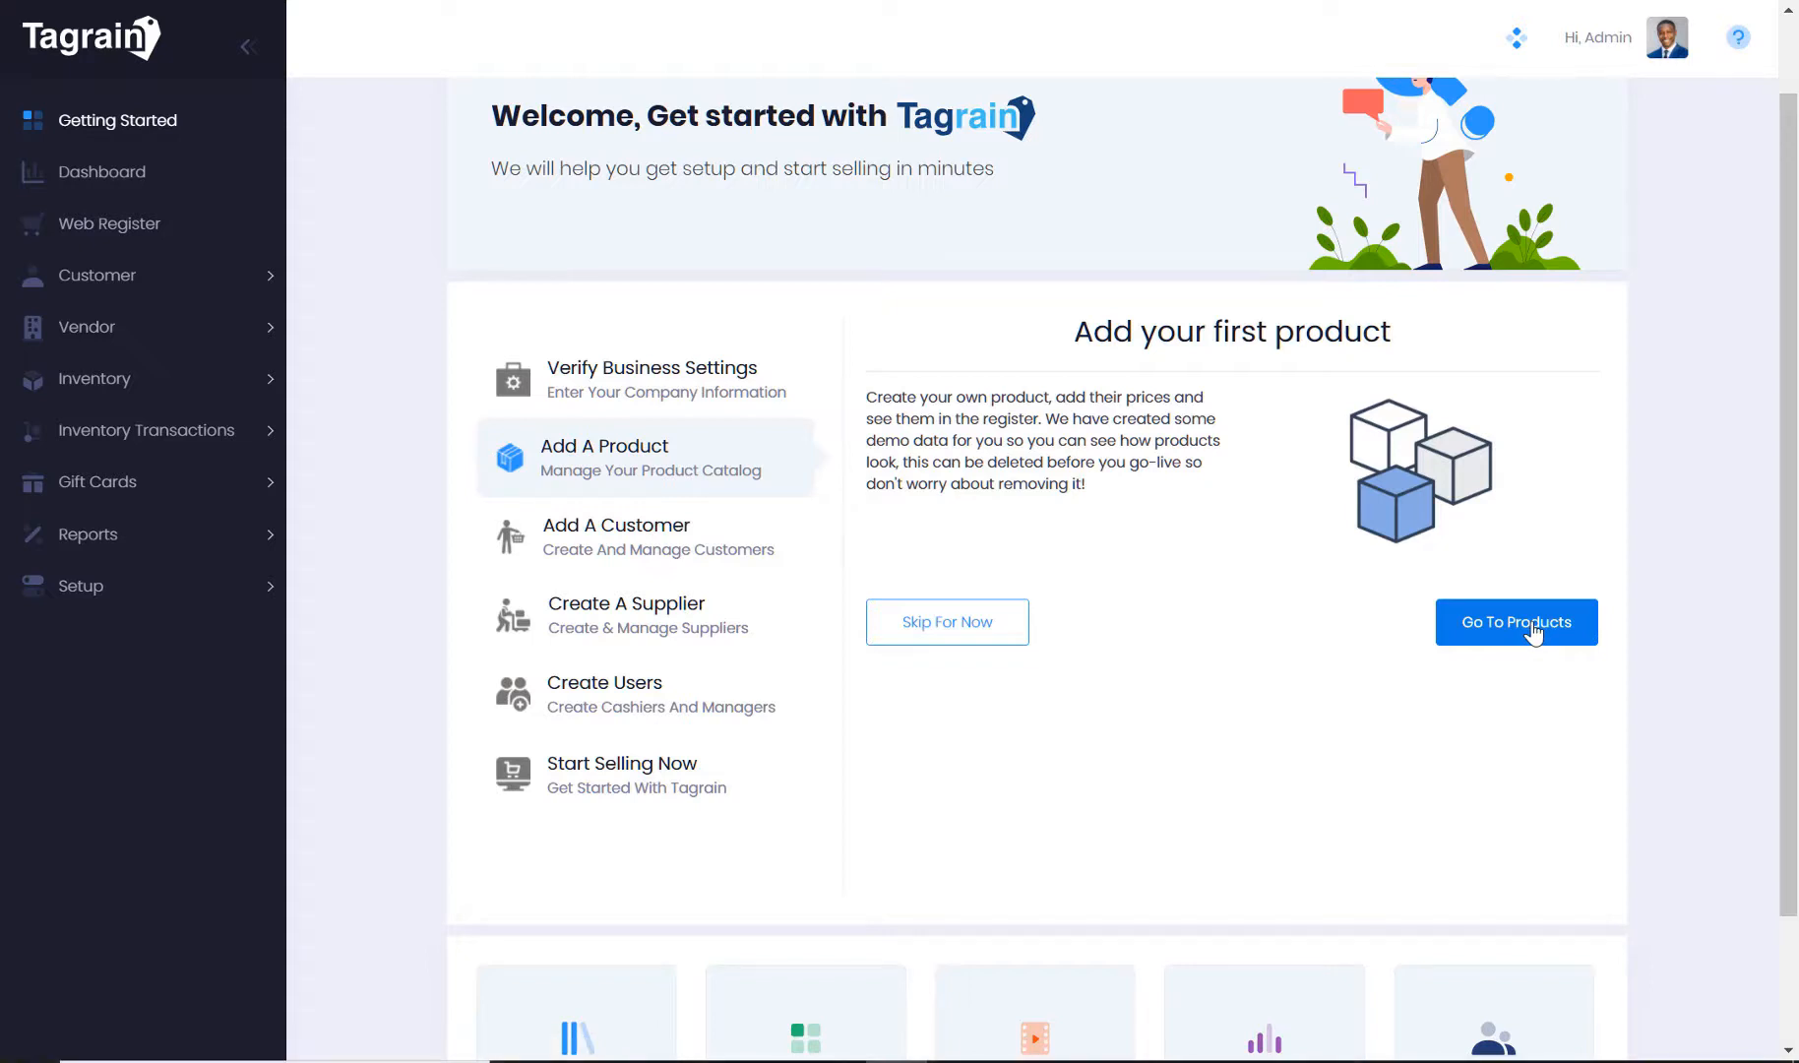
Open the 37-item product list, then open and cancel the new-product form
click(1515, 621)
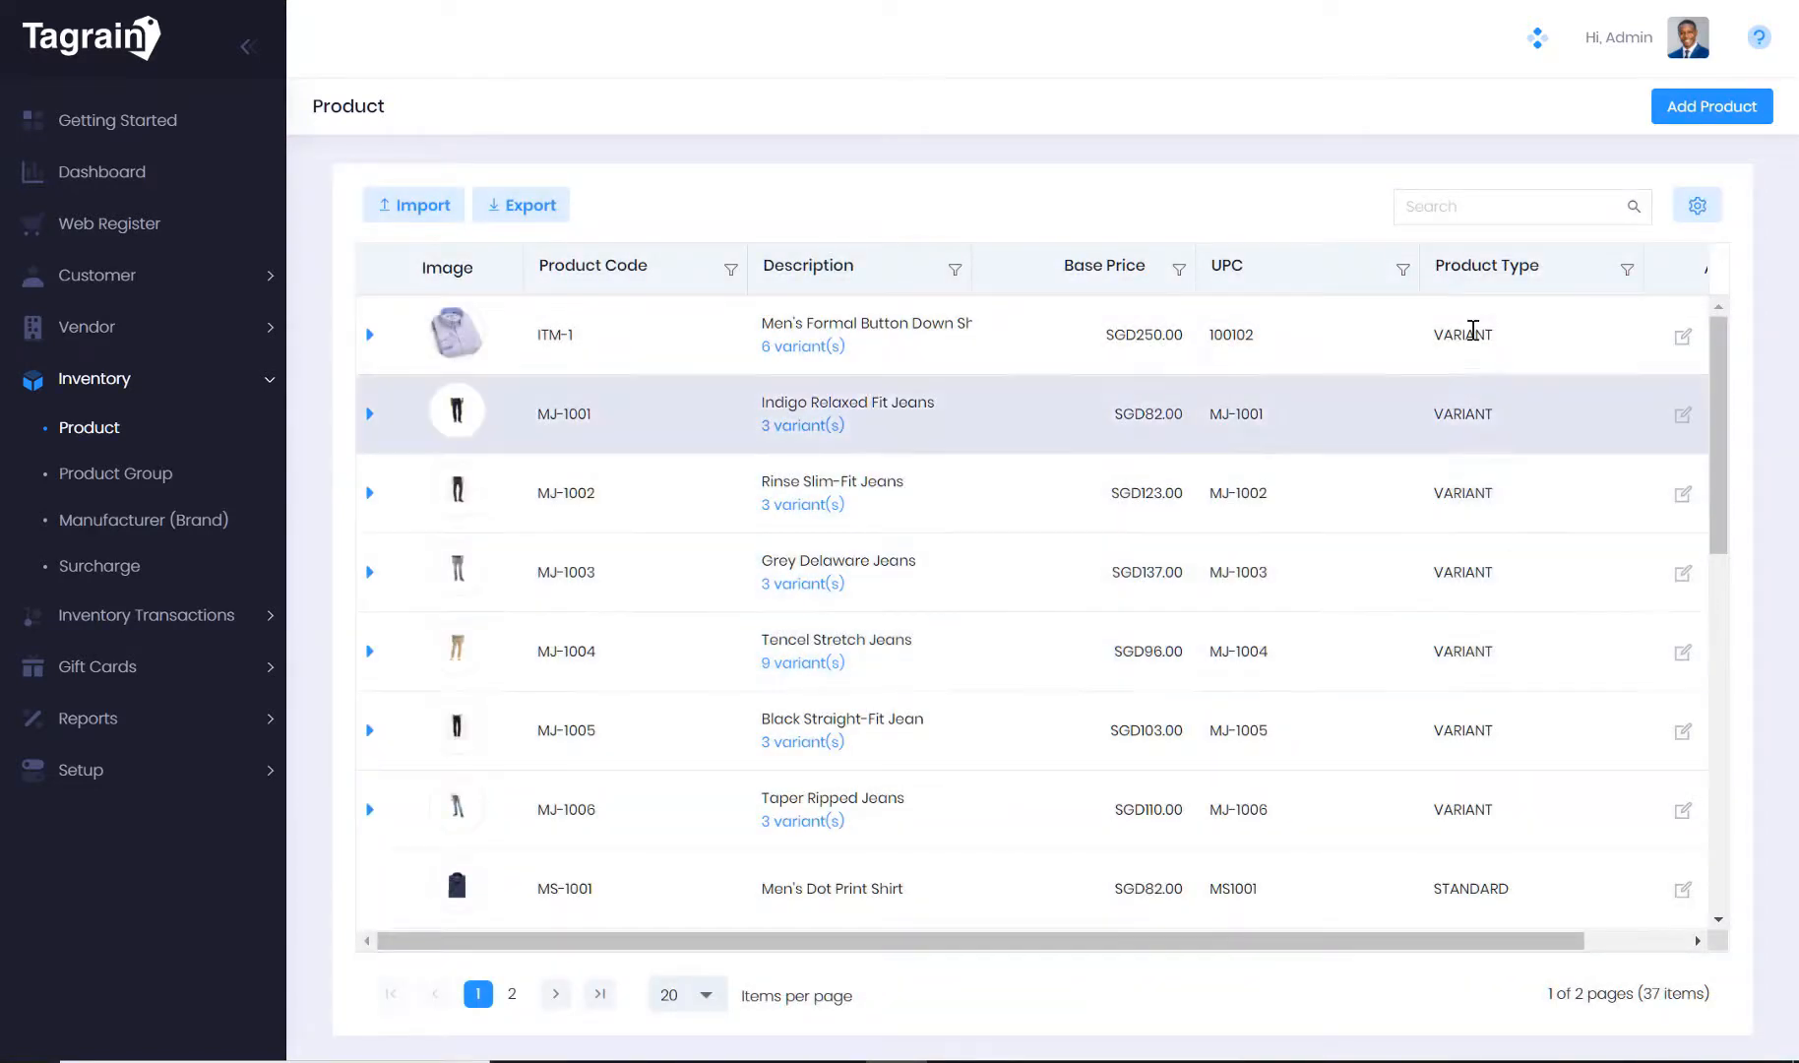
mouse_move(1732, 144)
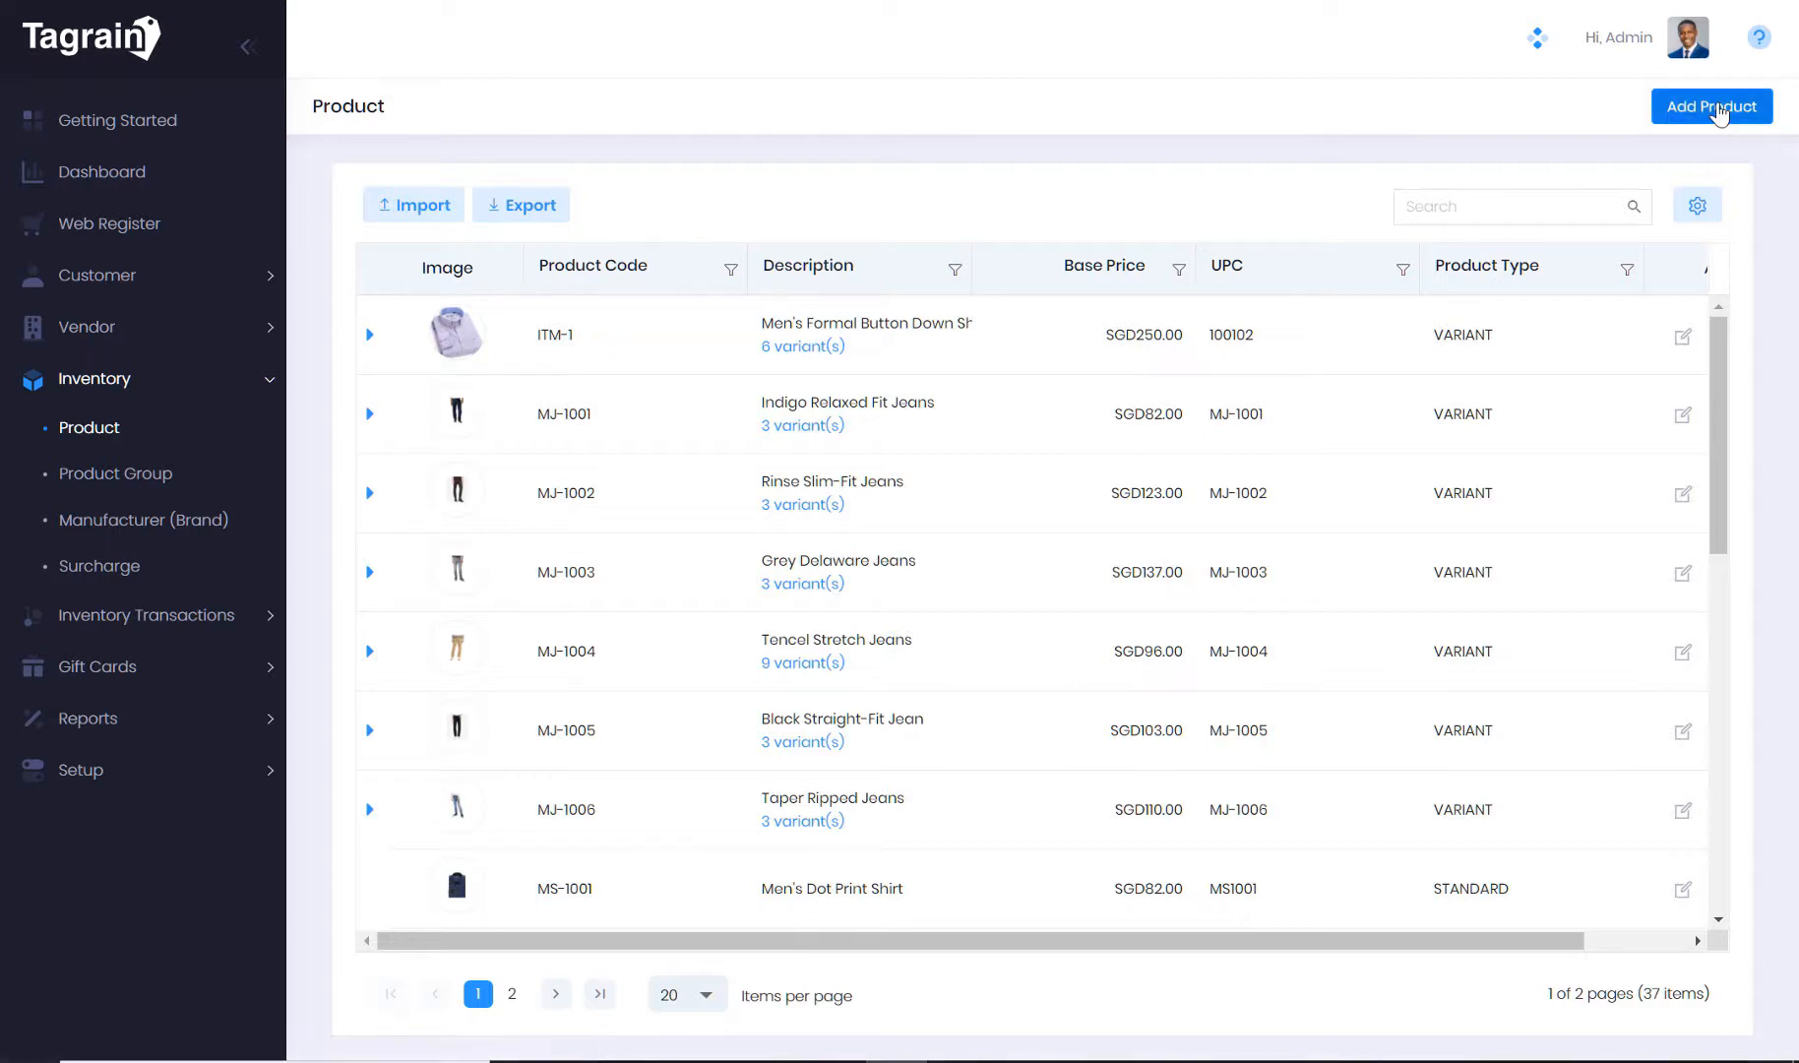
click(1709, 105)
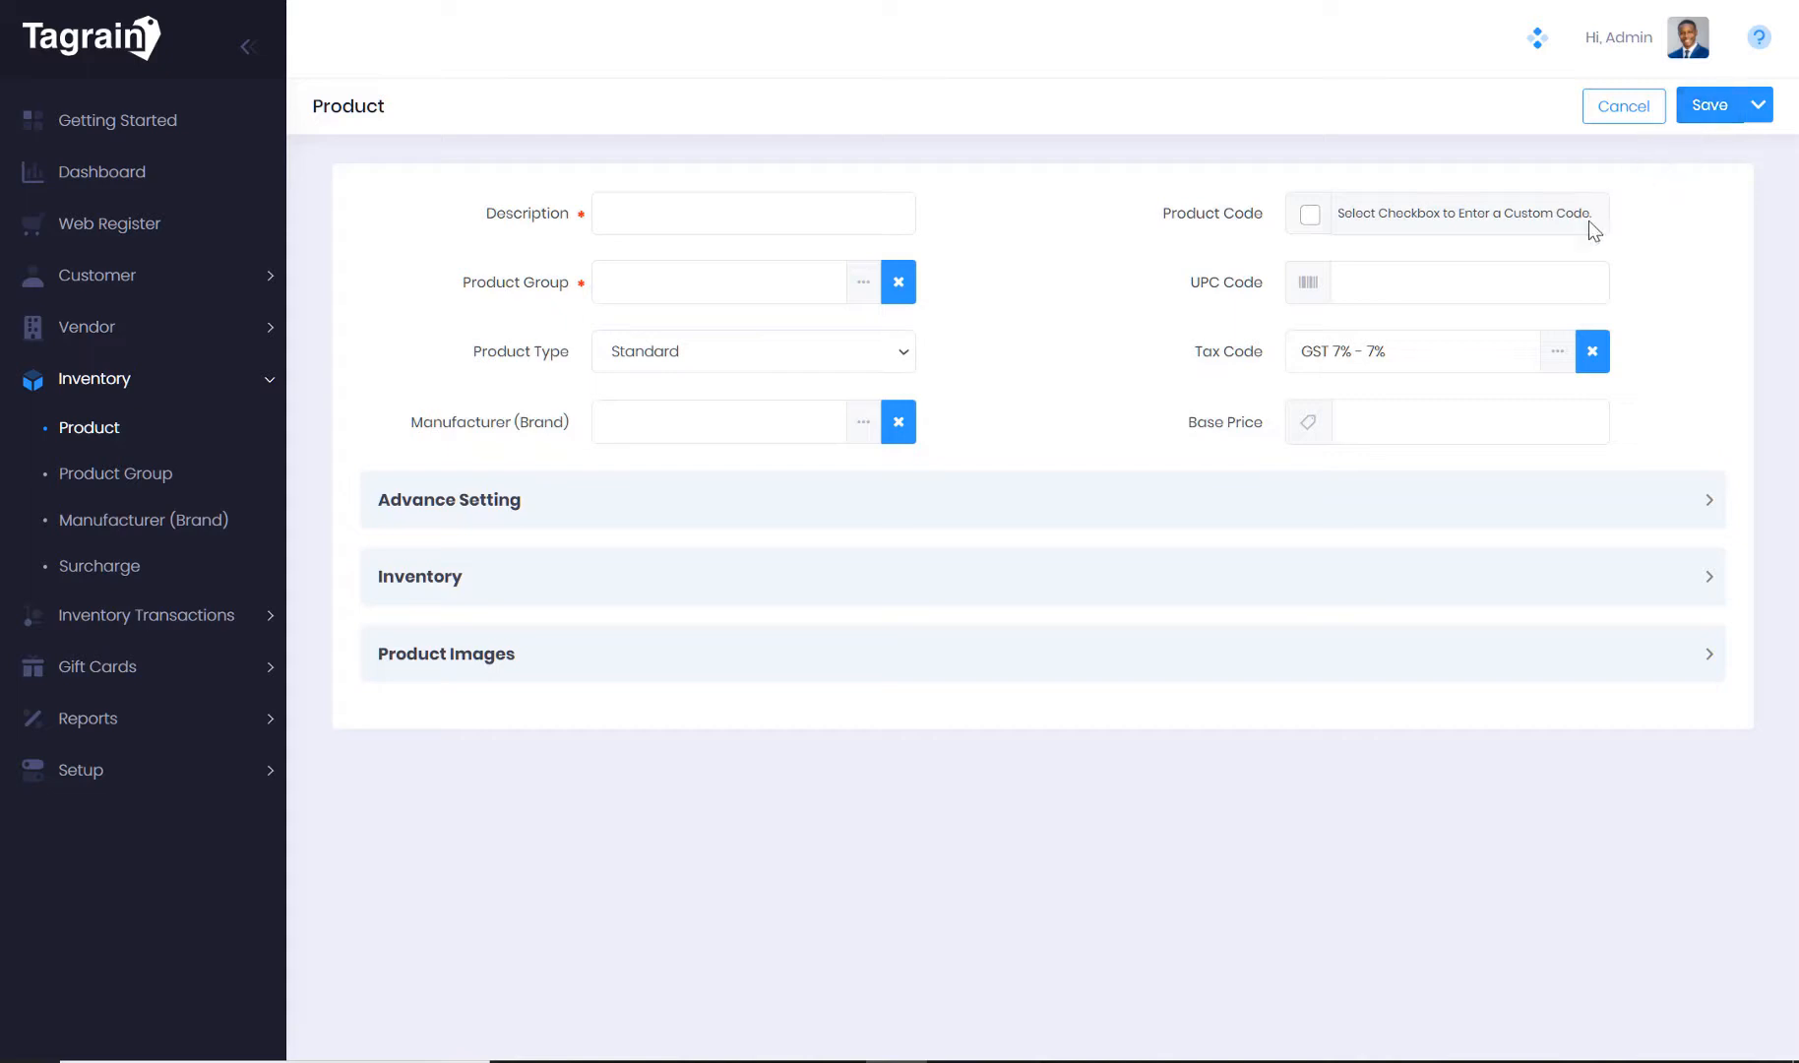
click(1621, 104)
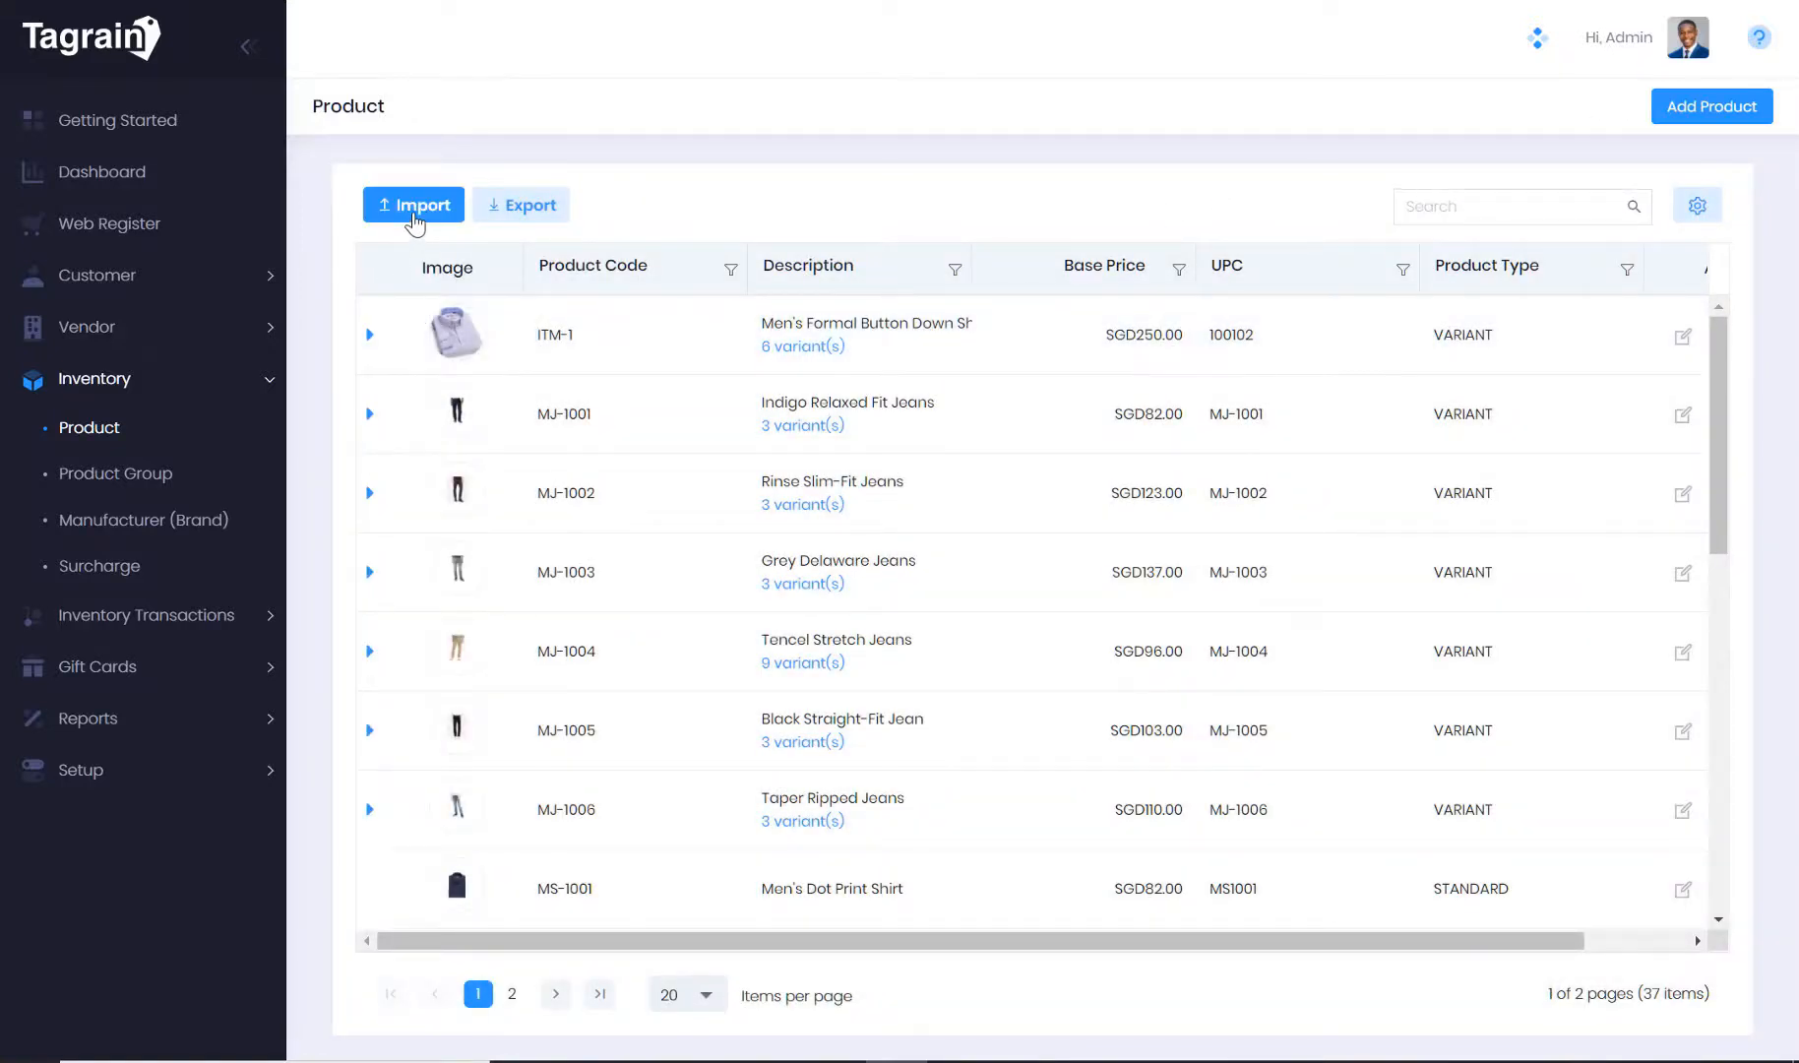
mouse_move(677, 221)
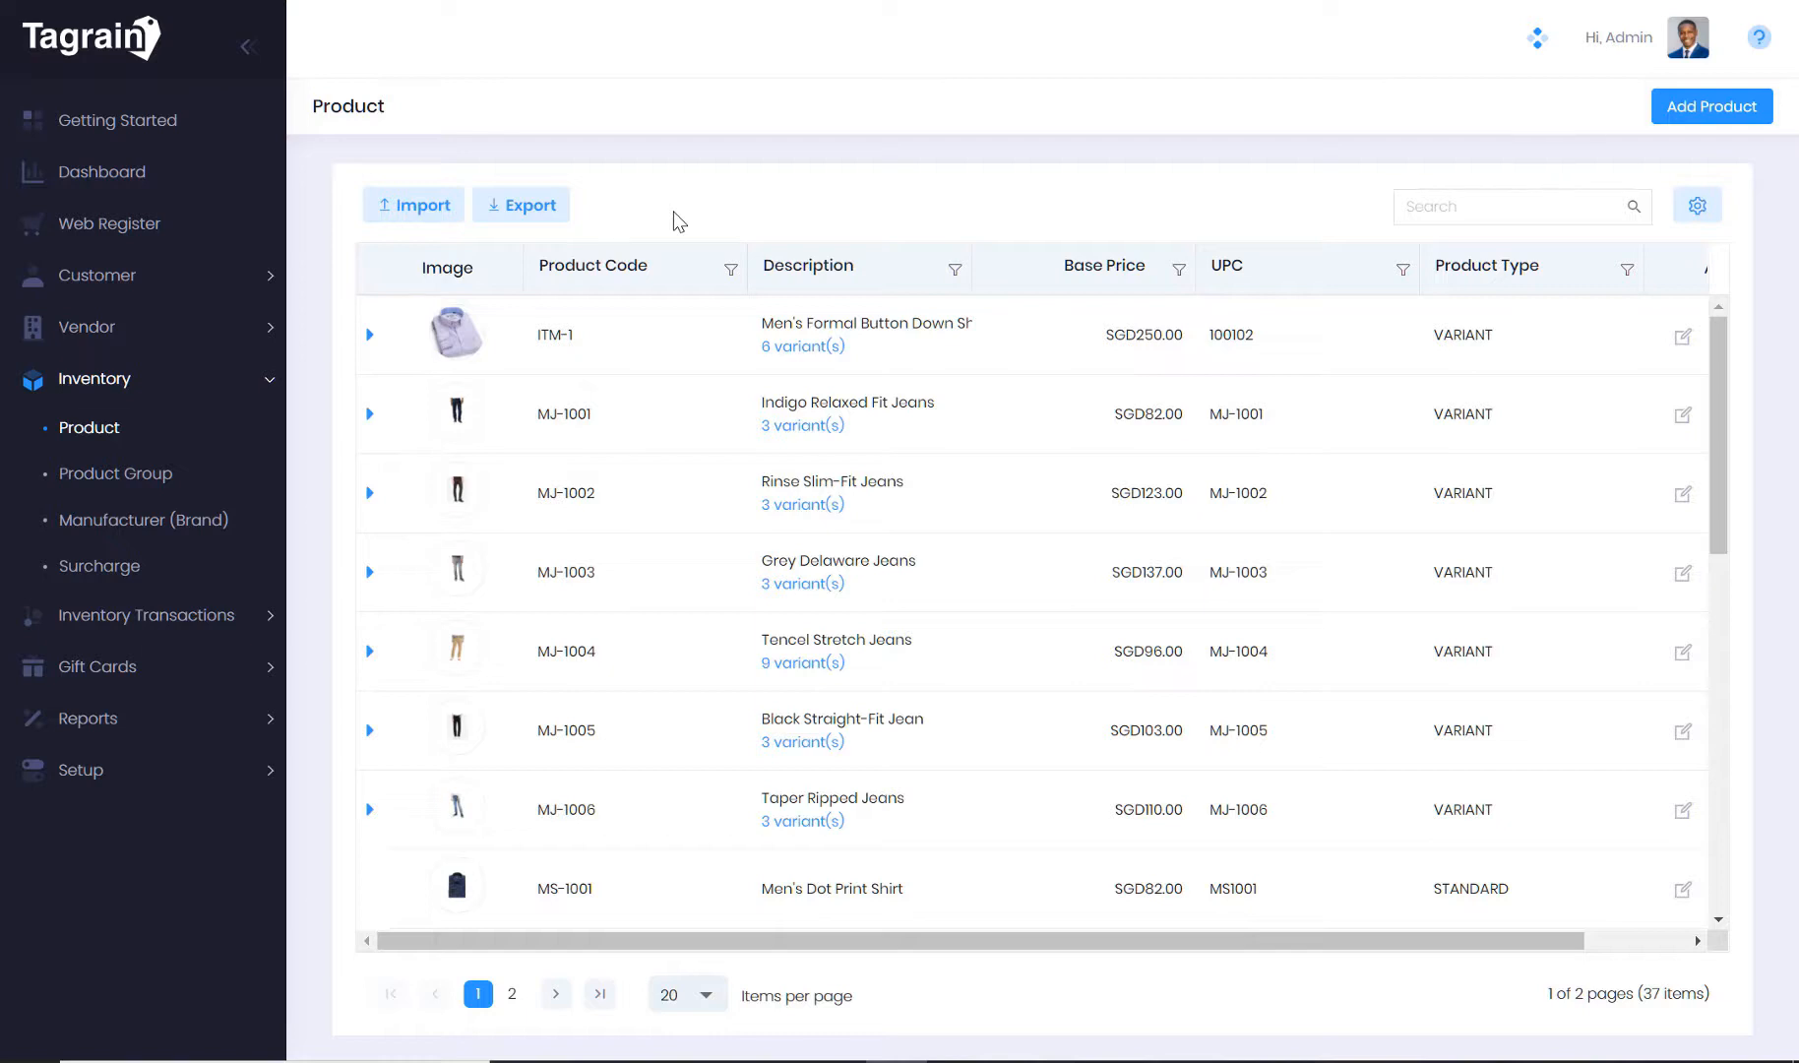
mouse_move(337, 302)
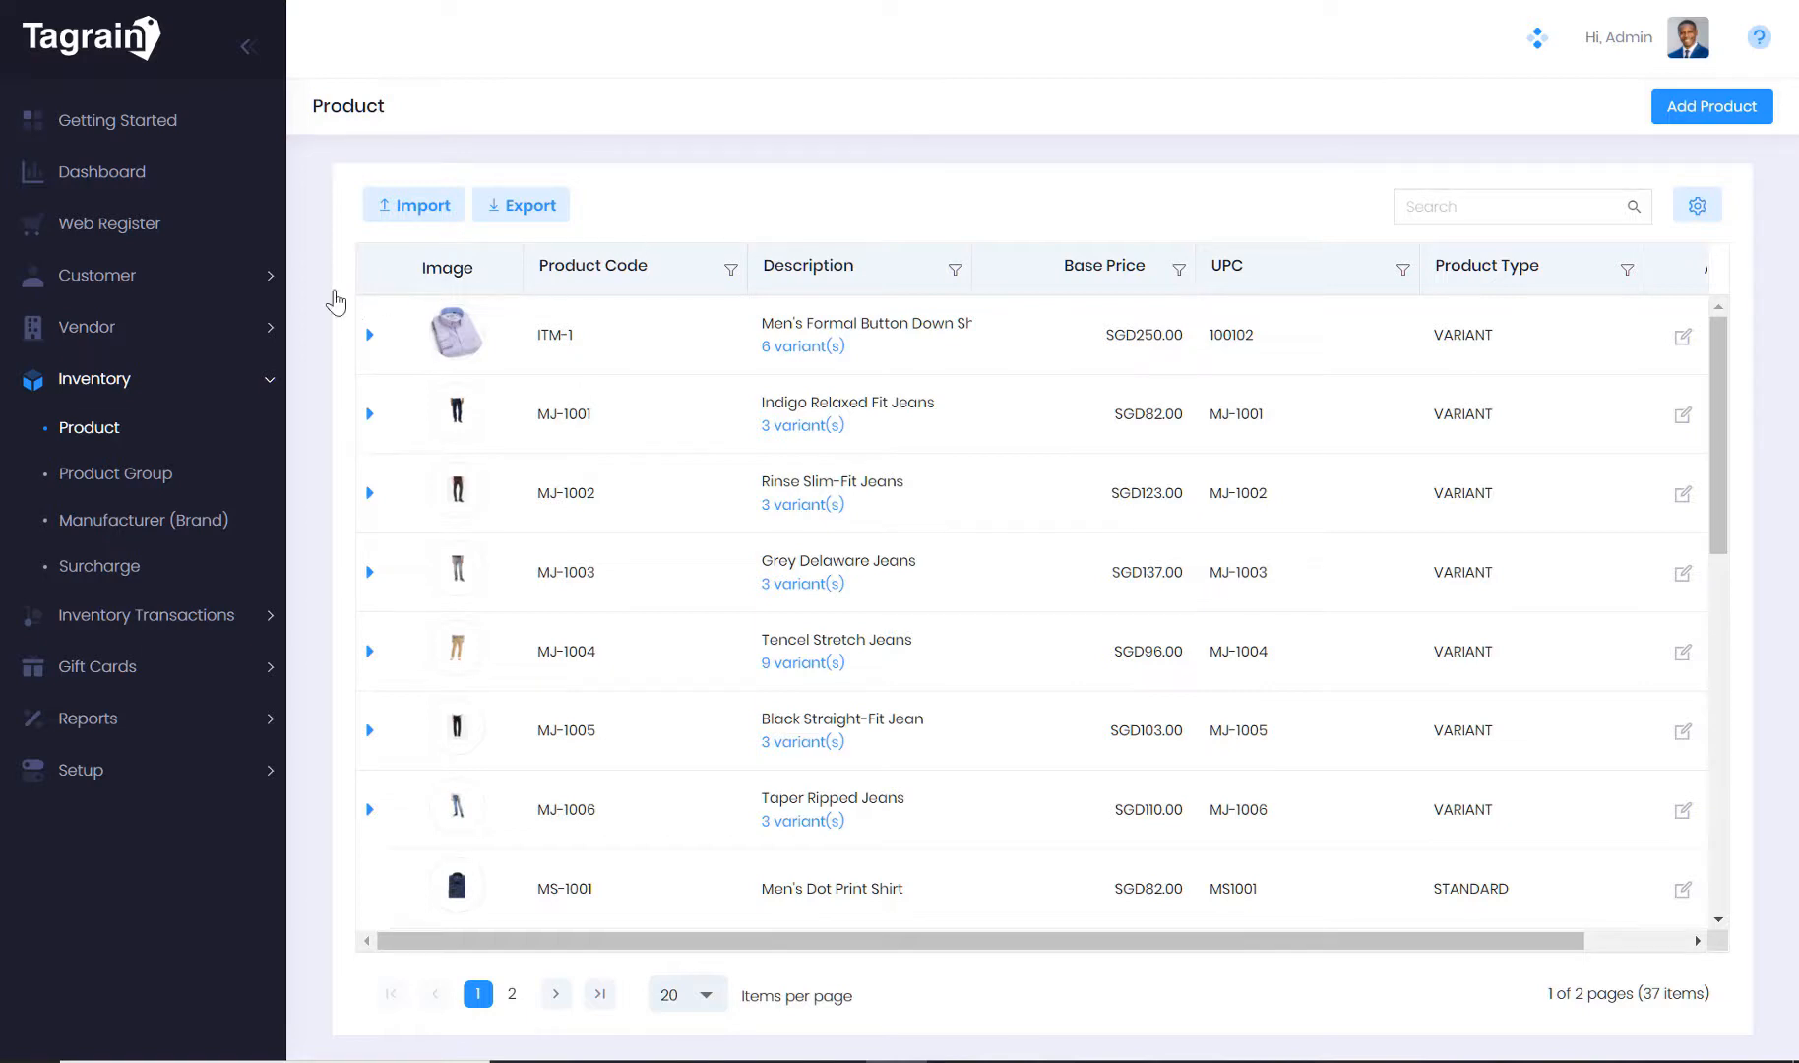
Return to Getting Started and show the Create Users step for staff permissions
click(117, 119)
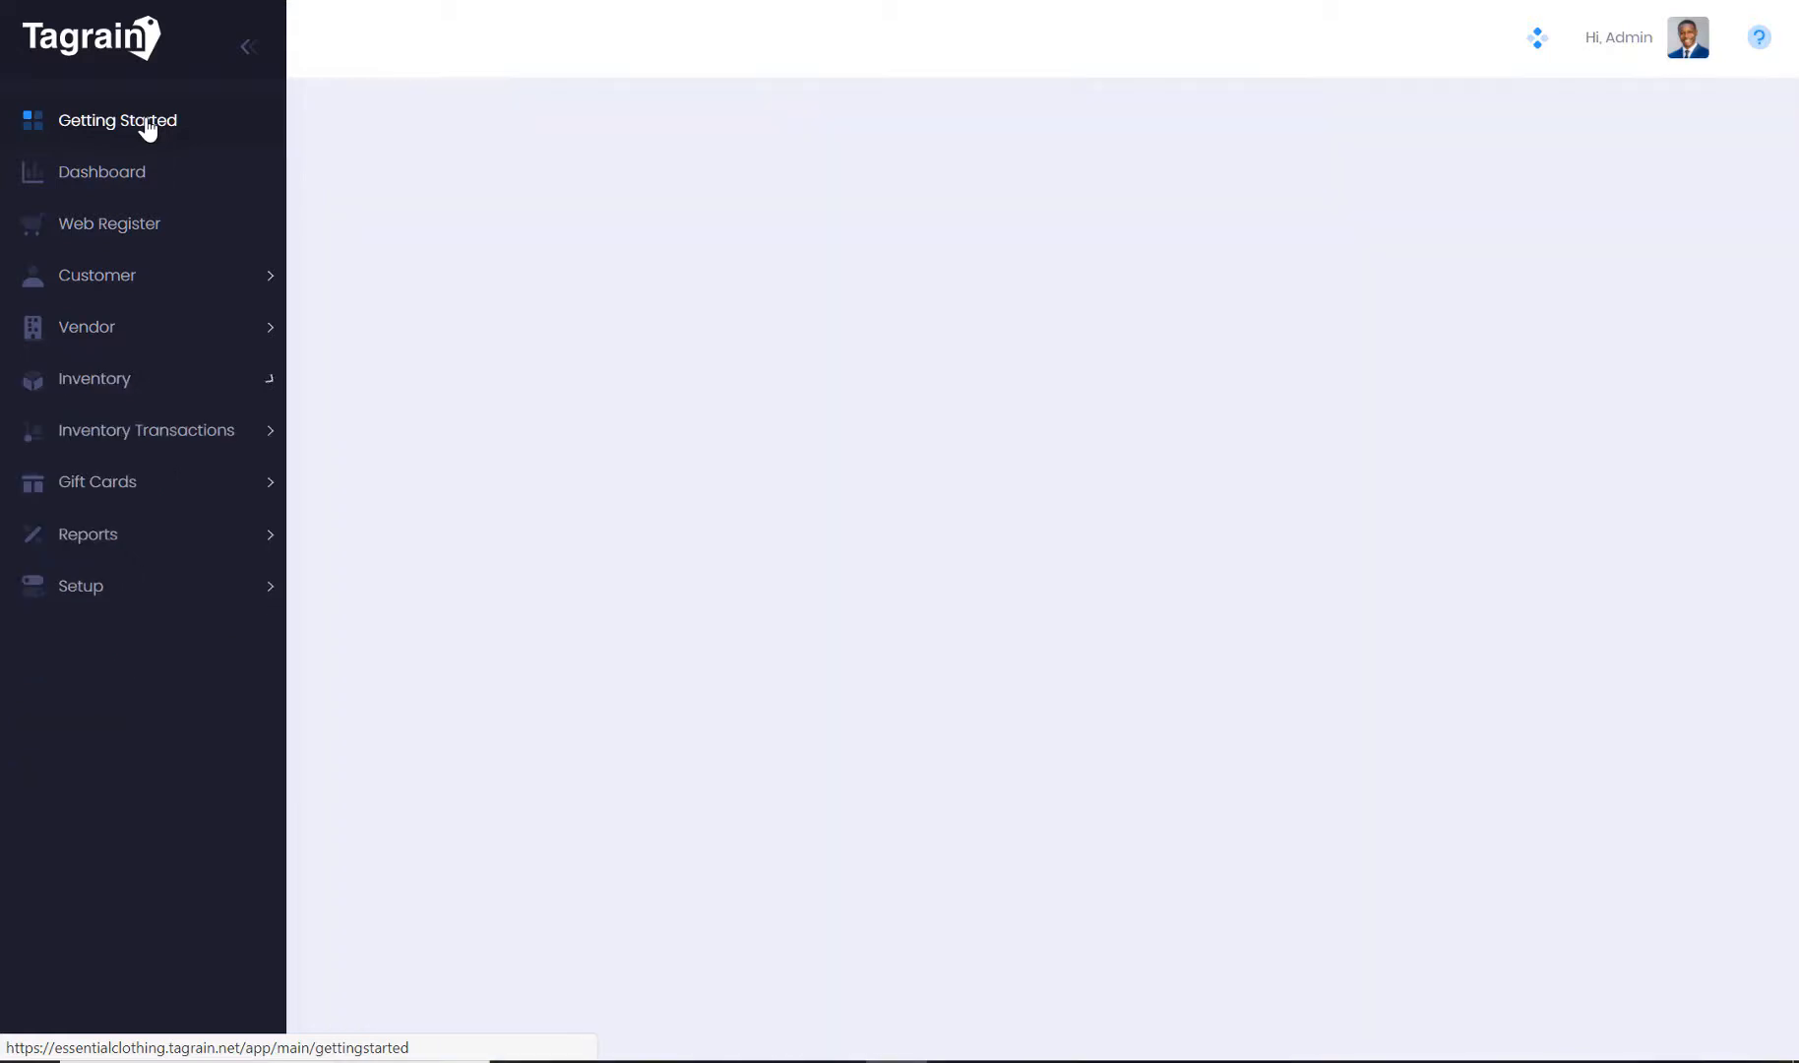
click(115, 119)
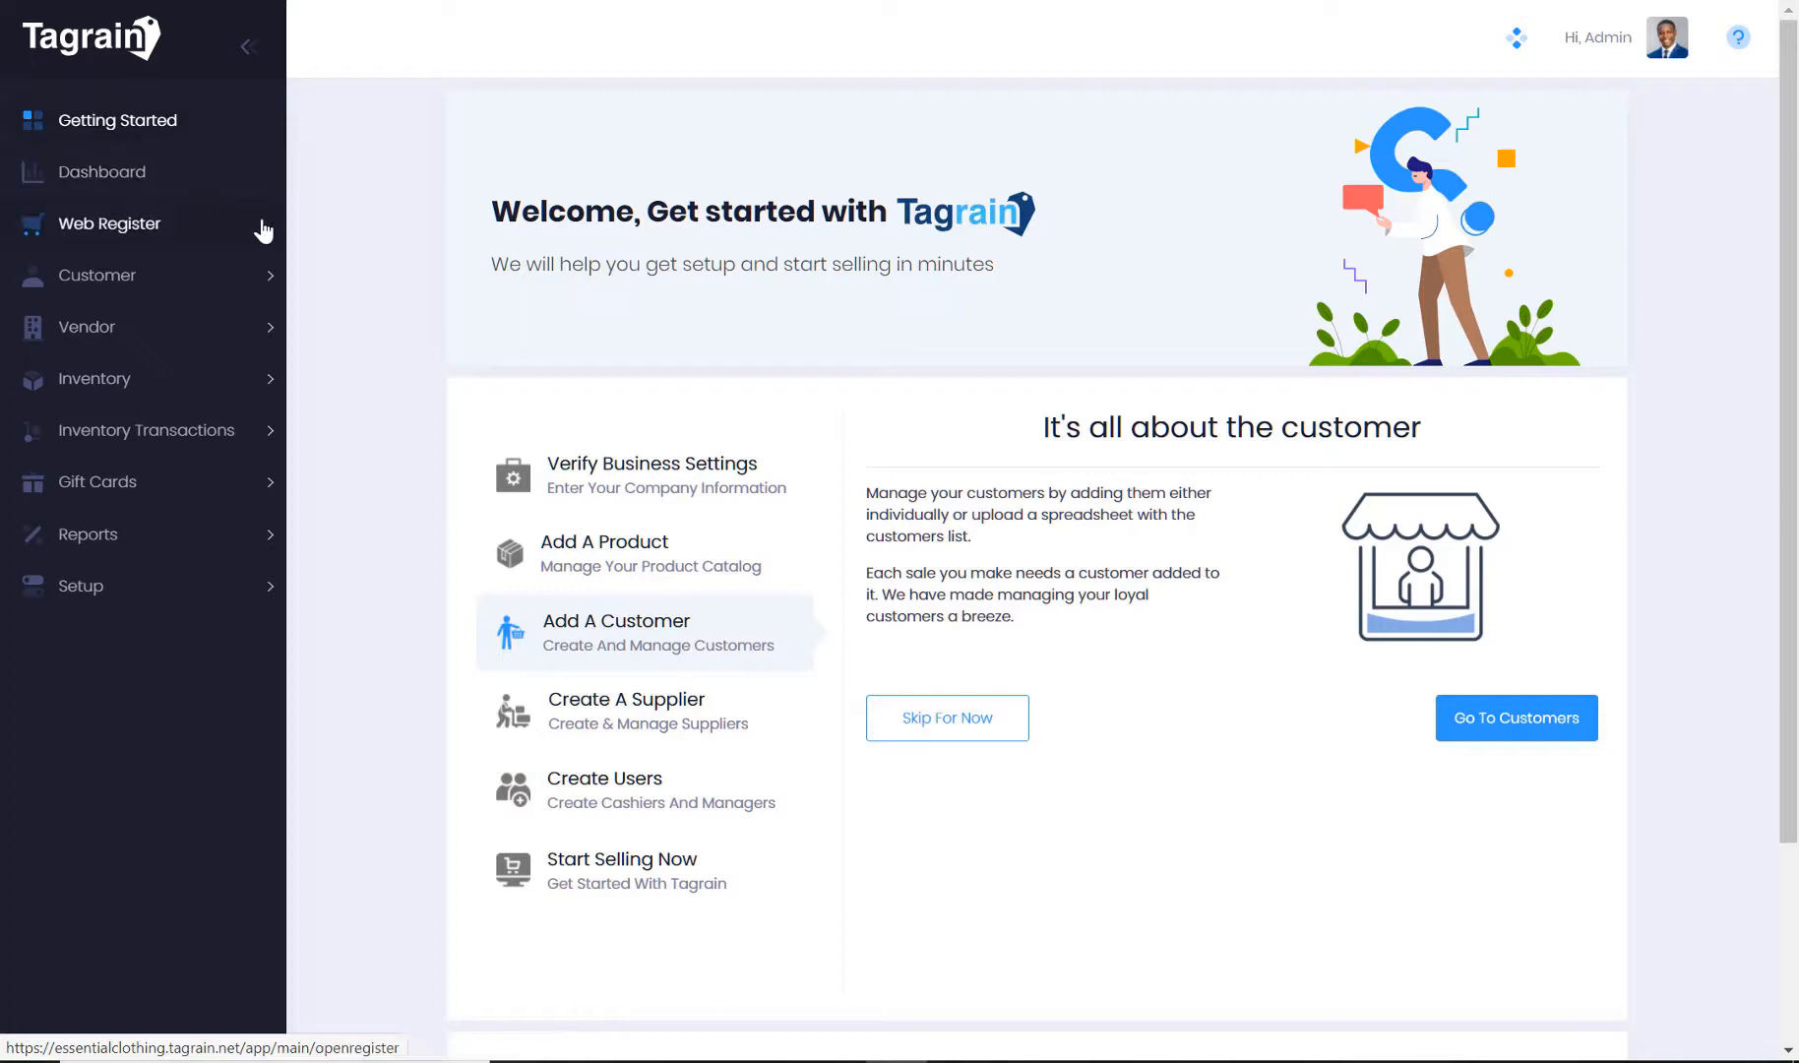
mouse_move(415, 384)
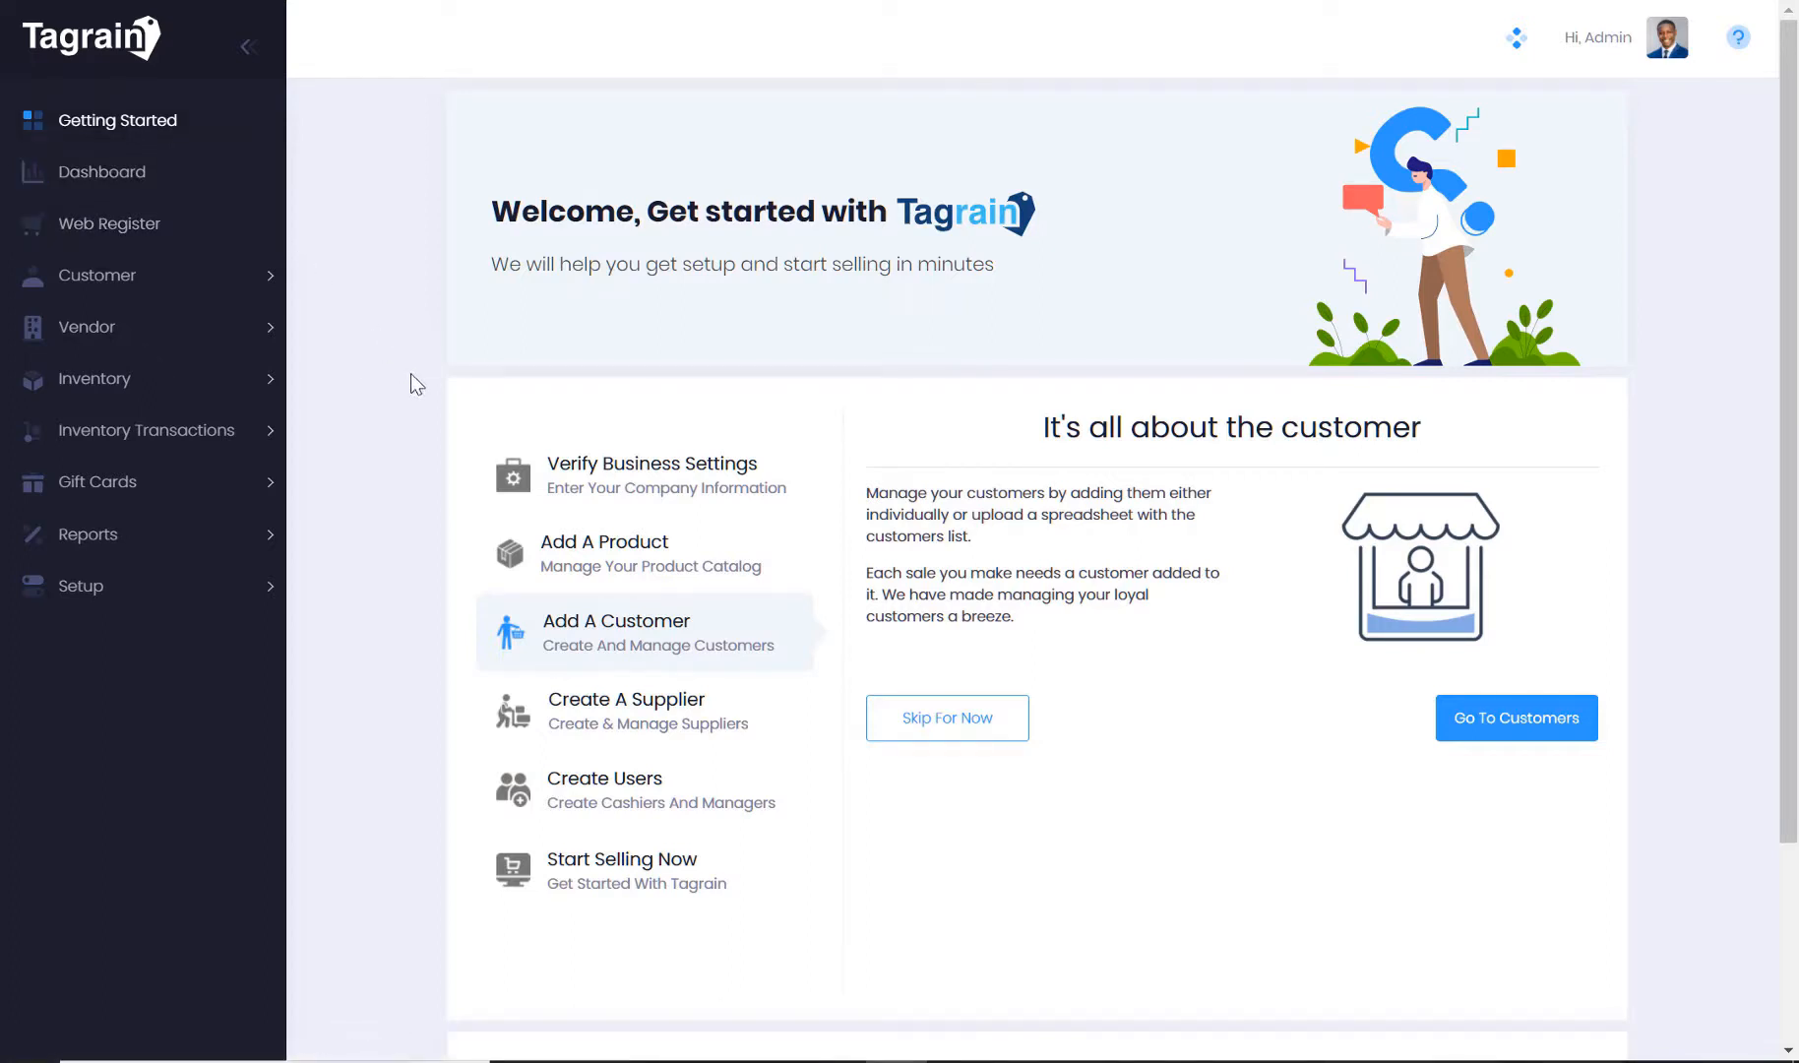
mouse_move(611, 732)
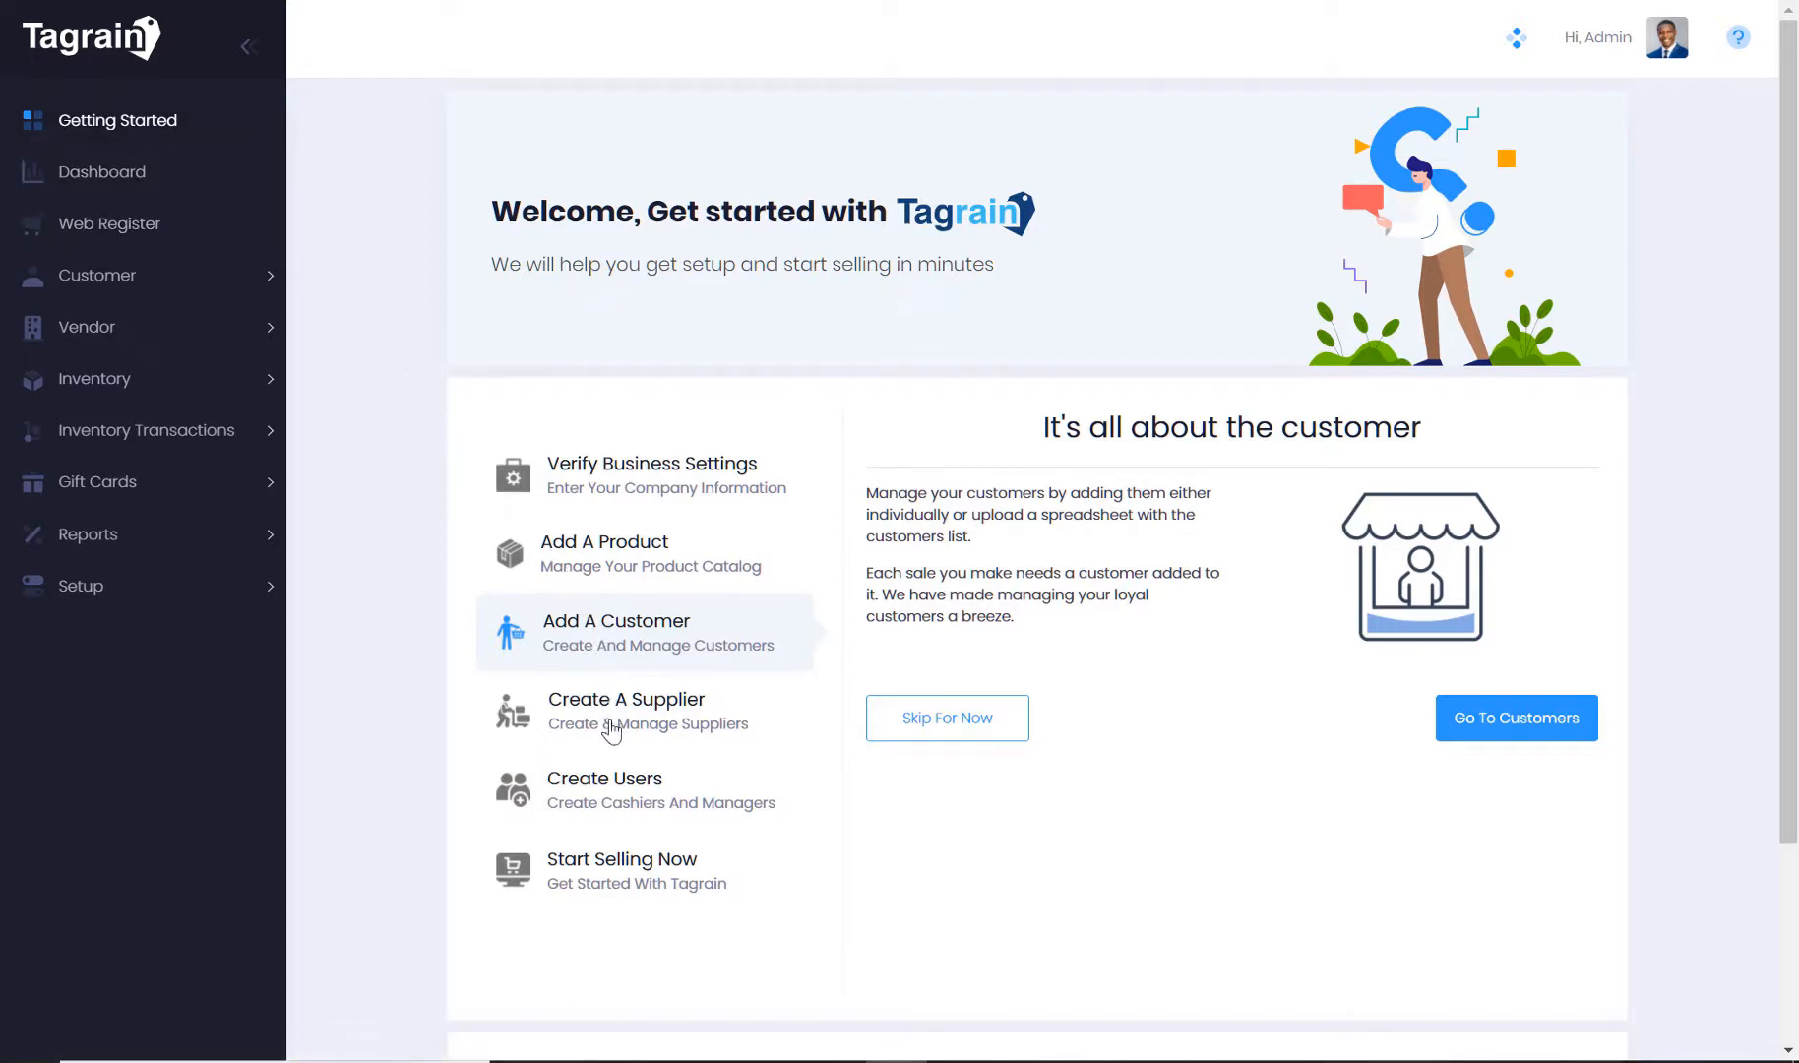
mouse_move(645, 740)
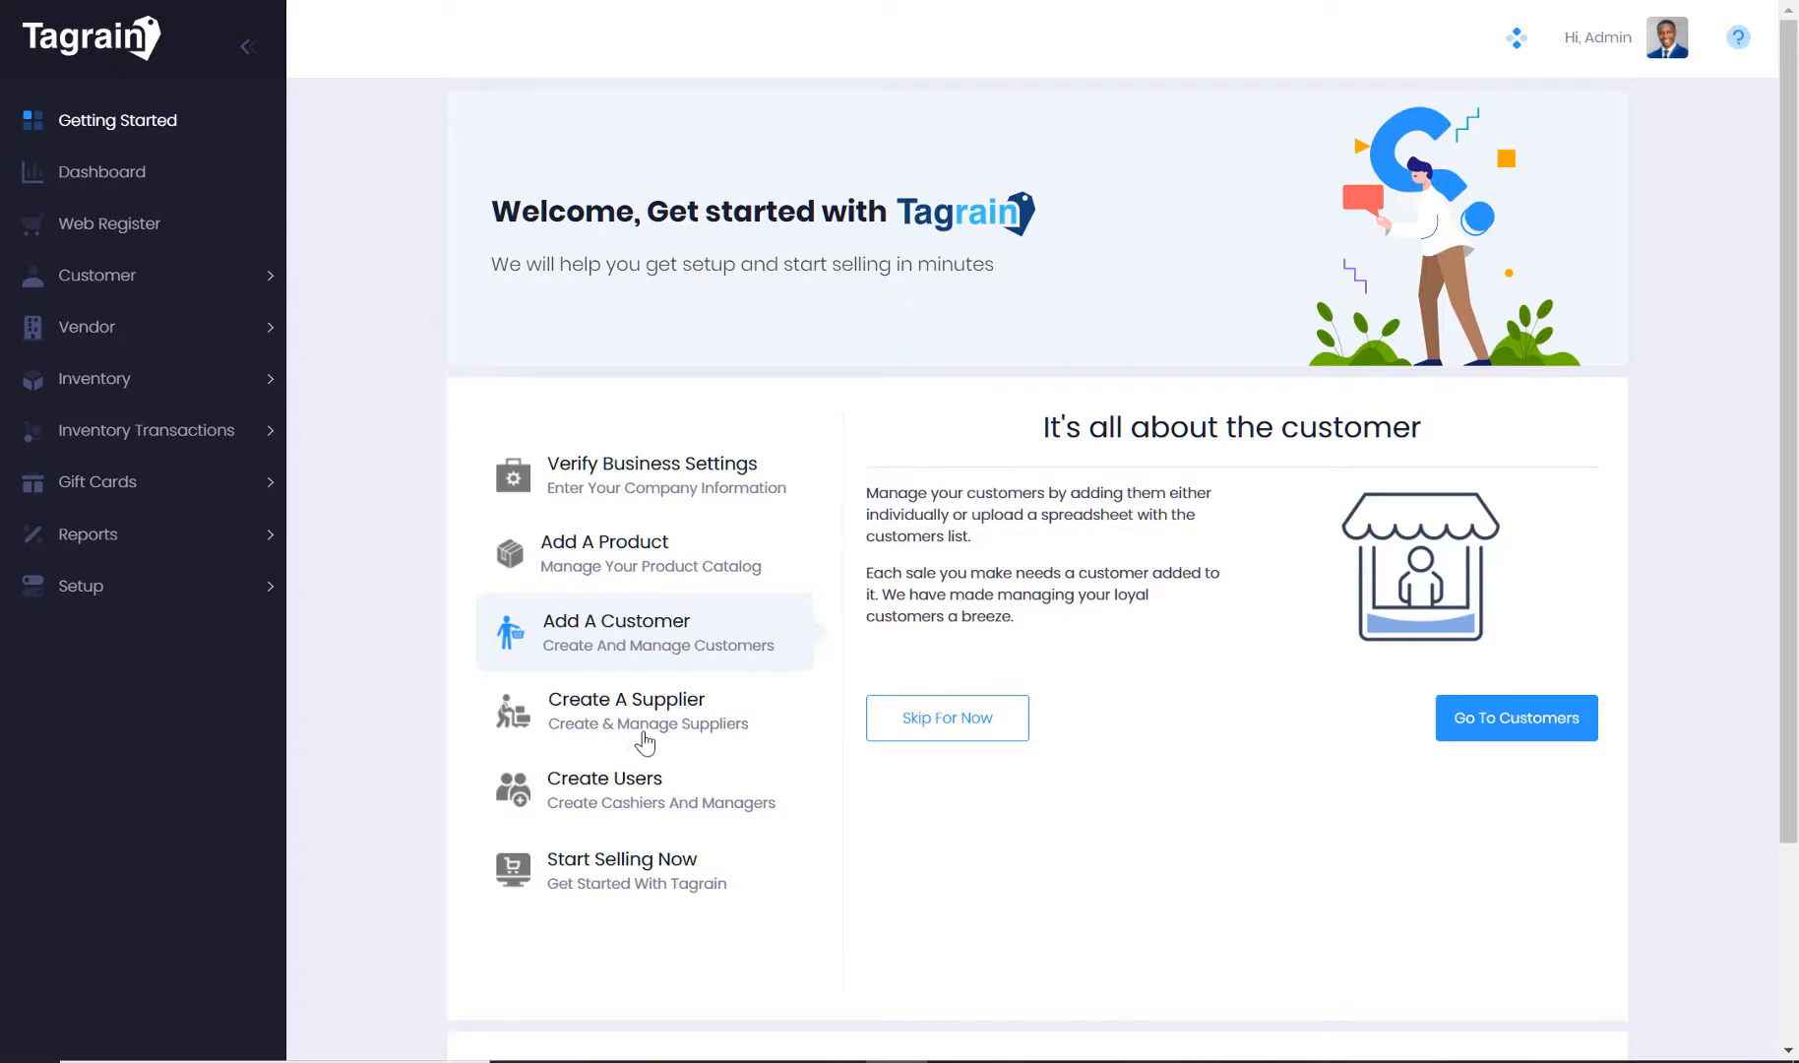
mouse_move(627, 801)
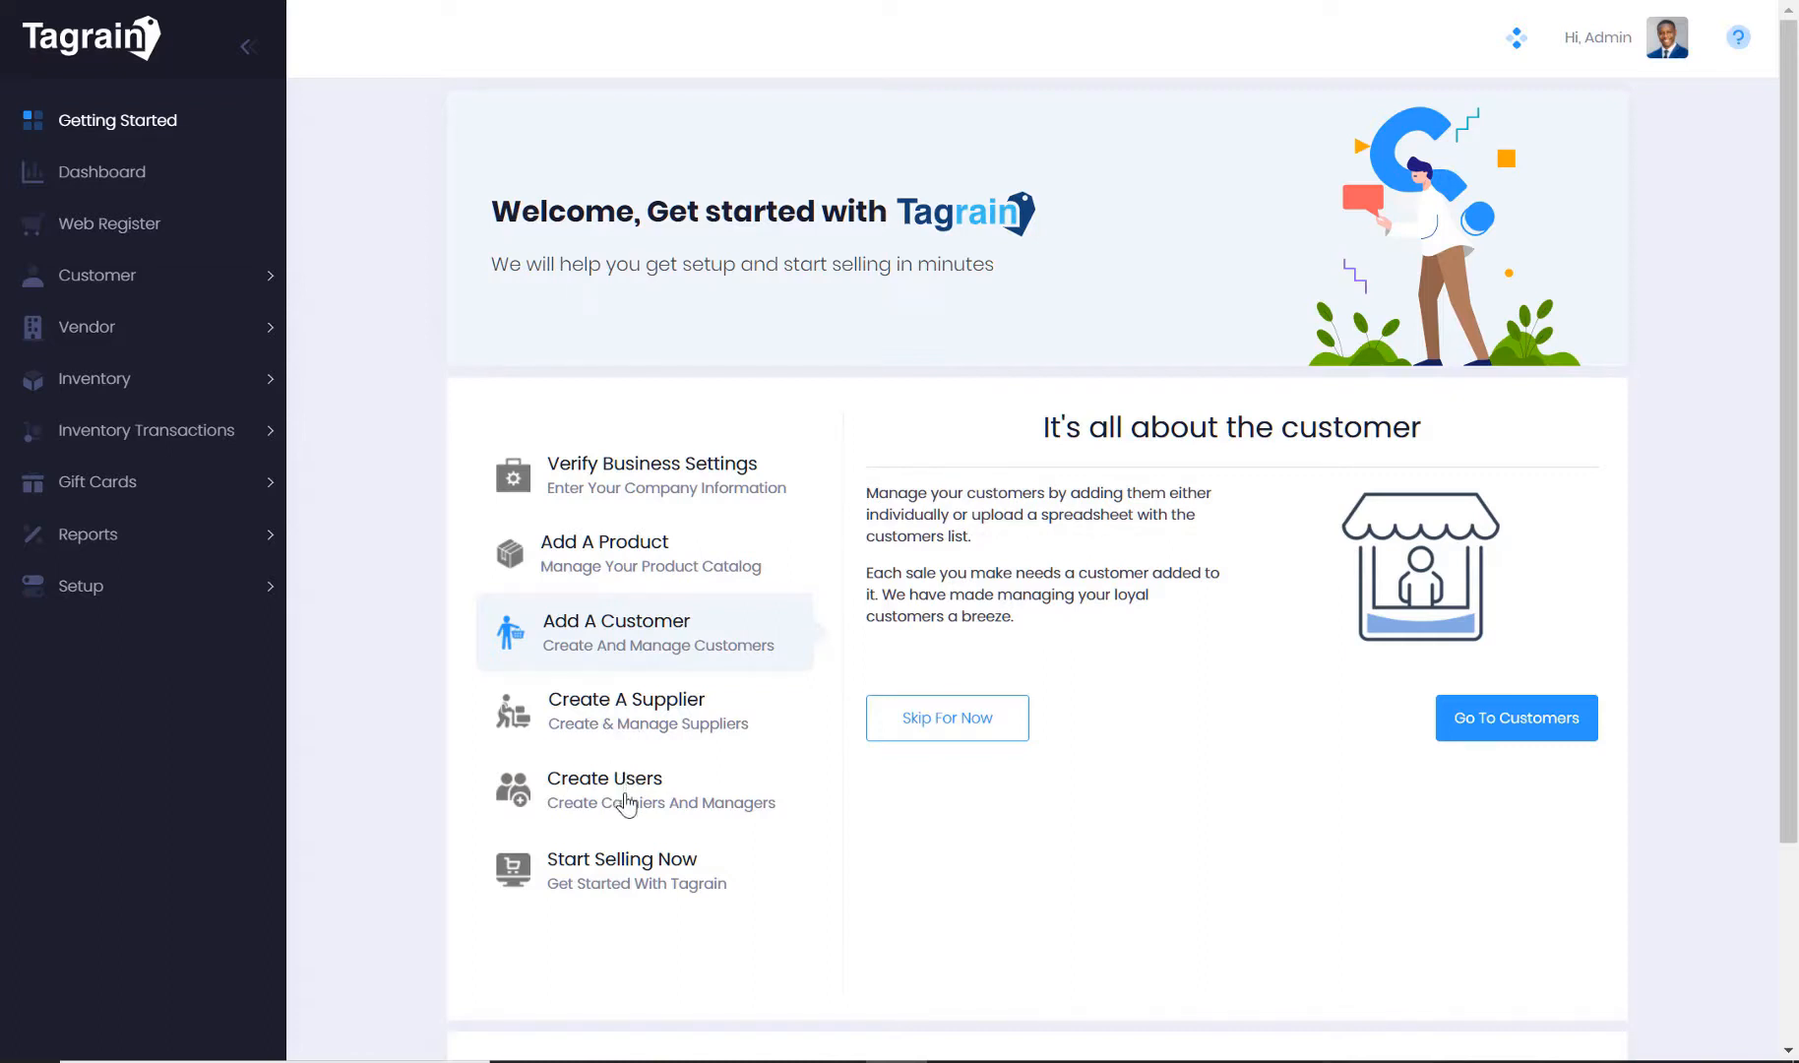
click(638, 789)
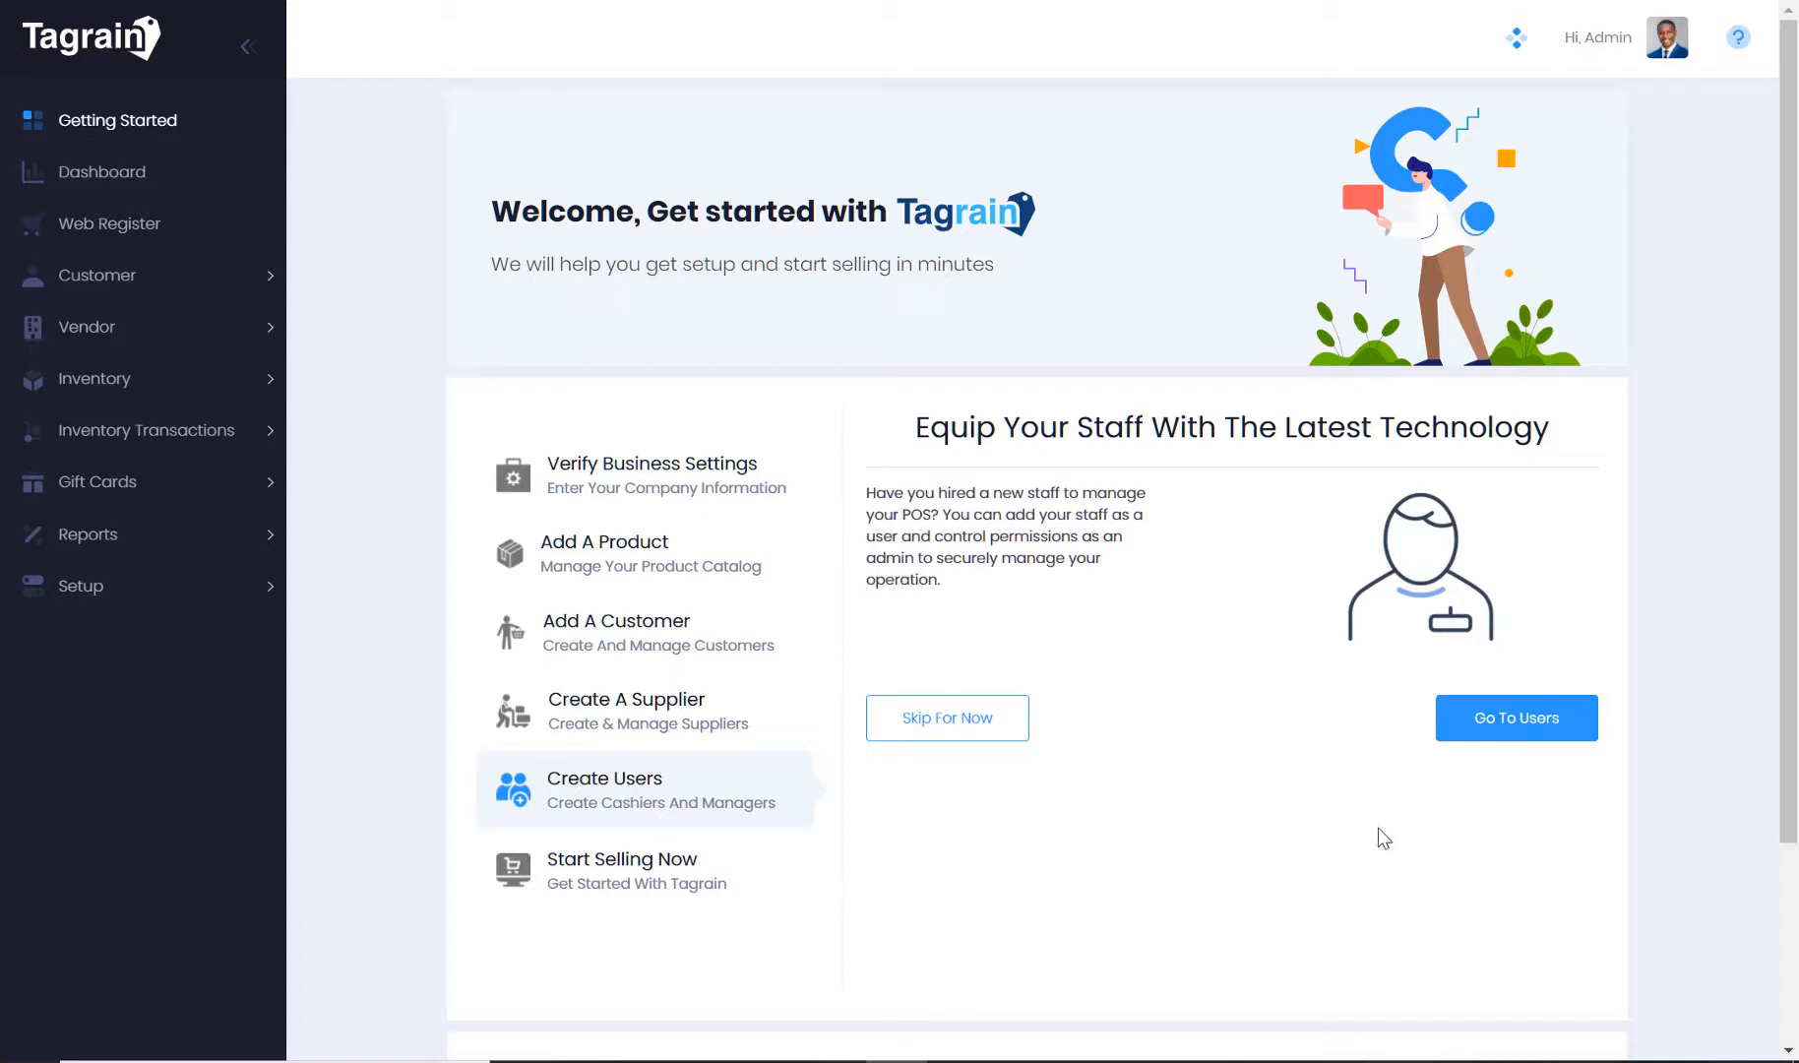
mouse_move(1516, 765)
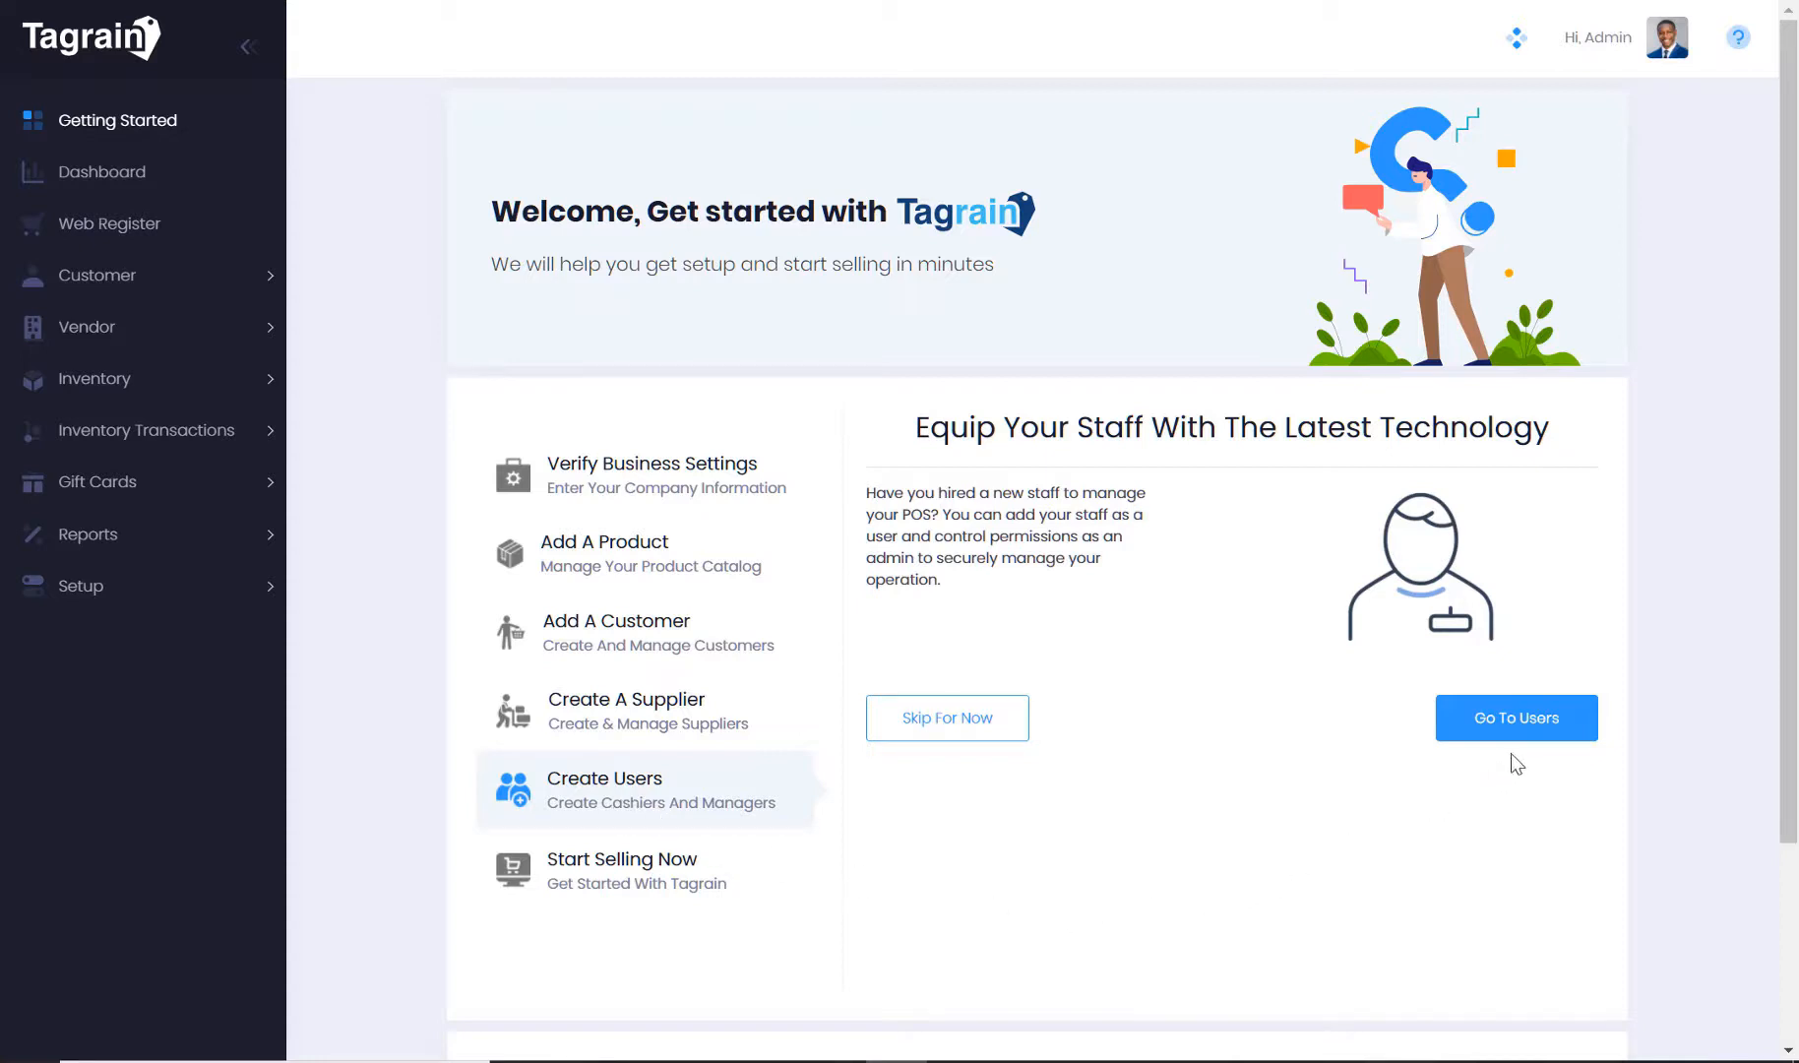
mouse_move(1515, 717)
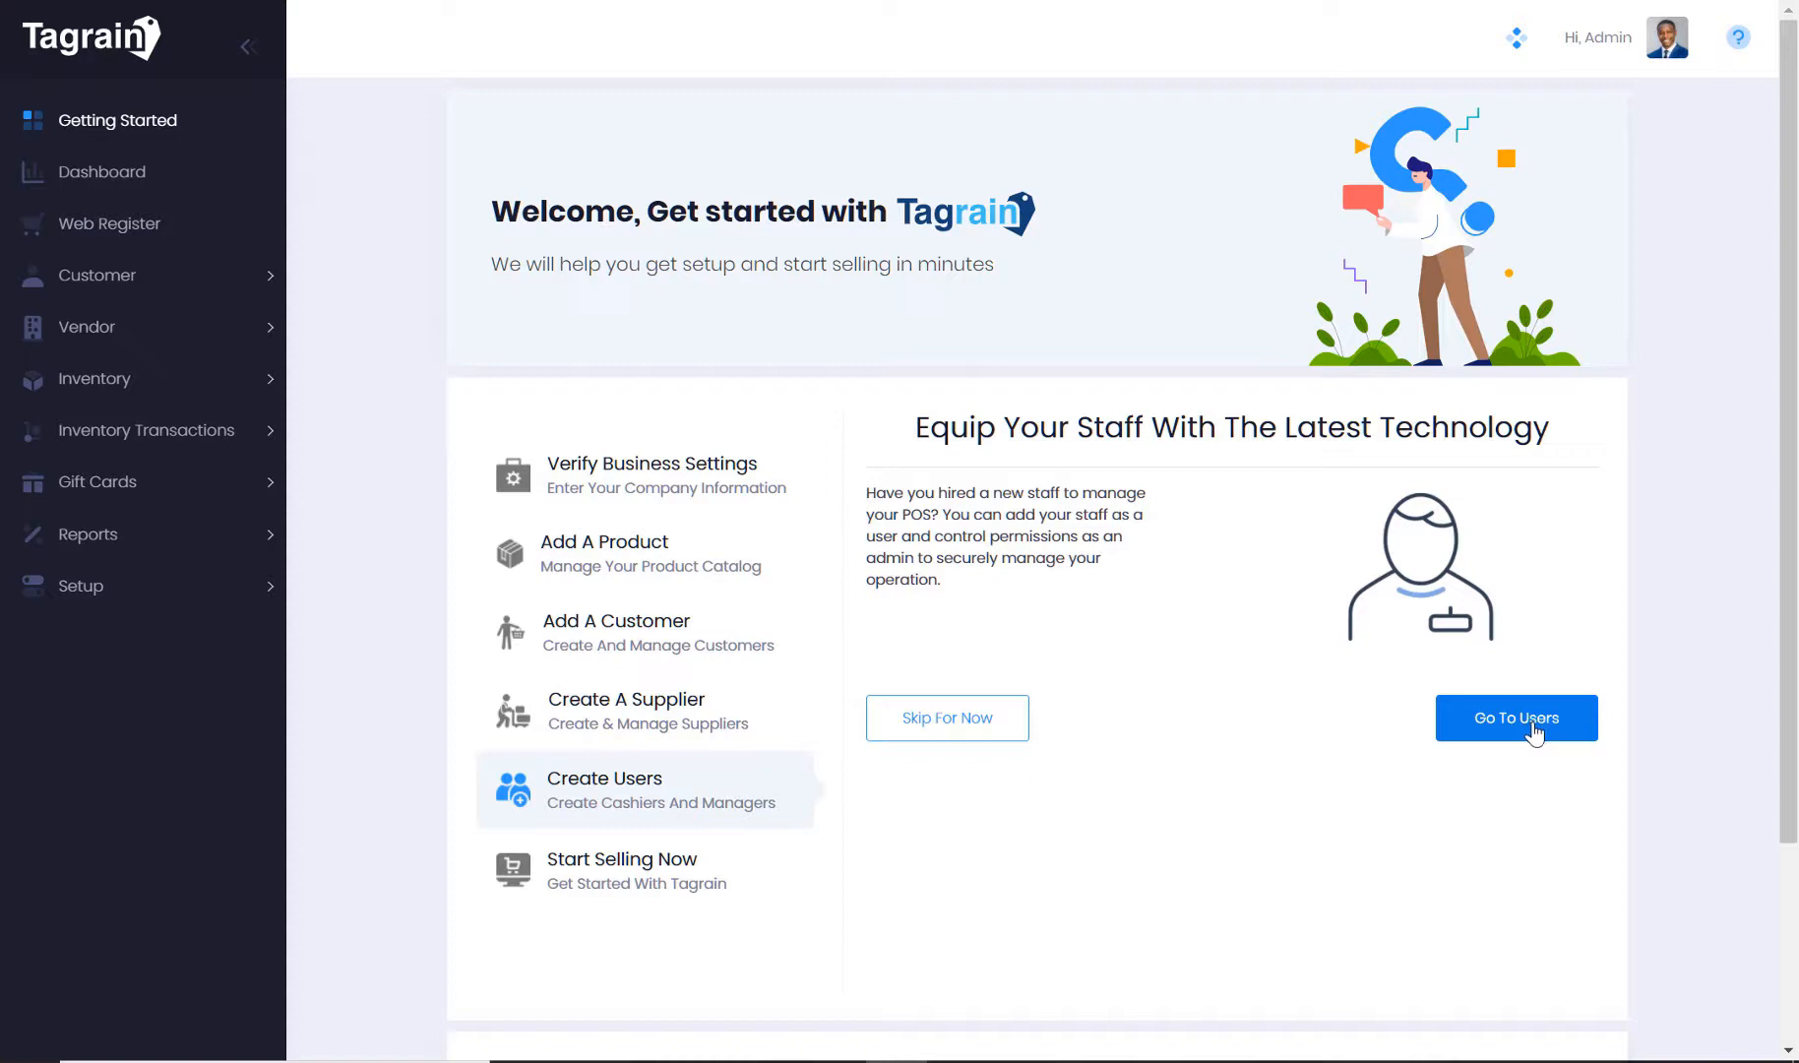
Open User Management, review the Admin, Cashier and Manager roles, and go back
click(1515, 717)
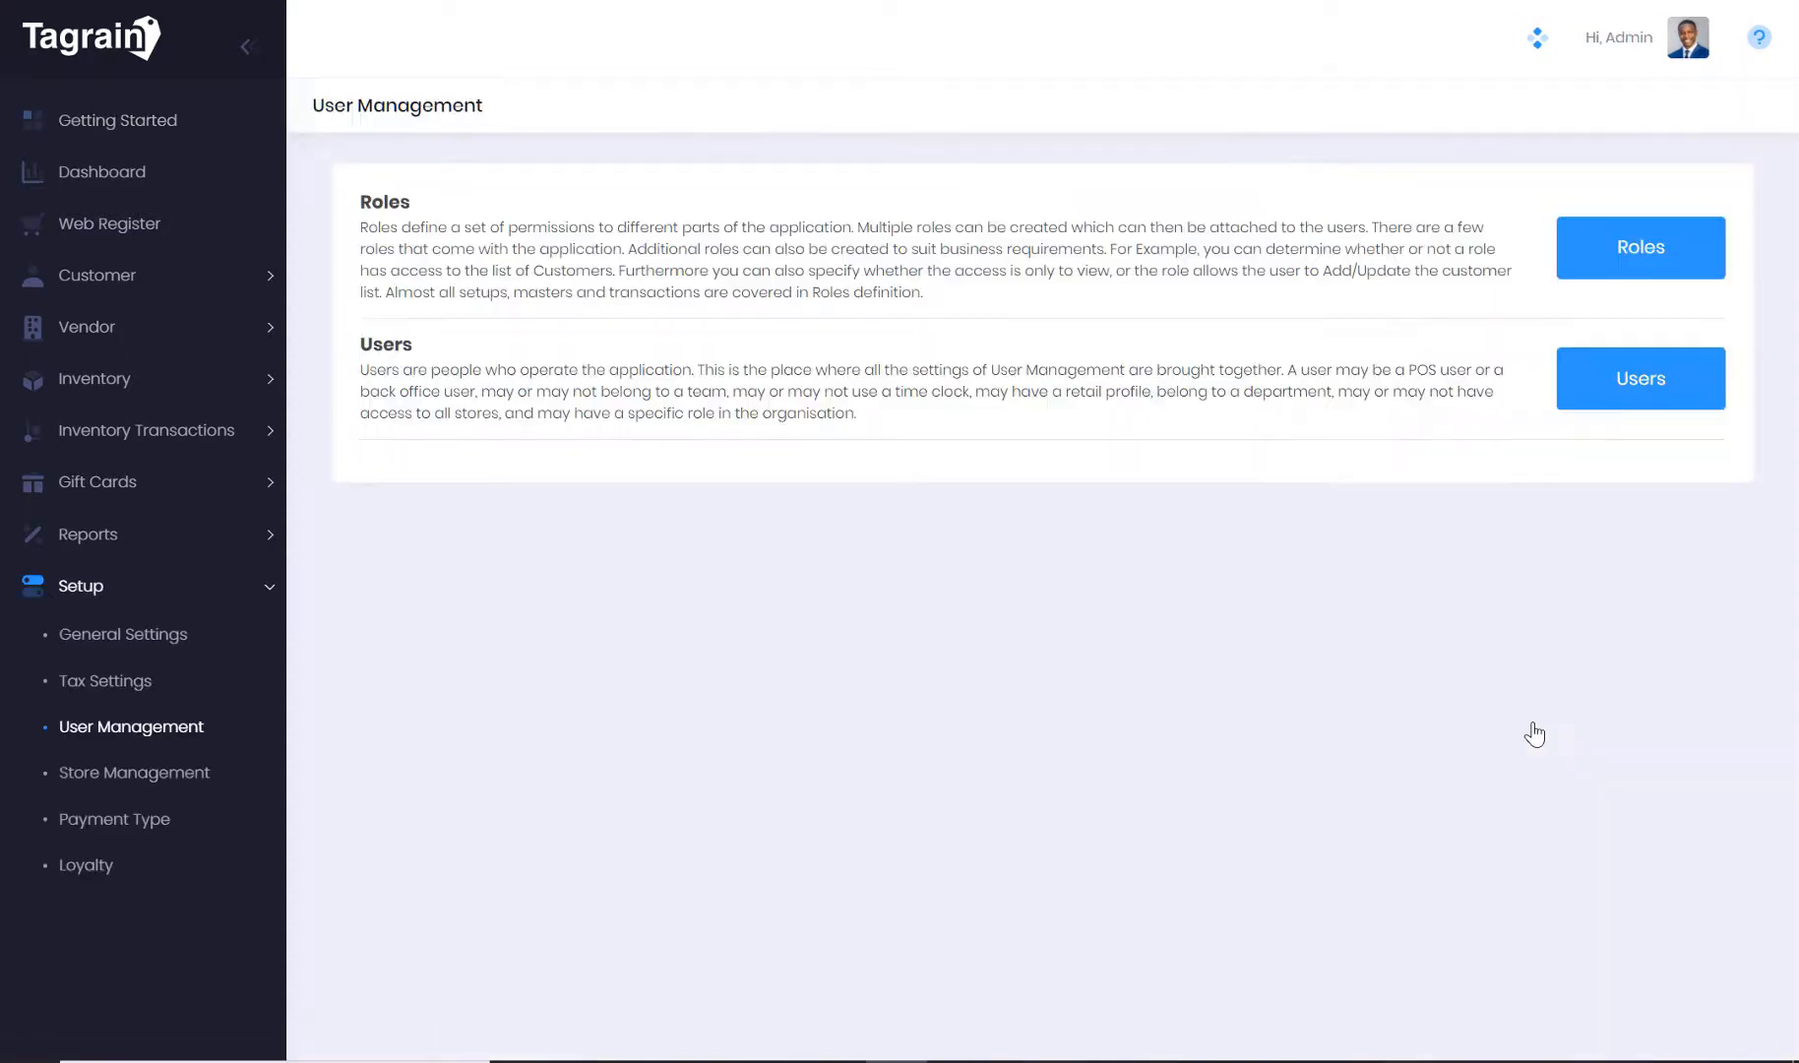
mouse_move(1453, 641)
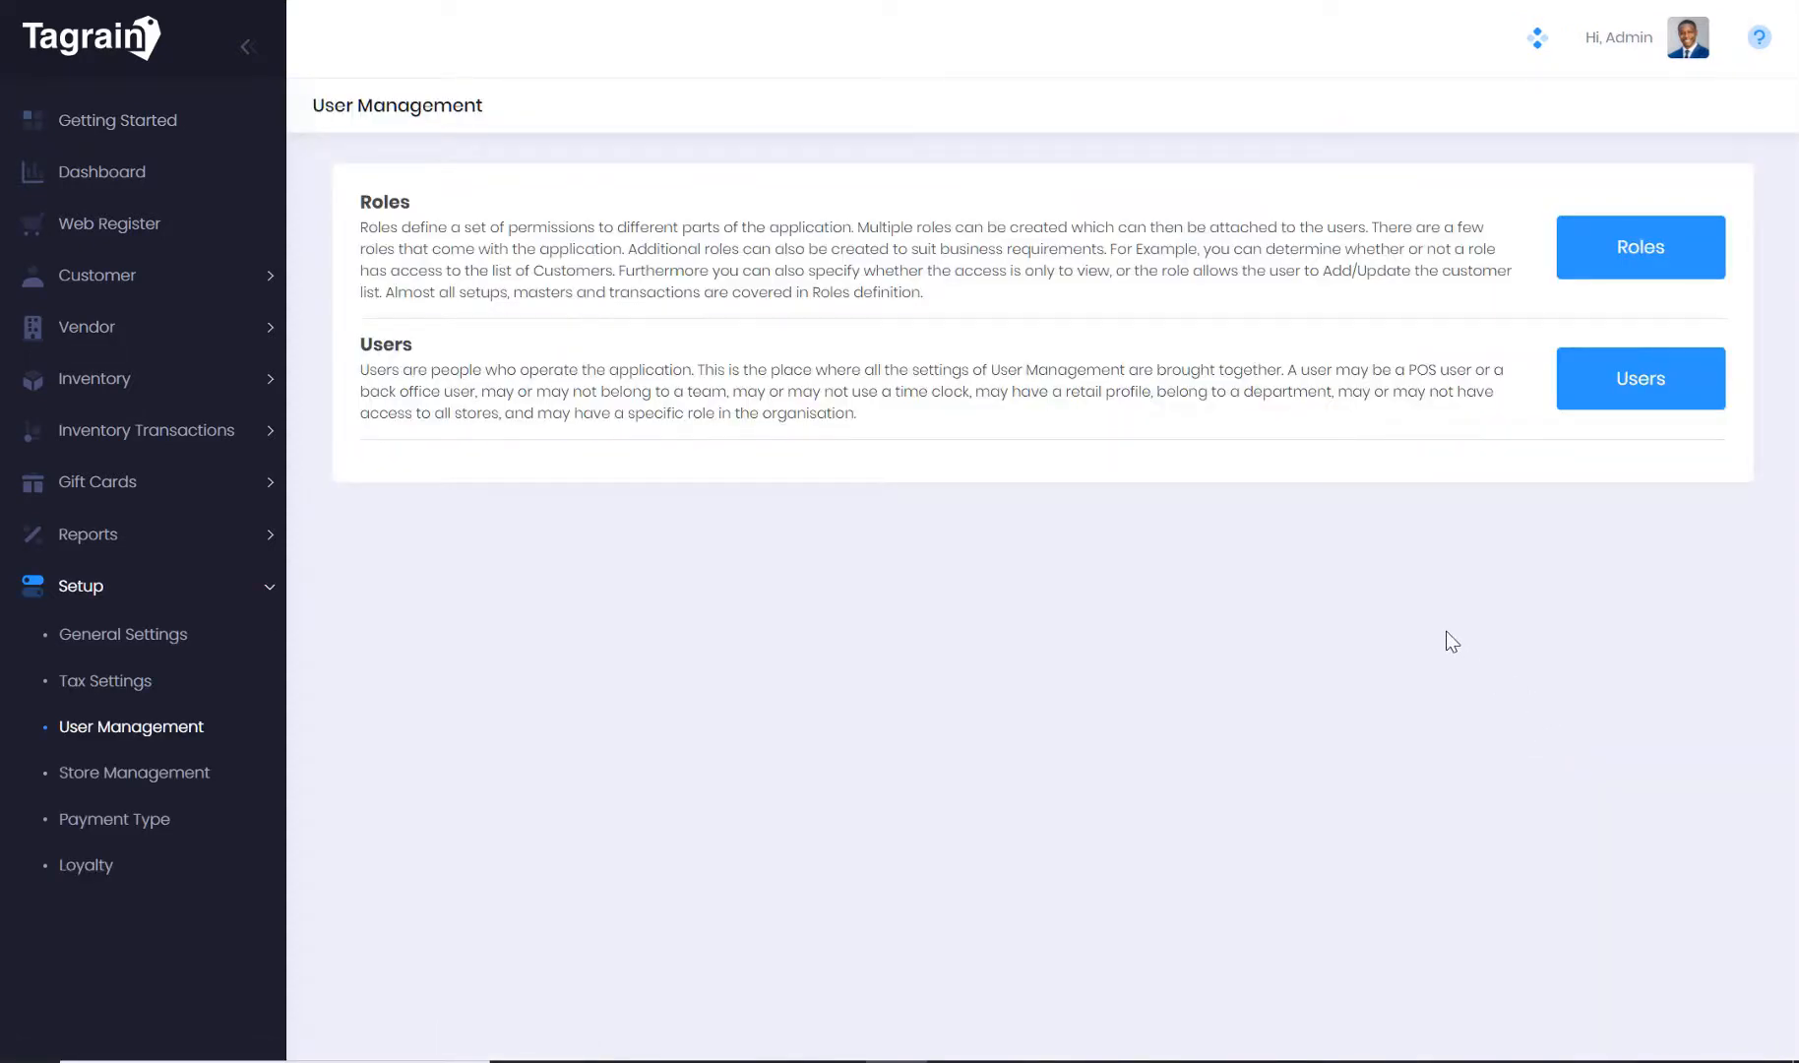
mouse_move(1432, 326)
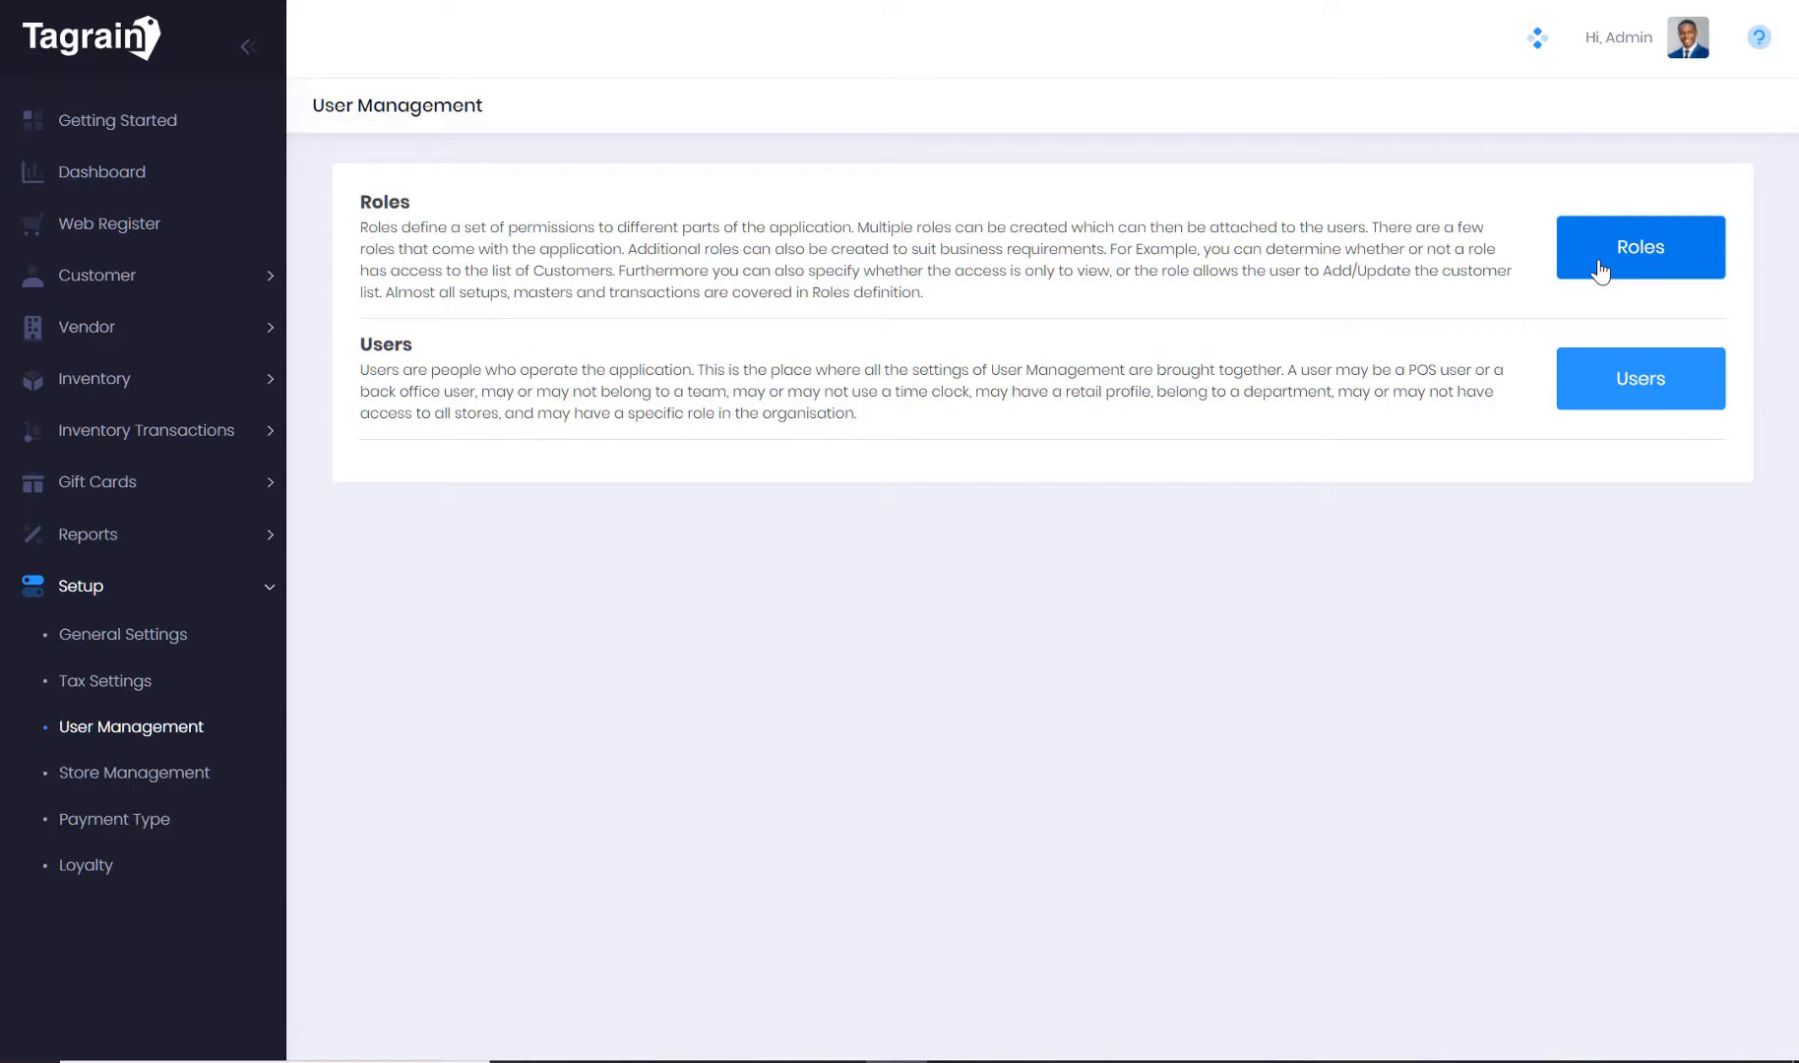
click(1637, 247)
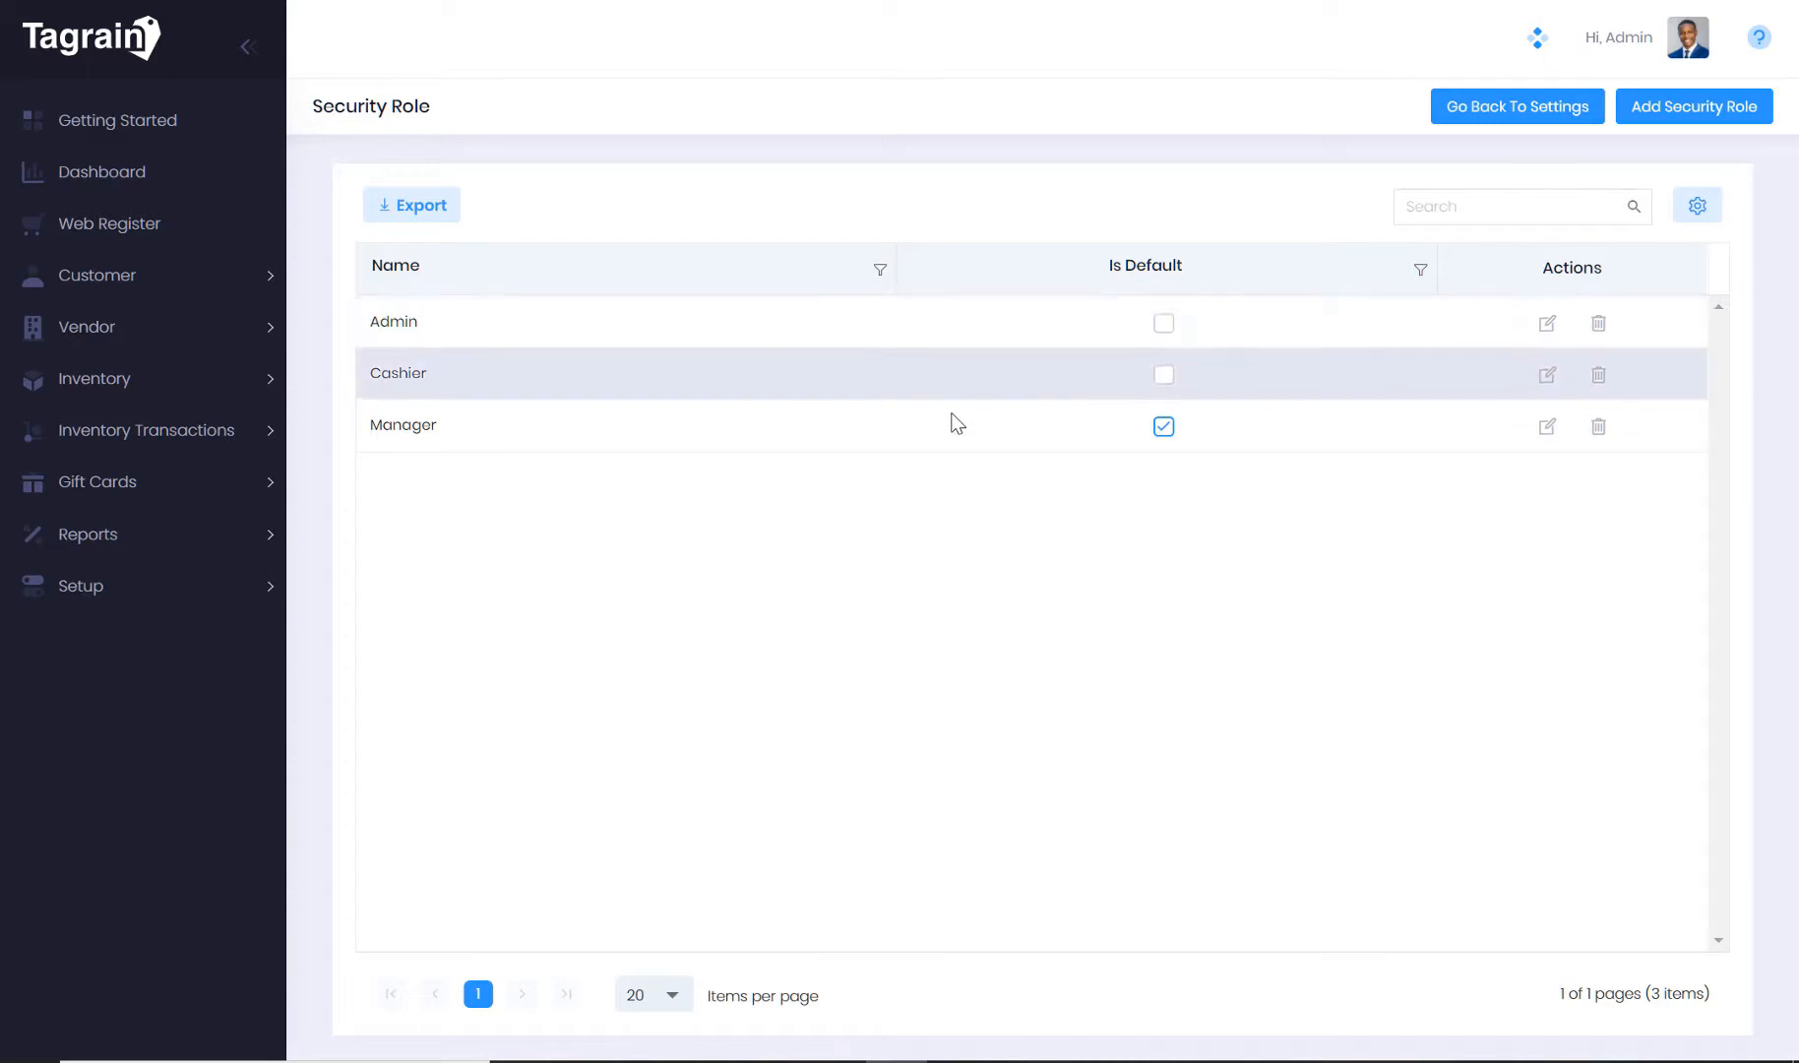
mouse_move(1461, 207)
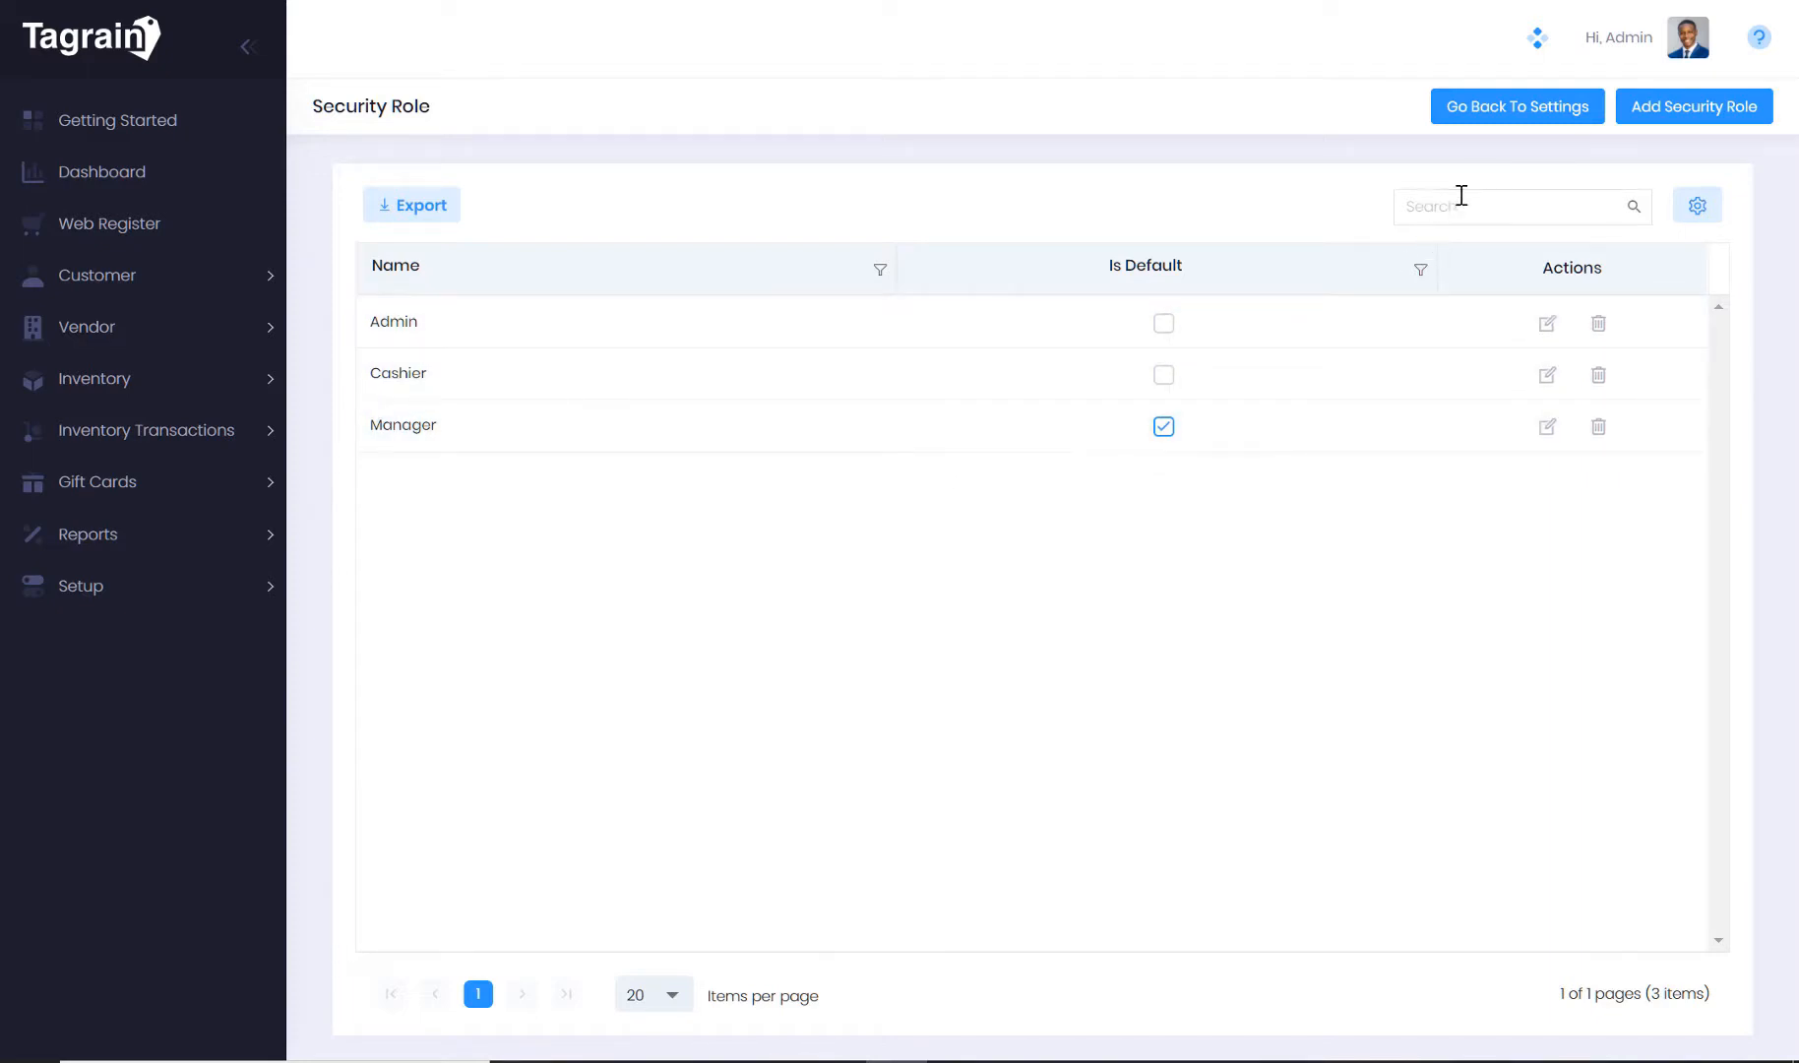
mouse_move(1693, 105)
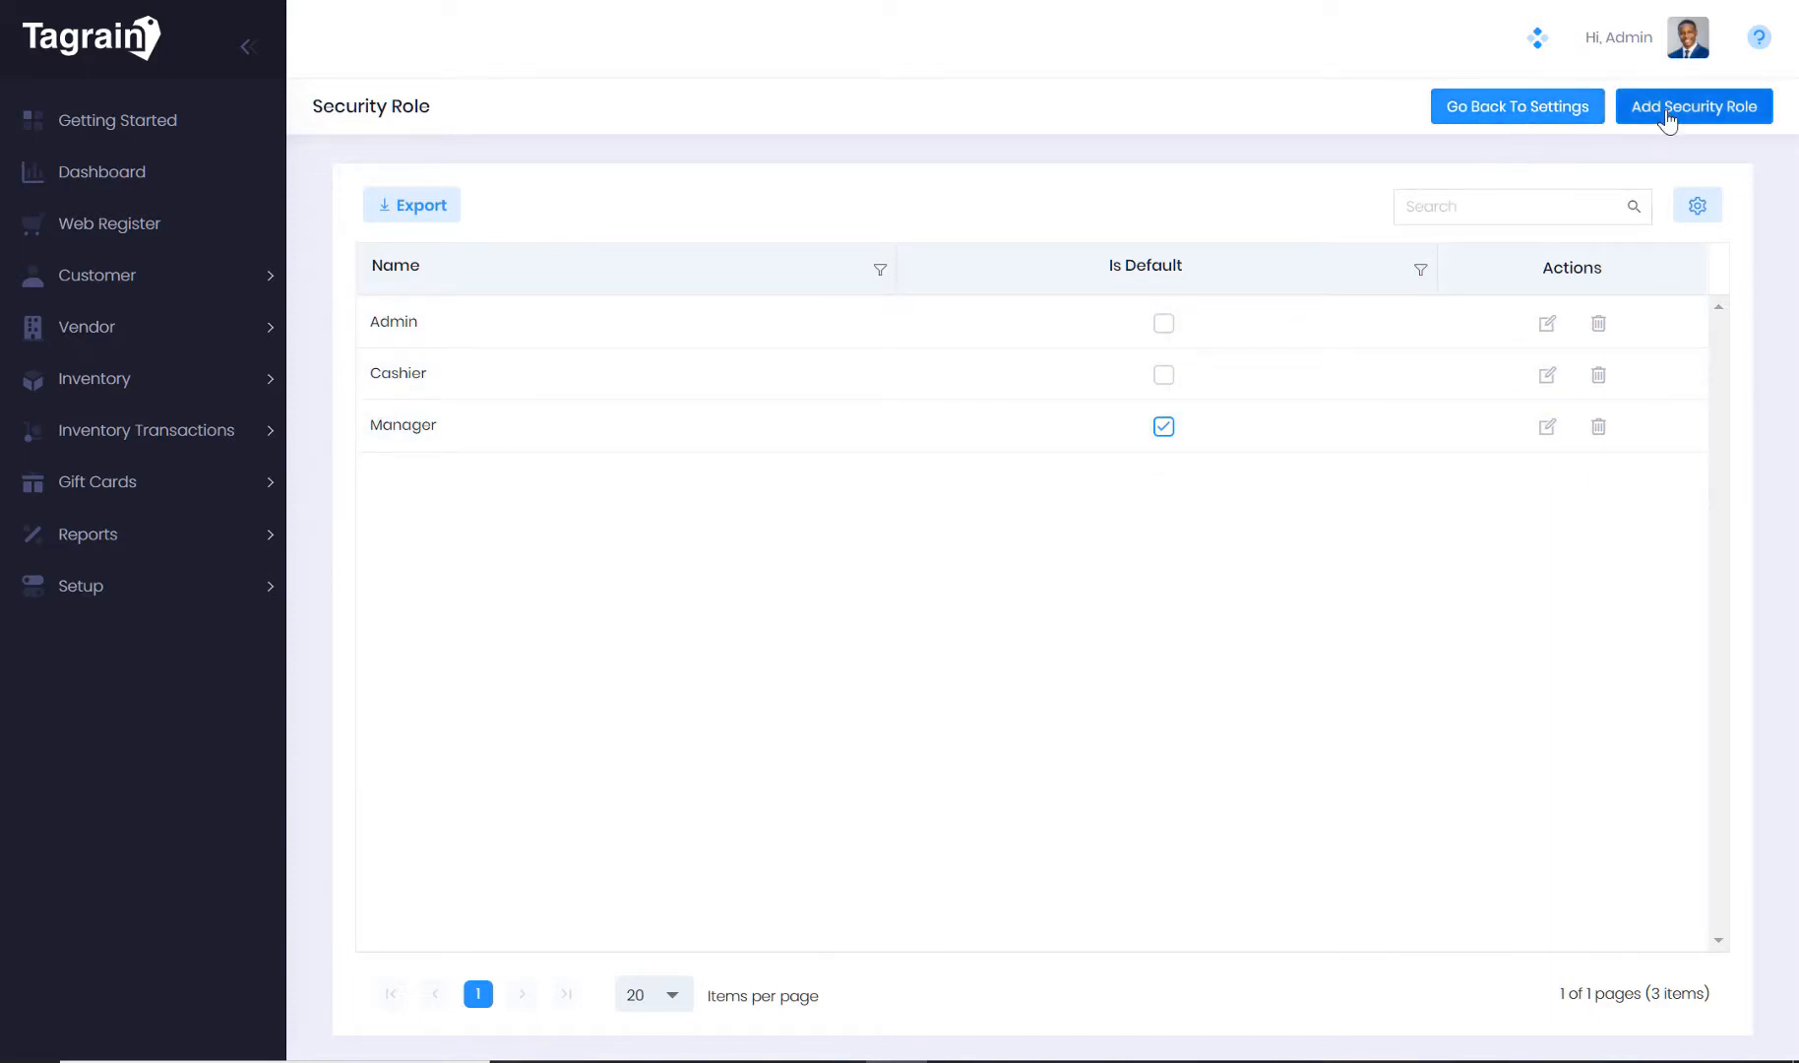
mouse_move(1515, 105)
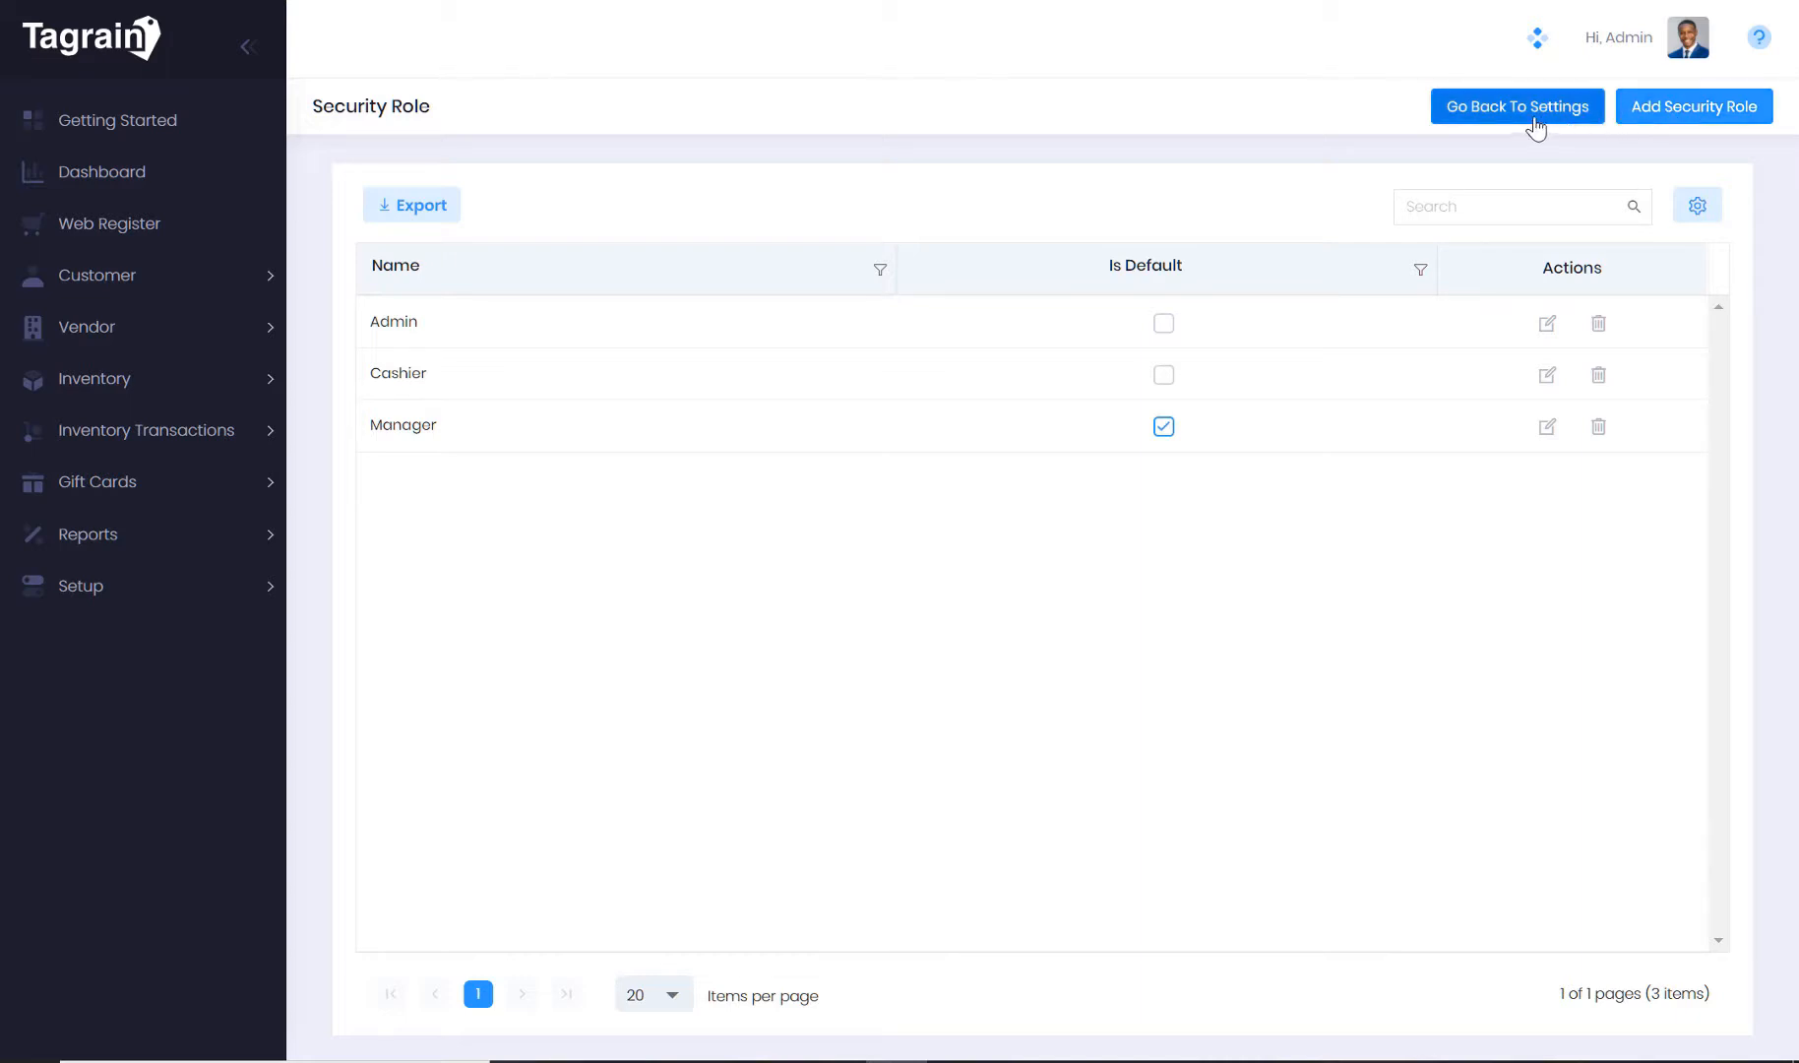
click(1514, 105)
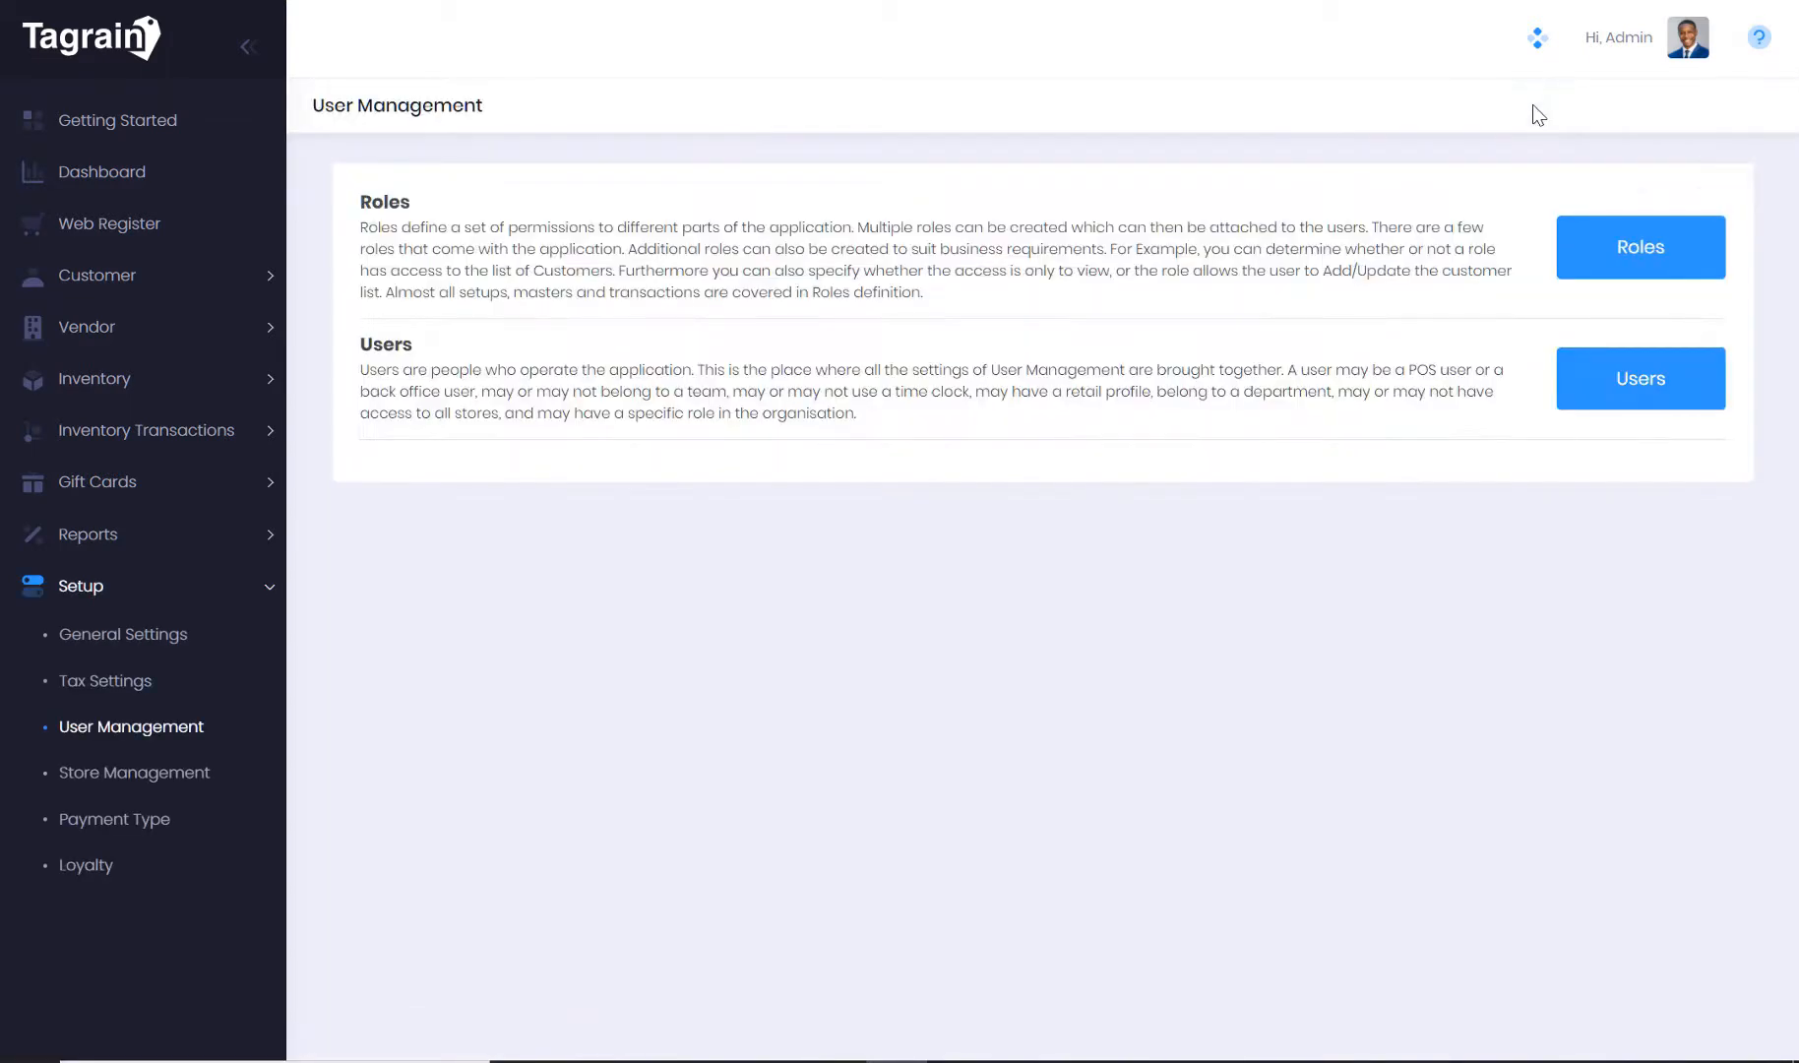
mouse_move(193, 126)
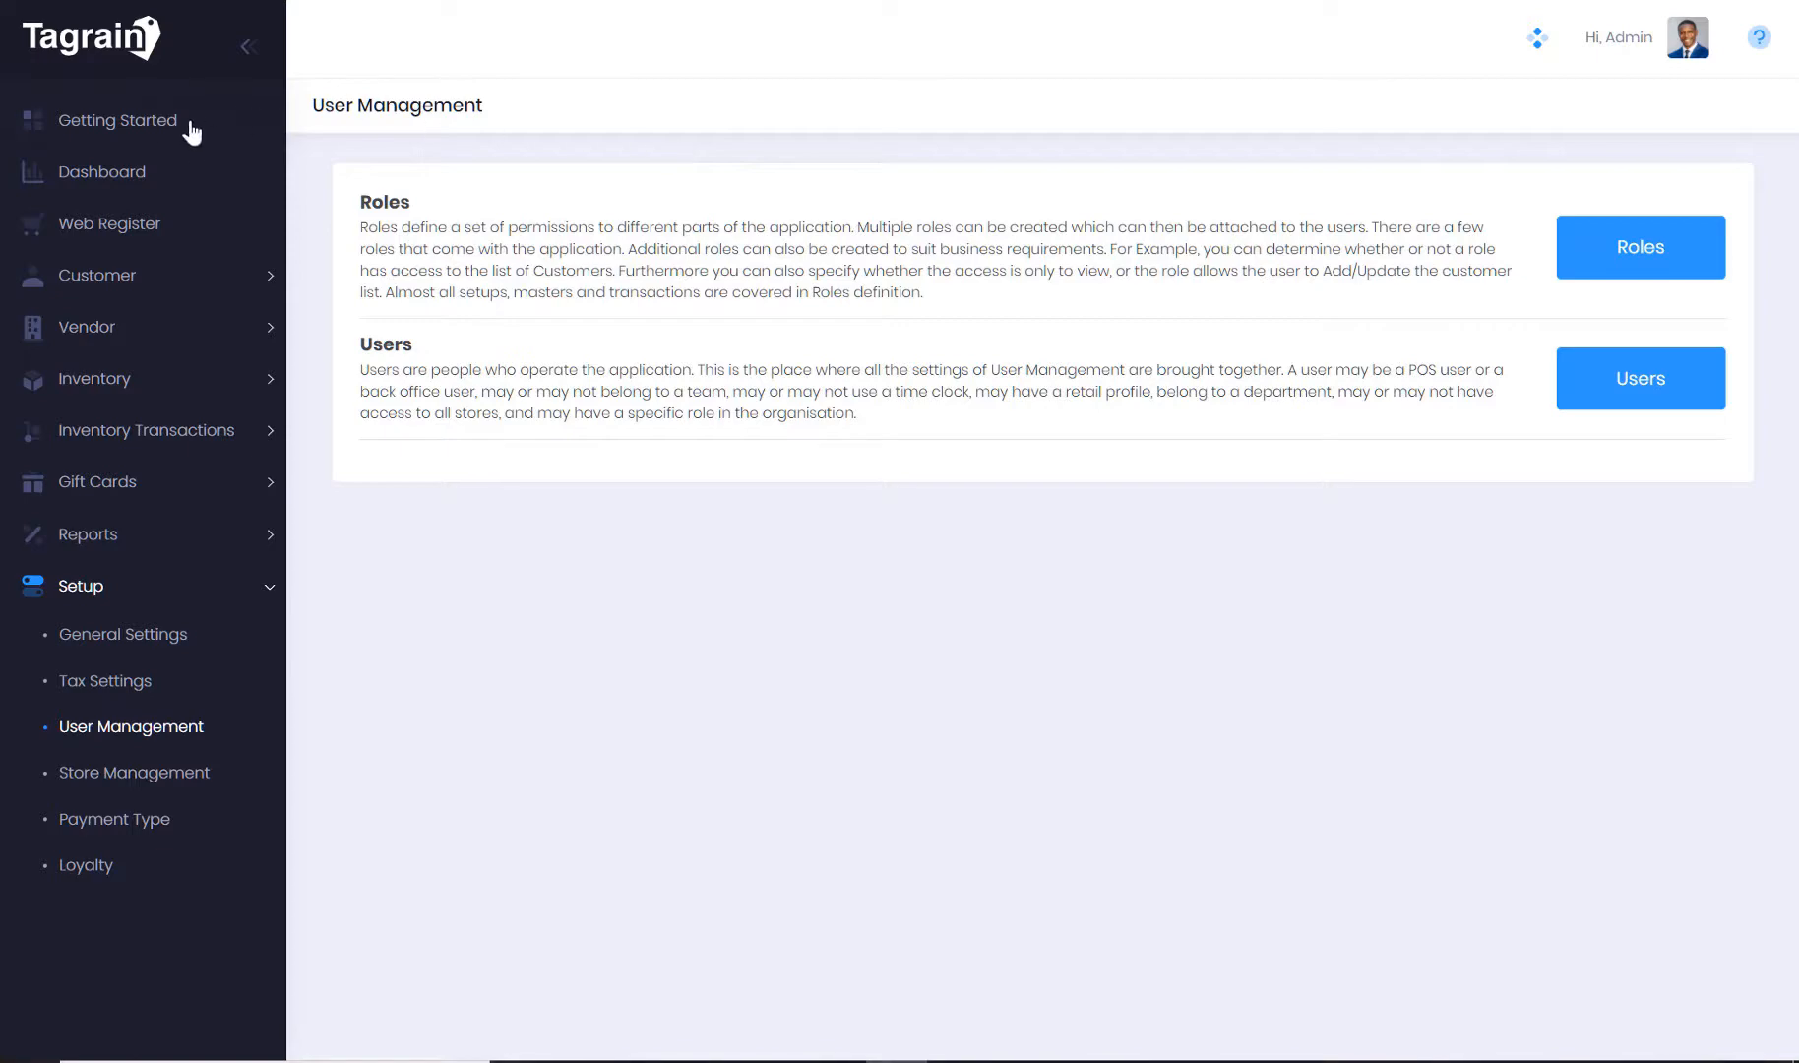
Return to Getting Started to view the Start Selling Now step
click(116, 120)
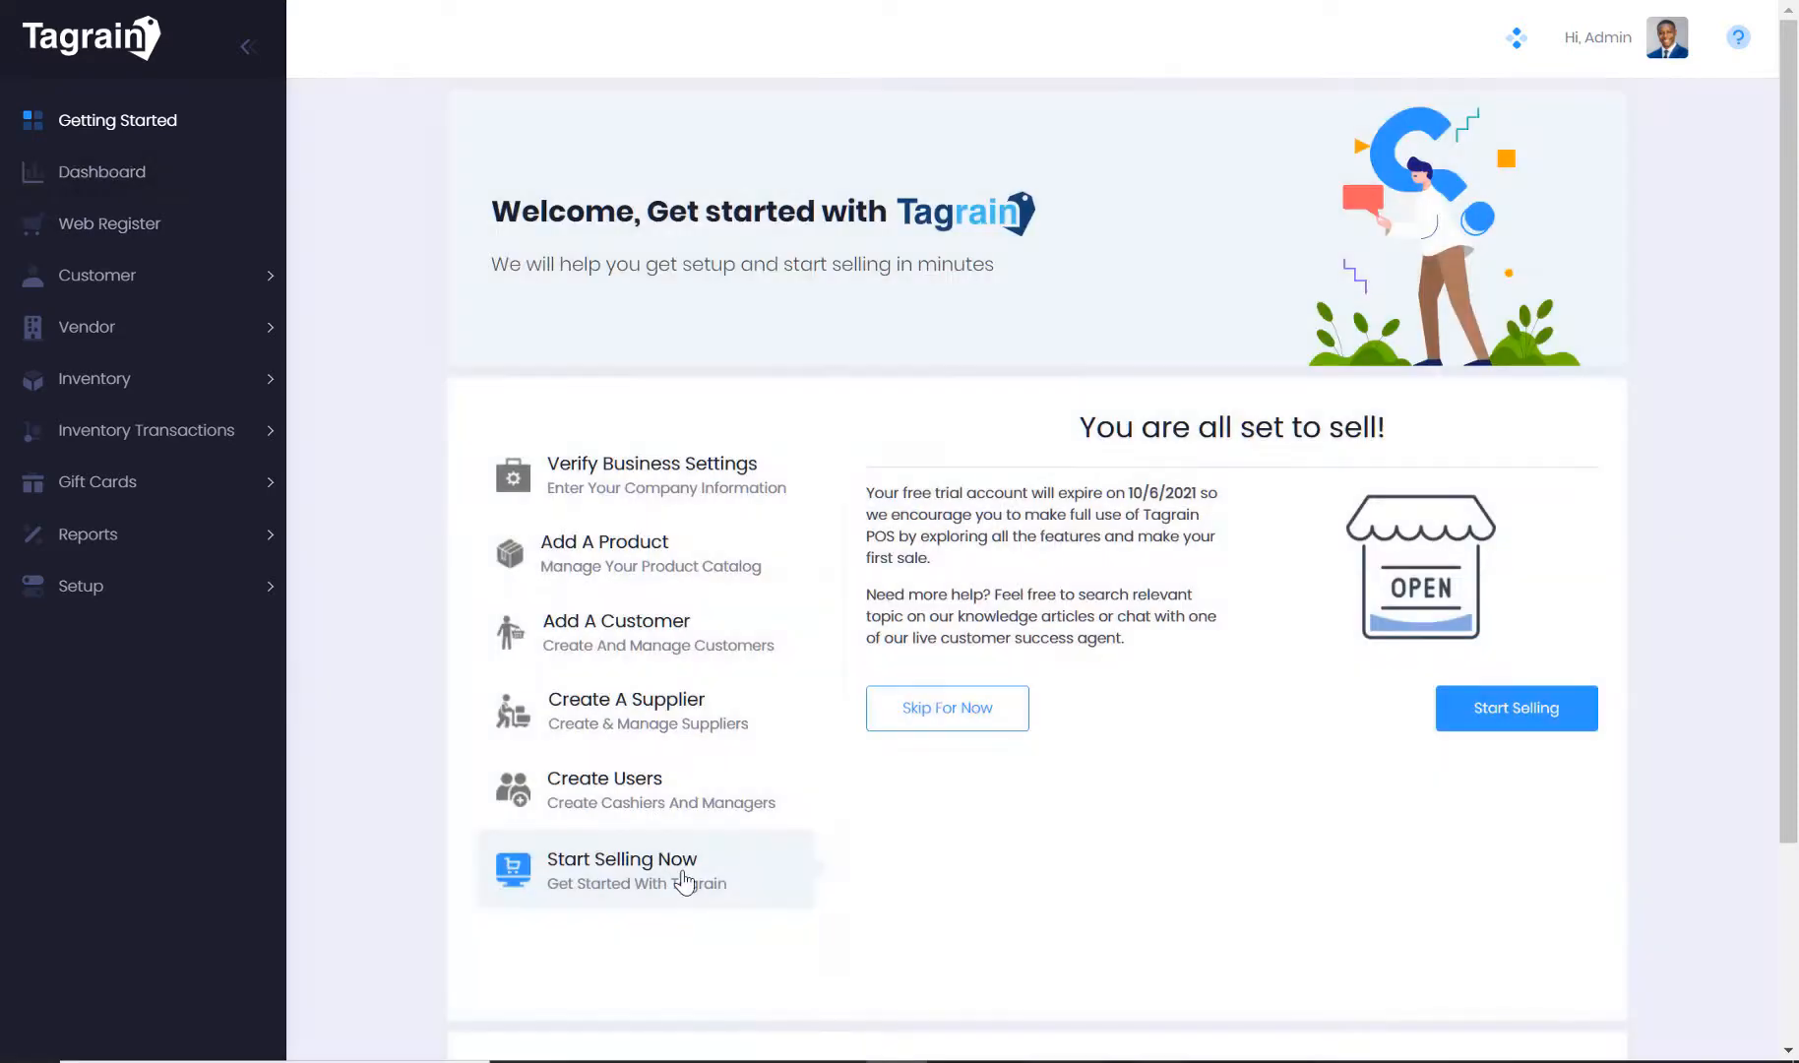
mouse_move(1127, 605)
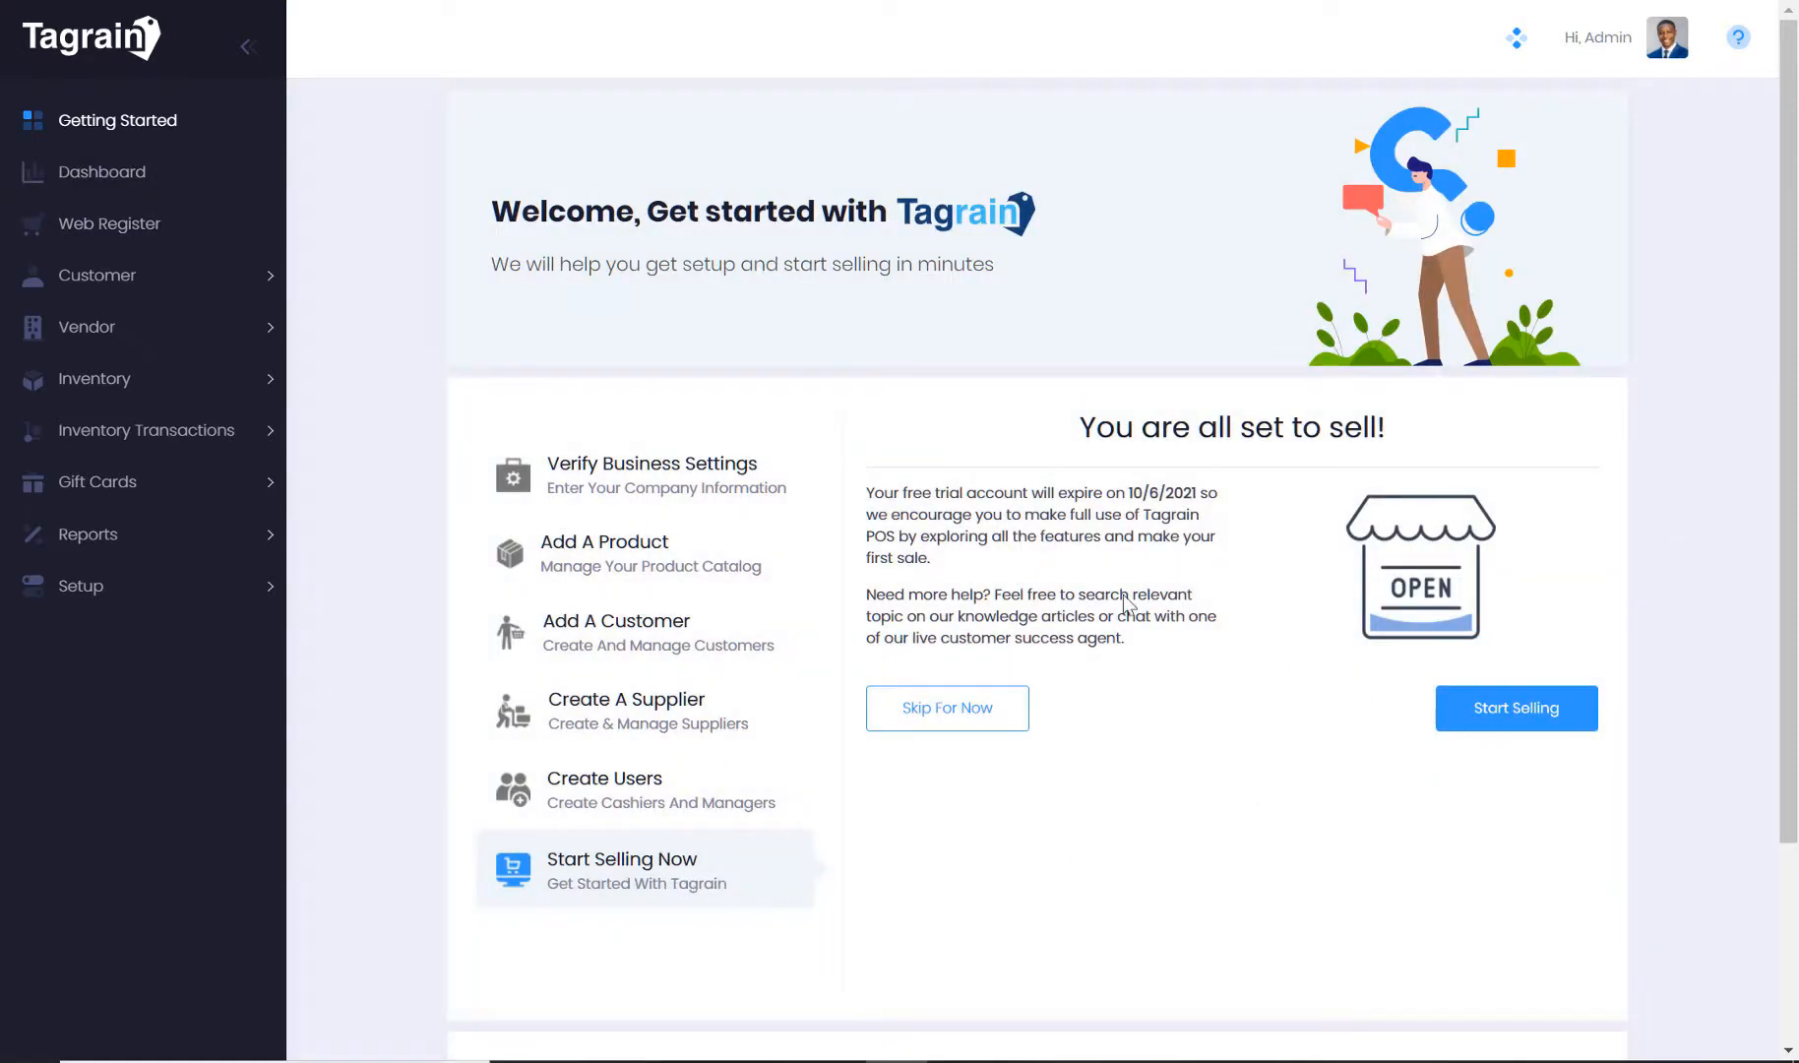
mouse_move(387, 303)
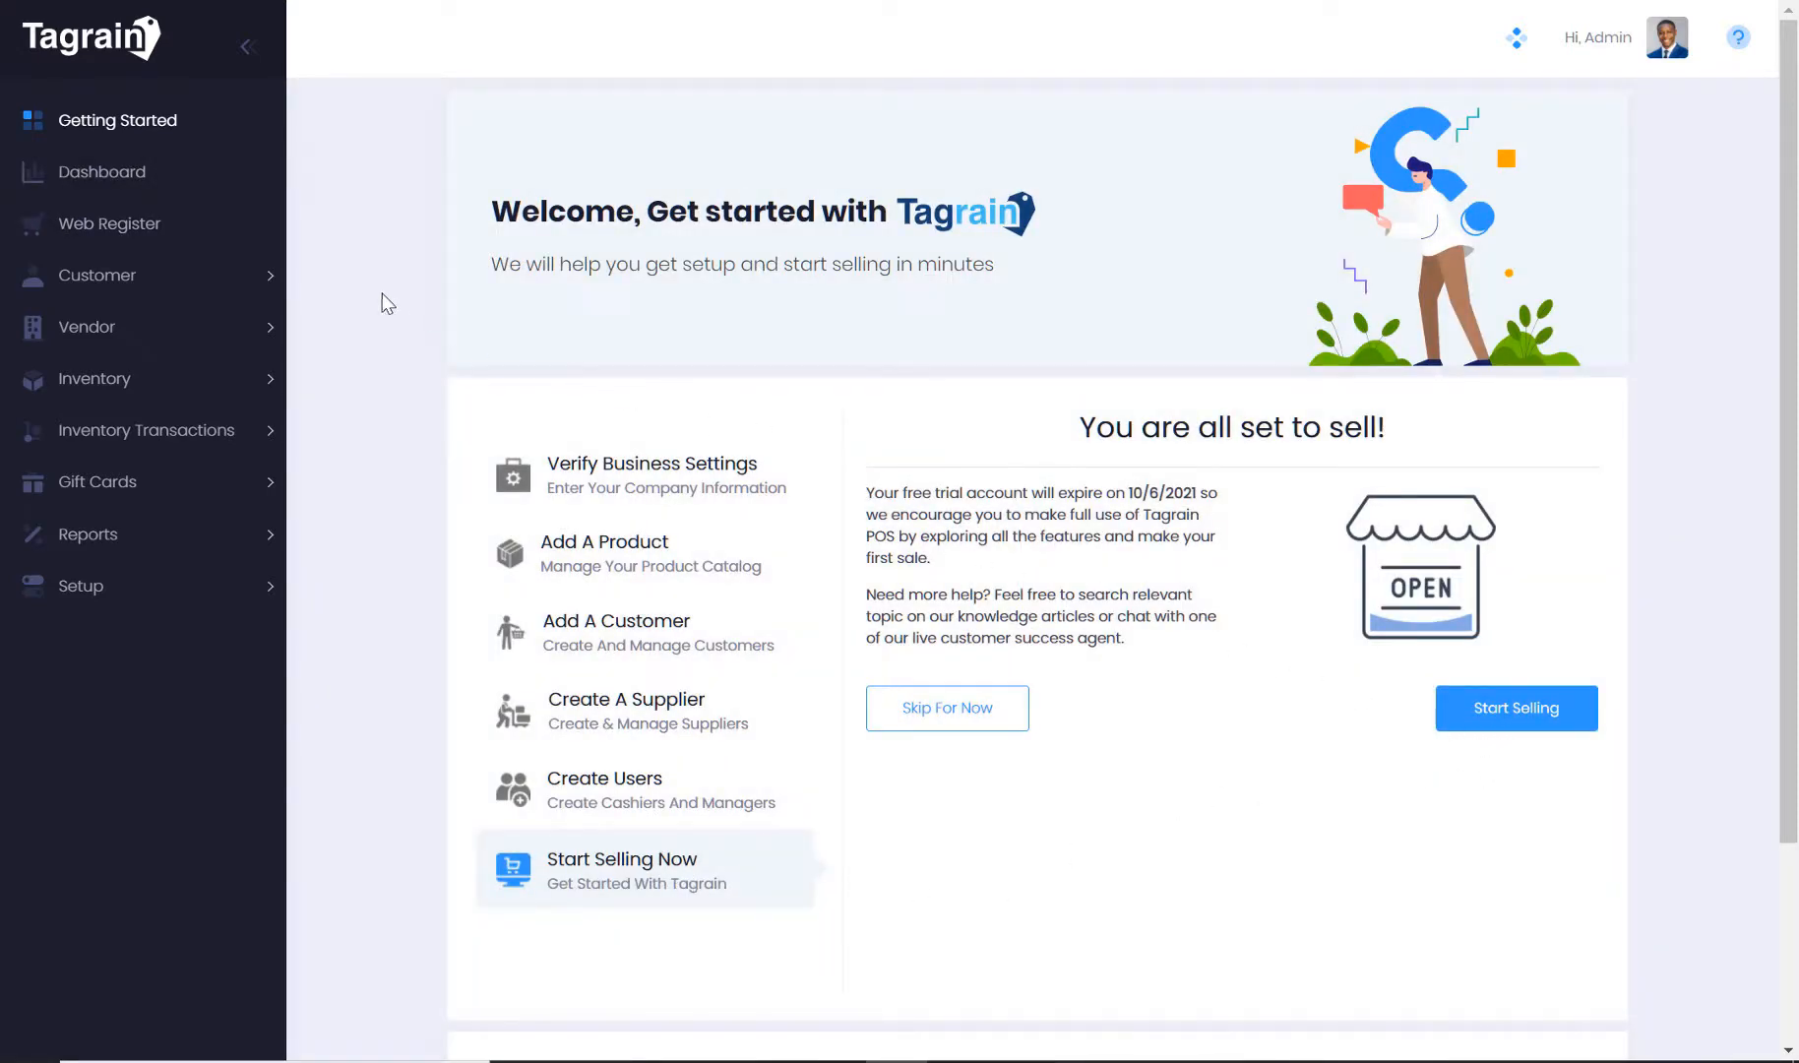
mouse_move(115, 223)
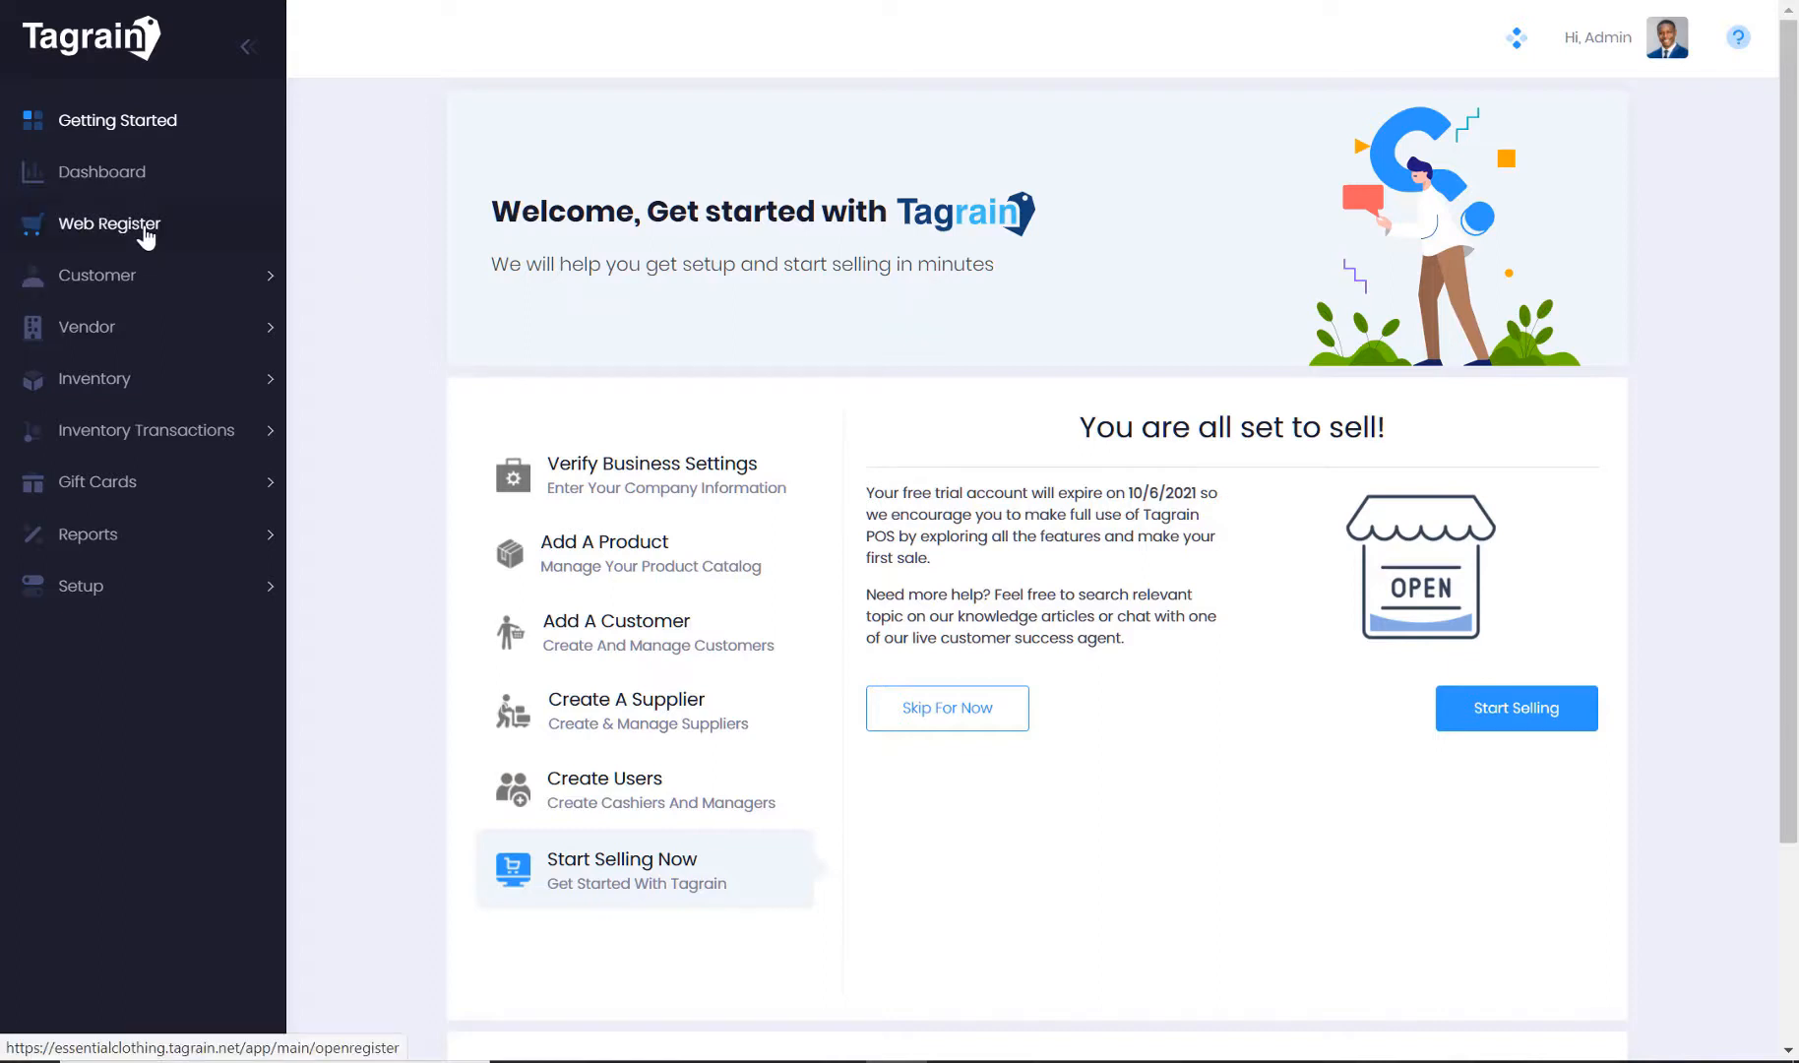
Open the POS-1 Marina Store register with a 25.00 opening amount and start selling
click(110, 222)
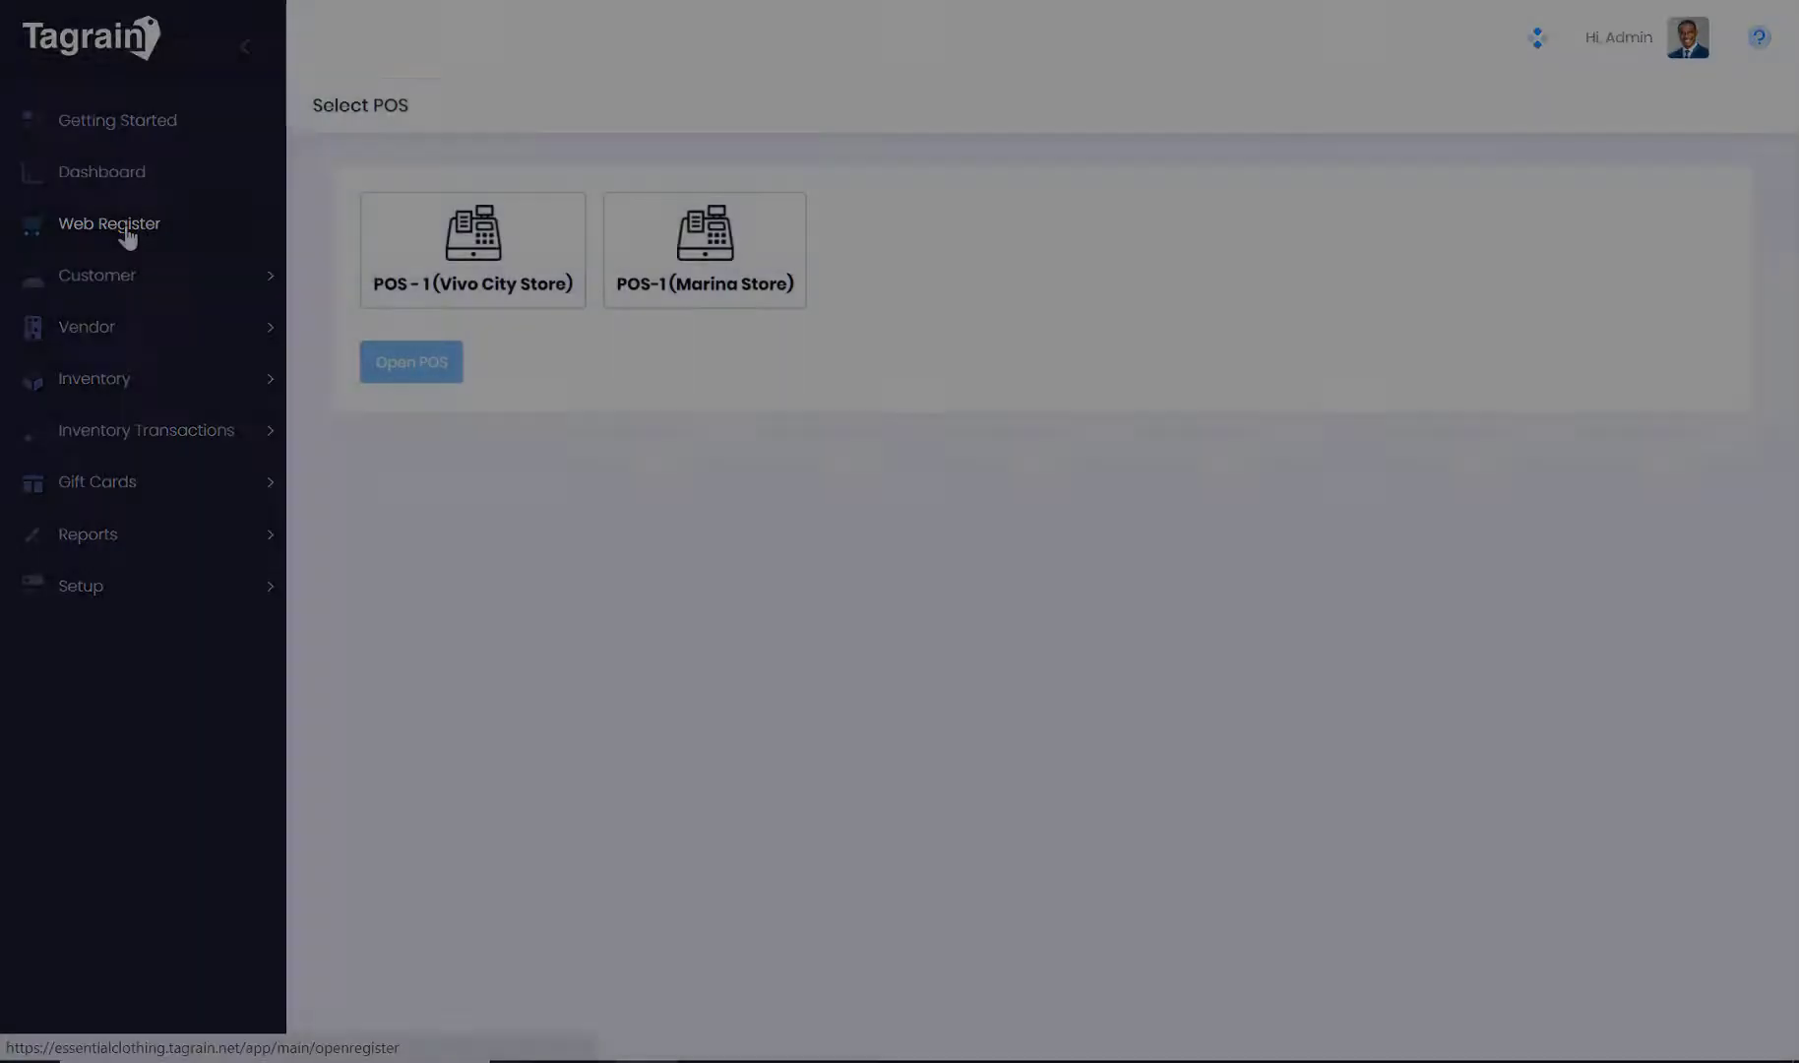
click(704, 249)
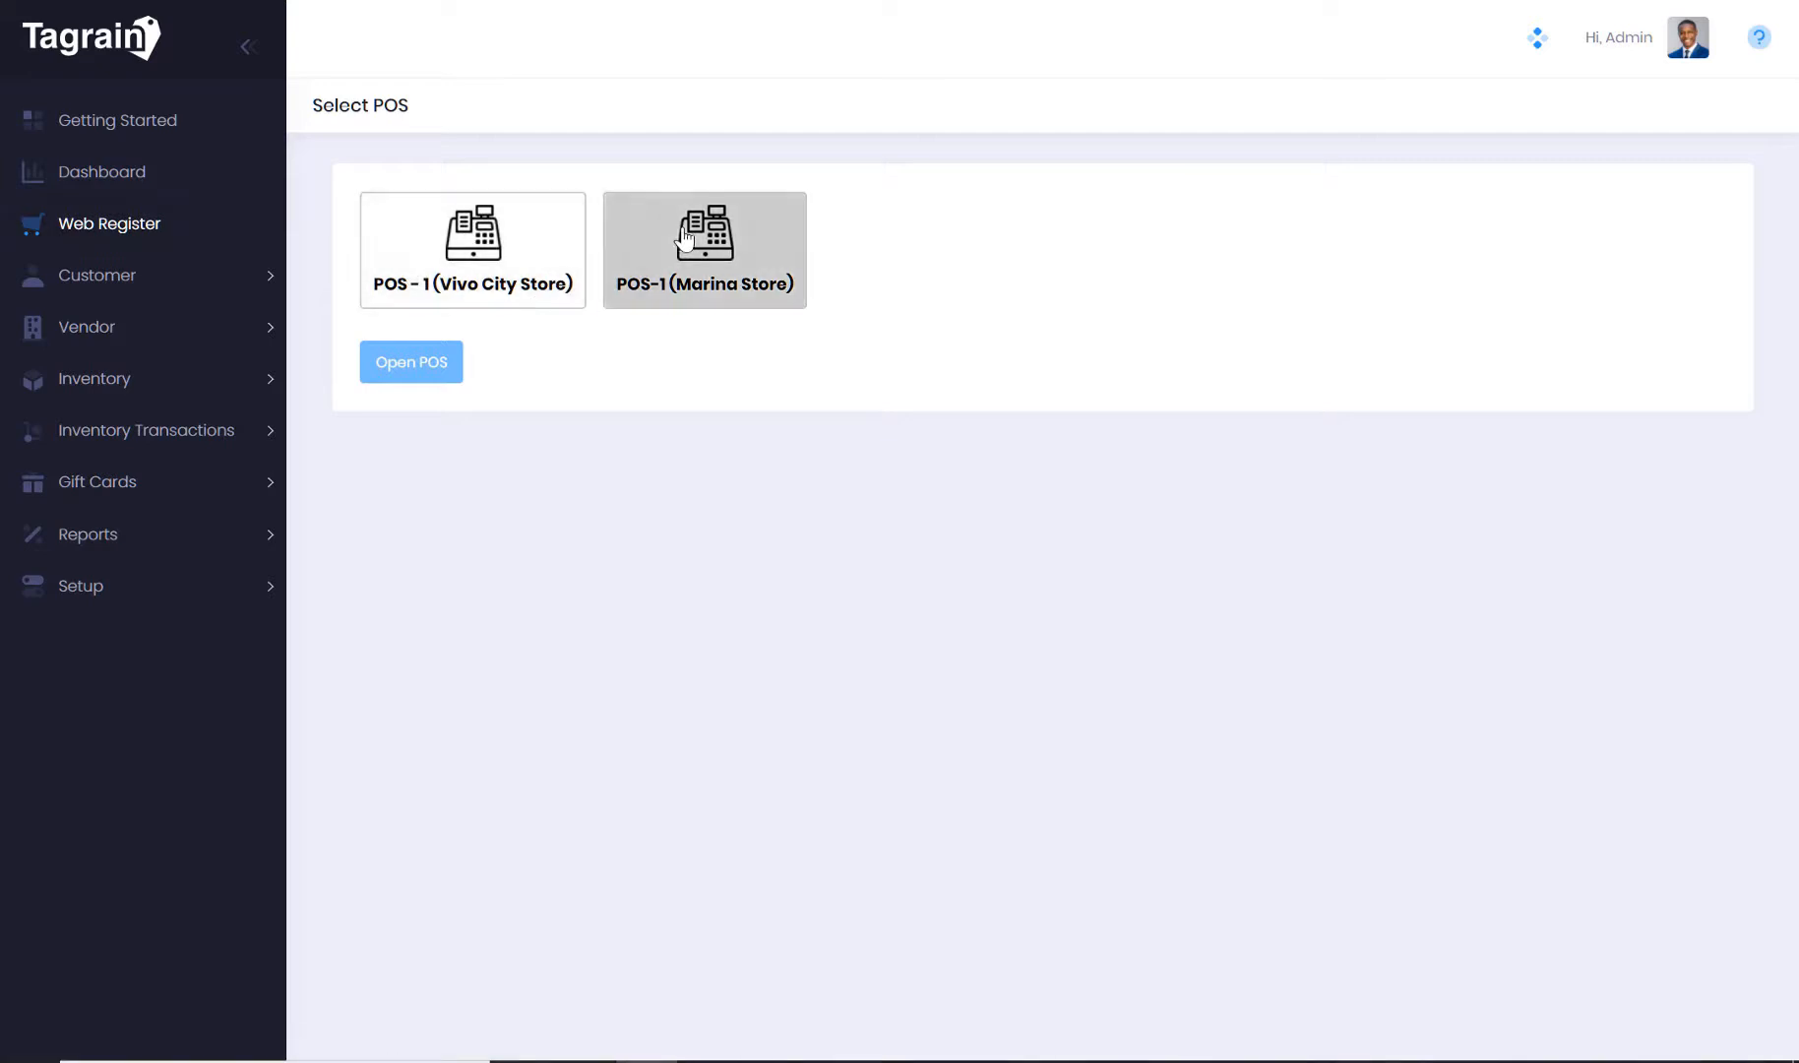
click(704, 249)
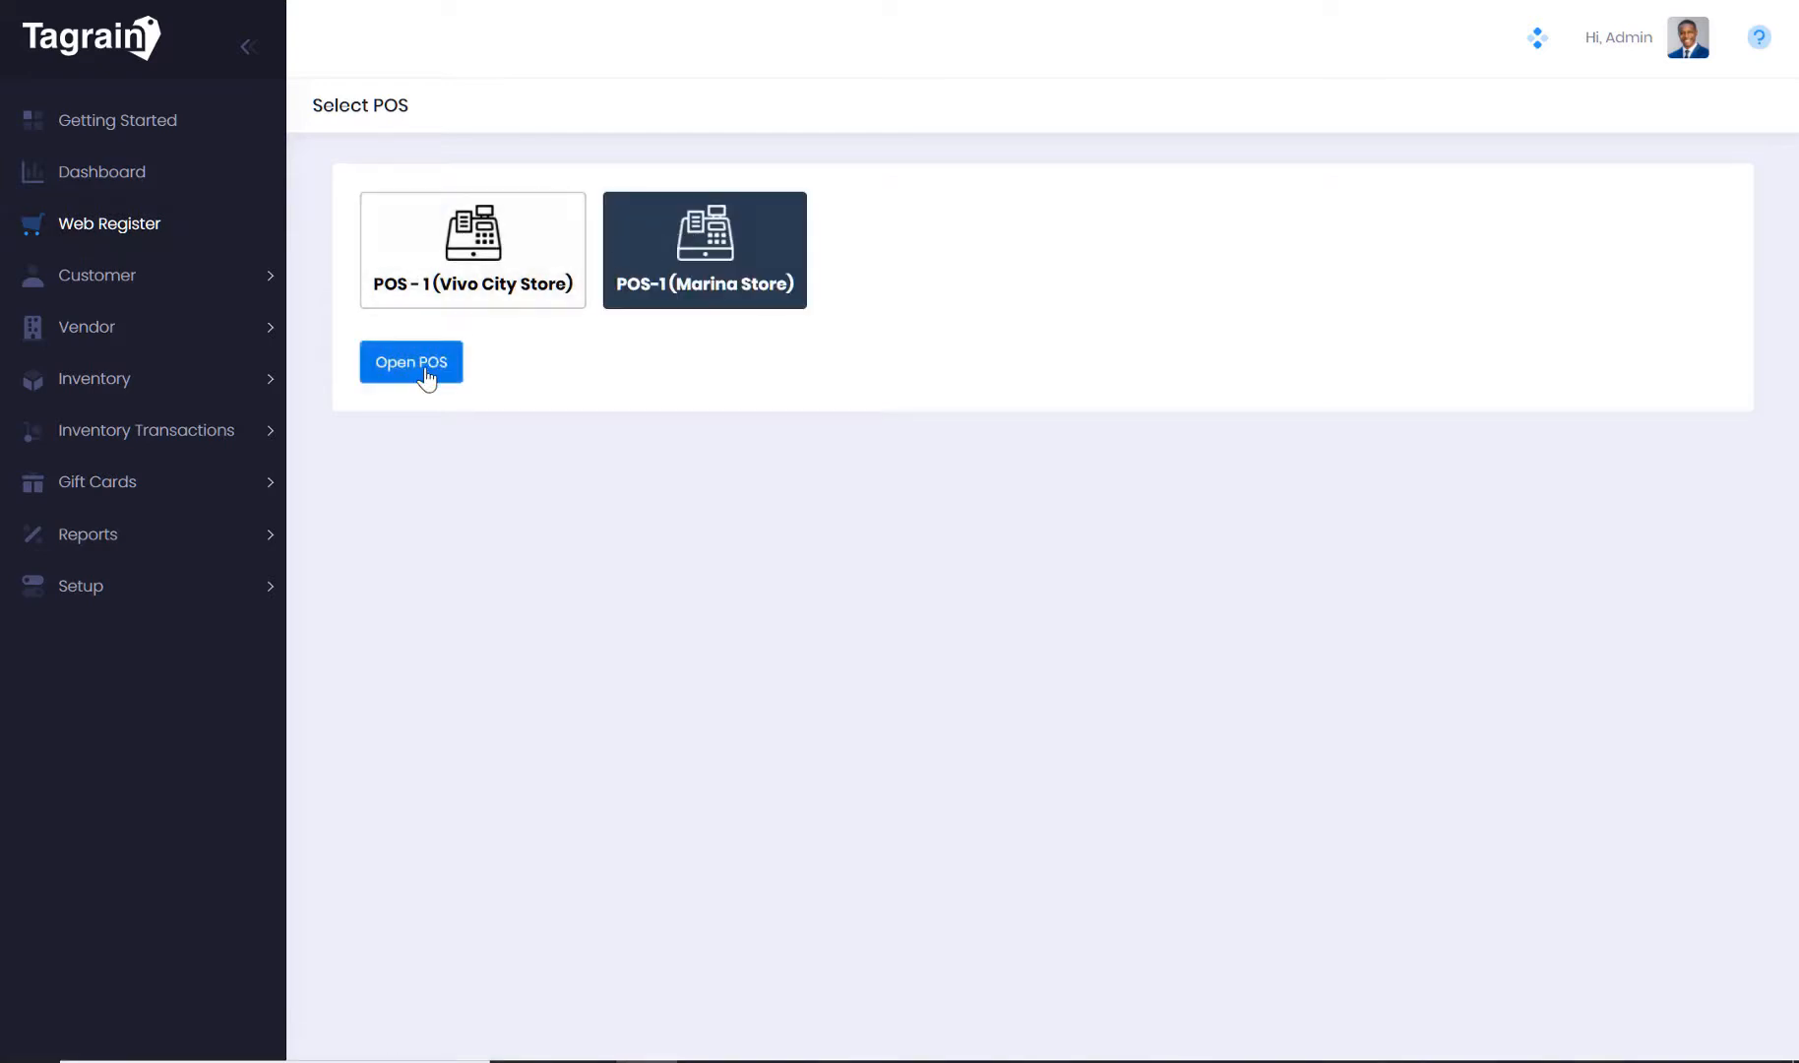
click(410, 361)
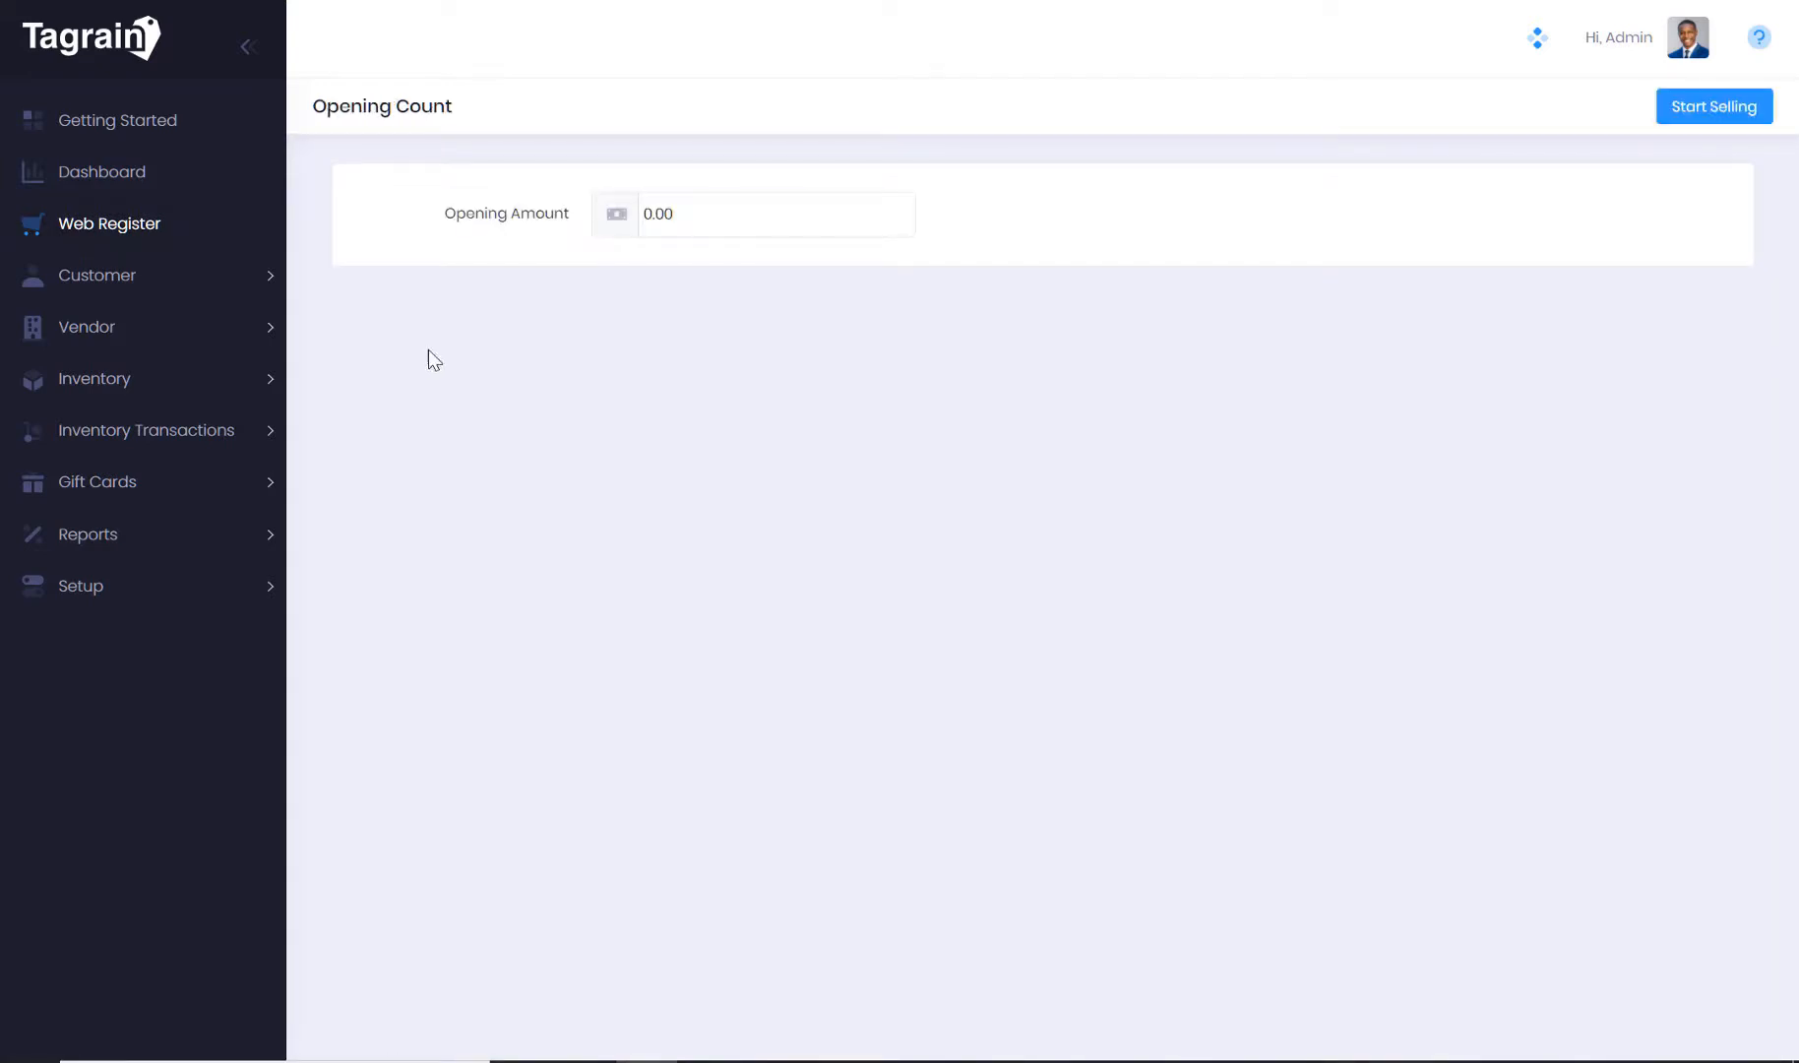
click(774, 214)
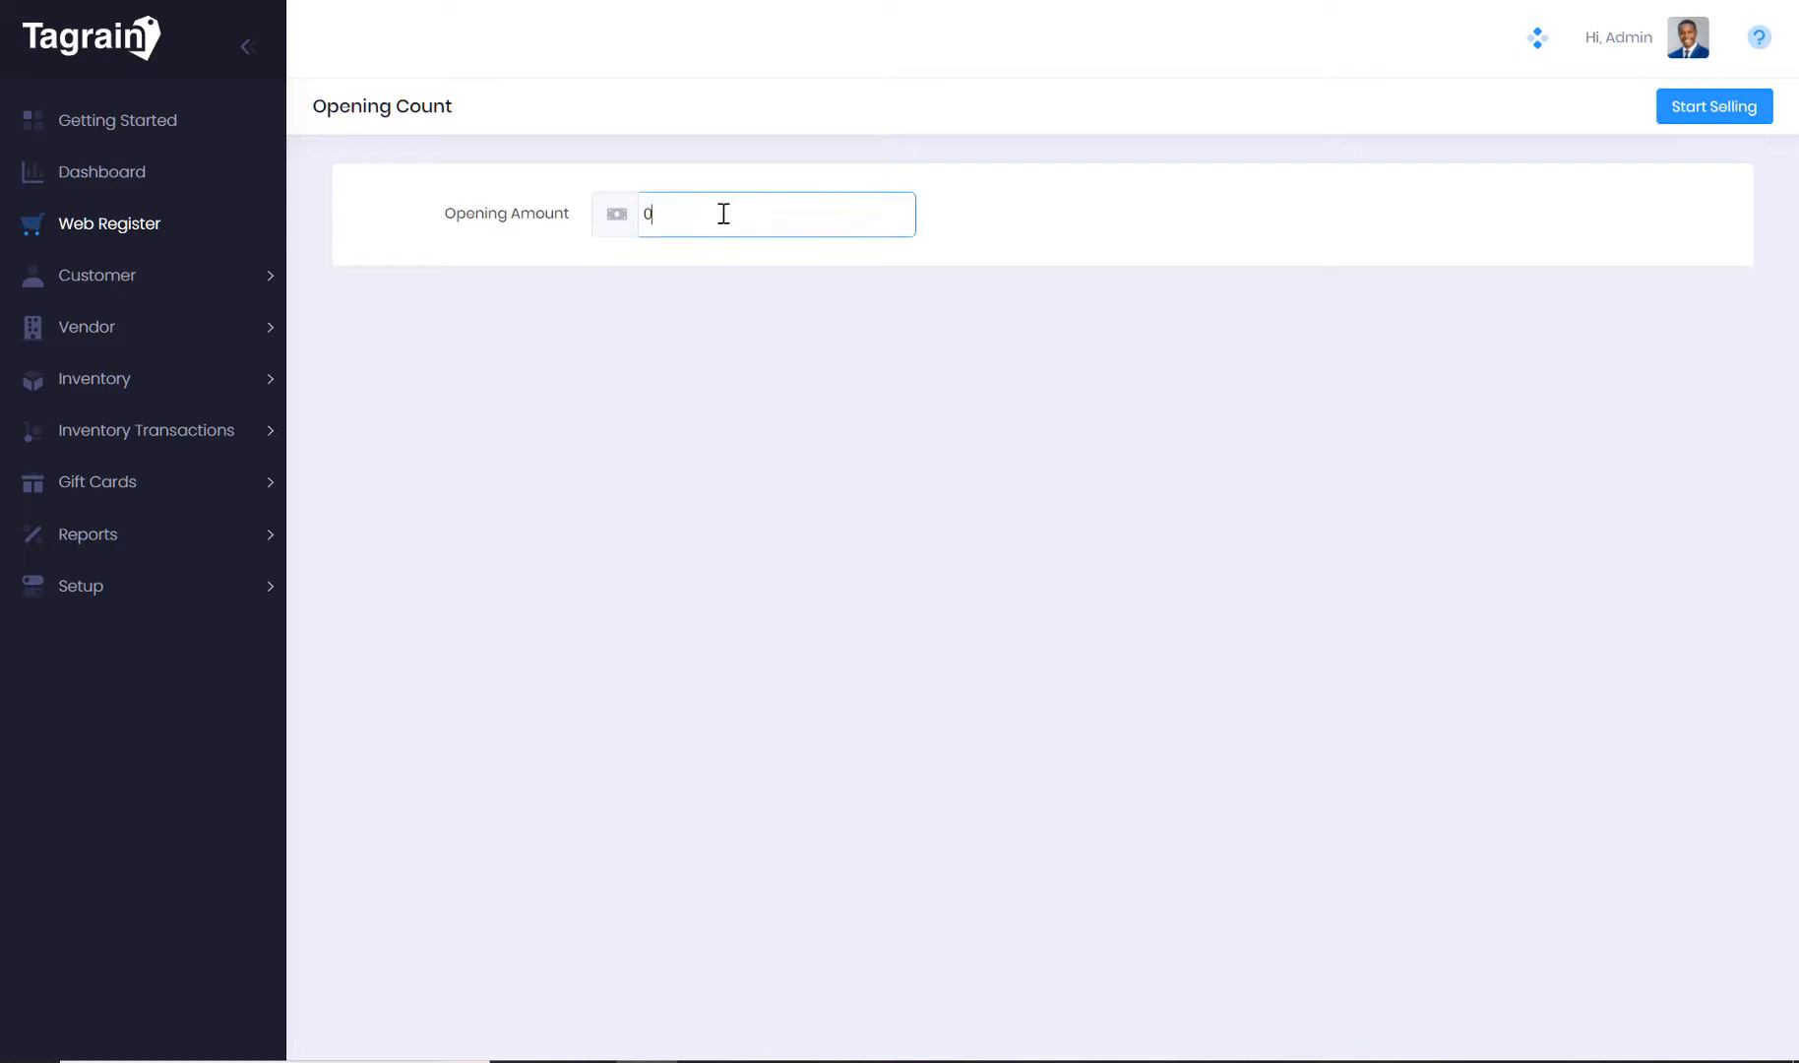
text(25)
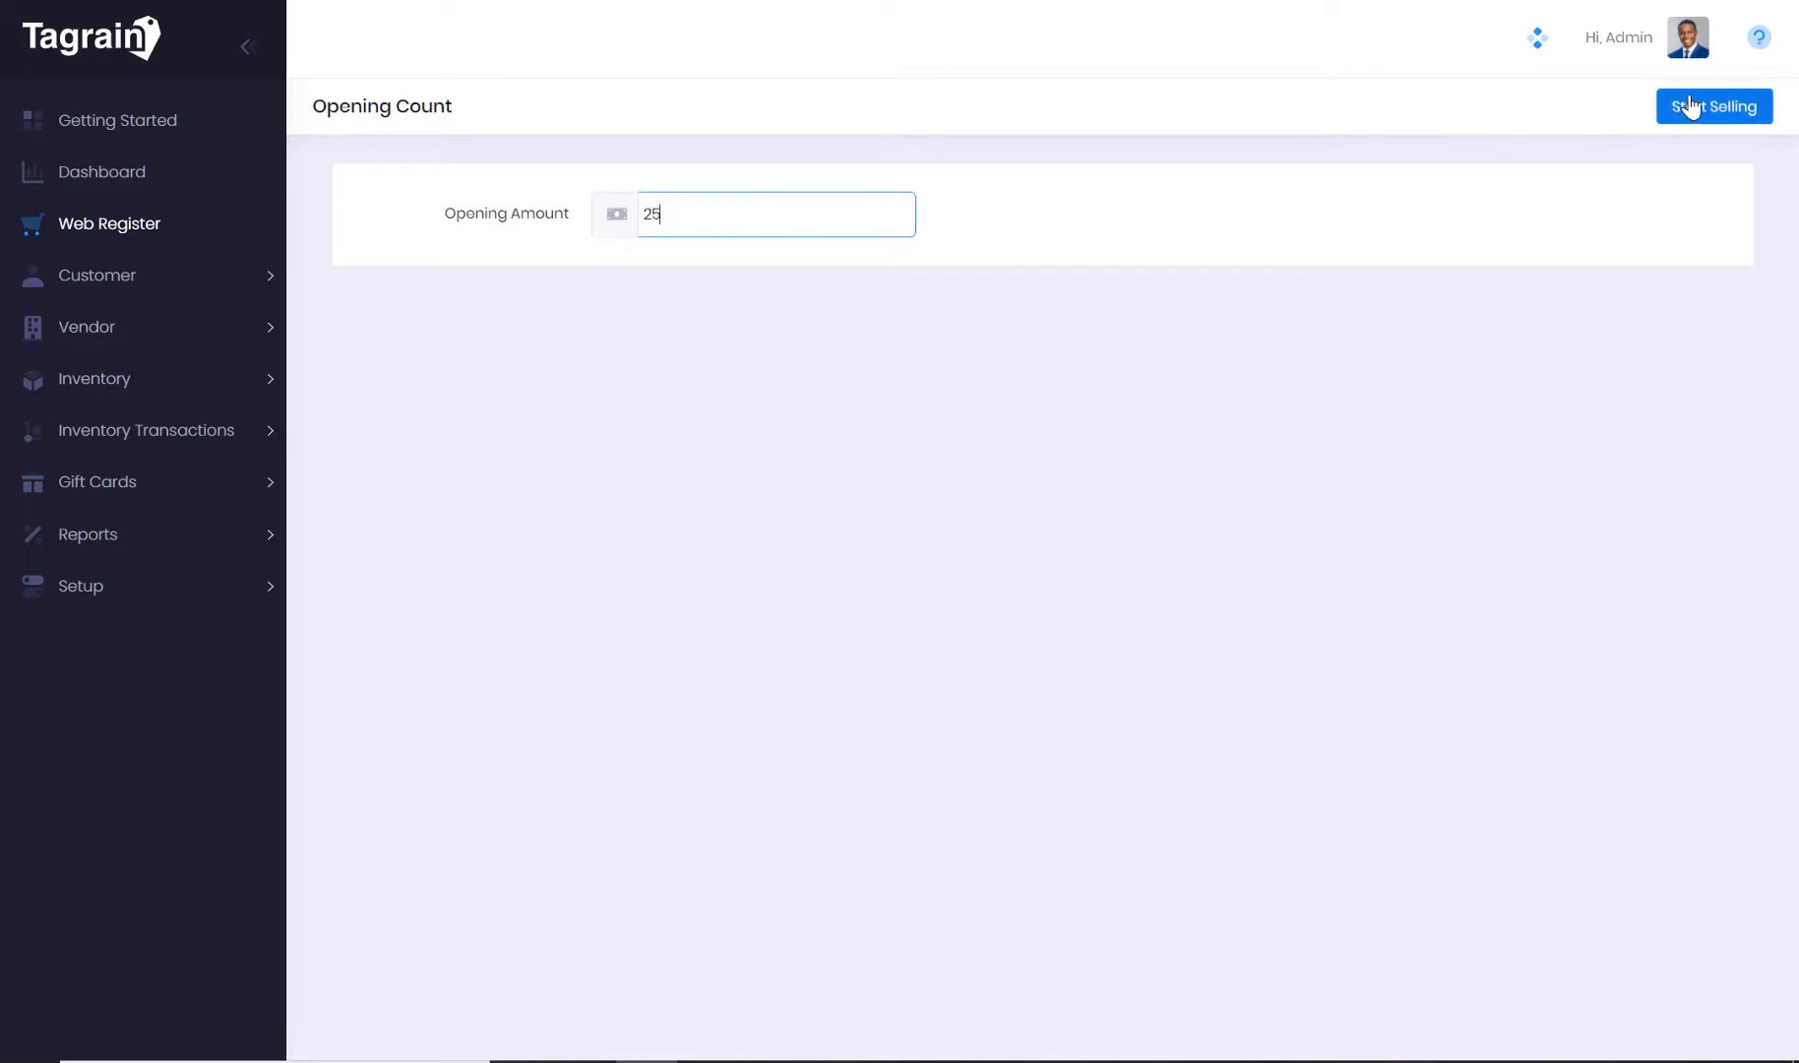
click(1714, 105)
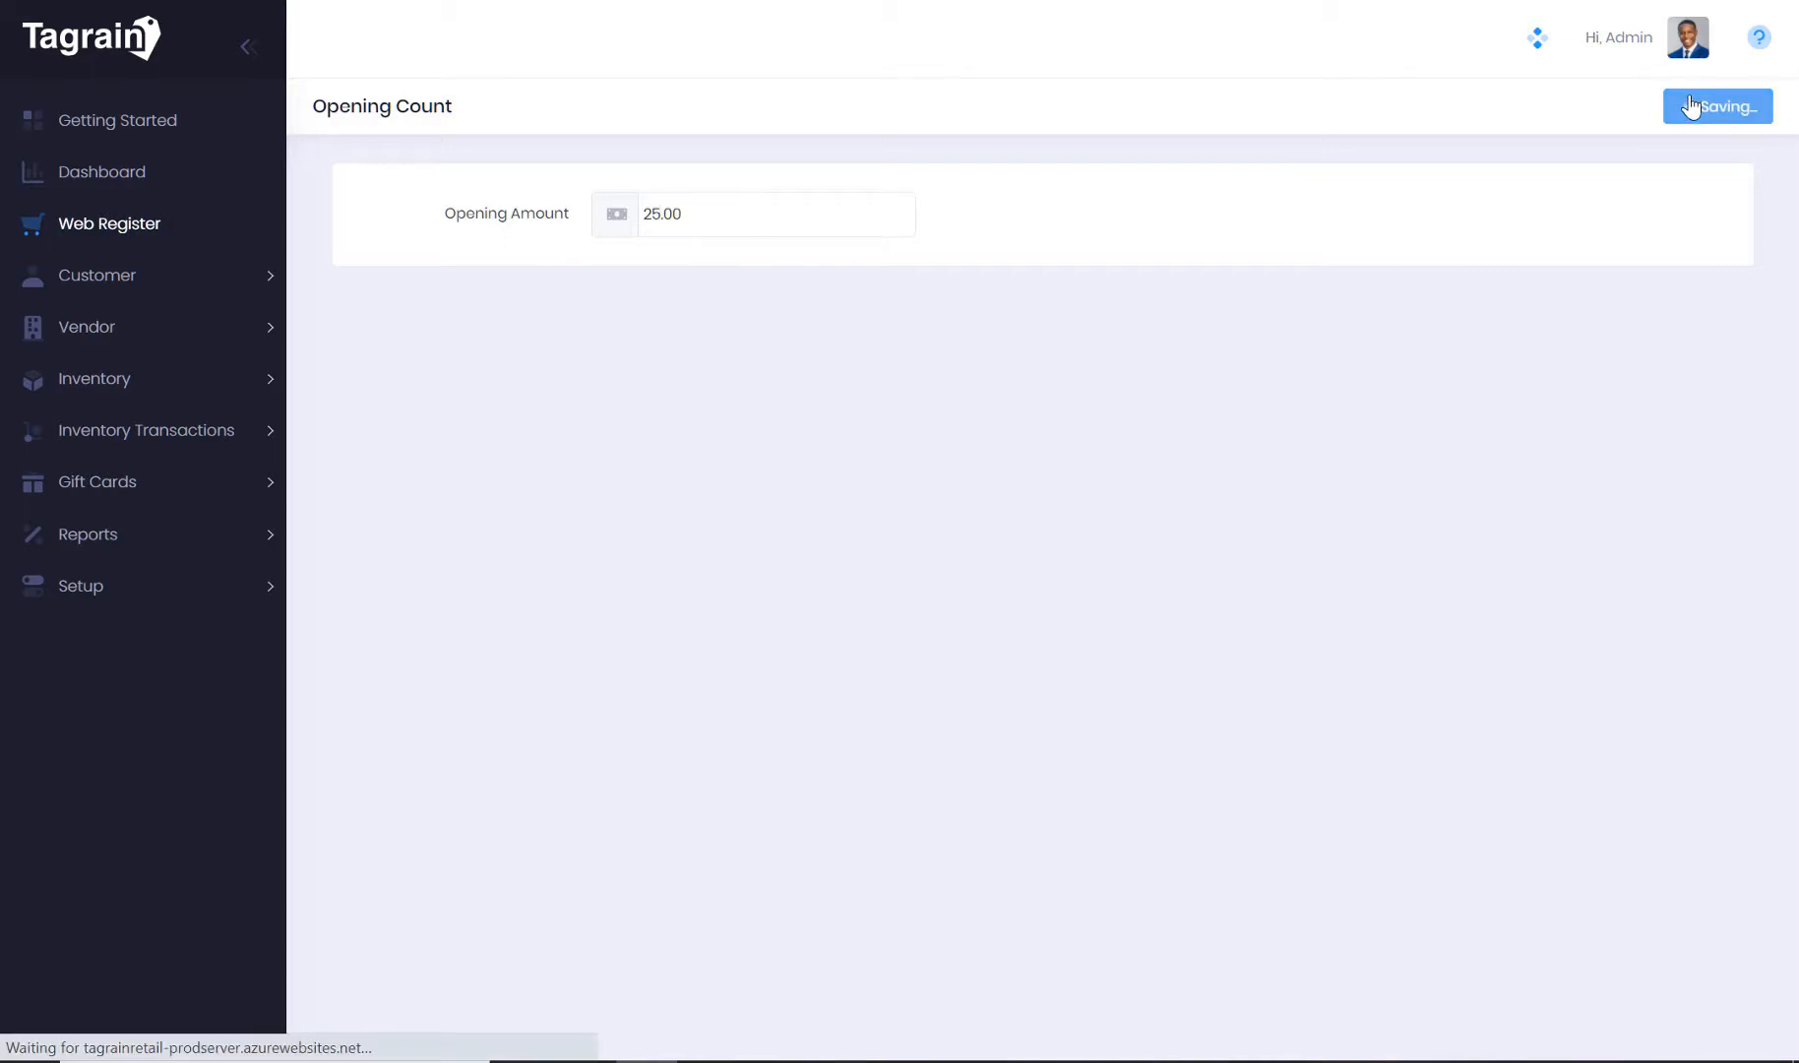
click(1715, 106)
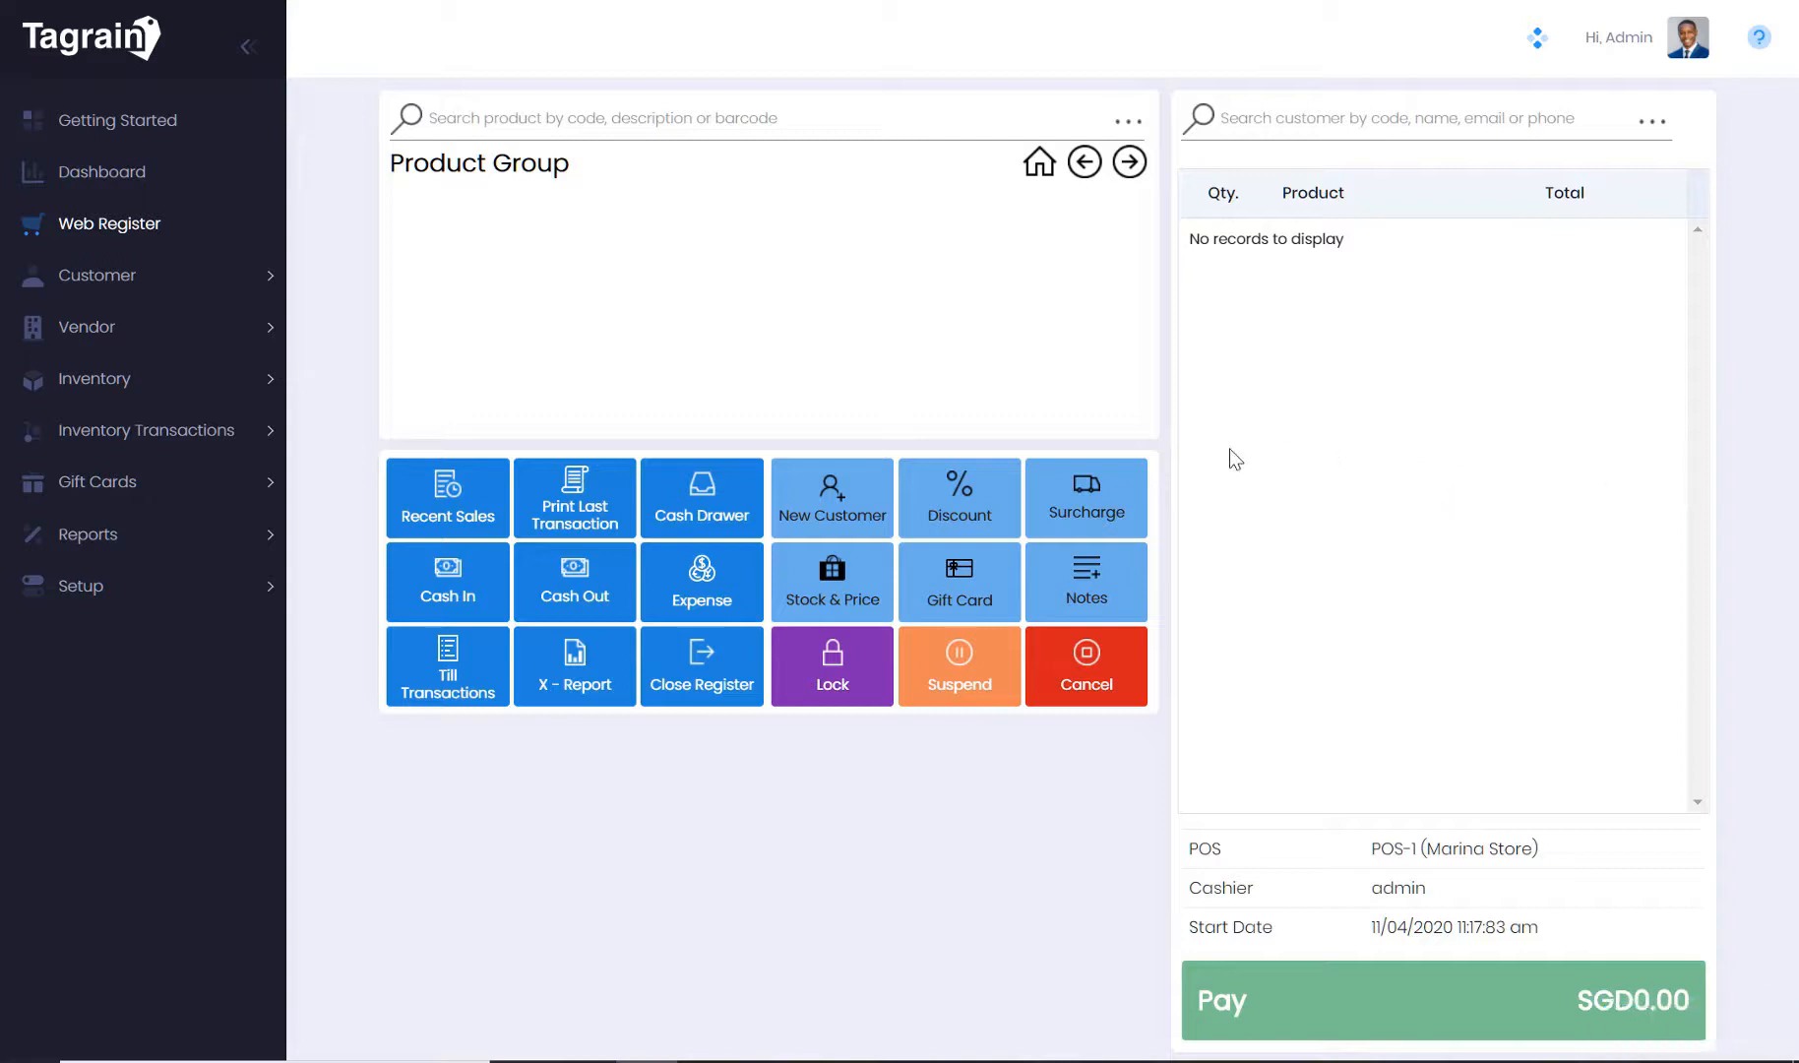
Let the Marina Store sales screen load its jeans, shirts, bags and other product groups
click(1036, 162)
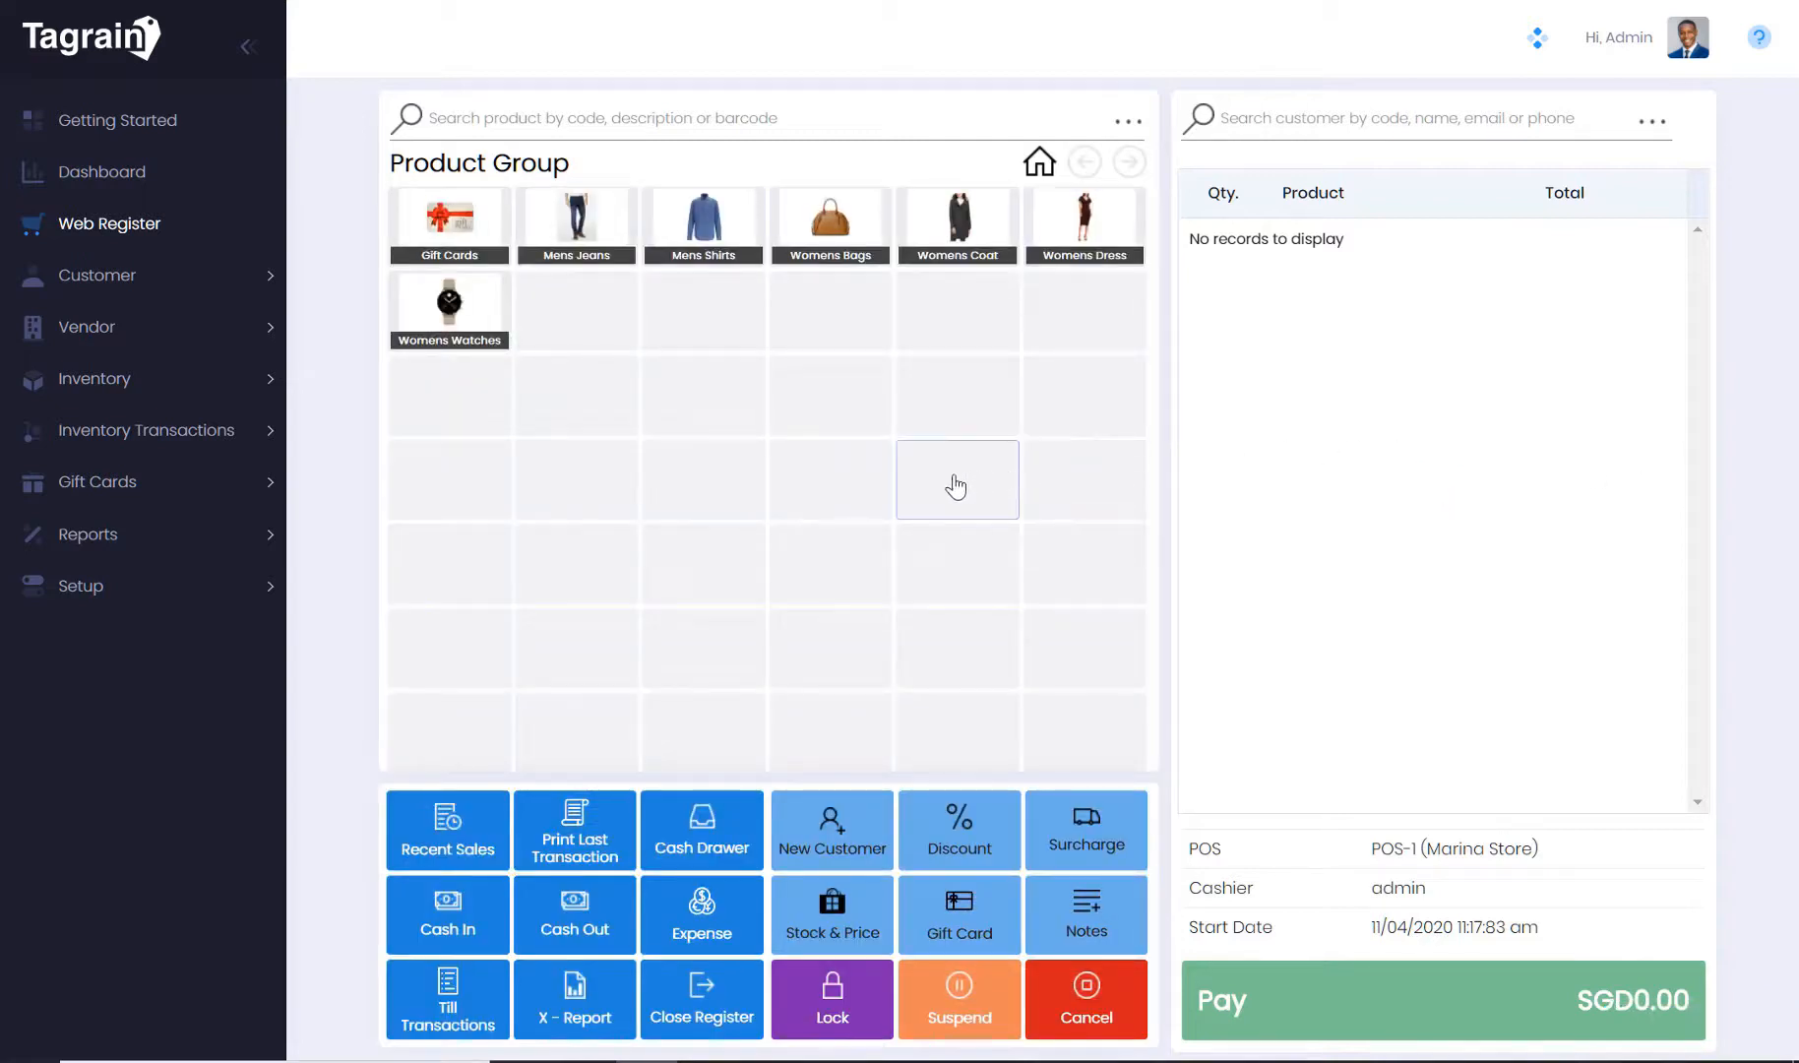
mouse_move(132, 305)
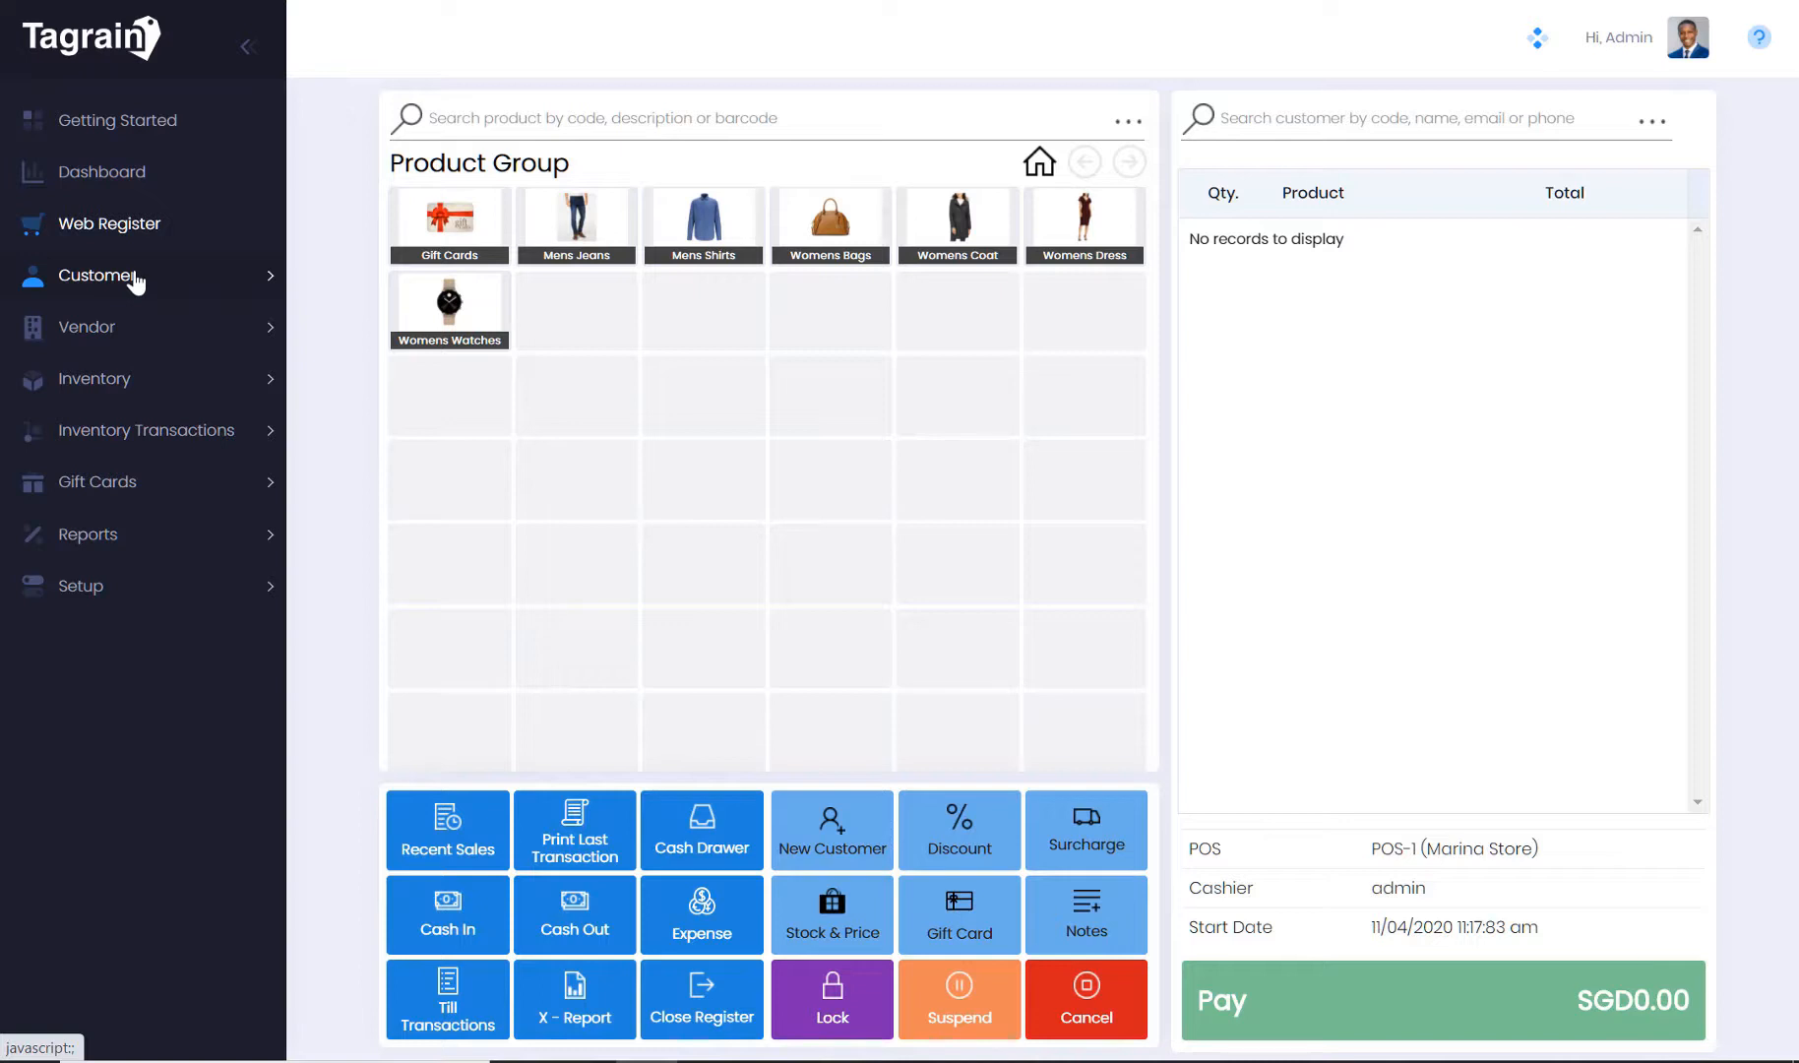
click(97, 275)
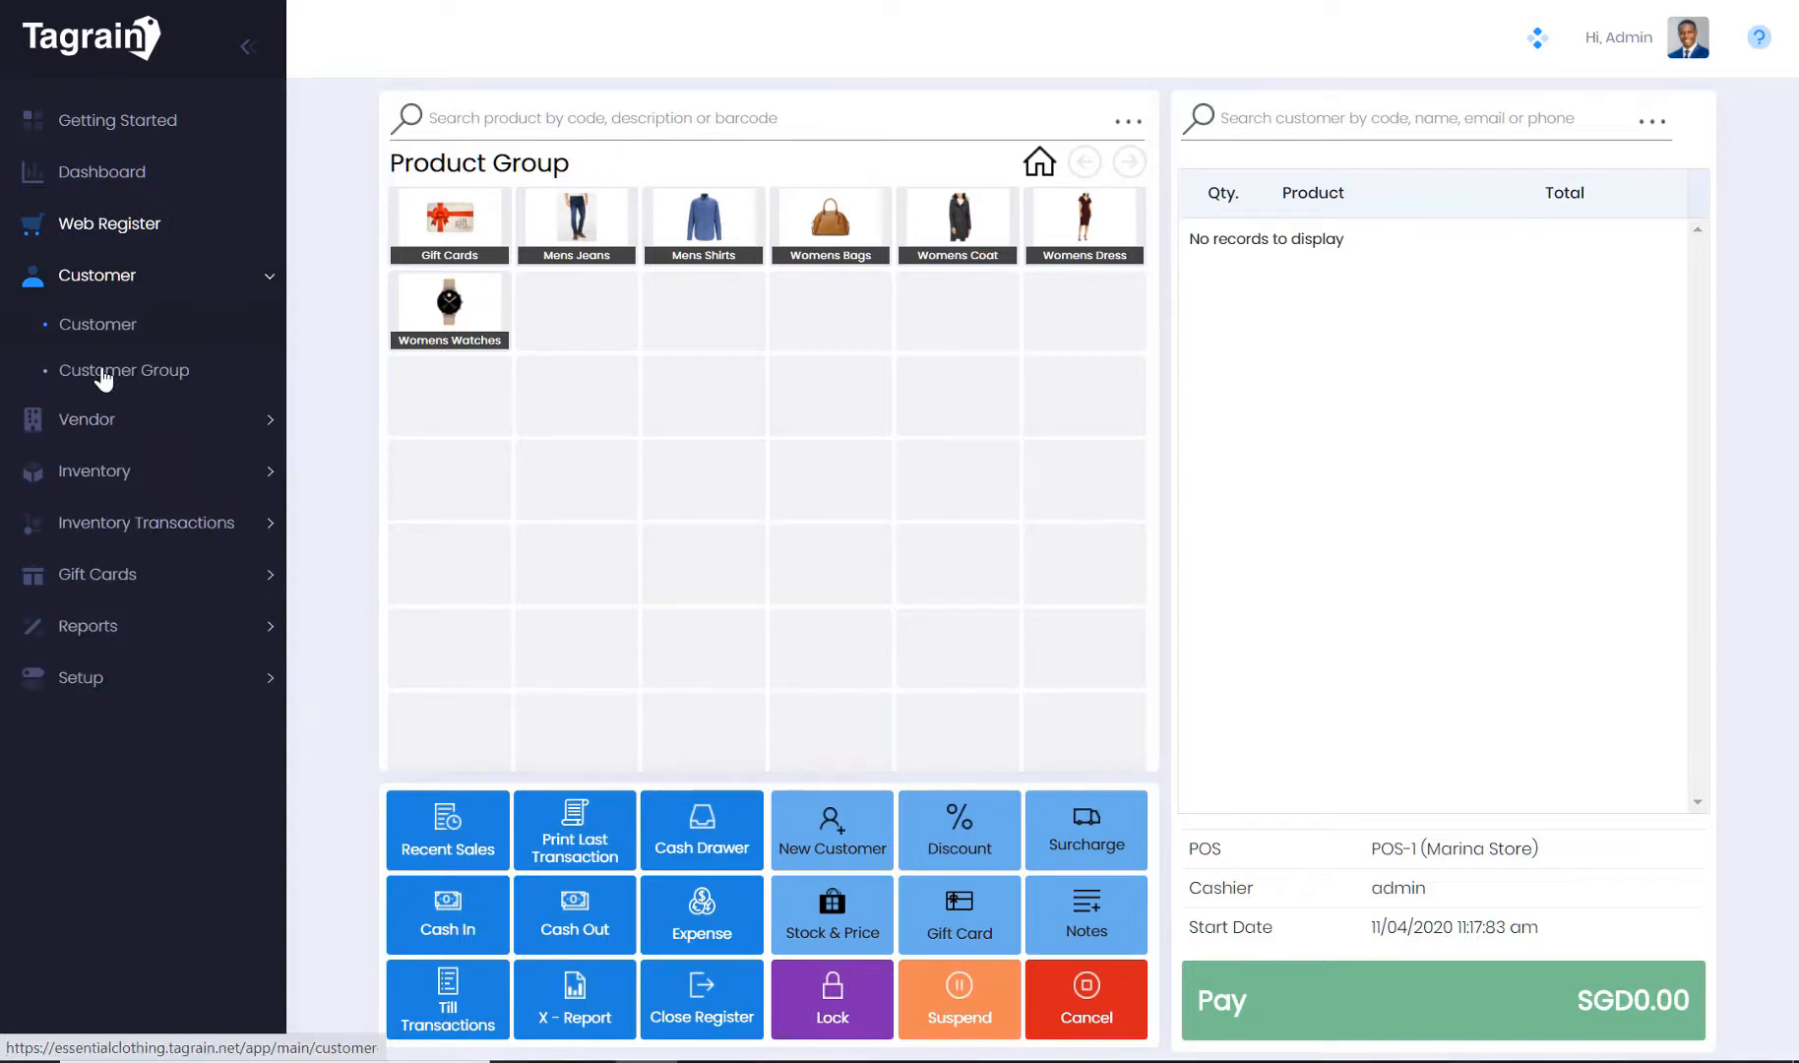
mouse_move(112, 336)
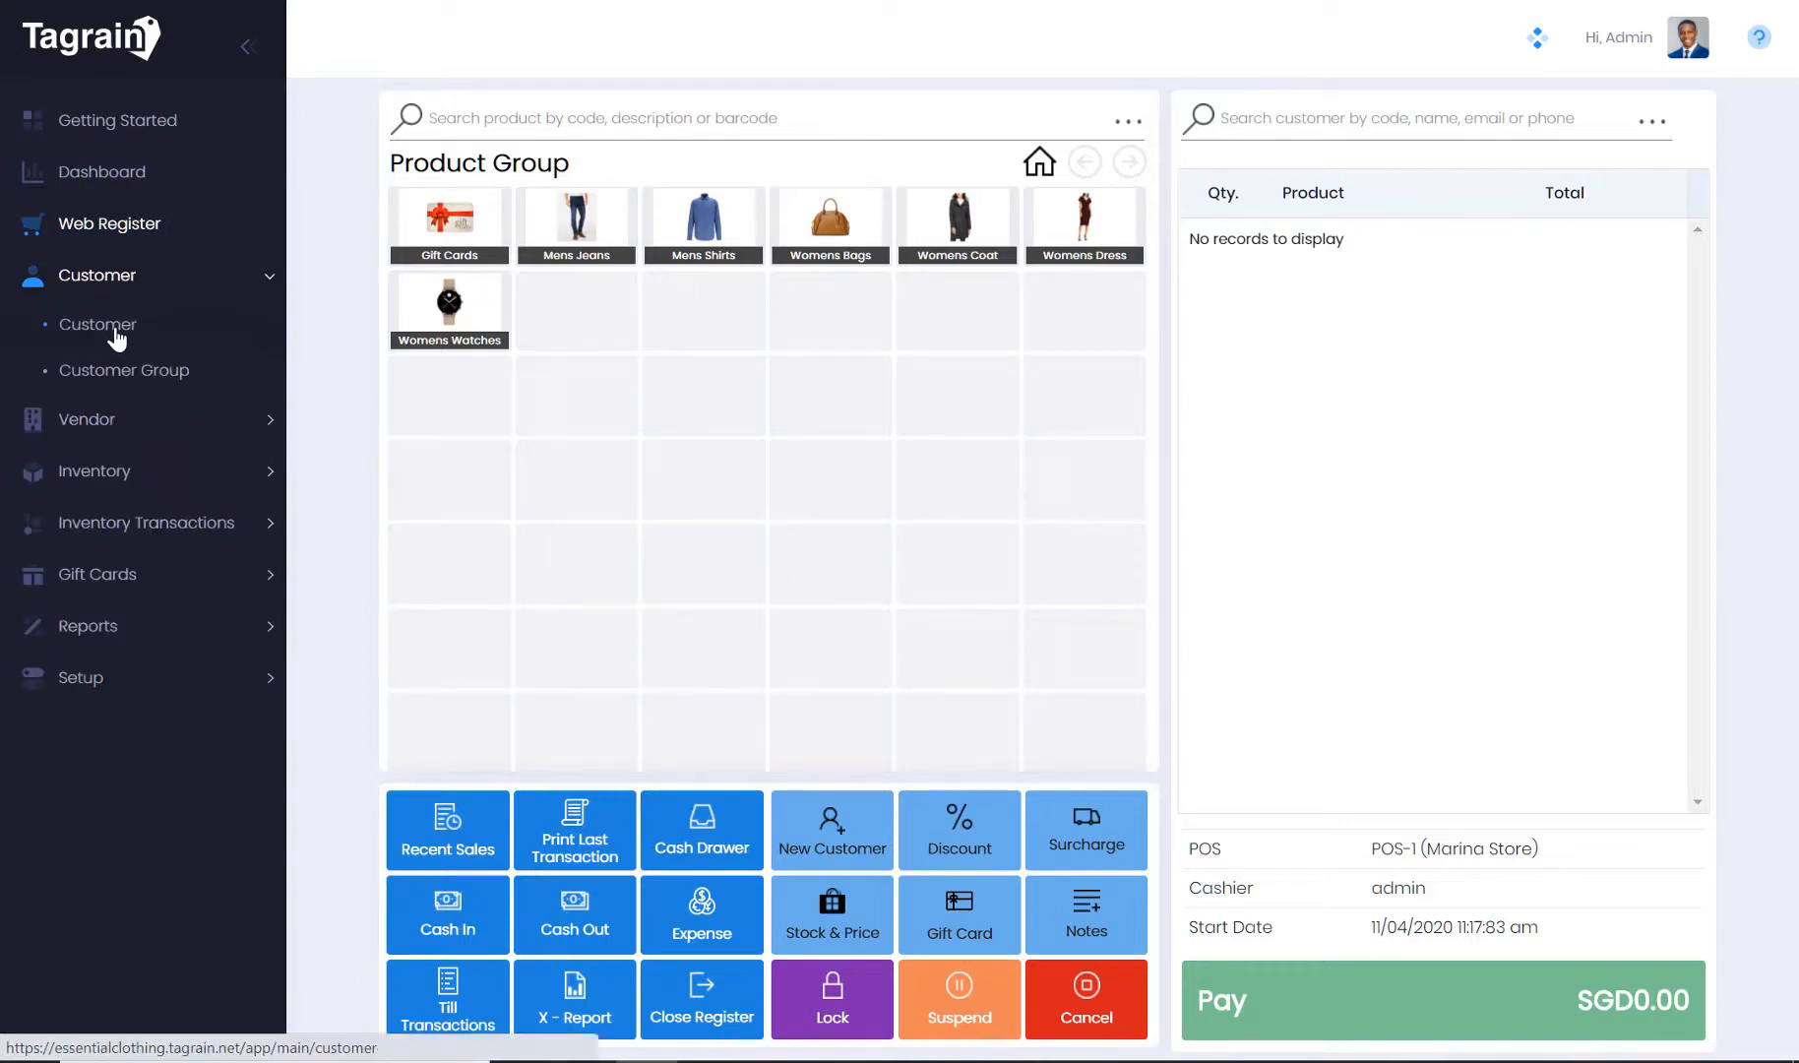
click(98, 324)
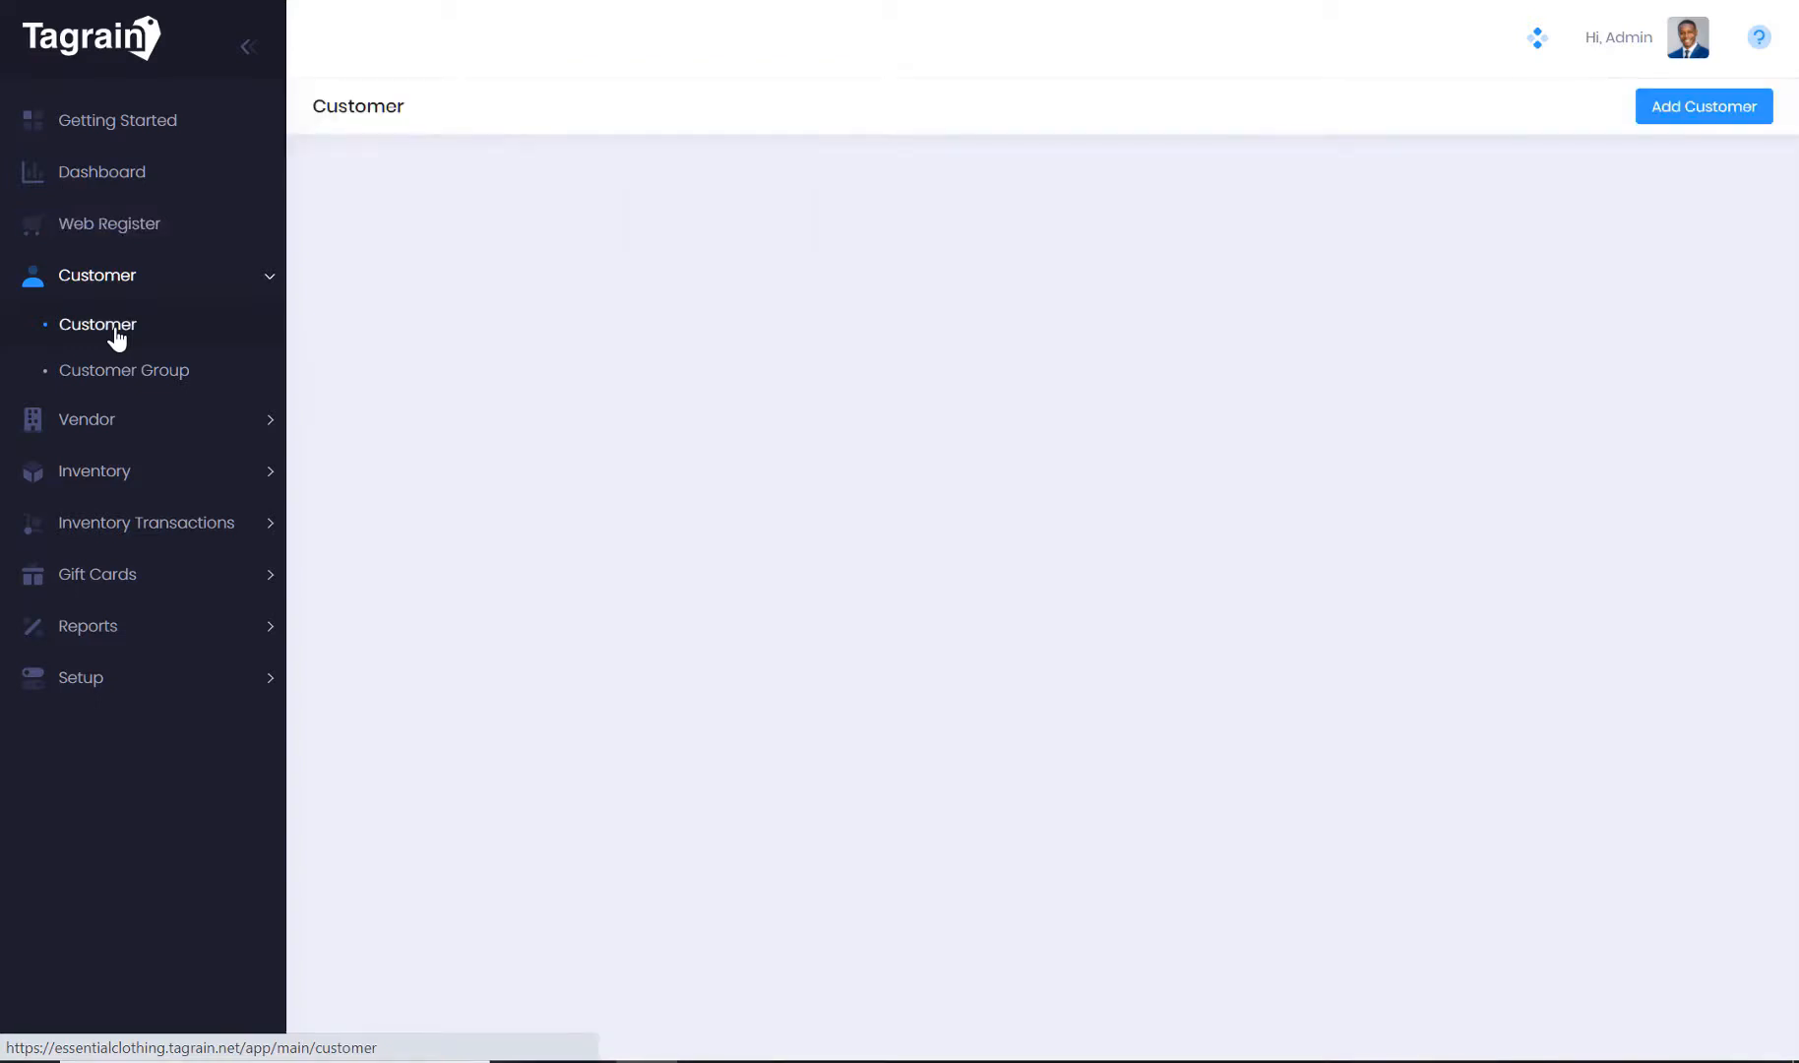
click(98, 324)
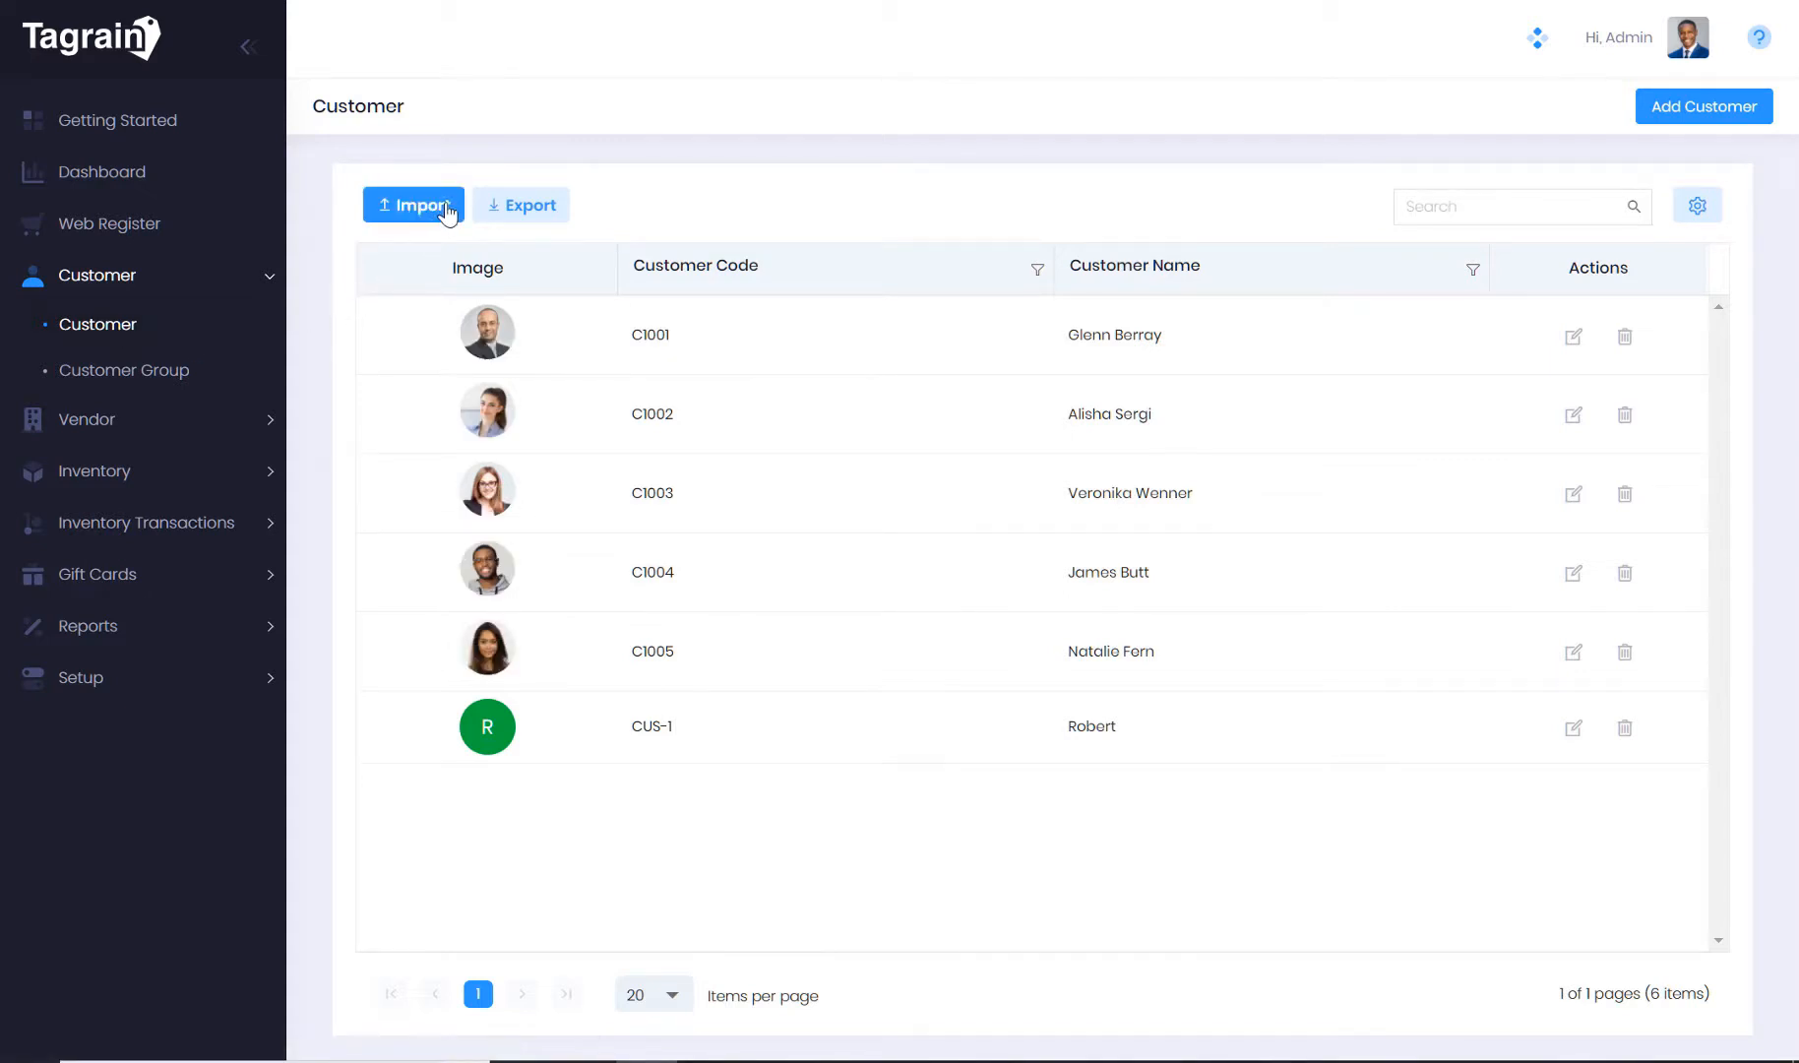
mouse_move(244, 361)
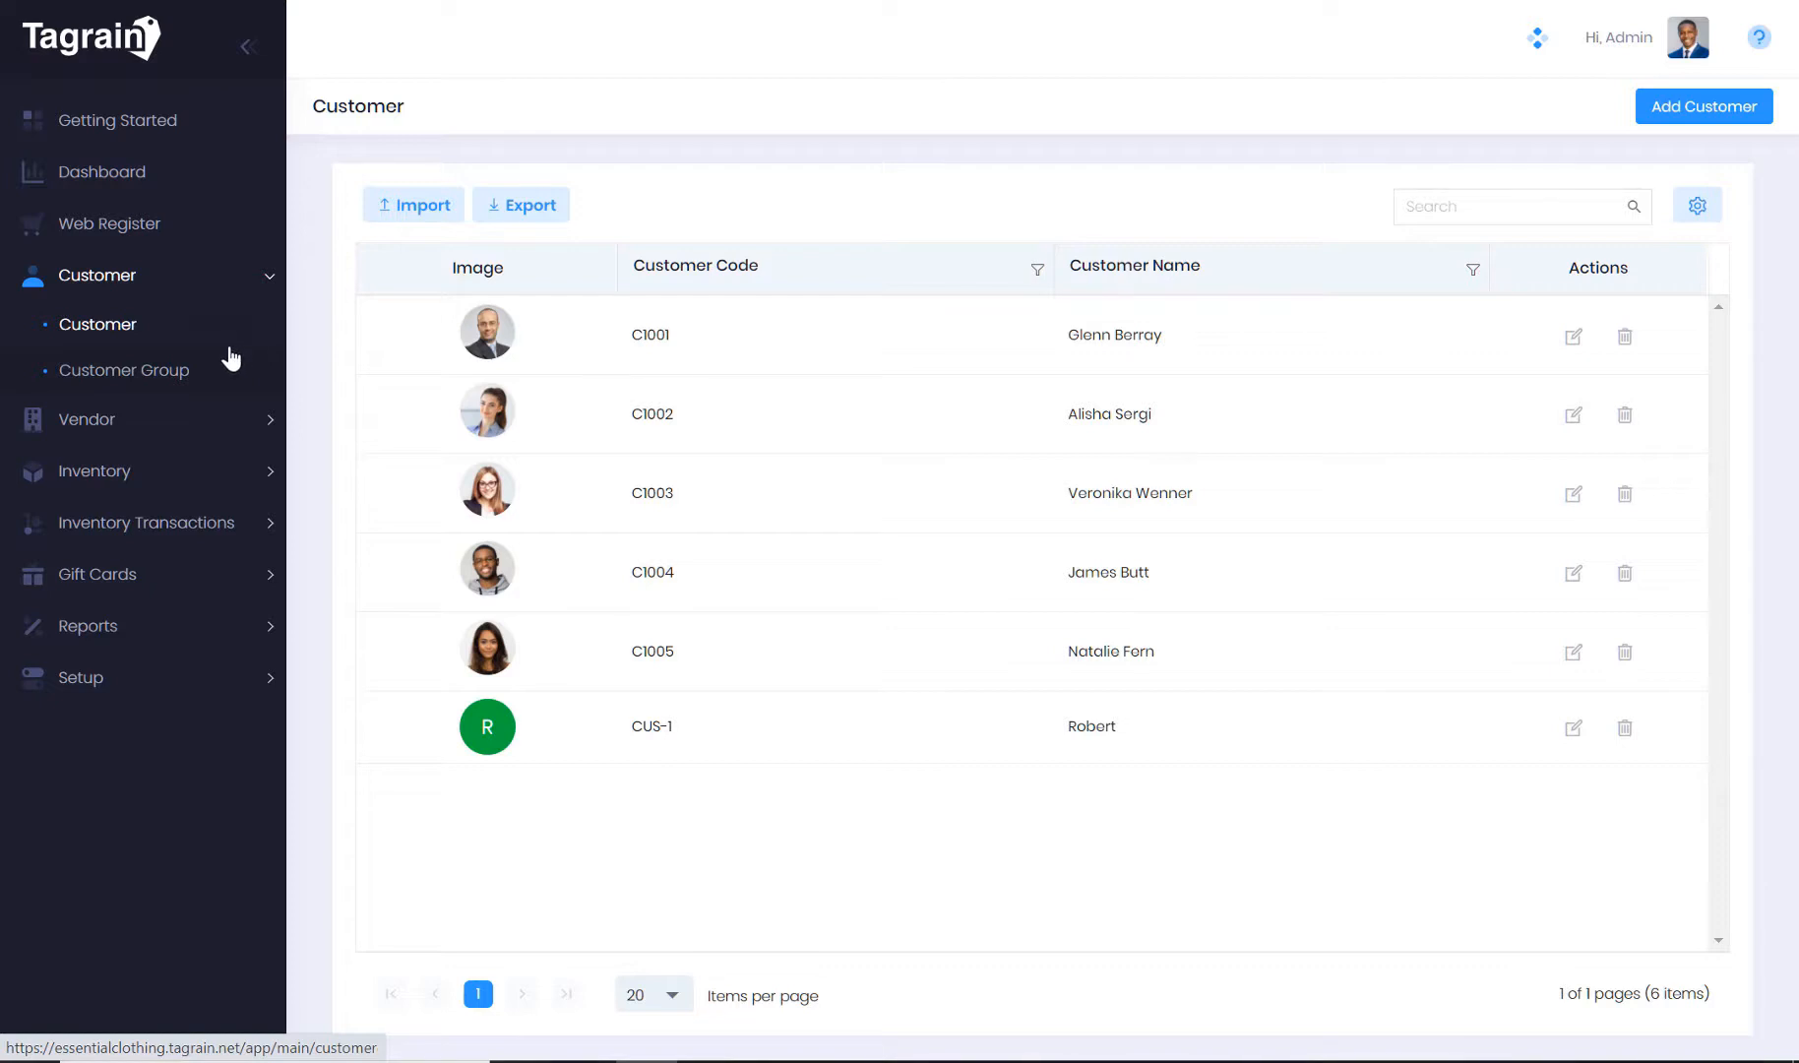
mouse_move(112, 224)
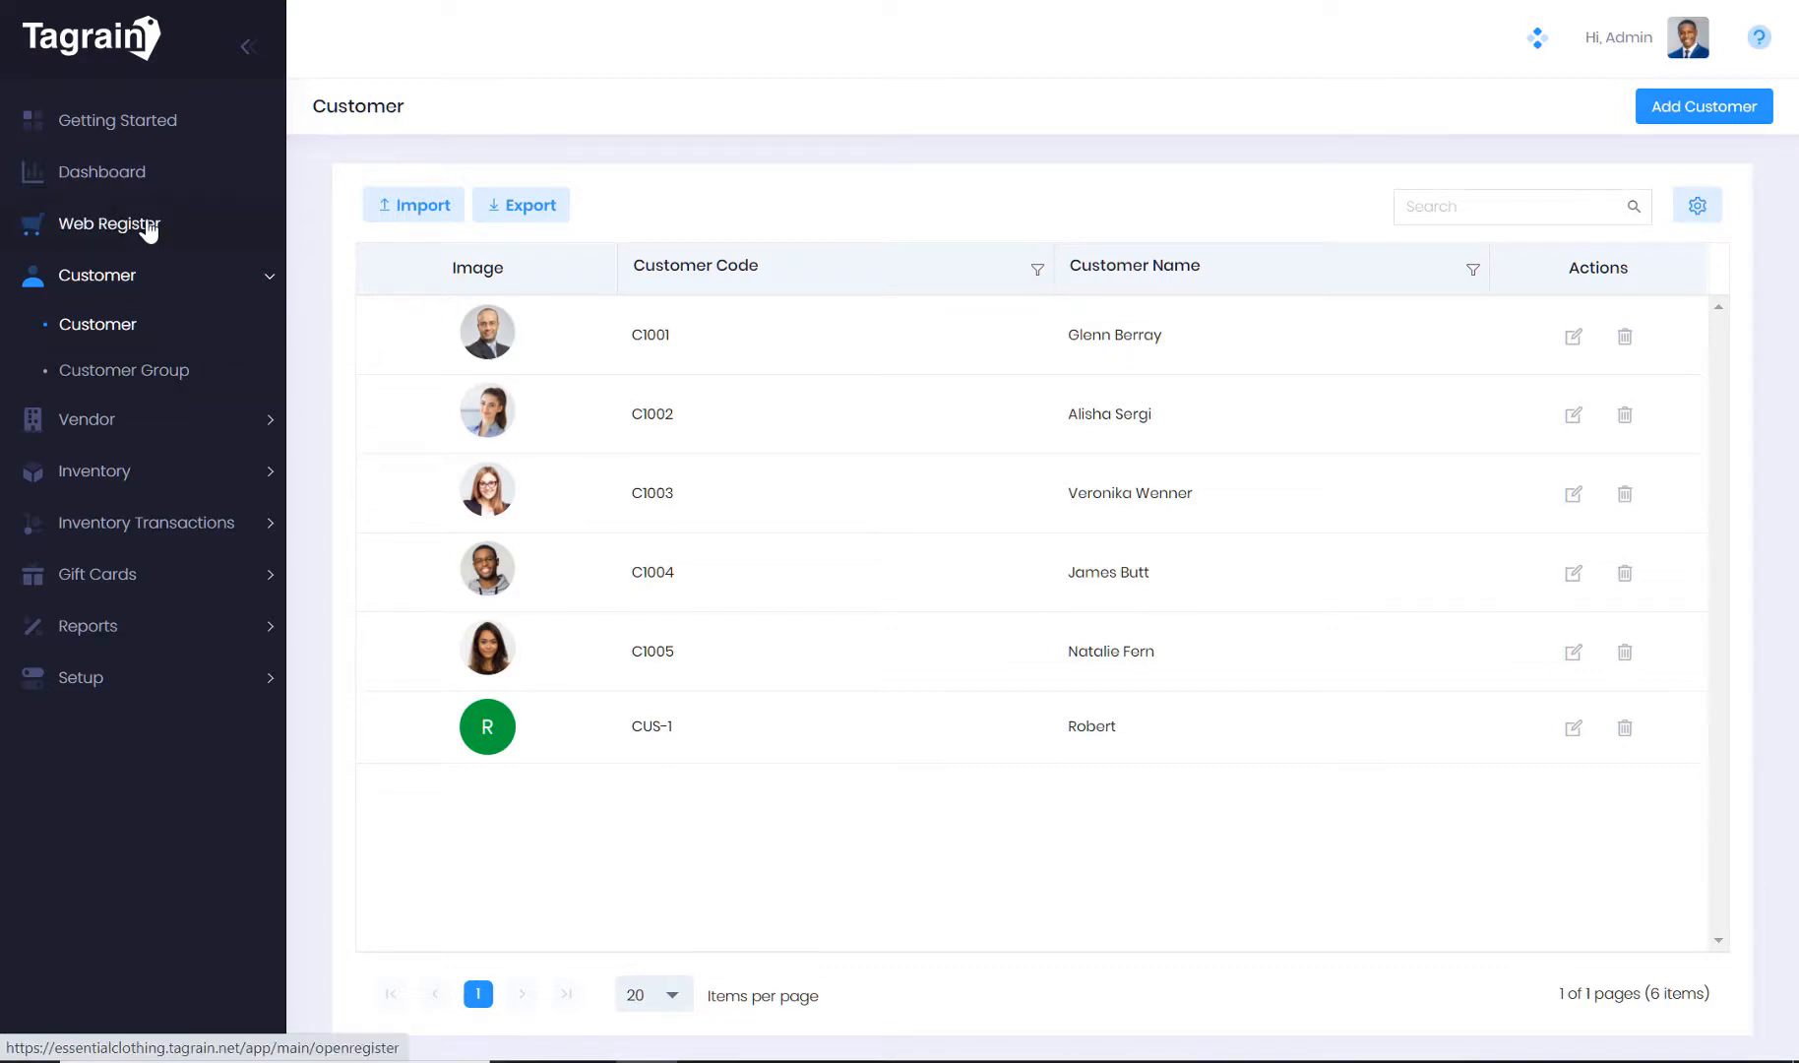
Return to the Marina Store register, then open and cancel the New Customer form
click(110, 223)
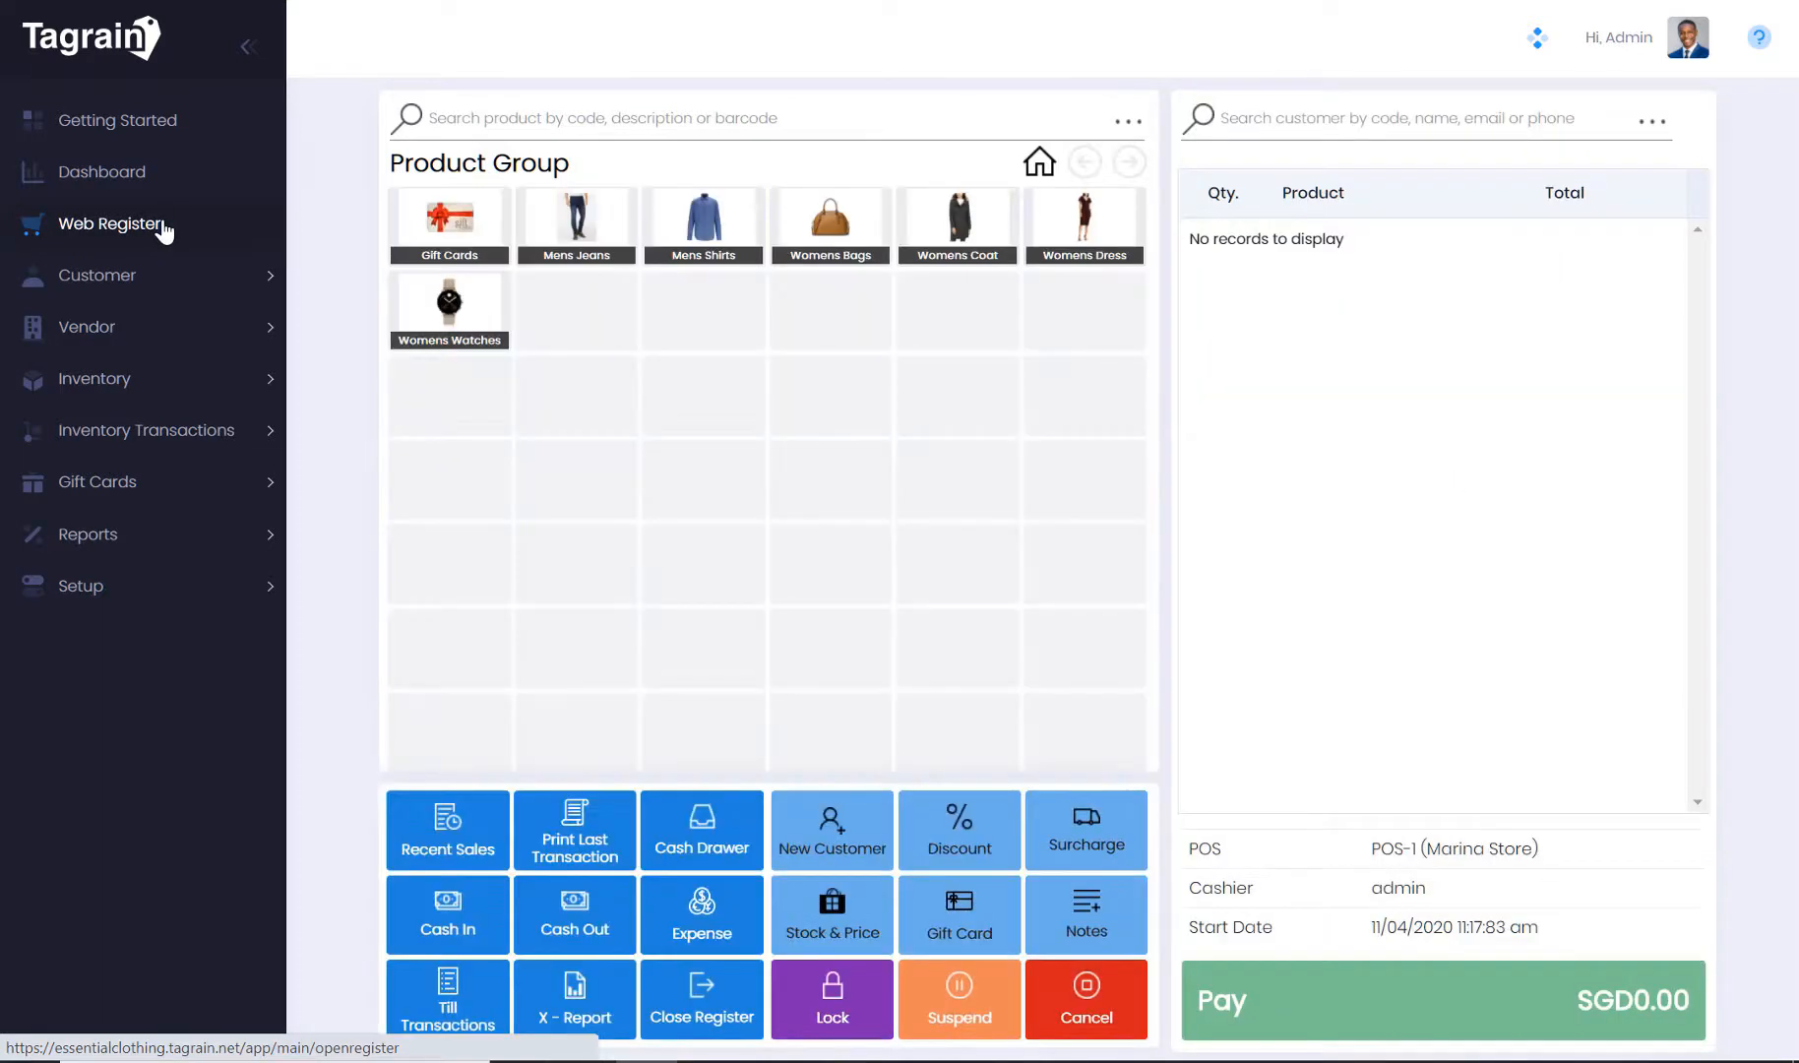
mouse_move(257, 310)
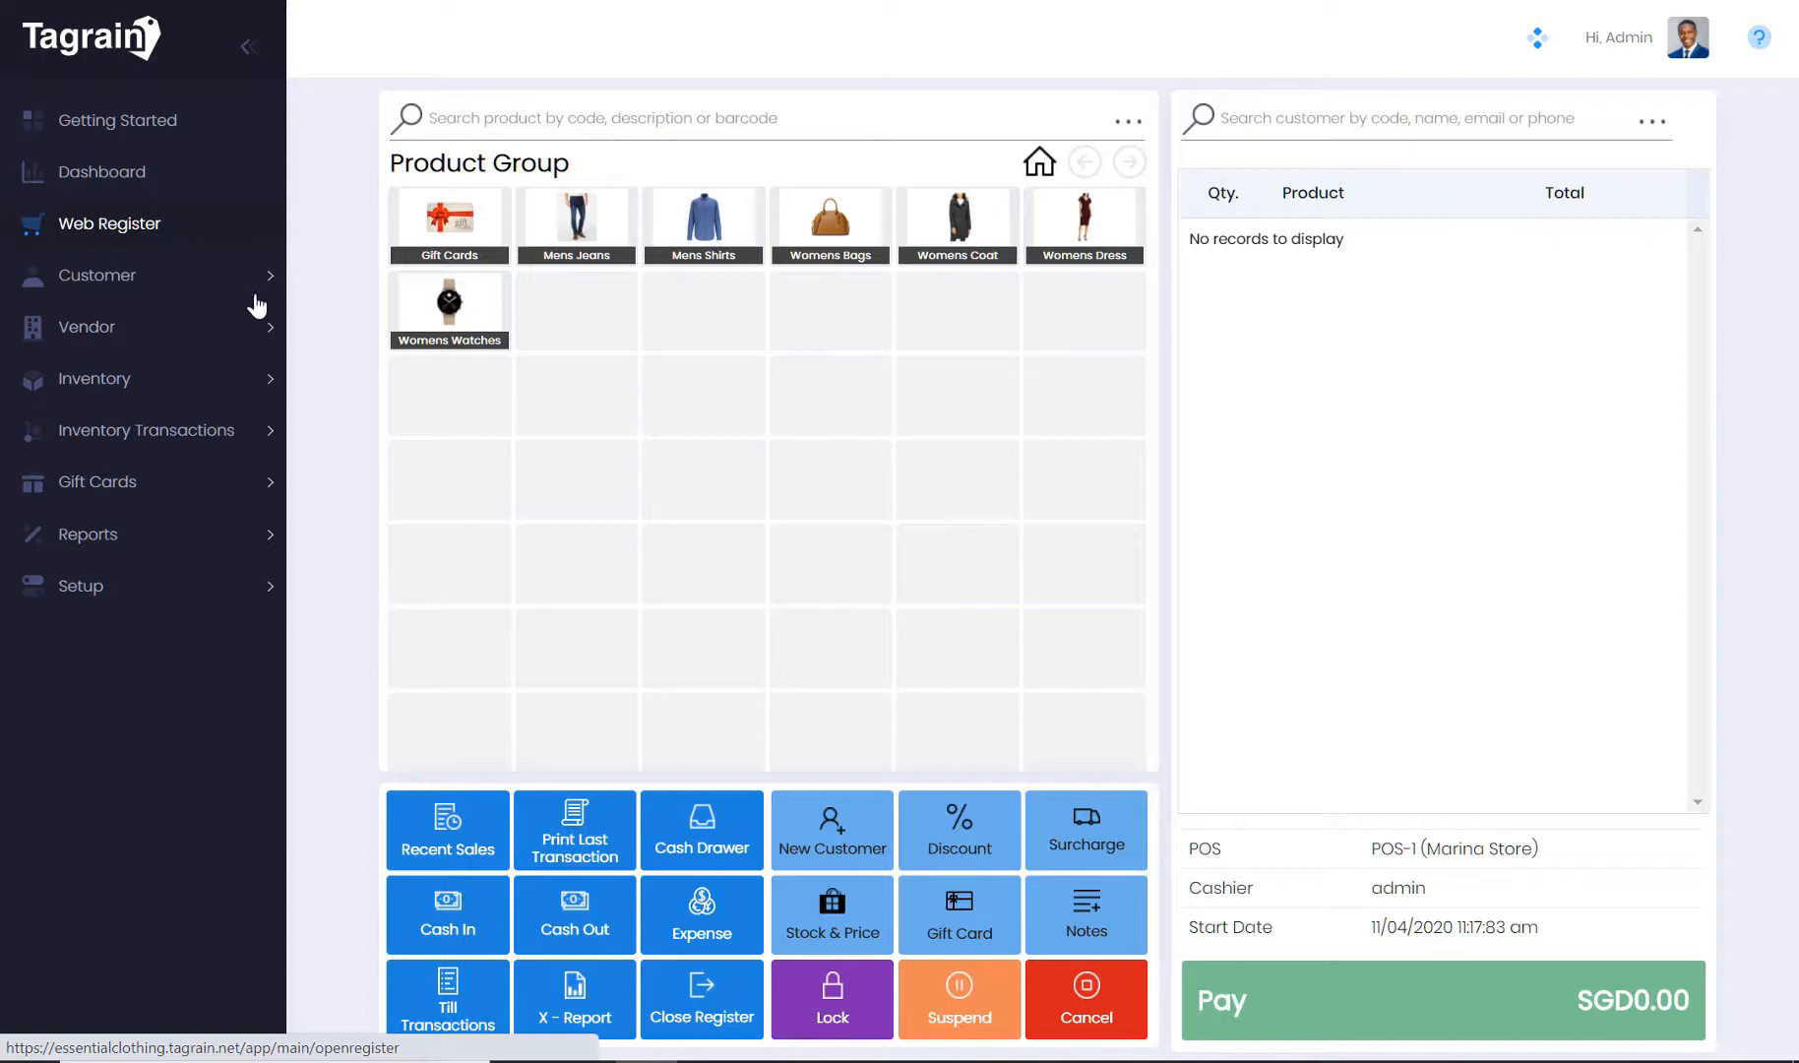
mouse_move(831, 828)
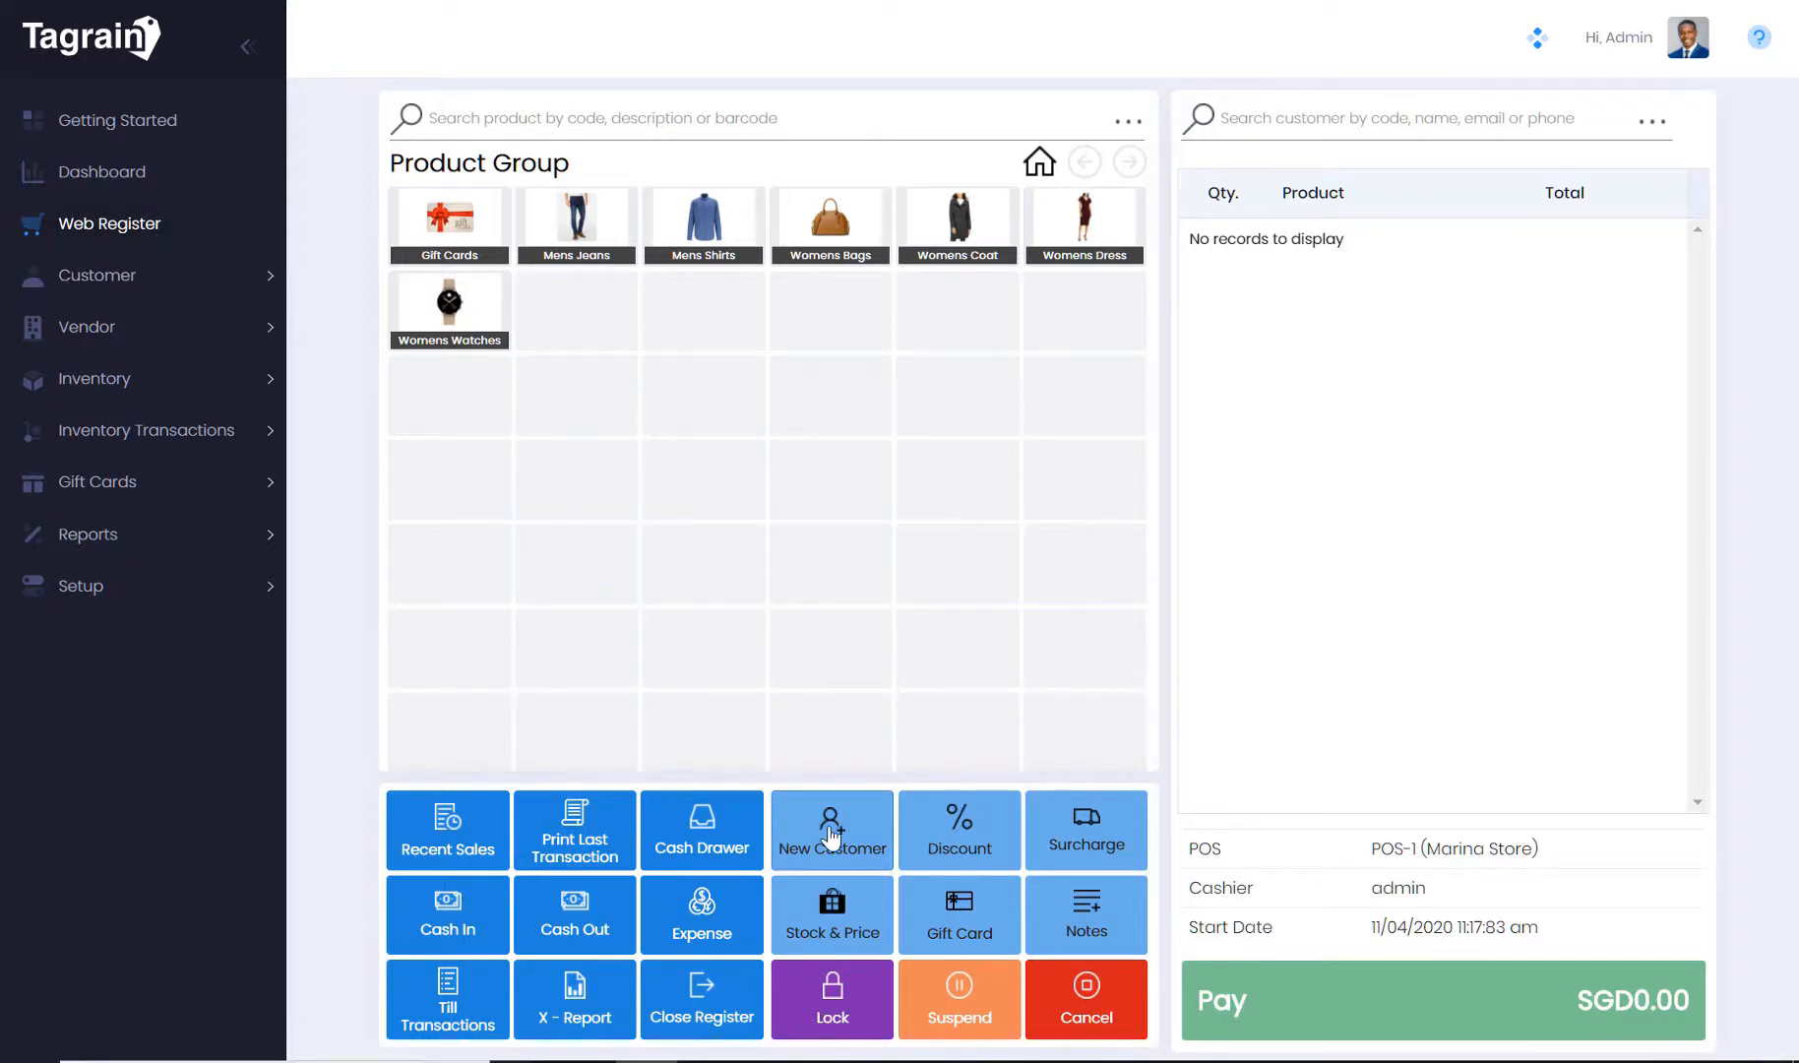
click(830, 830)
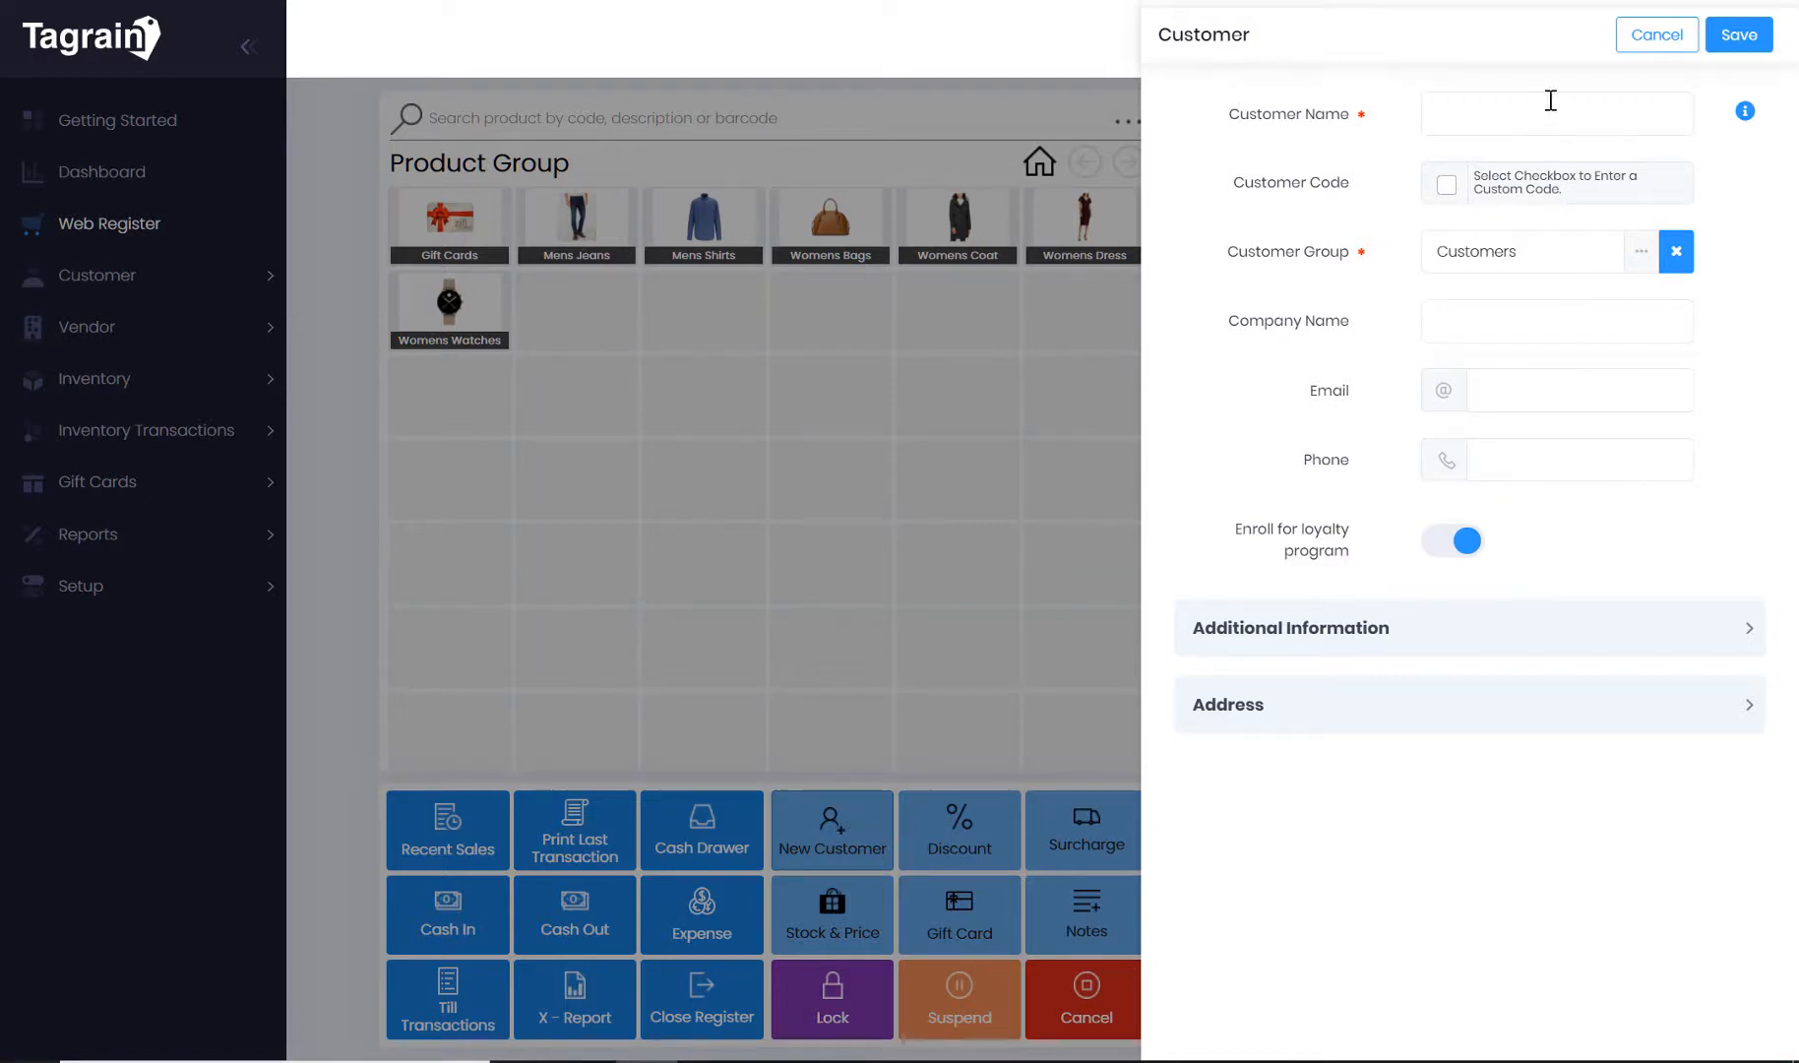
click(1656, 34)
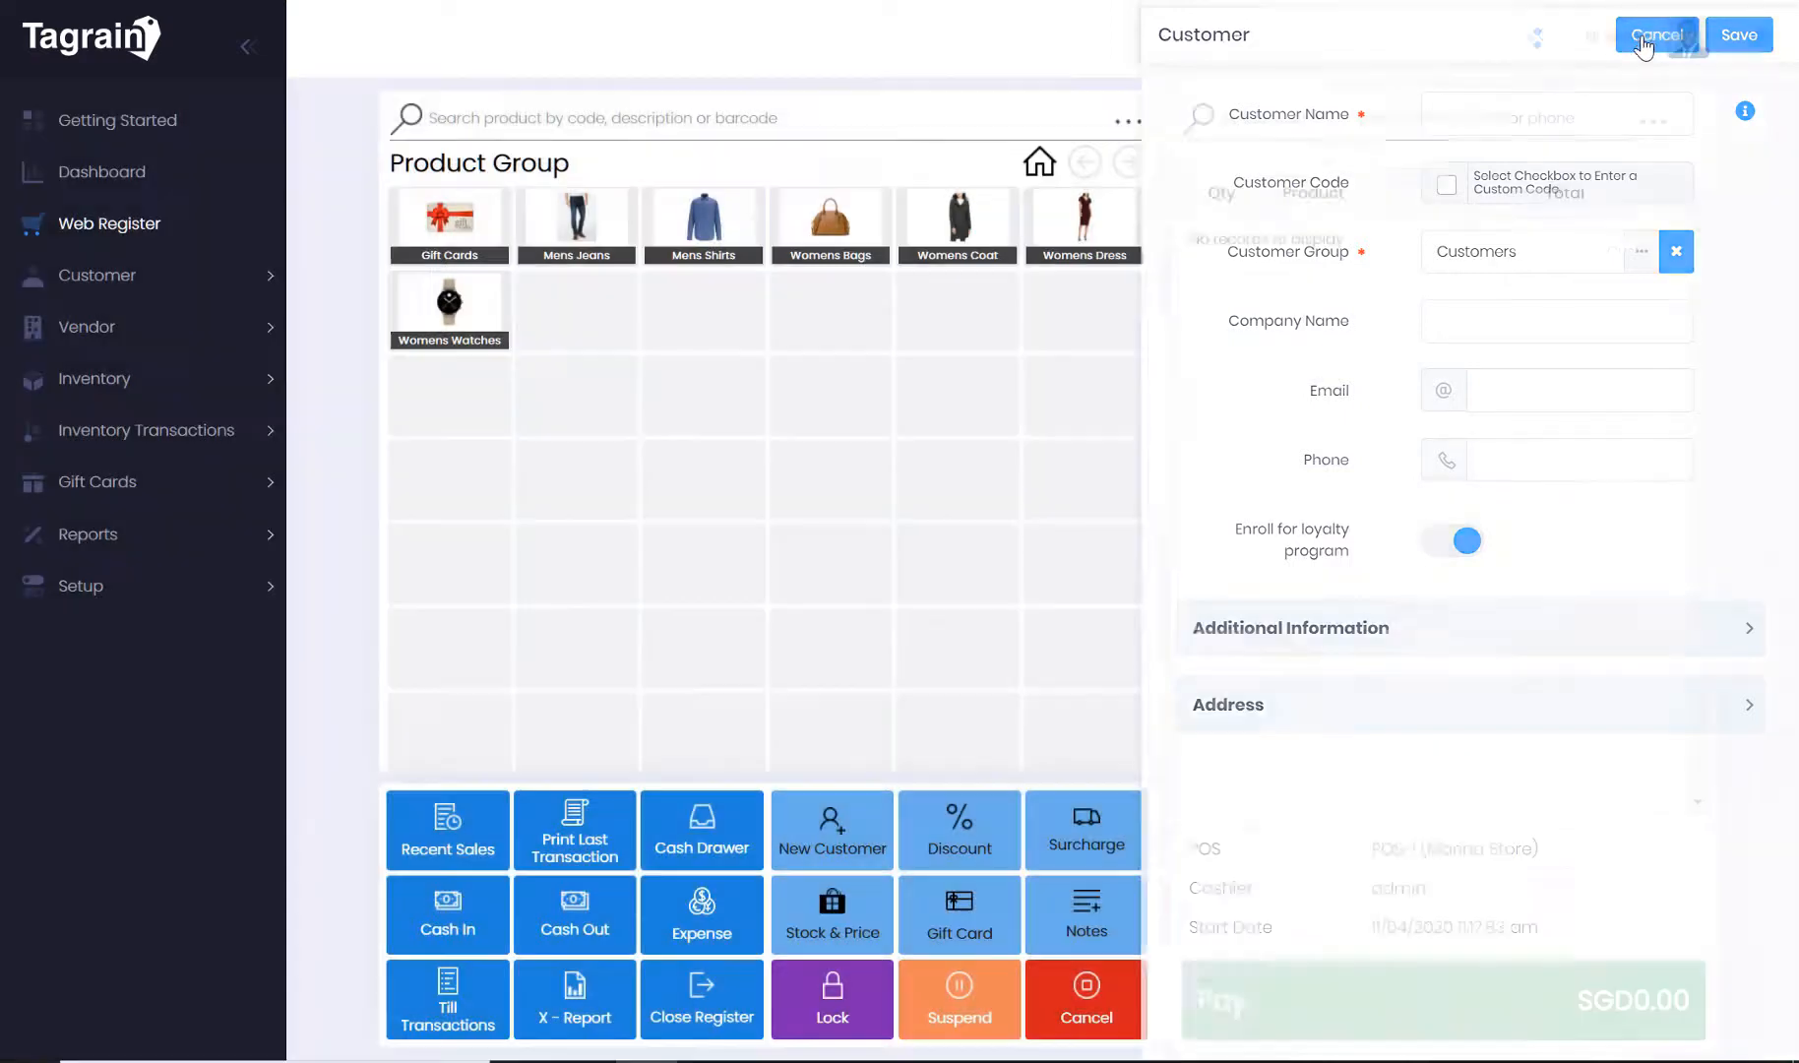
click(1654, 34)
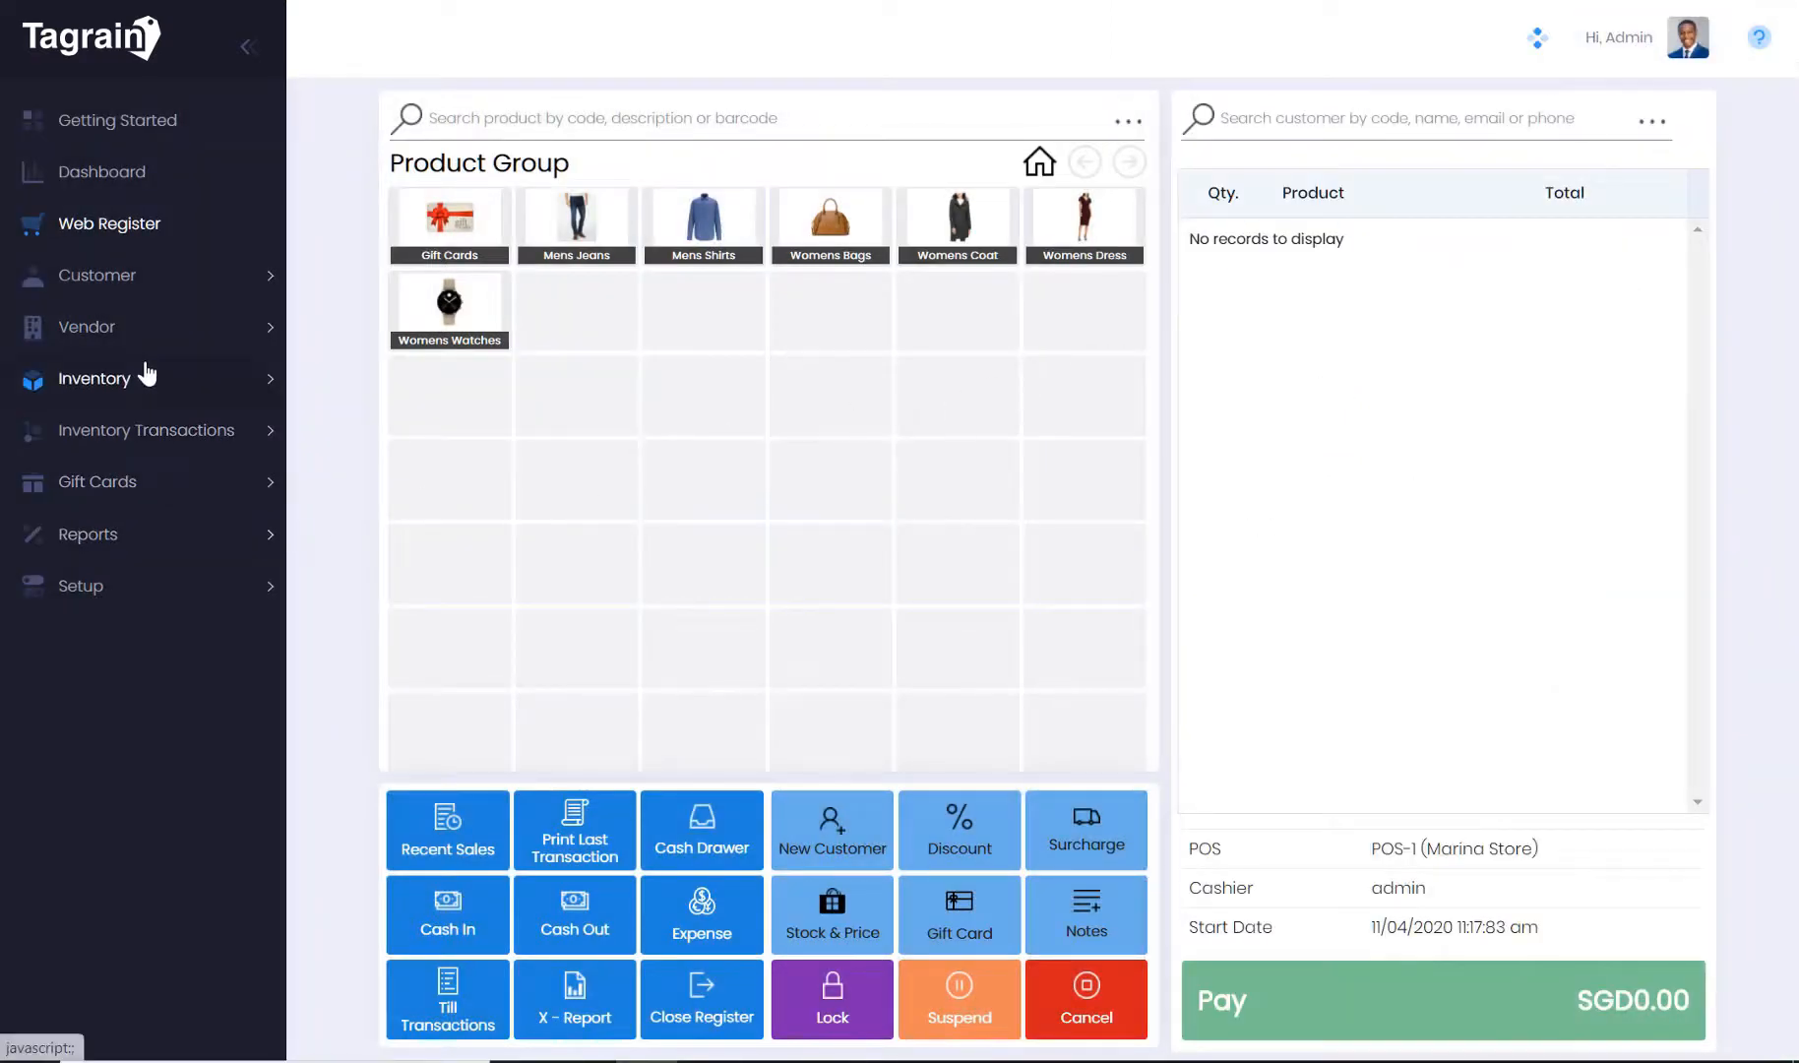
mouse_move(102, 330)
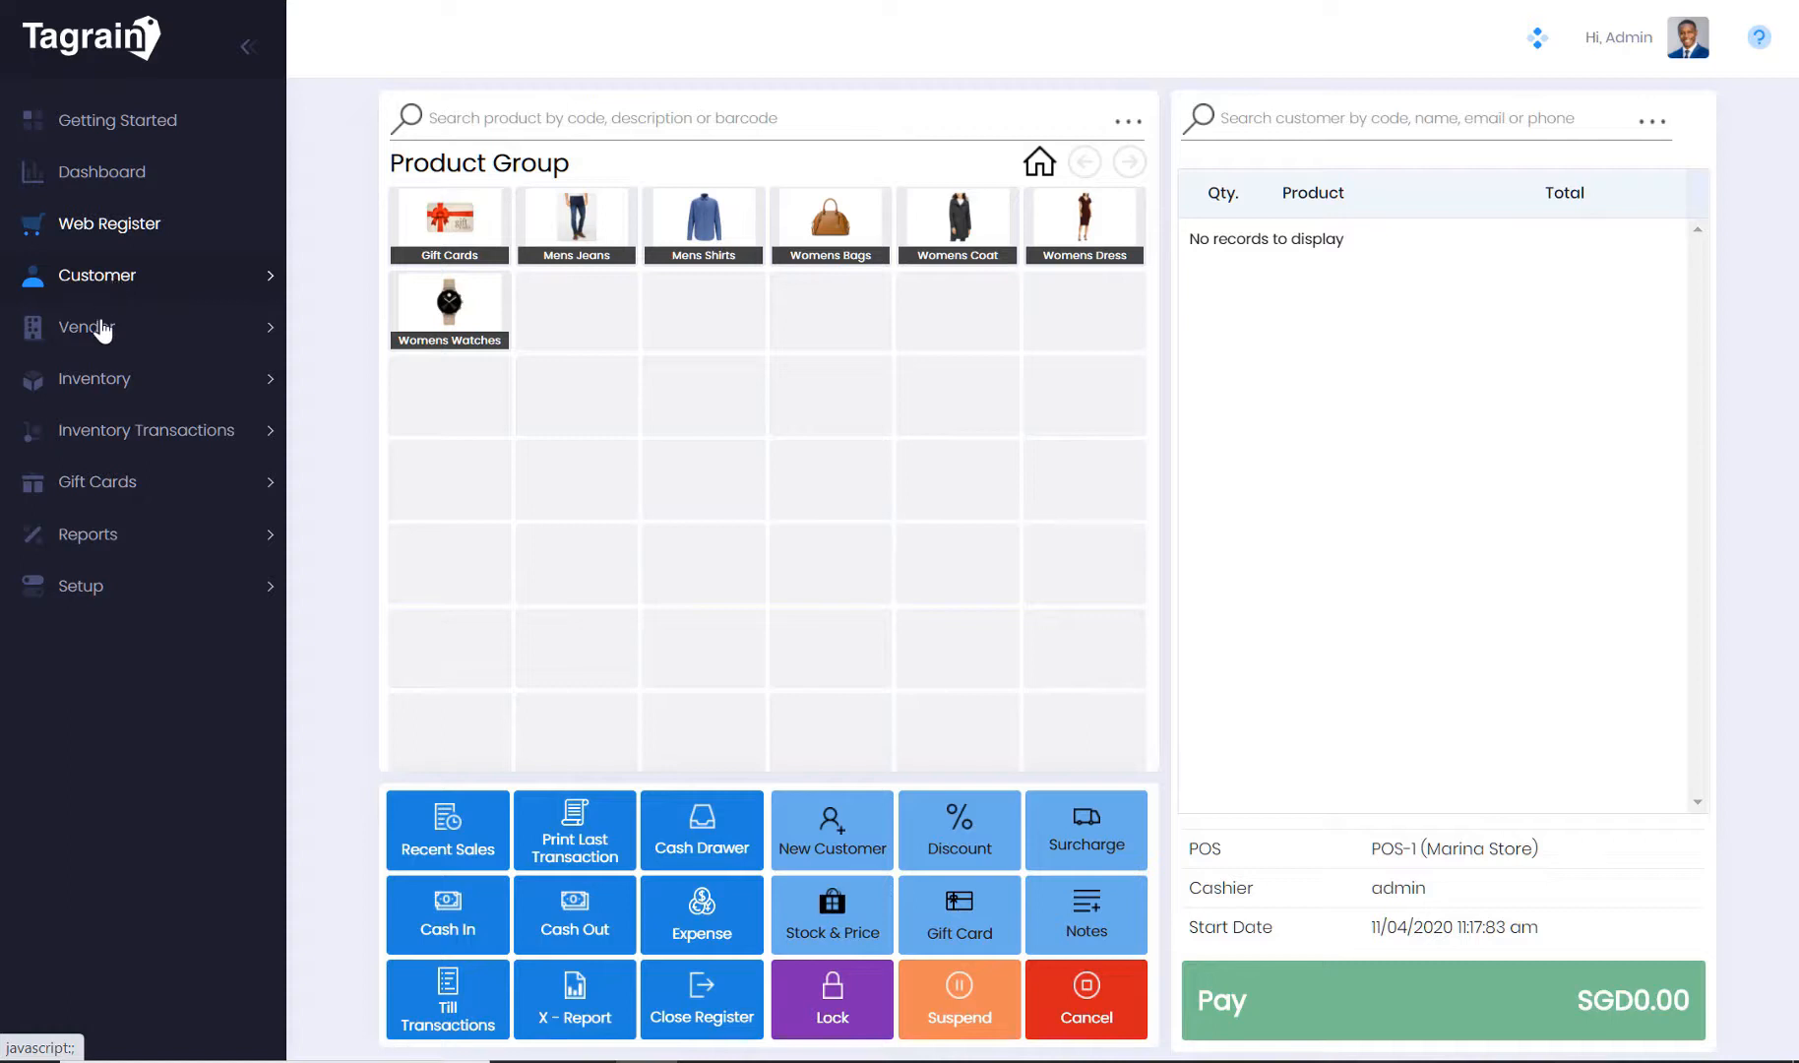
click(83, 326)
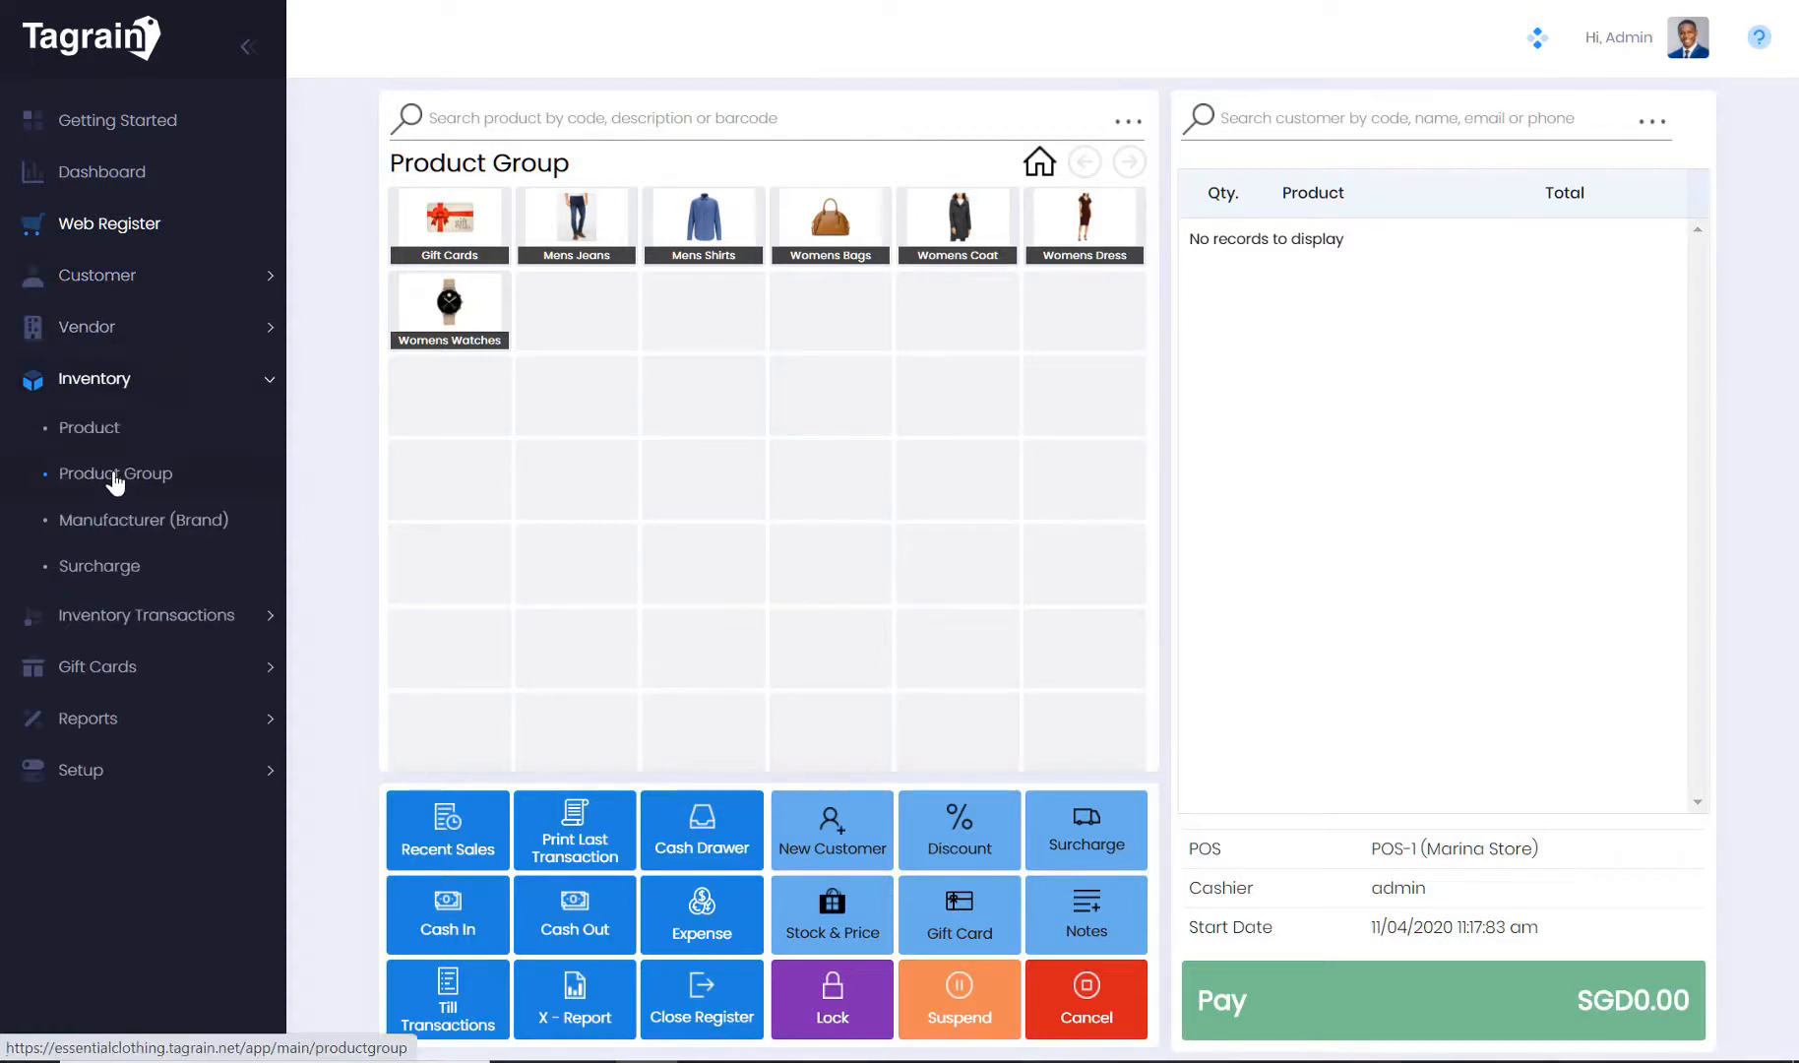
mouse_move(144, 530)
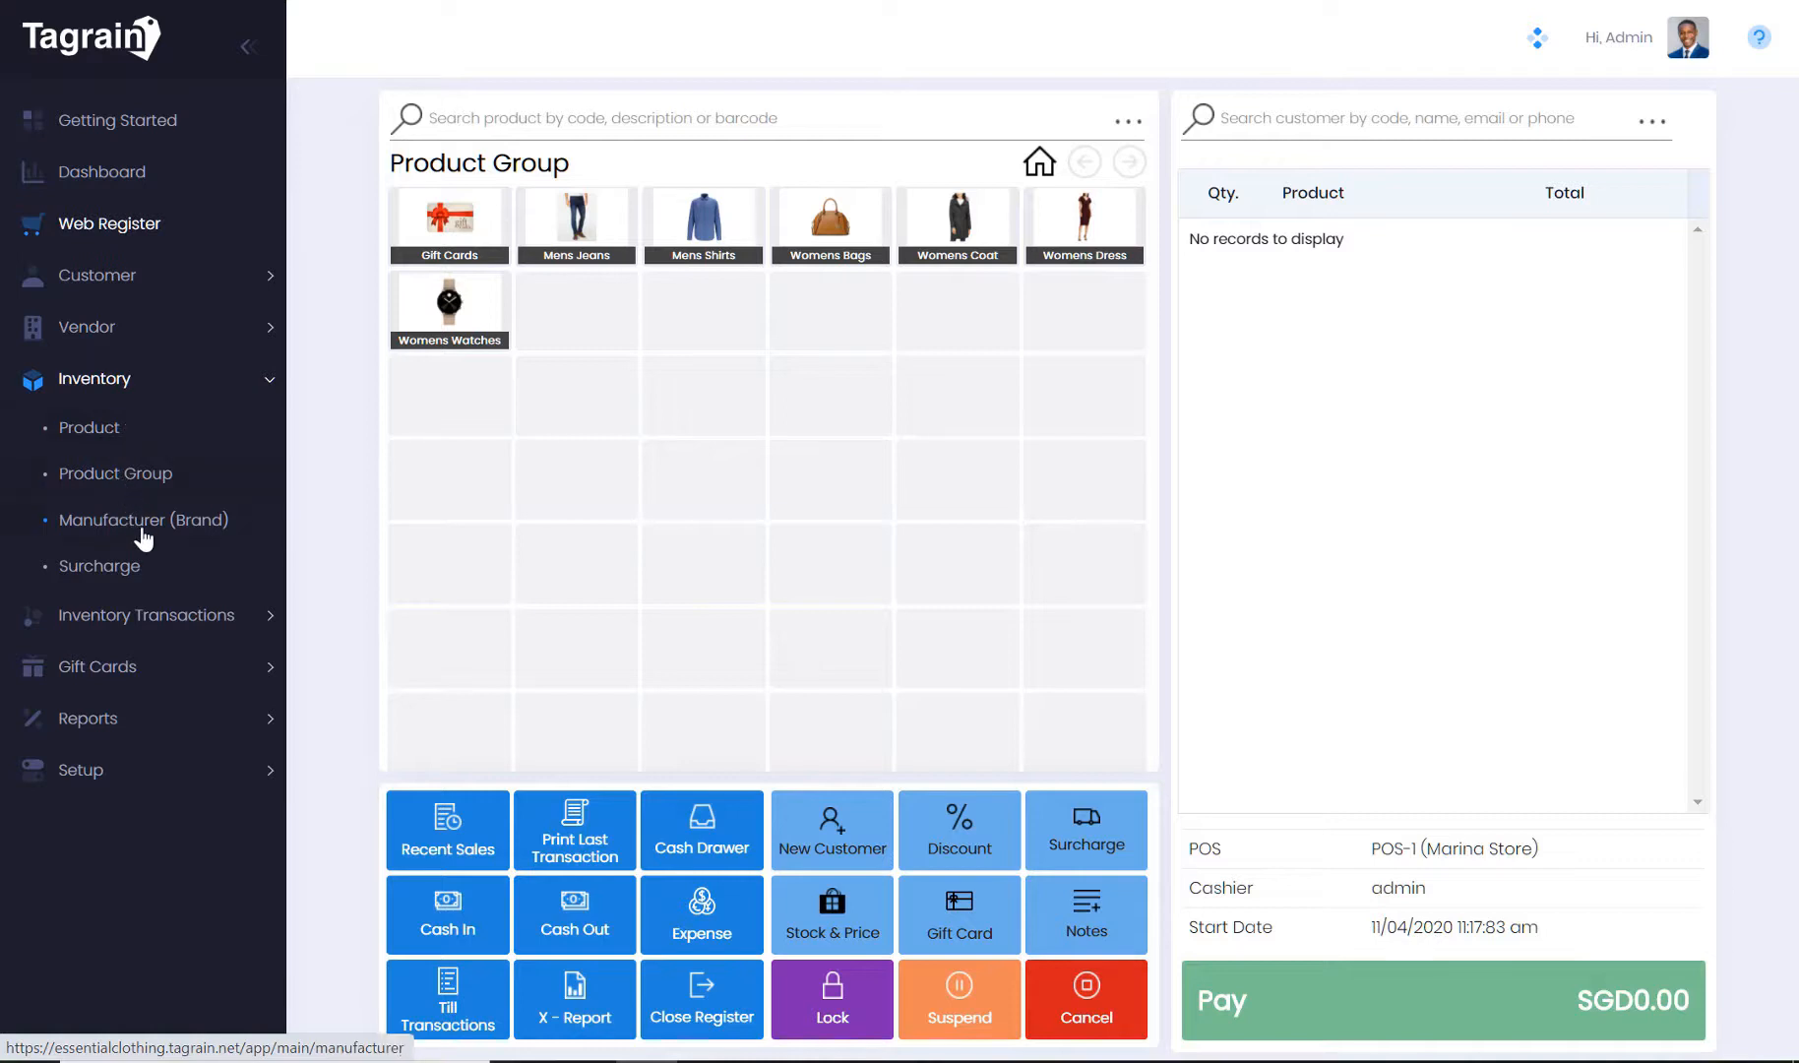
mouse_move(100, 566)
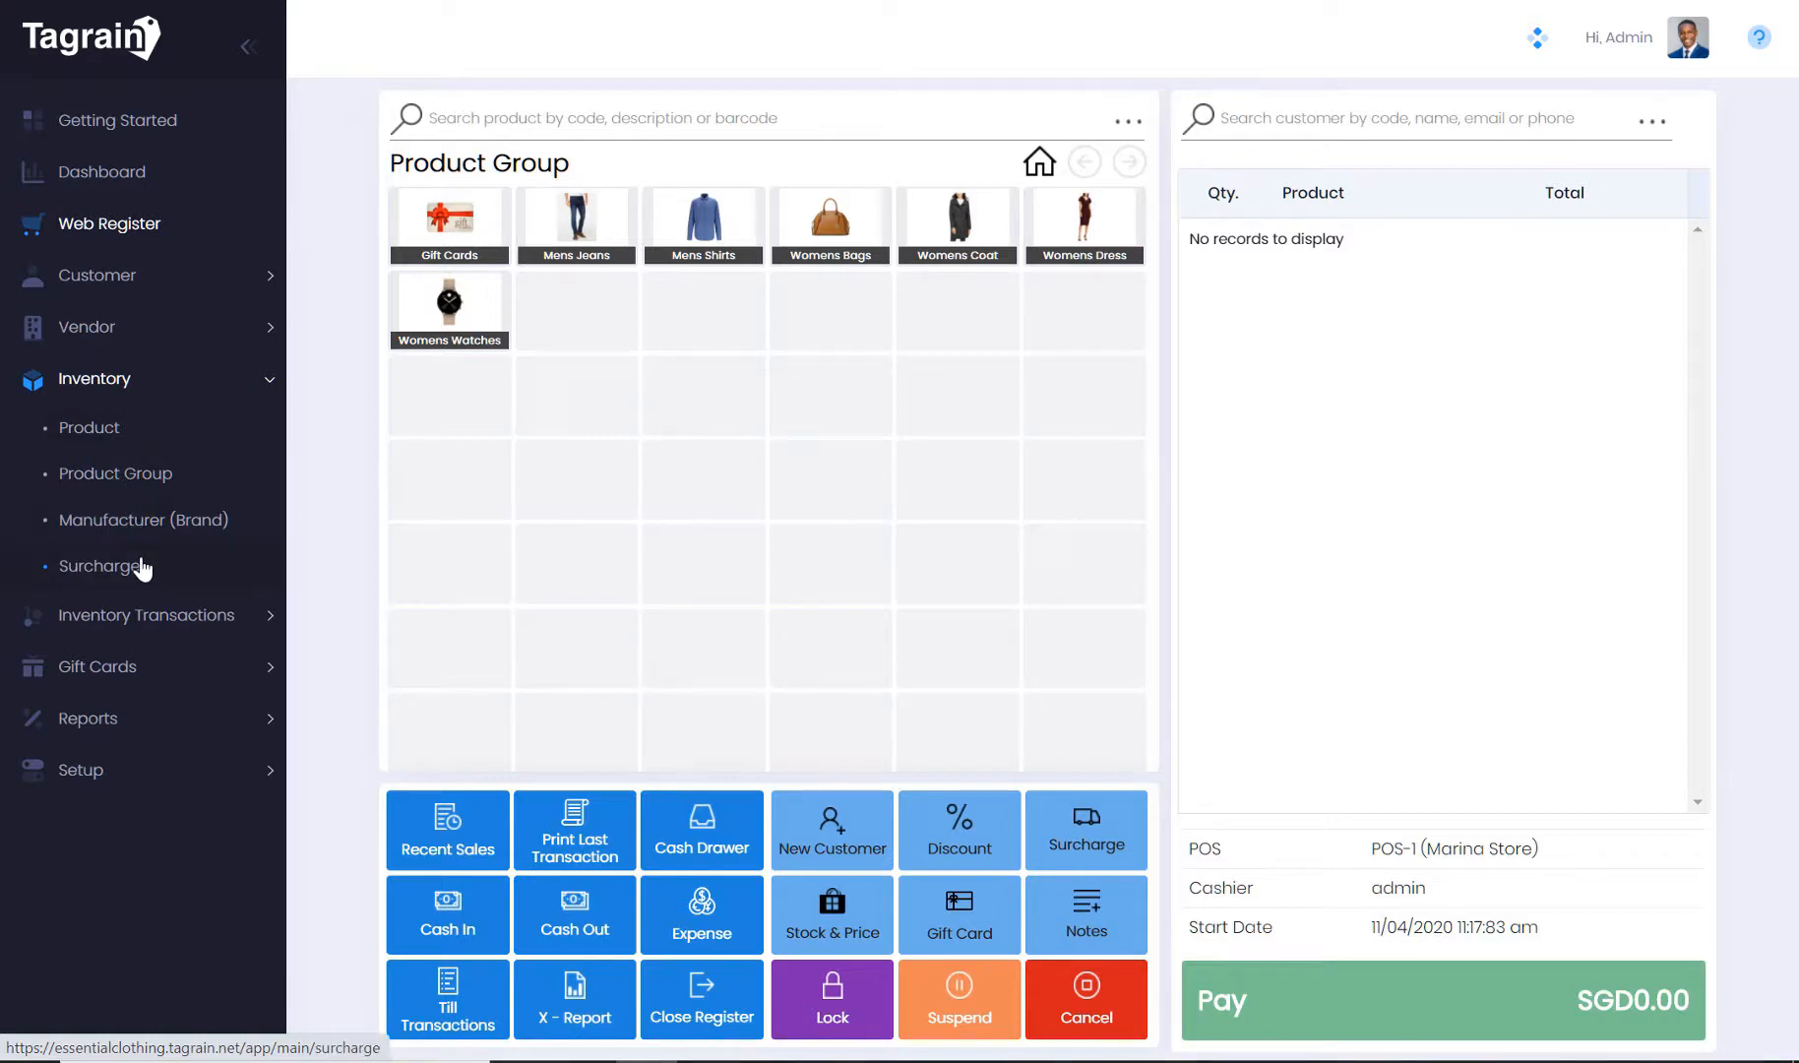
mouse_move(145, 616)
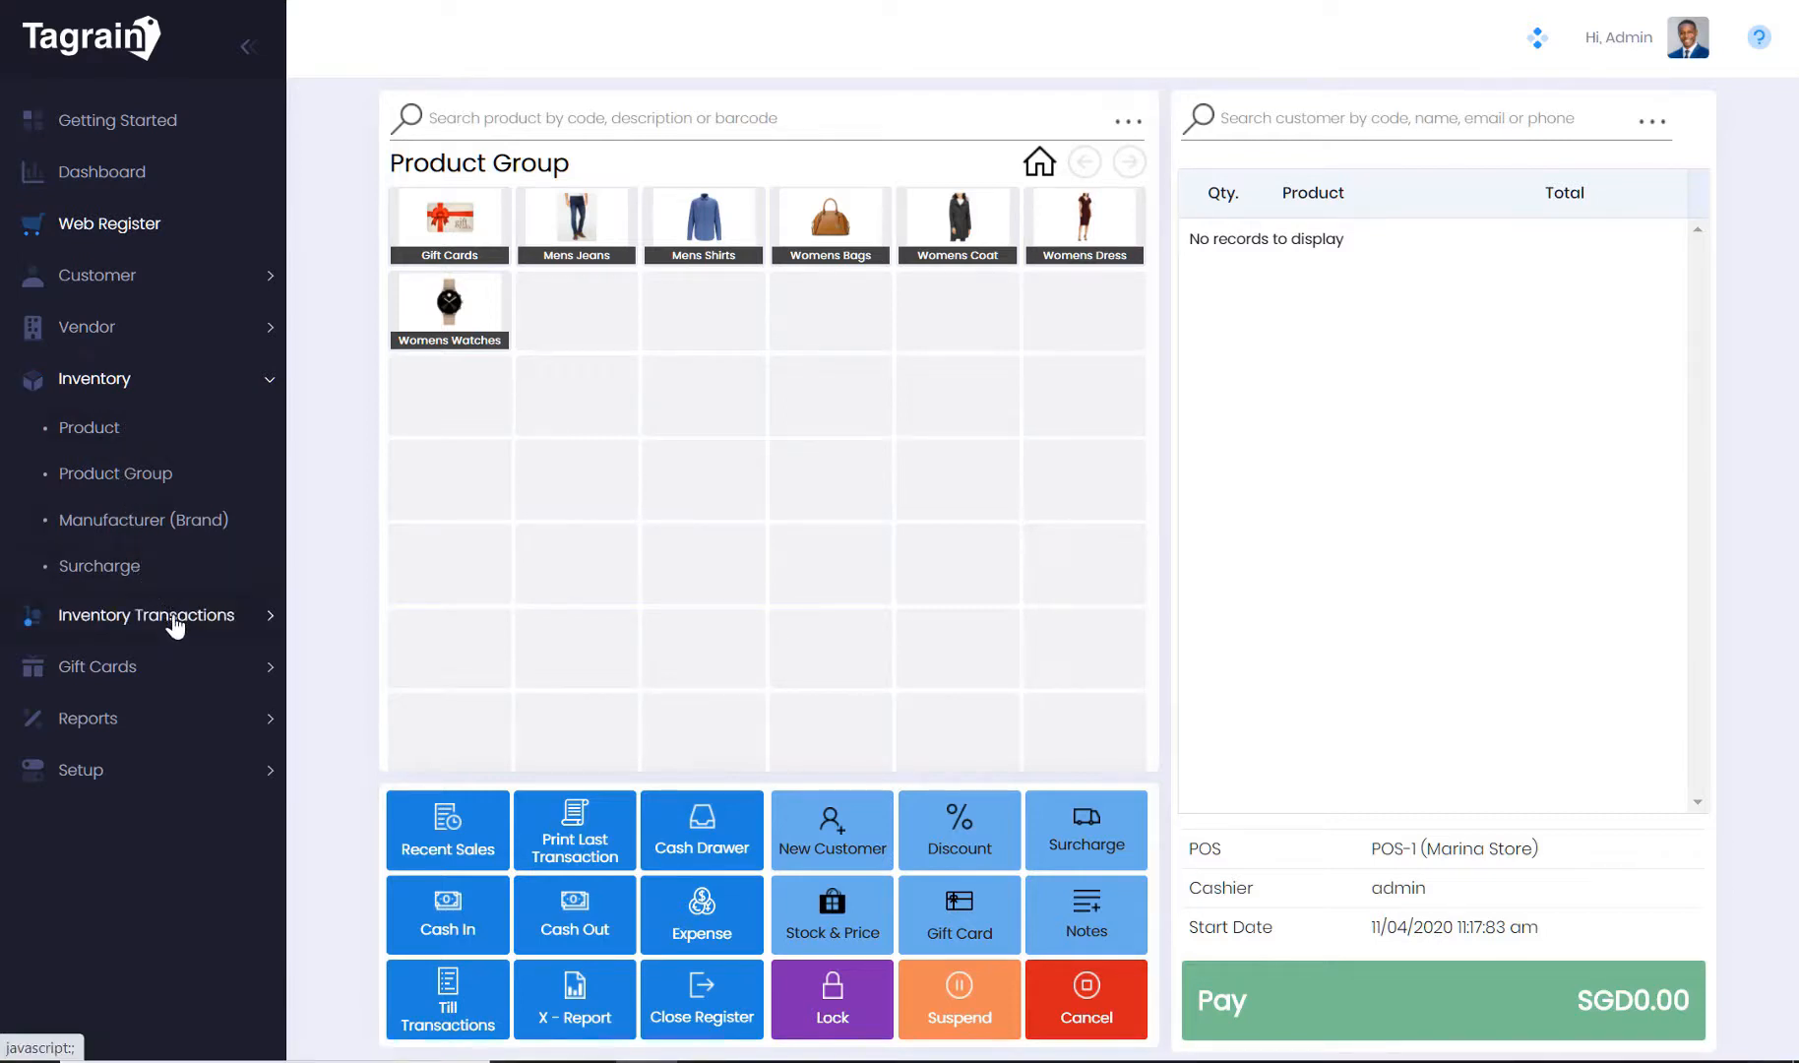
Expand Inventory Transactions to list Goods Receipt, Goods Issue, Purchase Order and Stock Transfer
click(146, 615)
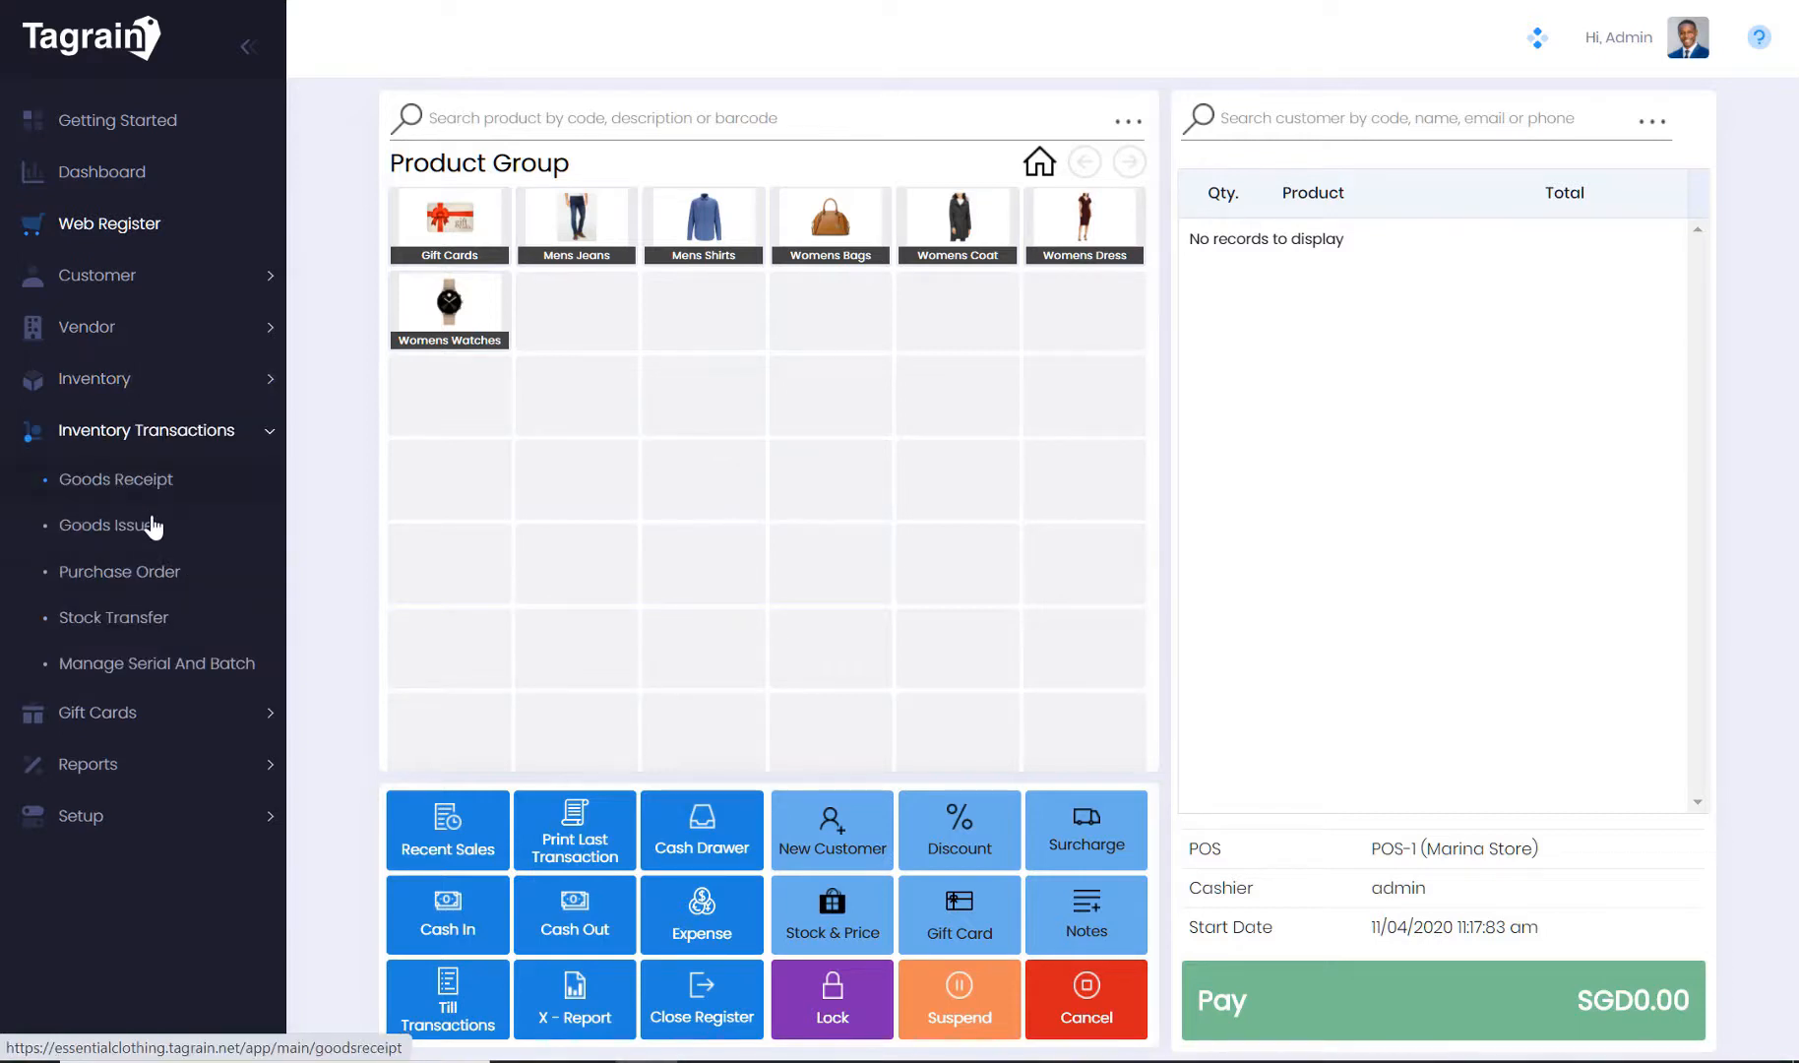
mouse_move(159, 663)
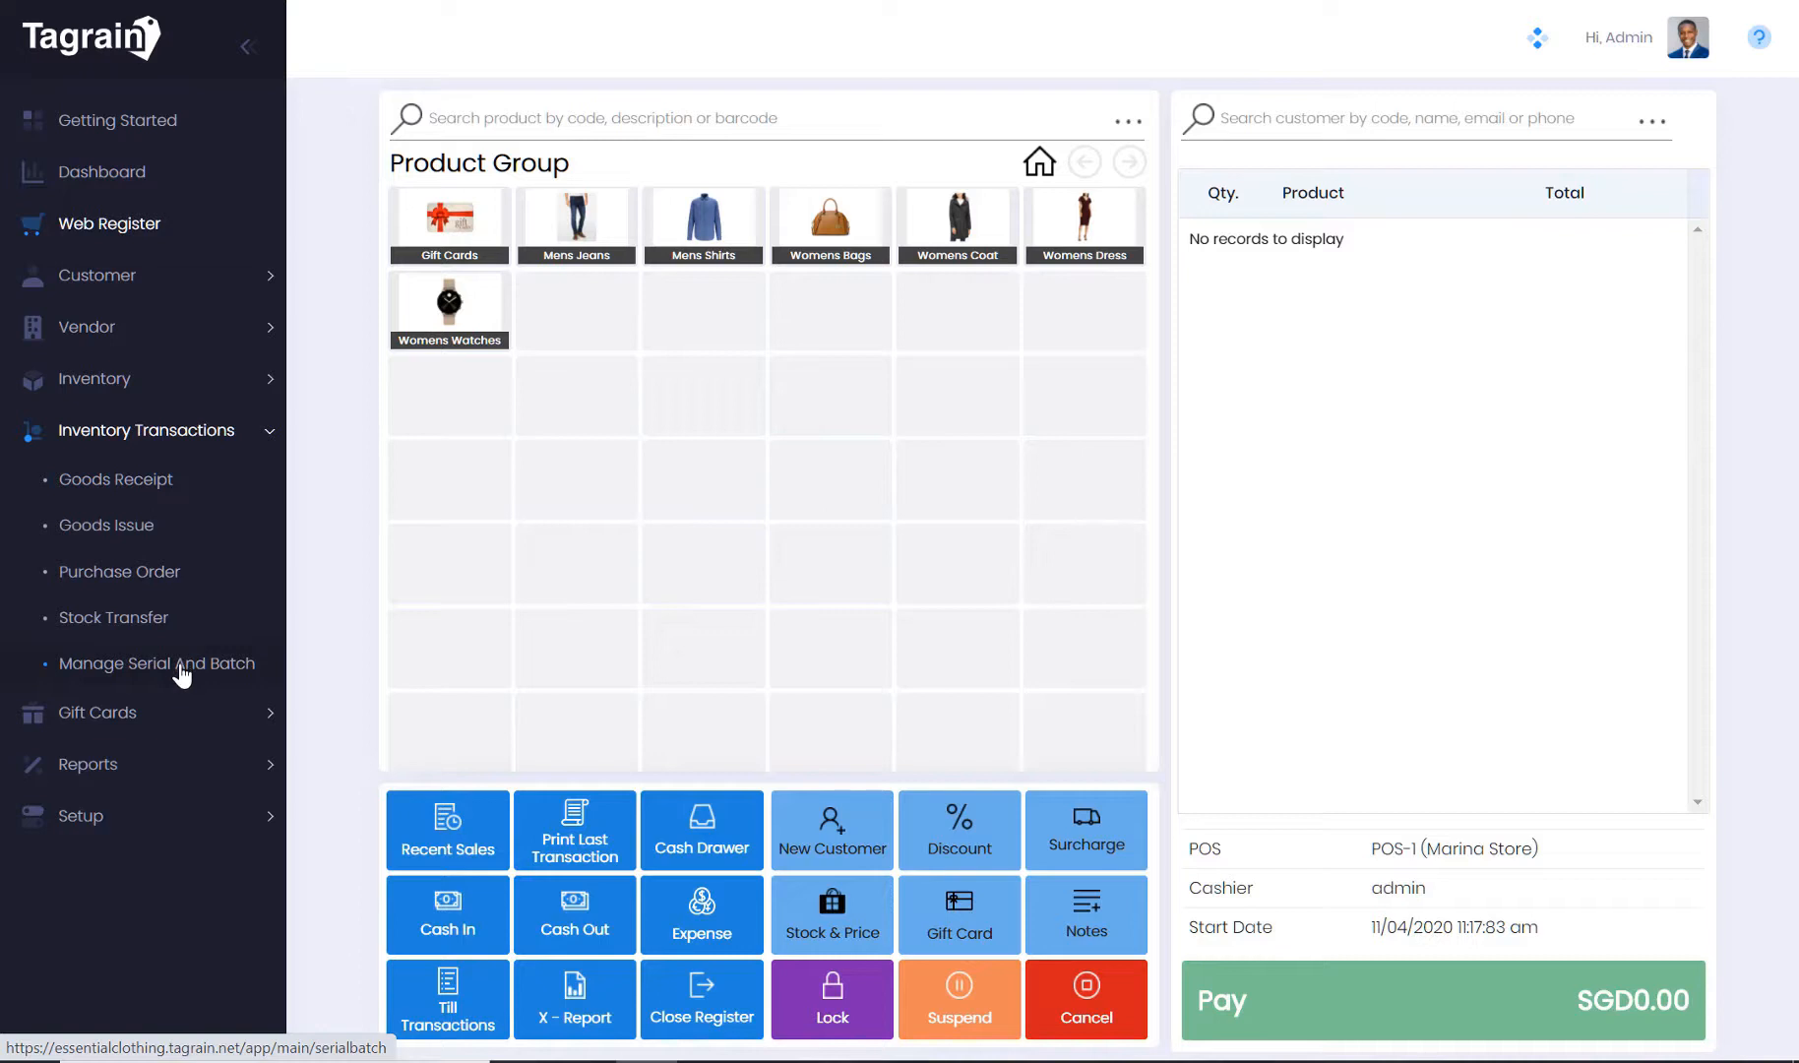
mouse_move(195, 572)
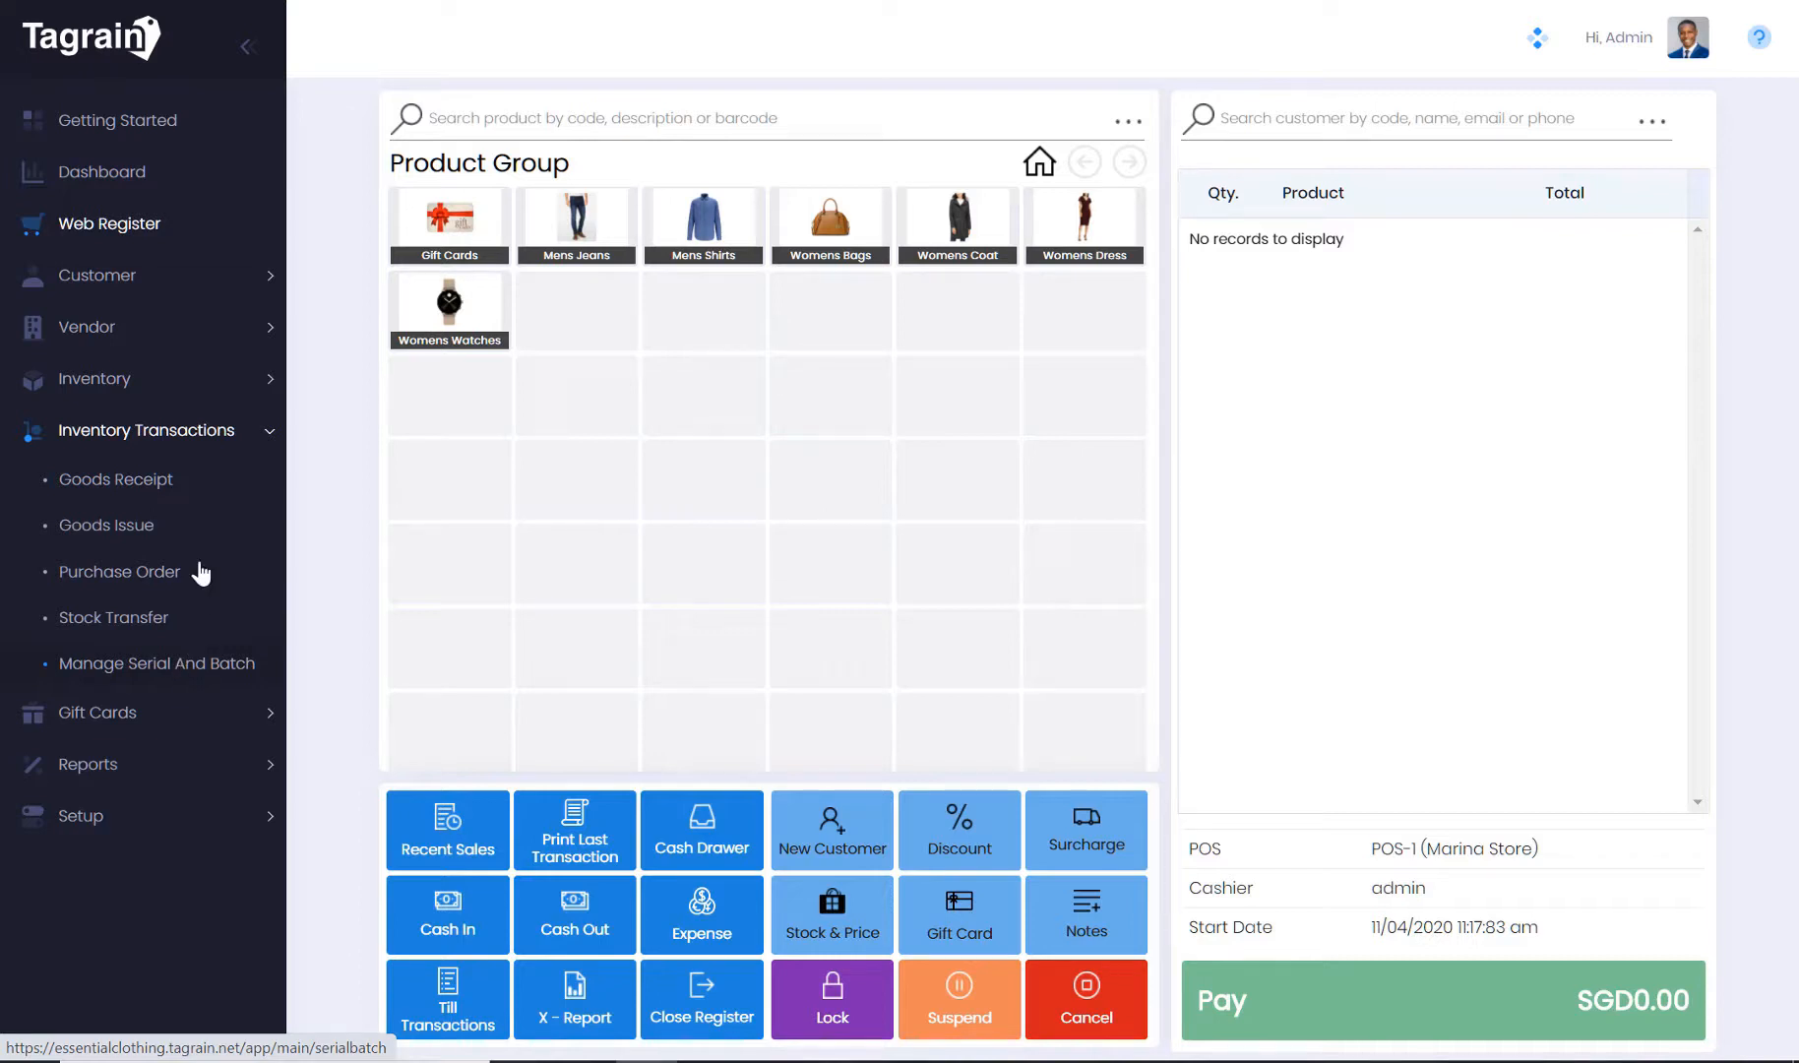
mouse_move(195, 580)
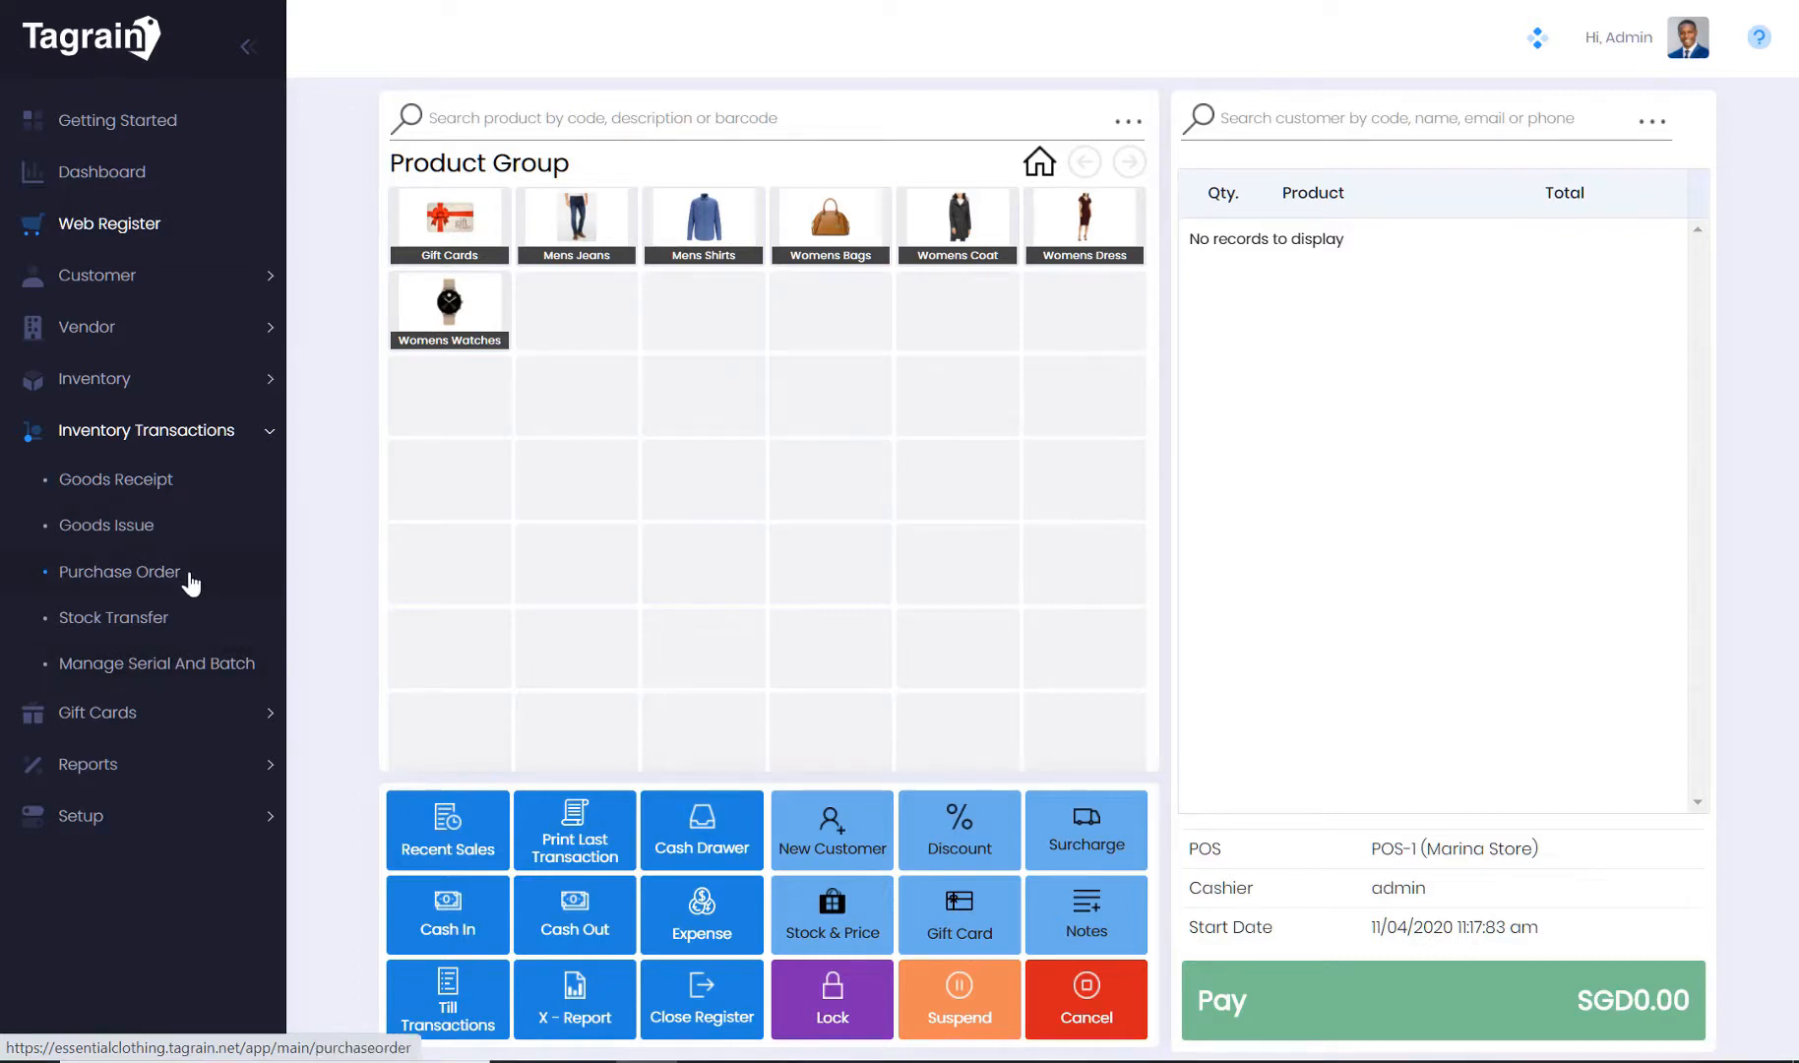
mouse_move(195, 628)
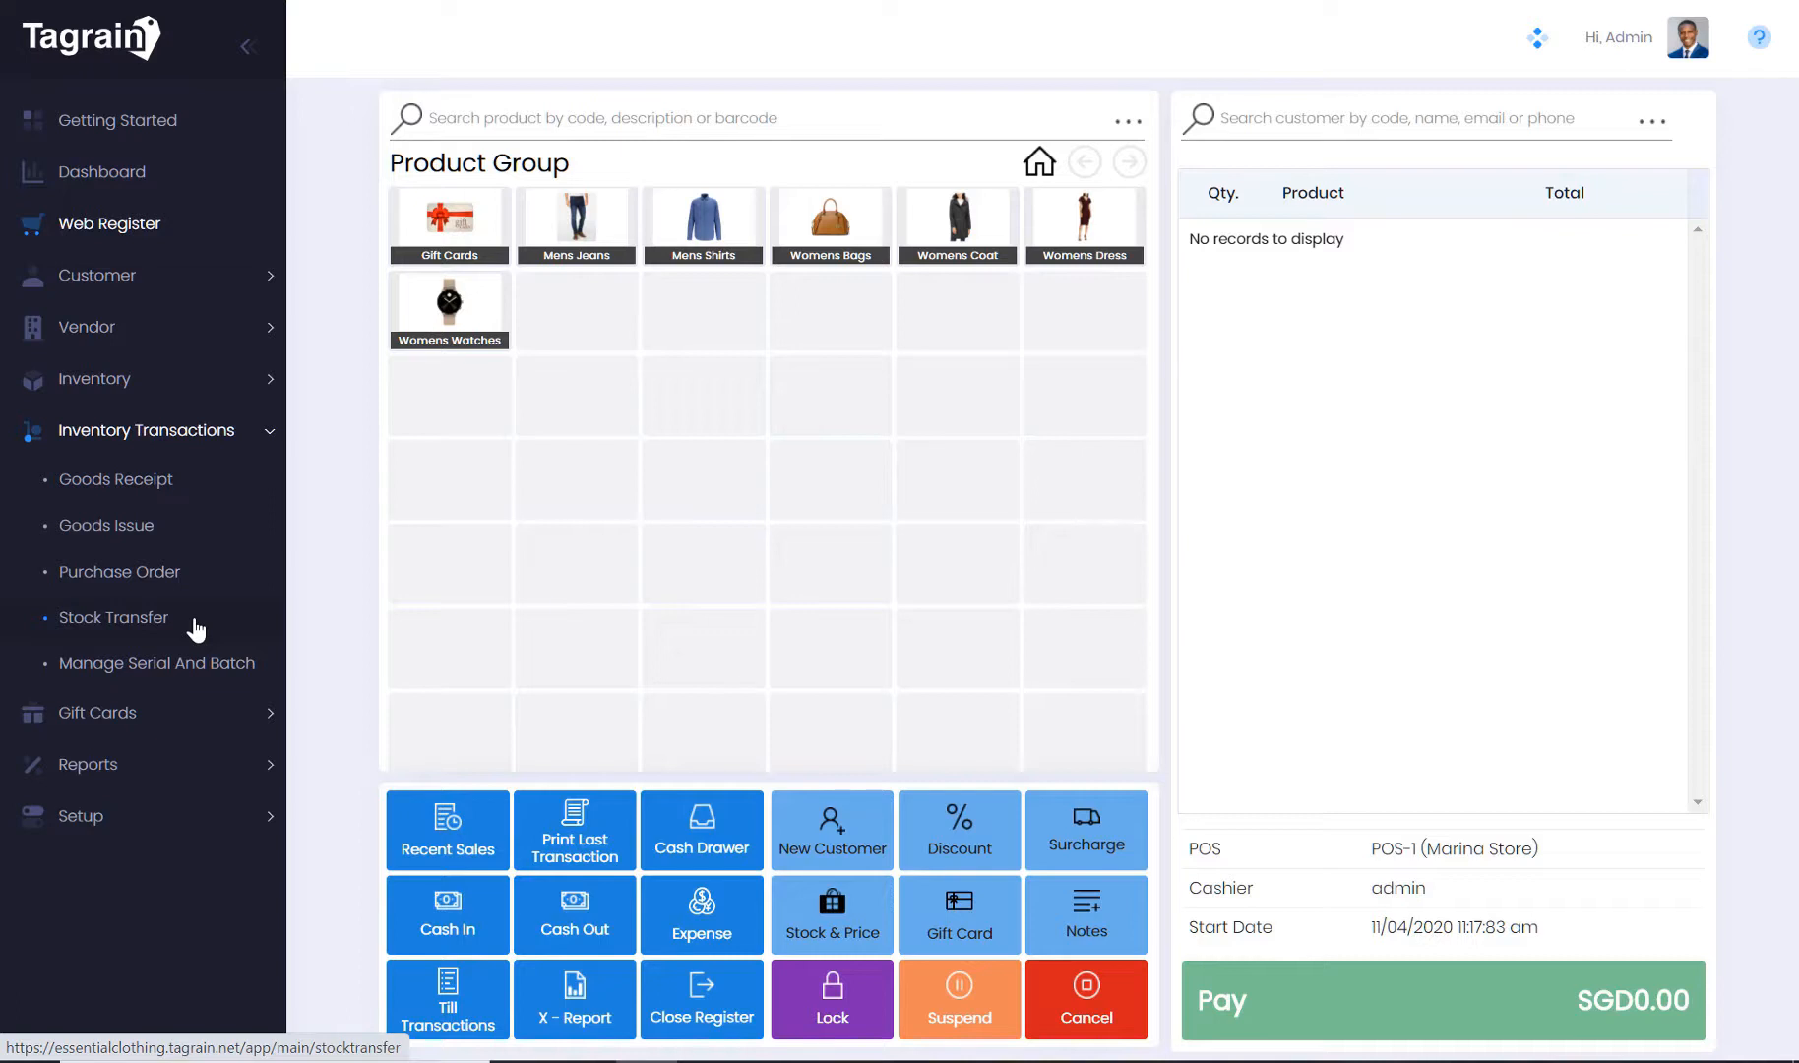
mouse_move(195, 674)
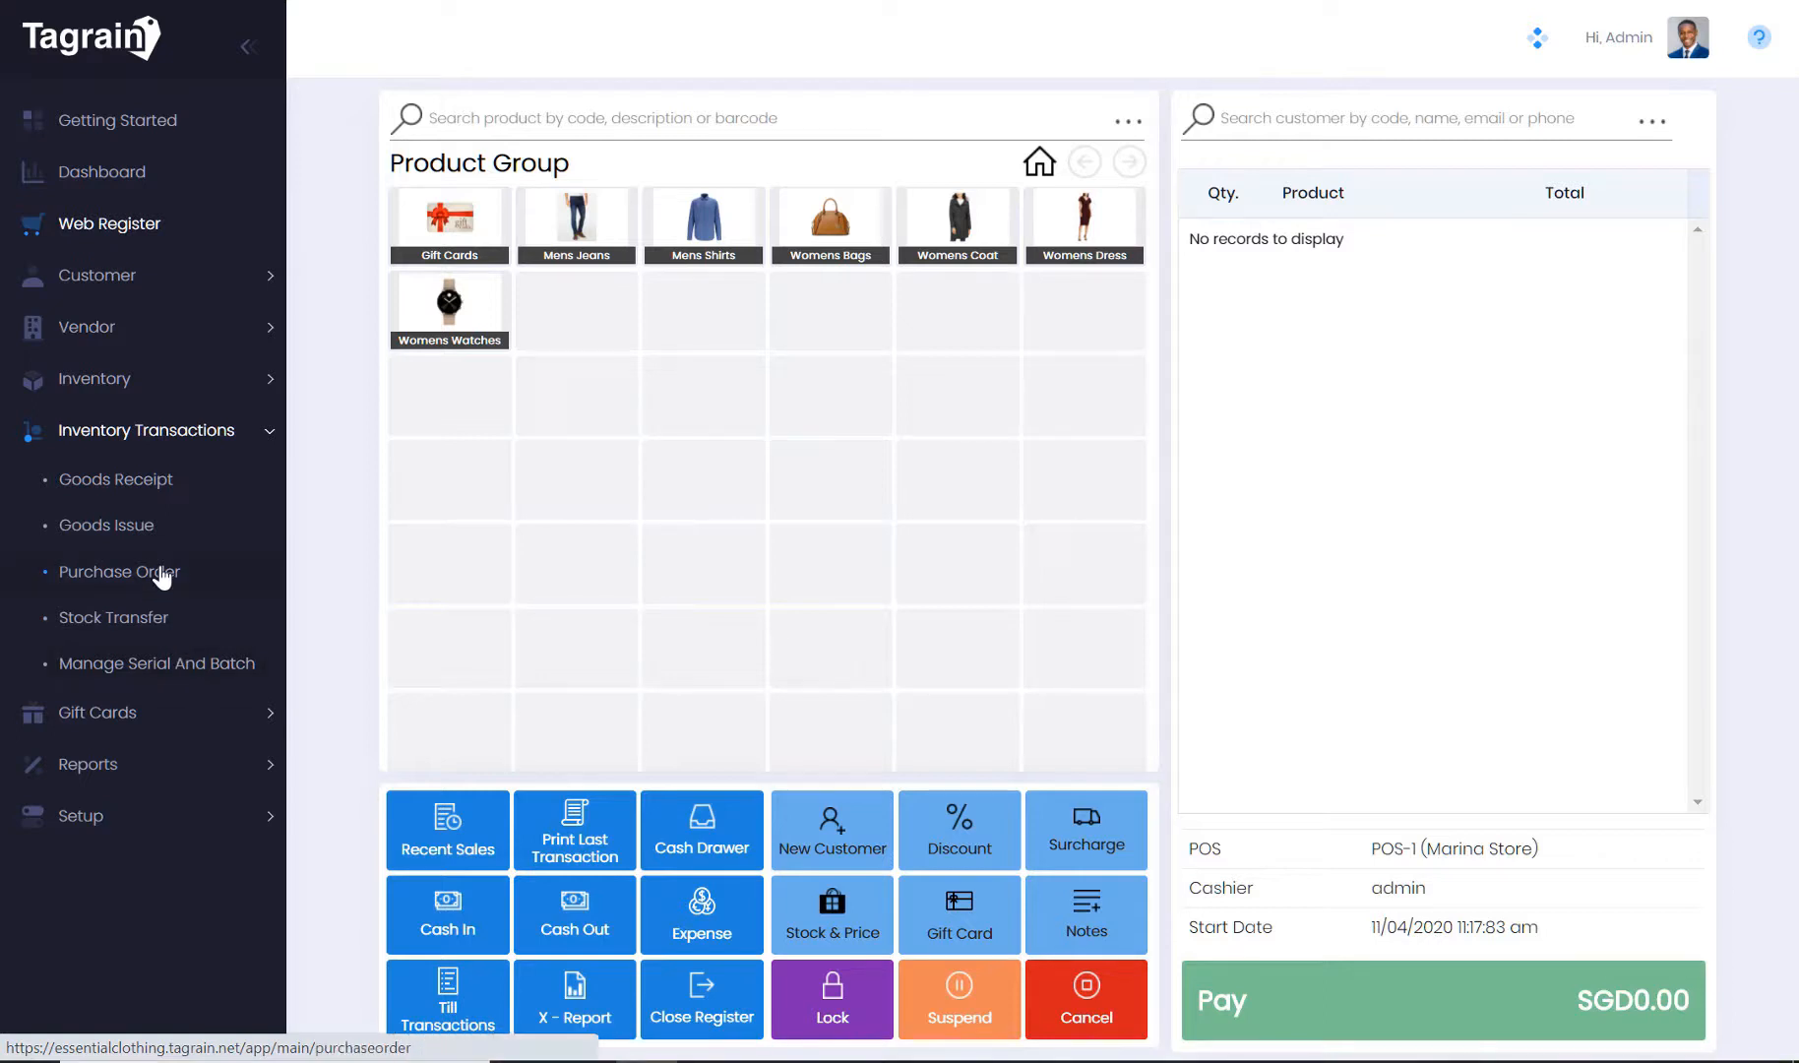
Open the seven-order Purchase Order list and collapse the sidebar to reveal the Actions column
click(119, 571)
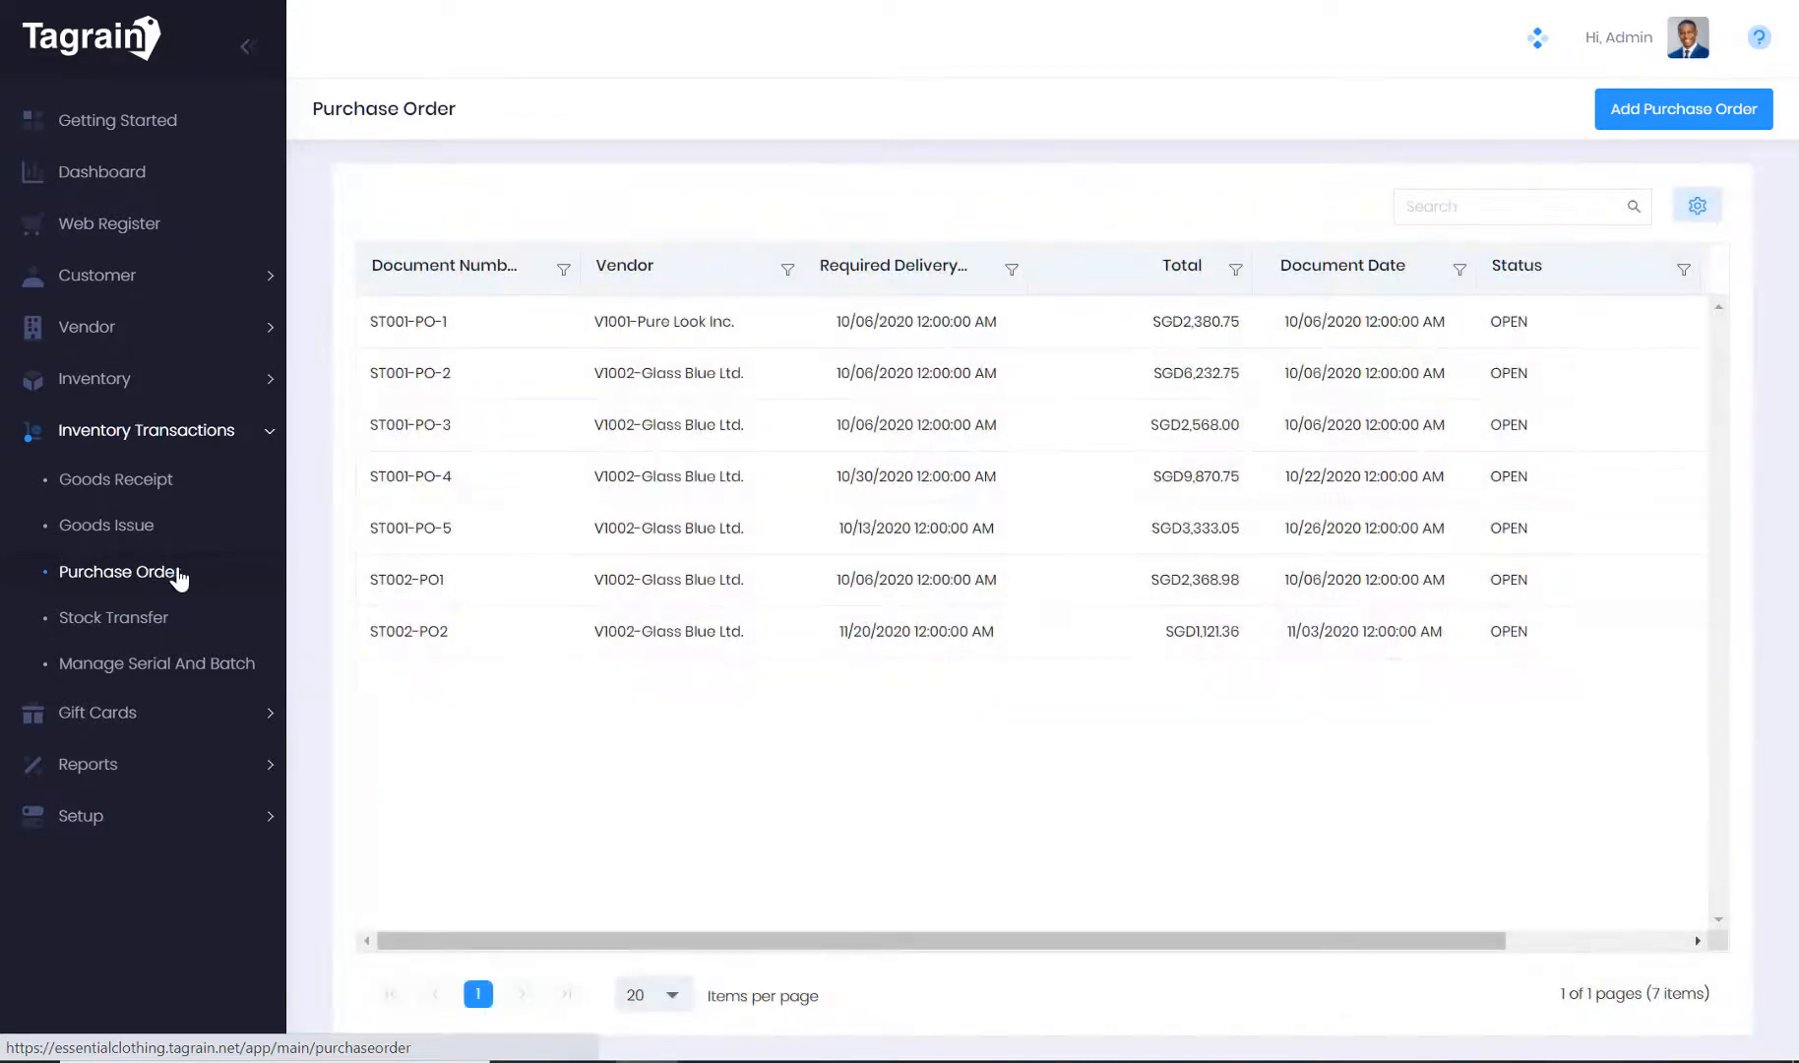
mouse_move(353, 605)
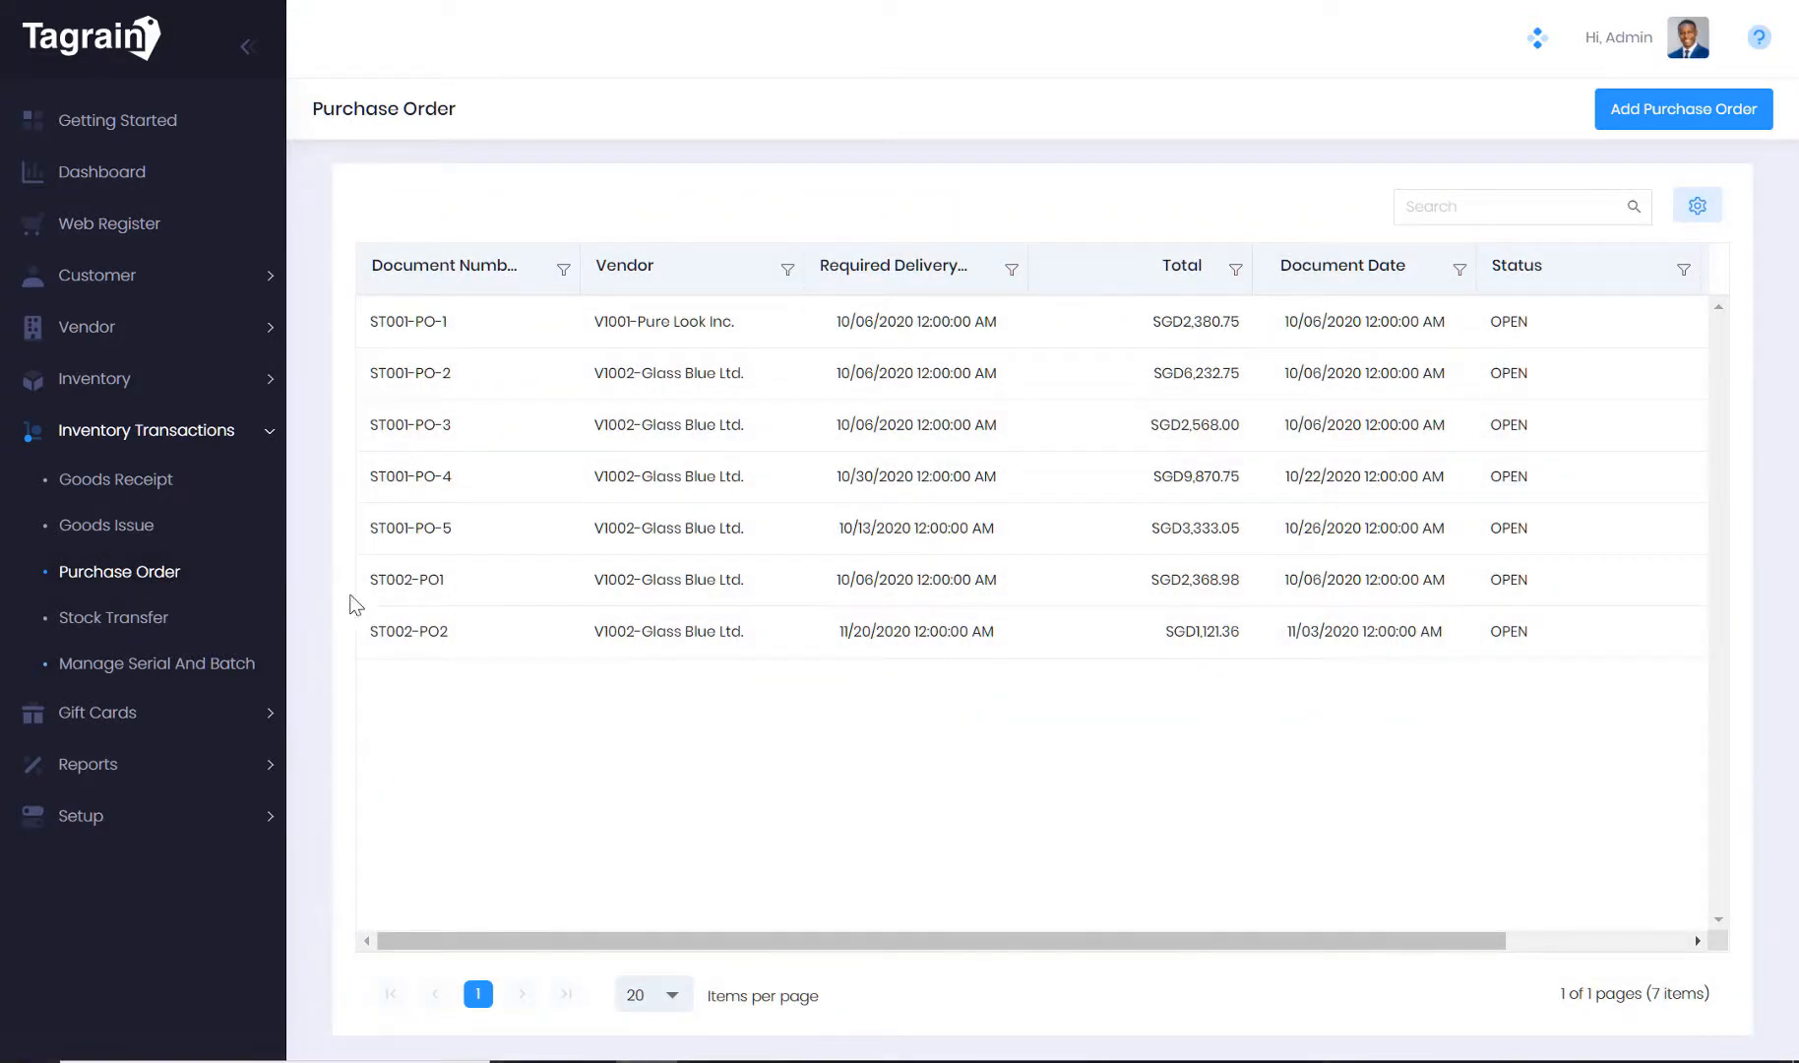
mouse_move(245, 48)
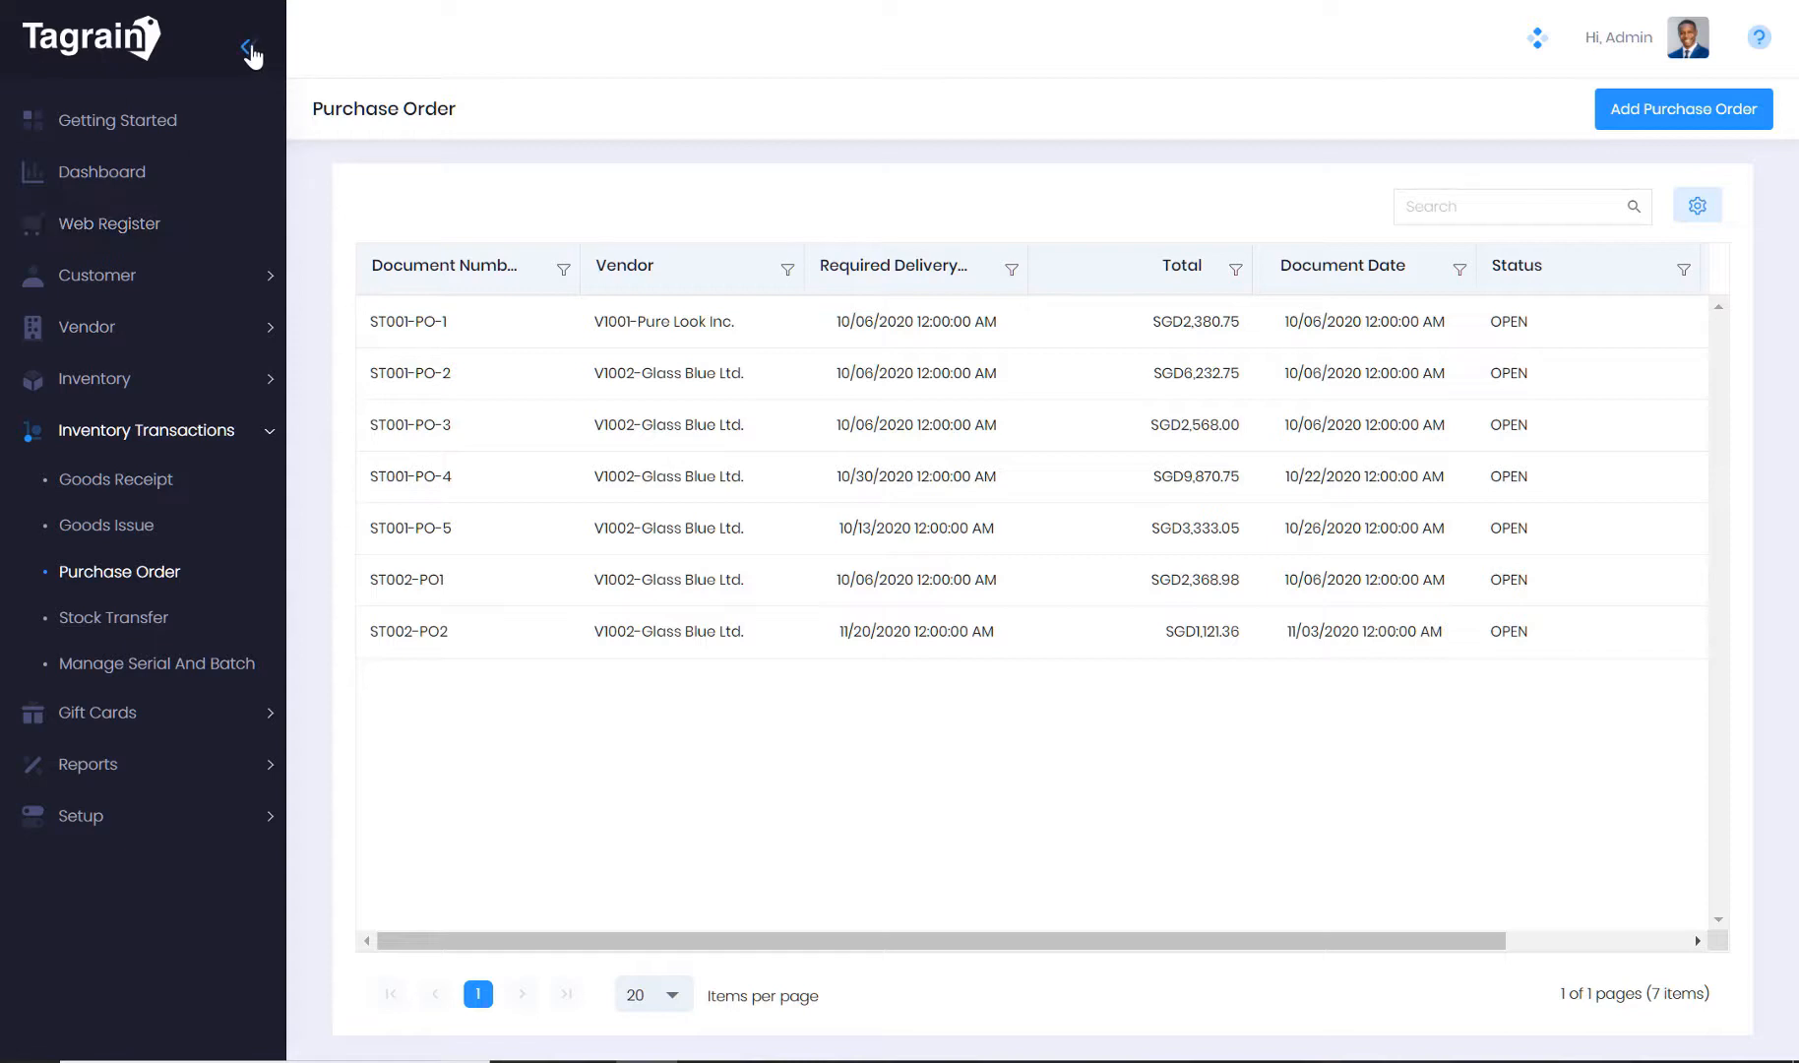
click(250, 40)
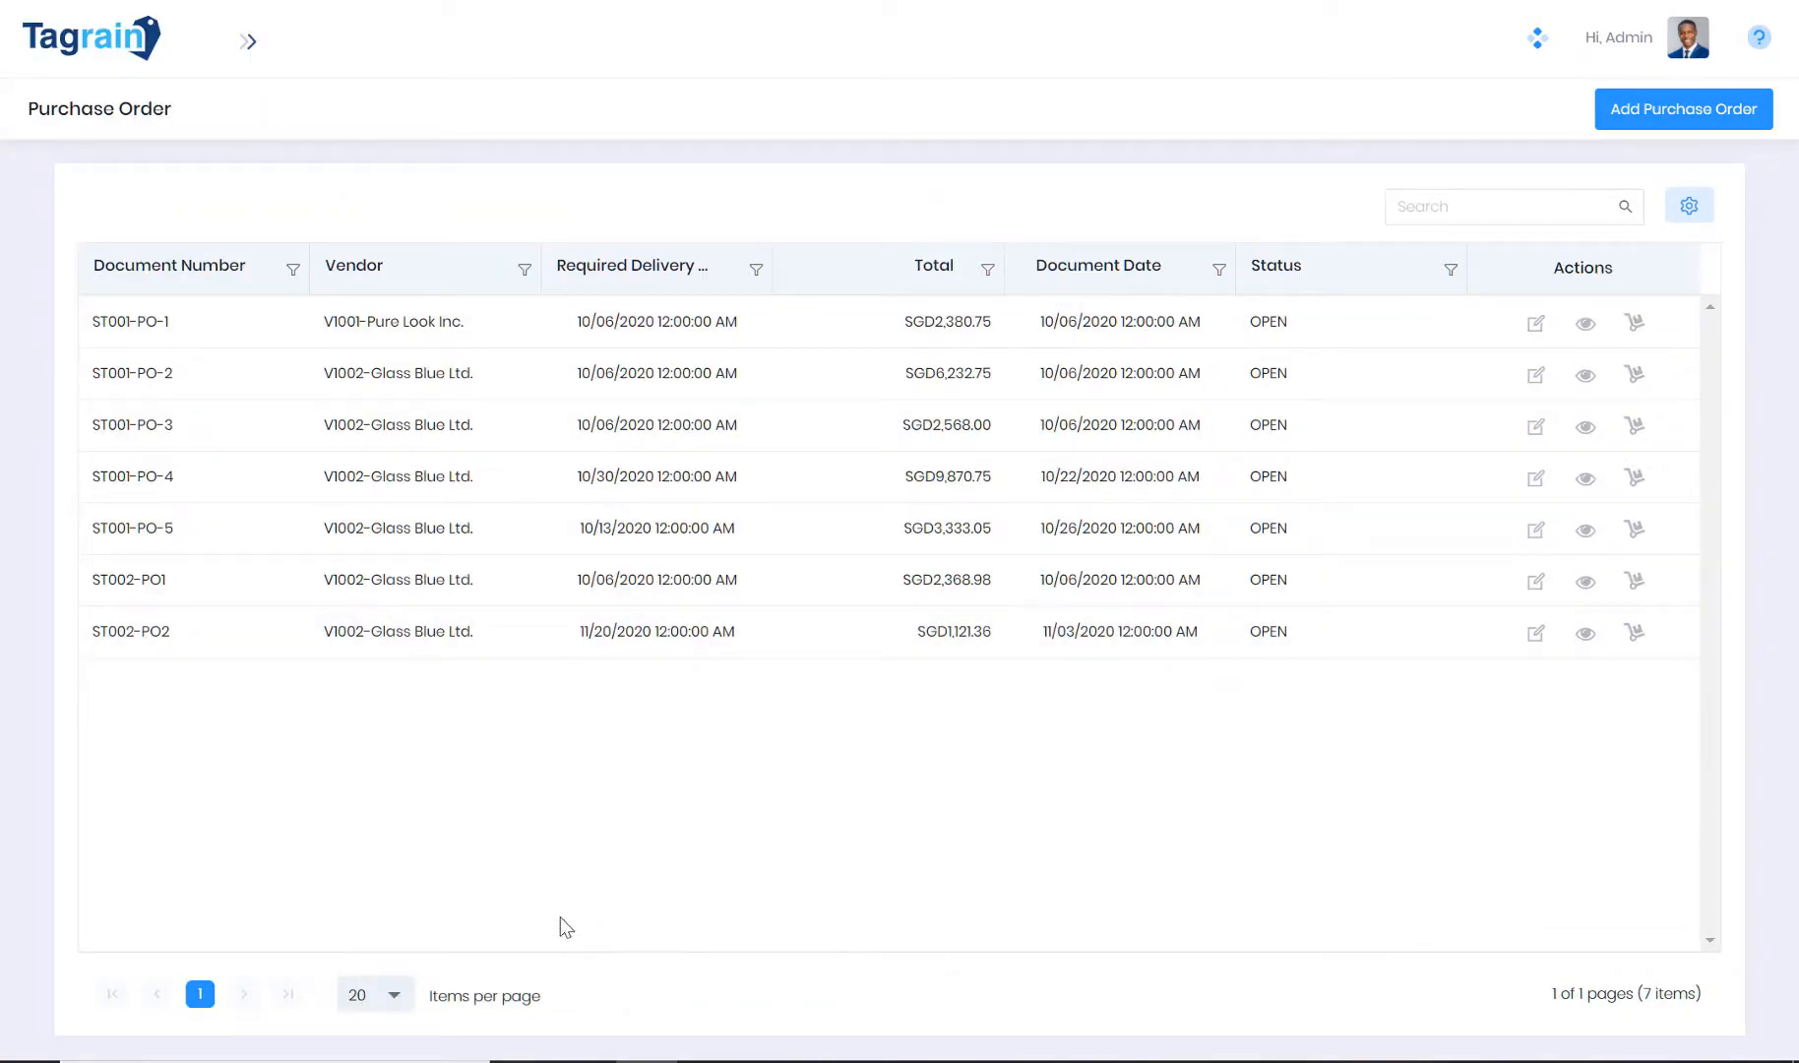
mouse_move(1526, 519)
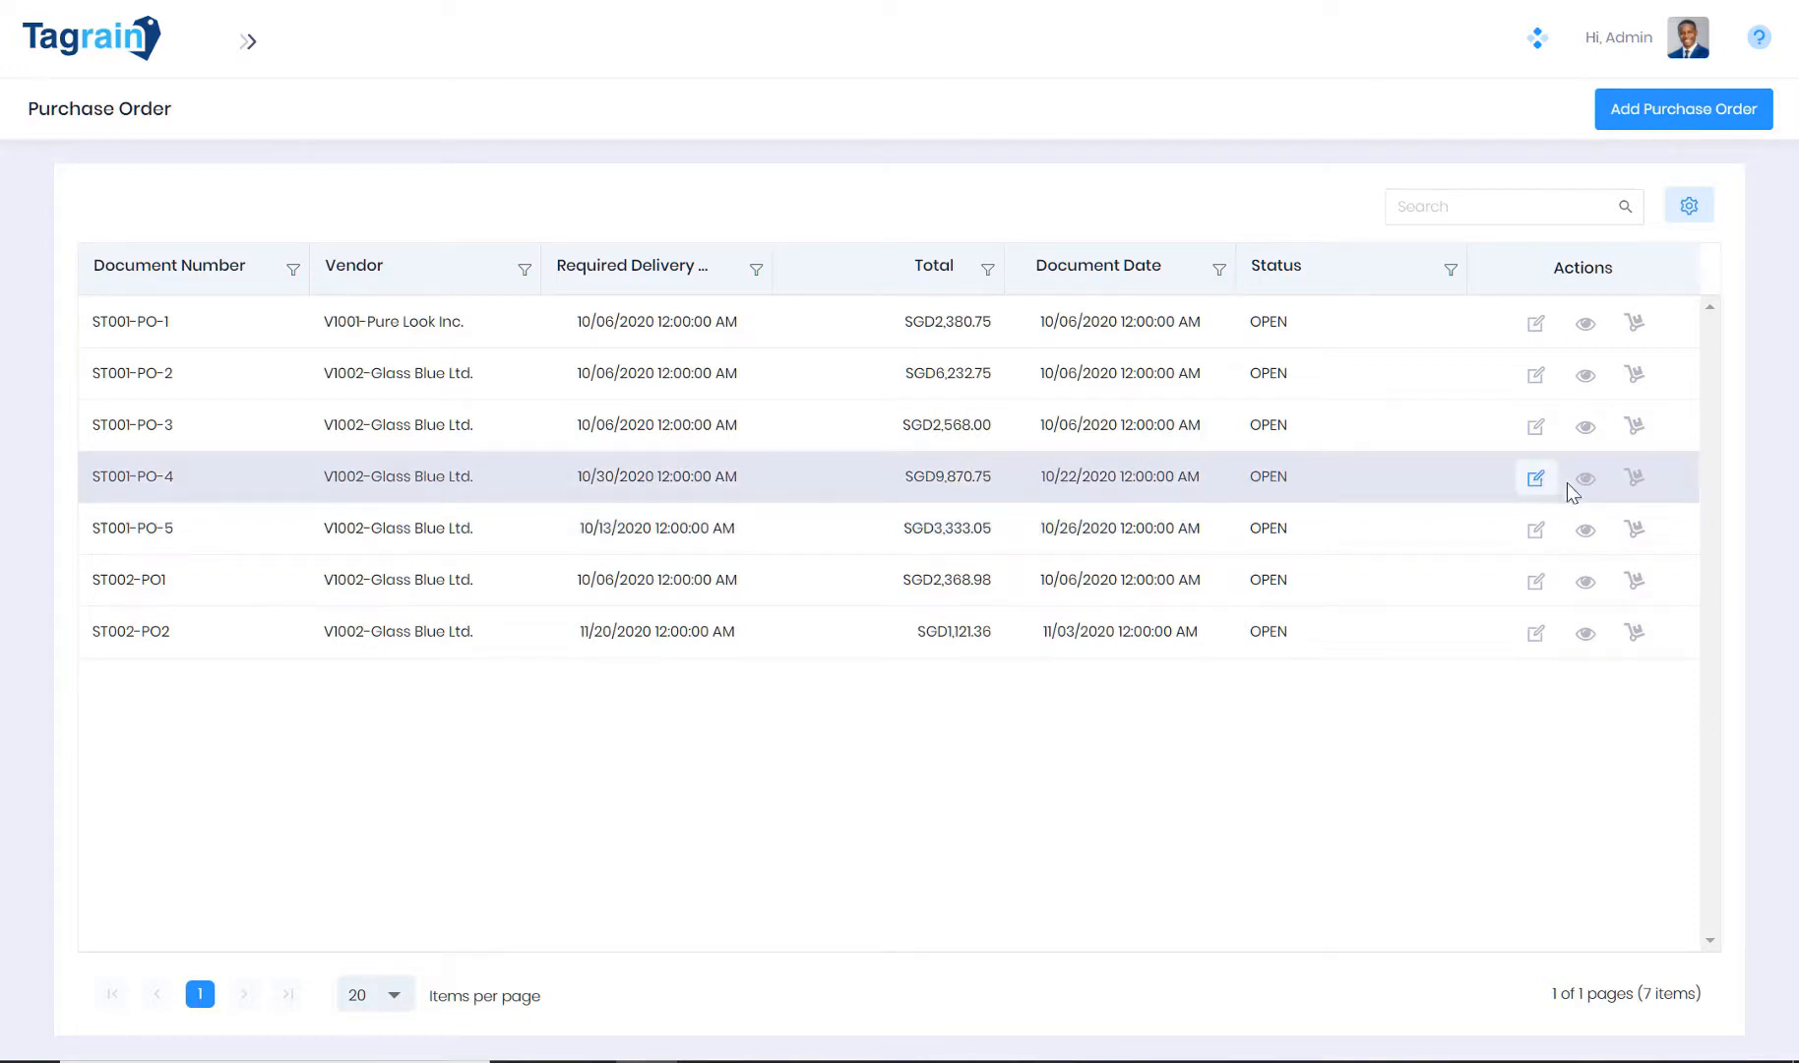
click(1584, 476)
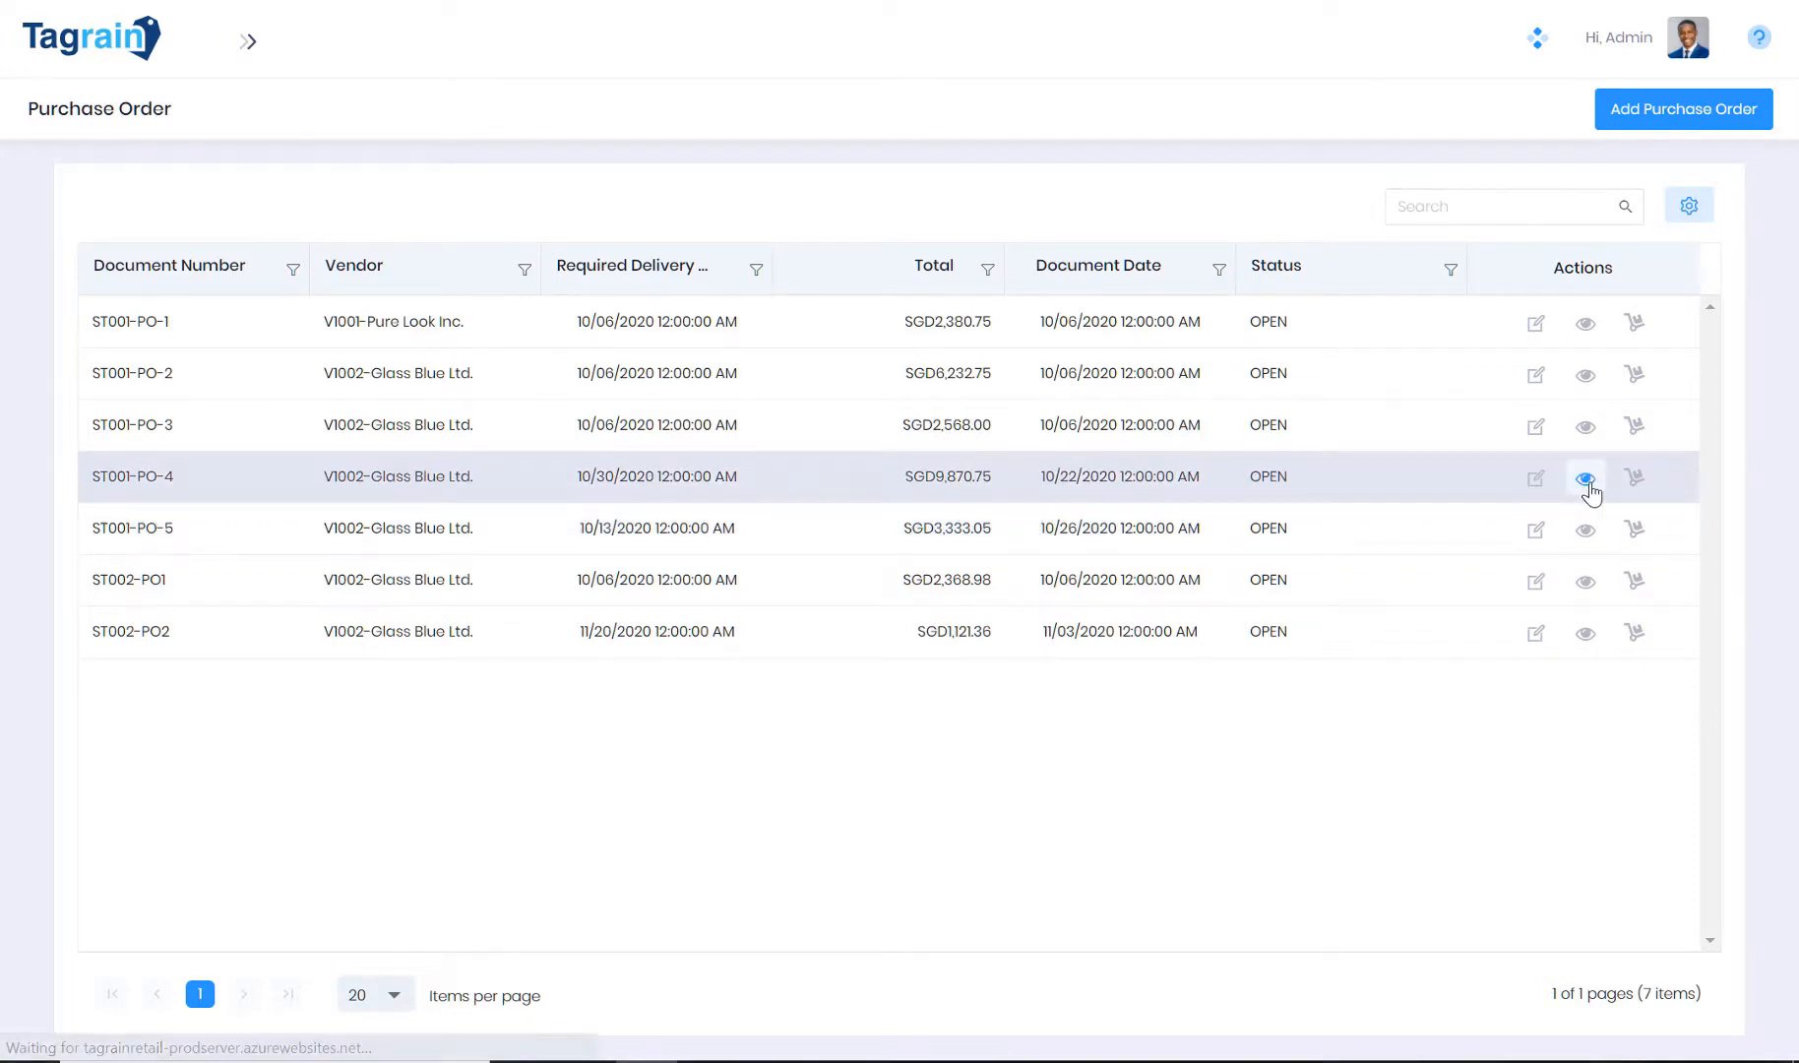
View order ST001-PO-4's five jeans and shirt lines, then close its details
click(1583, 476)
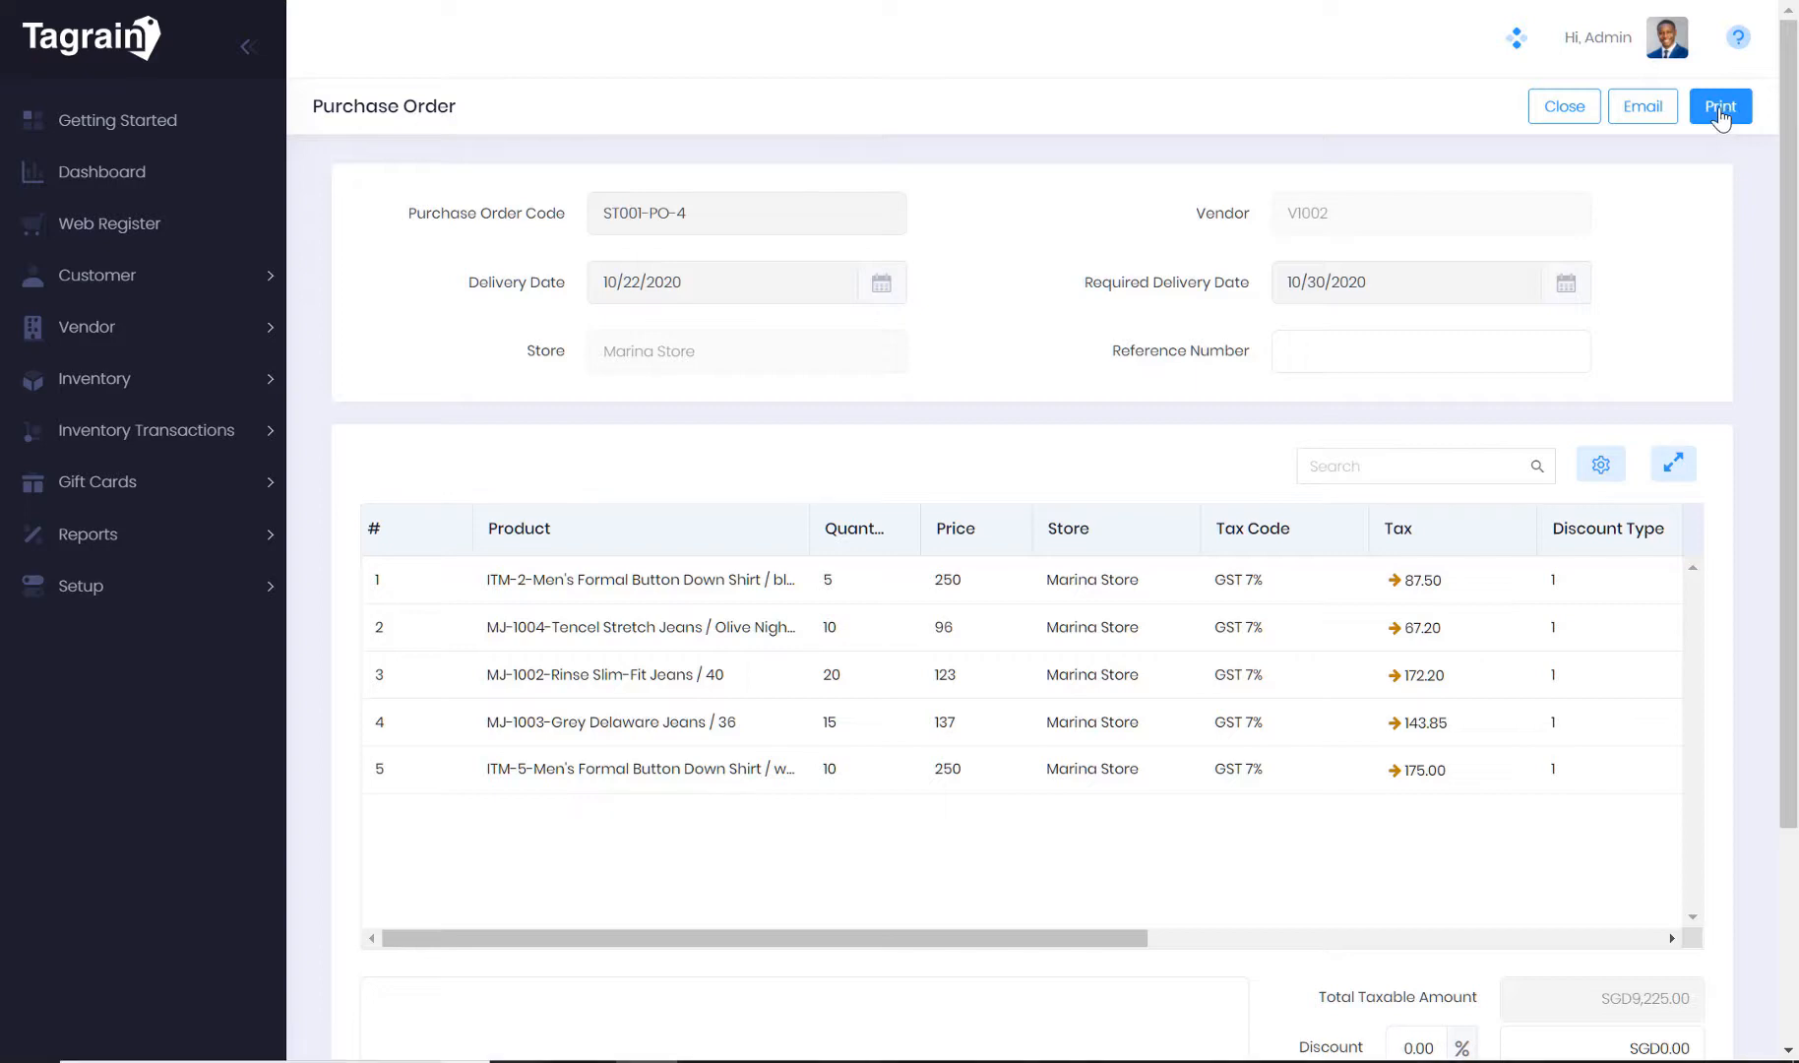
click(1720, 105)
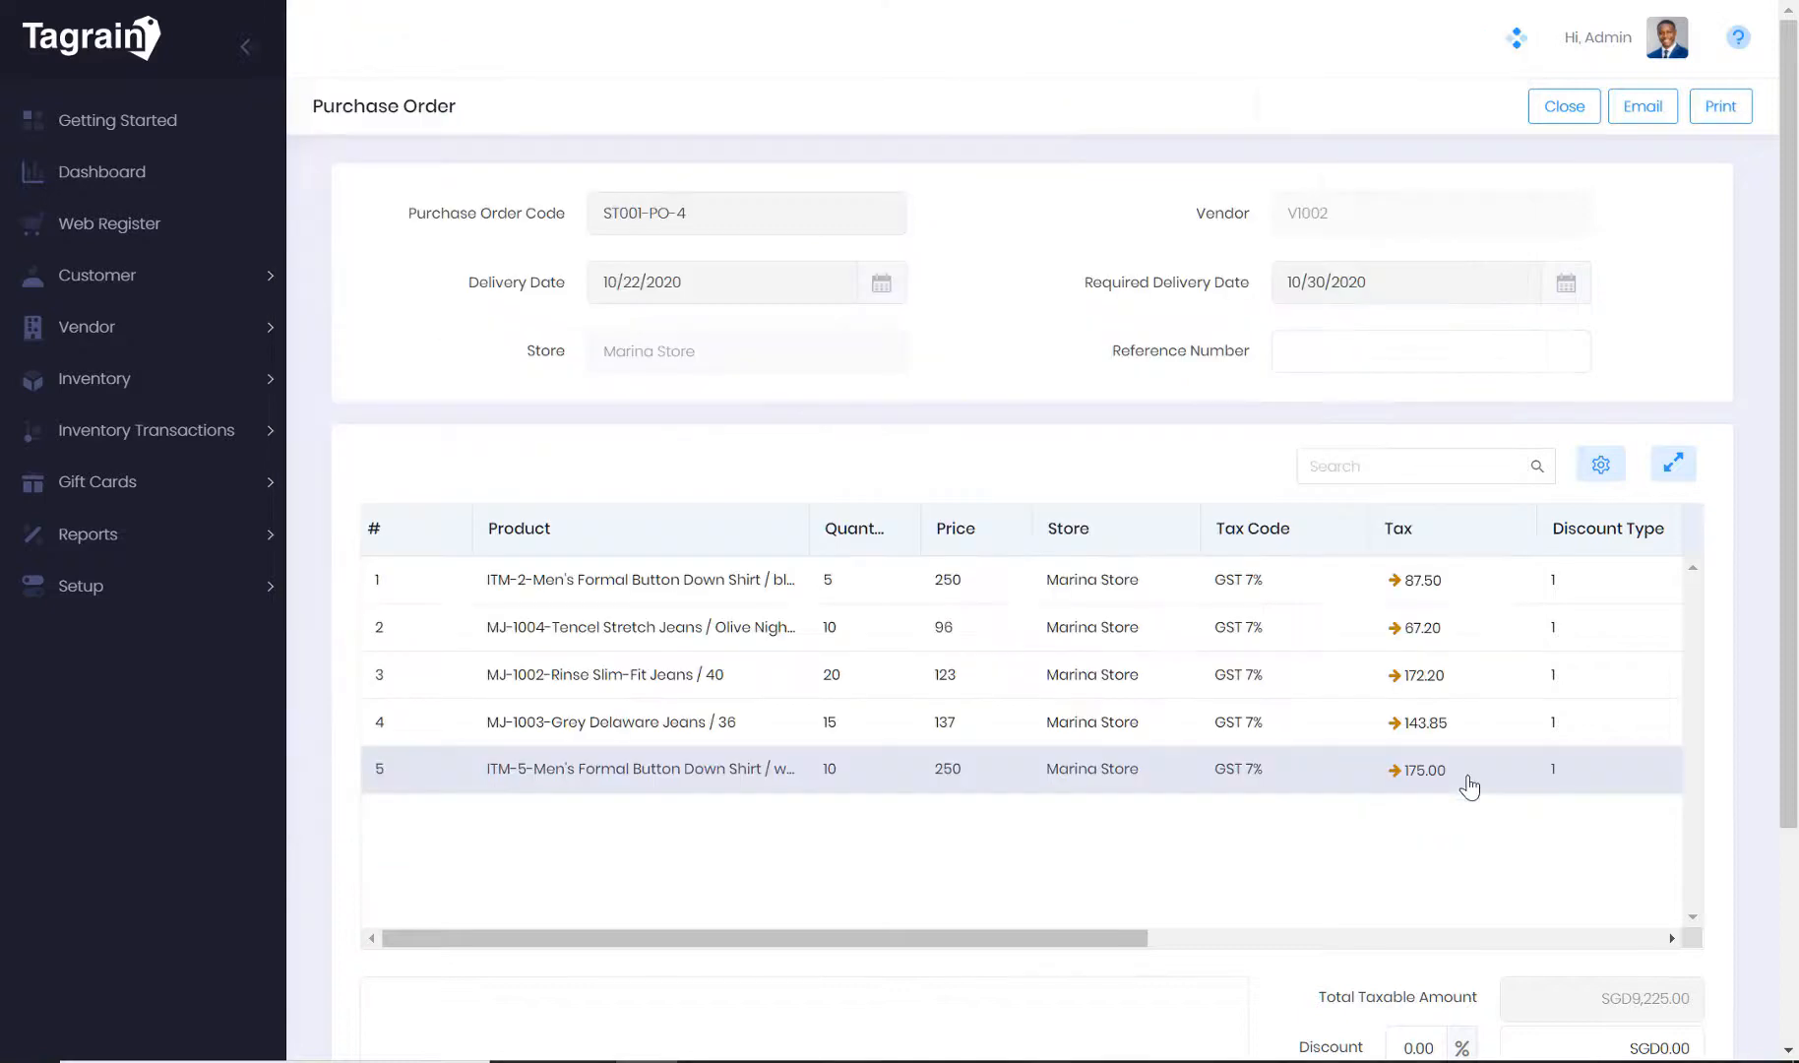
mouse_move(1562, 105)
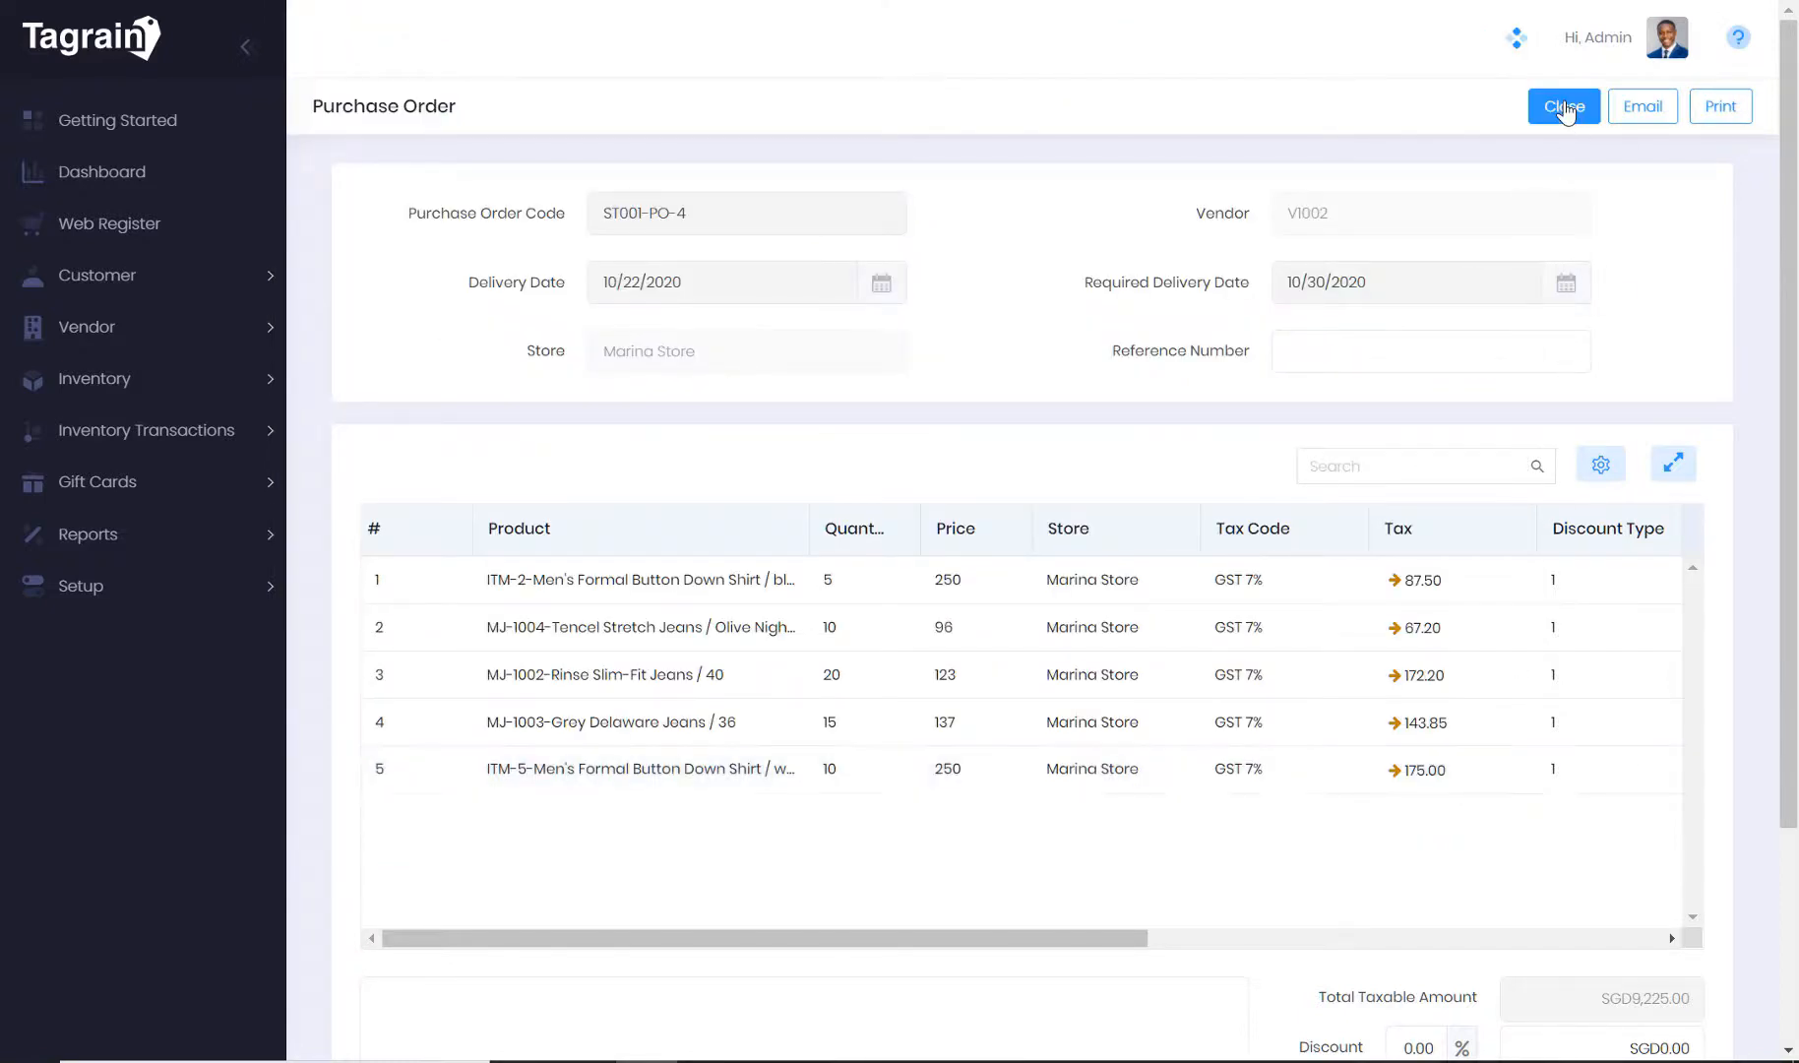
click(1562, 105)
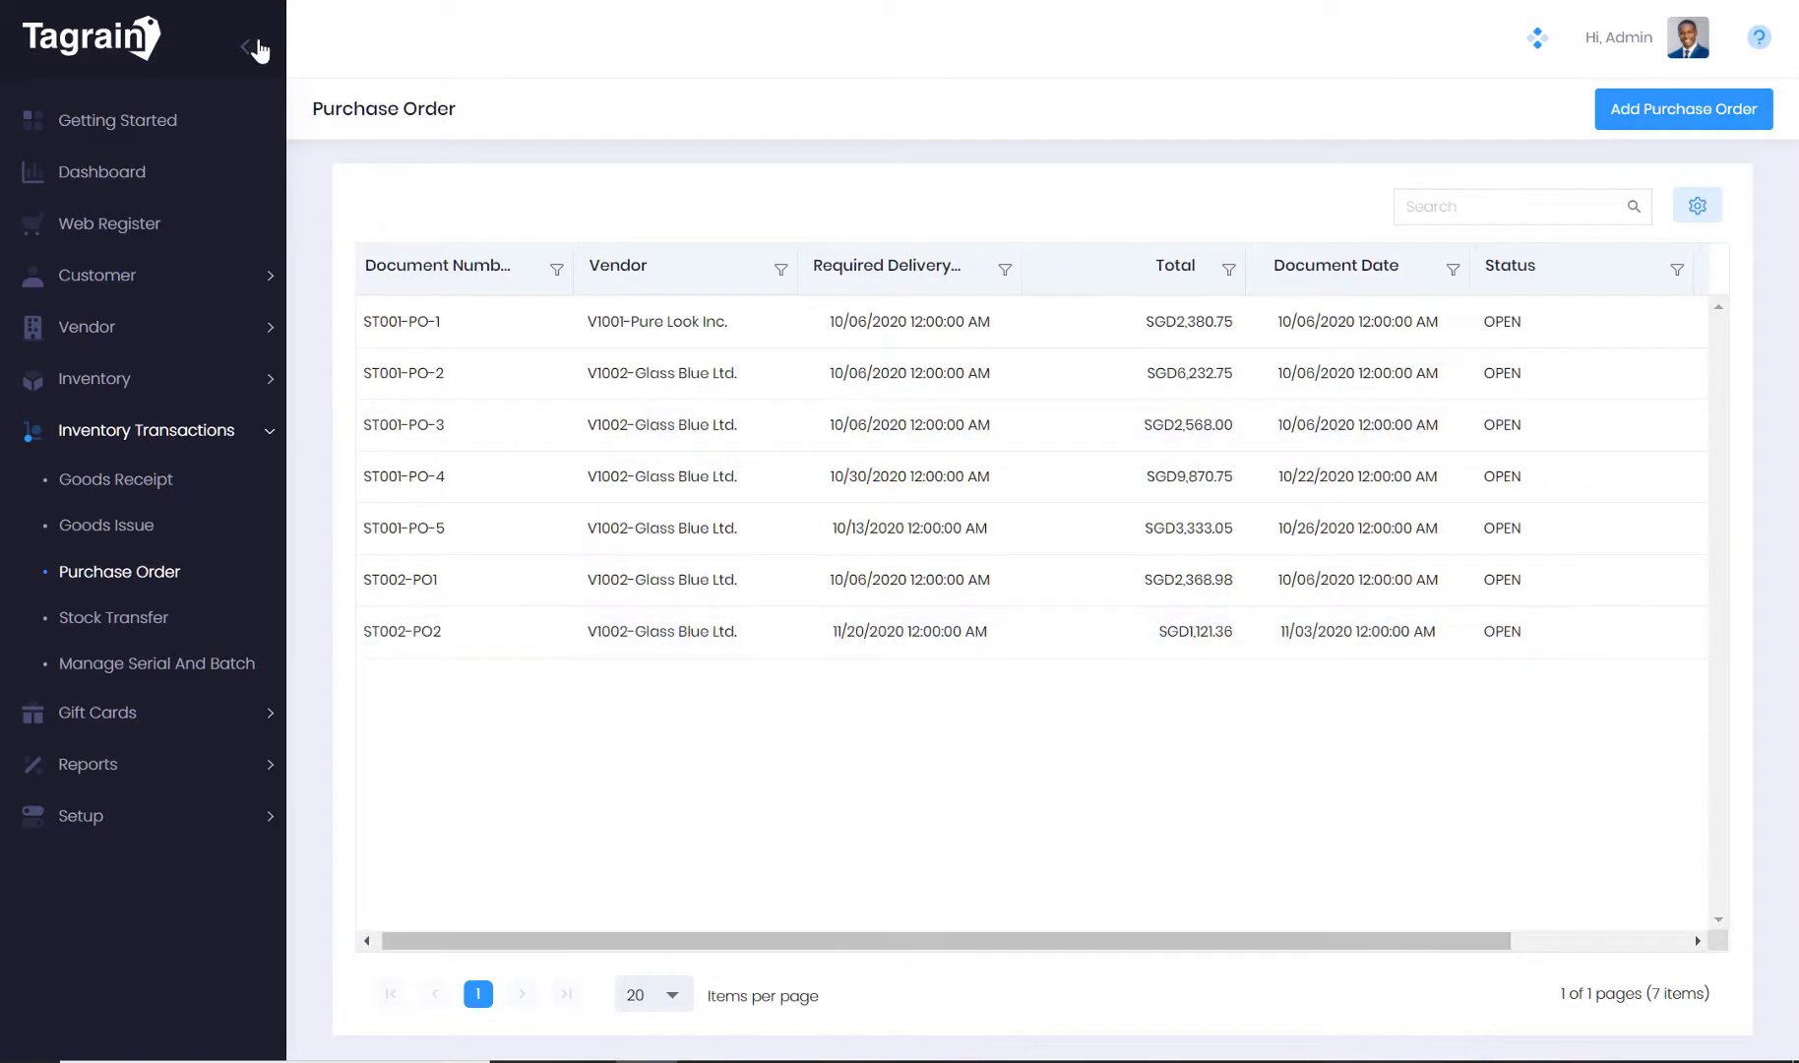
click(258, 41)
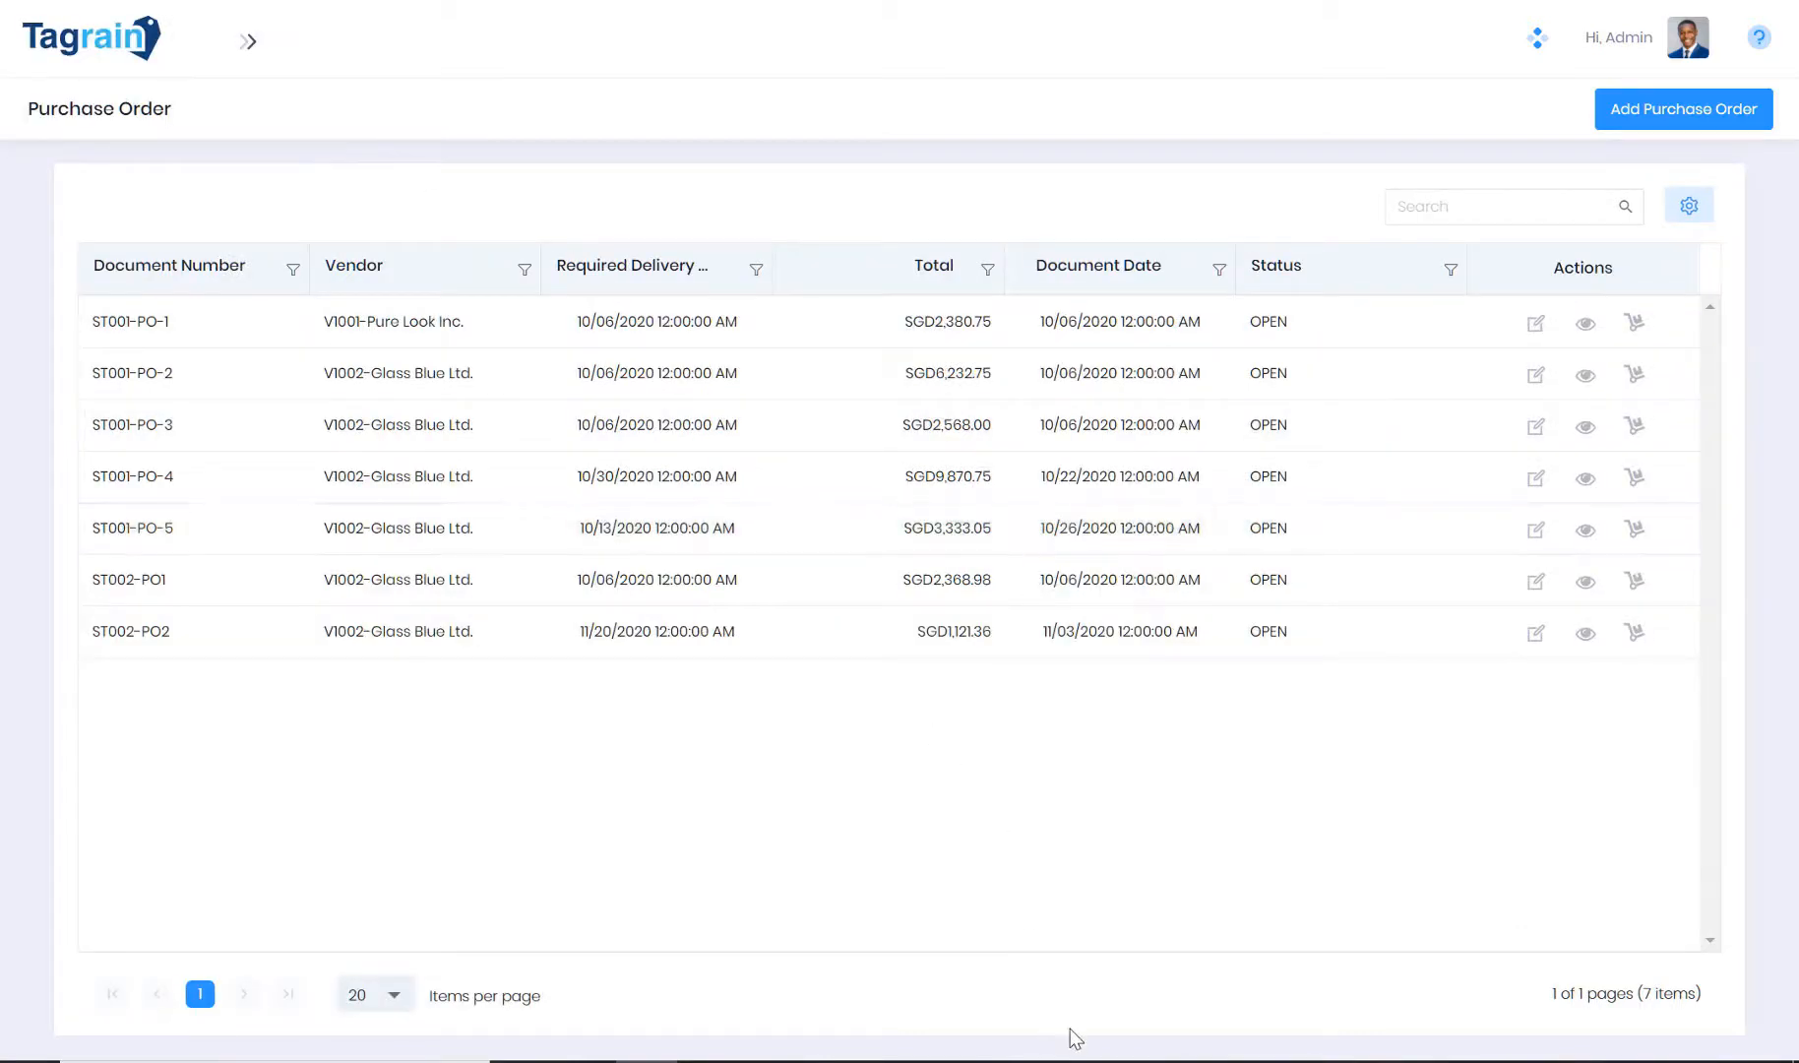
mouse_move(1527, 476)
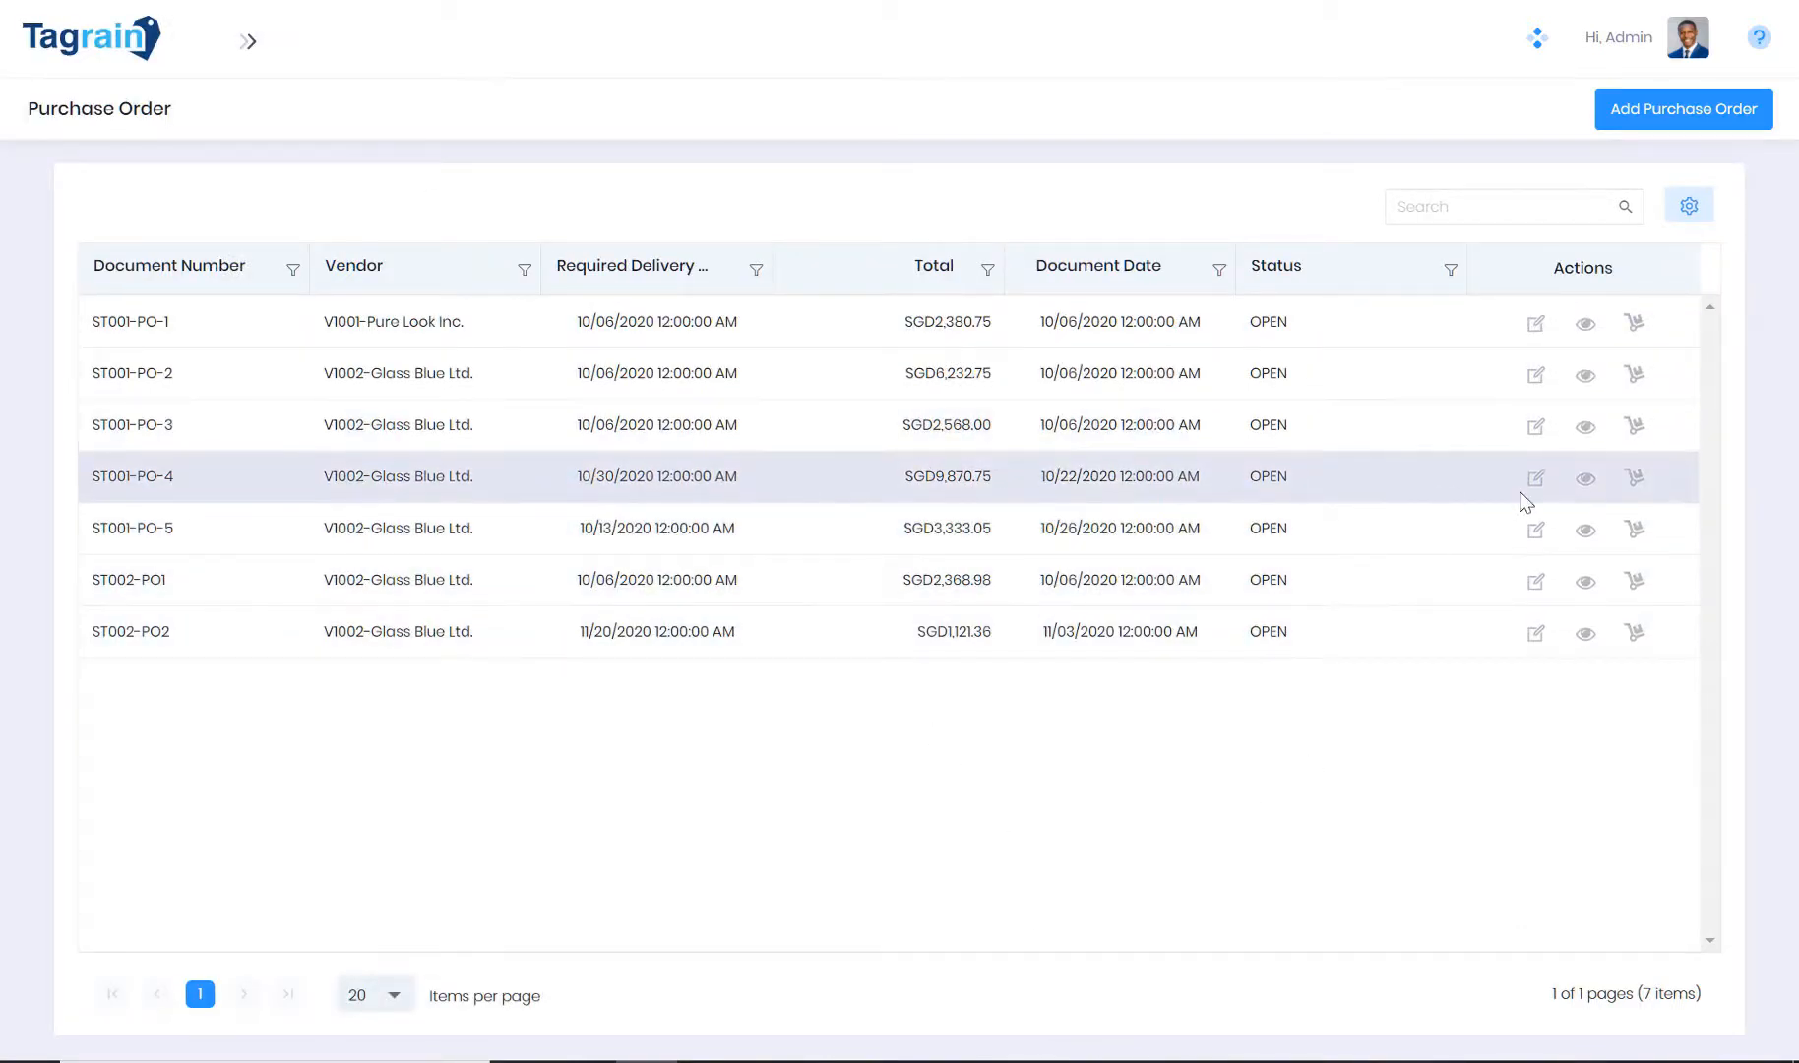
mouse_move(1633, 477)
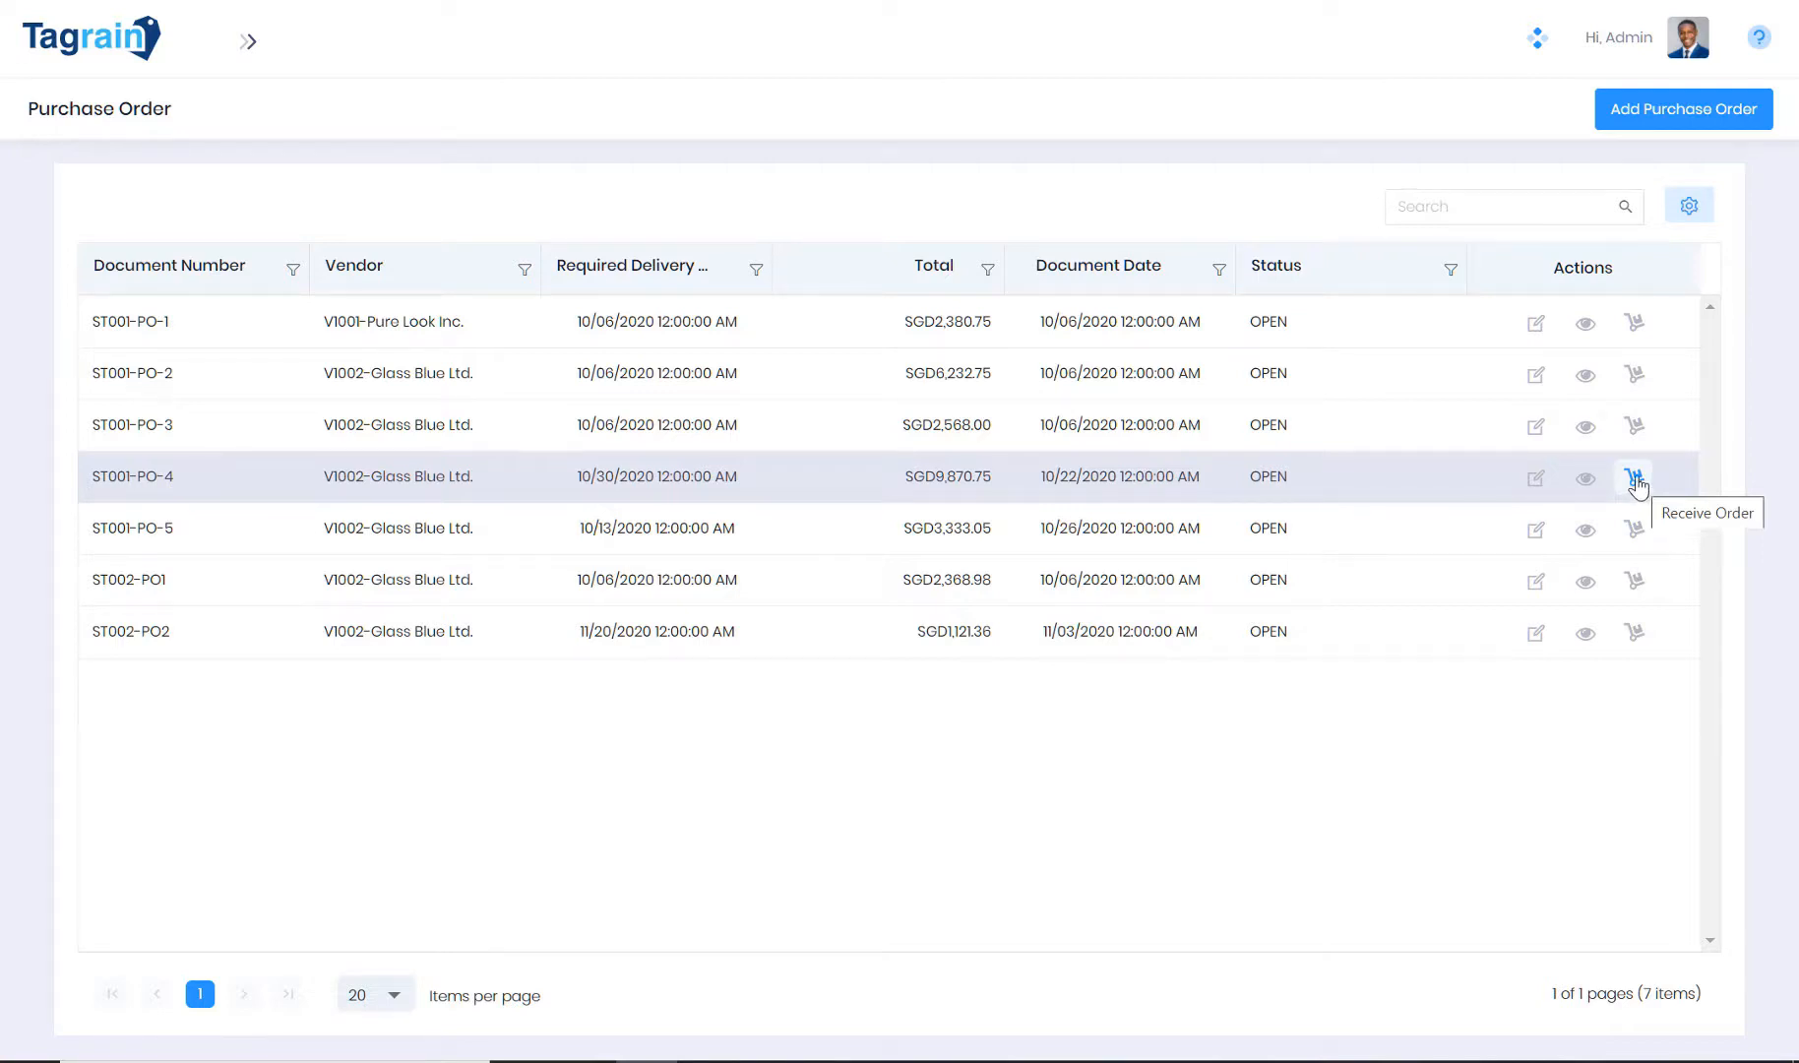
mouse_move(250, 48)
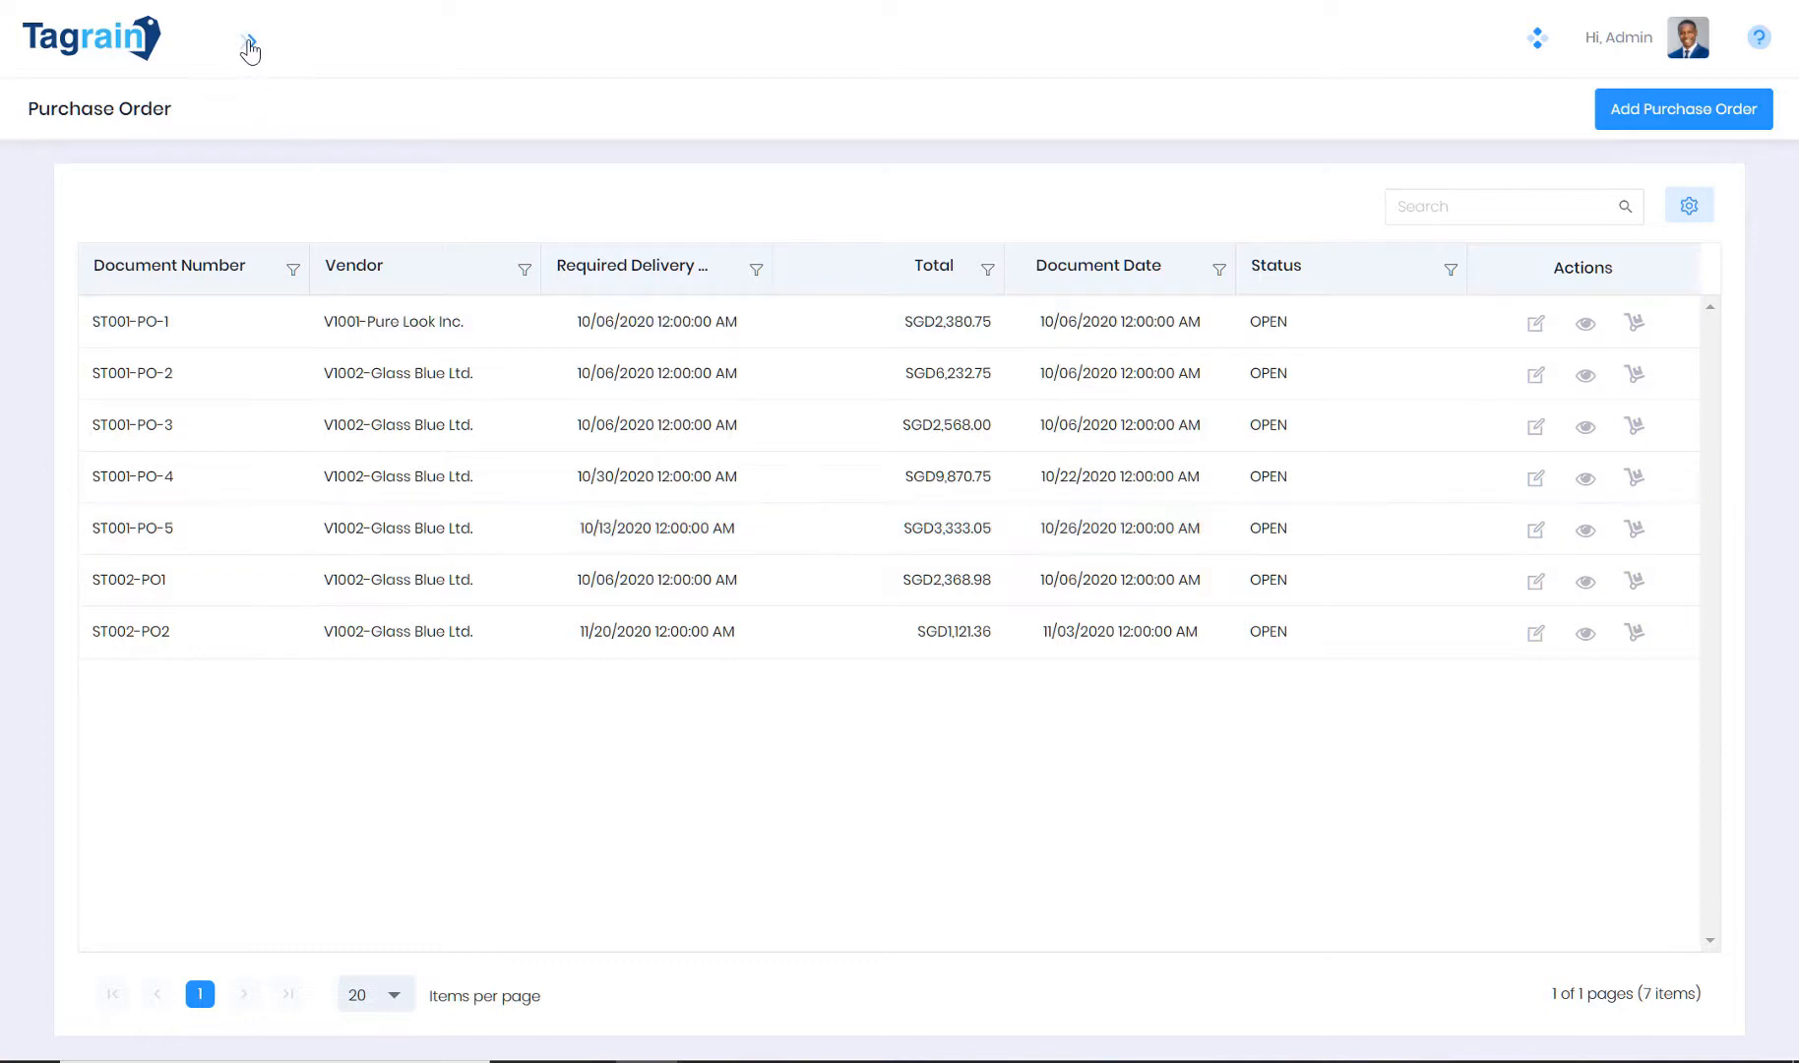
click(251, 48)
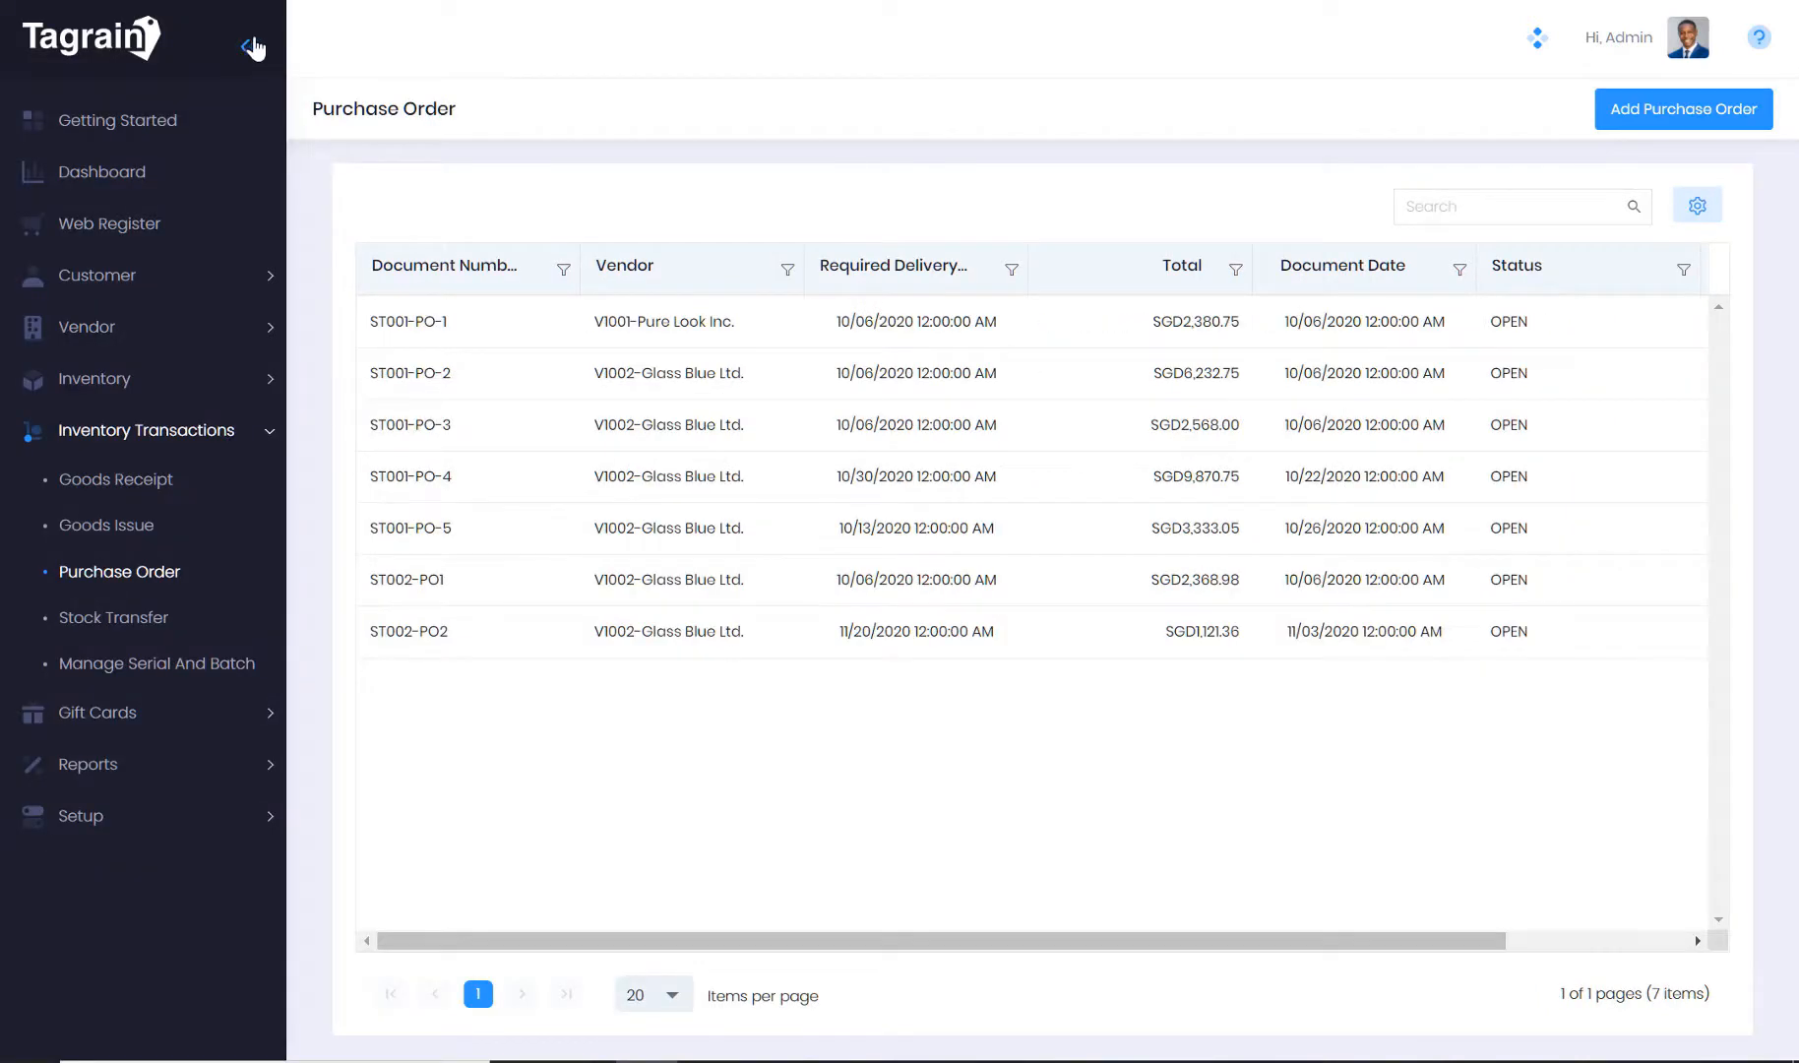
mouse_move(350, 318)
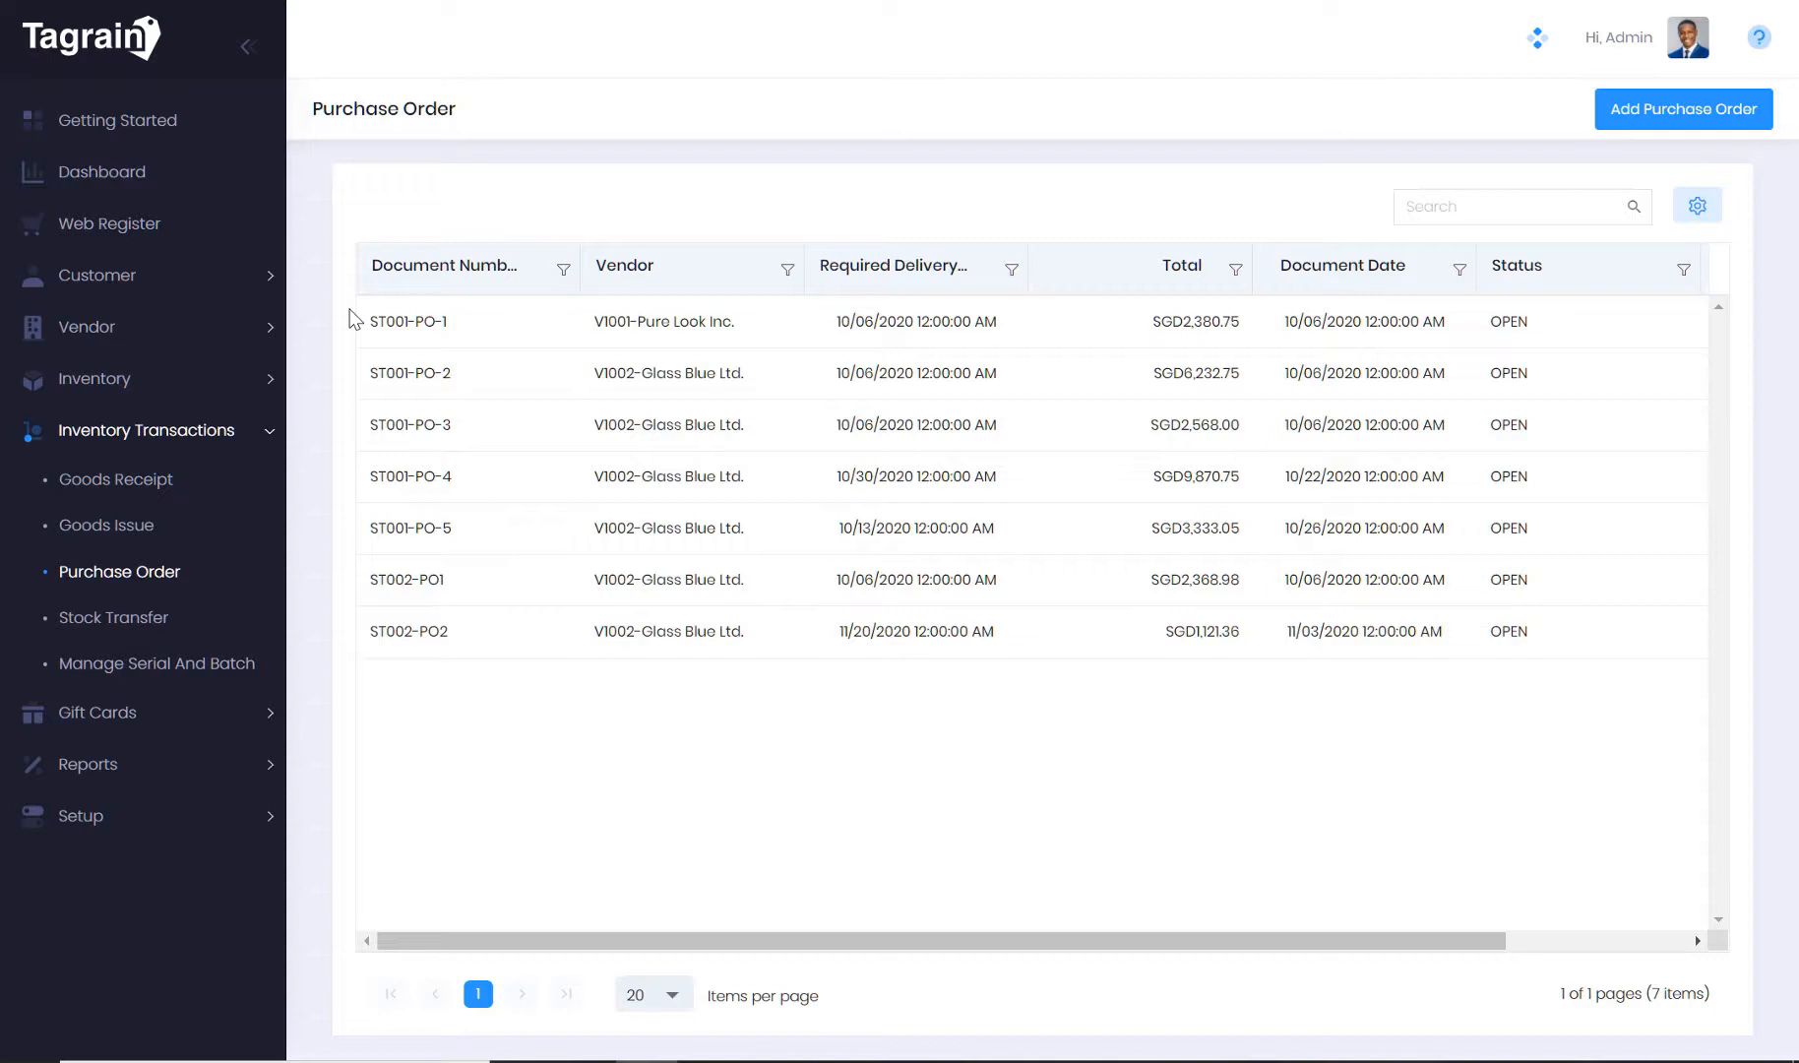
mouse_move(96, 711)
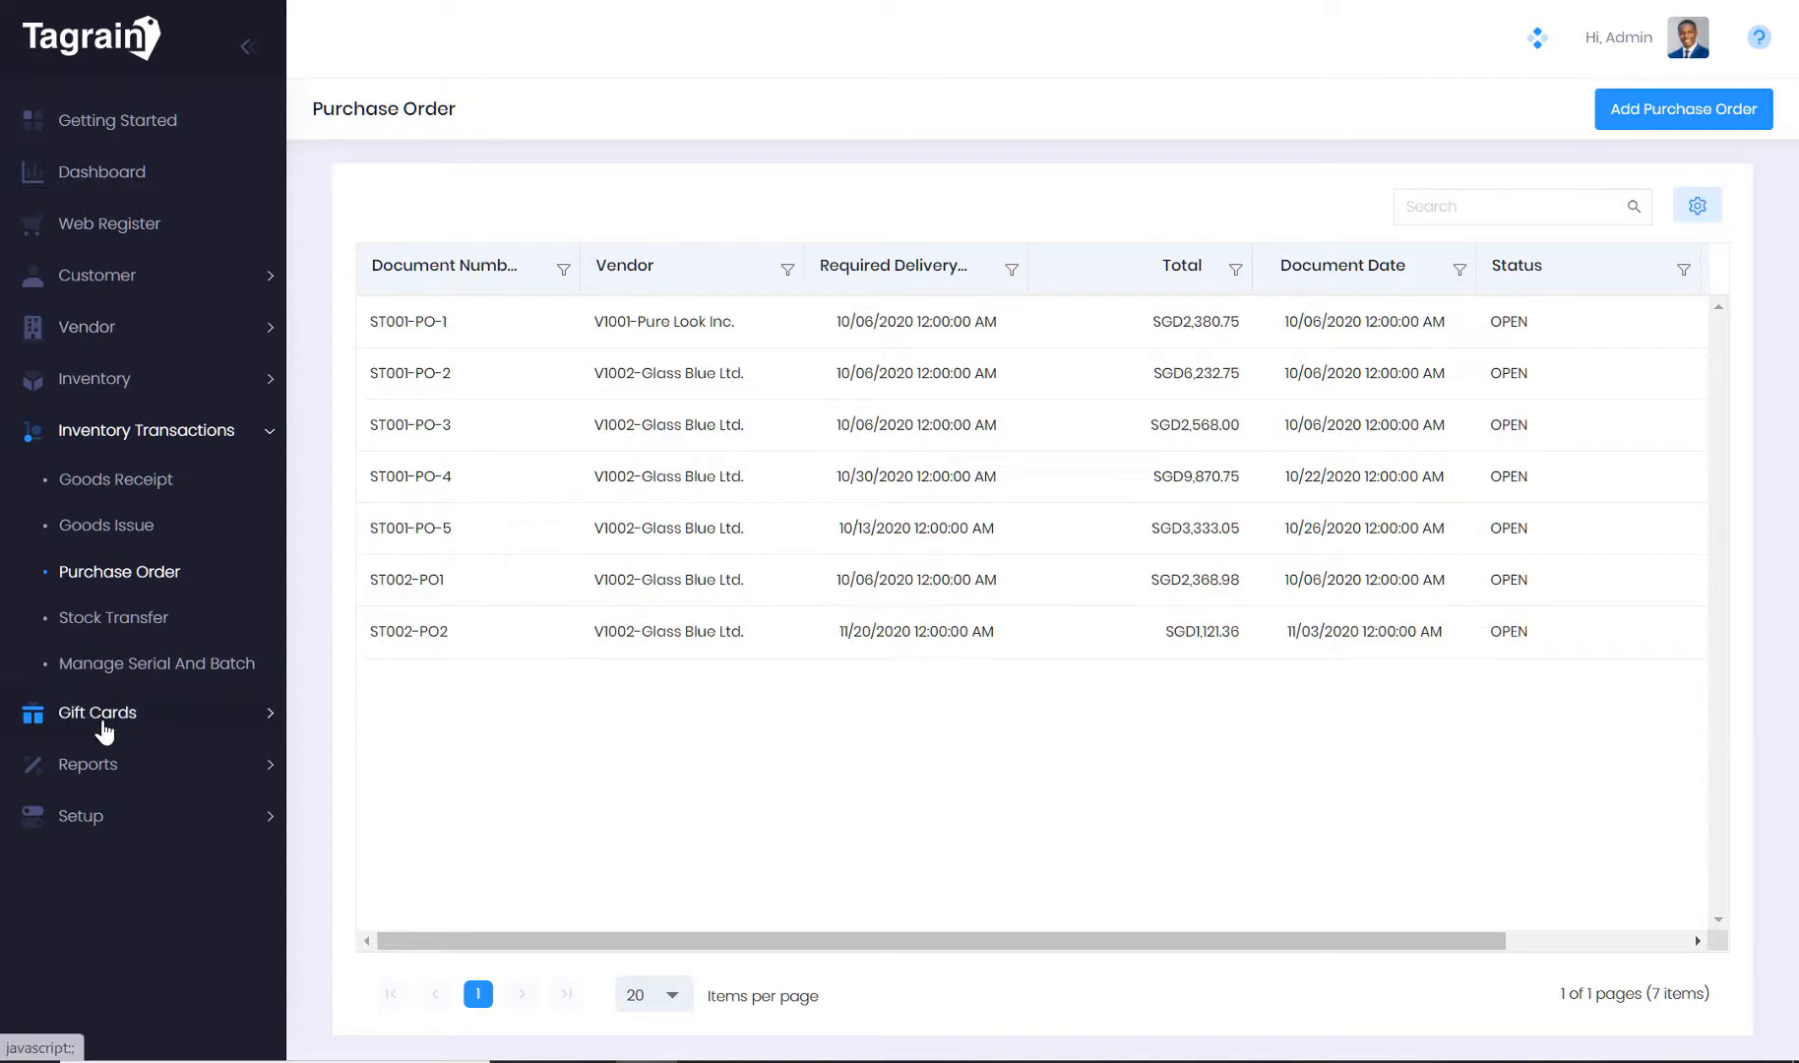
Open the Gift Card list with Gold (SGD75.00) and Platinum (SGD100.00) cards
click(97, 711)
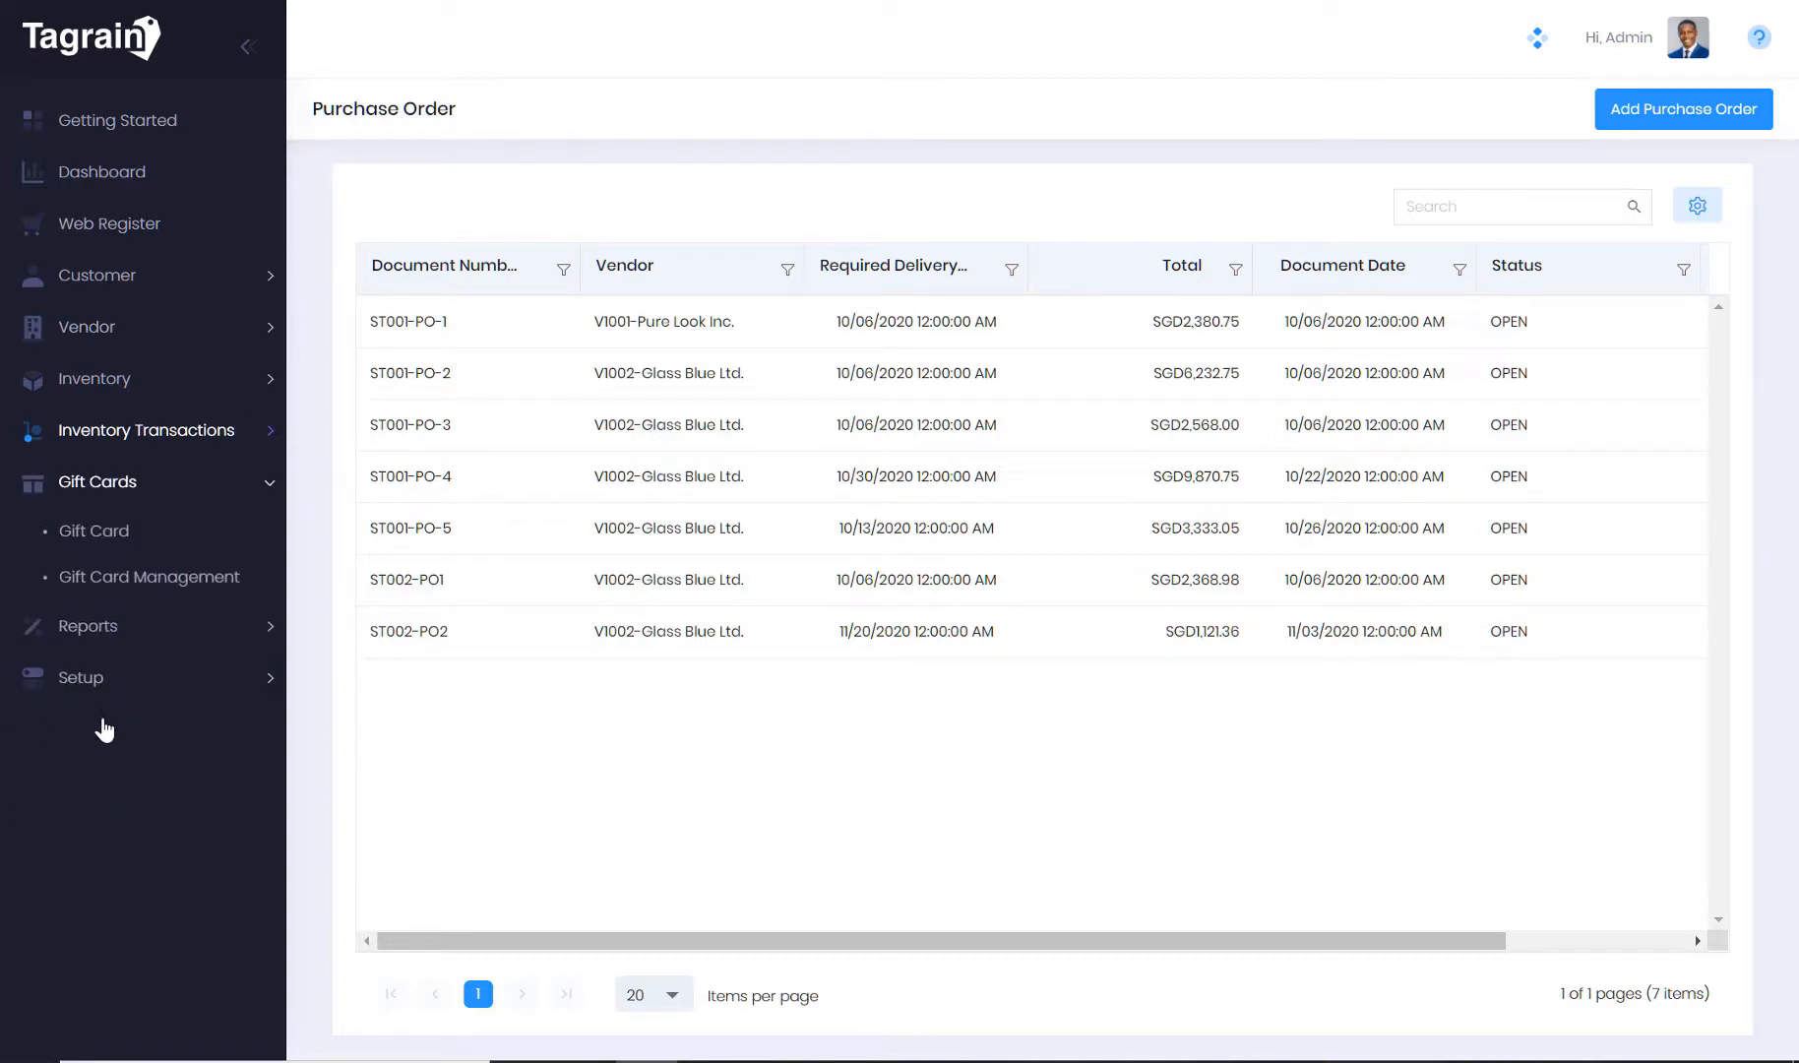
mouse_move(95, 530)
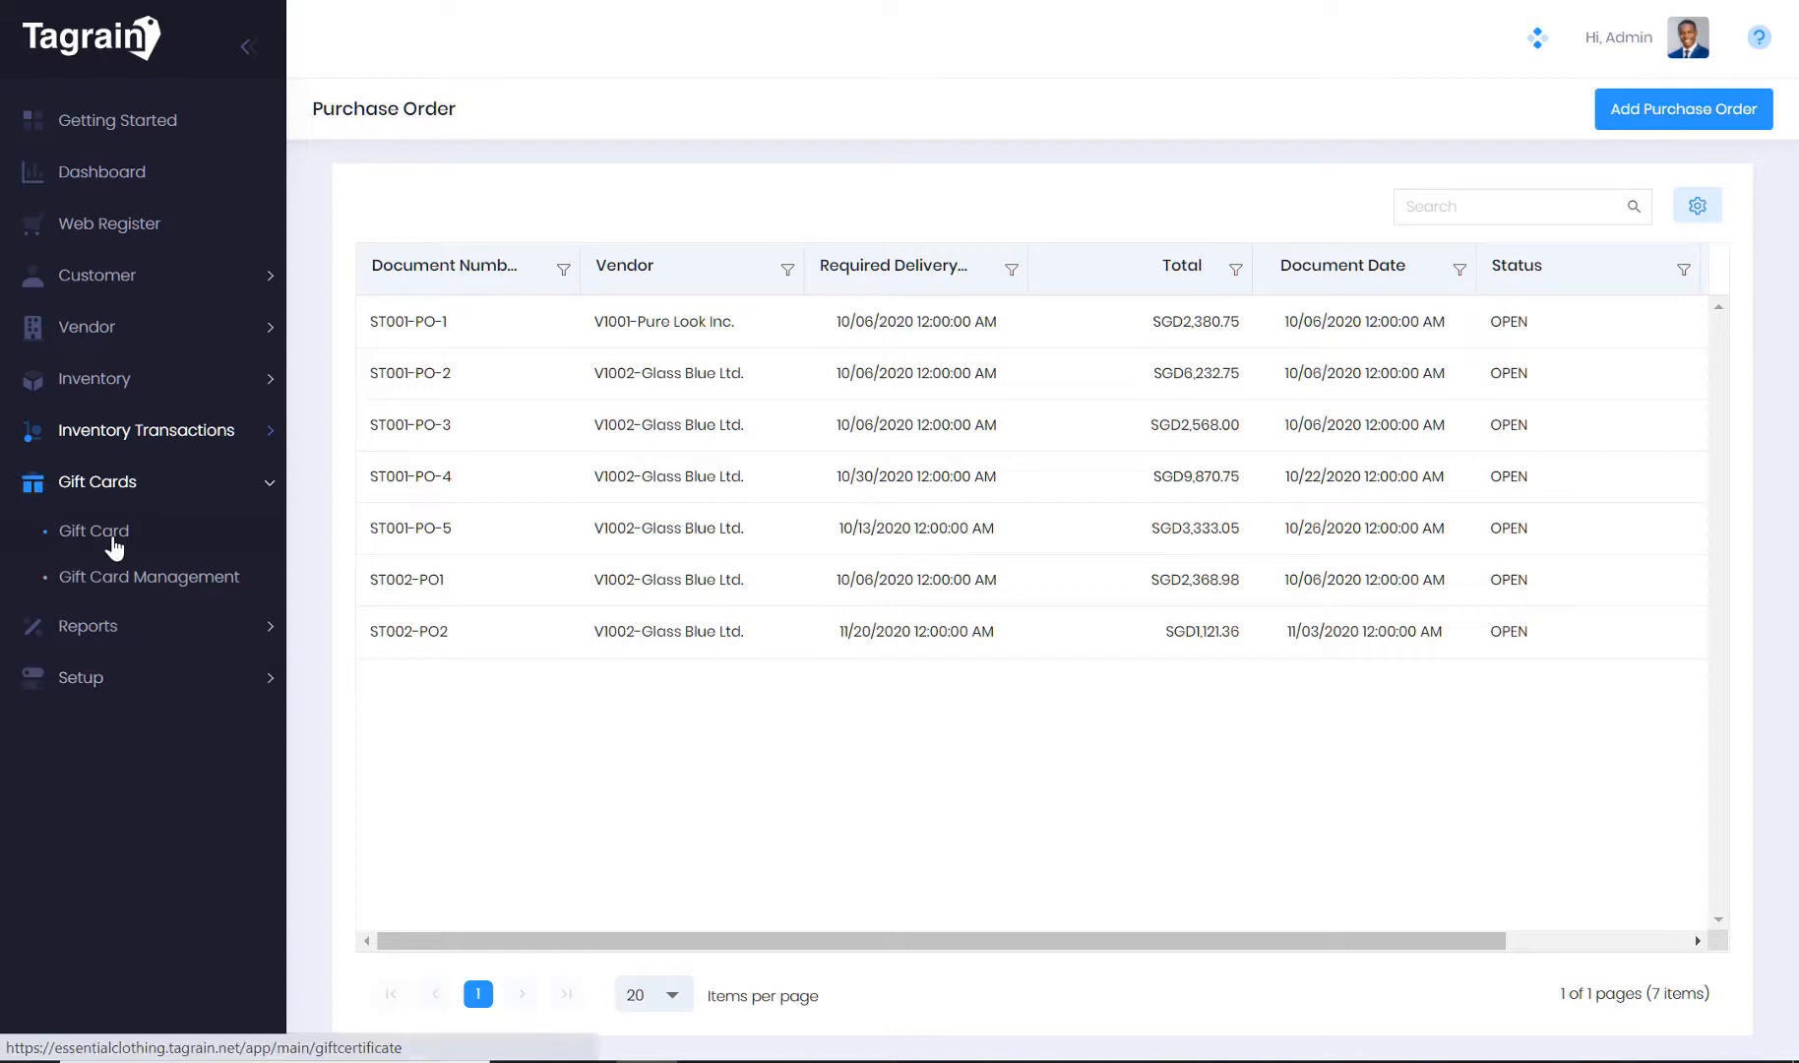
click(92, 531)
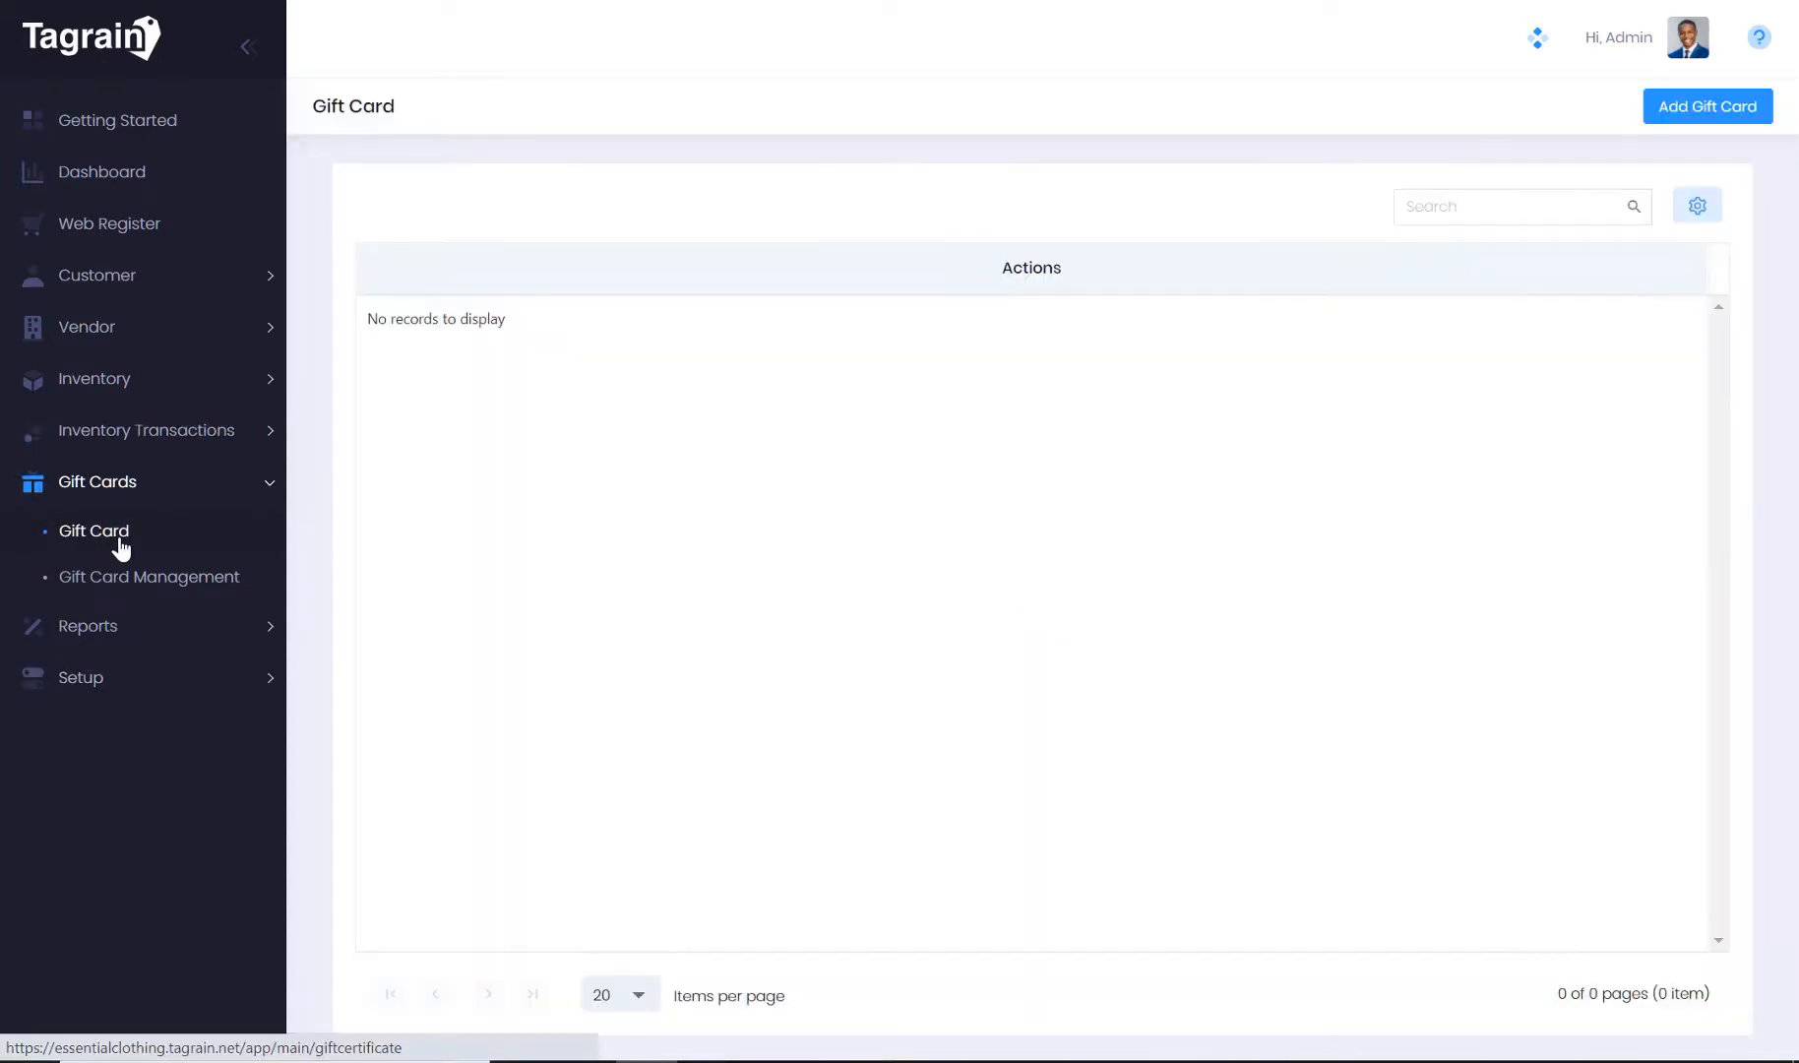
click(92, 530)
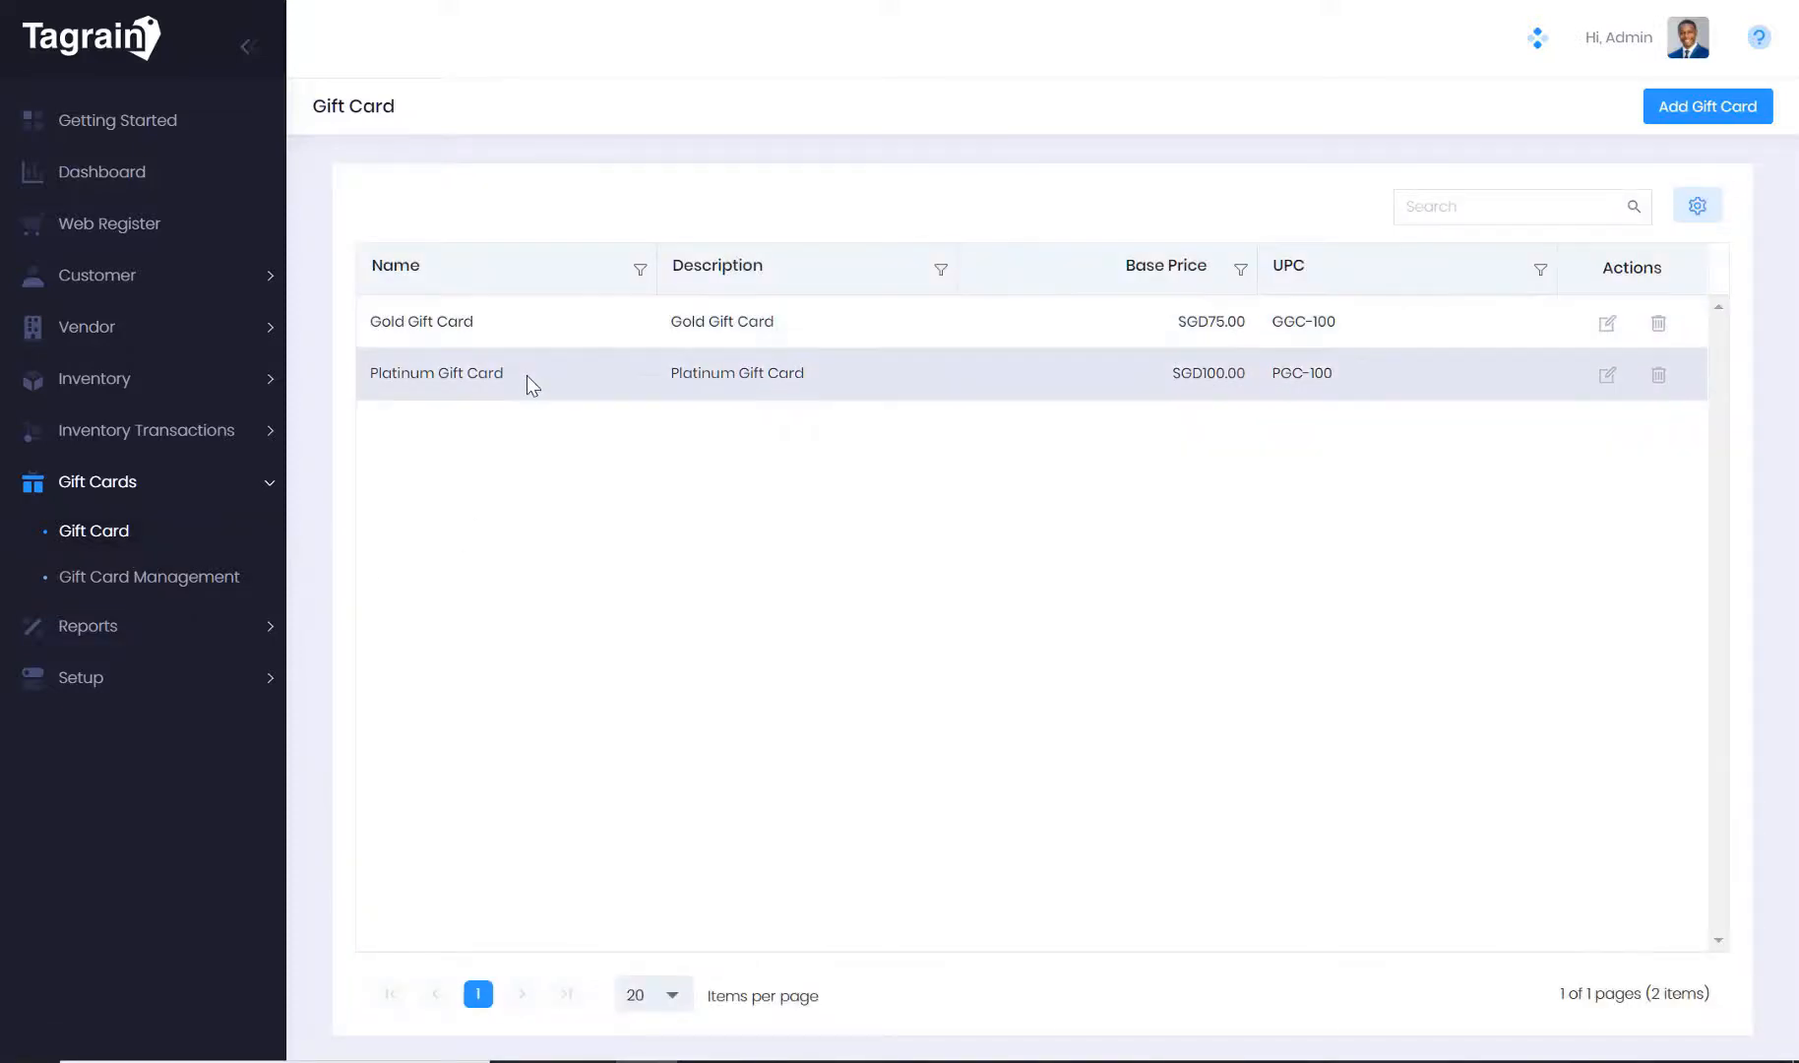
mouse_move(203, 584)
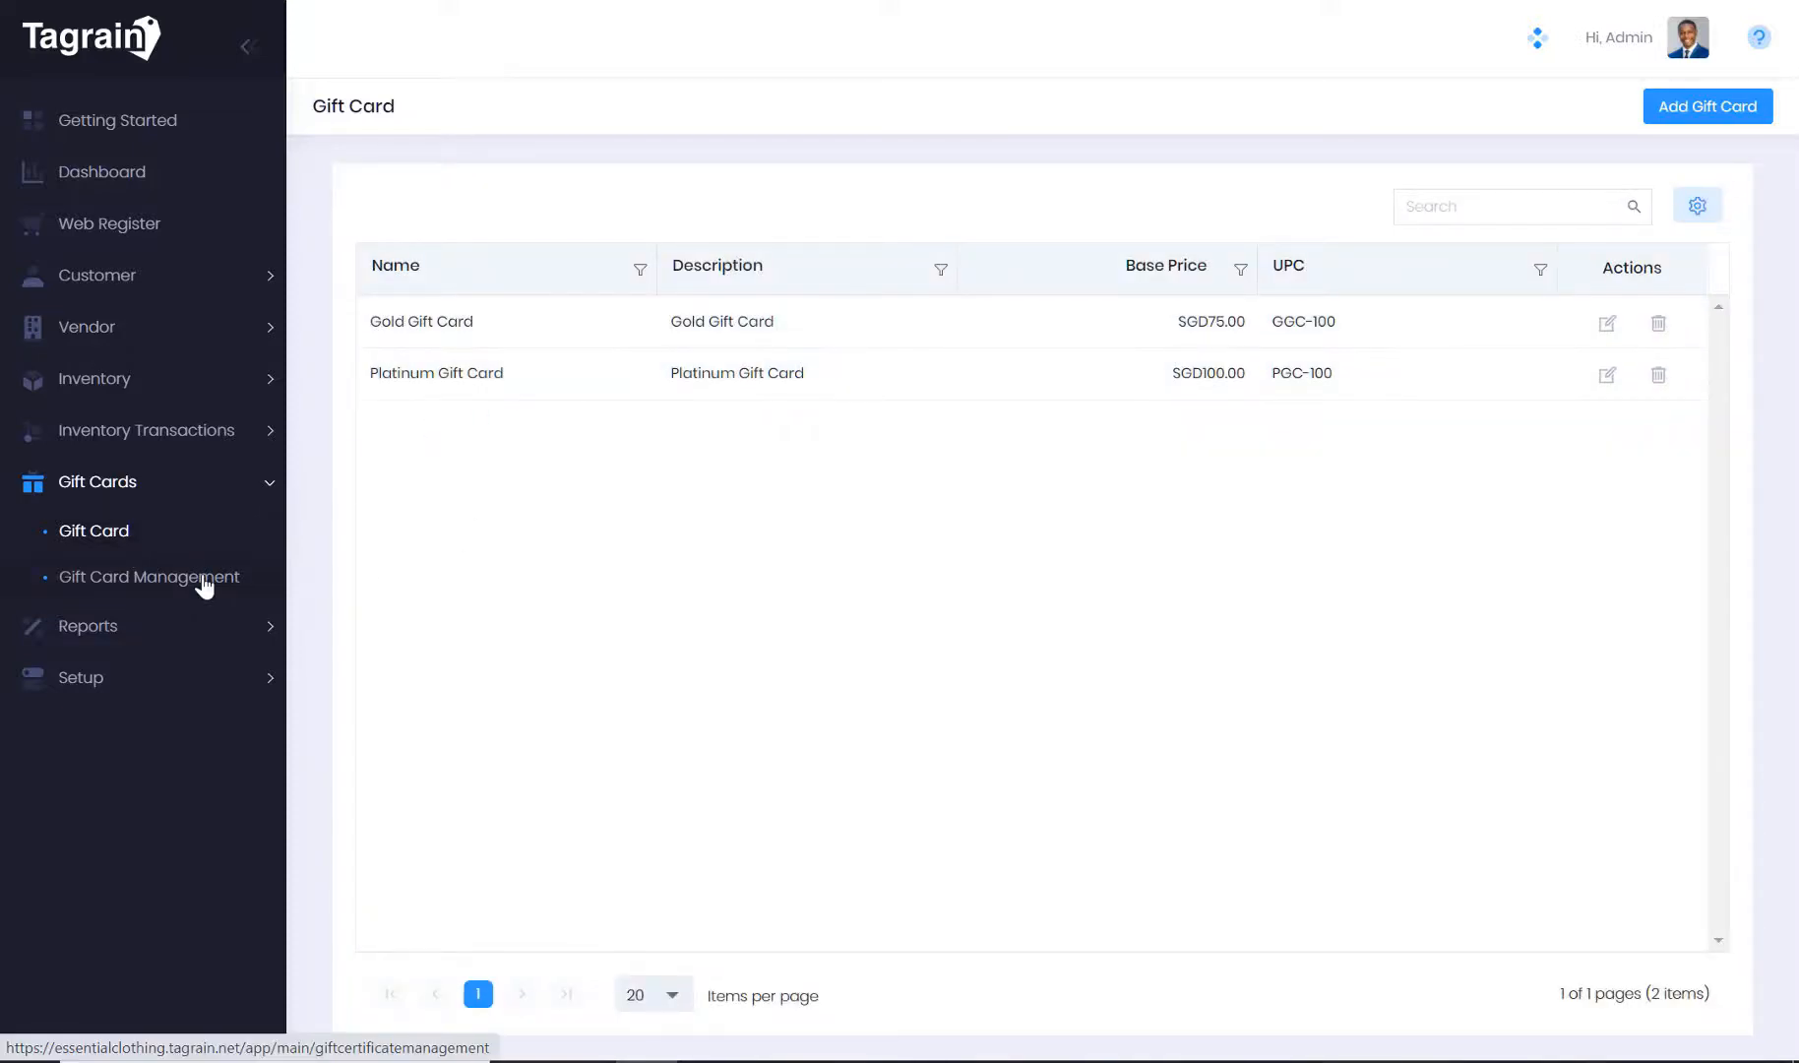
Open Platinum gift card 9671-2 with SGD50.00 balance from Gift Card Management
click(149, 575)
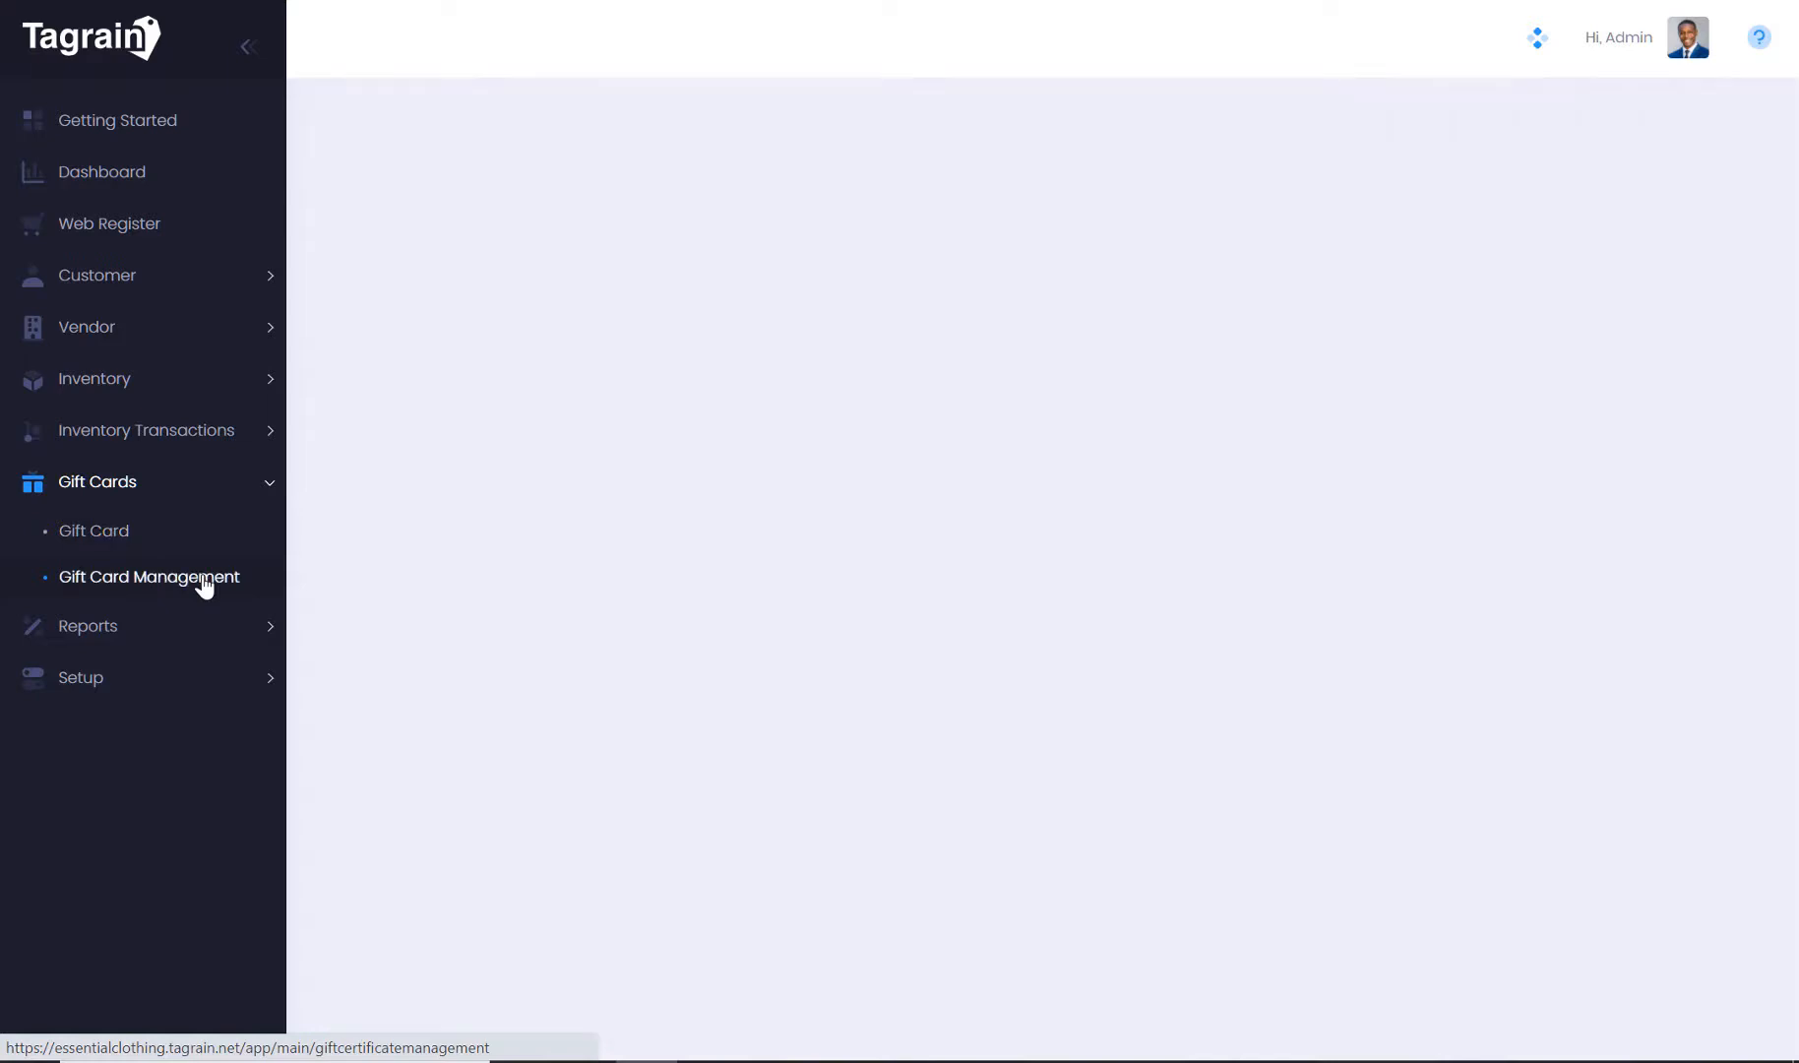
click(149, 576)
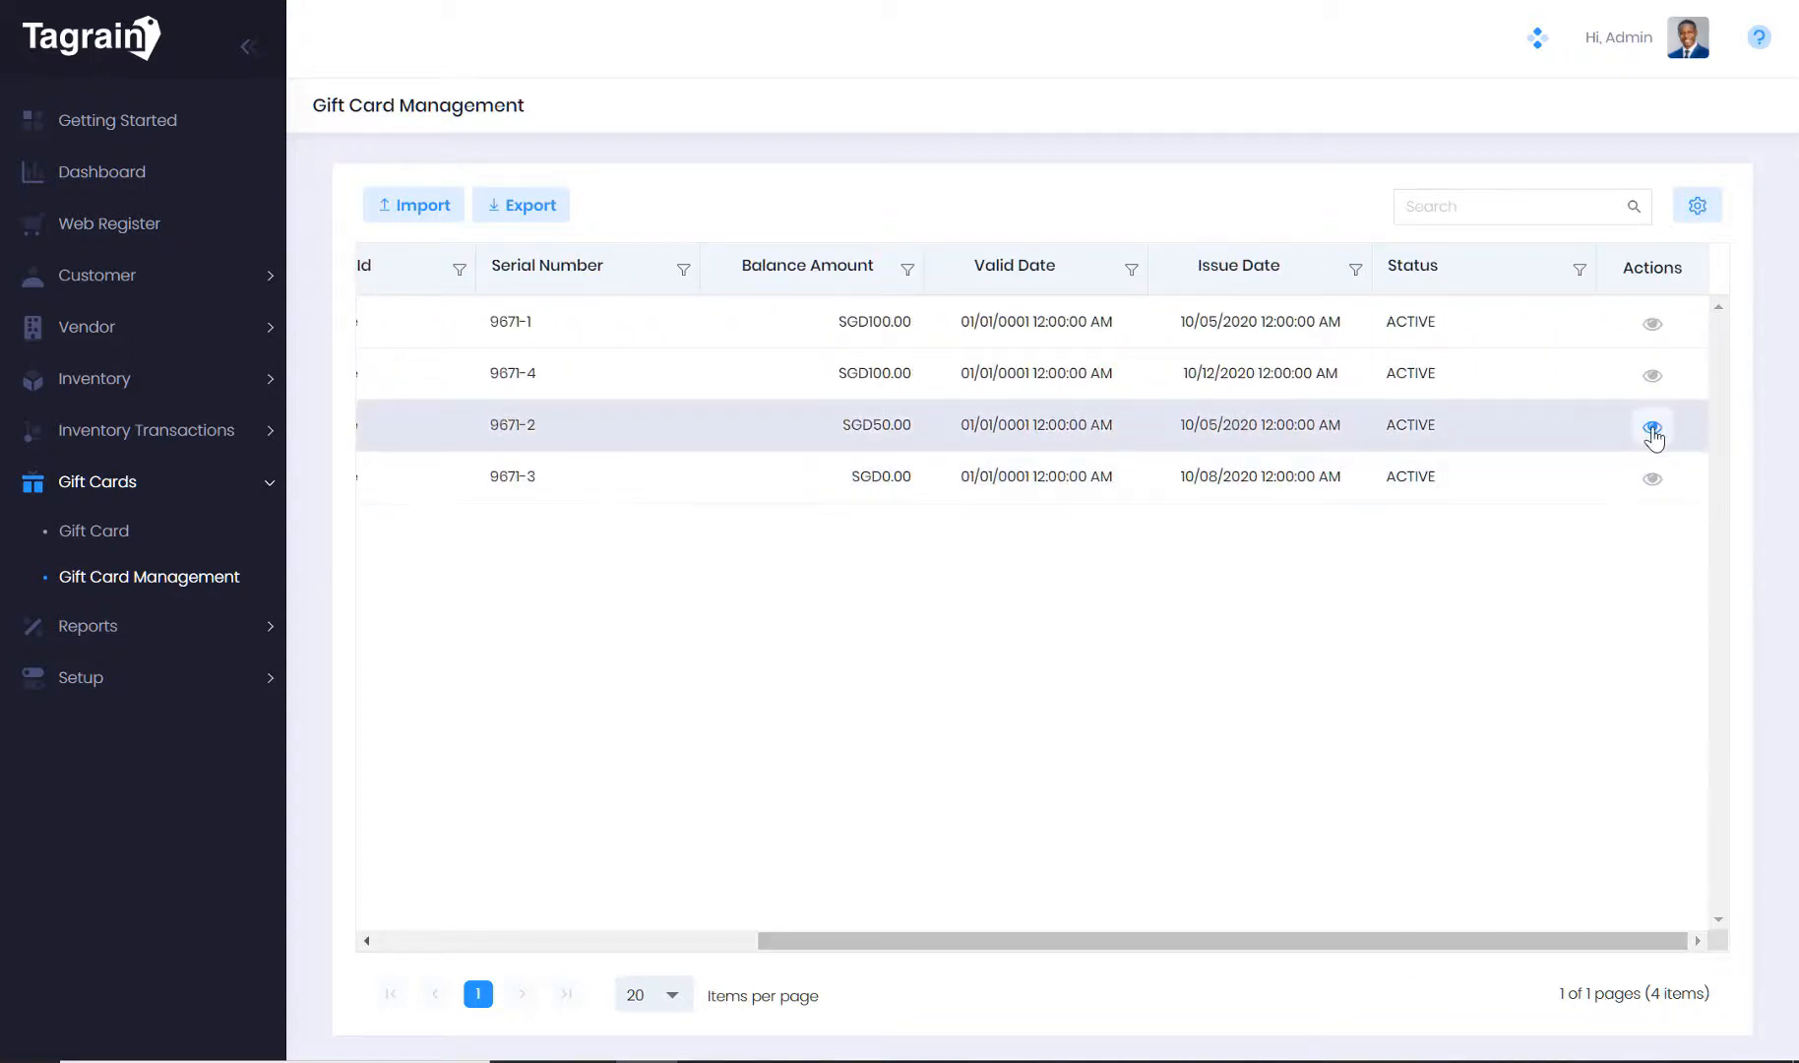
click(1653, 430)
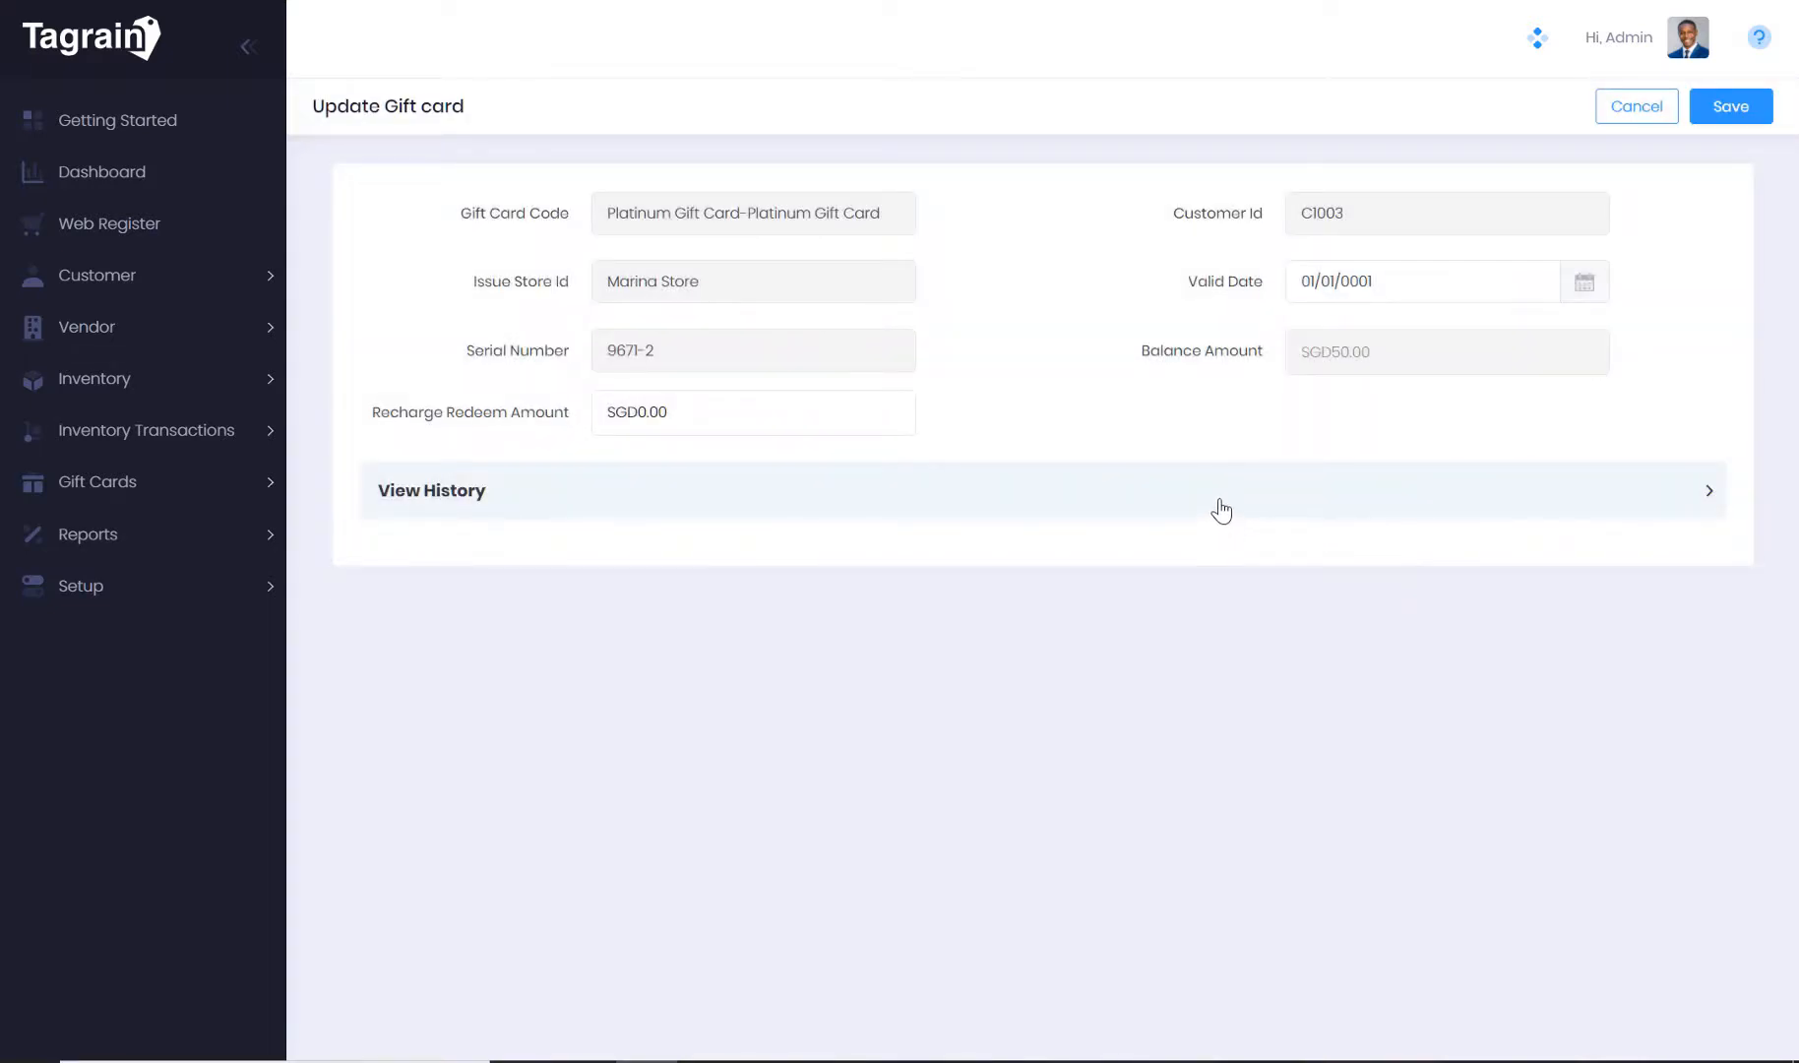
Review gift card 9671-2's history (100 sale, 50 redeemed) and cancel without saving
click(431, 490)
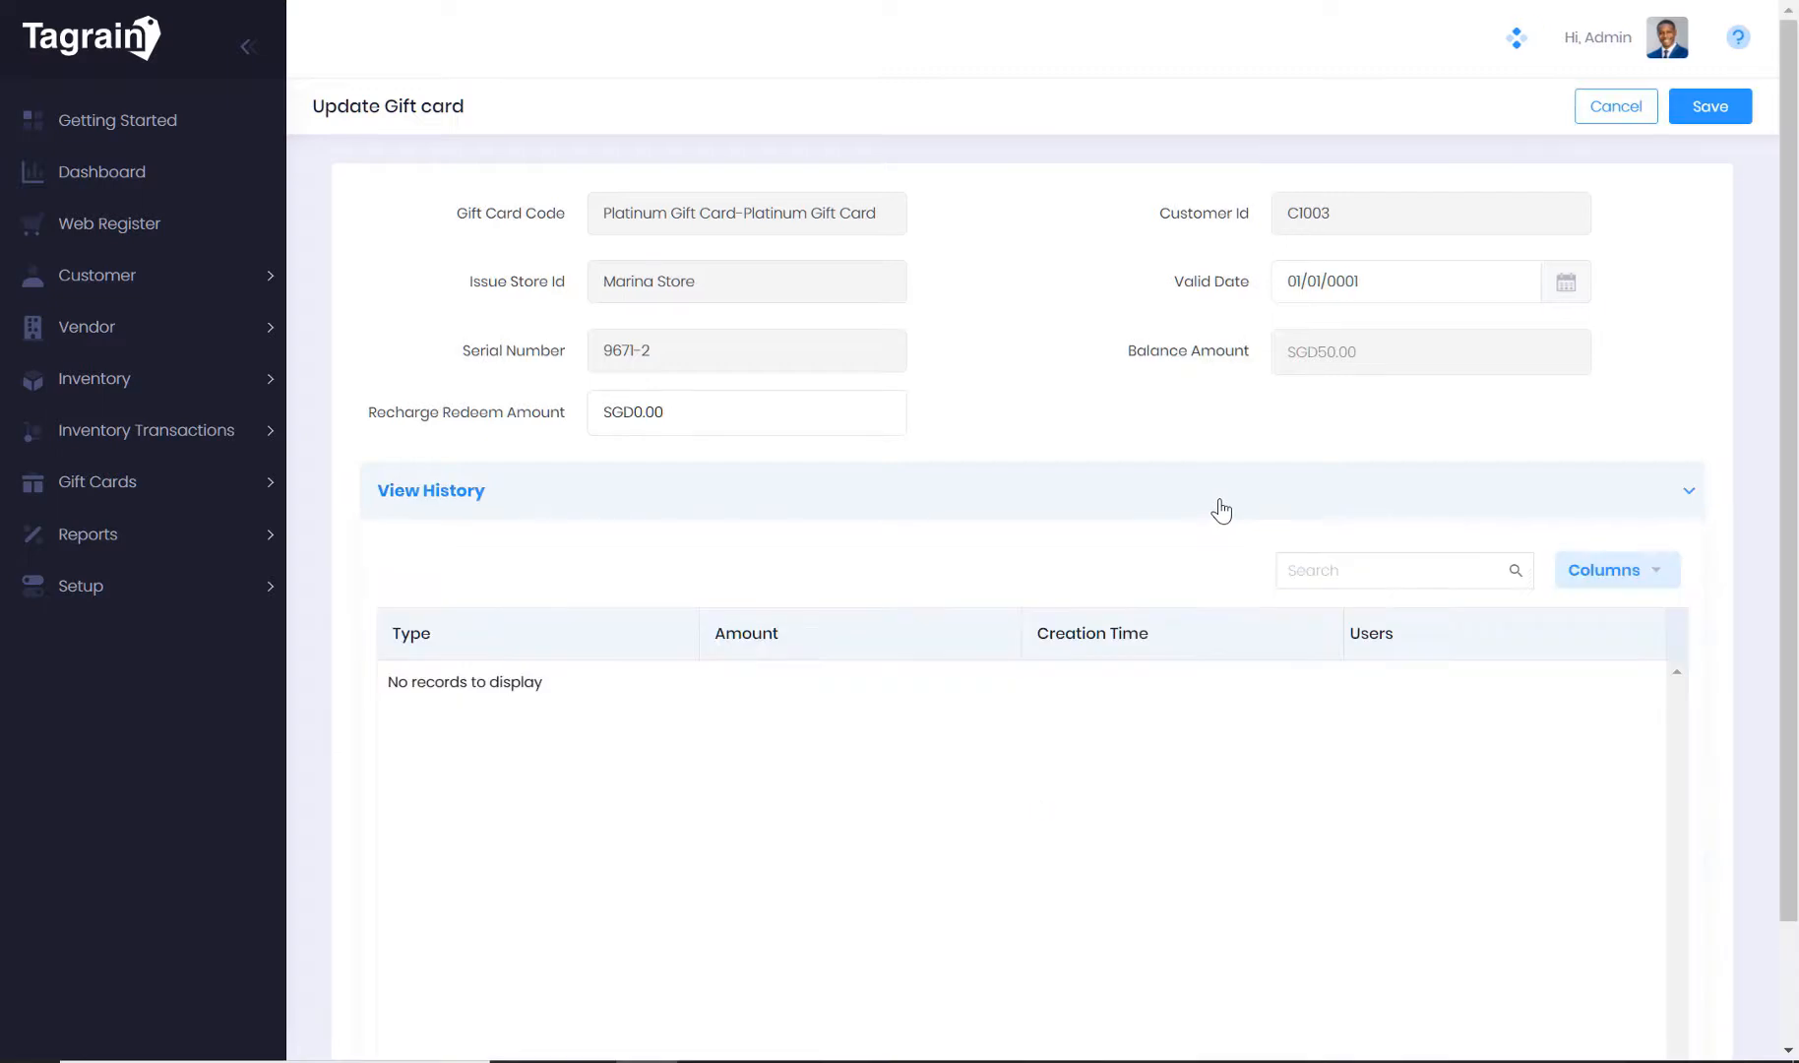
click(430, 490)
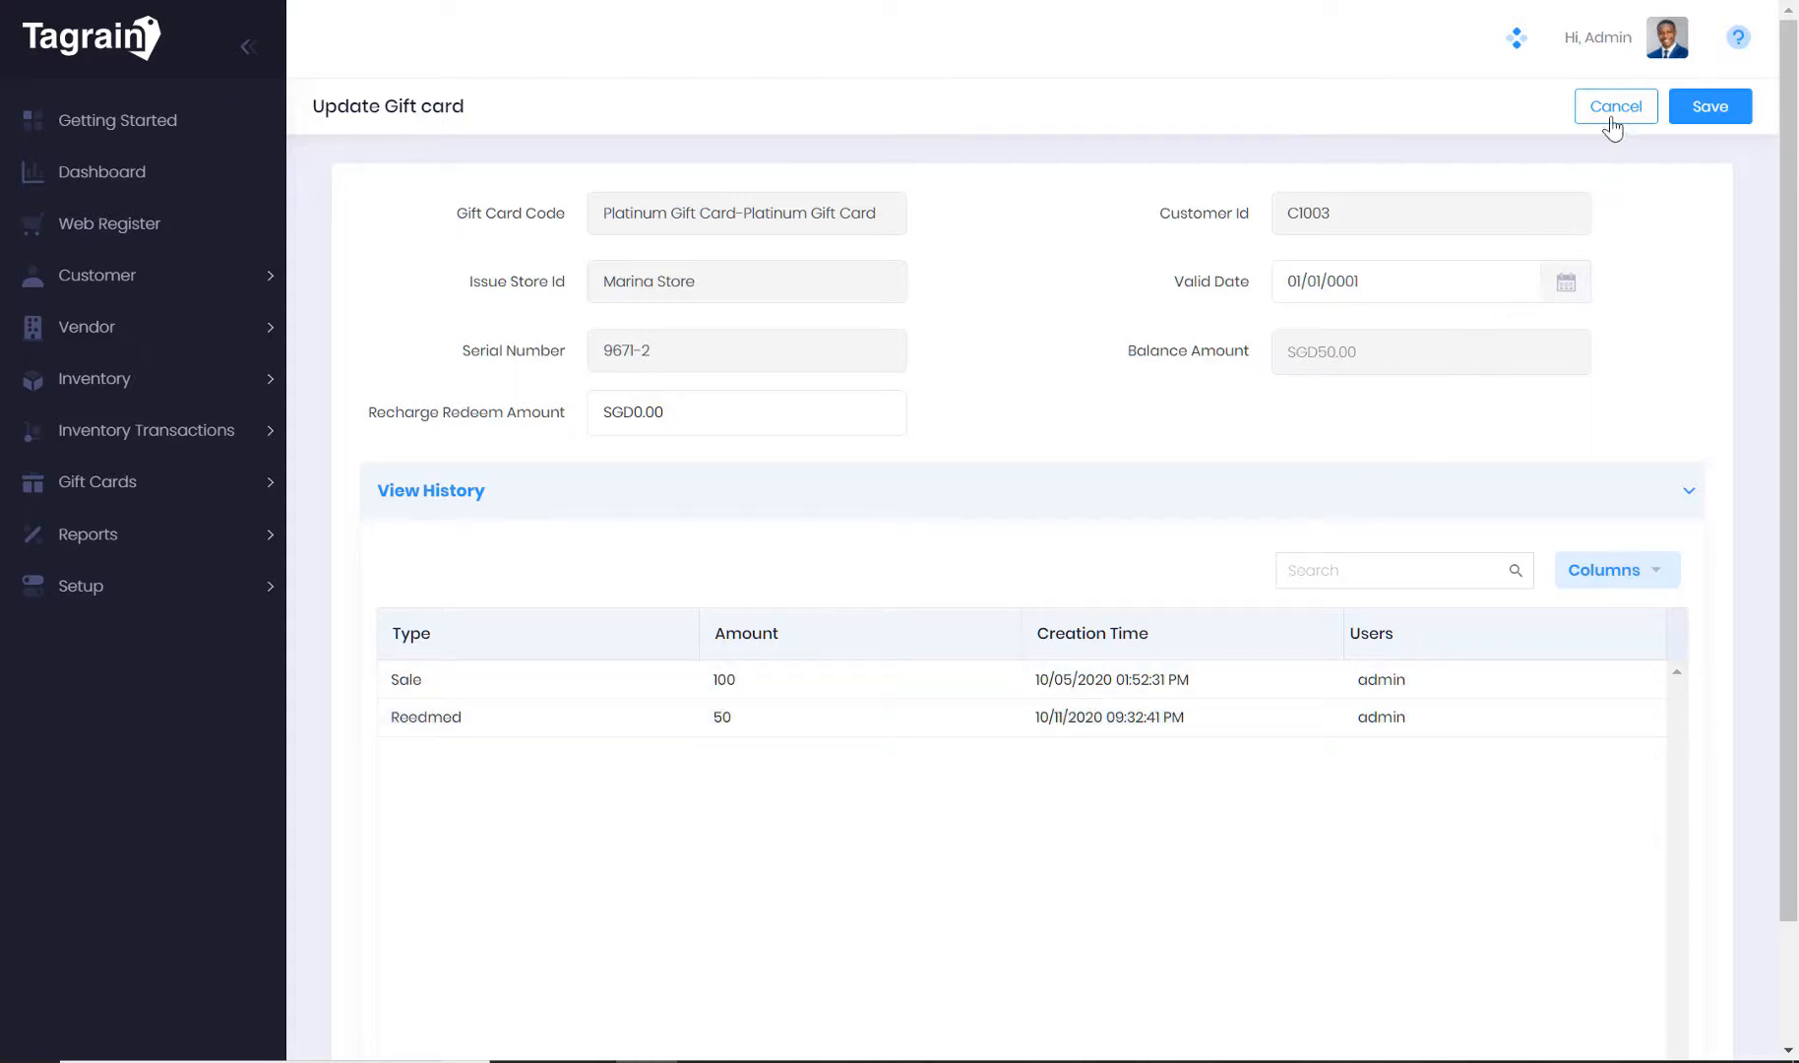
click(1614, 105)
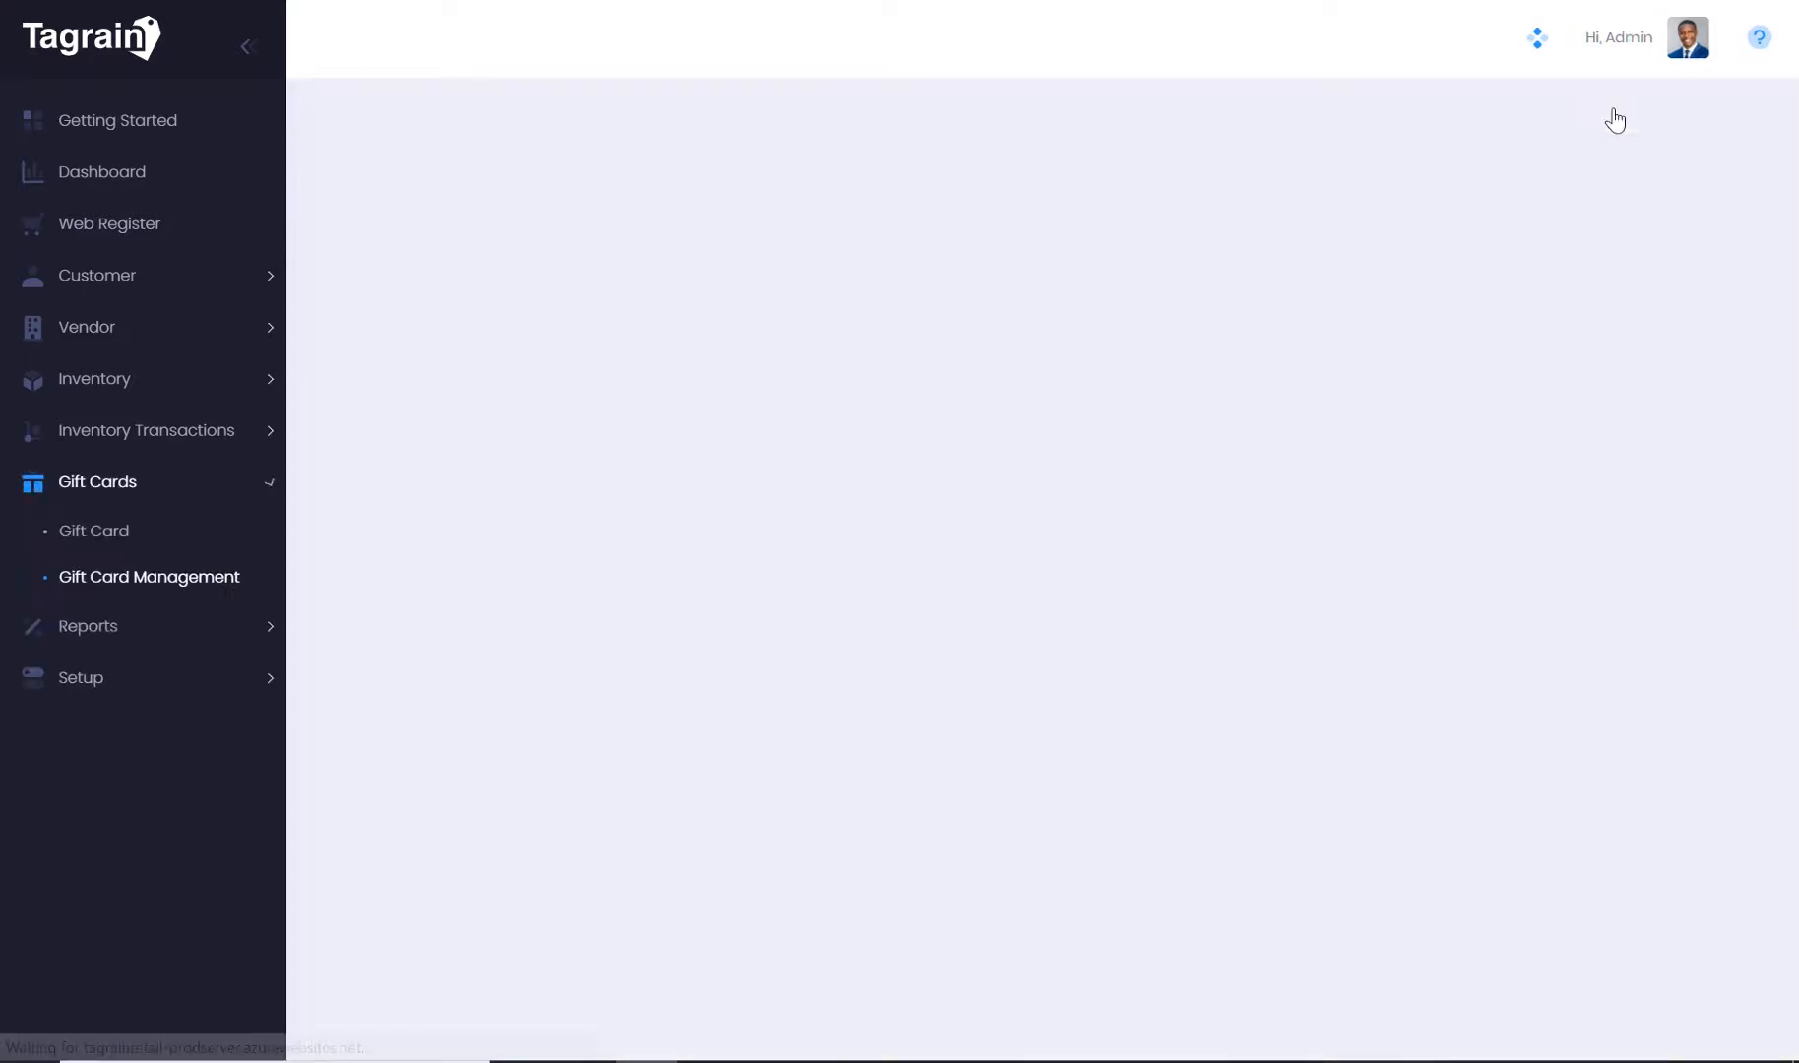
Load the Transaction Report for 10/4/2020–11/4/2020 and export it as an xlsx file
click(148, 578)
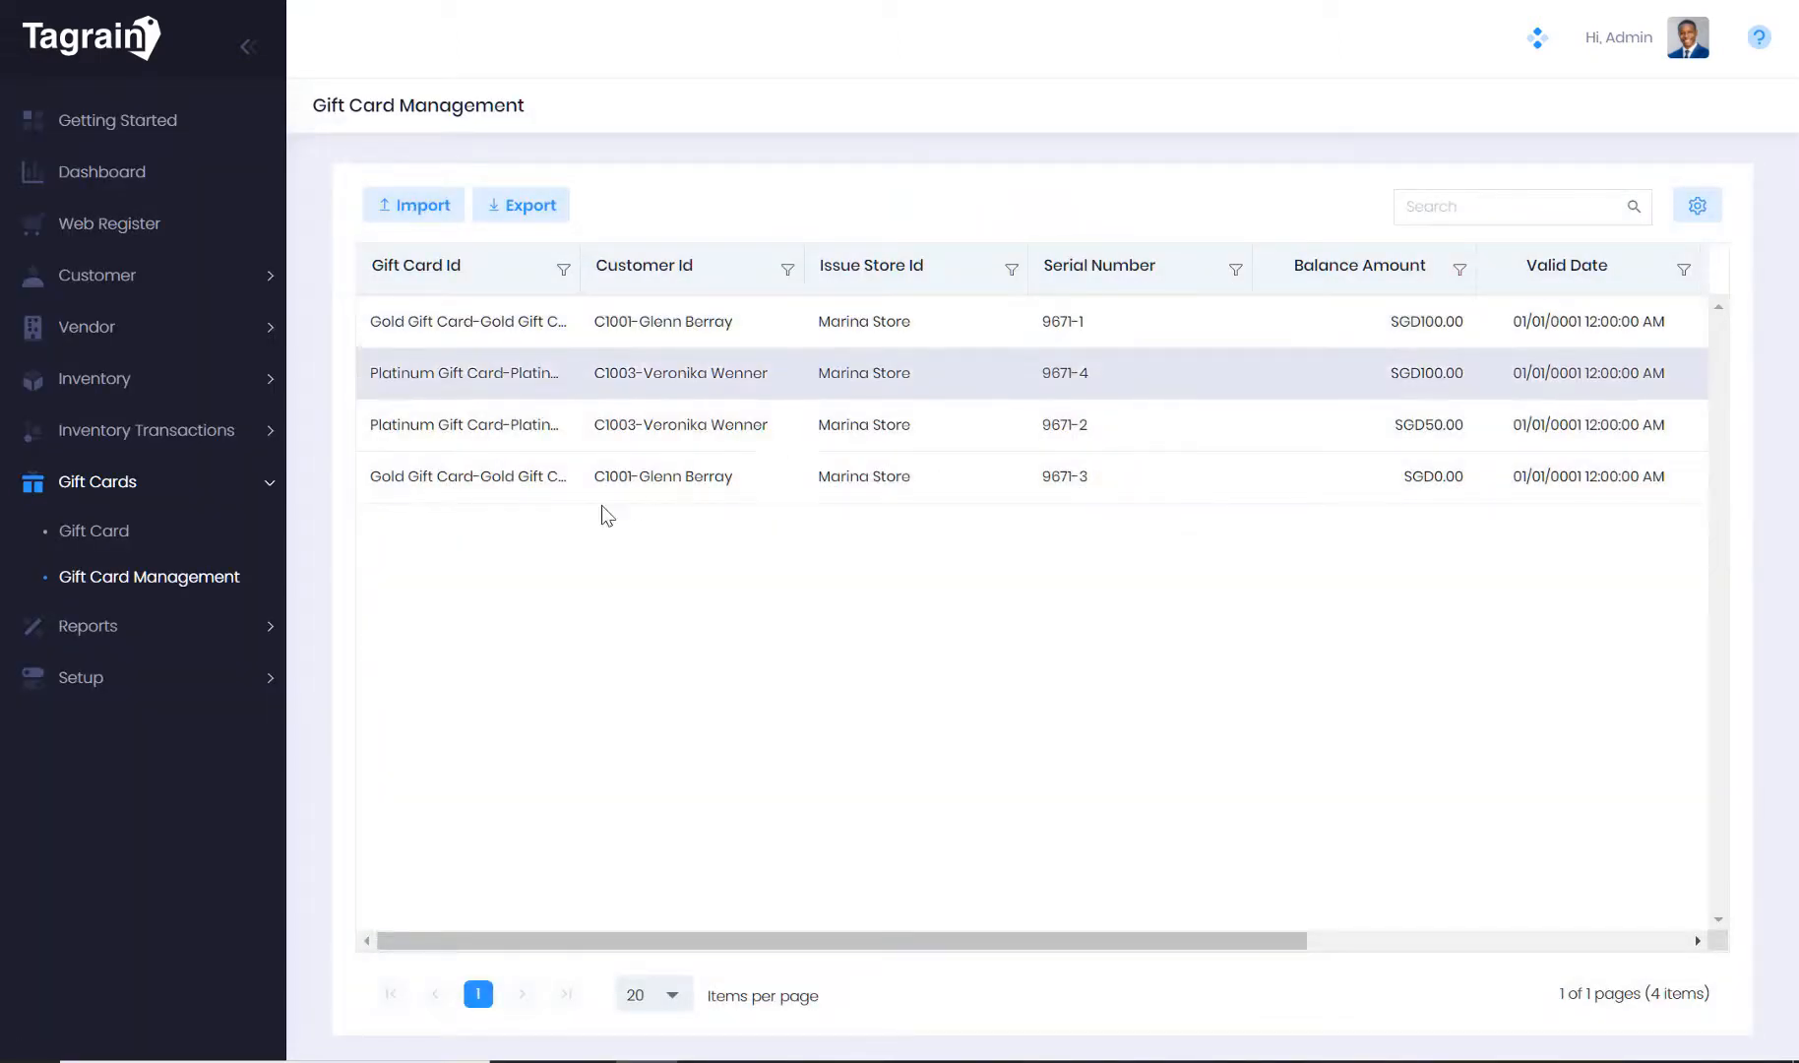
mouse_move(120, 642)
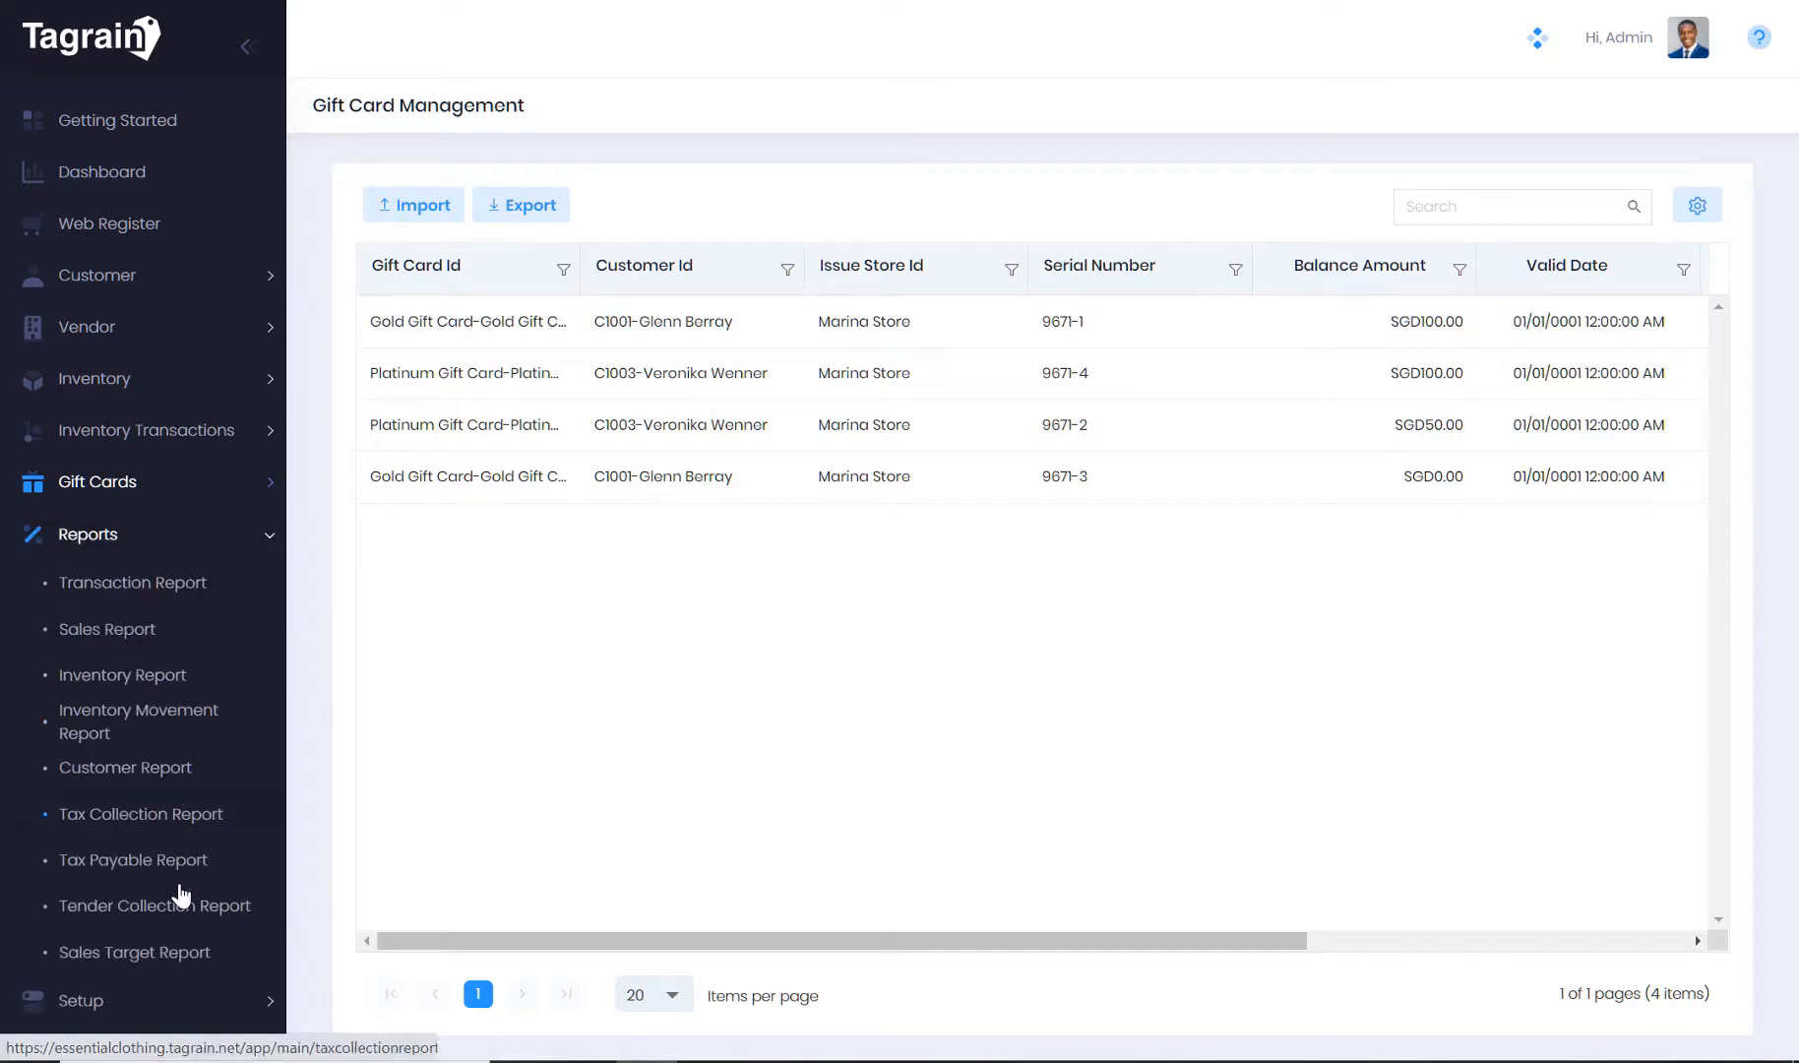
mouse_move(180, 962)
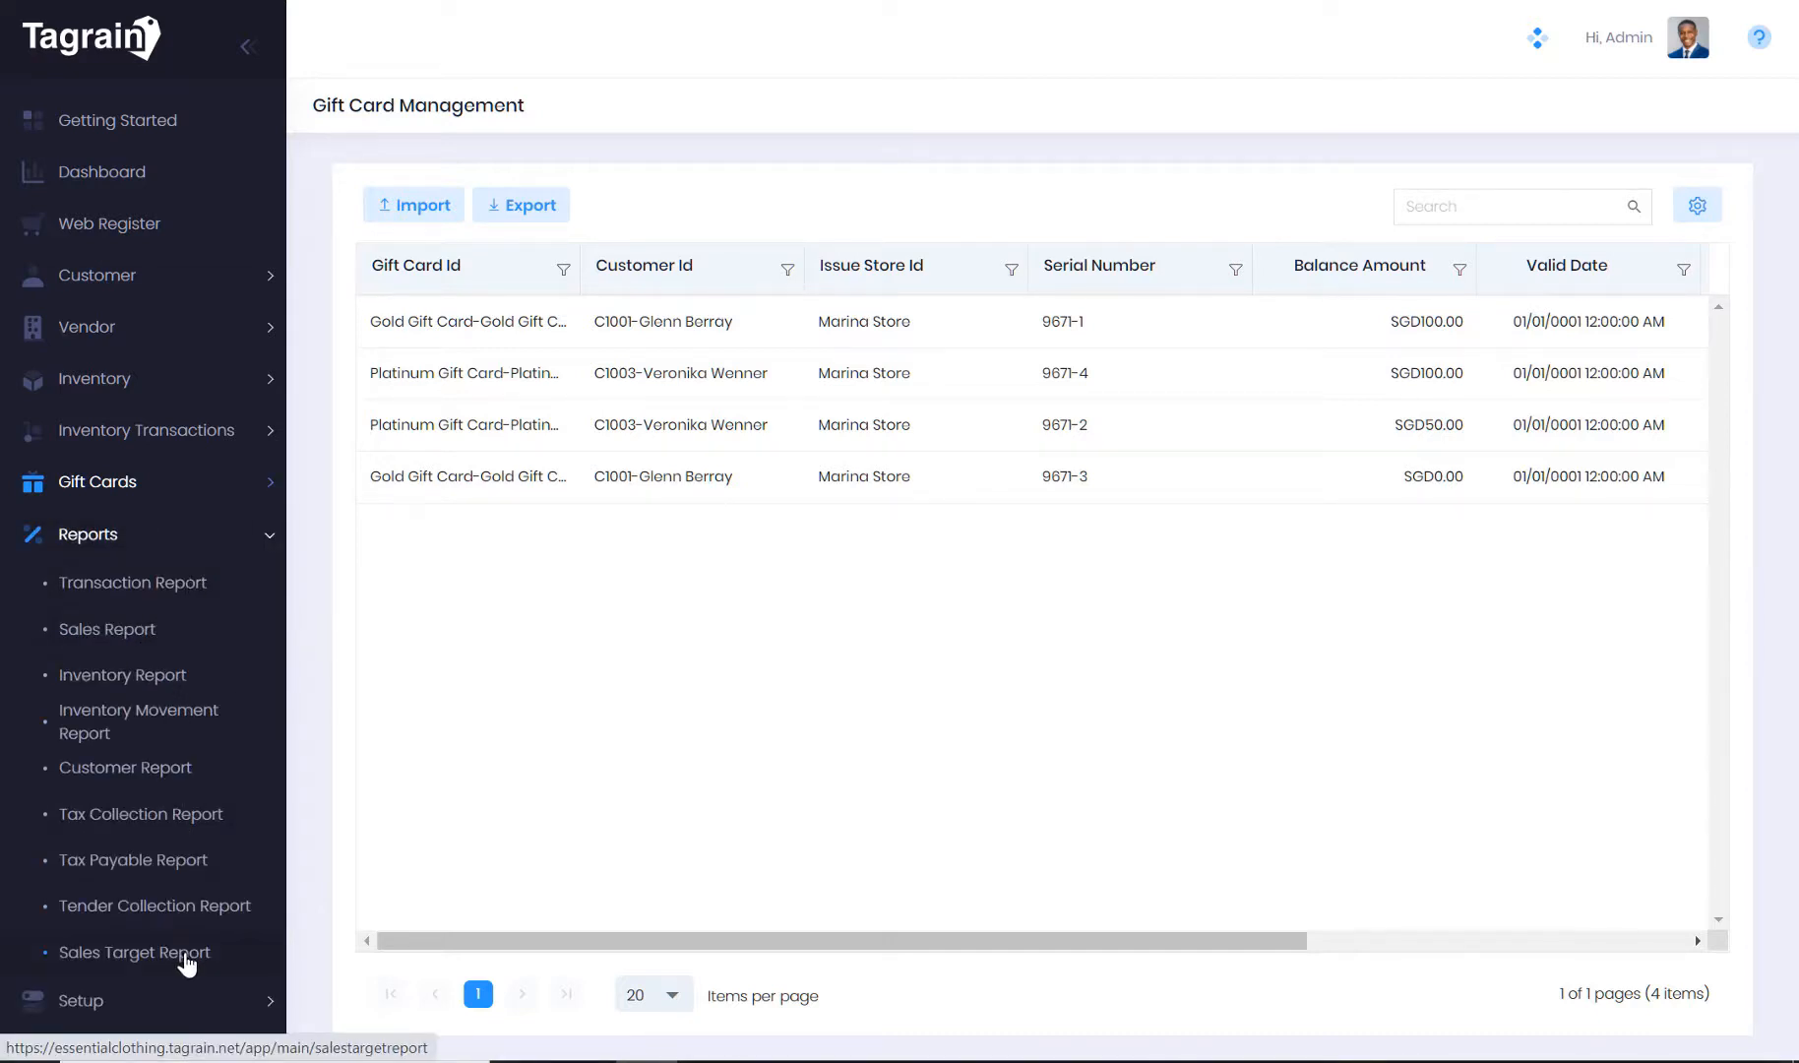
mouse_move(186, 591)
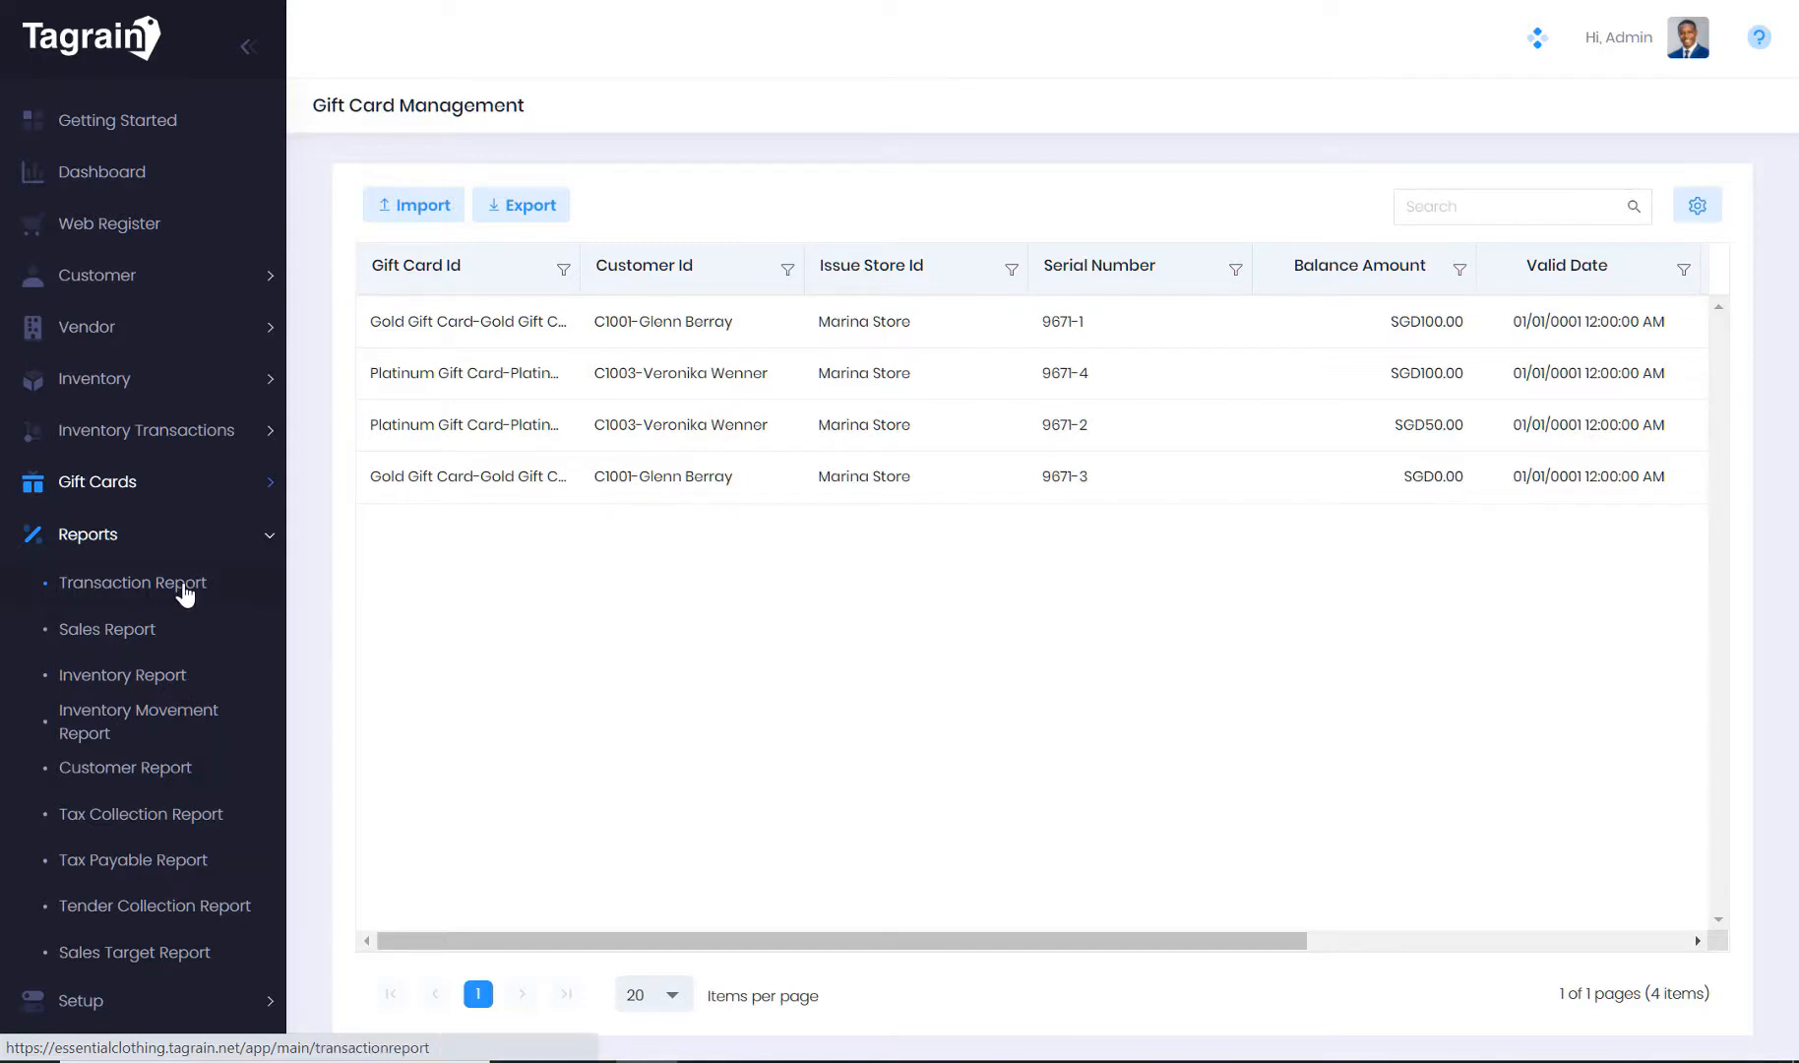
click(133, 585)
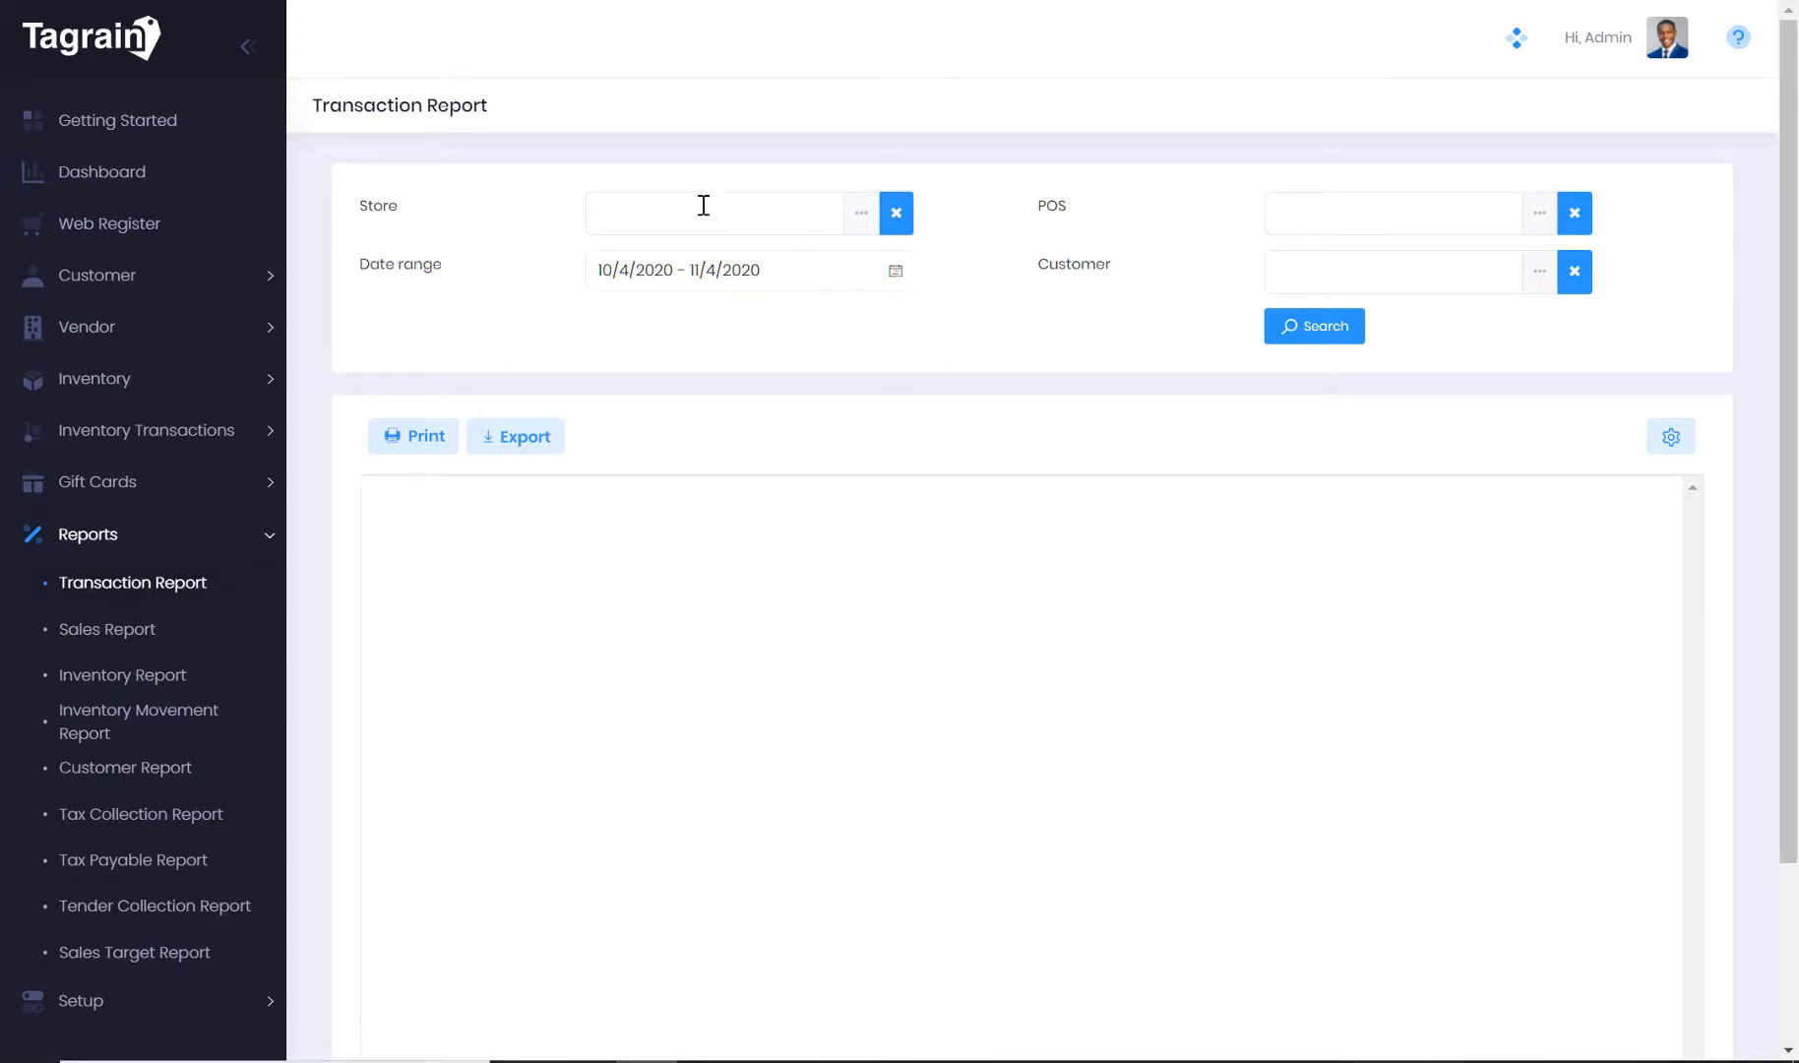
mouse_move(1364, 234)
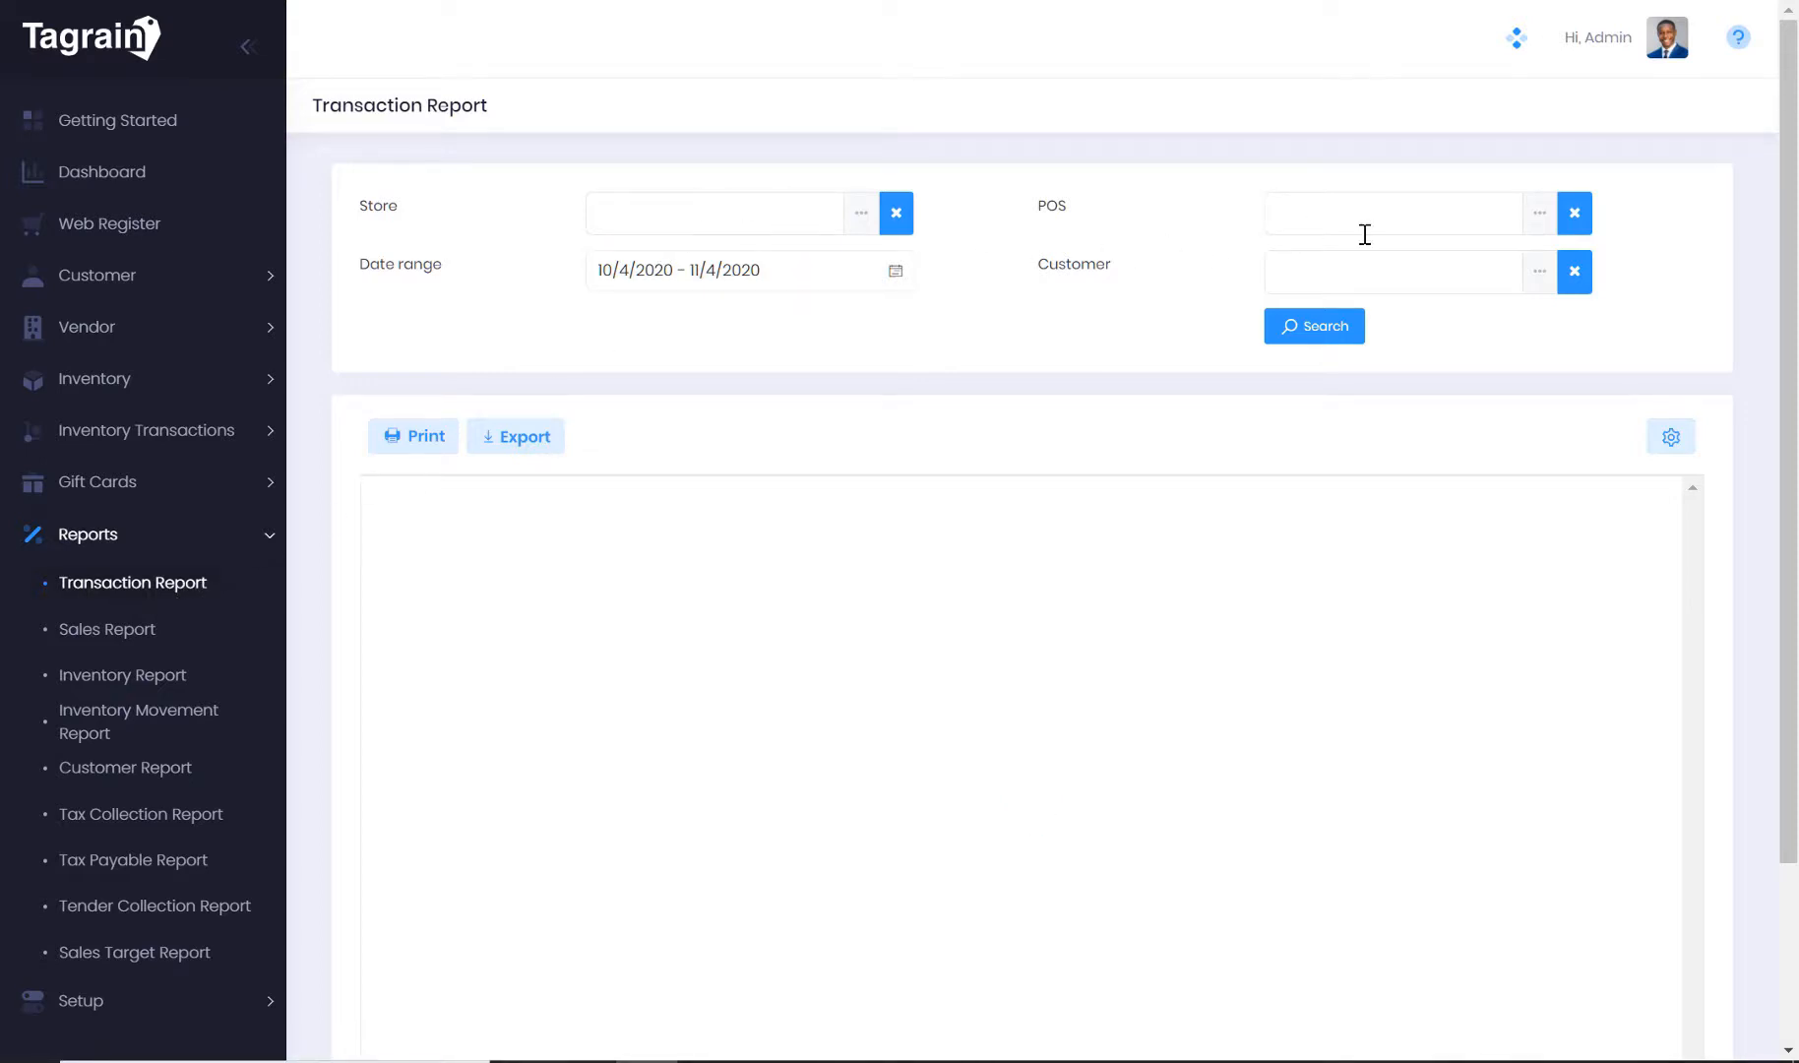
mouse_move(1313, 325)
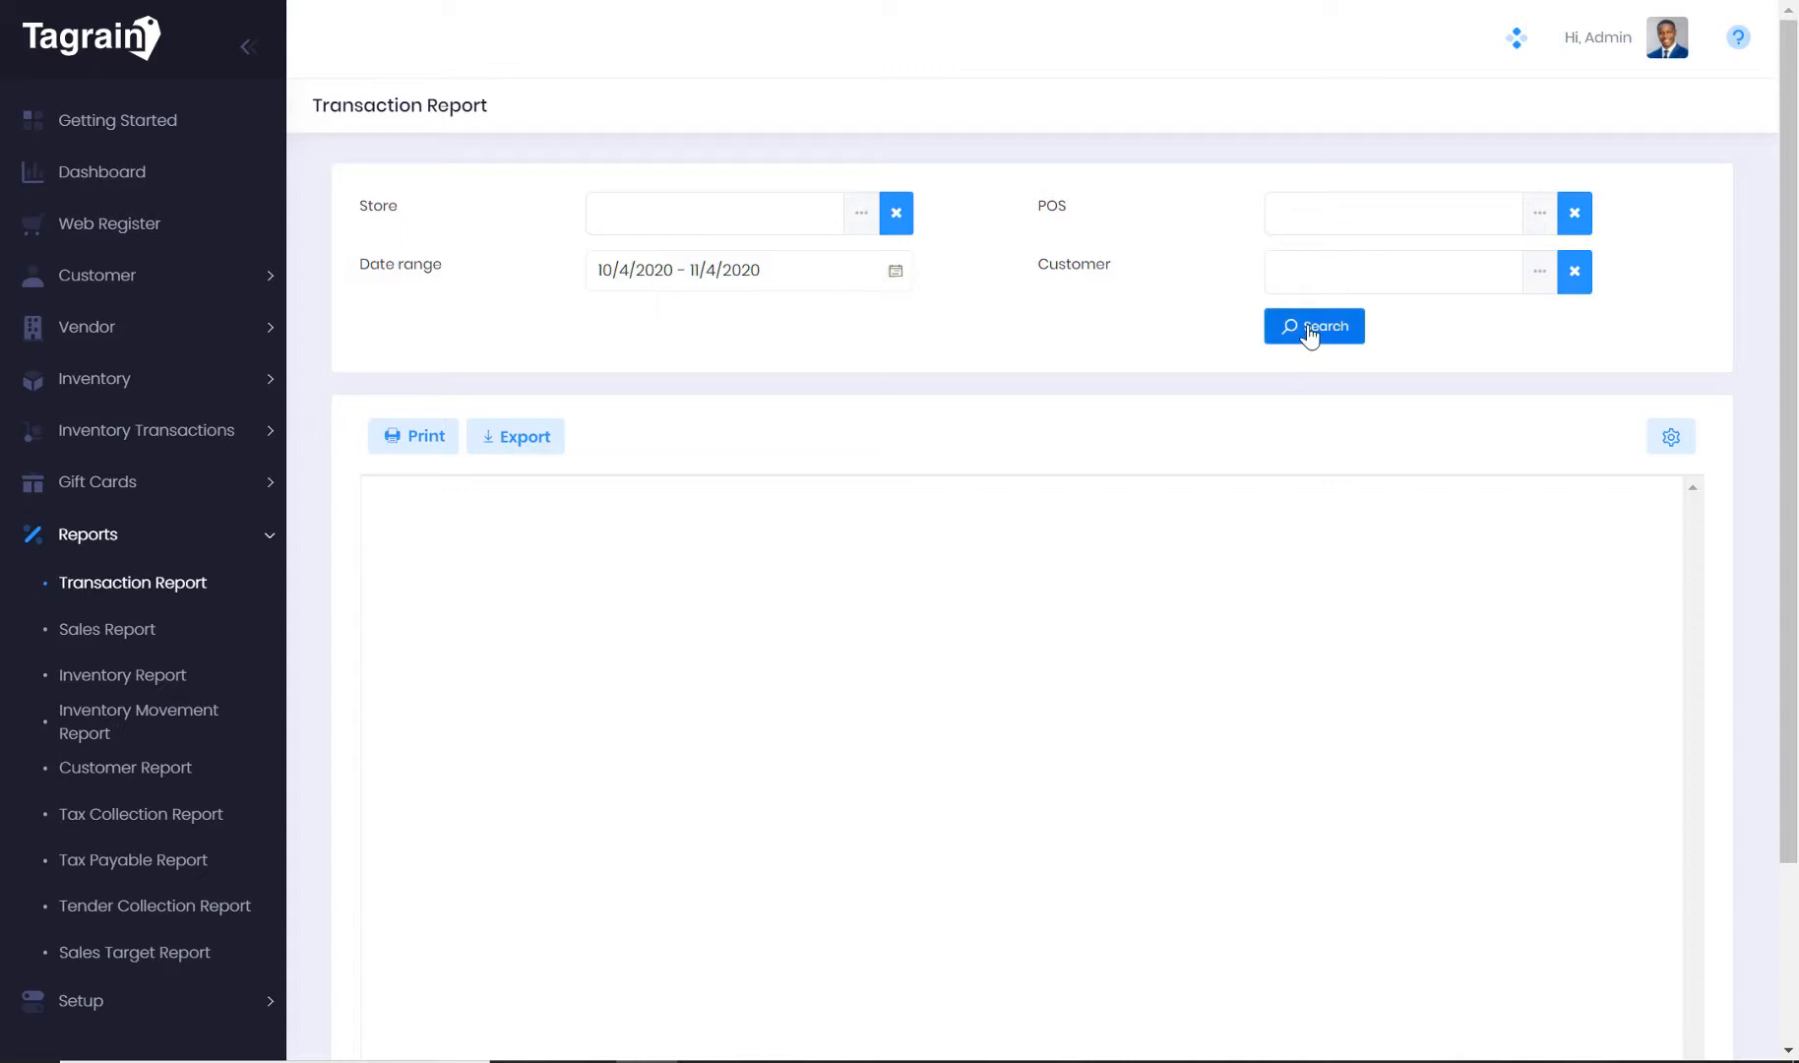
click(1314, 325)
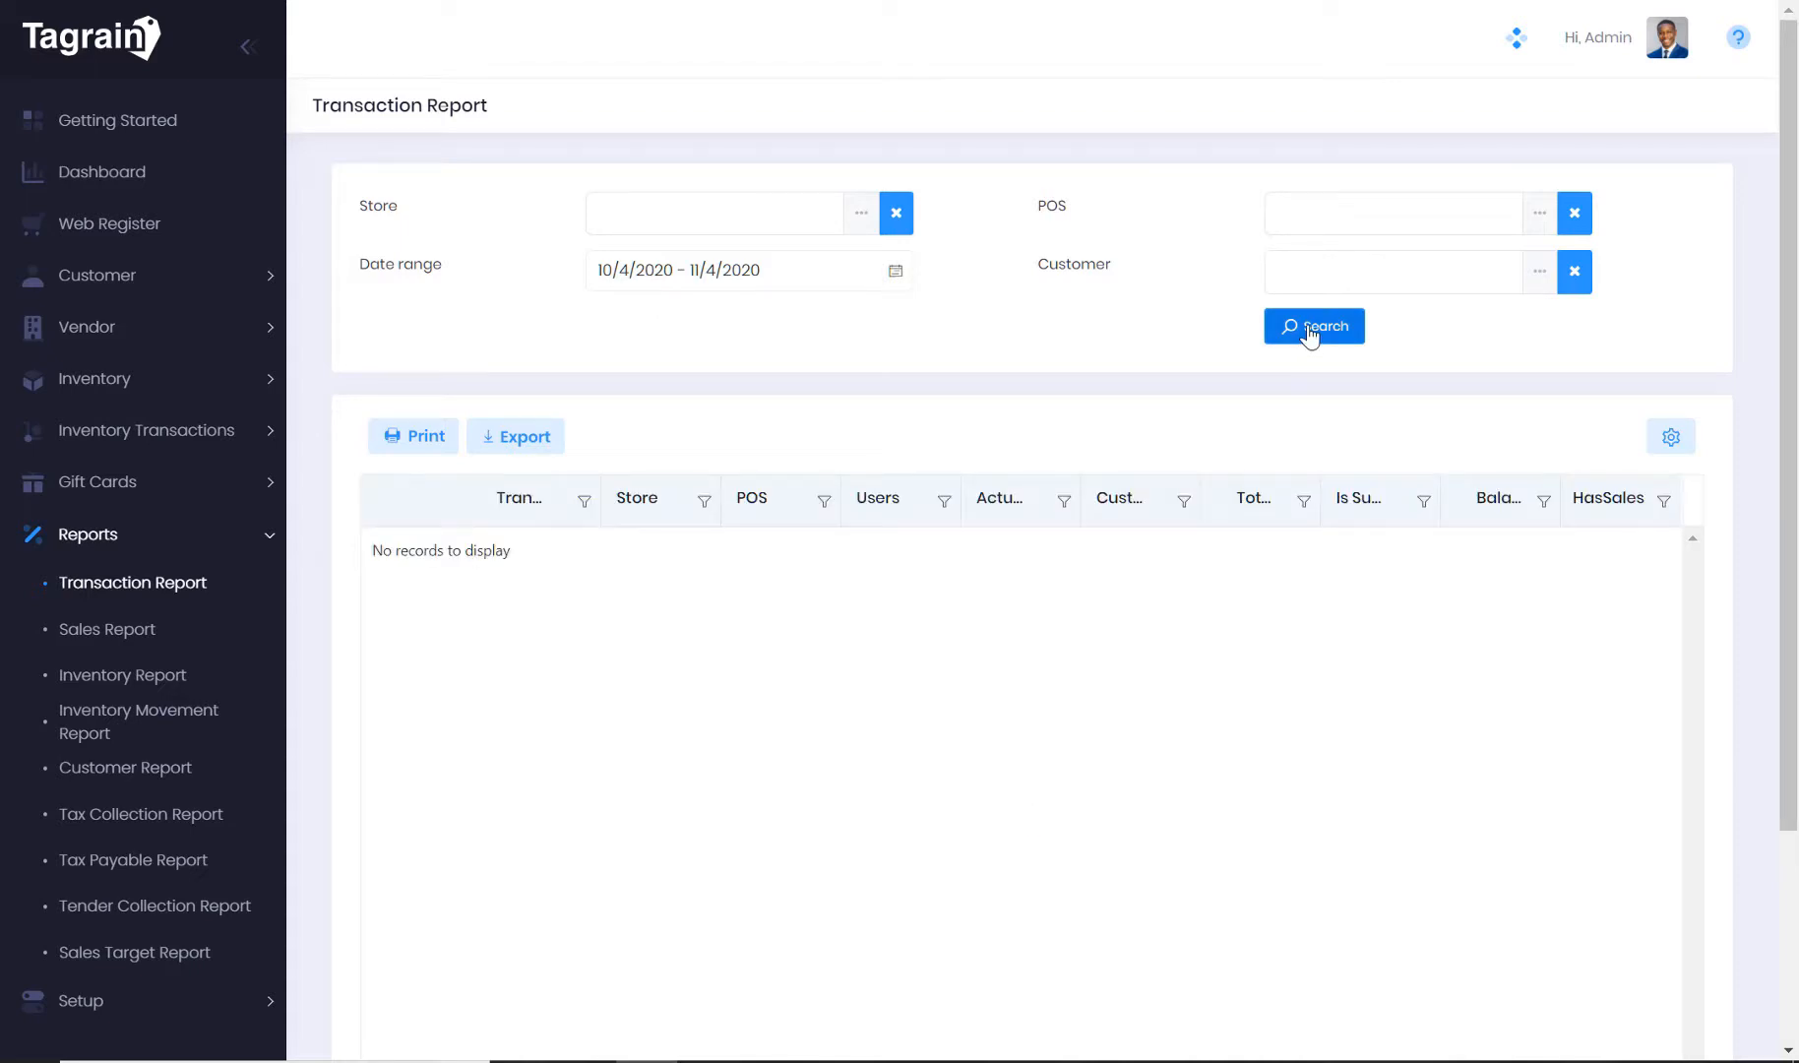
click(1314, 326)
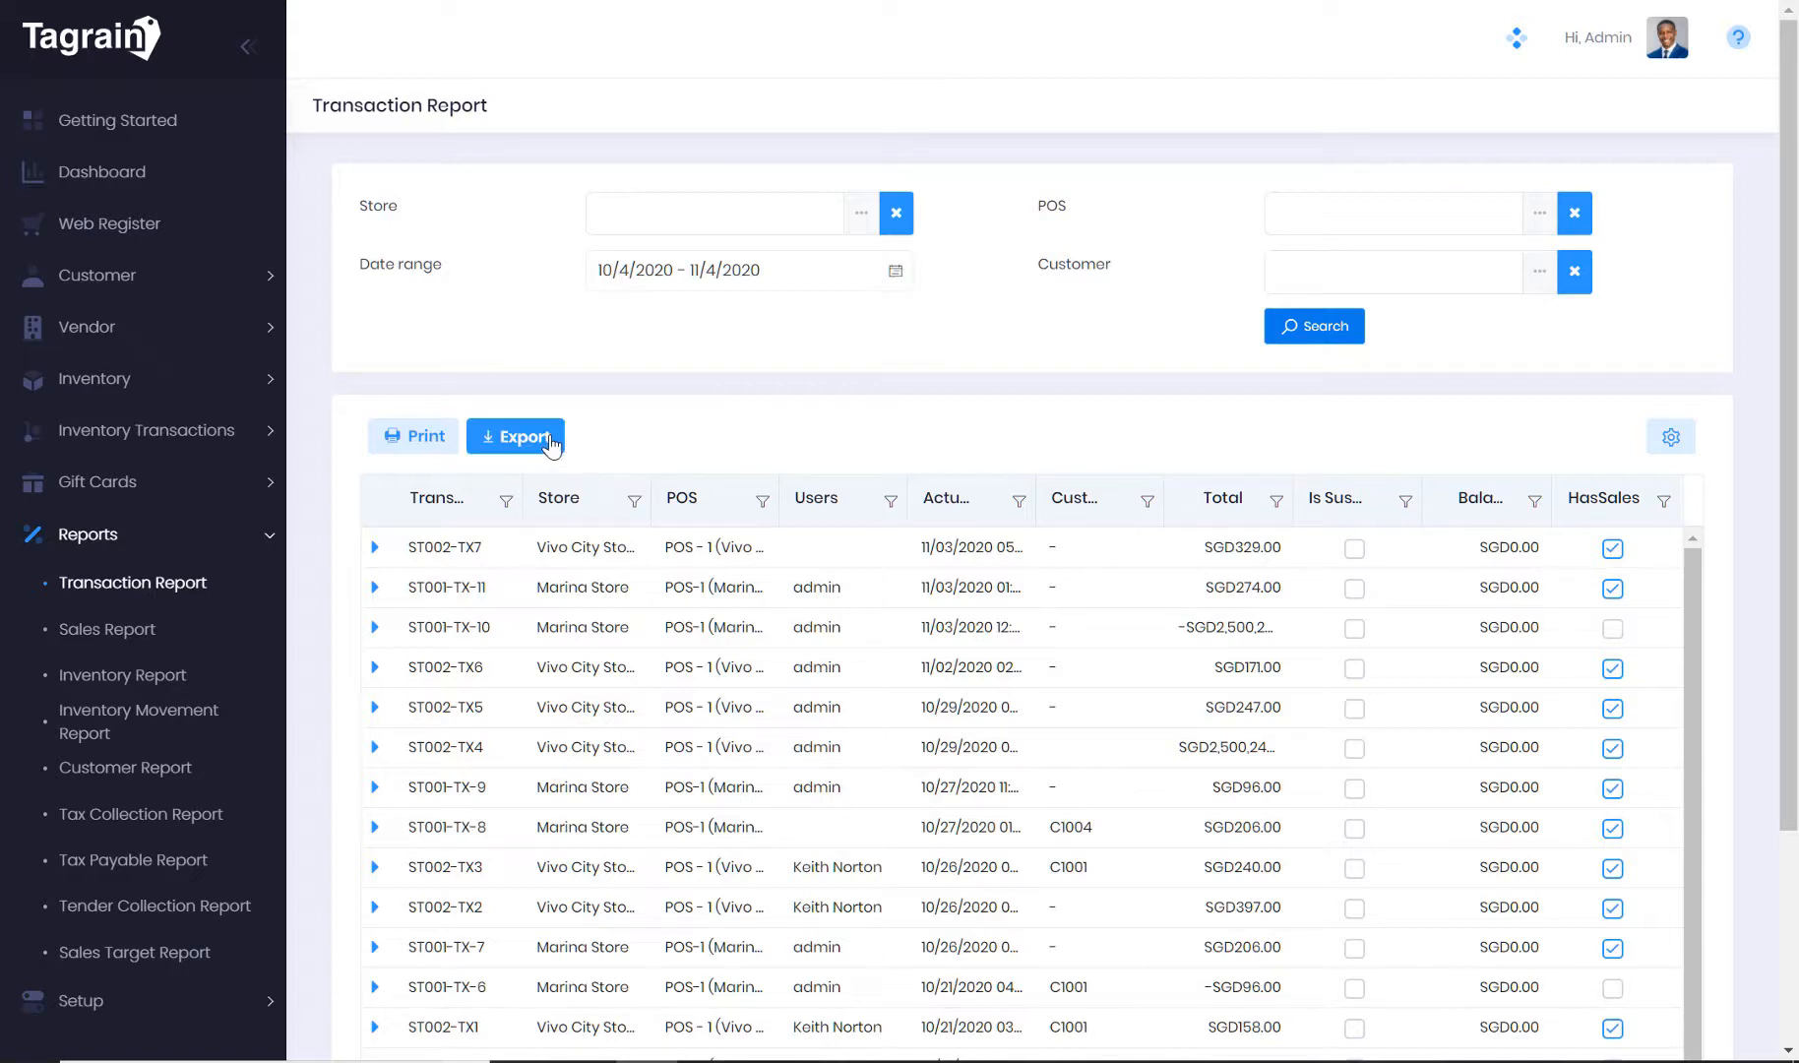
mouse_move(728, 421)
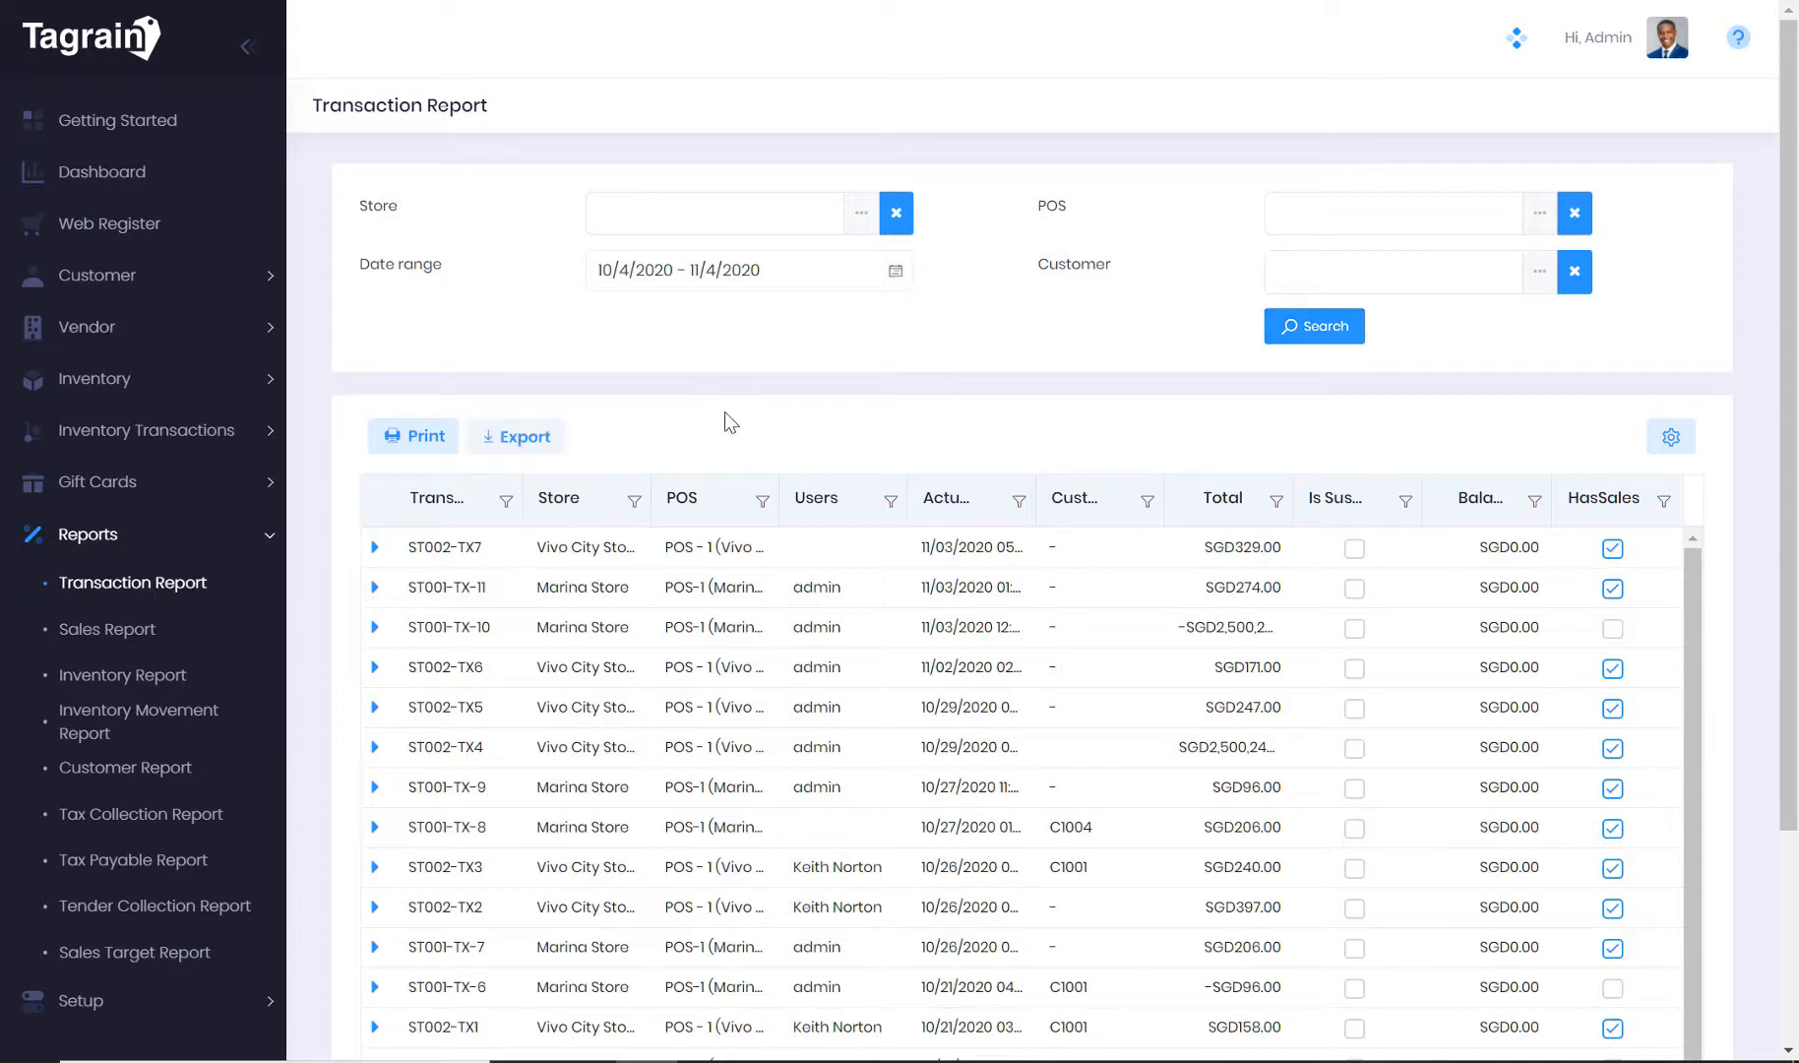
click(1312, 325)
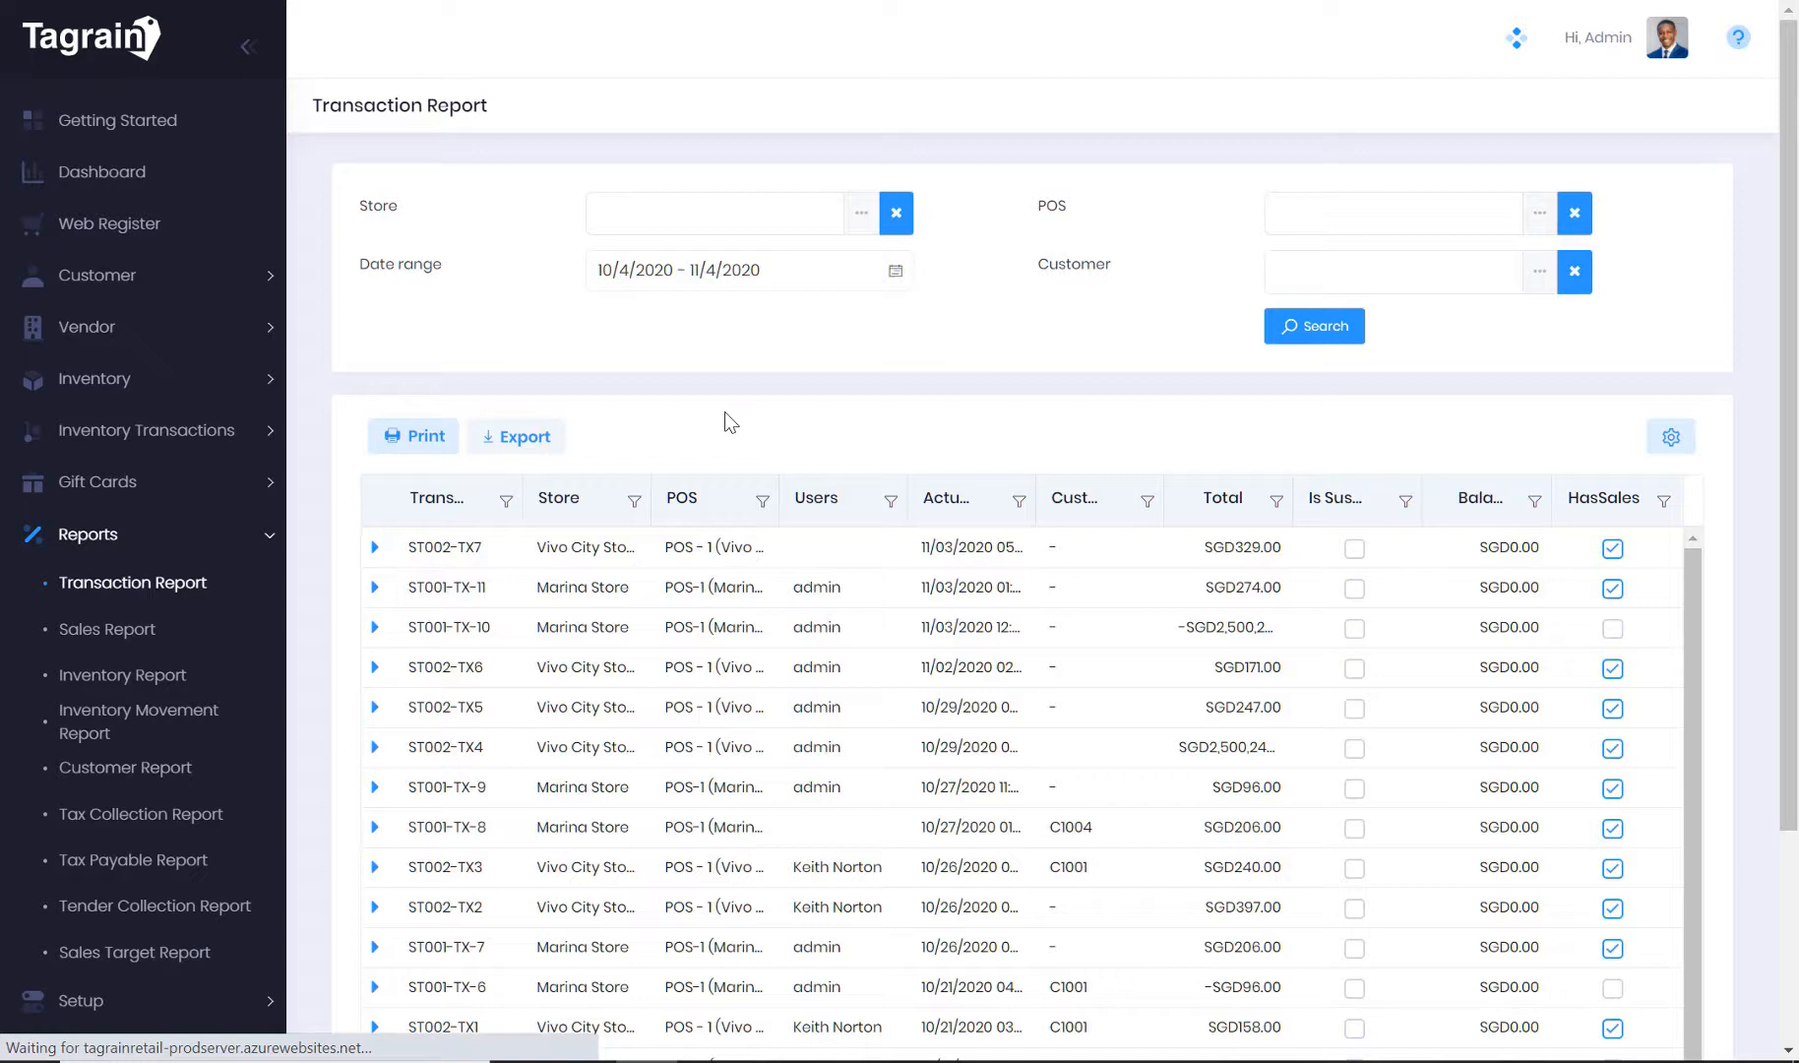
click(517, 436)
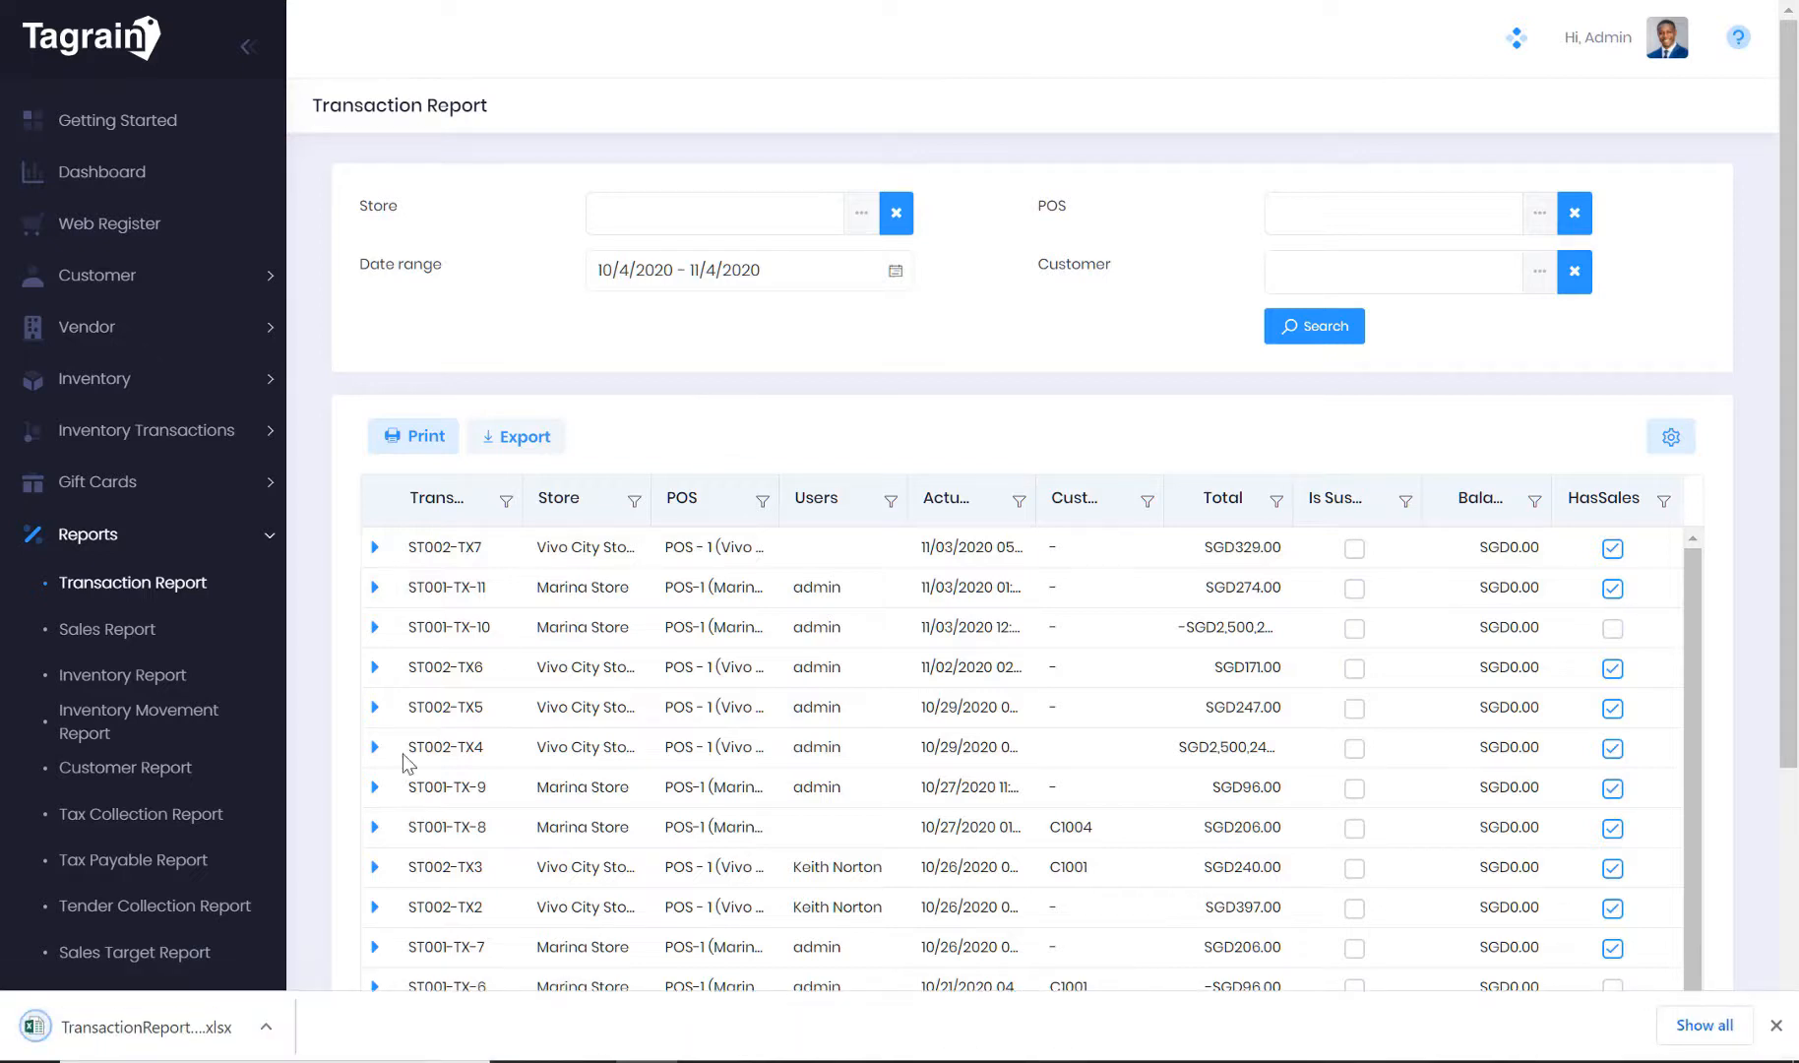
mouse_move(1261, 963)
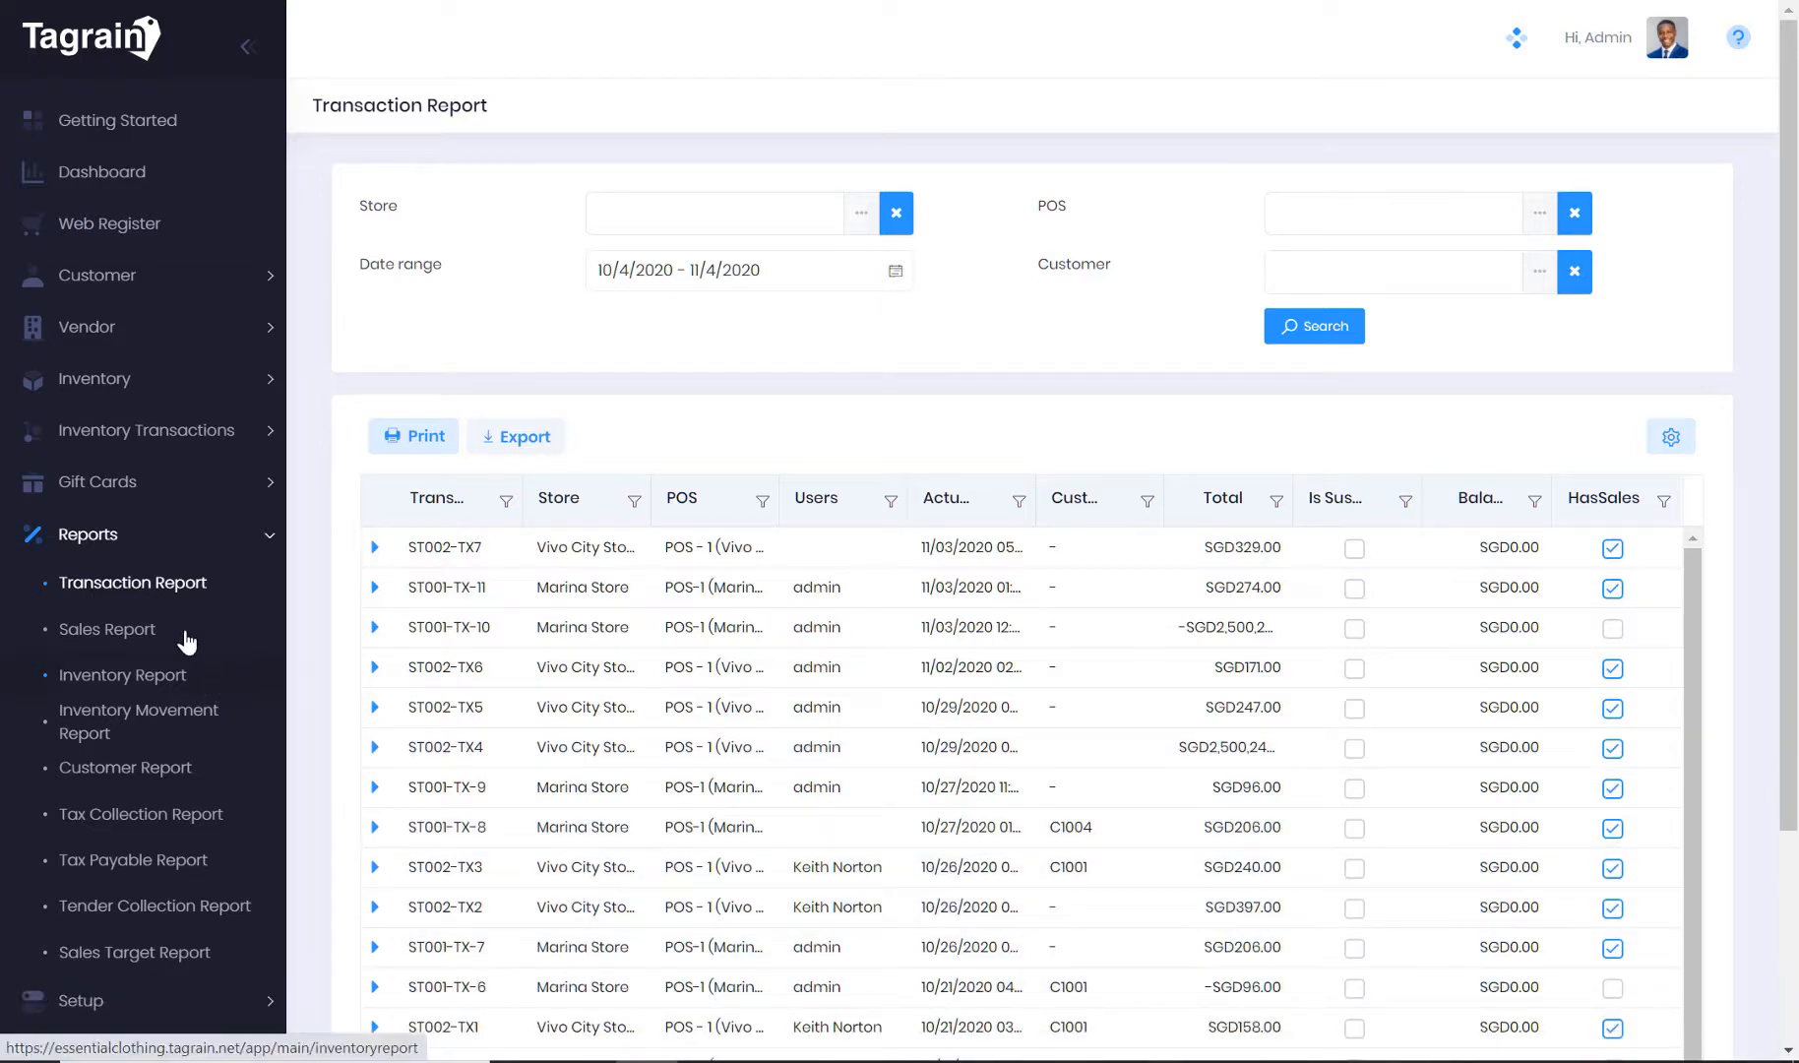
mouse_move(117, 172)
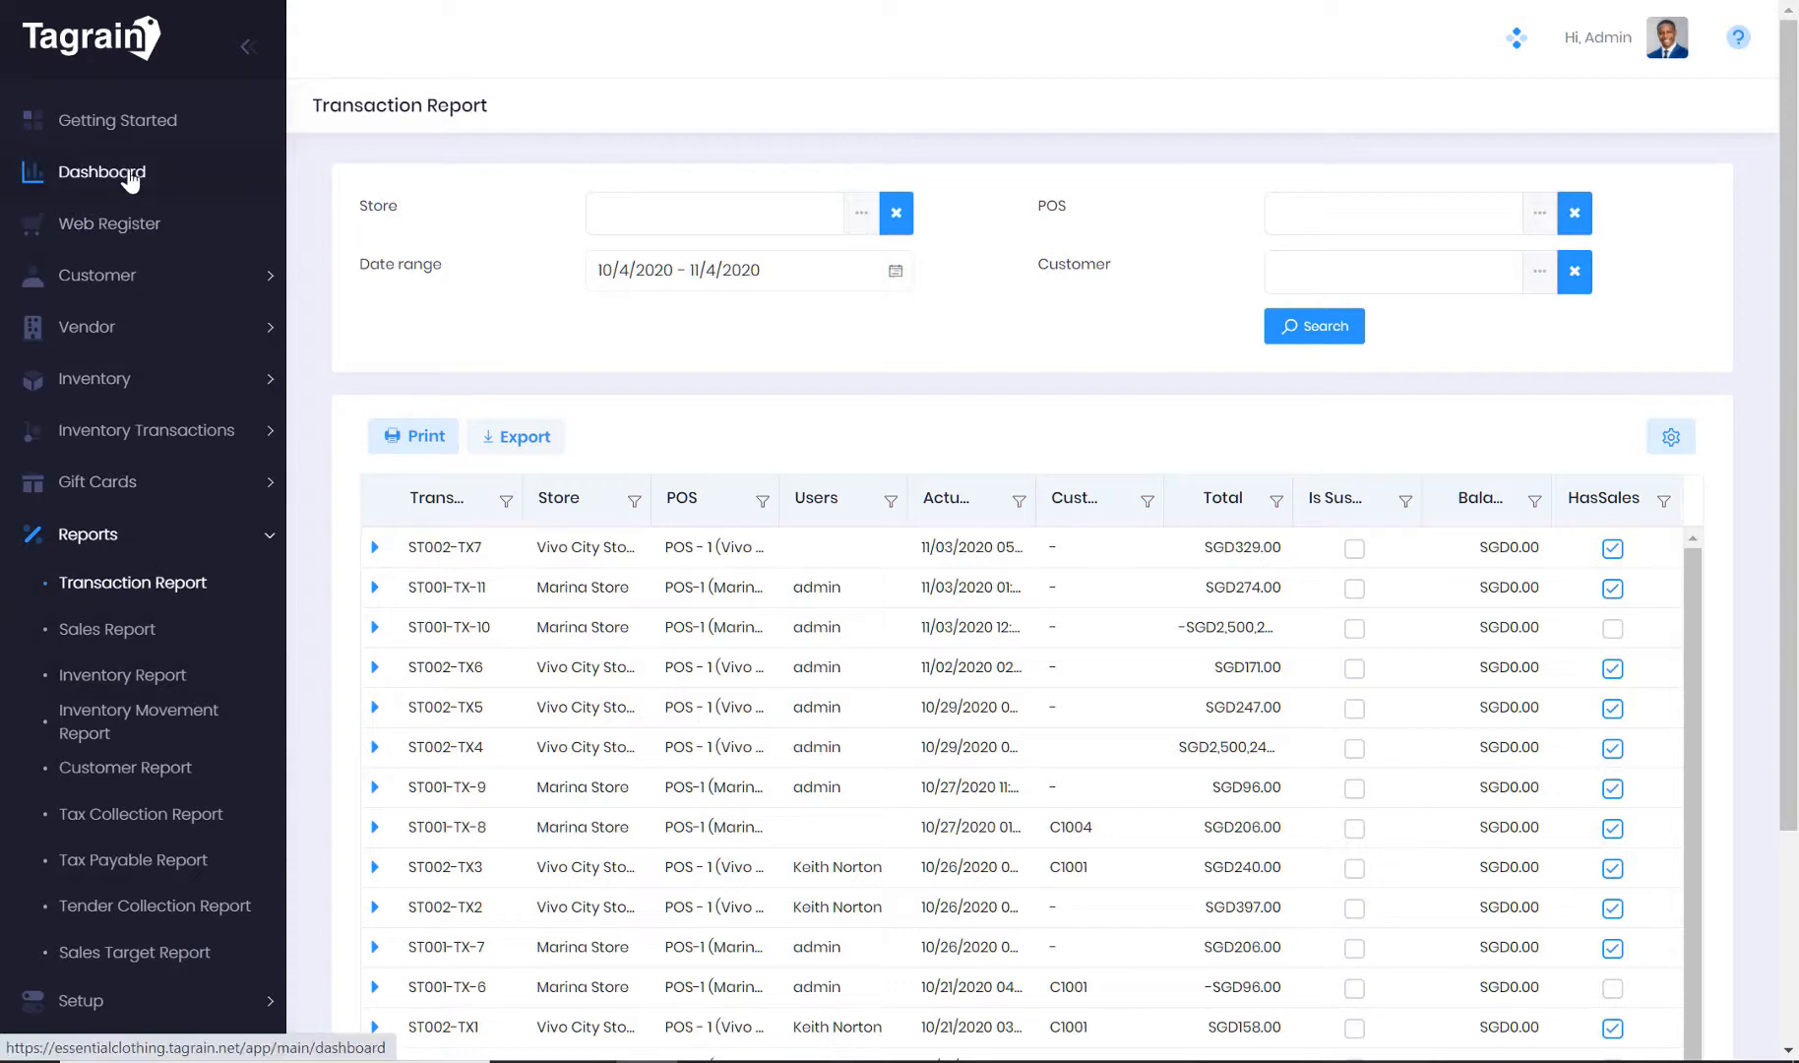
View Dashboard statistics showing 41 transactions and SGD 238.72 average, then expand Setup
click(102, 173)
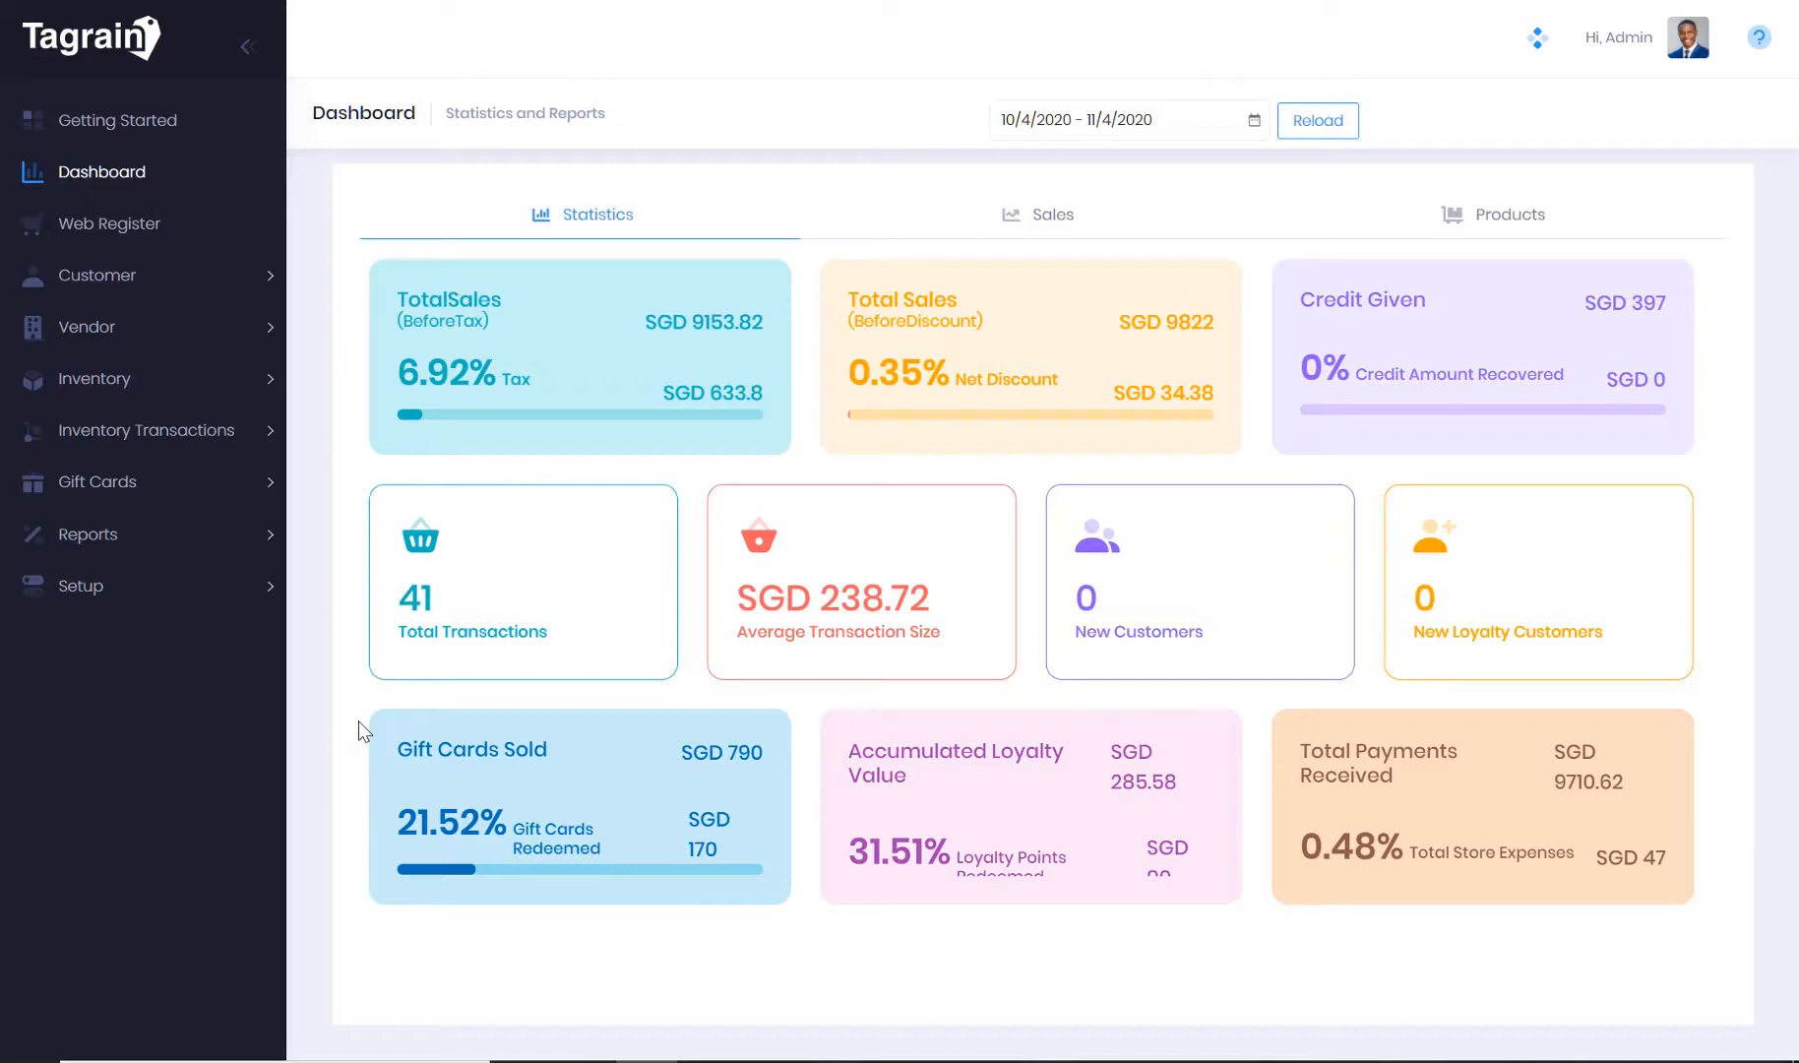
mouse_move(330, 481)
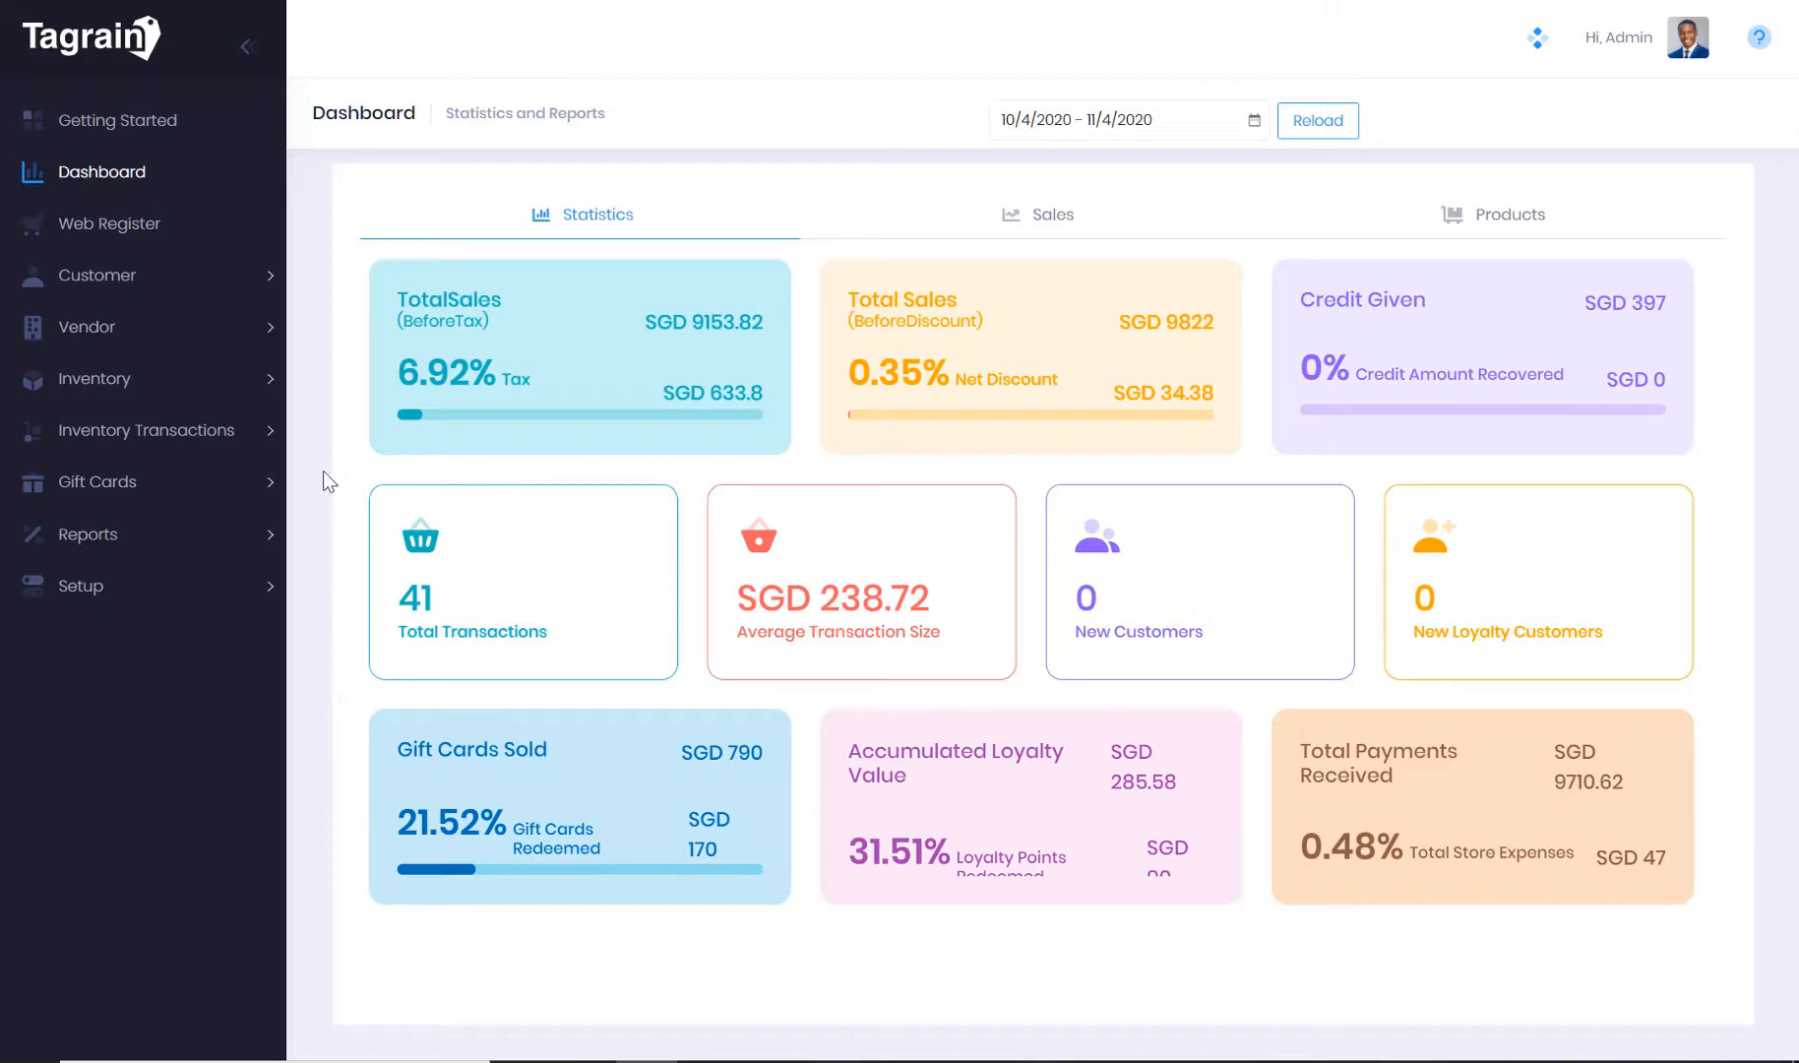
mouse_move(401, 961)
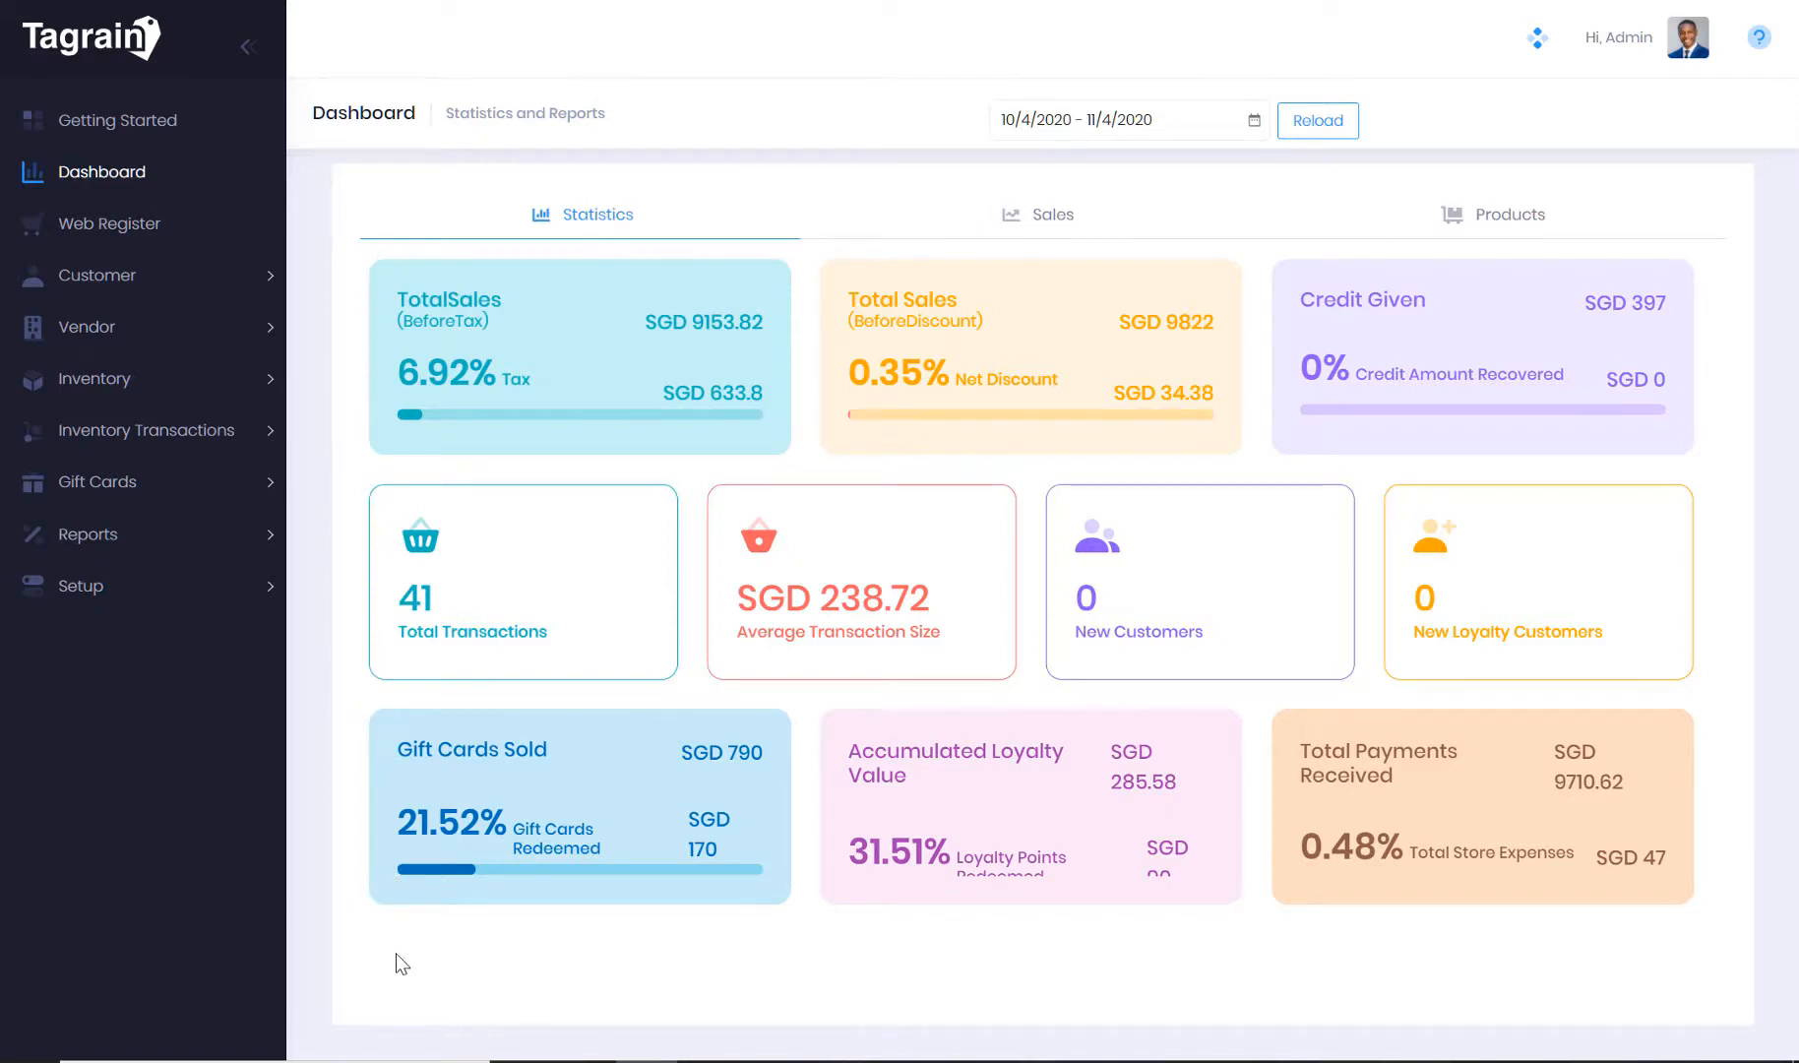
mouse_move(168, 718)
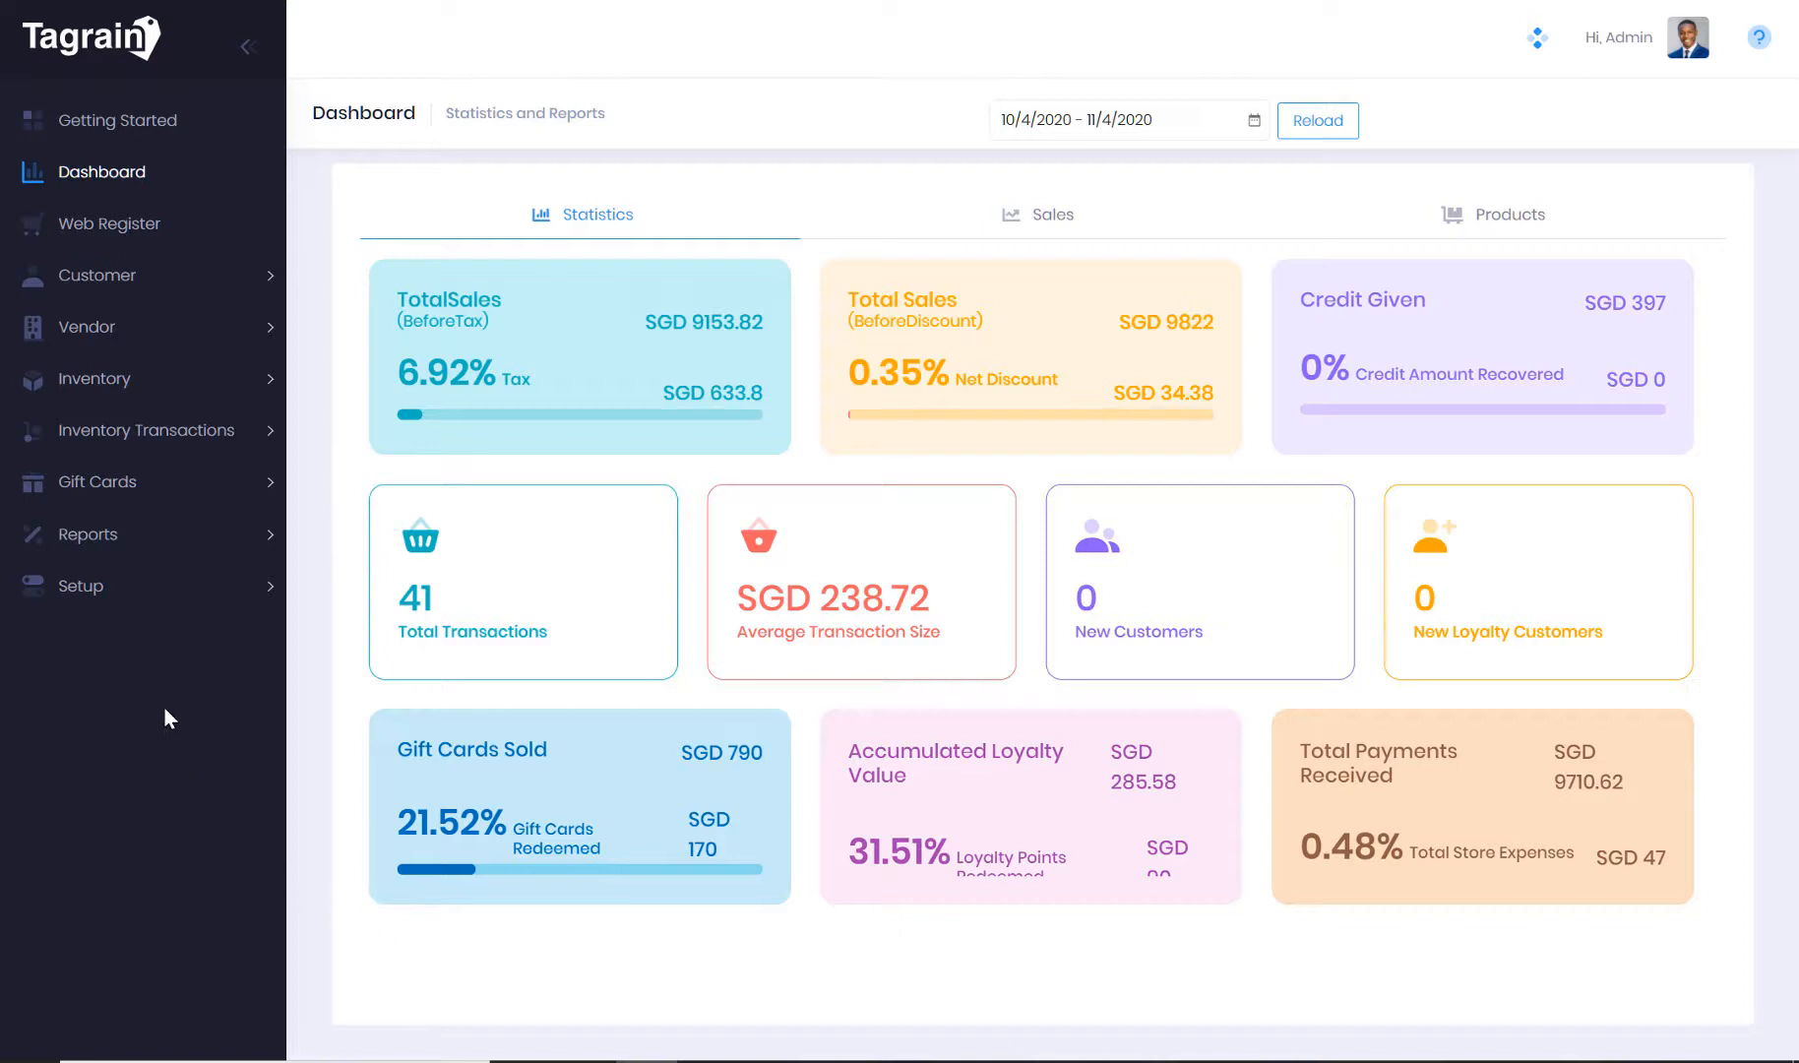
click(81, 586)
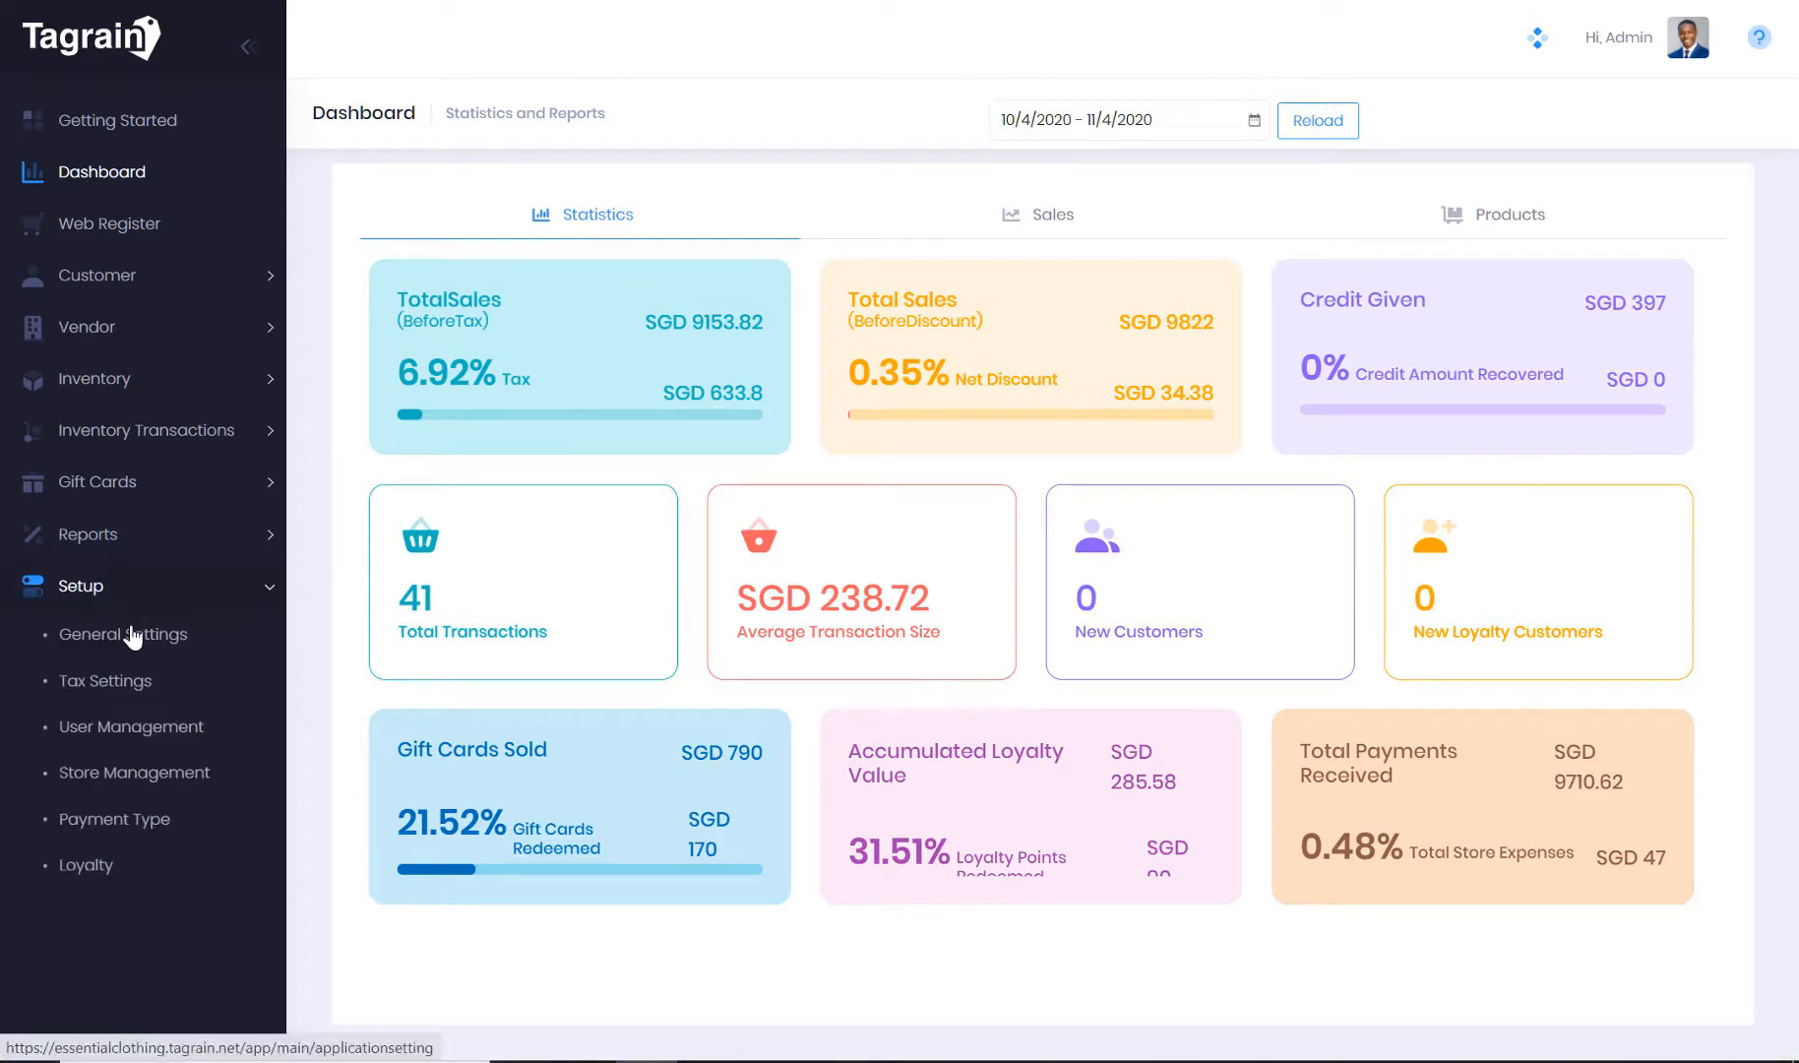
mouse_move(110, 679)
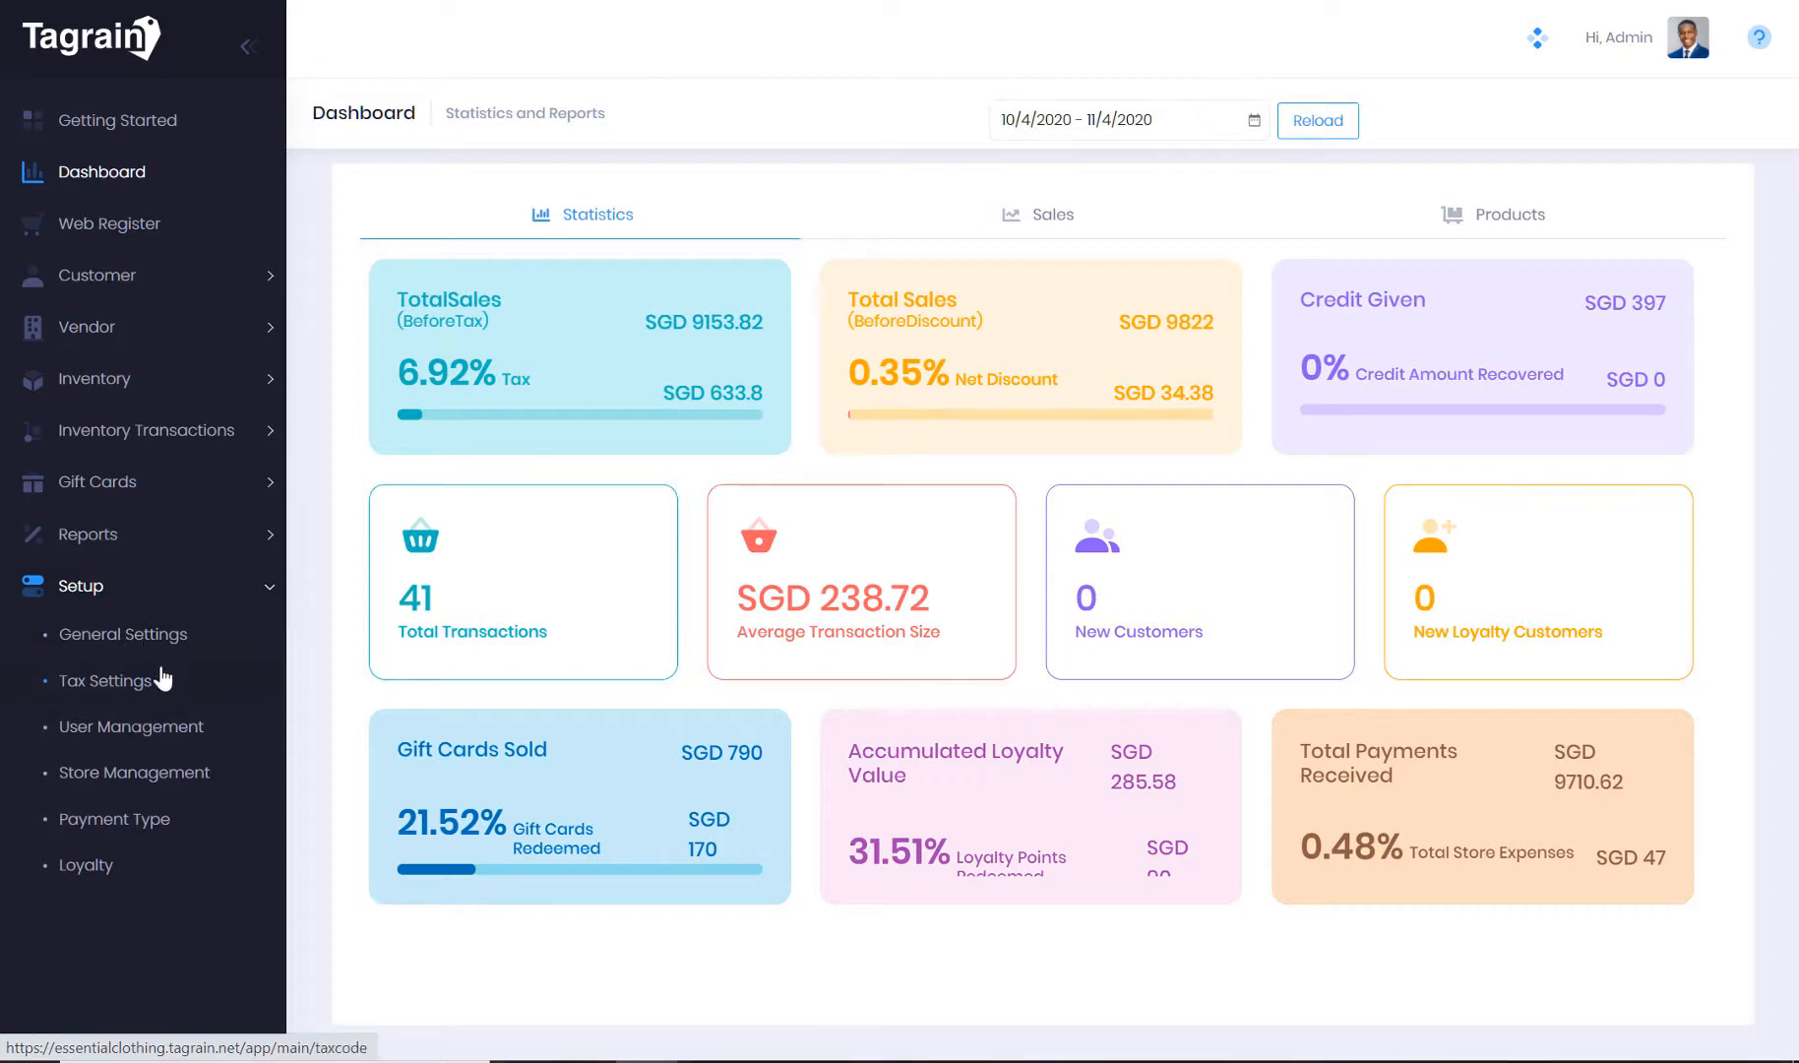
mouse_move(208, 692)
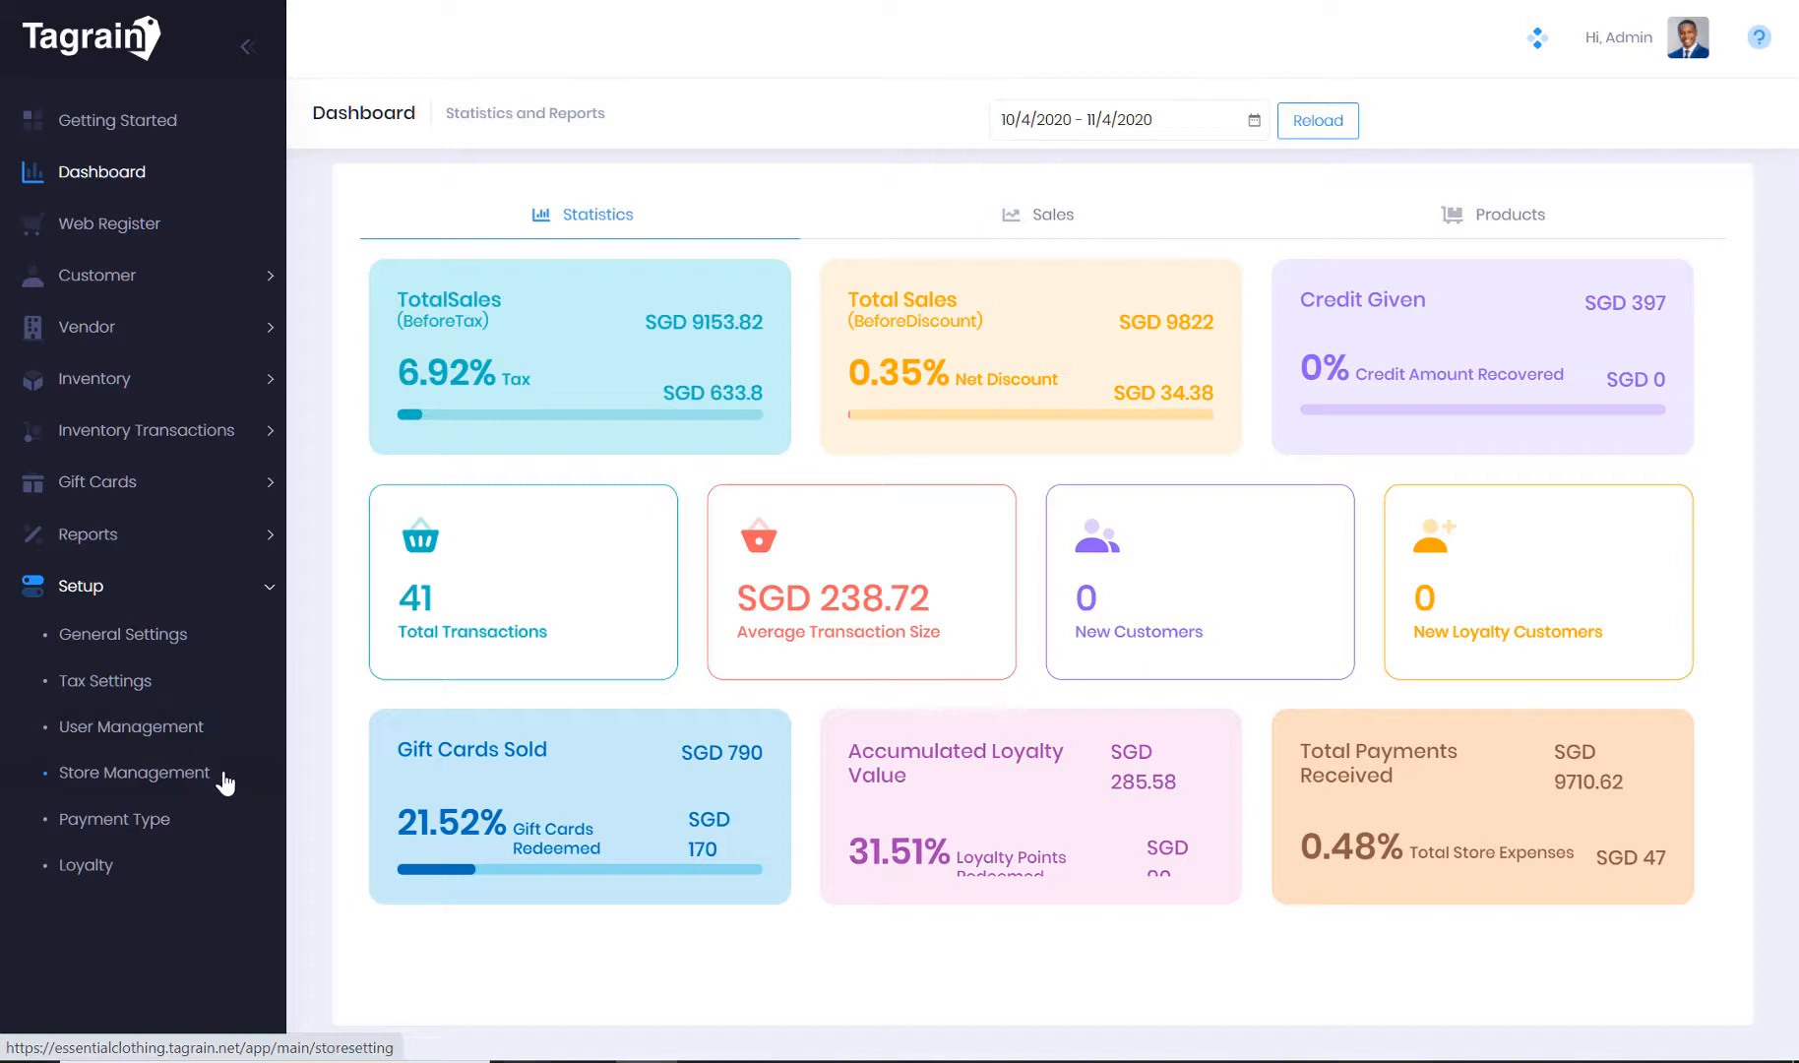
mouse_move(219, 831)
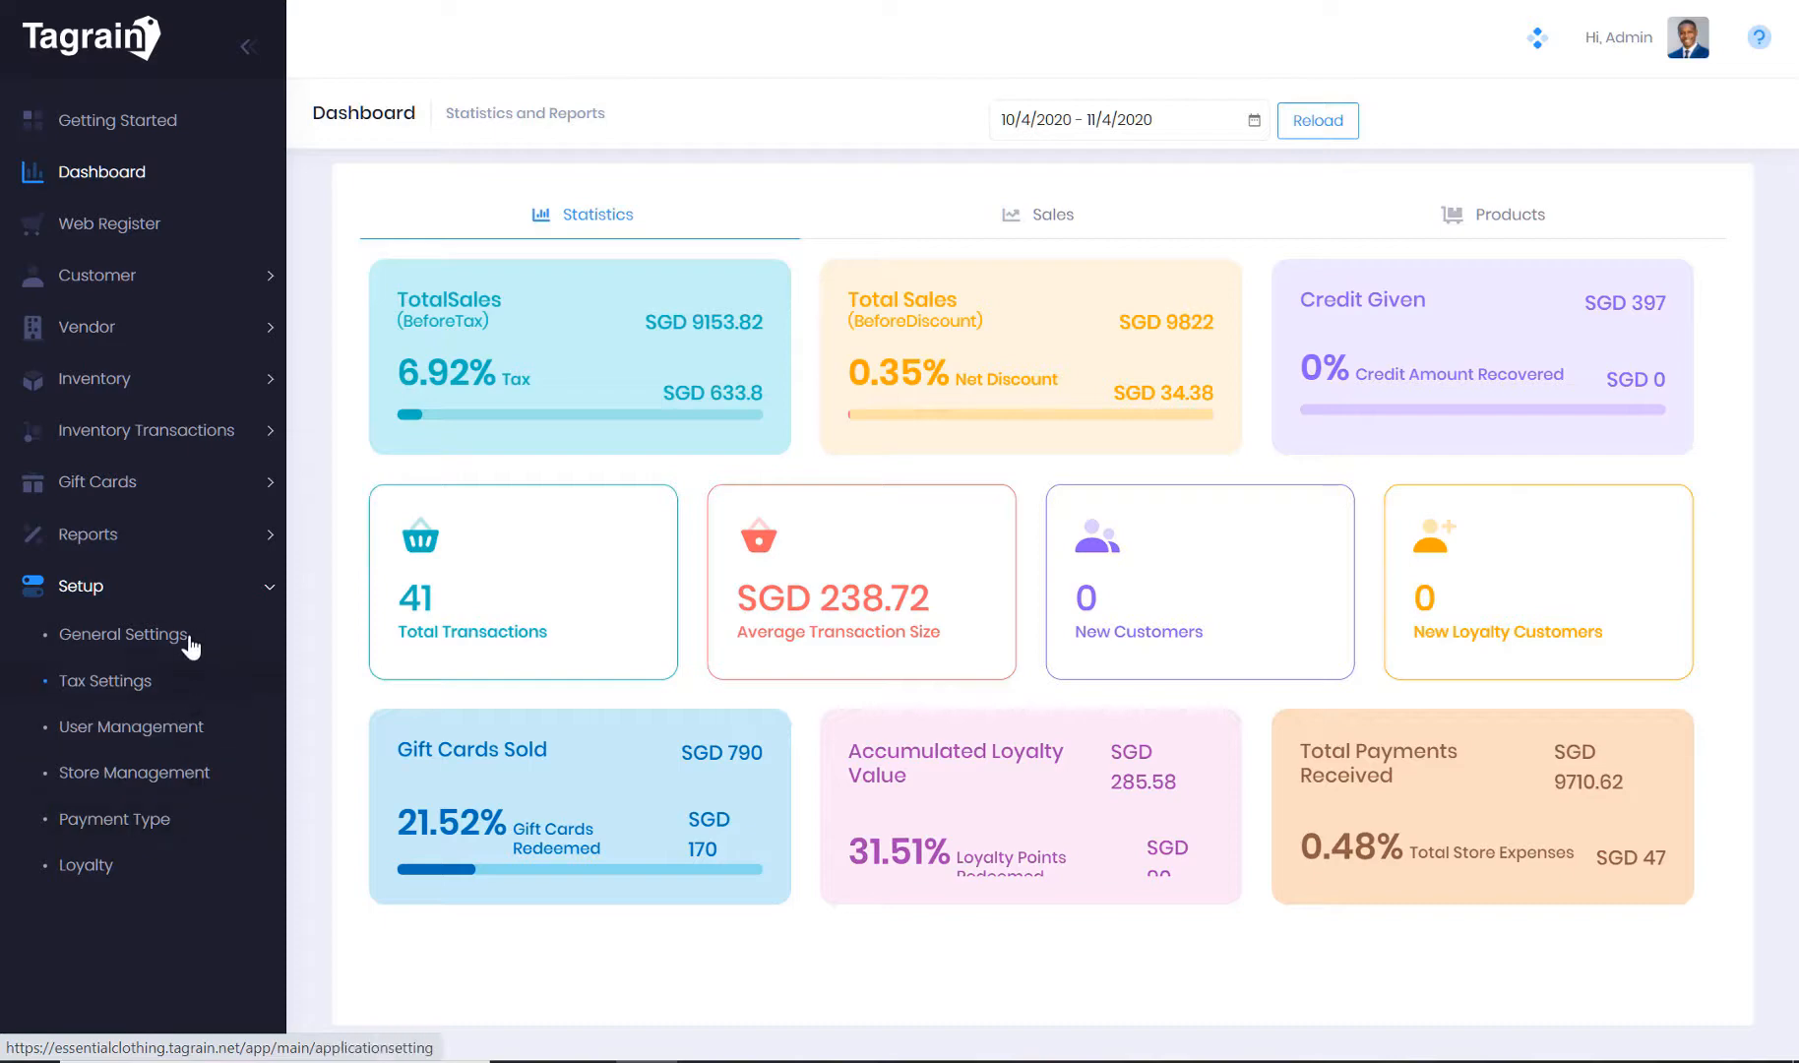
Open General Settings, view Business Settings, and cancel back to Application Settings
click(123, 633)
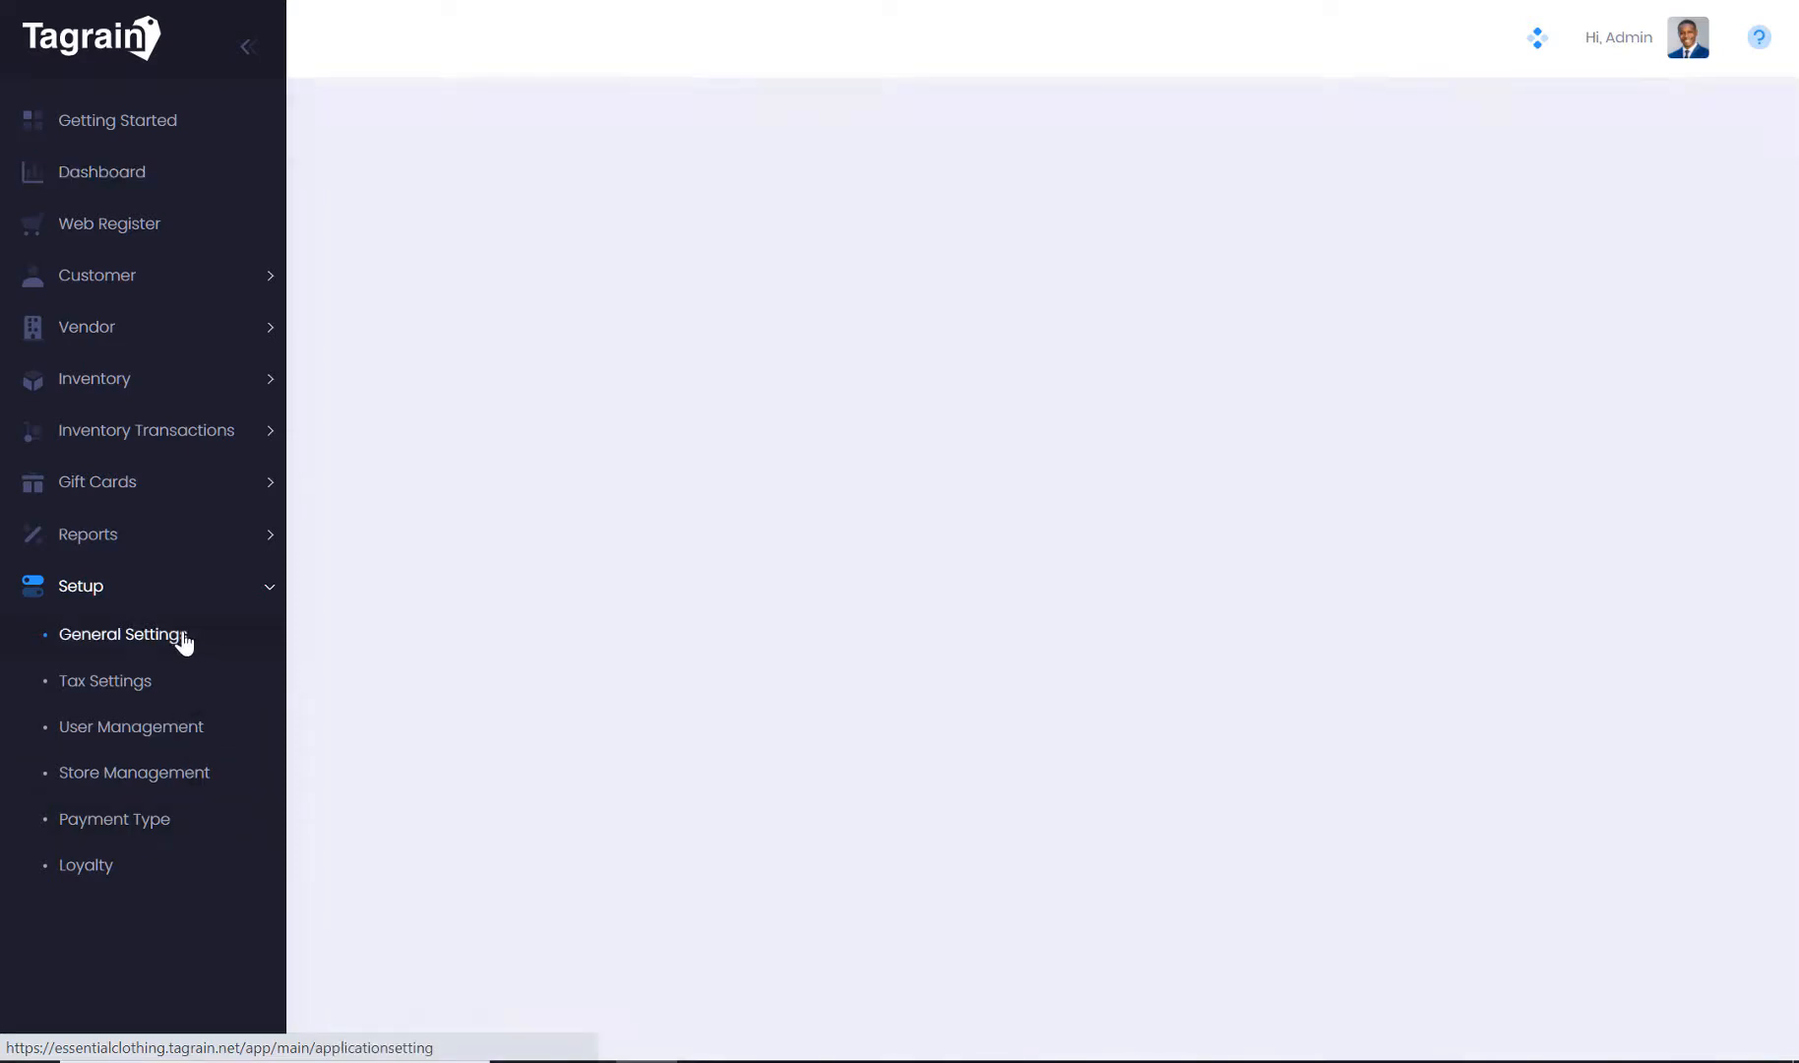
click(122, 634)
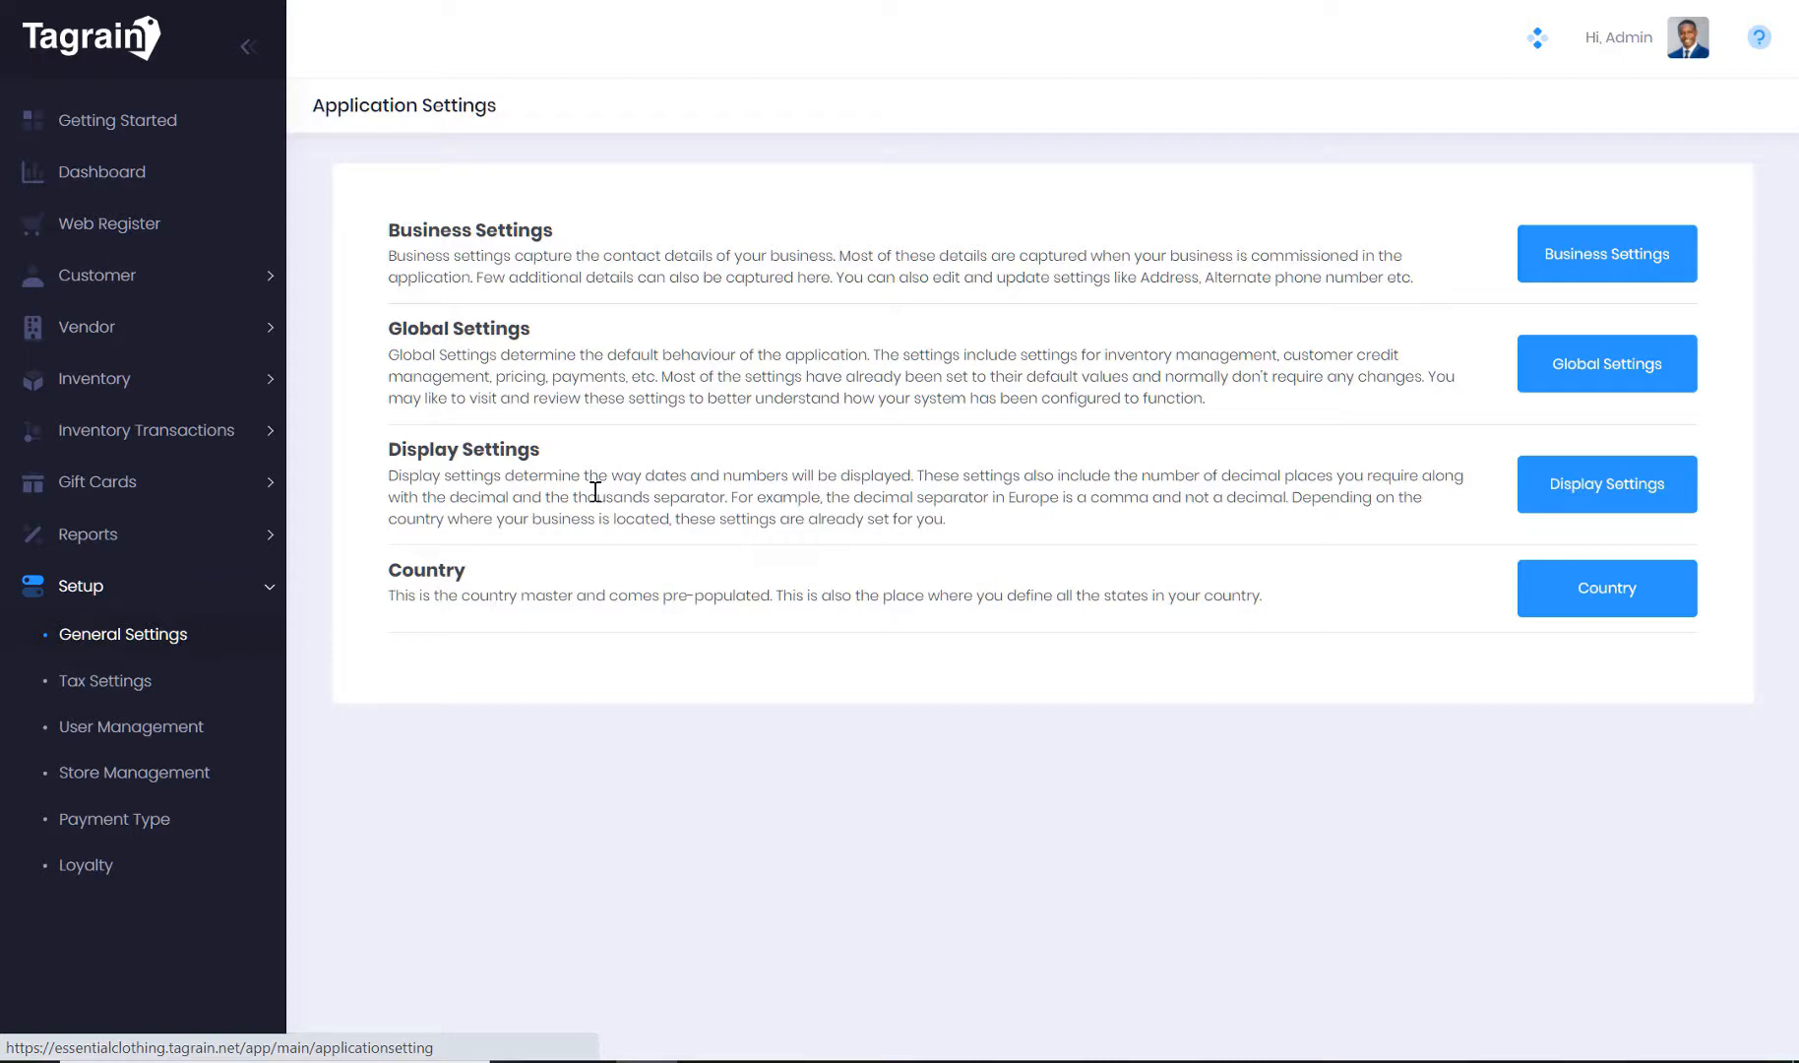
mouse_move(1606, 254)
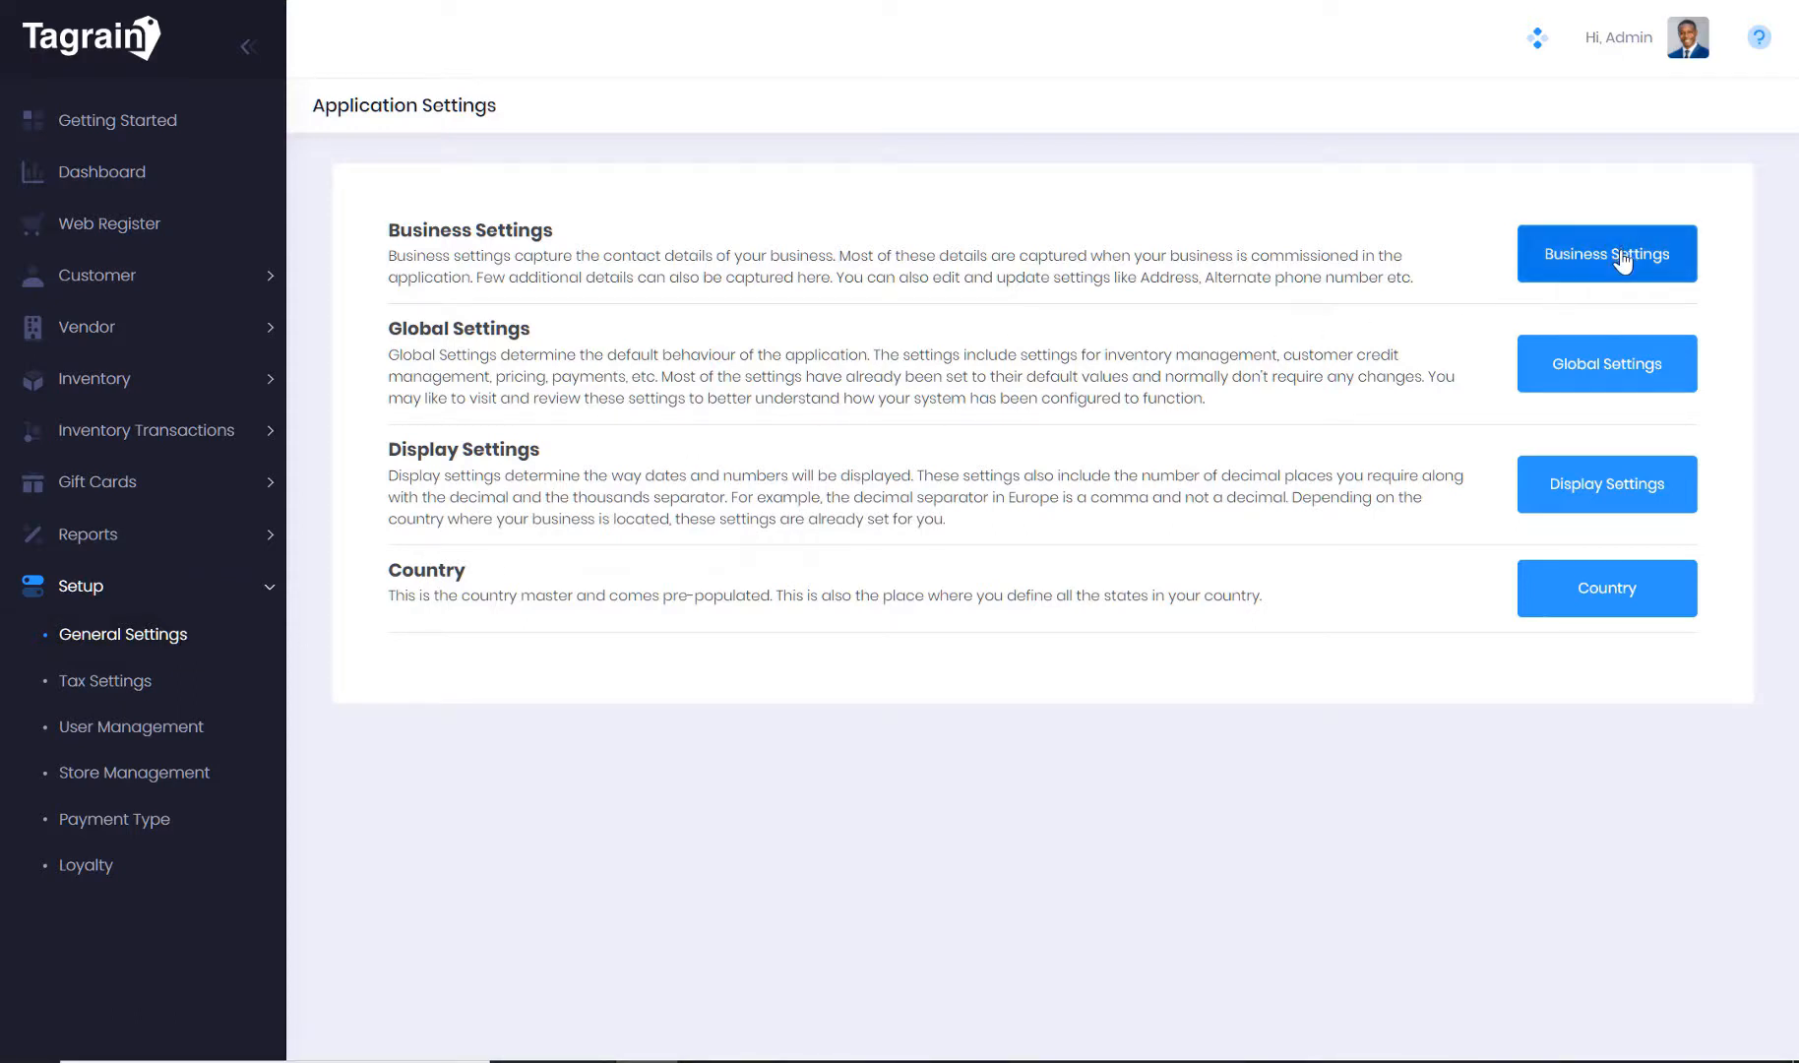
click(1606, 254)
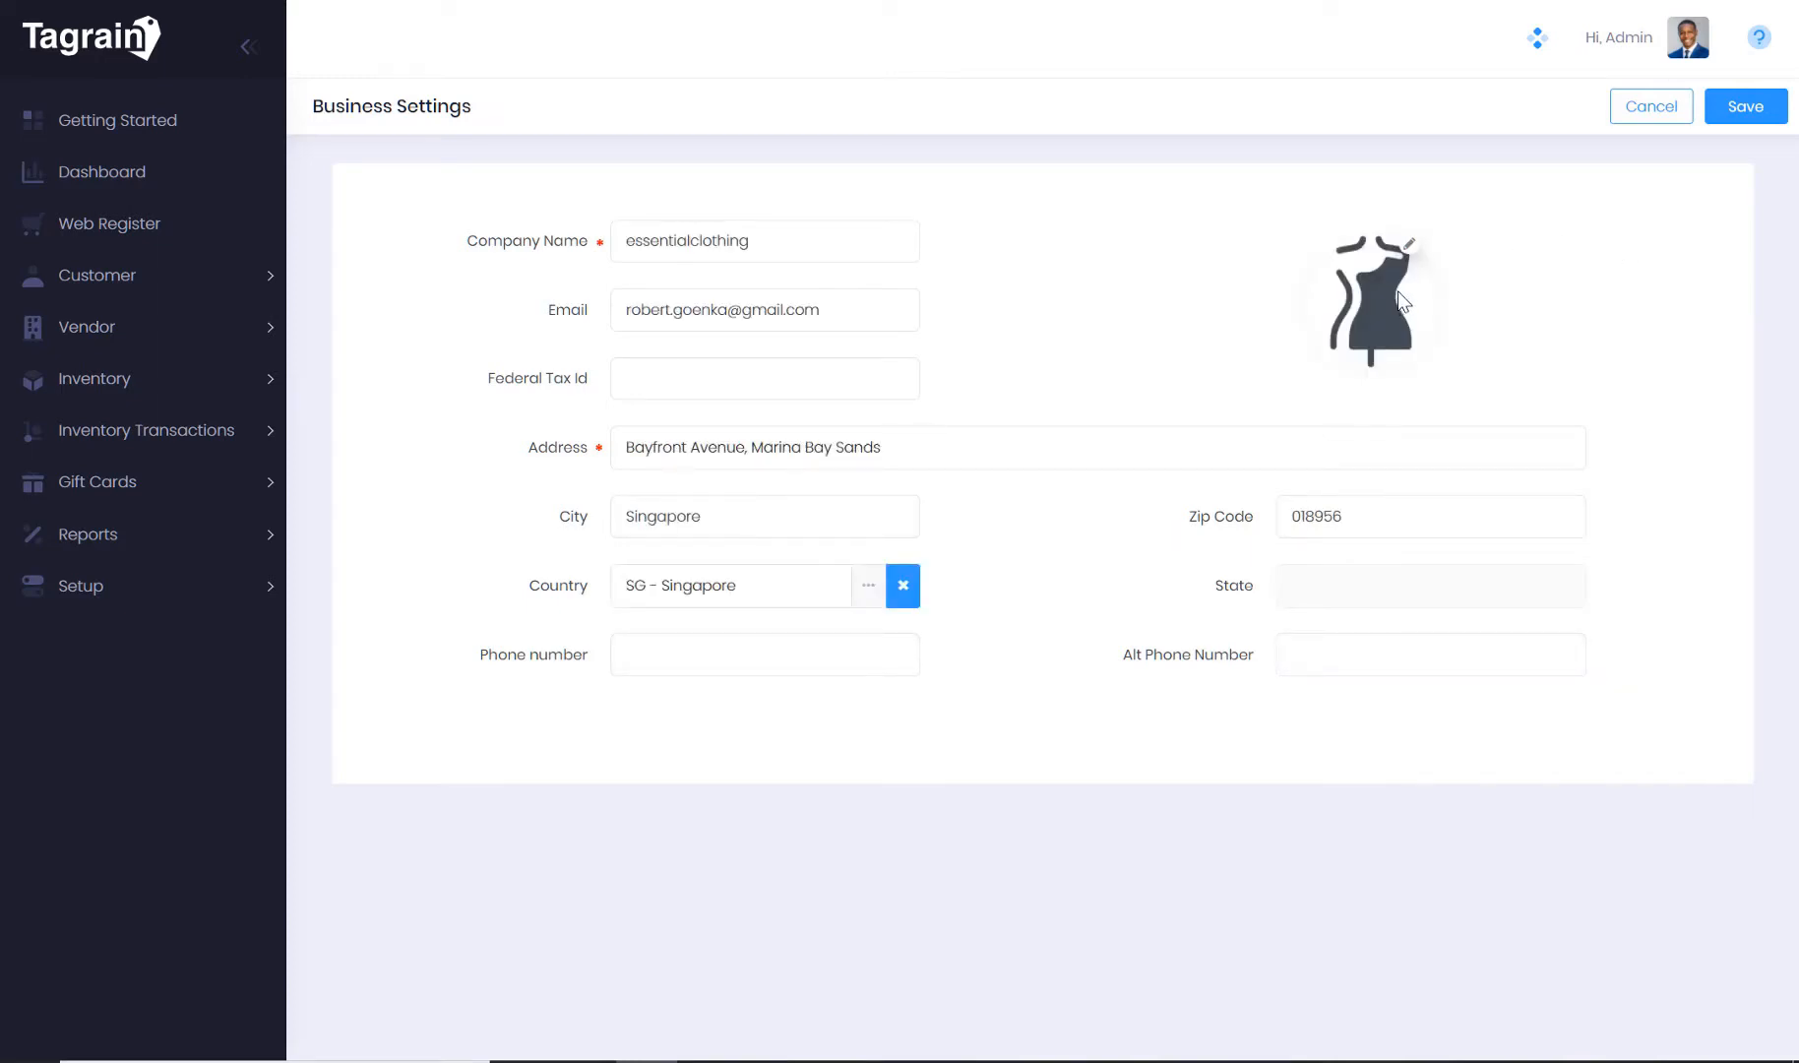
mouse_move(1742, 262)
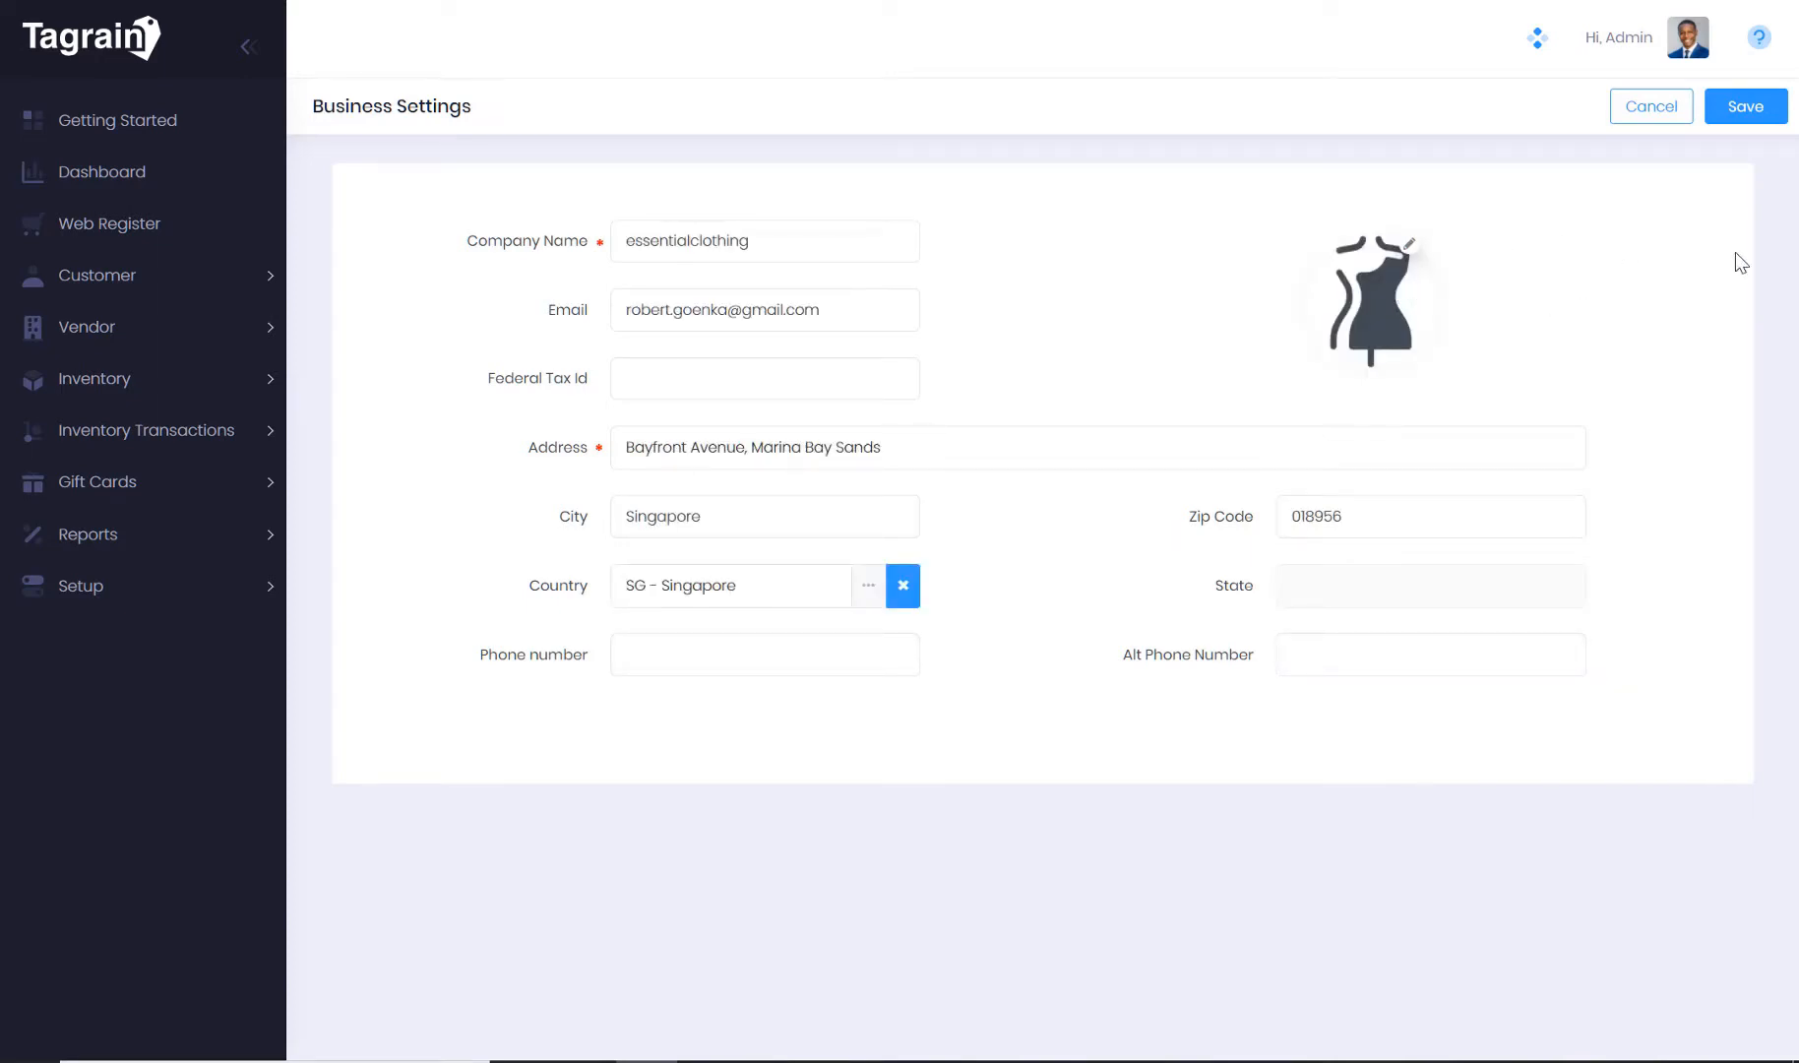
mouse_move(1649, 105)
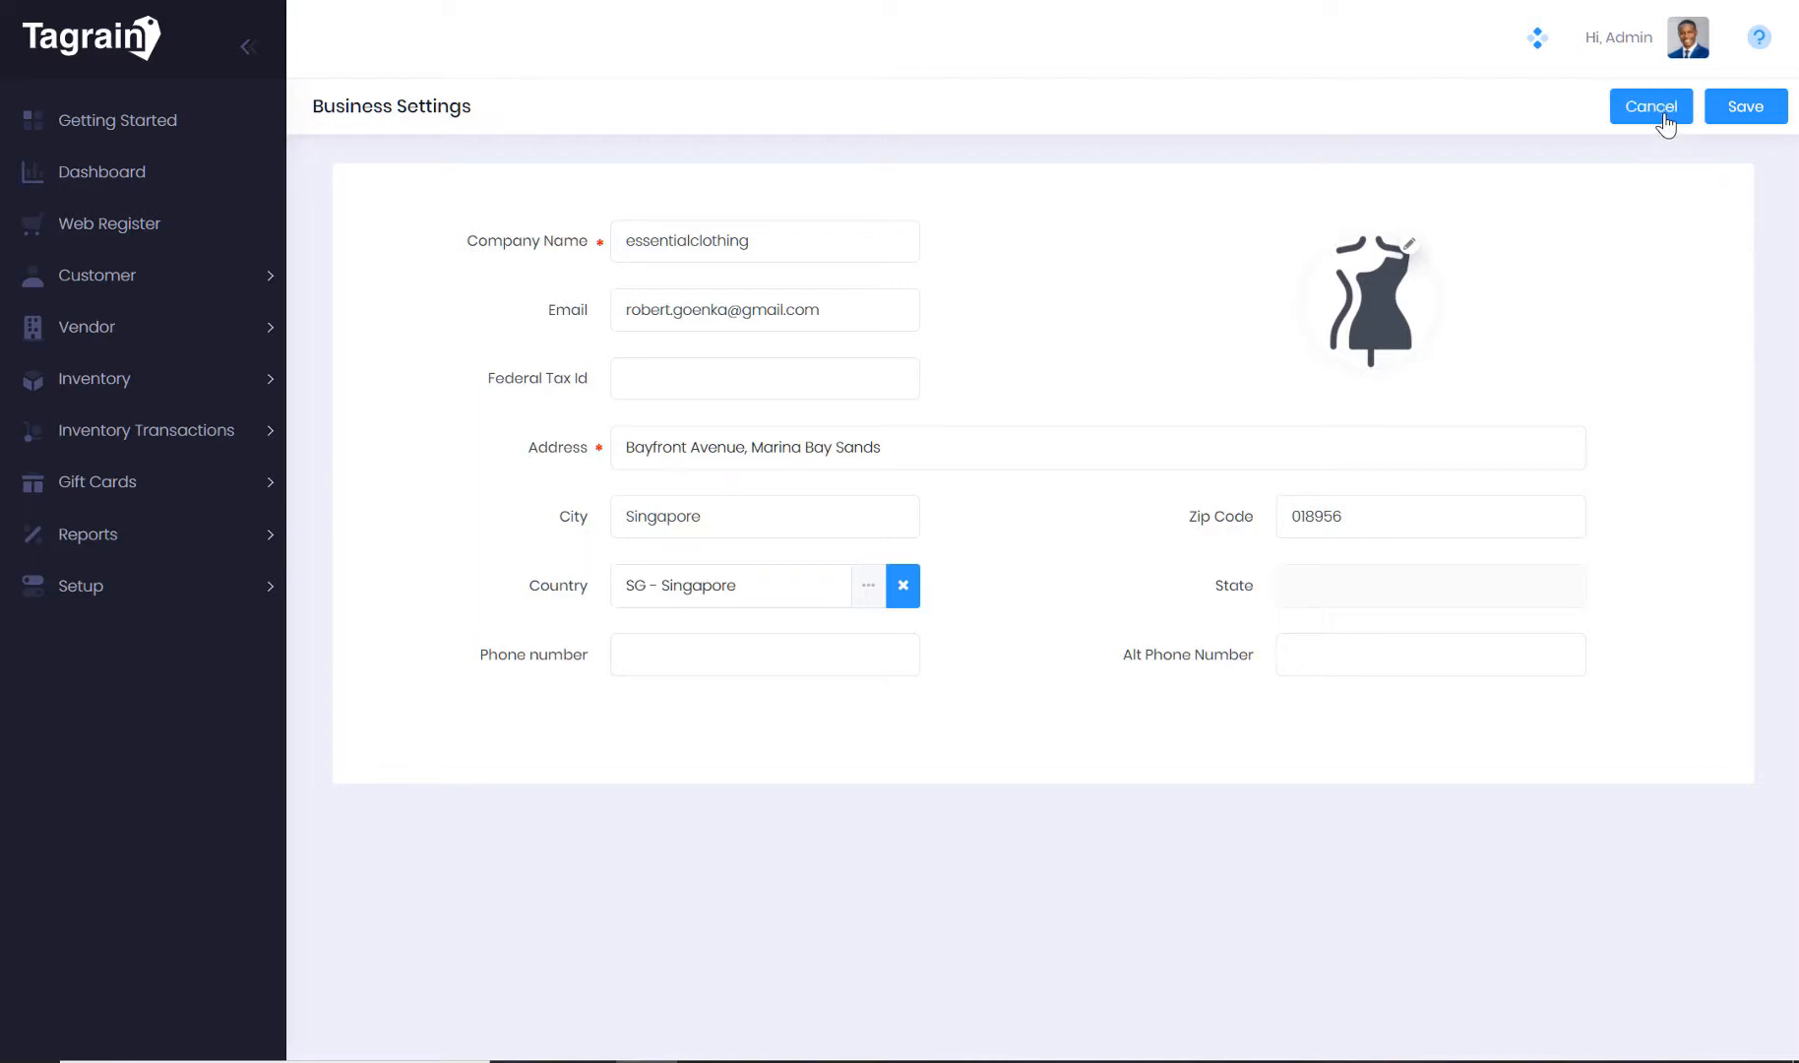
click(1648, 105)
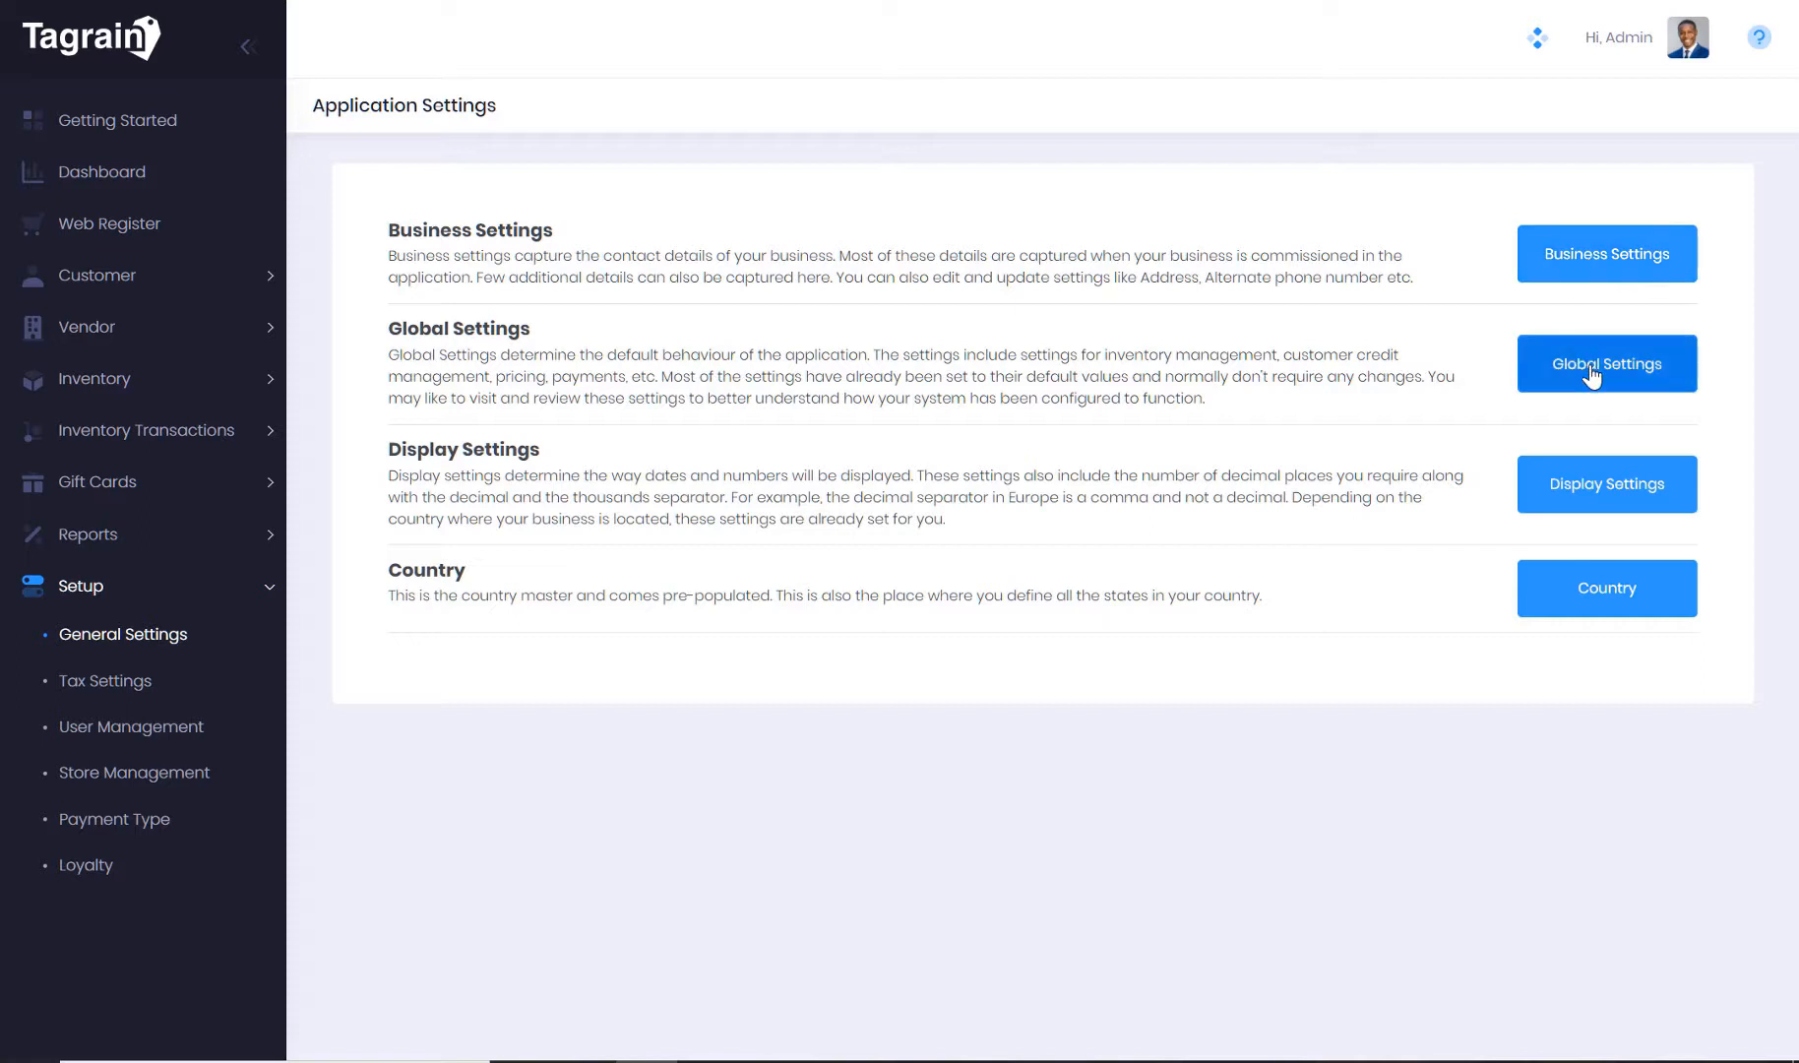
Review Global Settings (tax-inclusive prices, ITM-/VEN-/CUS- numbering) and cancel without saving
click(1605, 364)
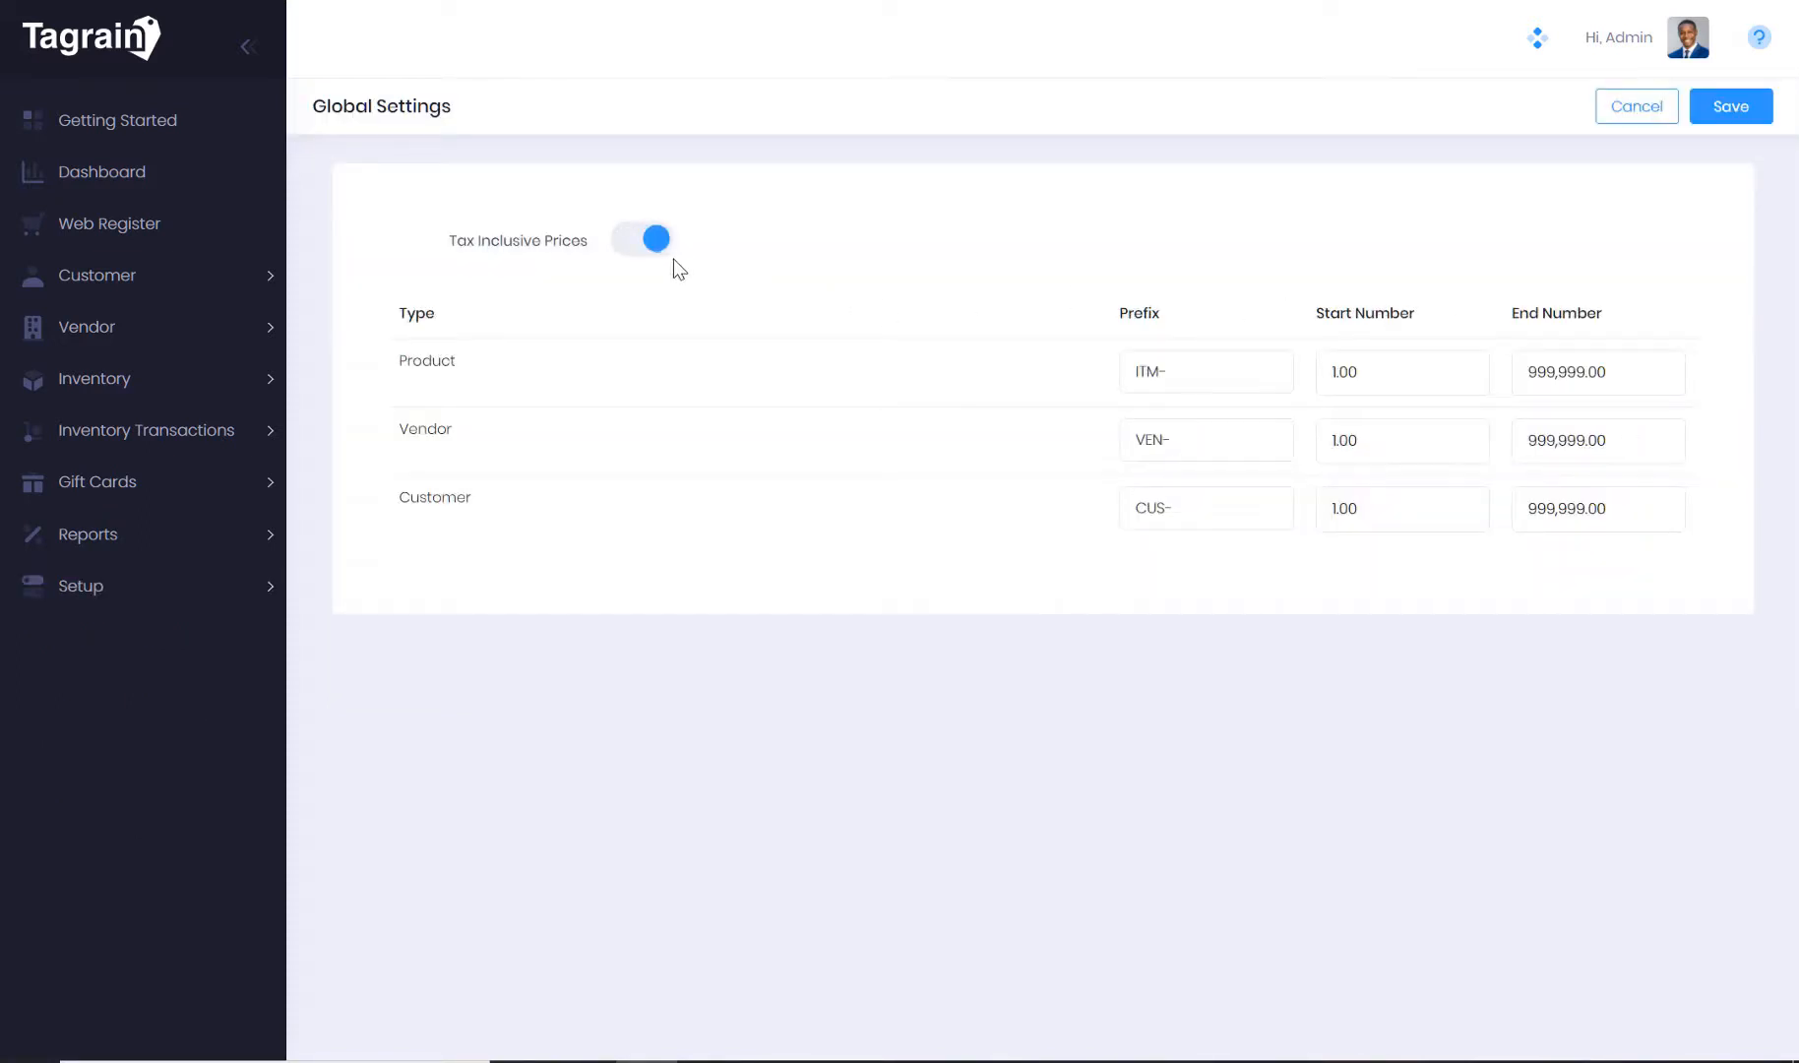
mouse_move(1197, 359)
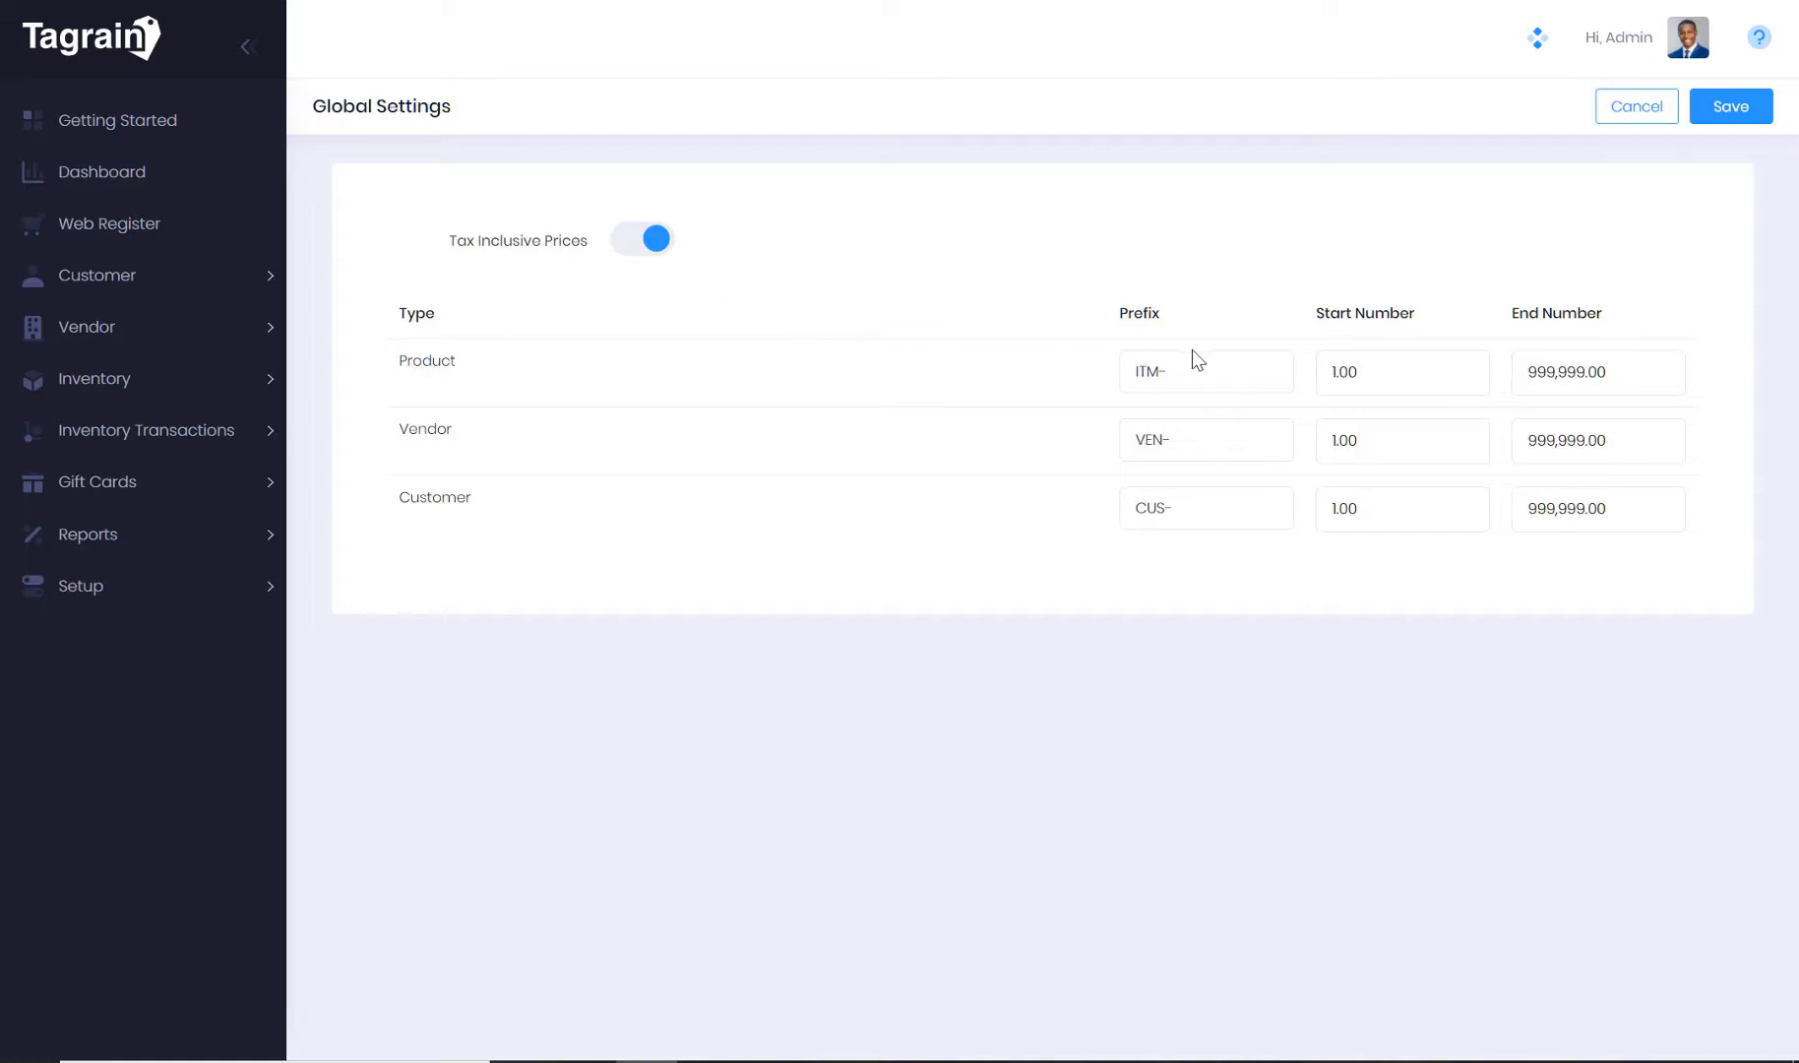
mouse_move(1225, 566)
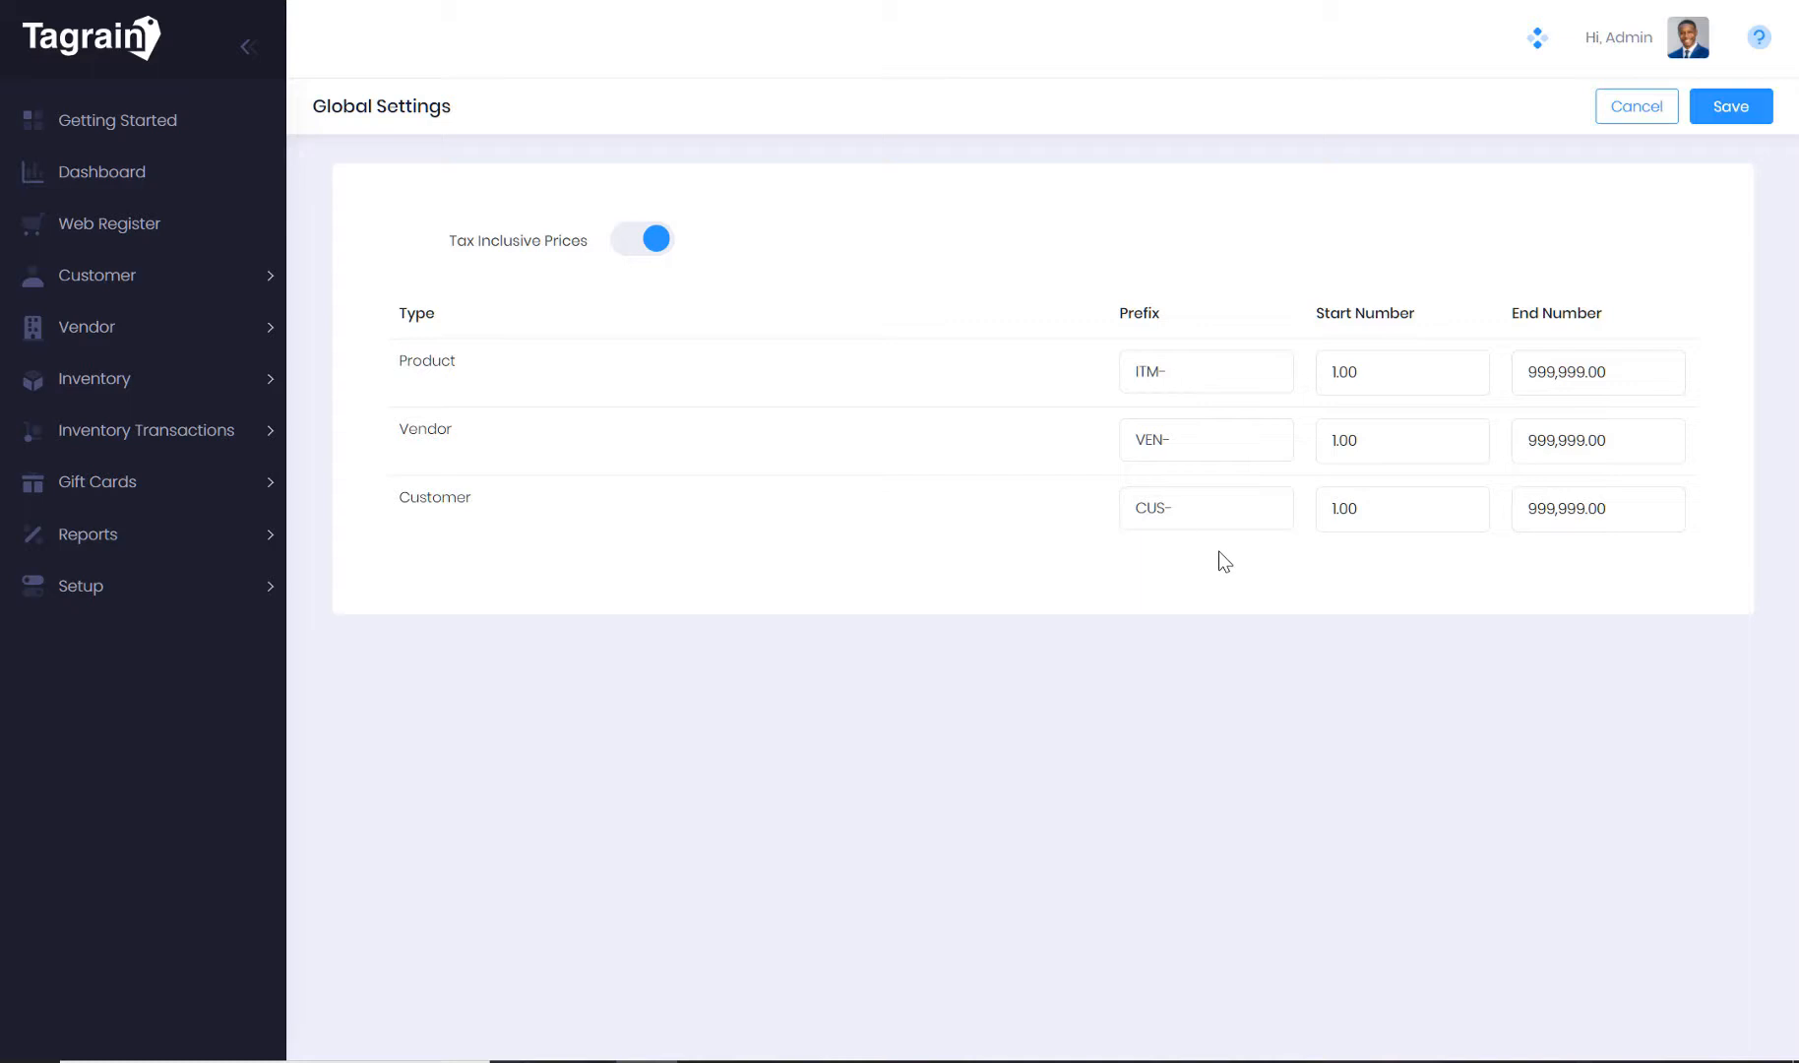
mouse_move(1233, 408)
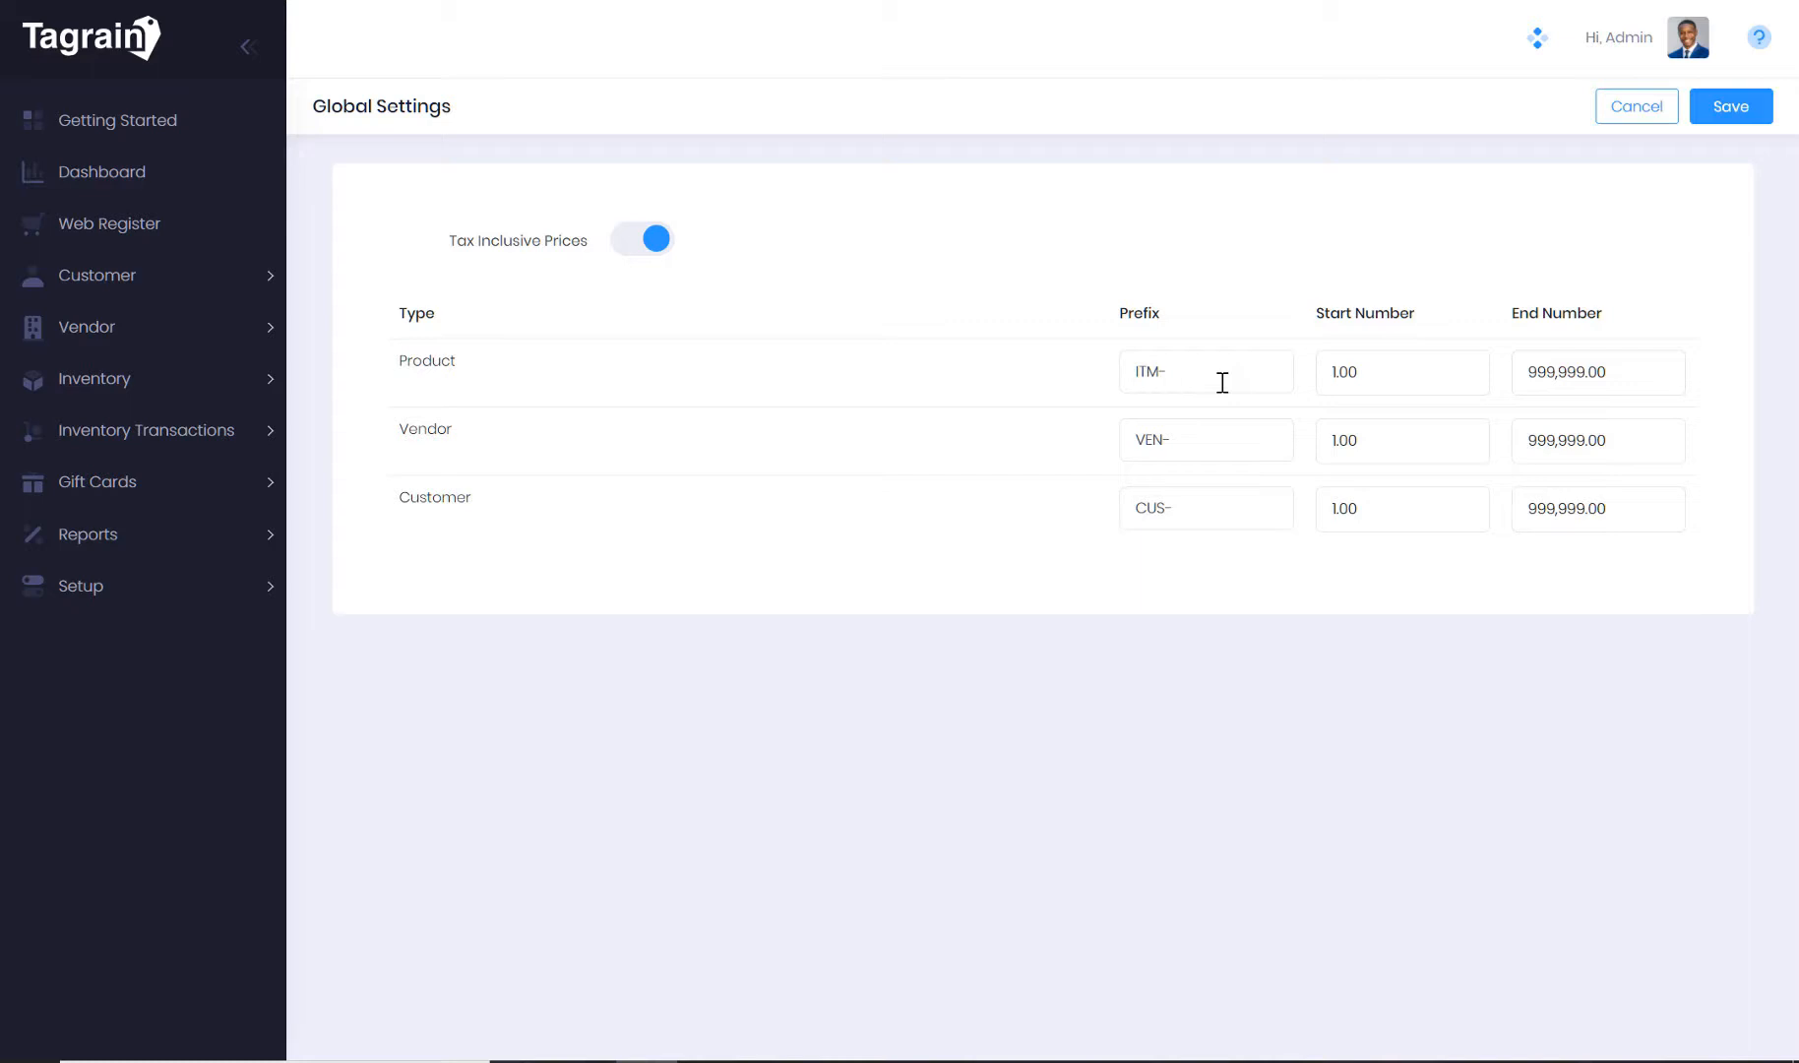
mouse_move(1638, 105)
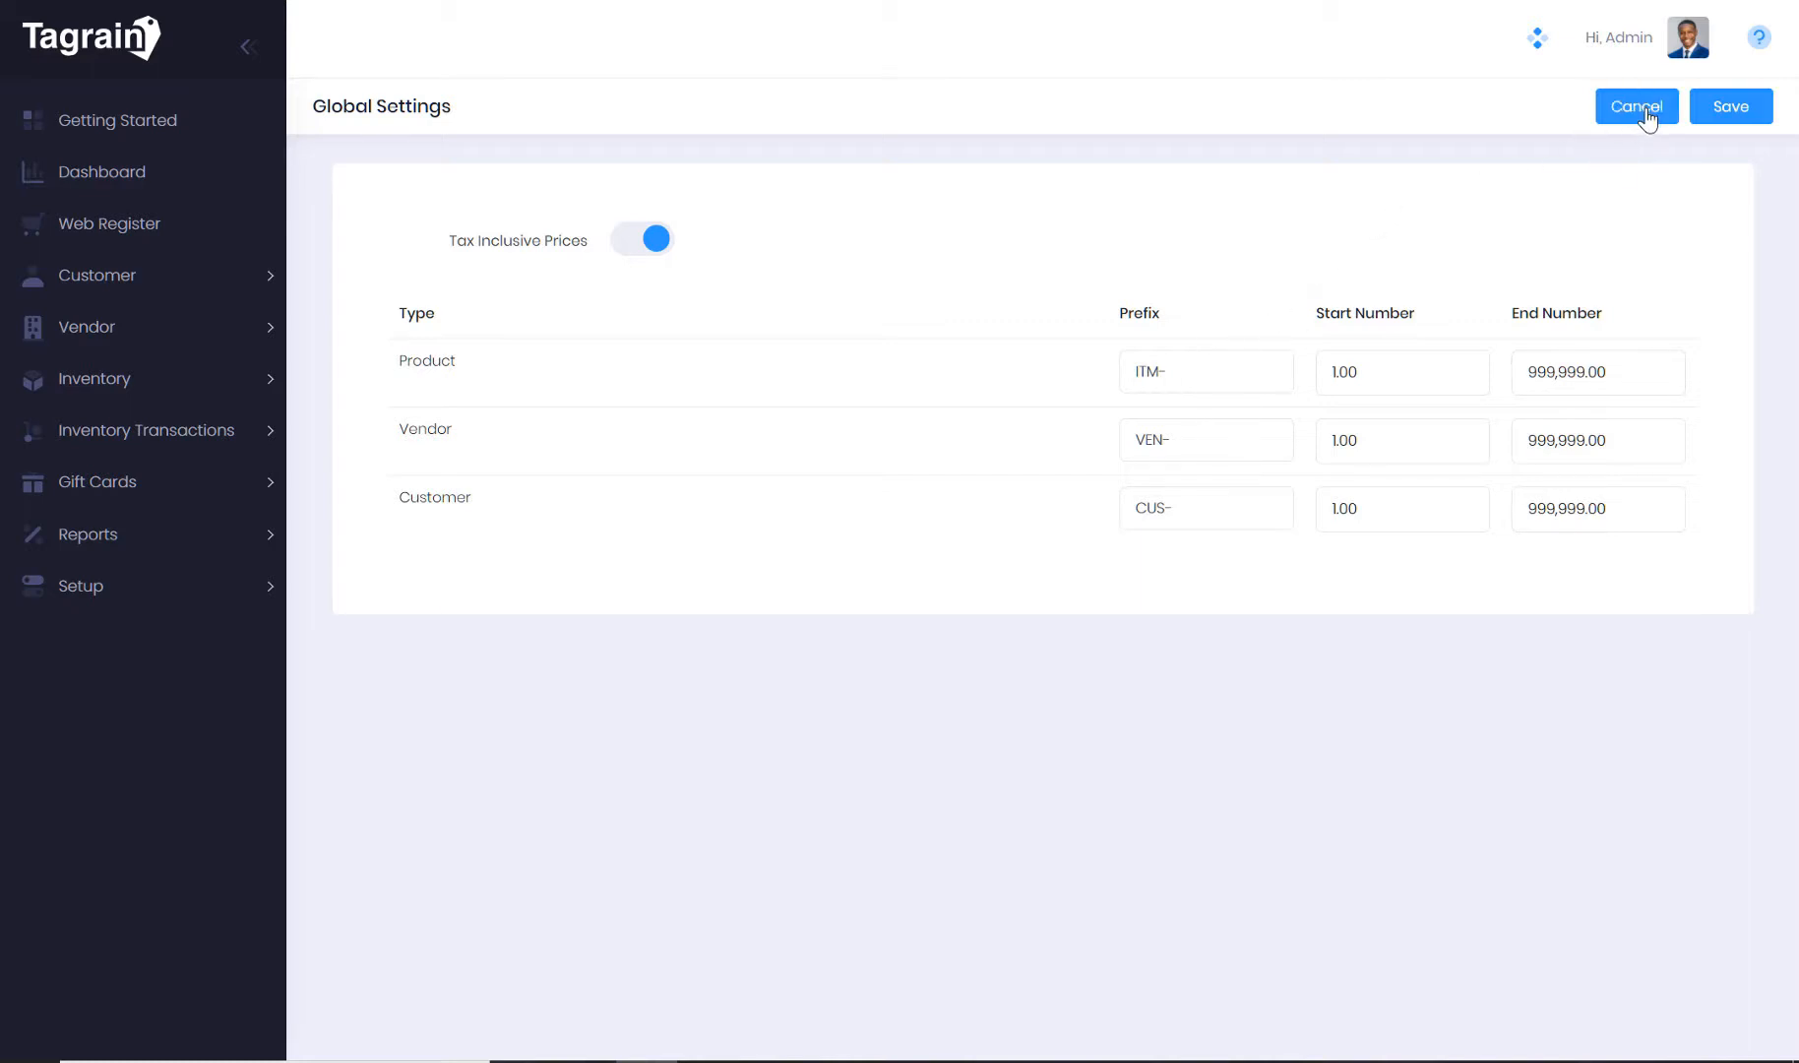
click(1634, 106)
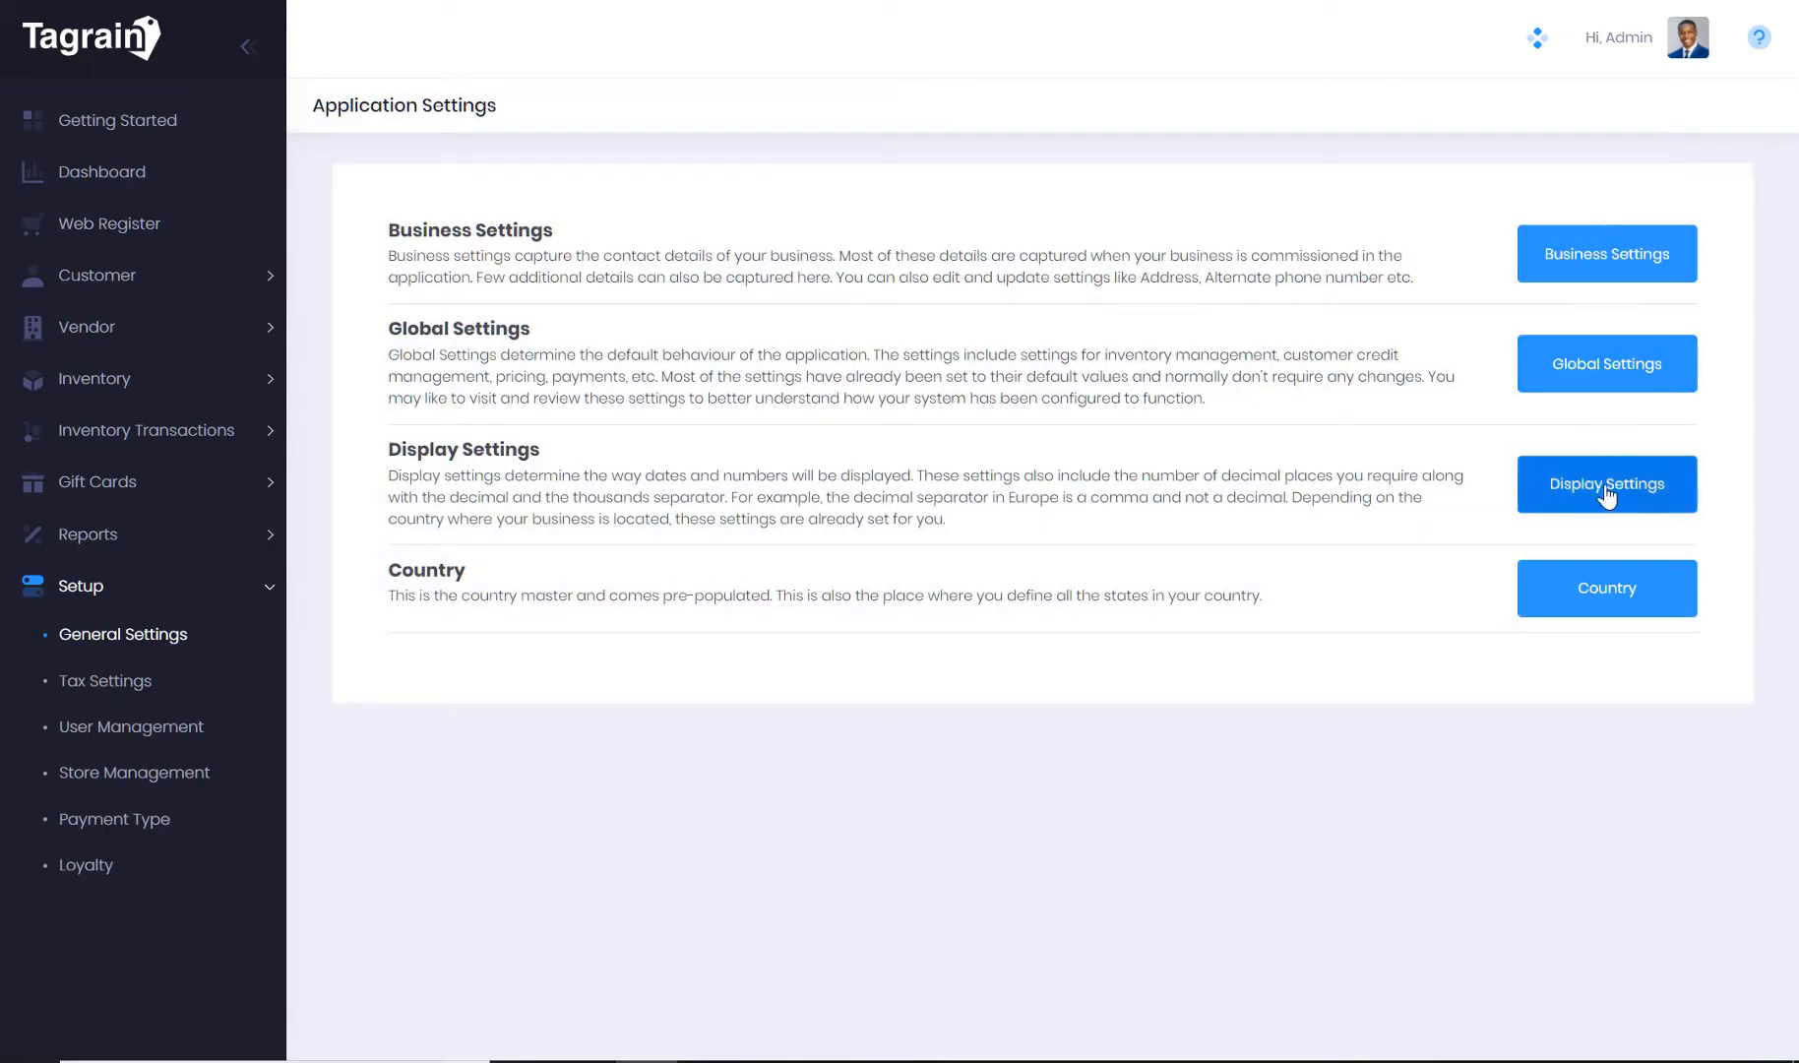
click(1605, 483)
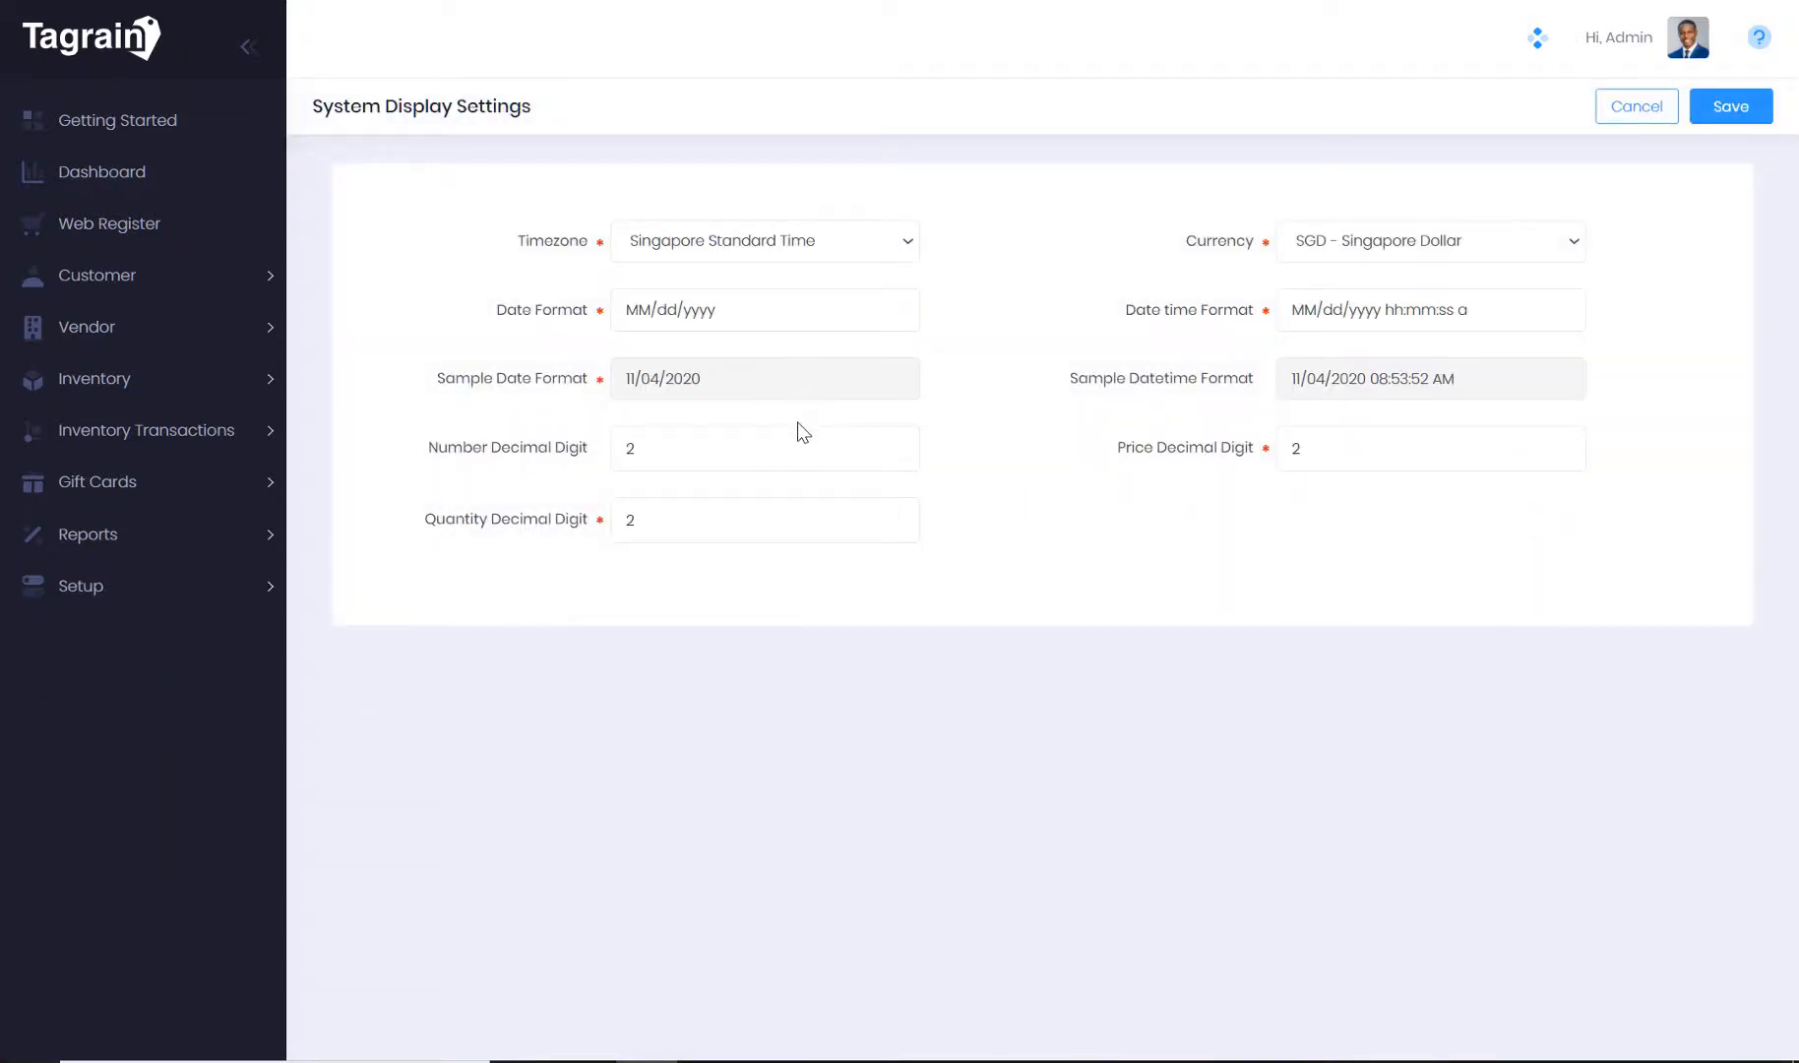
mouse_move(794, 449)
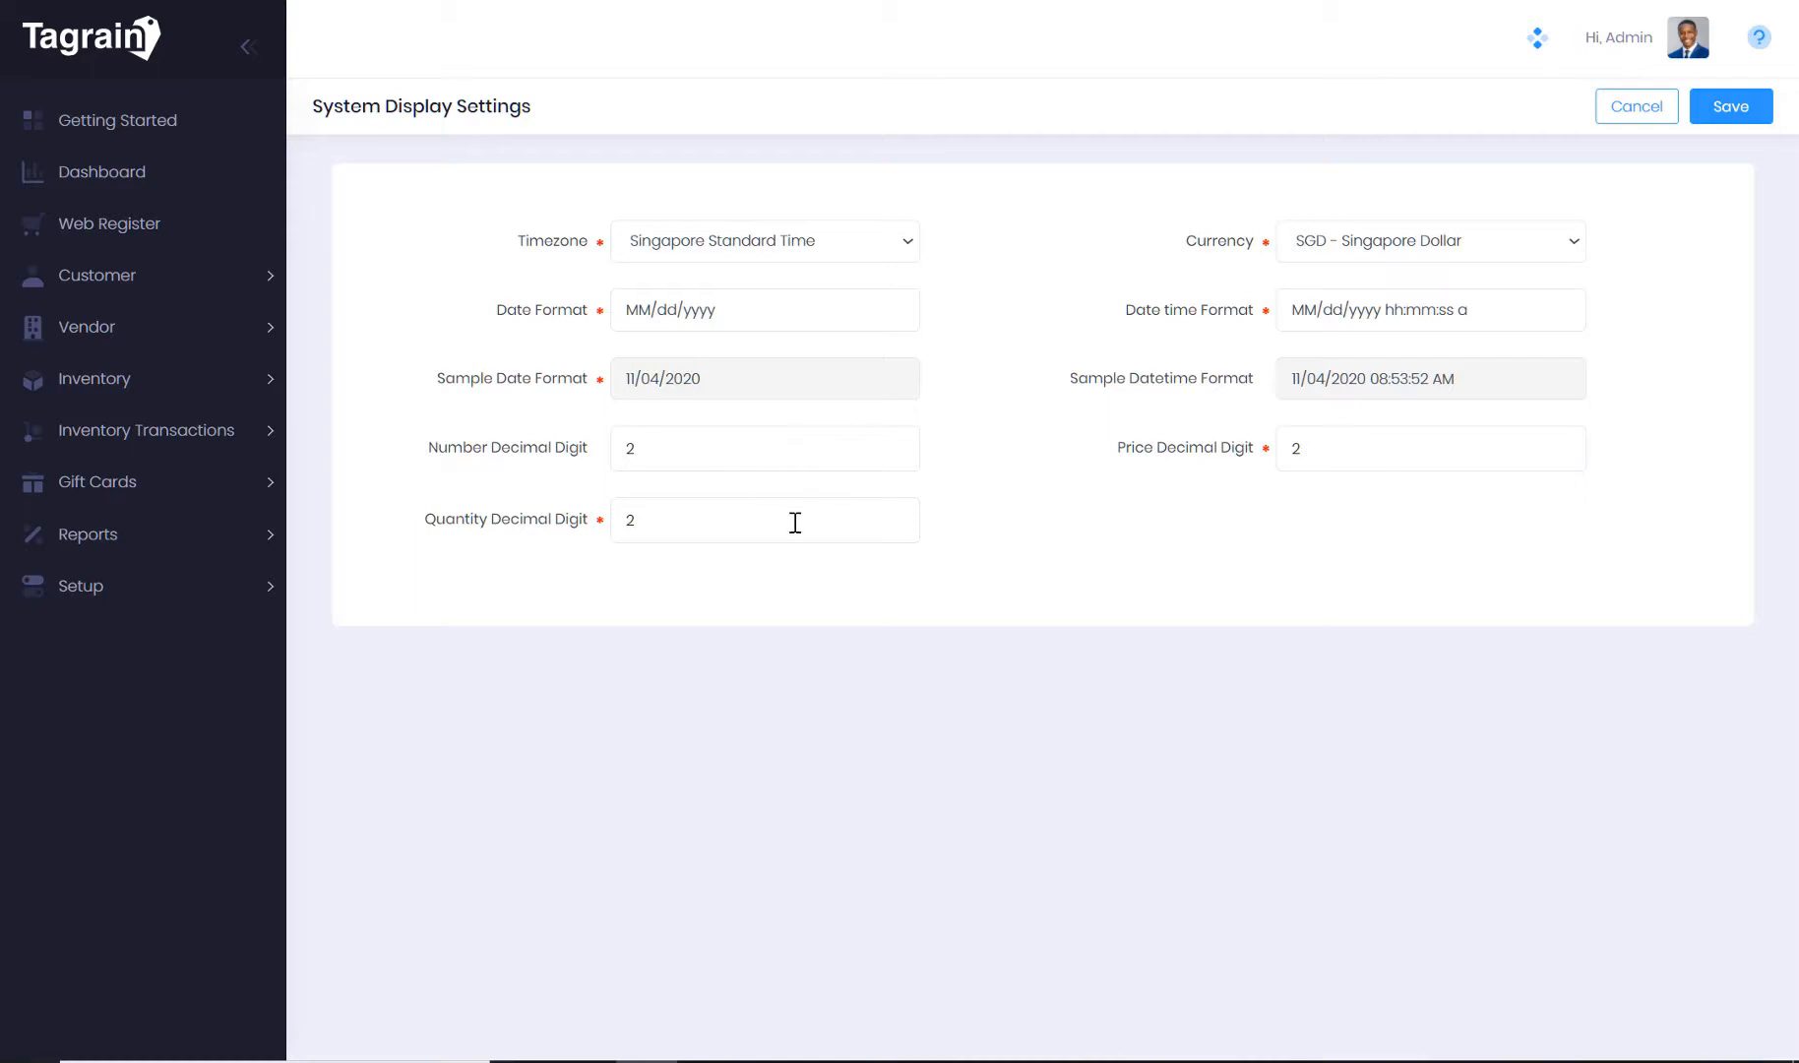
mouse_move(1634, 105)
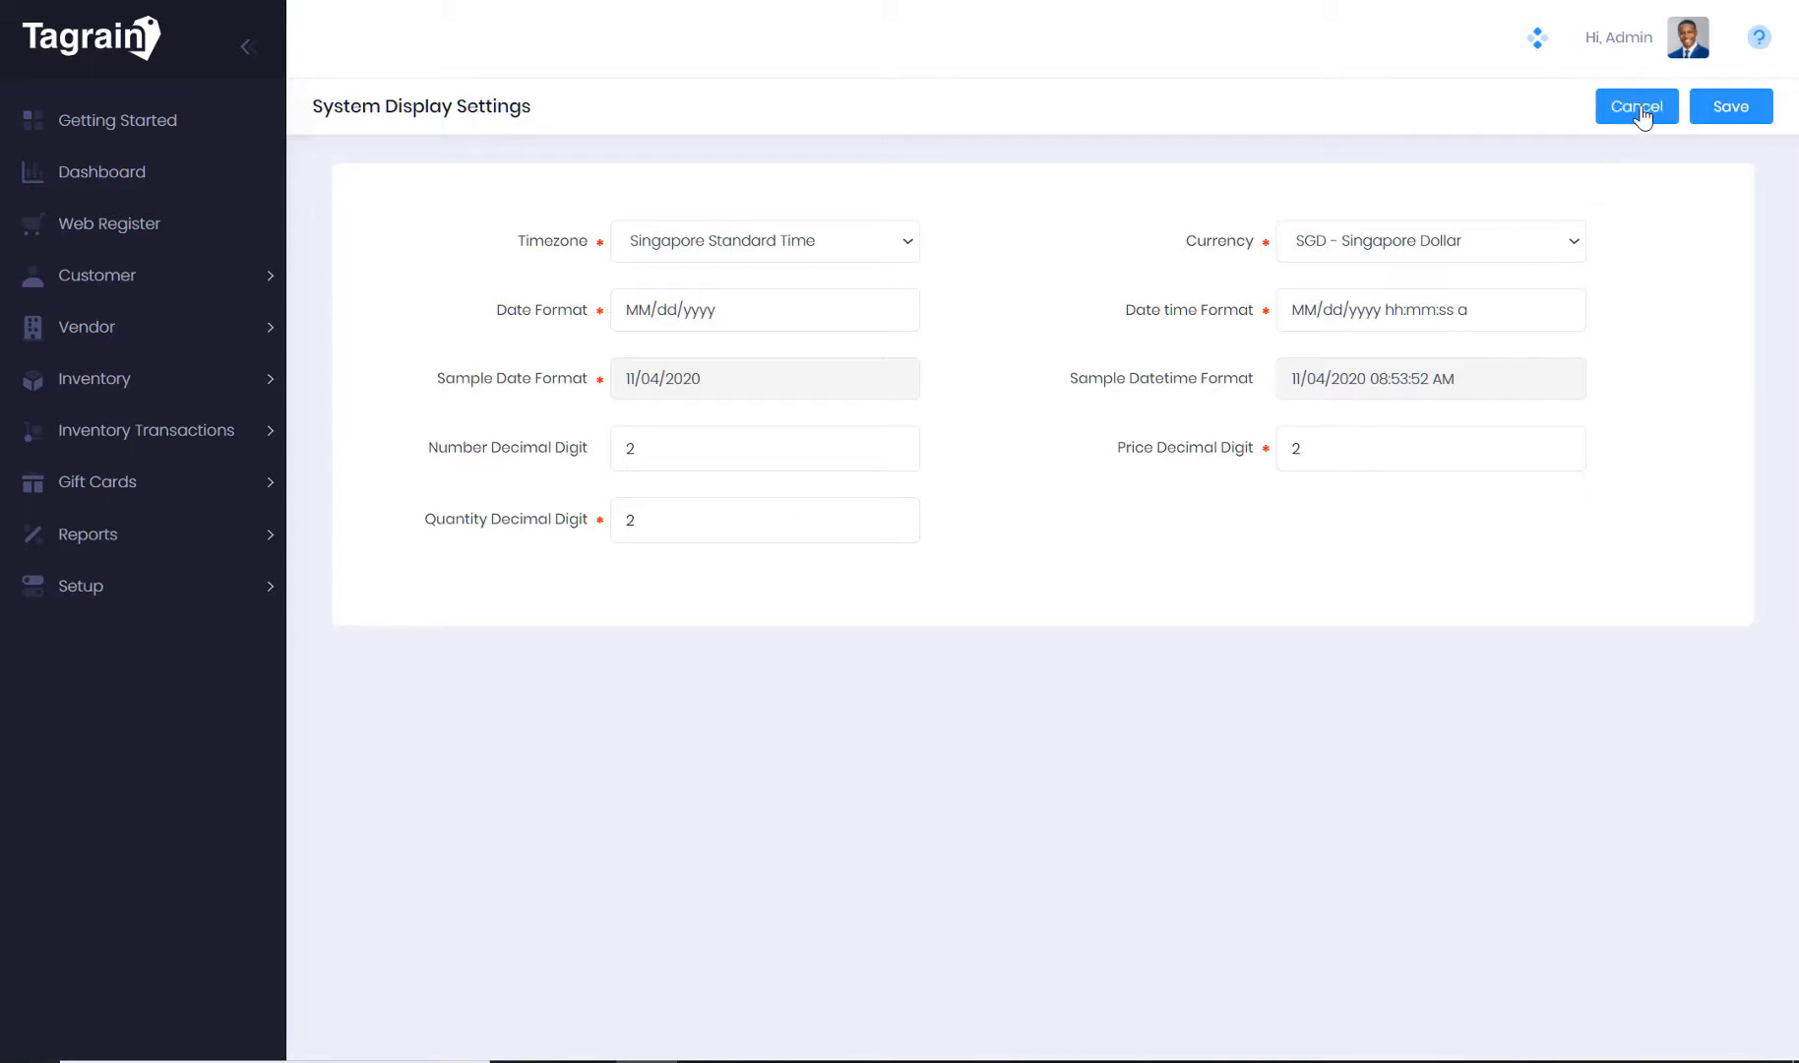
click(1634, 105)
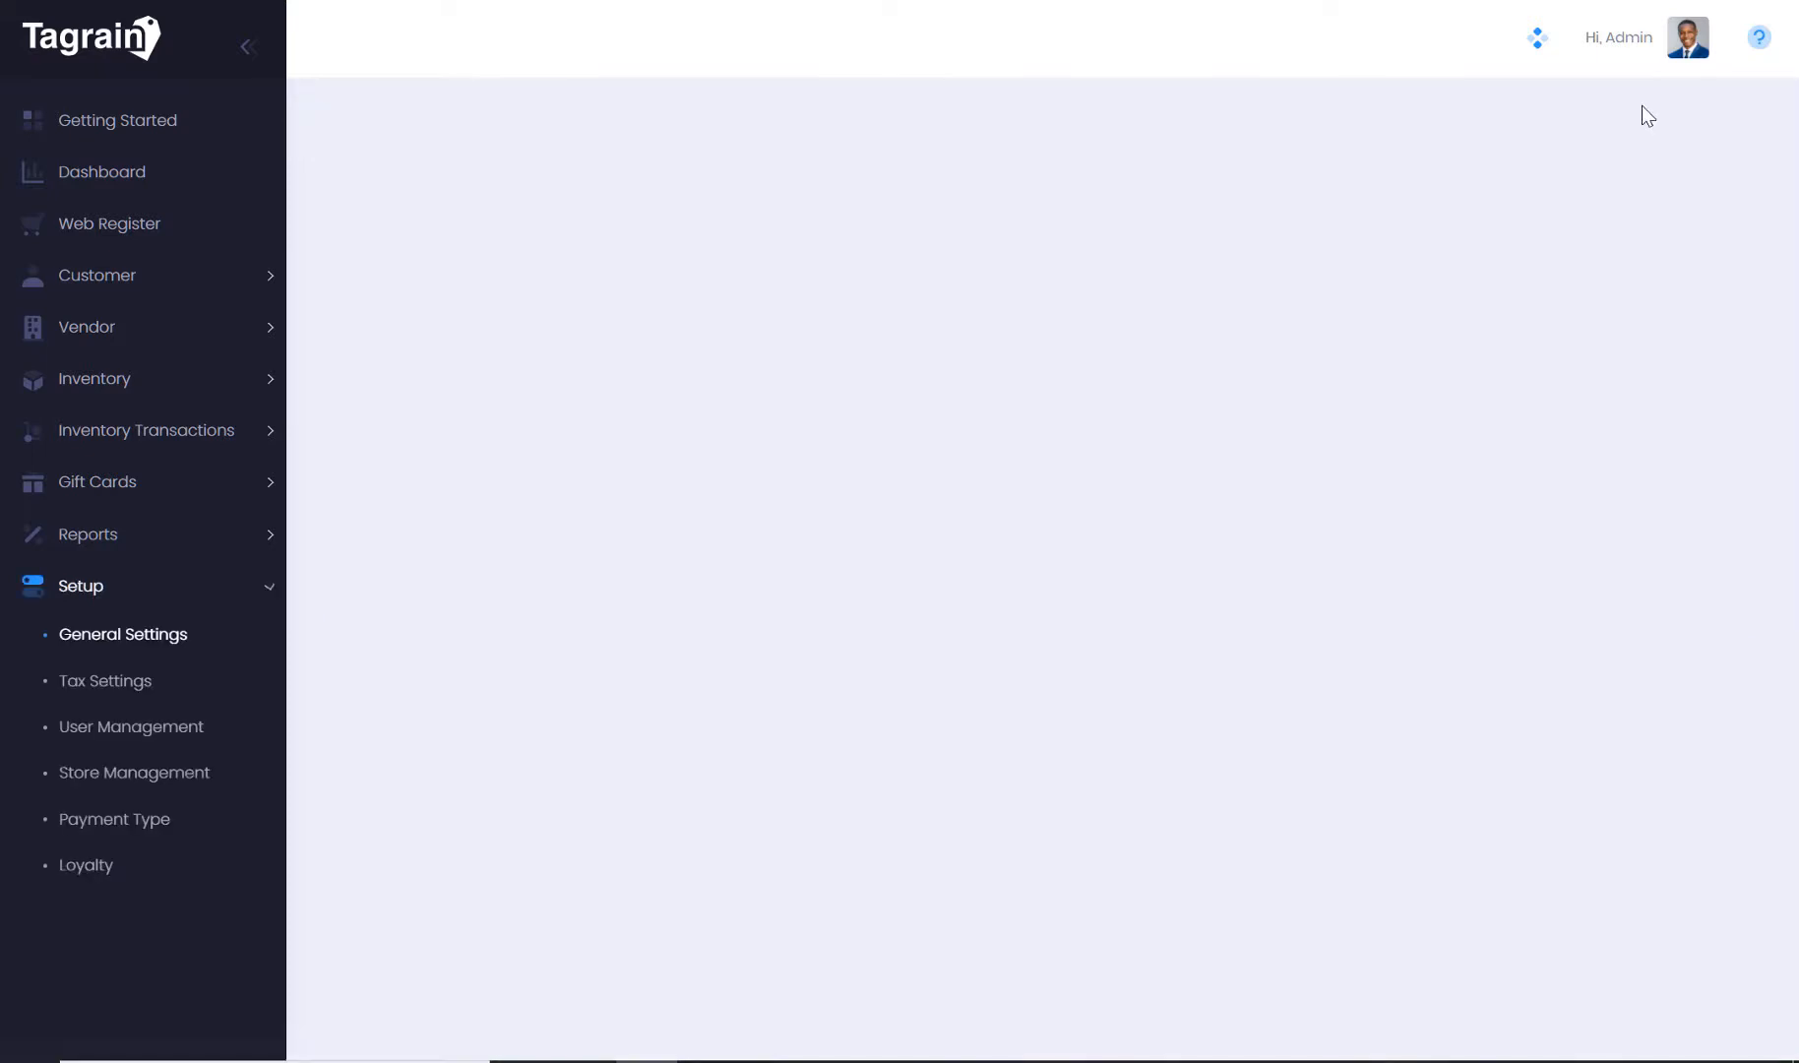
click(123, 634)
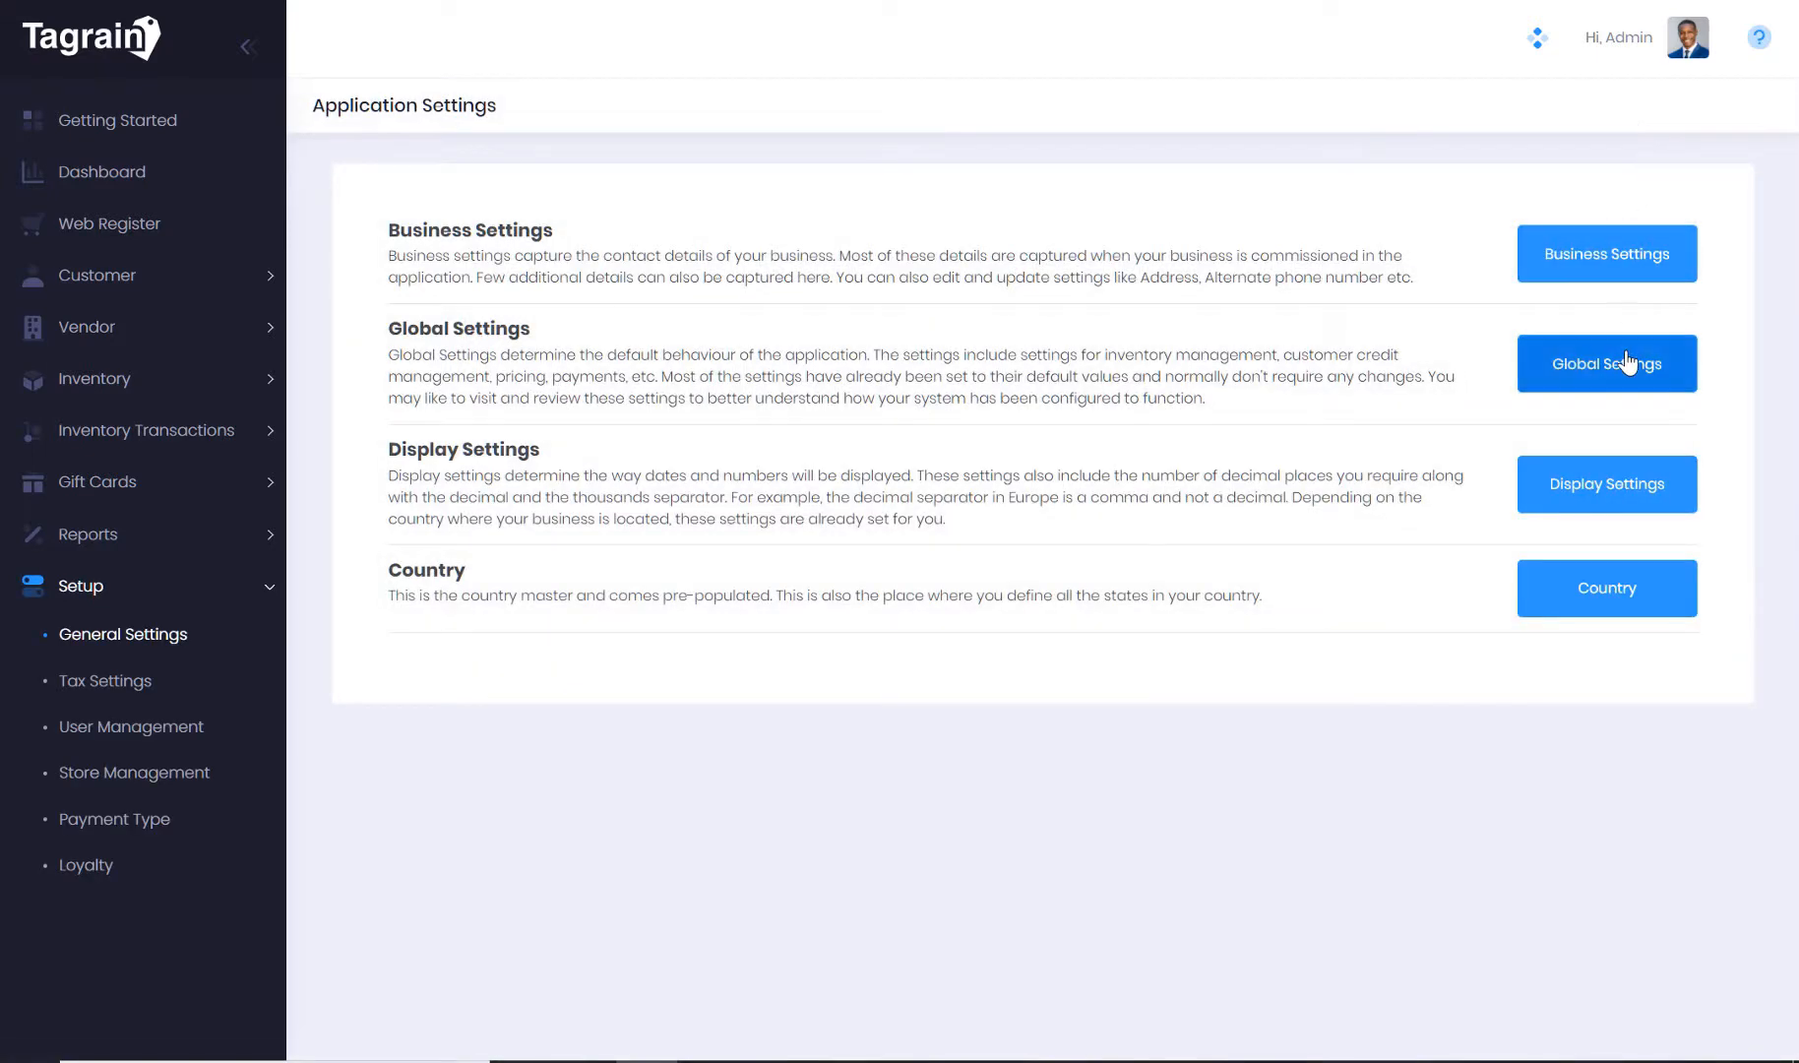
mouse_move(1606, 588)
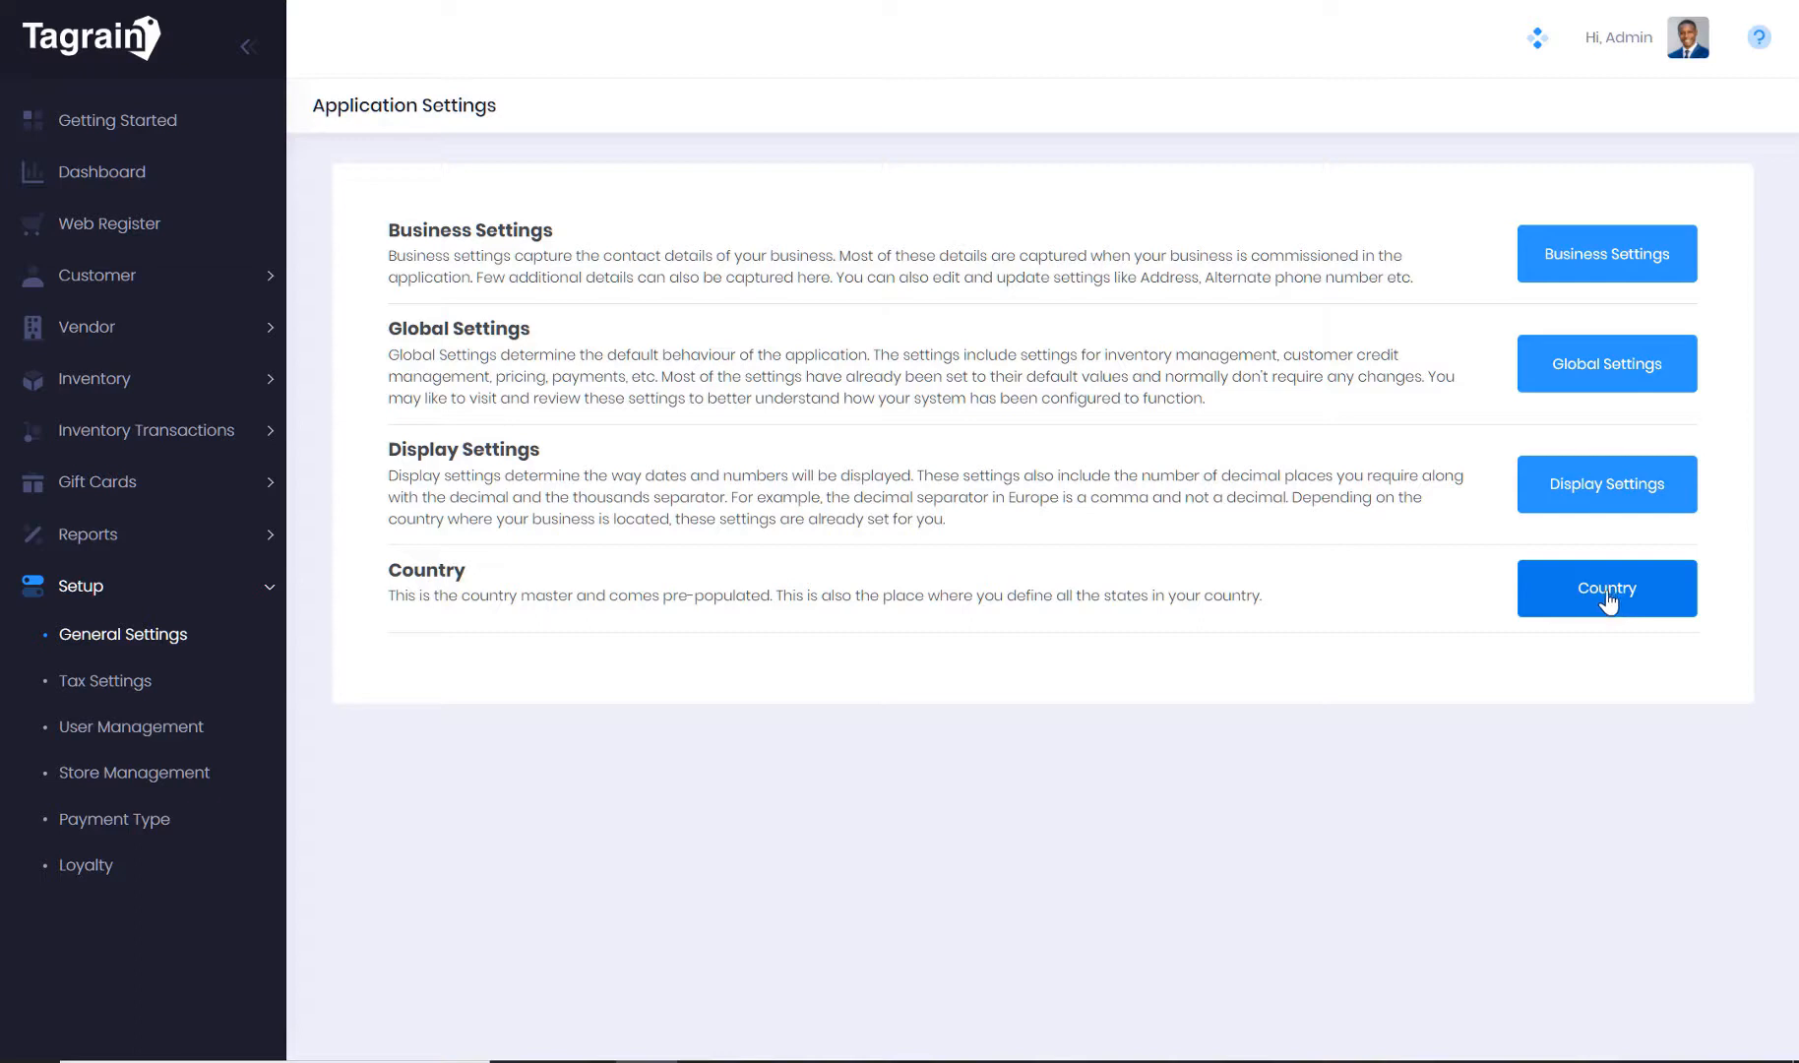
click(1607, 588)
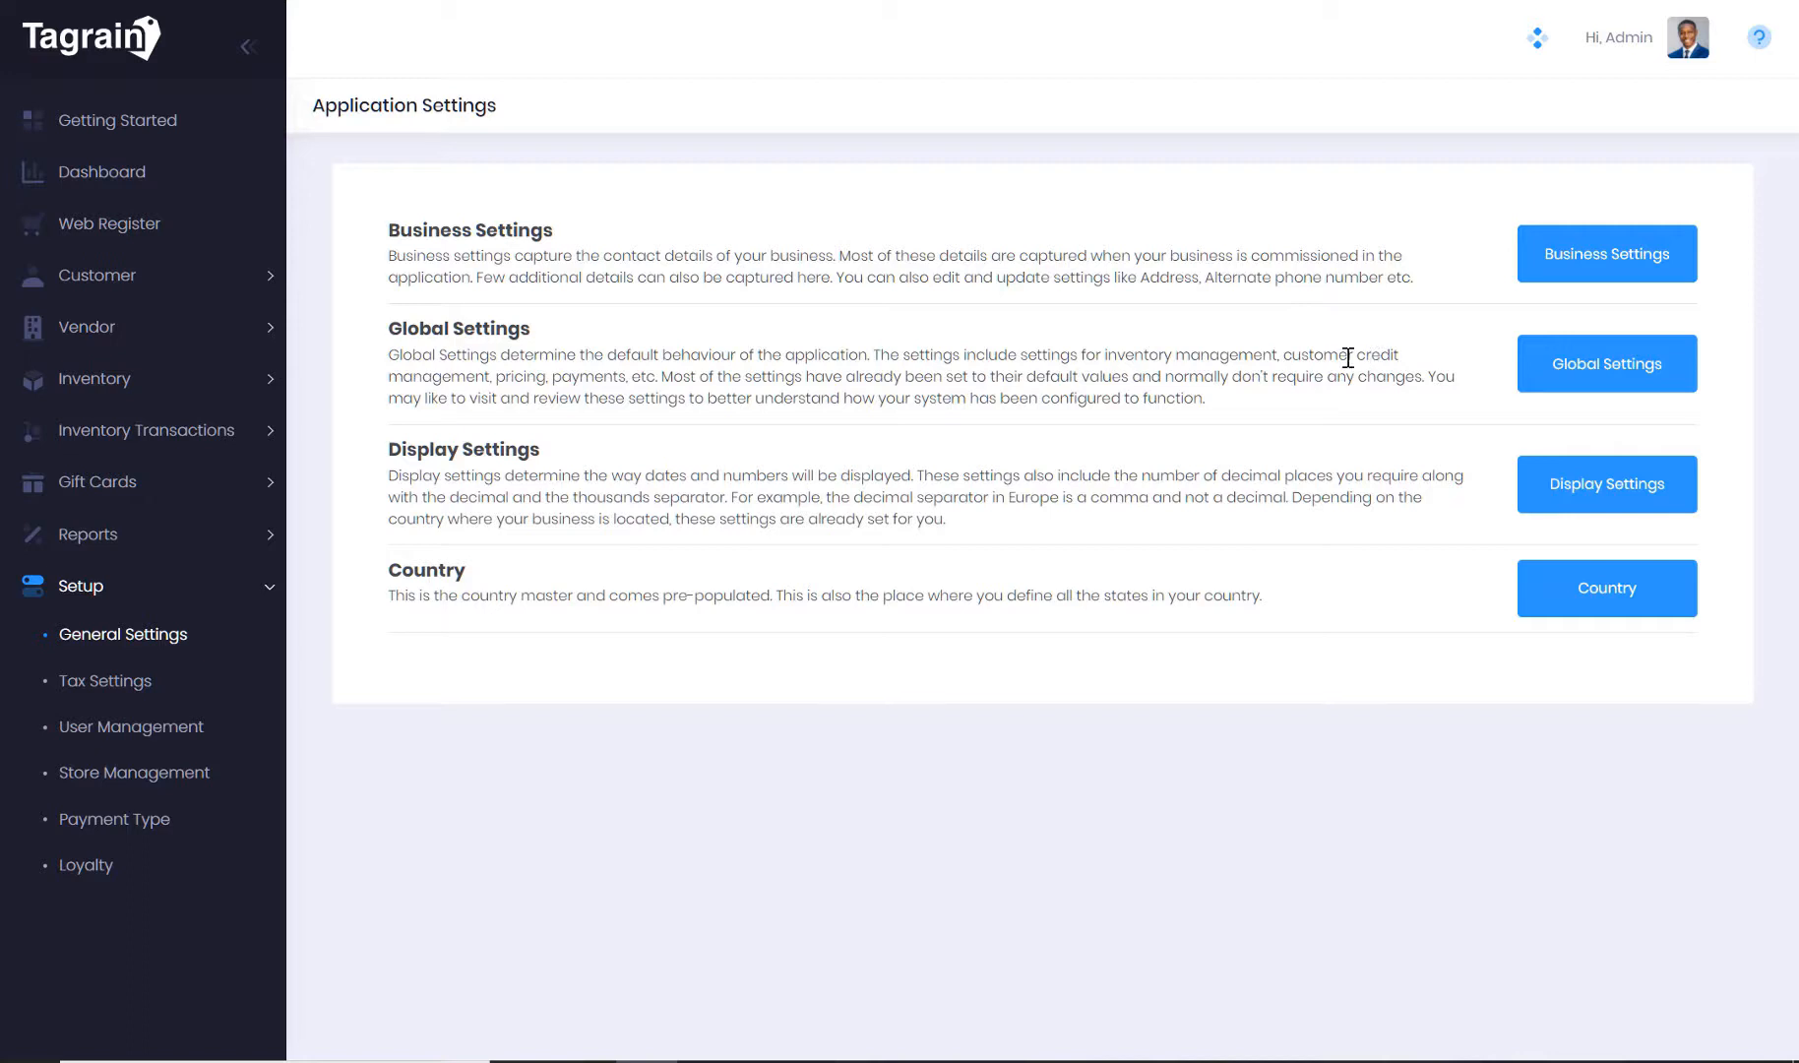
mouse_move(117, 685)
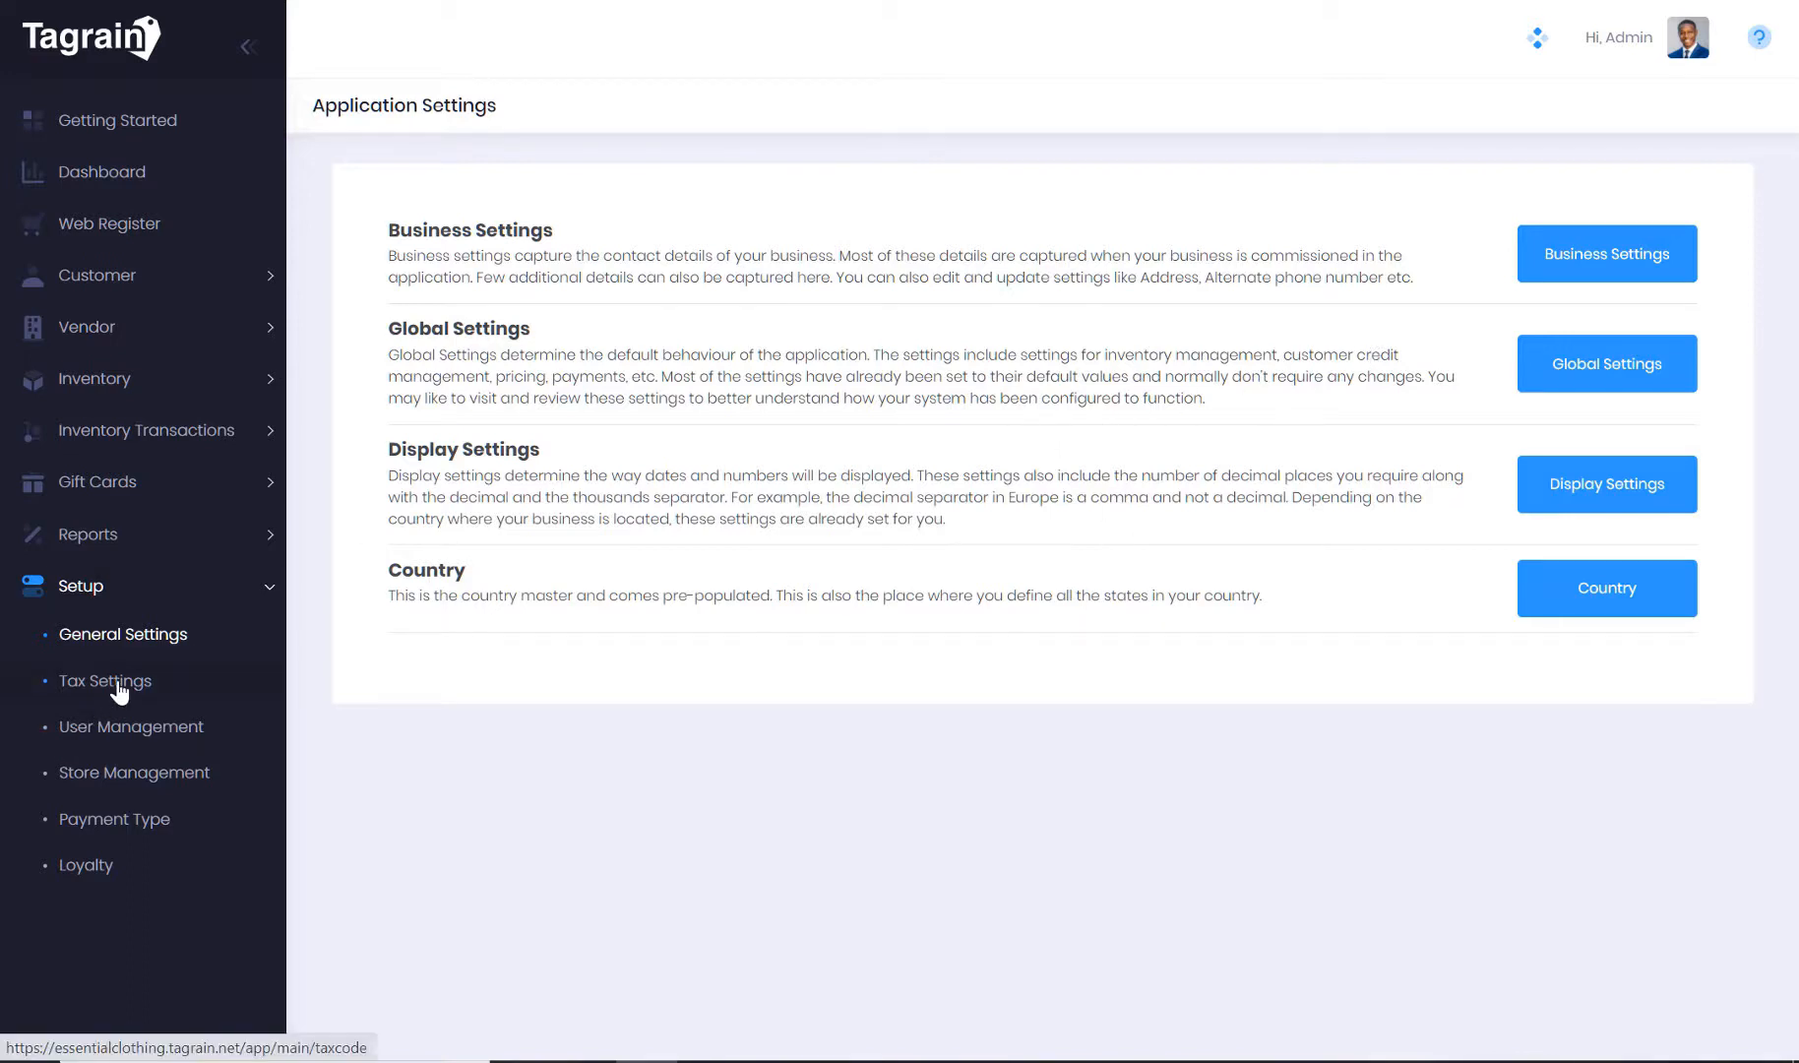
Open Tax Settings to list the Exempt (rate 0) and GST 7% (rate 7) codes
click(105, 679)
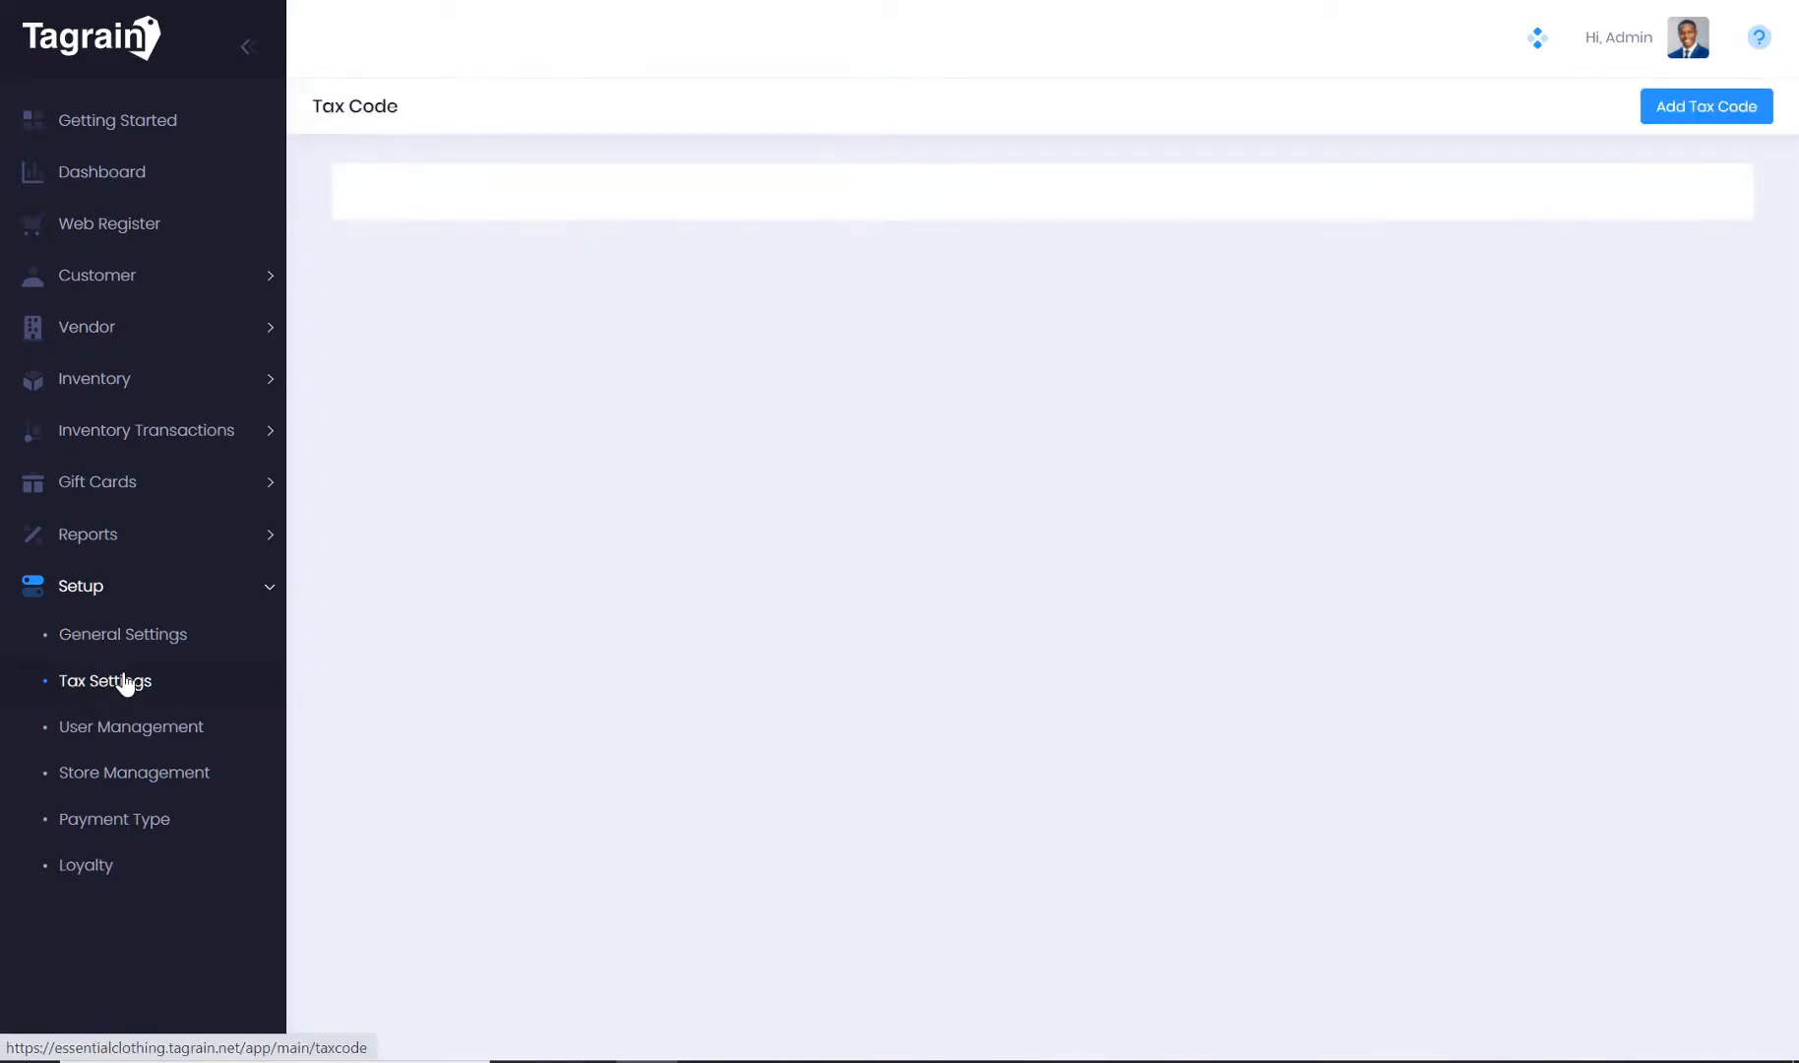
click(104, 681)
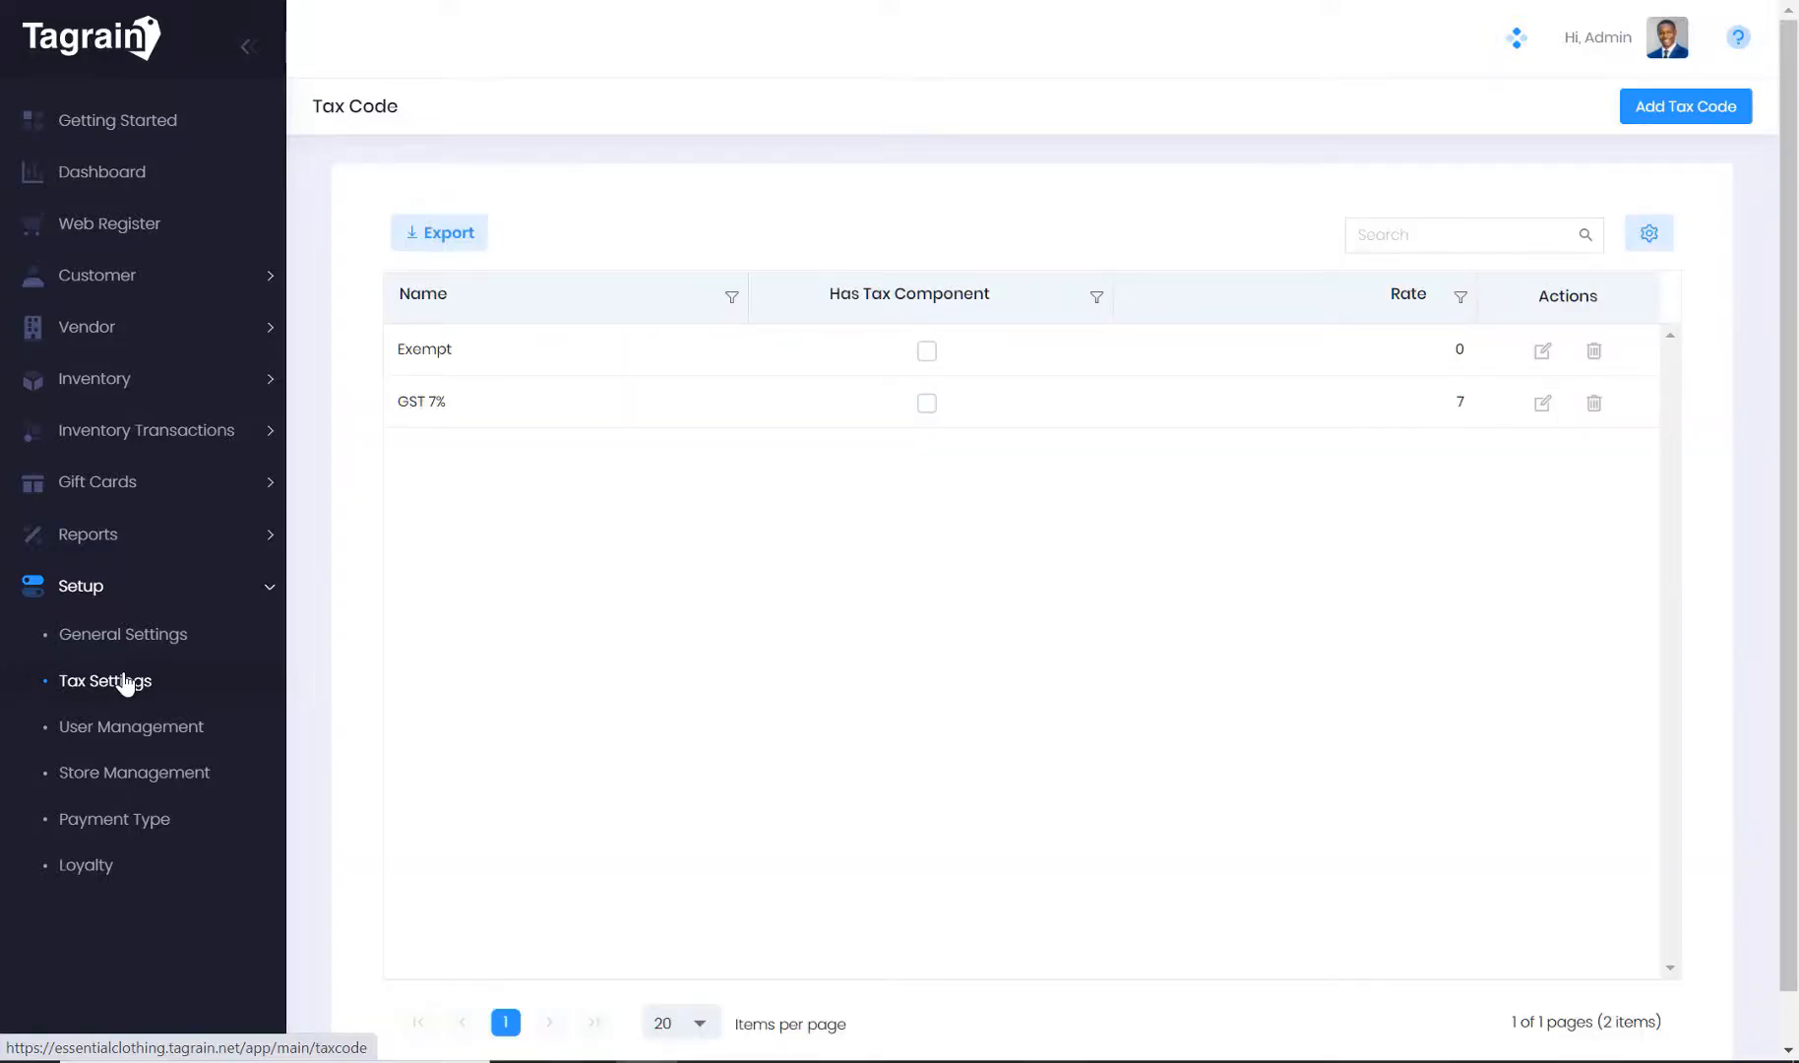
mouse_move(615, 423)
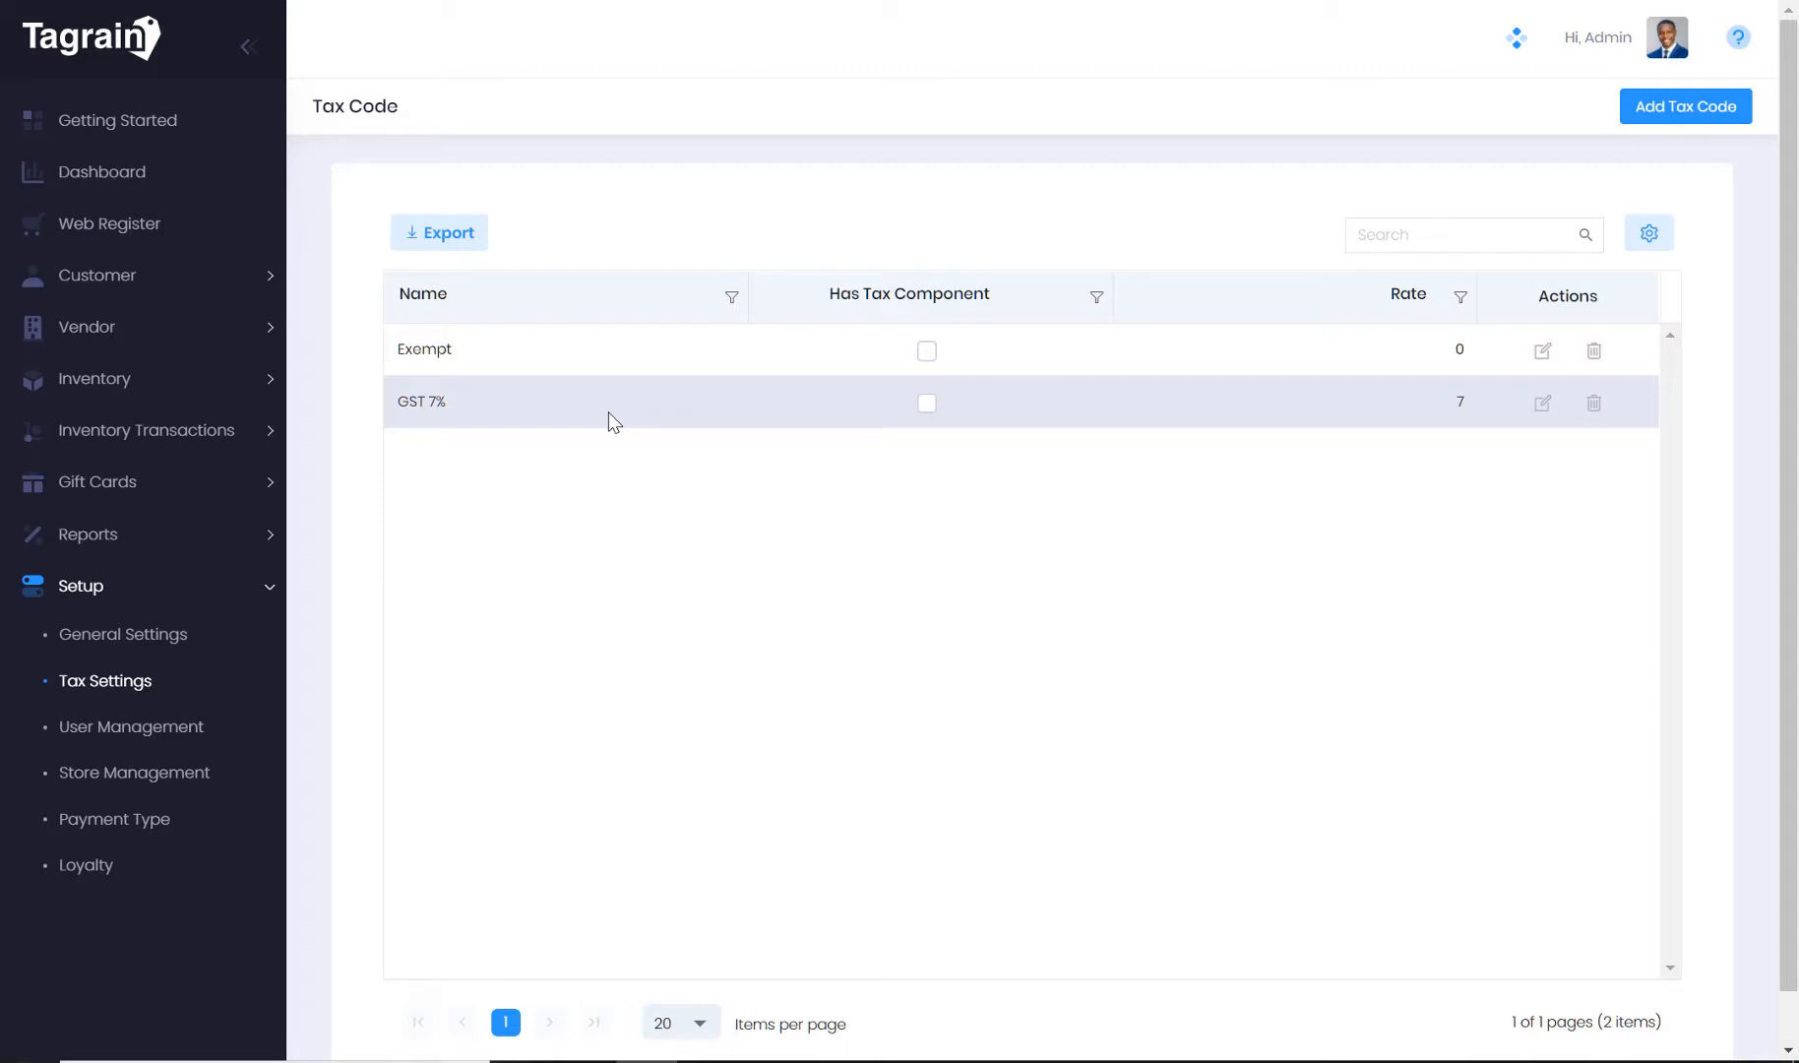
mouse_move(1598, 63)
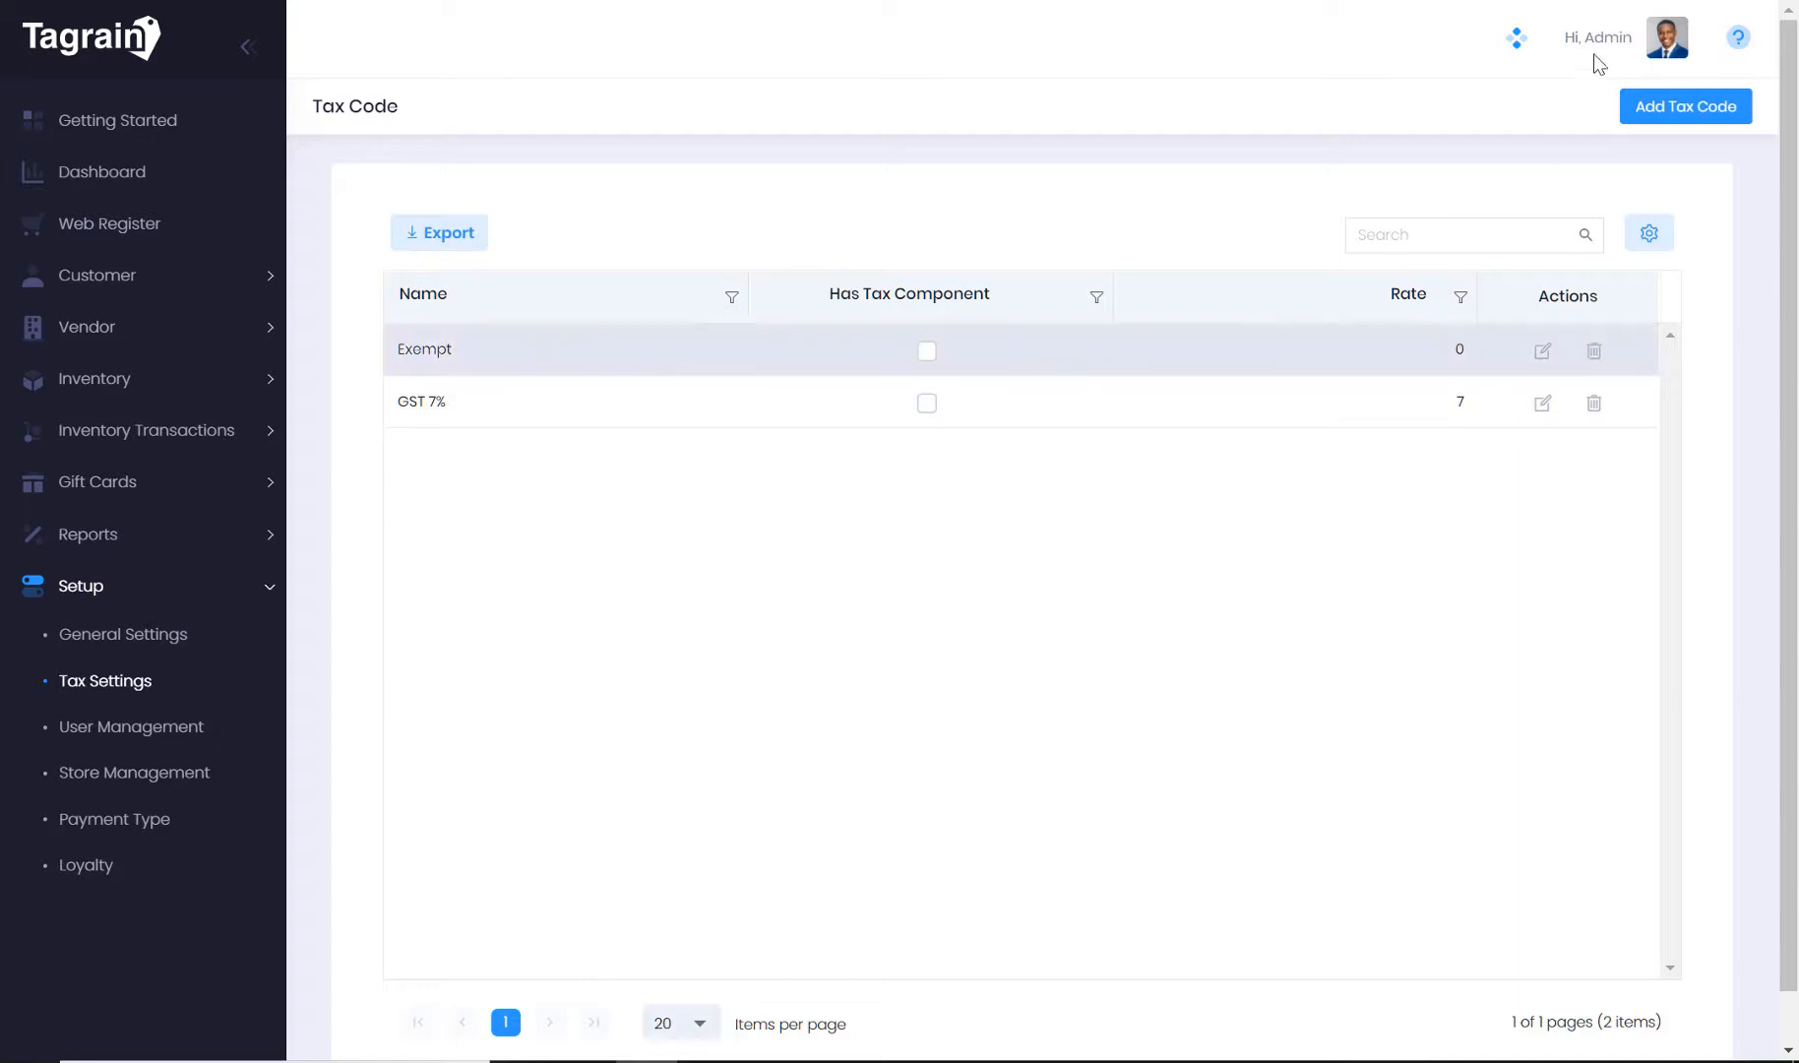
mouse_move(864, 324)
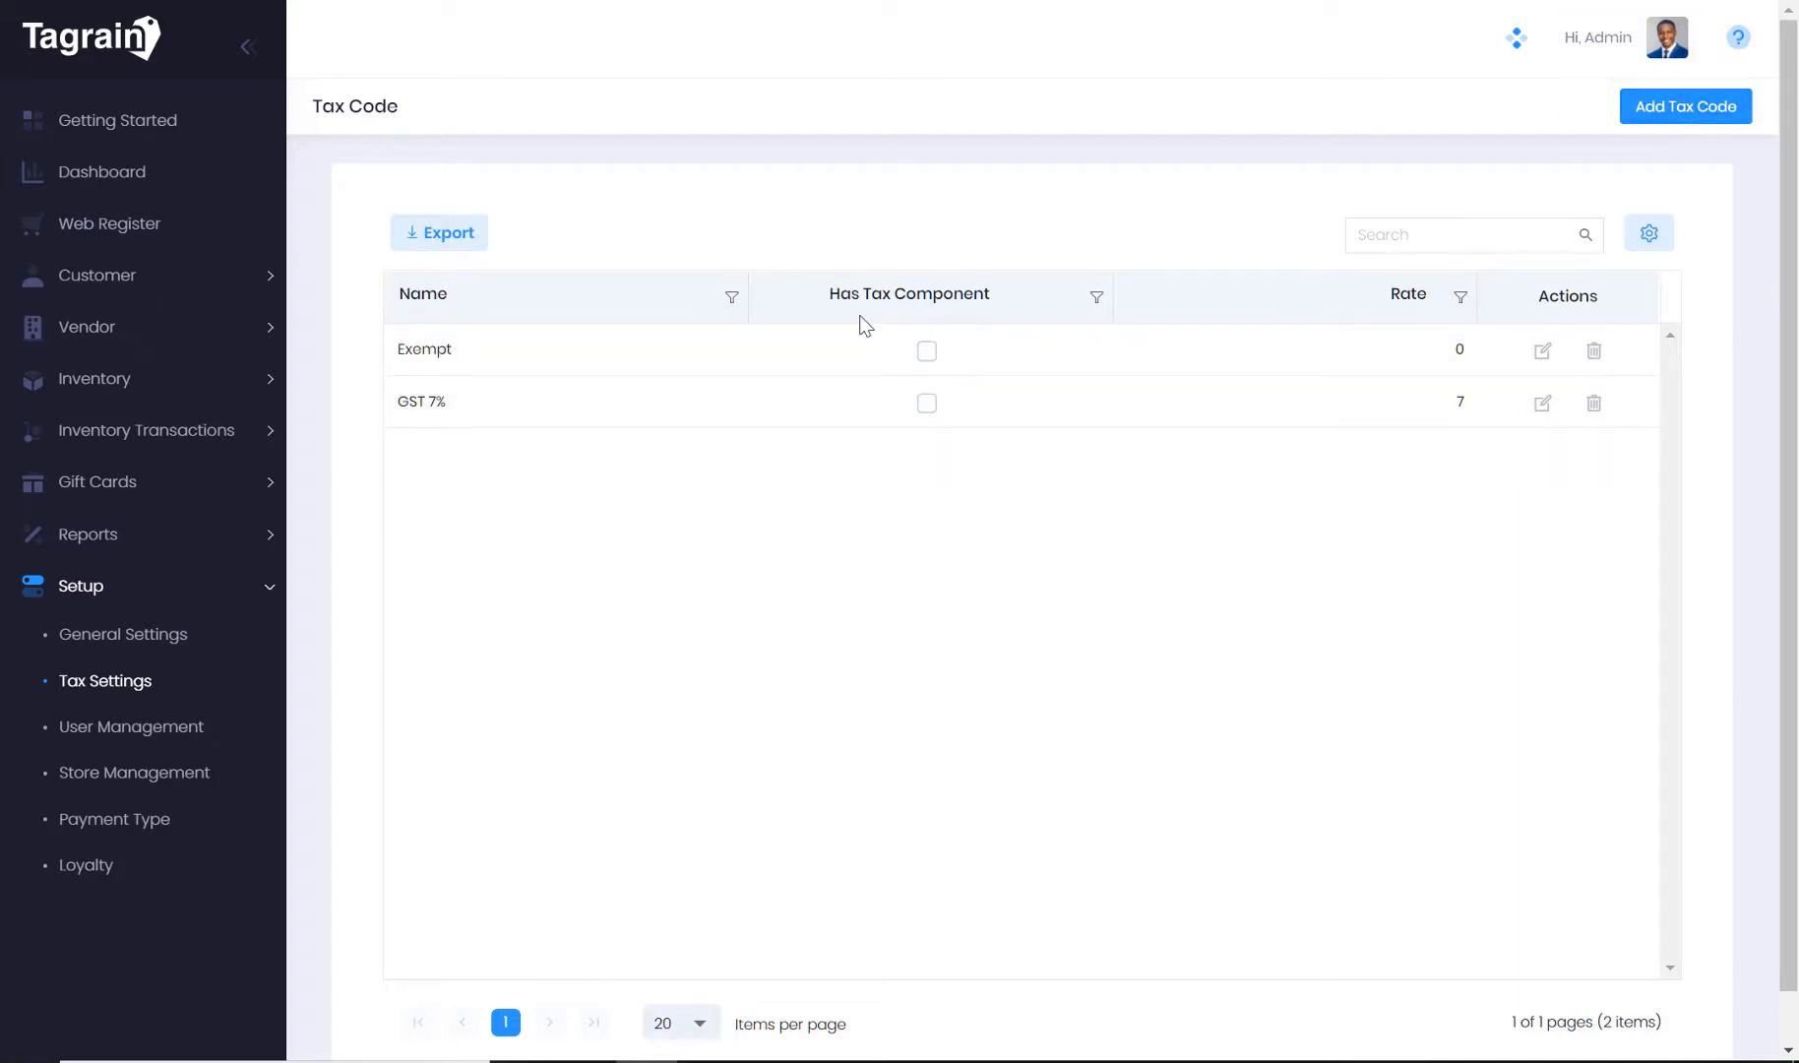
mouse_move(131, 727)
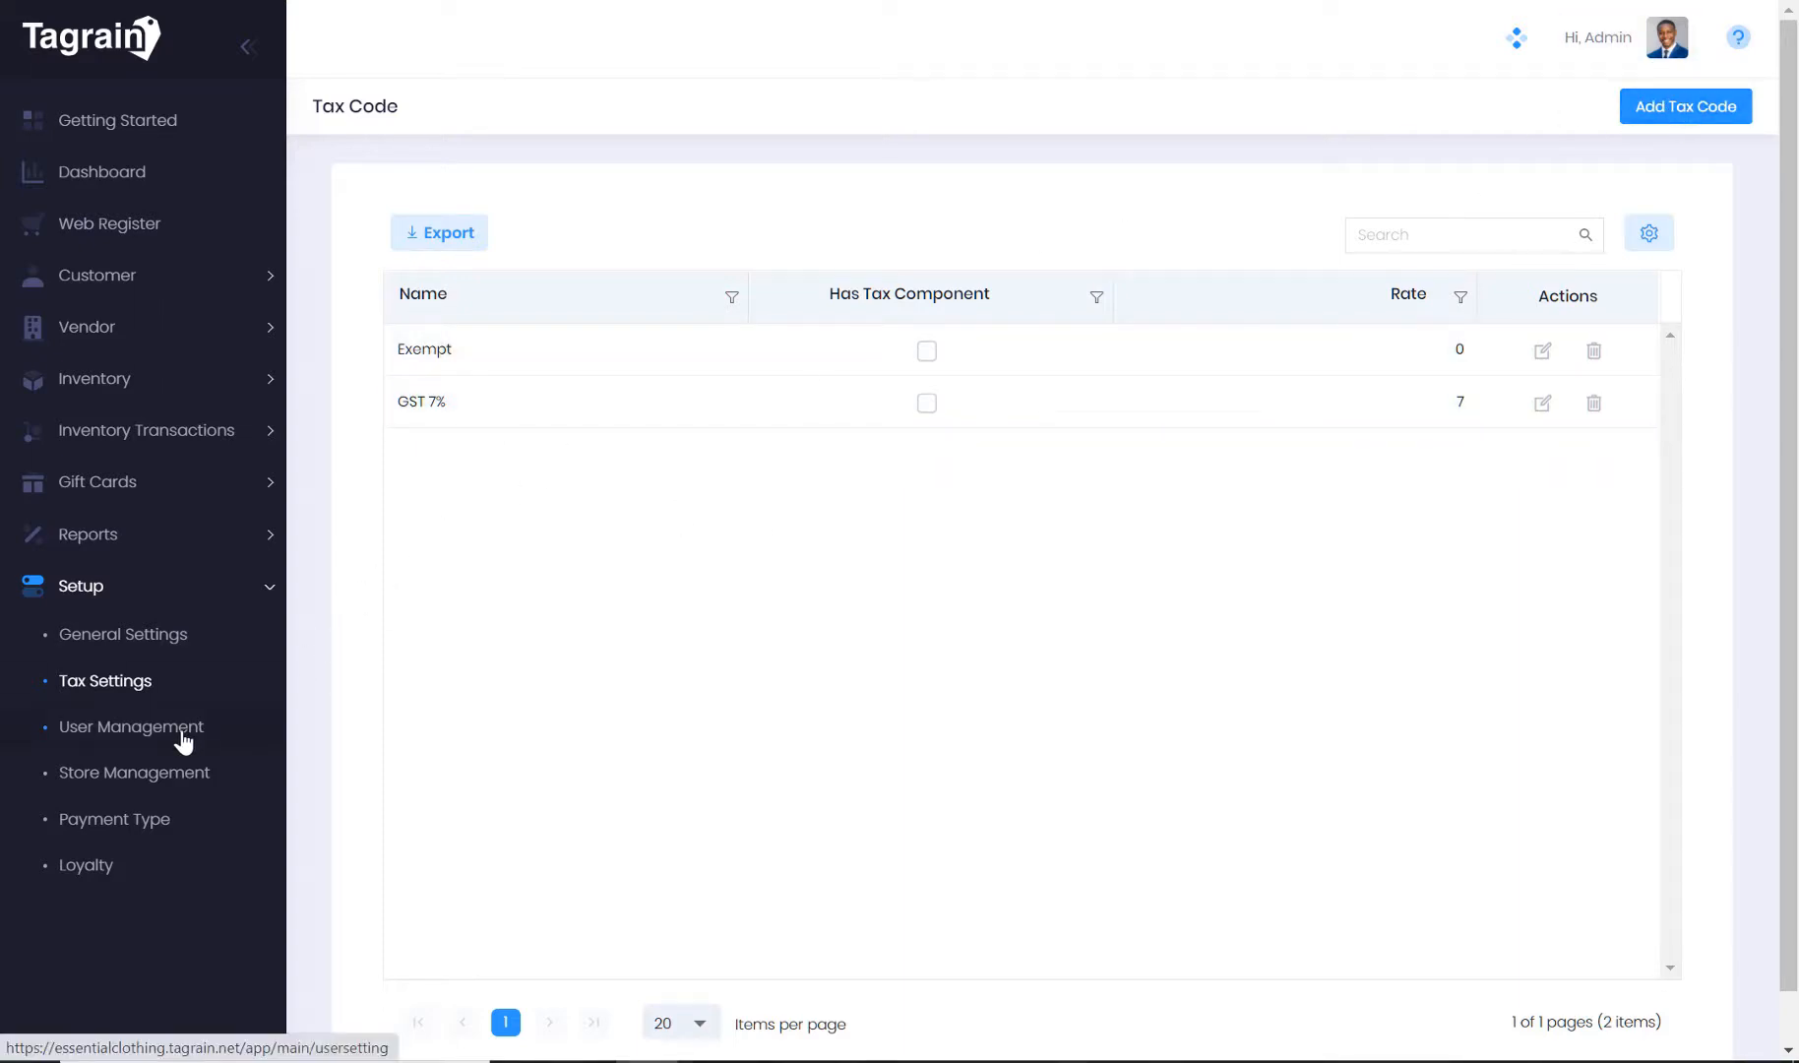
Open the User Management page with its Roles and Users sections
click(130, 725)
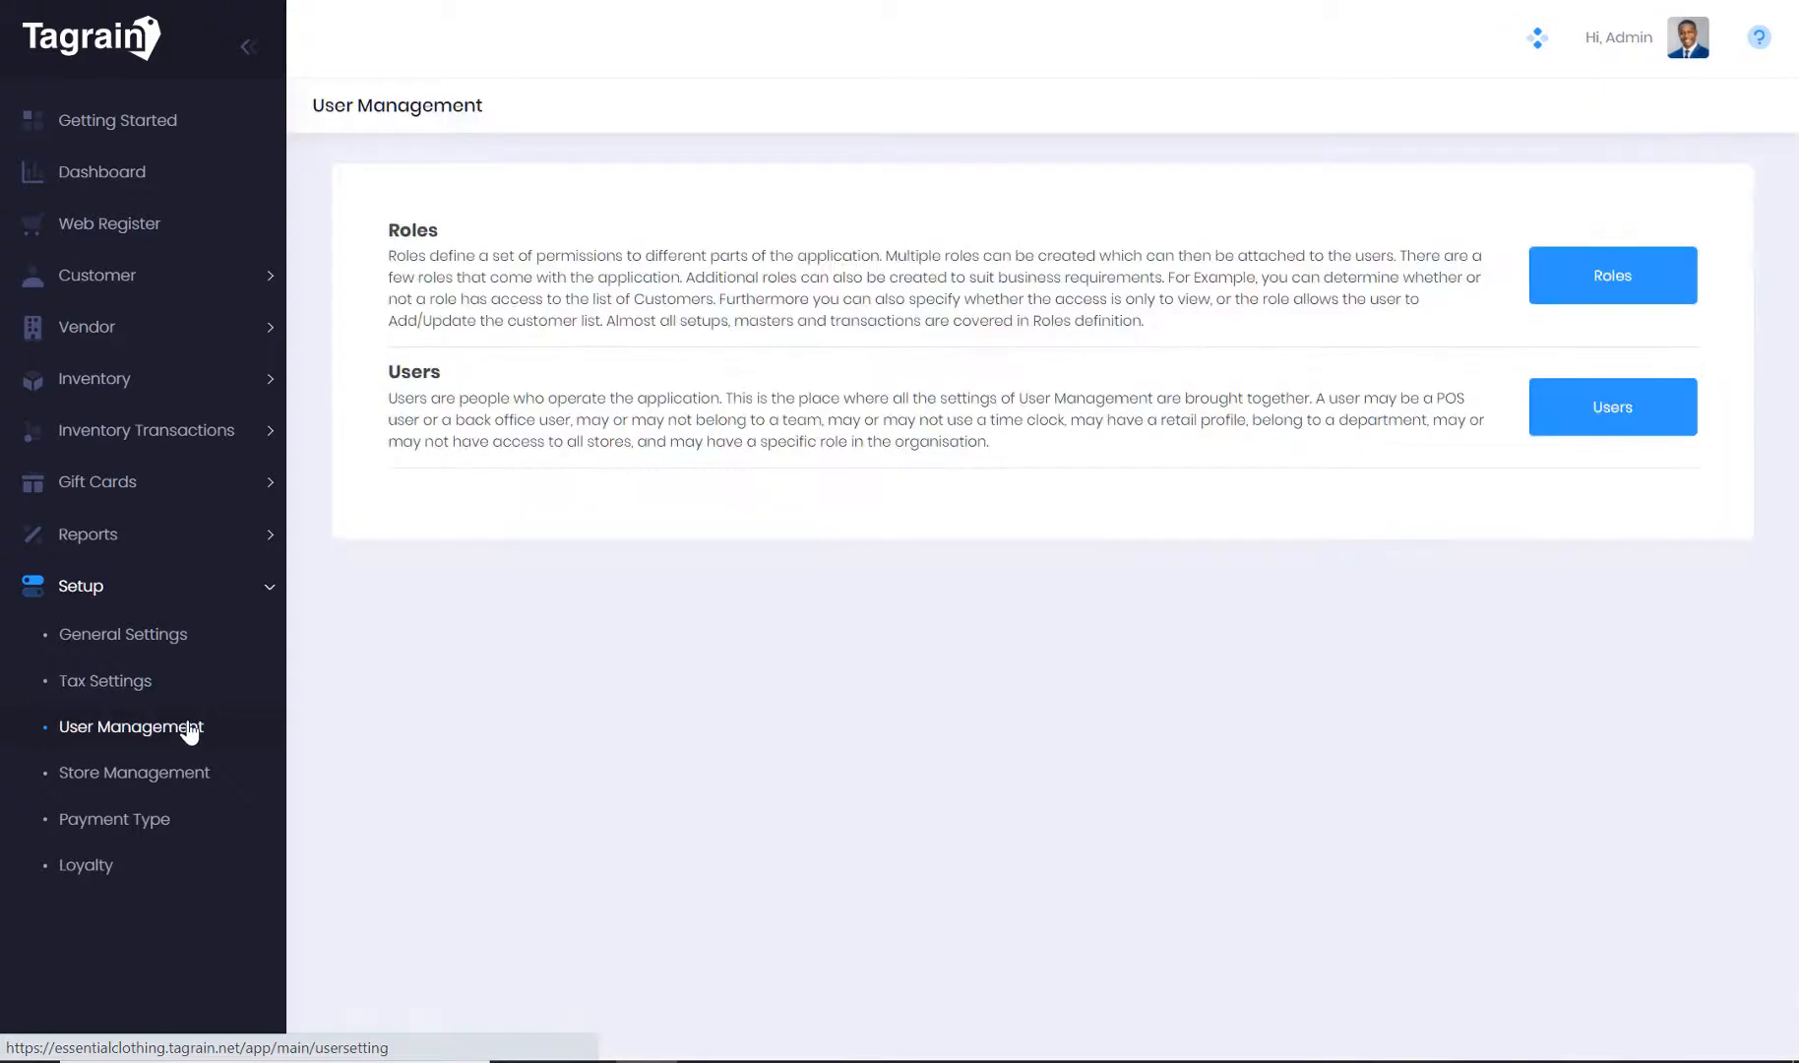
mouse_move(1611, 406)
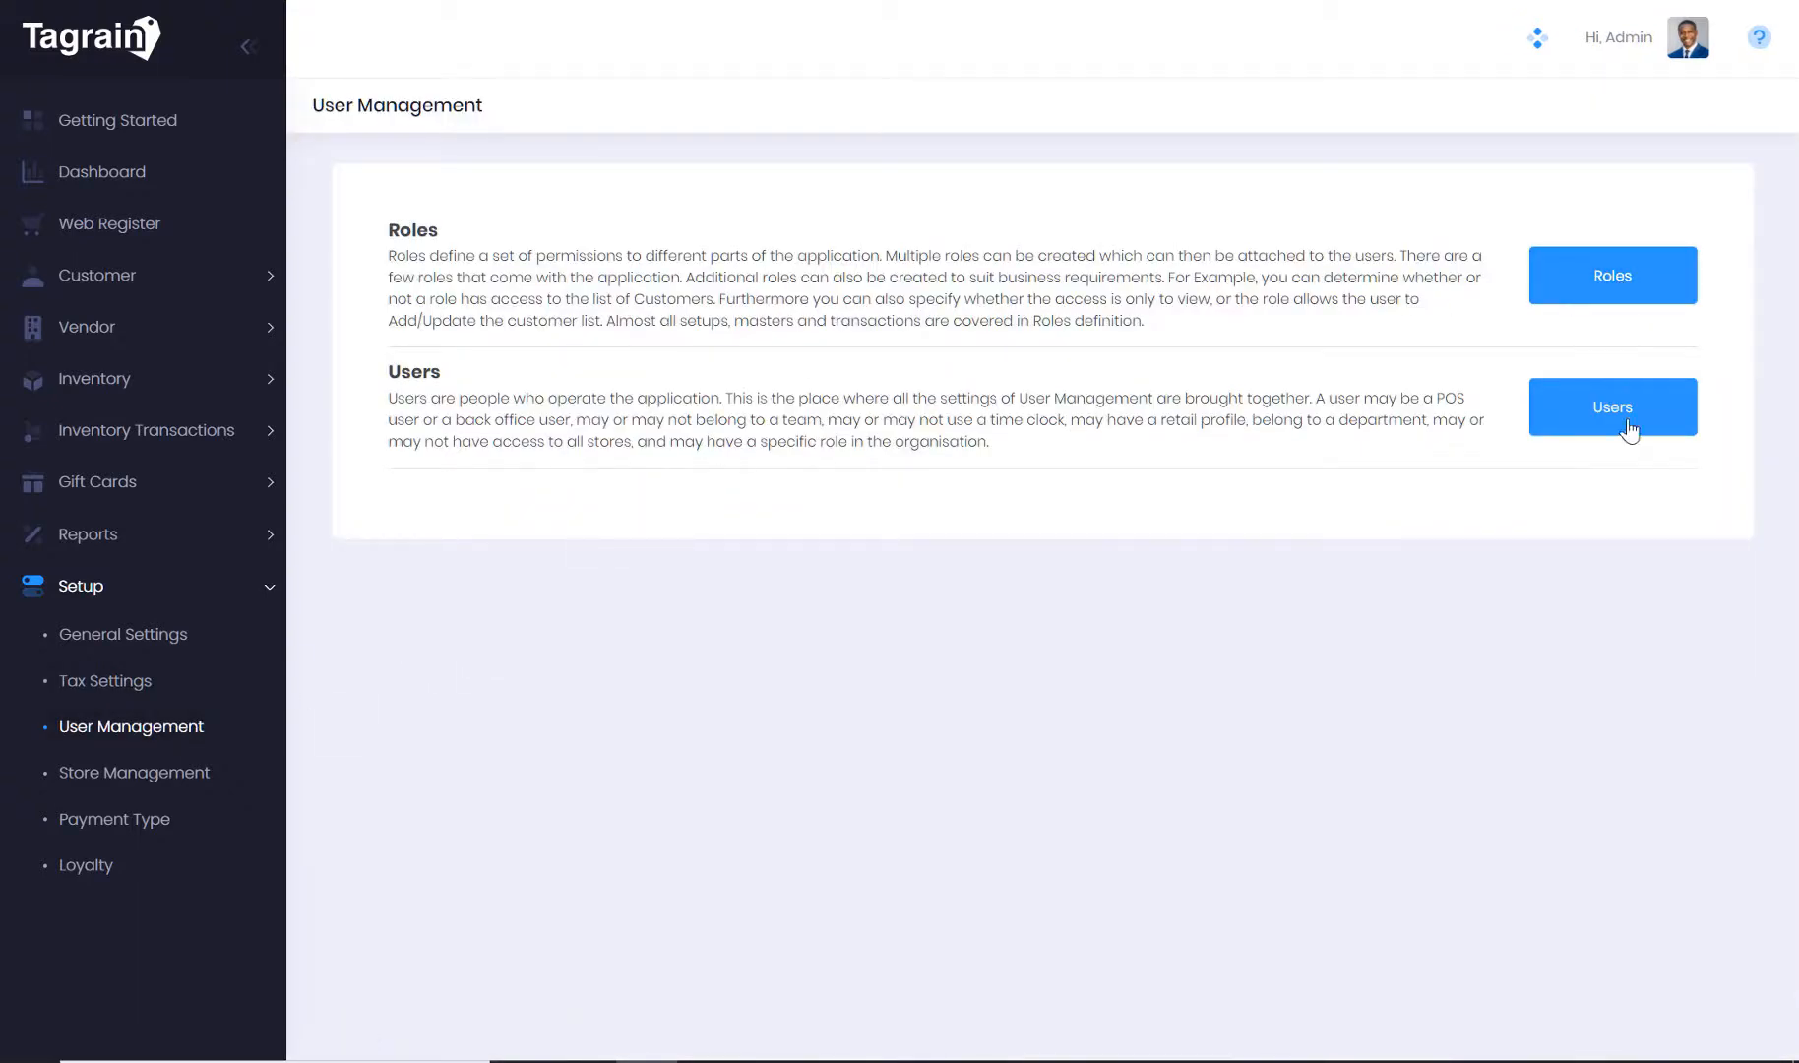
mouse_move(1580, 440)
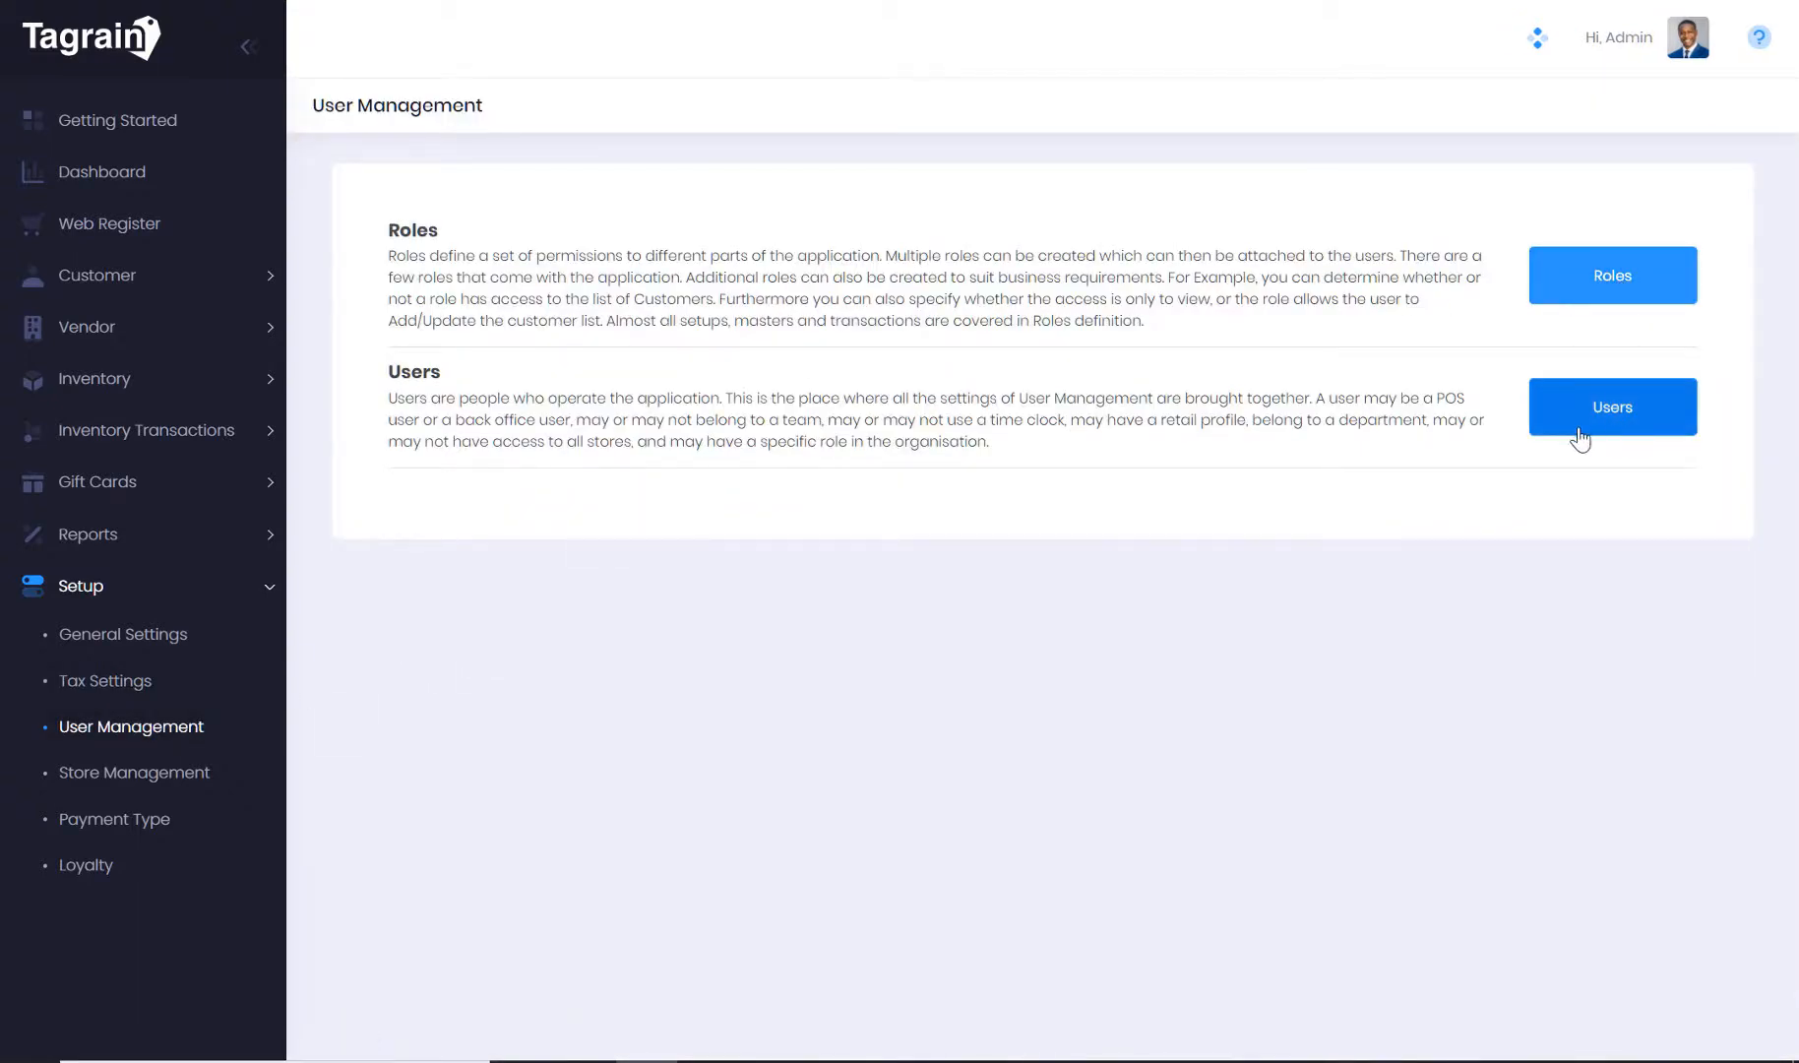
mouse_move(178, 786)
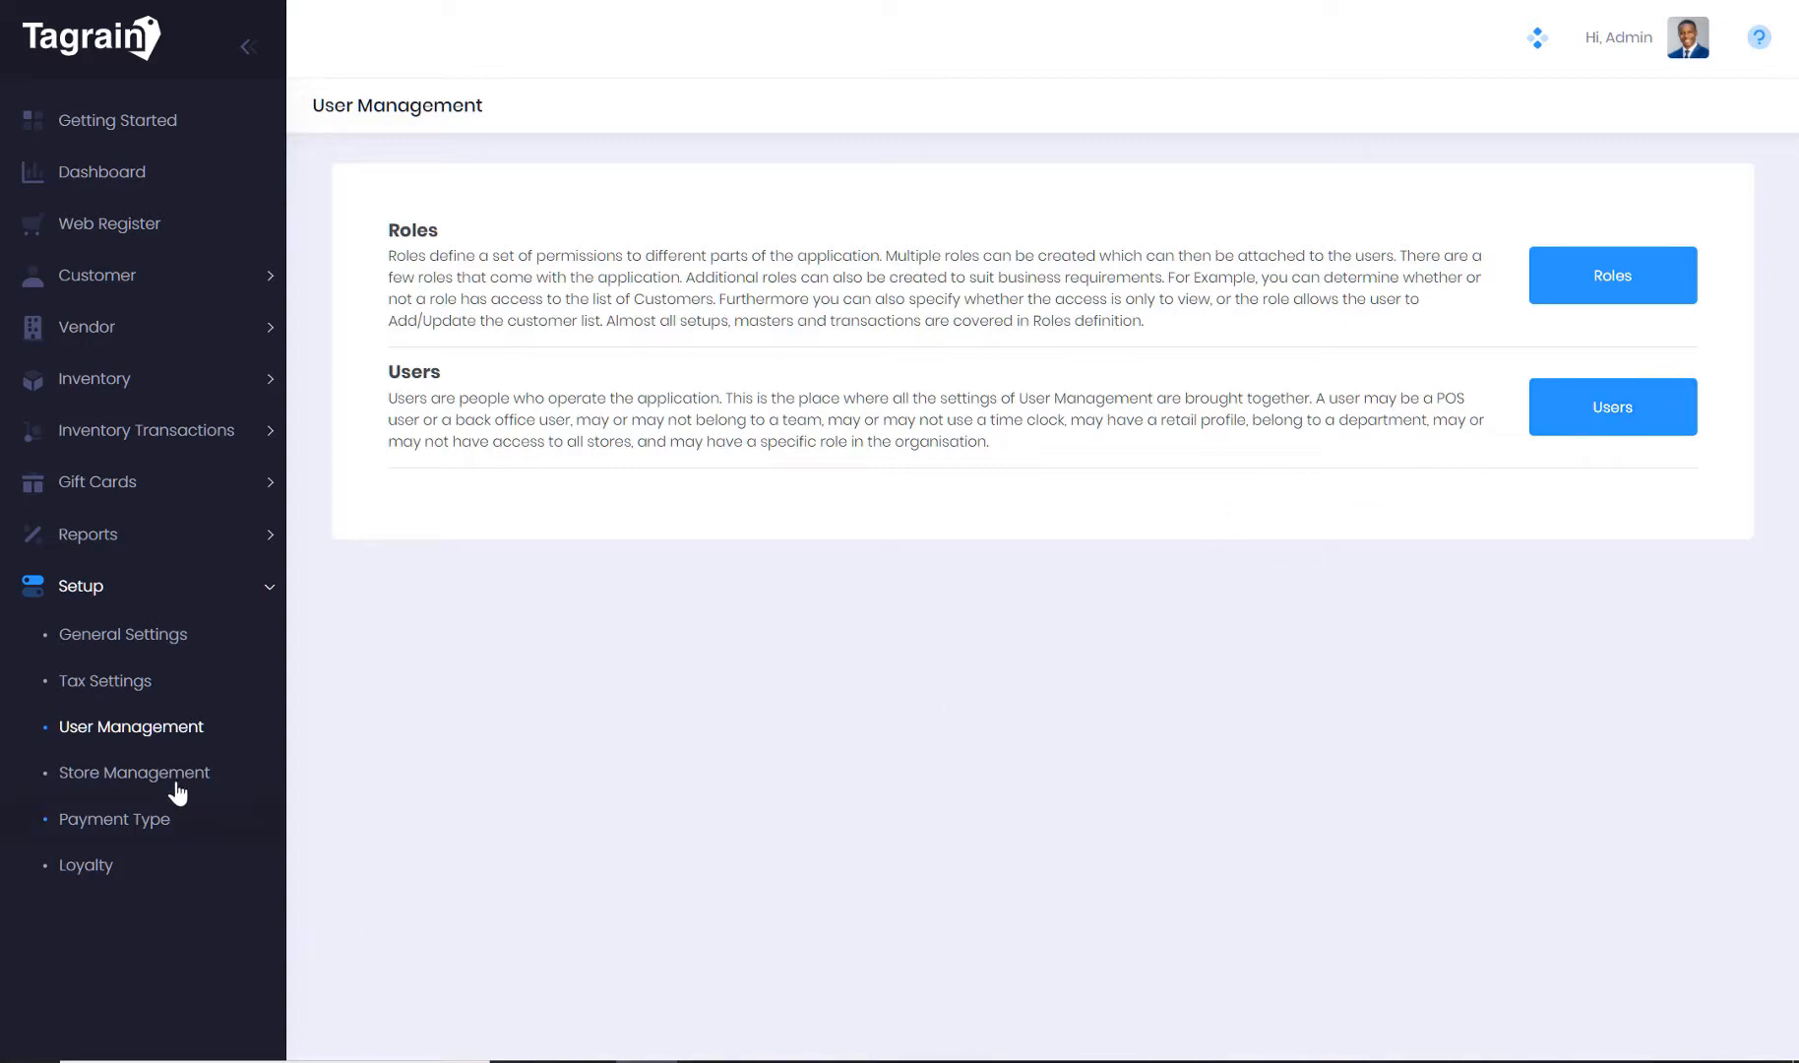
Open Store Management with its Stores, POS, Receipt Format and Sales Target sections
click(133, 772)
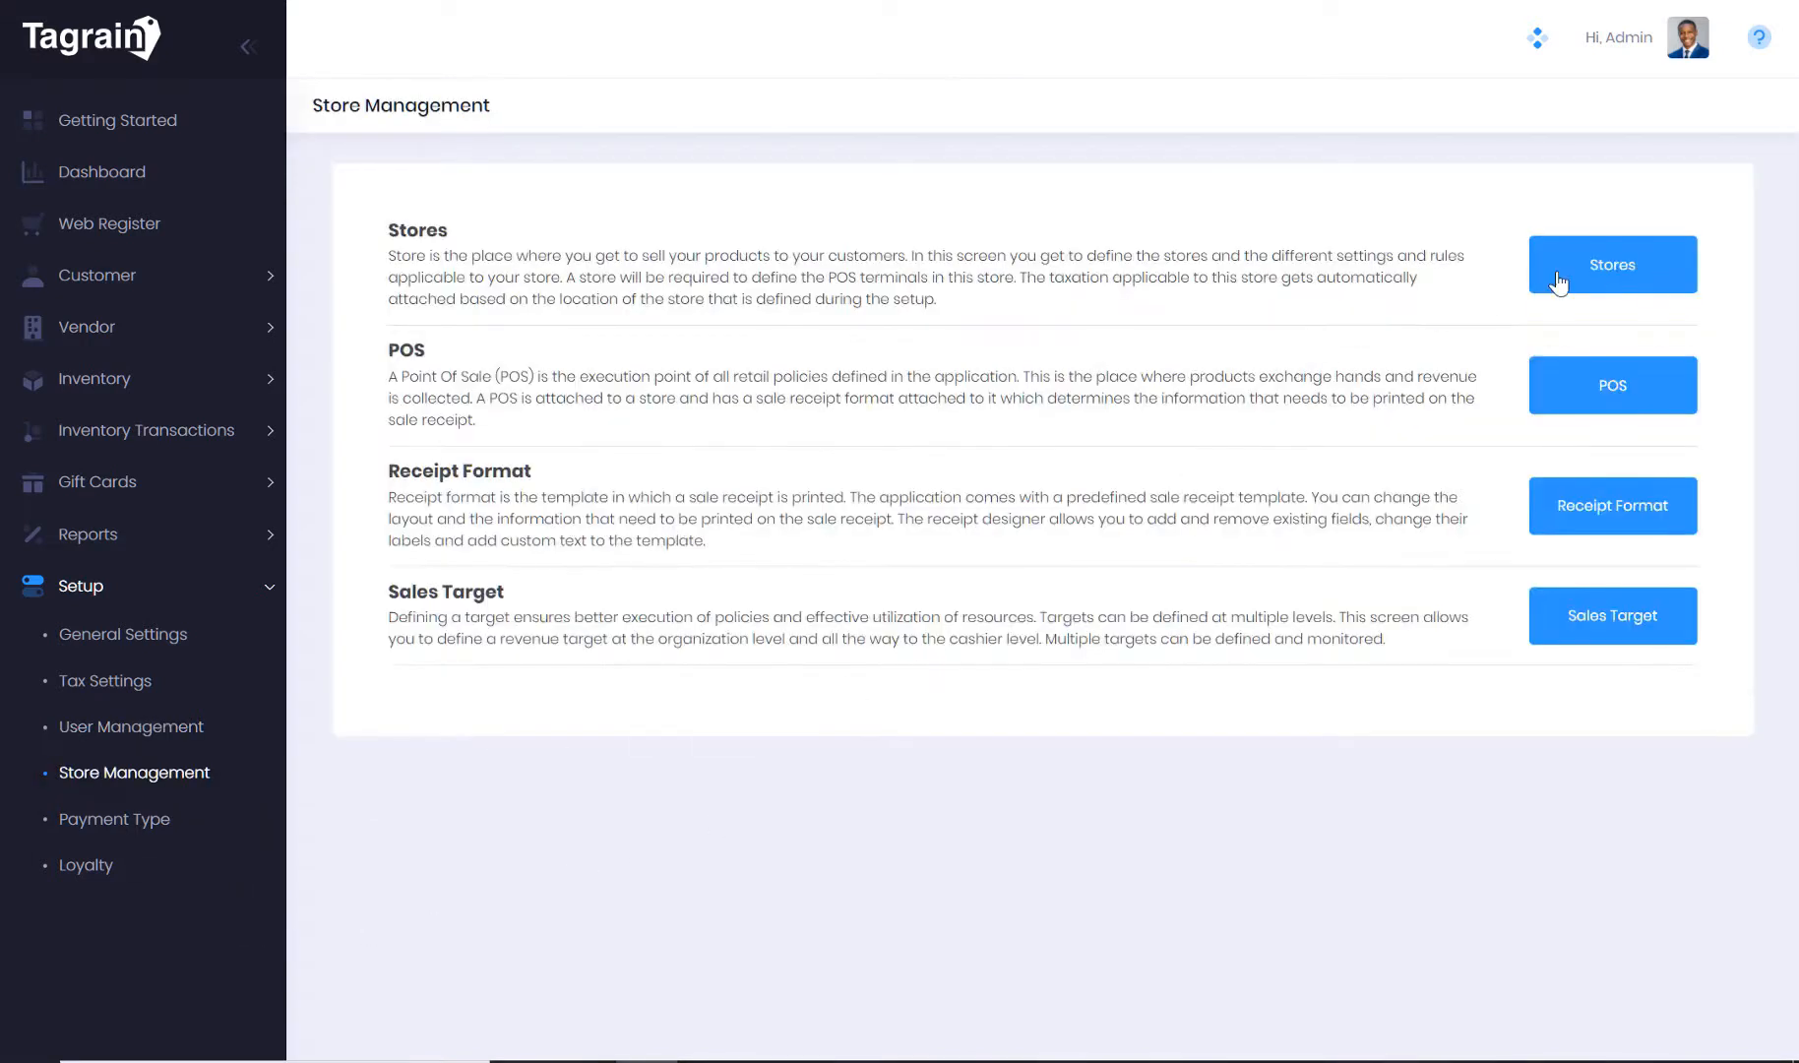
mouse_move(1611, 505)
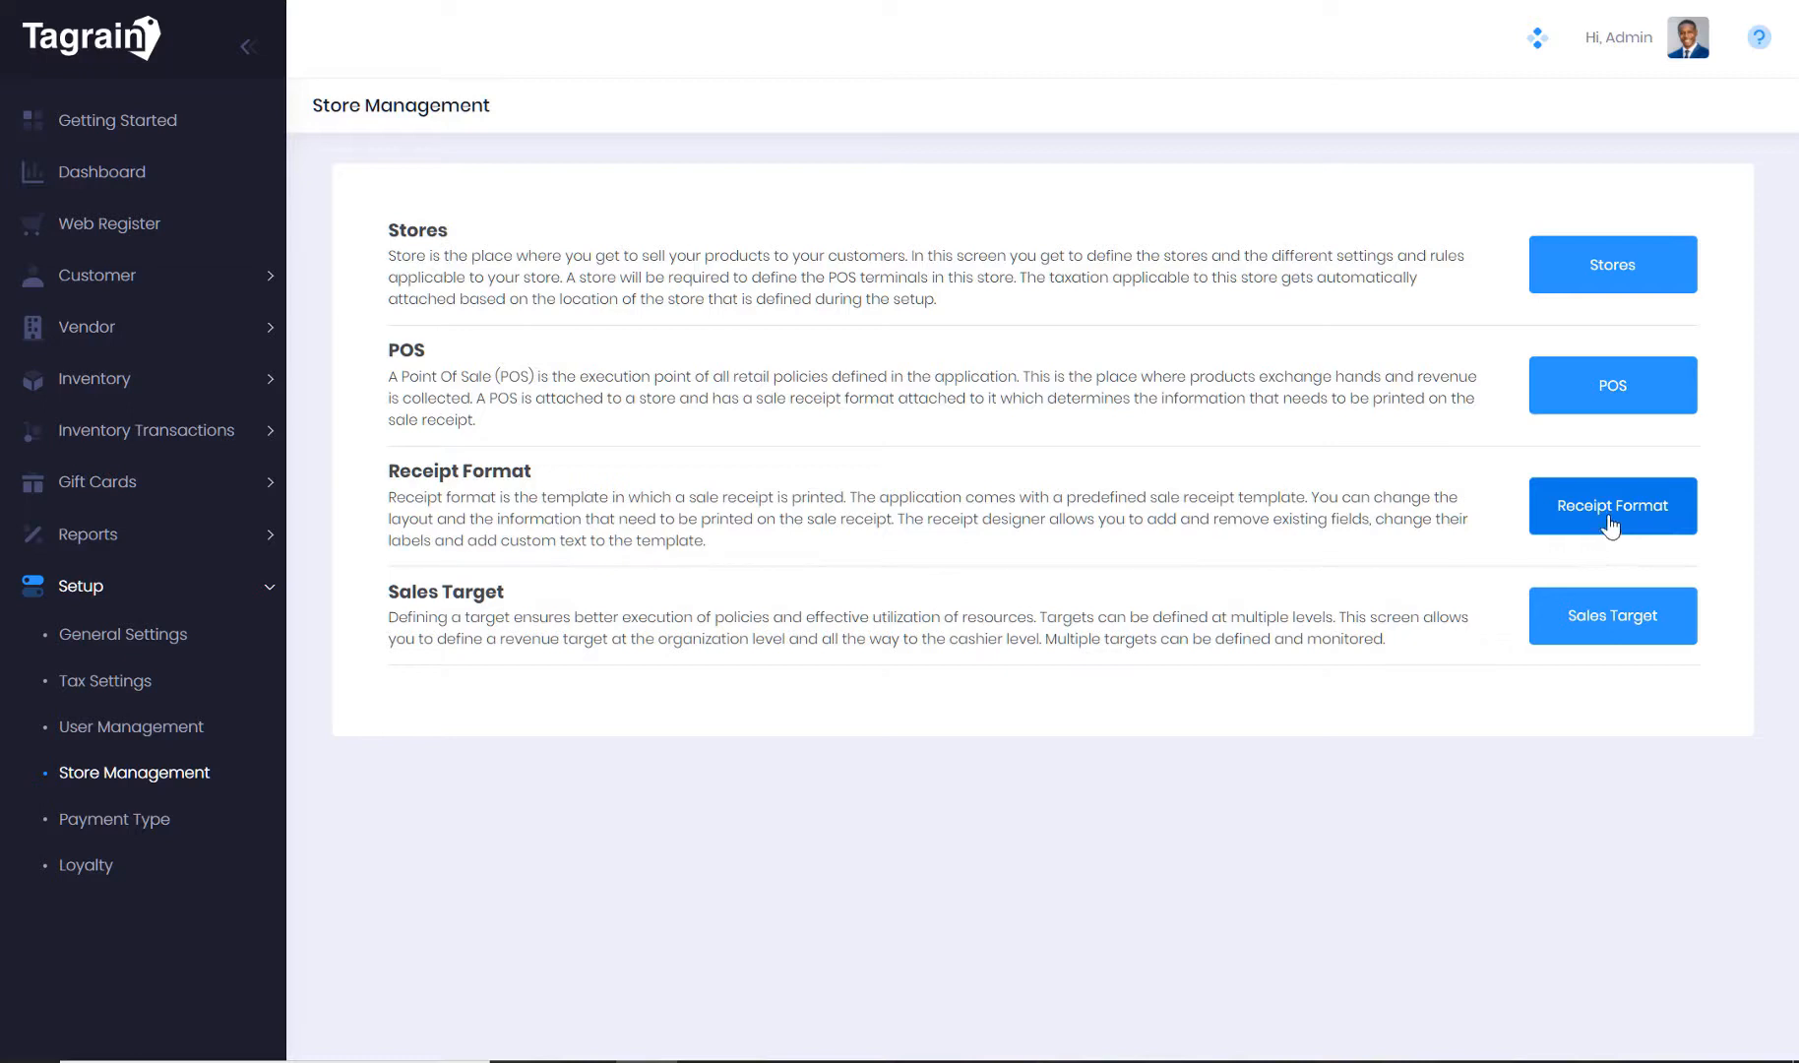
mouse_move(1611, 615)
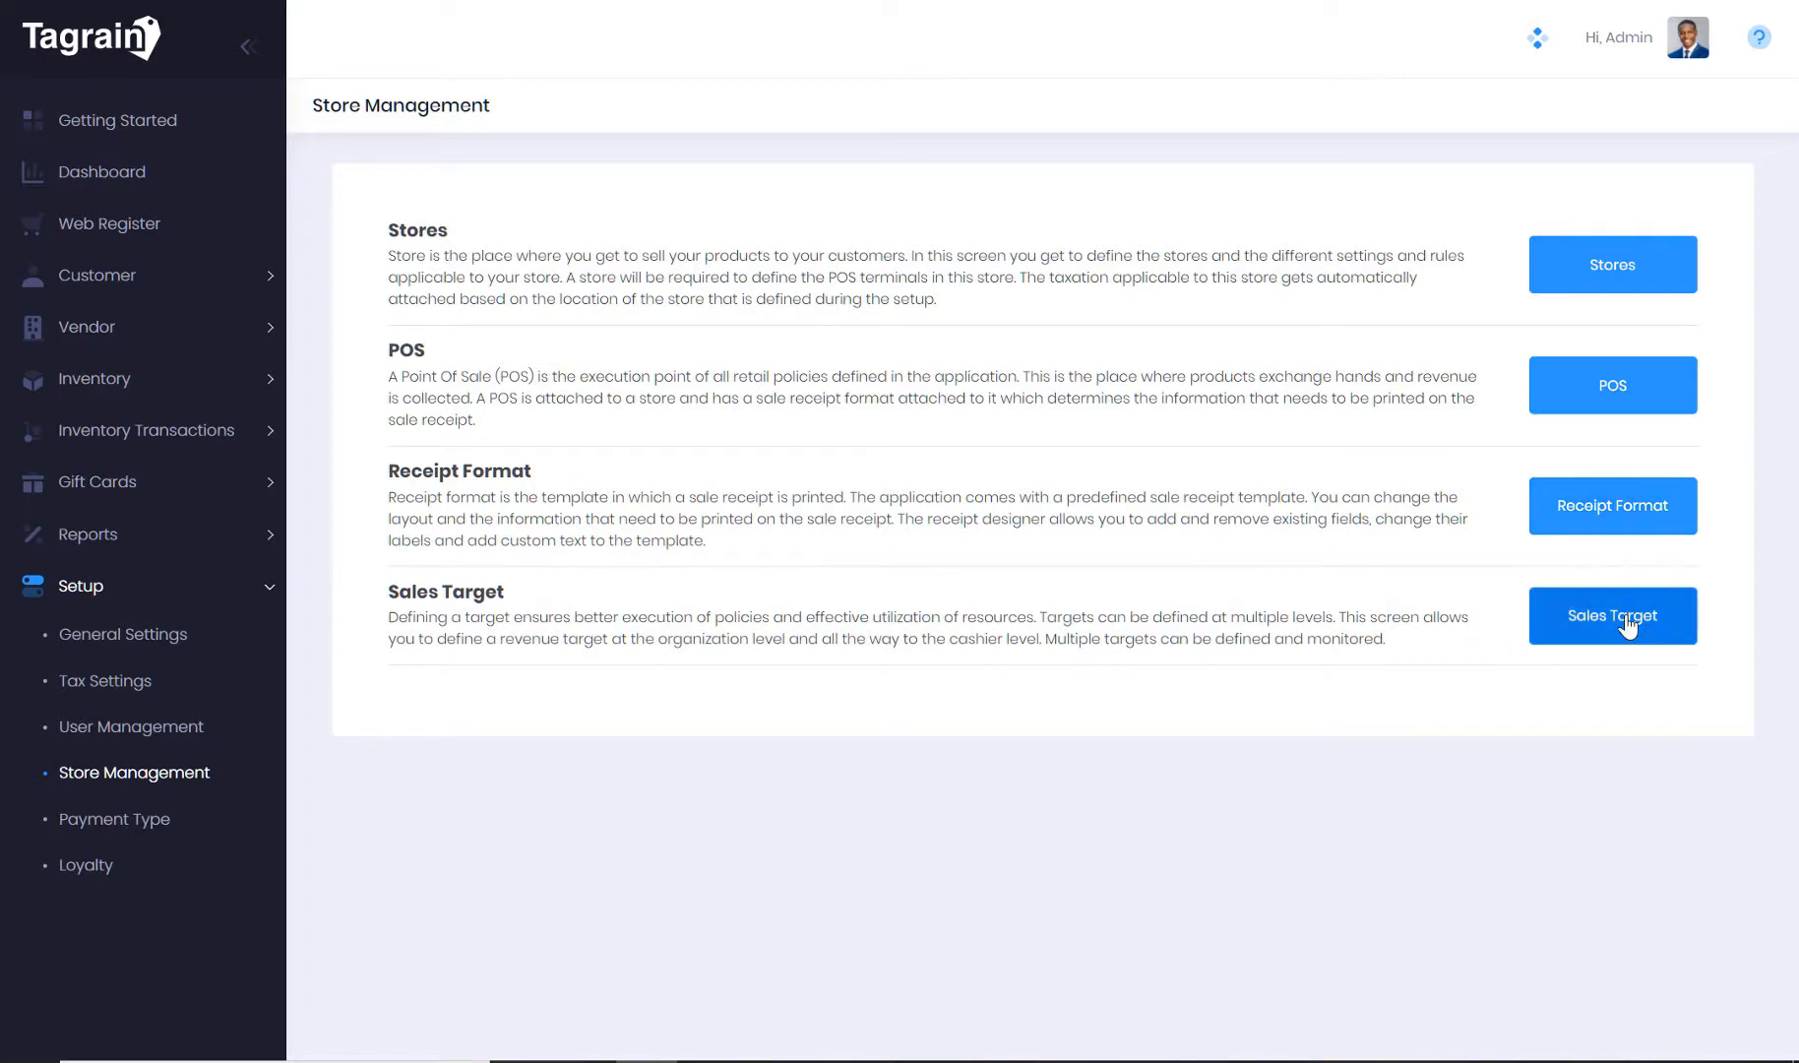
mouse_move(1622, 620)
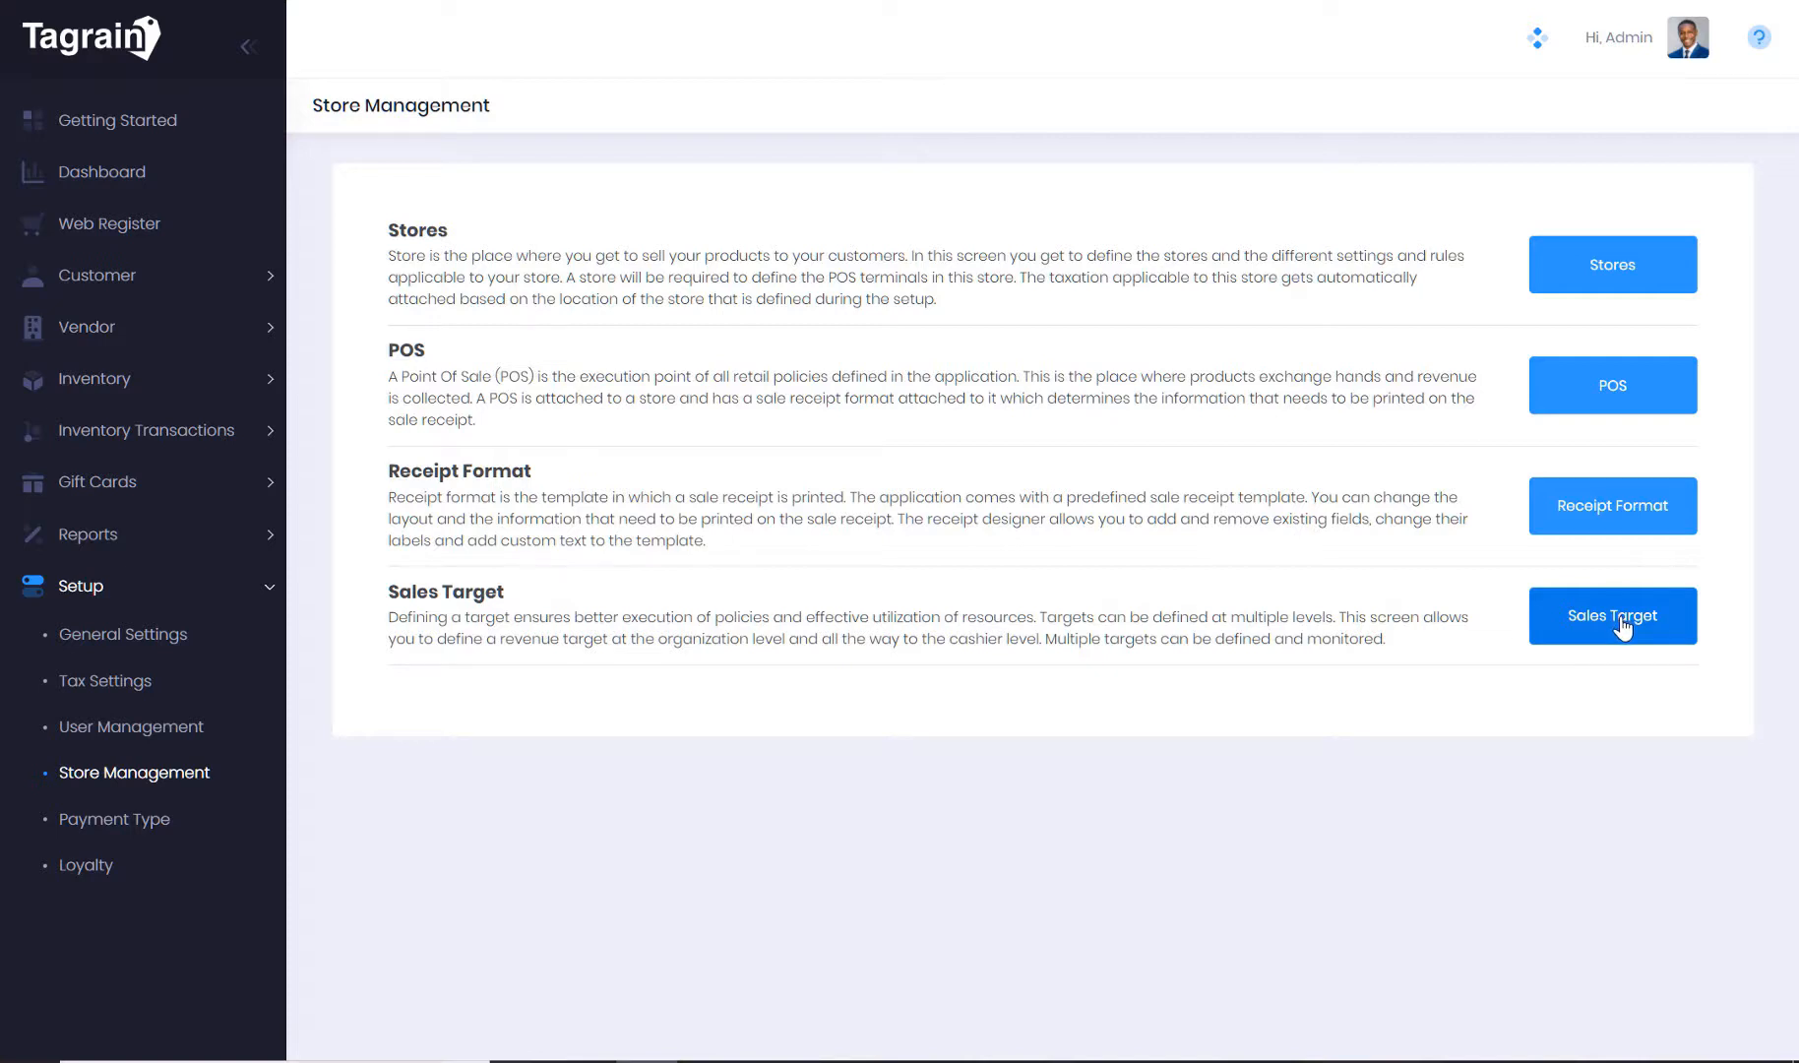
Edit and save the Essential's Target sales target, then return to Store Management
click(1611, 616)
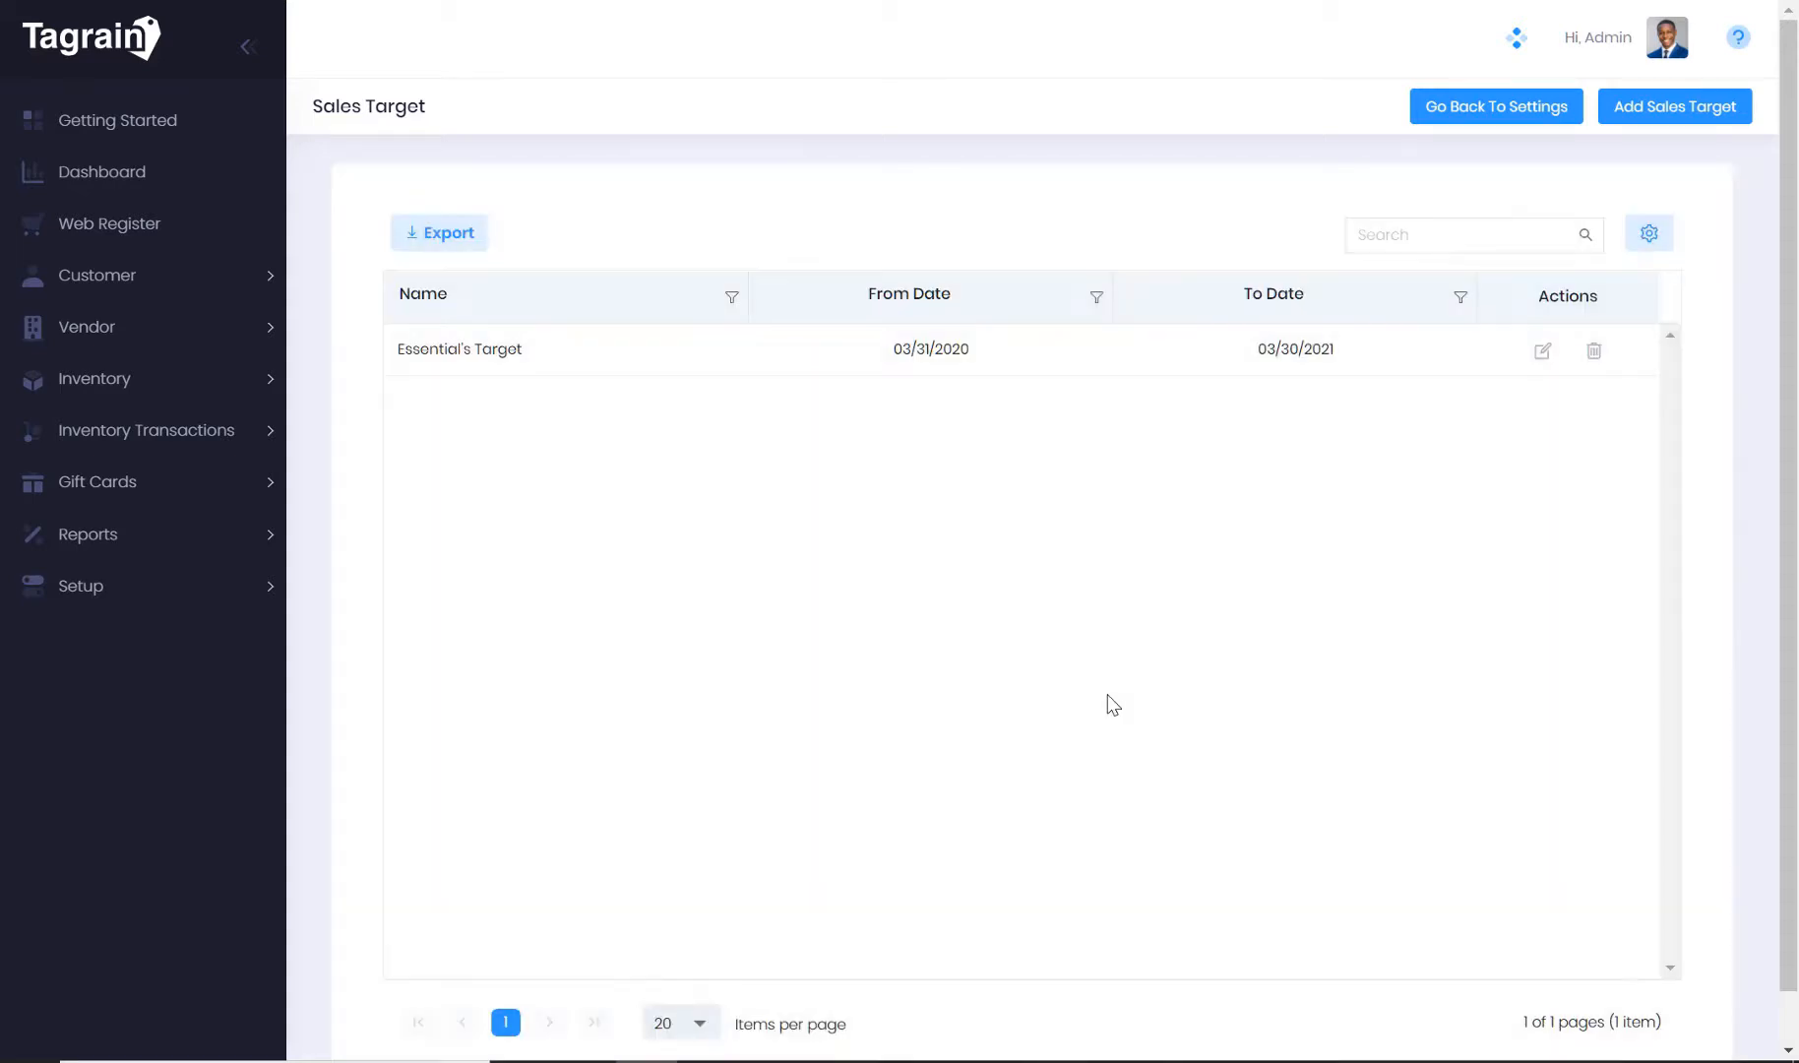
mouse_move(1144, 717)
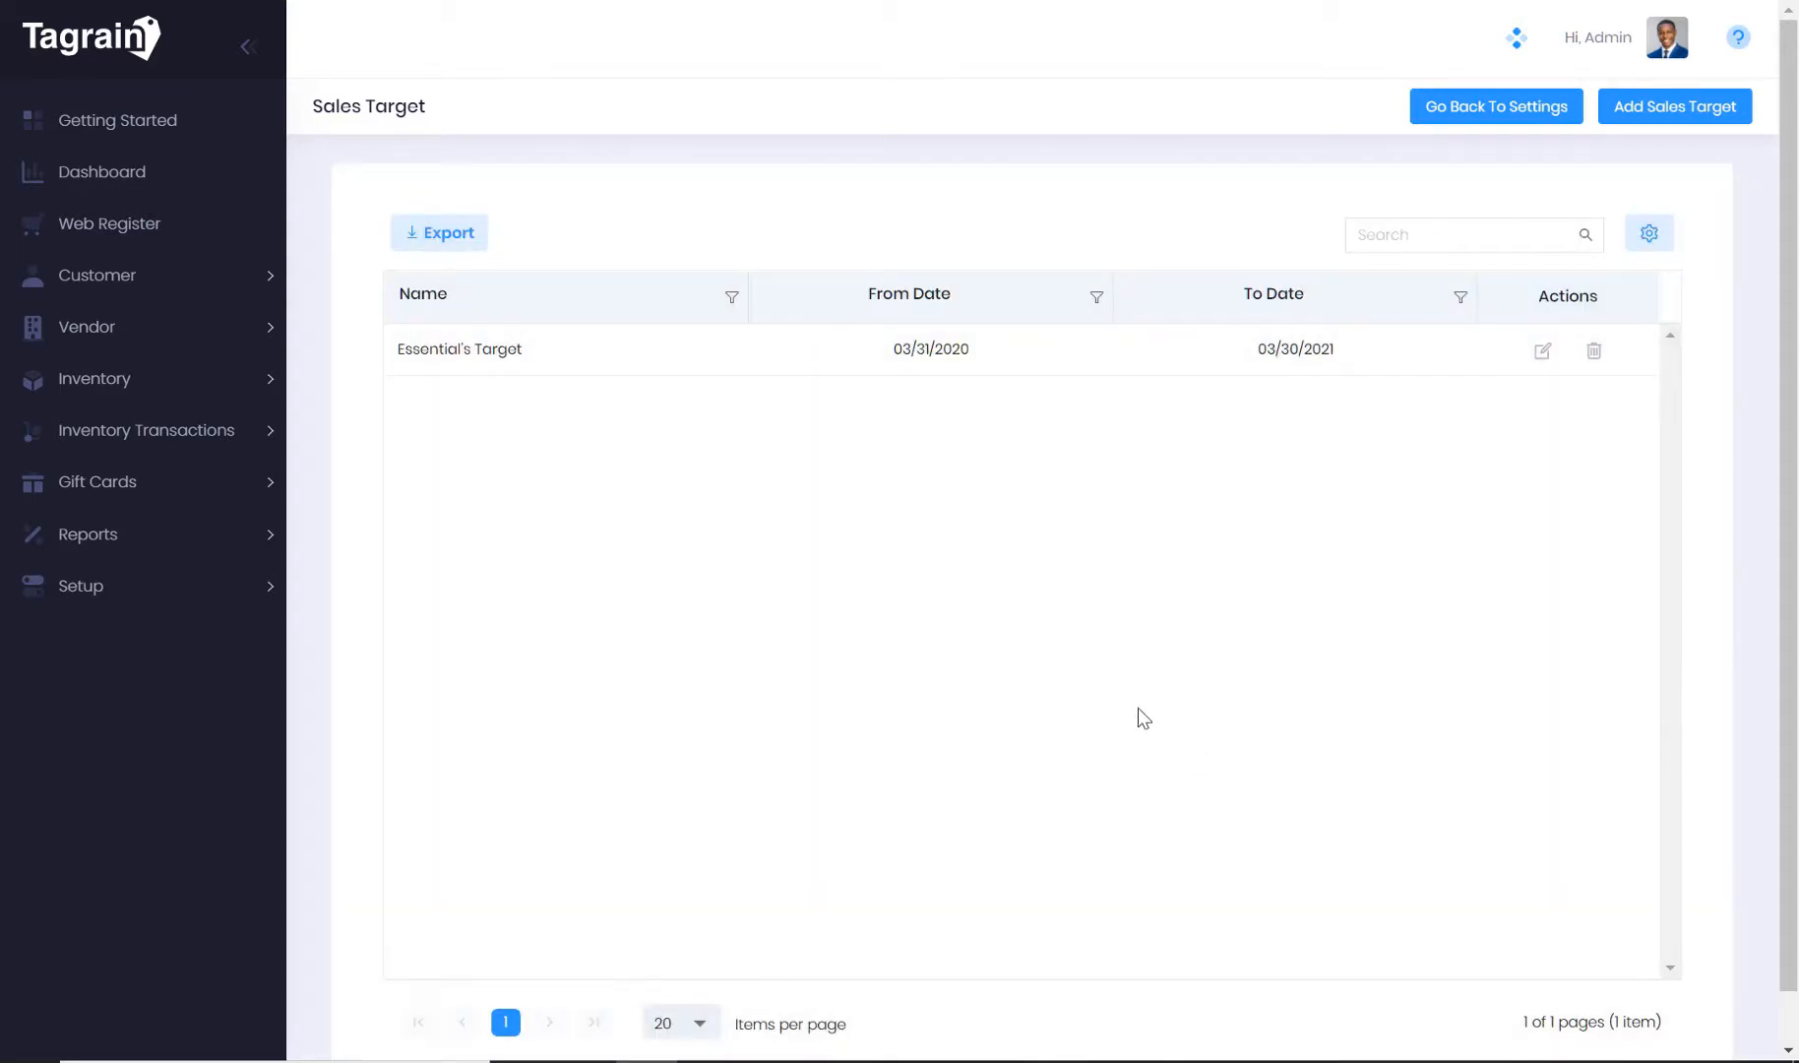
mouse_move(1131, 716)
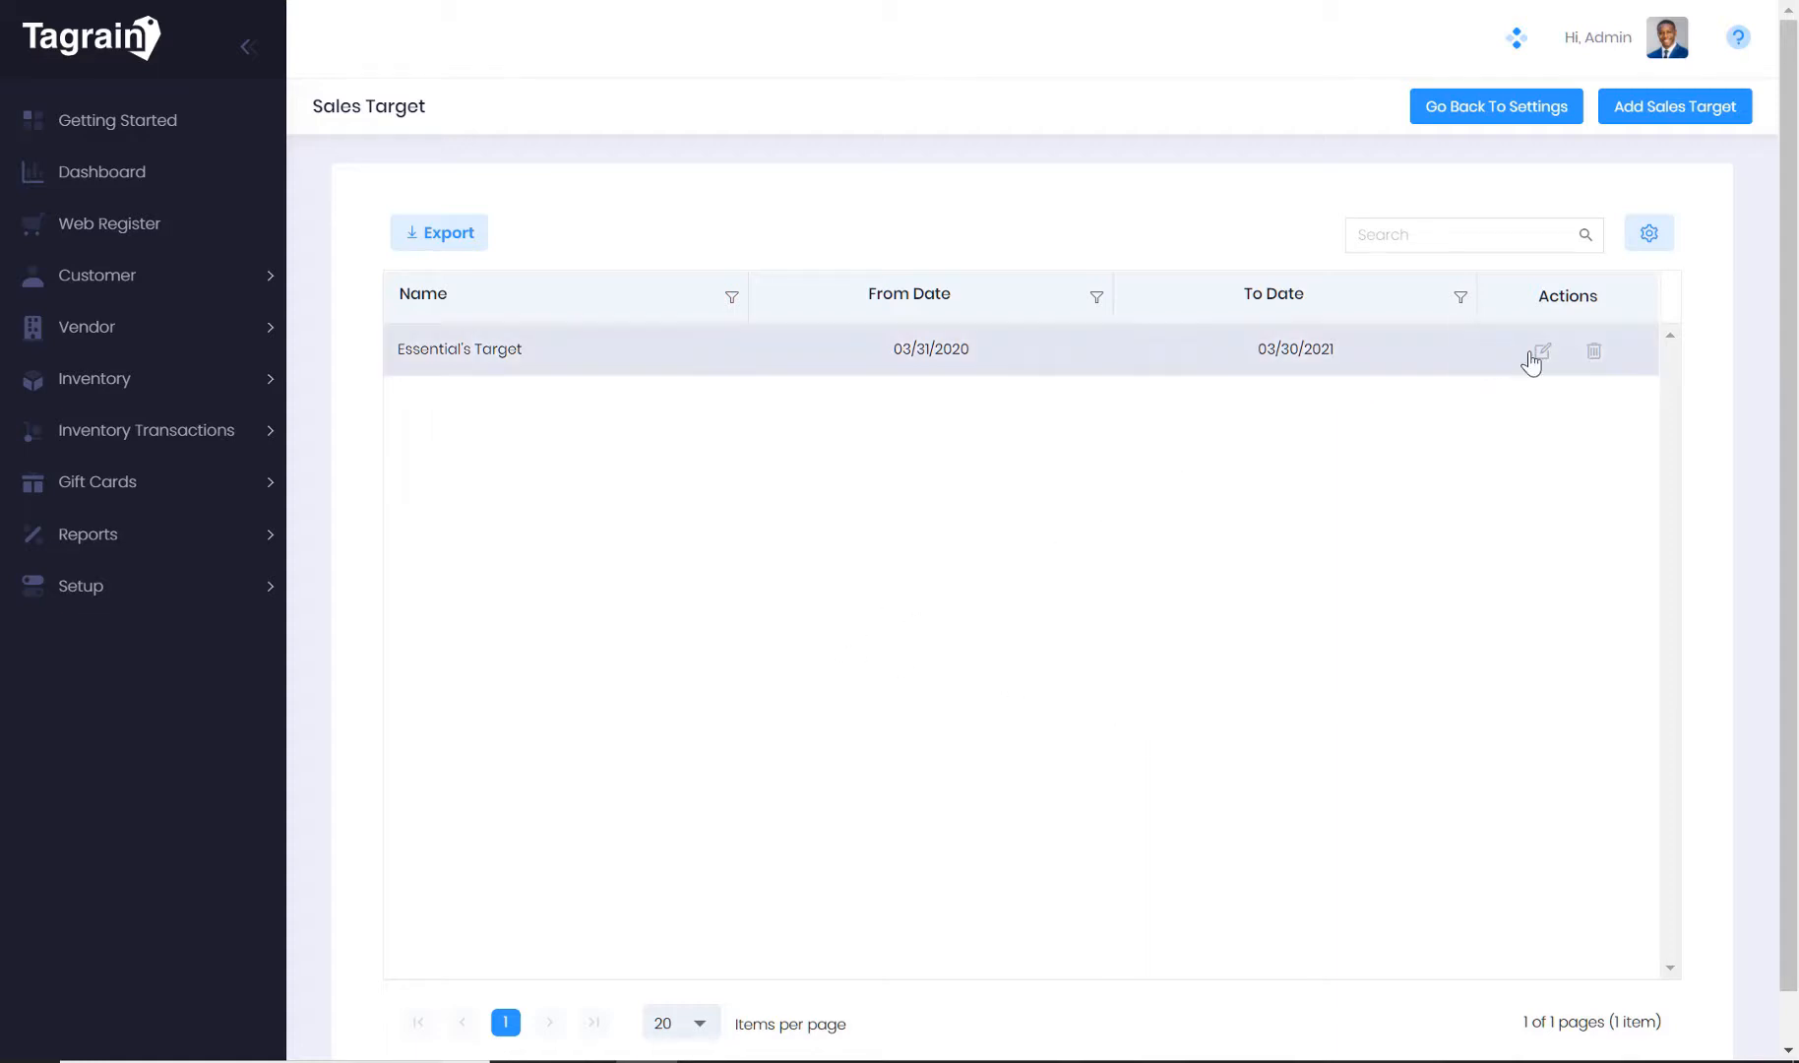
click(1542, 351)
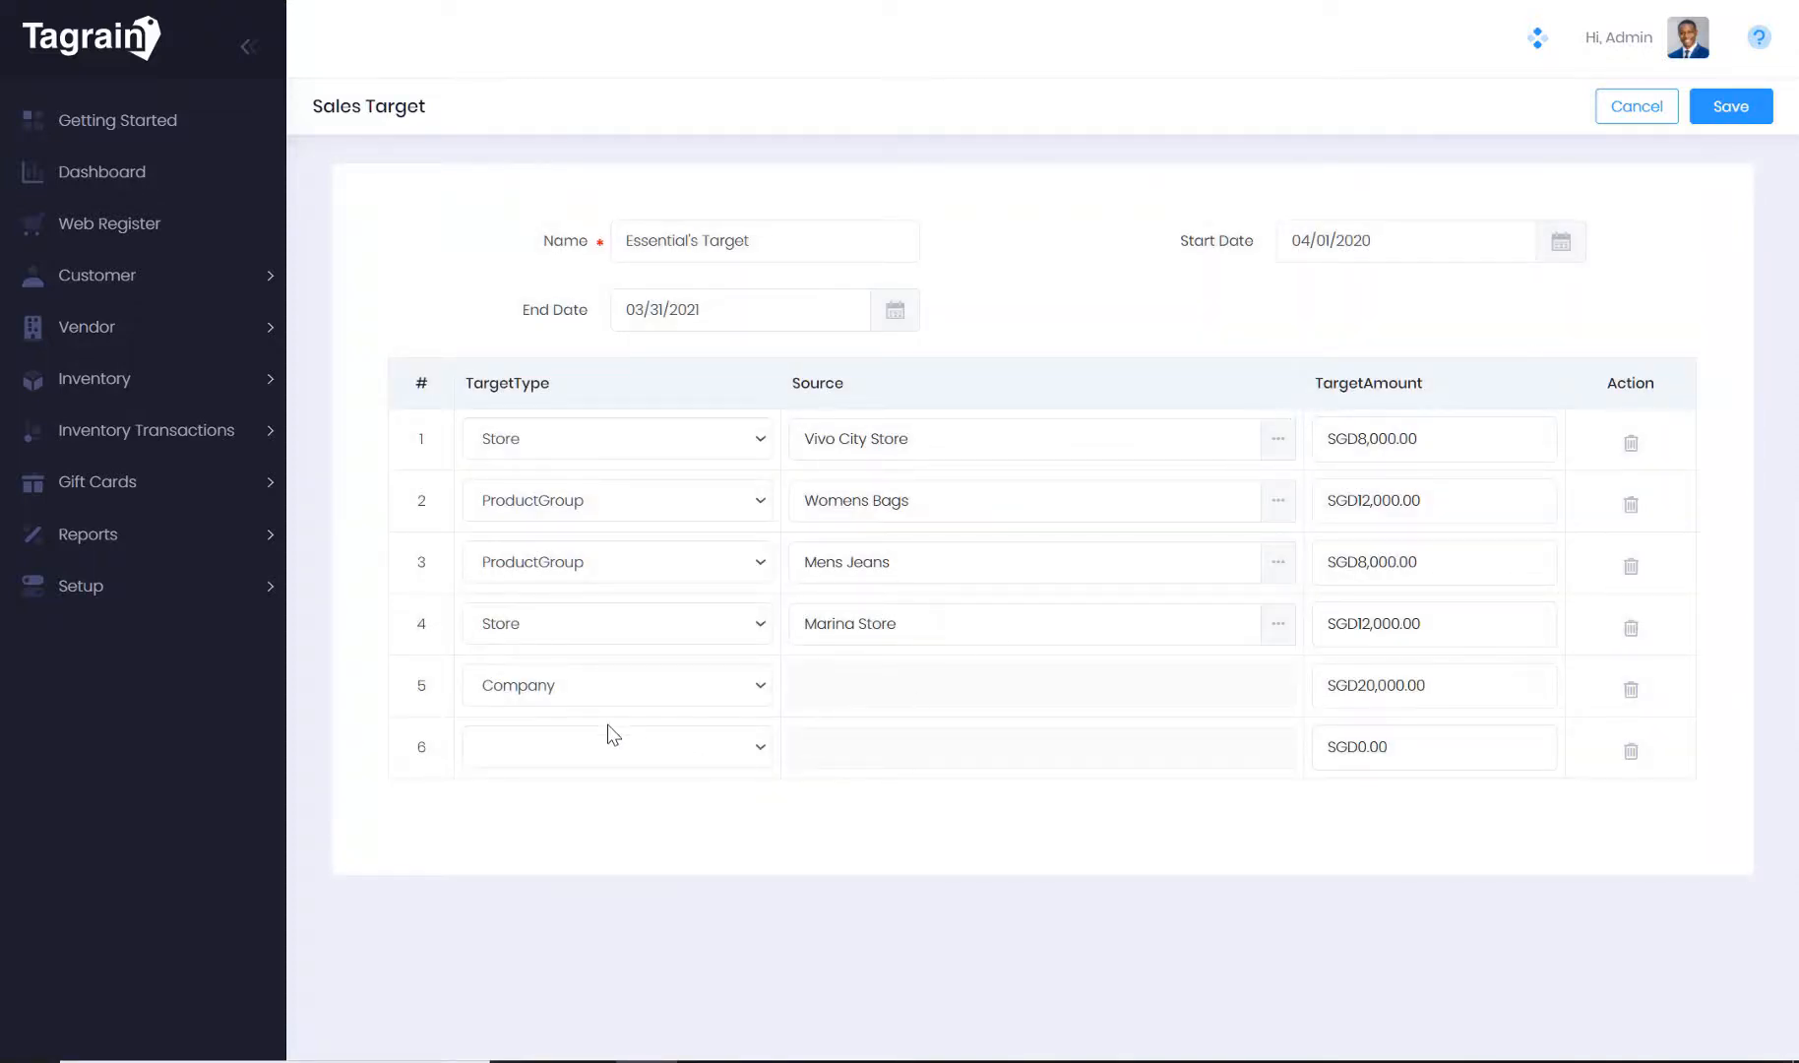
mouse_move(628, 459)
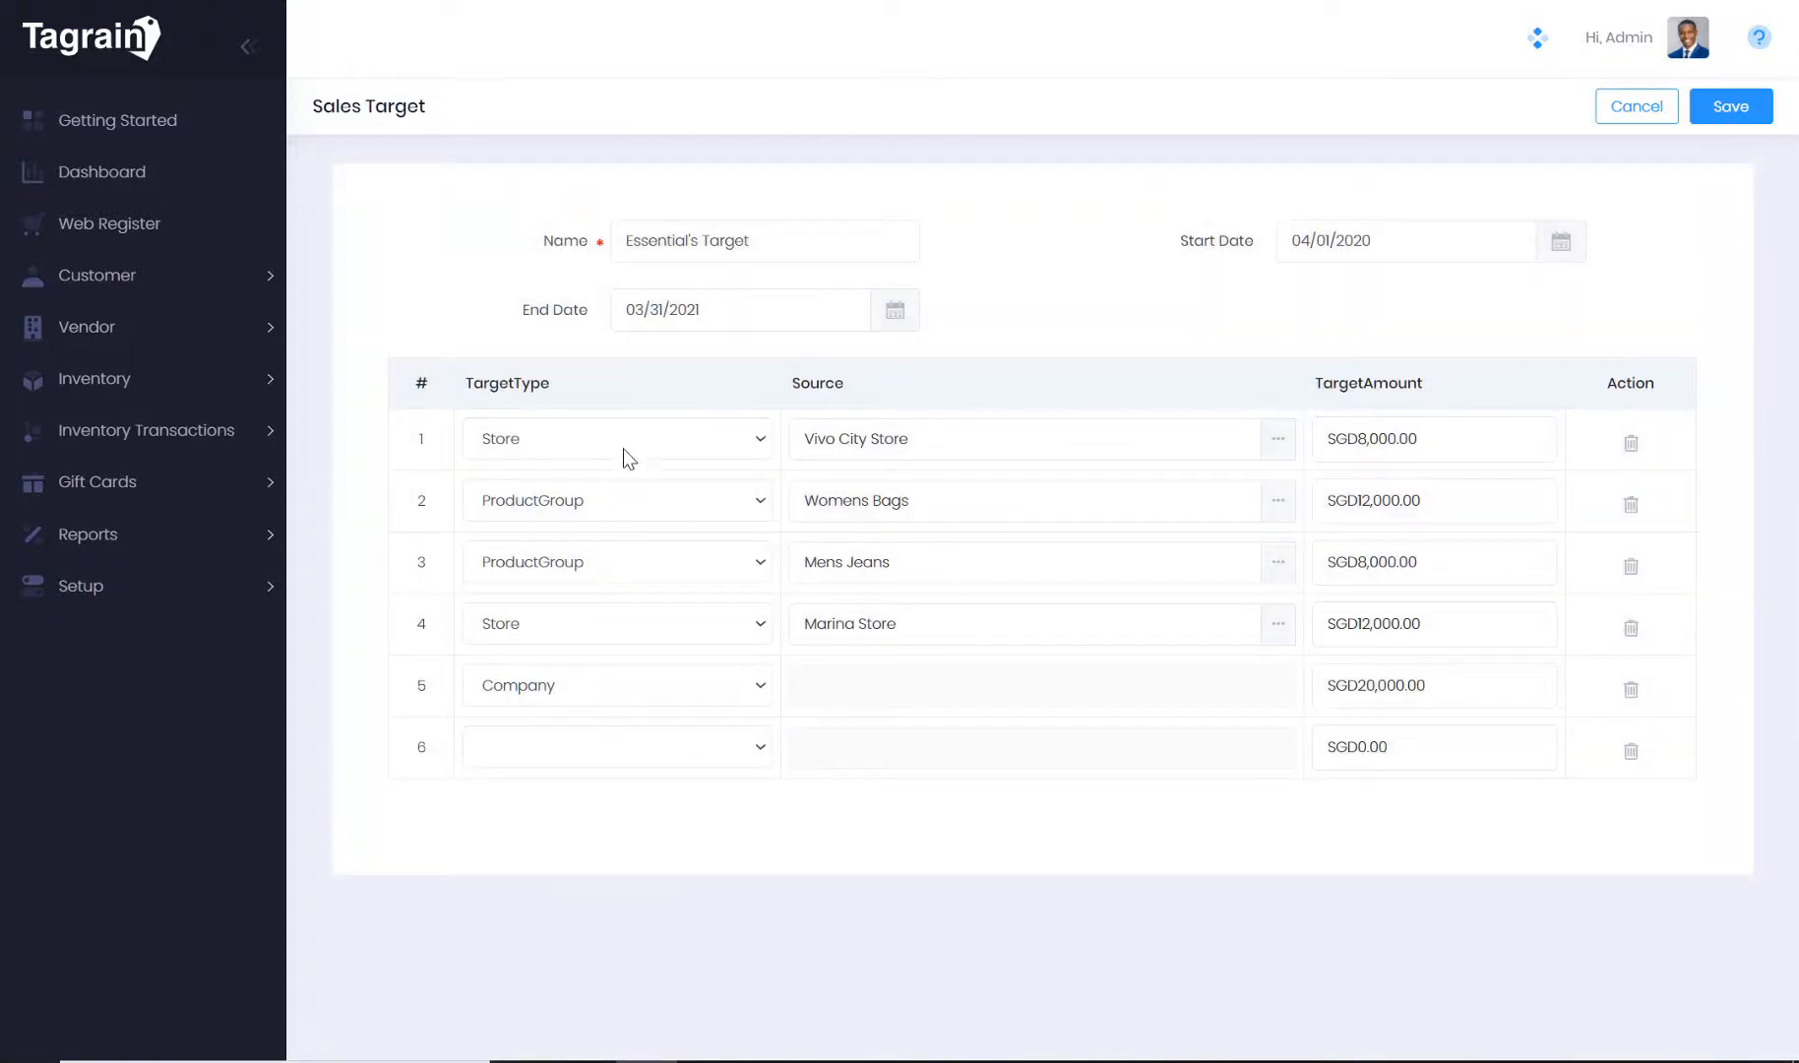
mouse_move(644, 497)
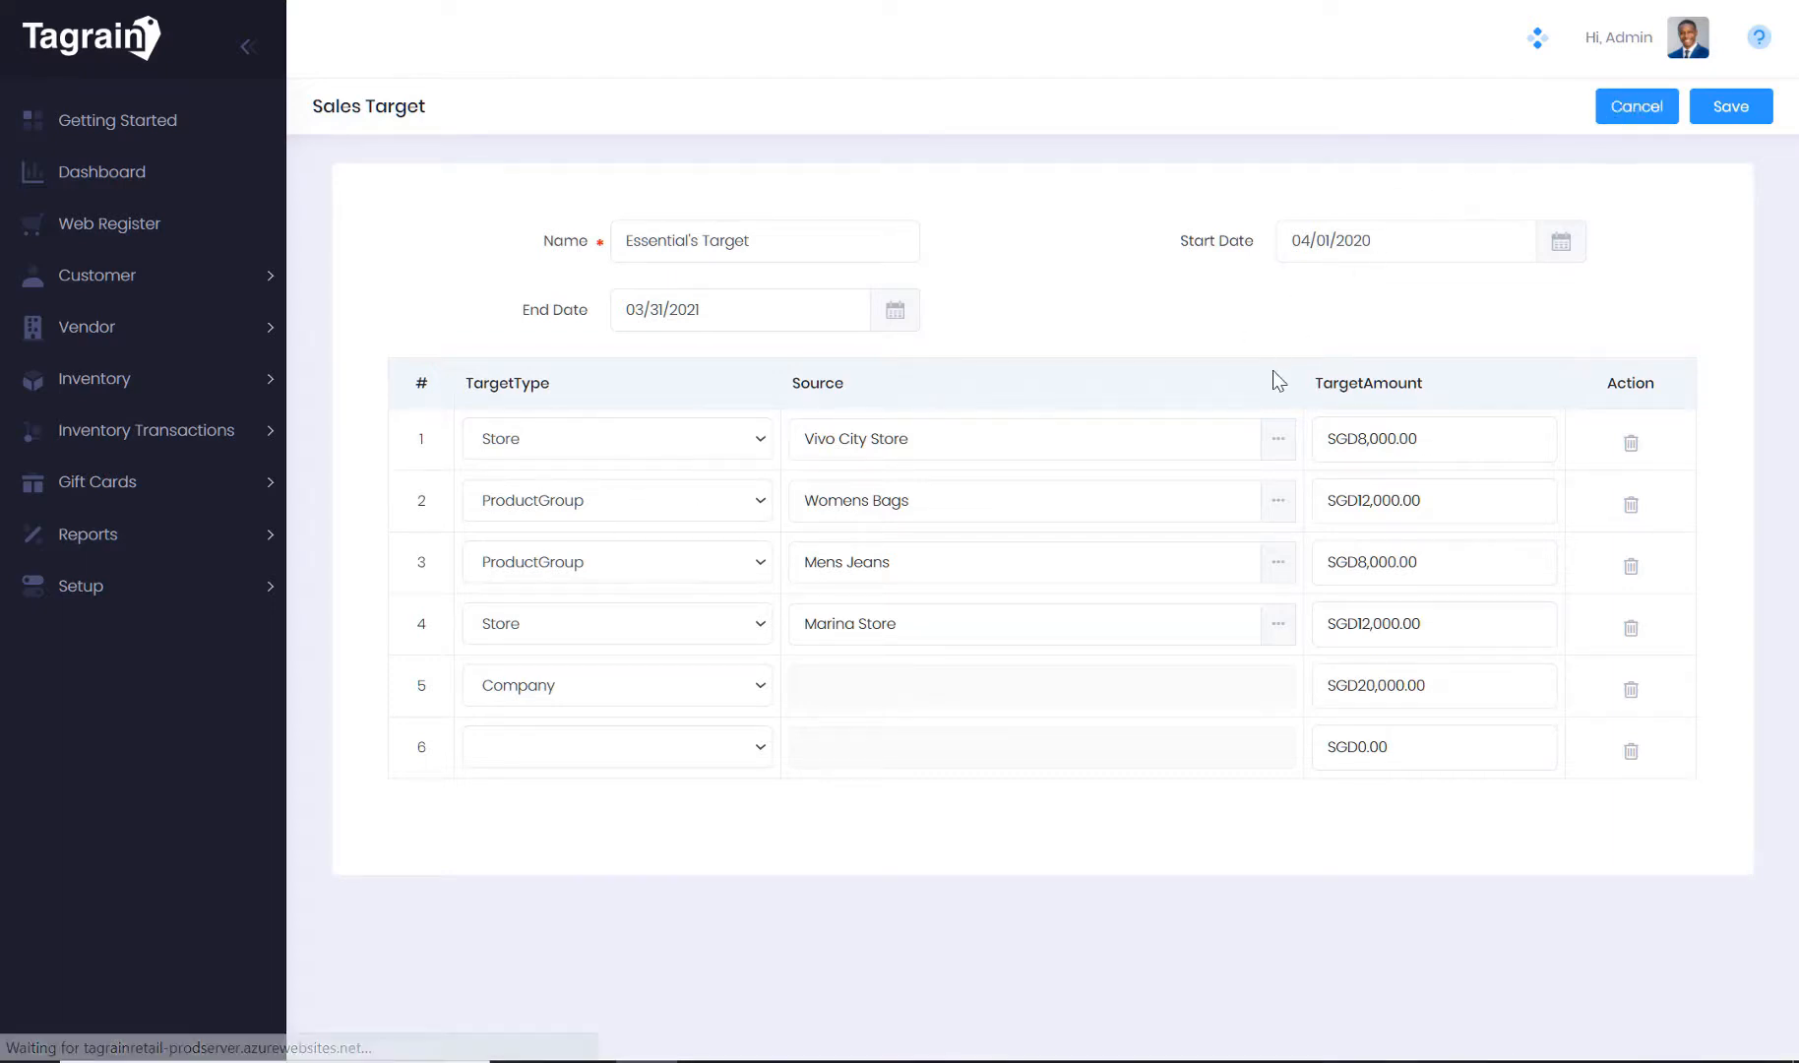
click(1729, 106)
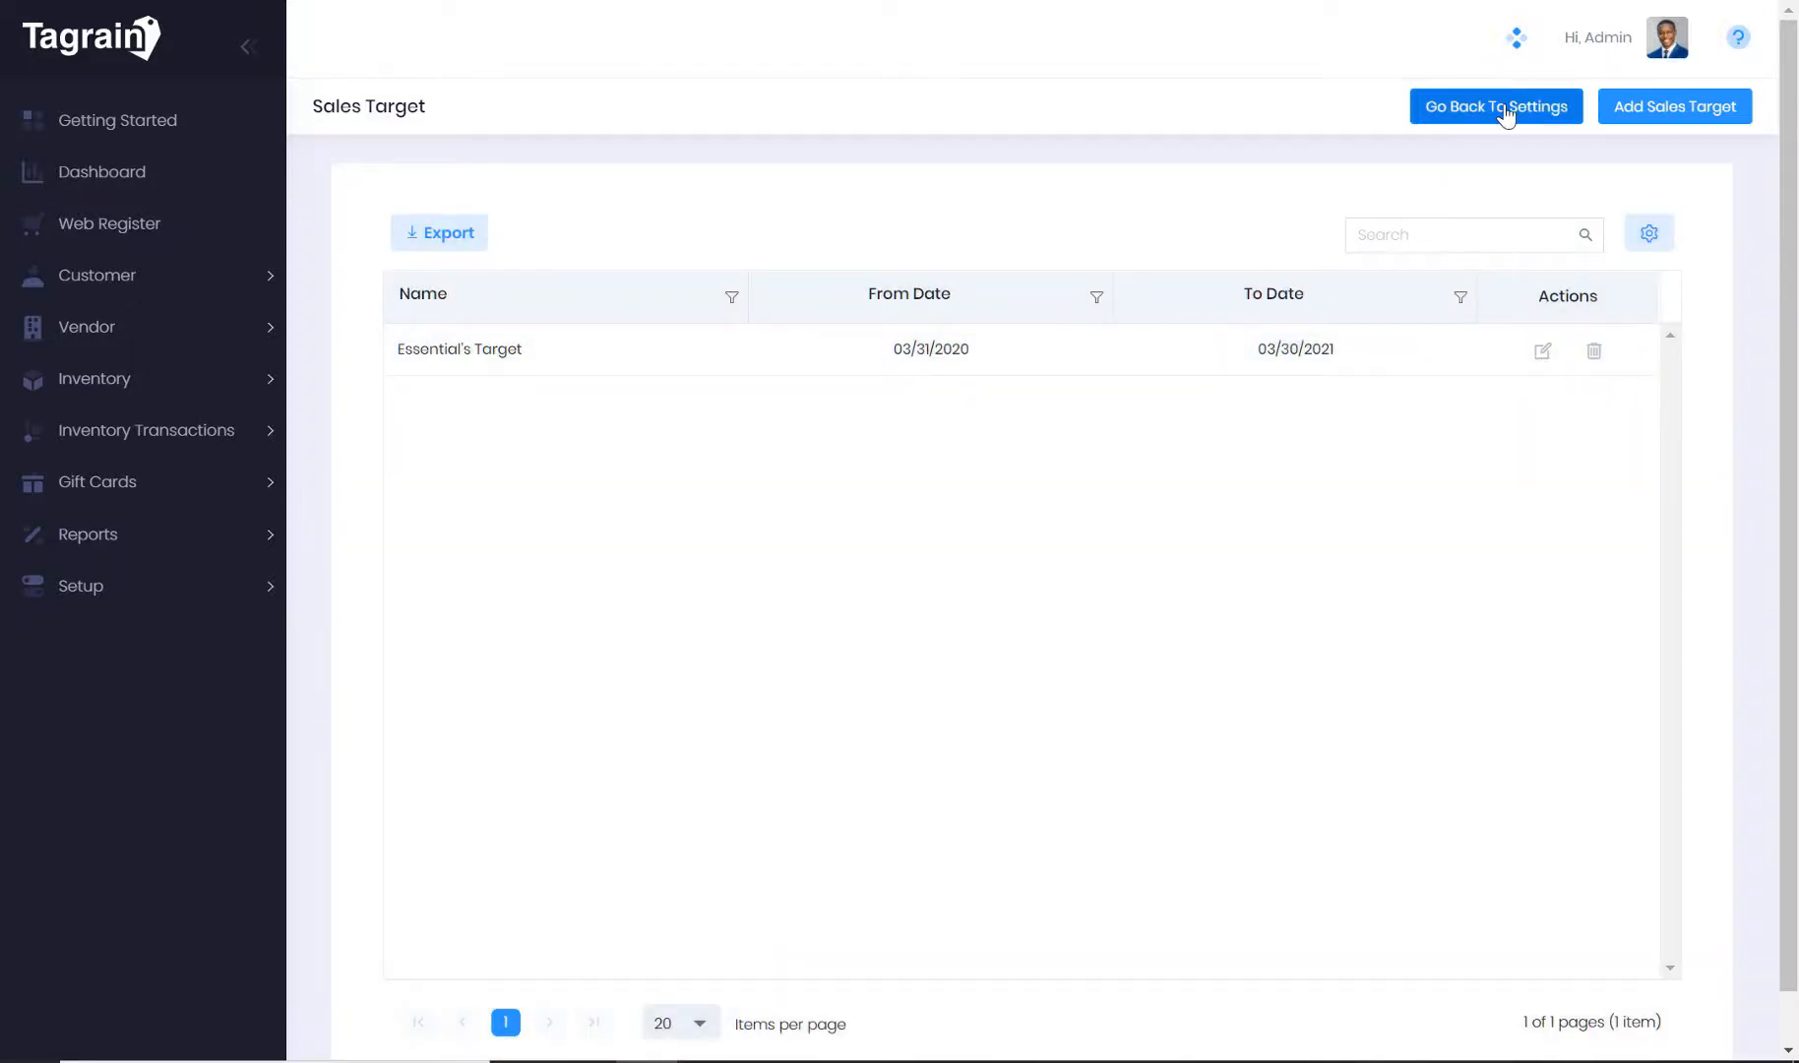
click(1495, 106)
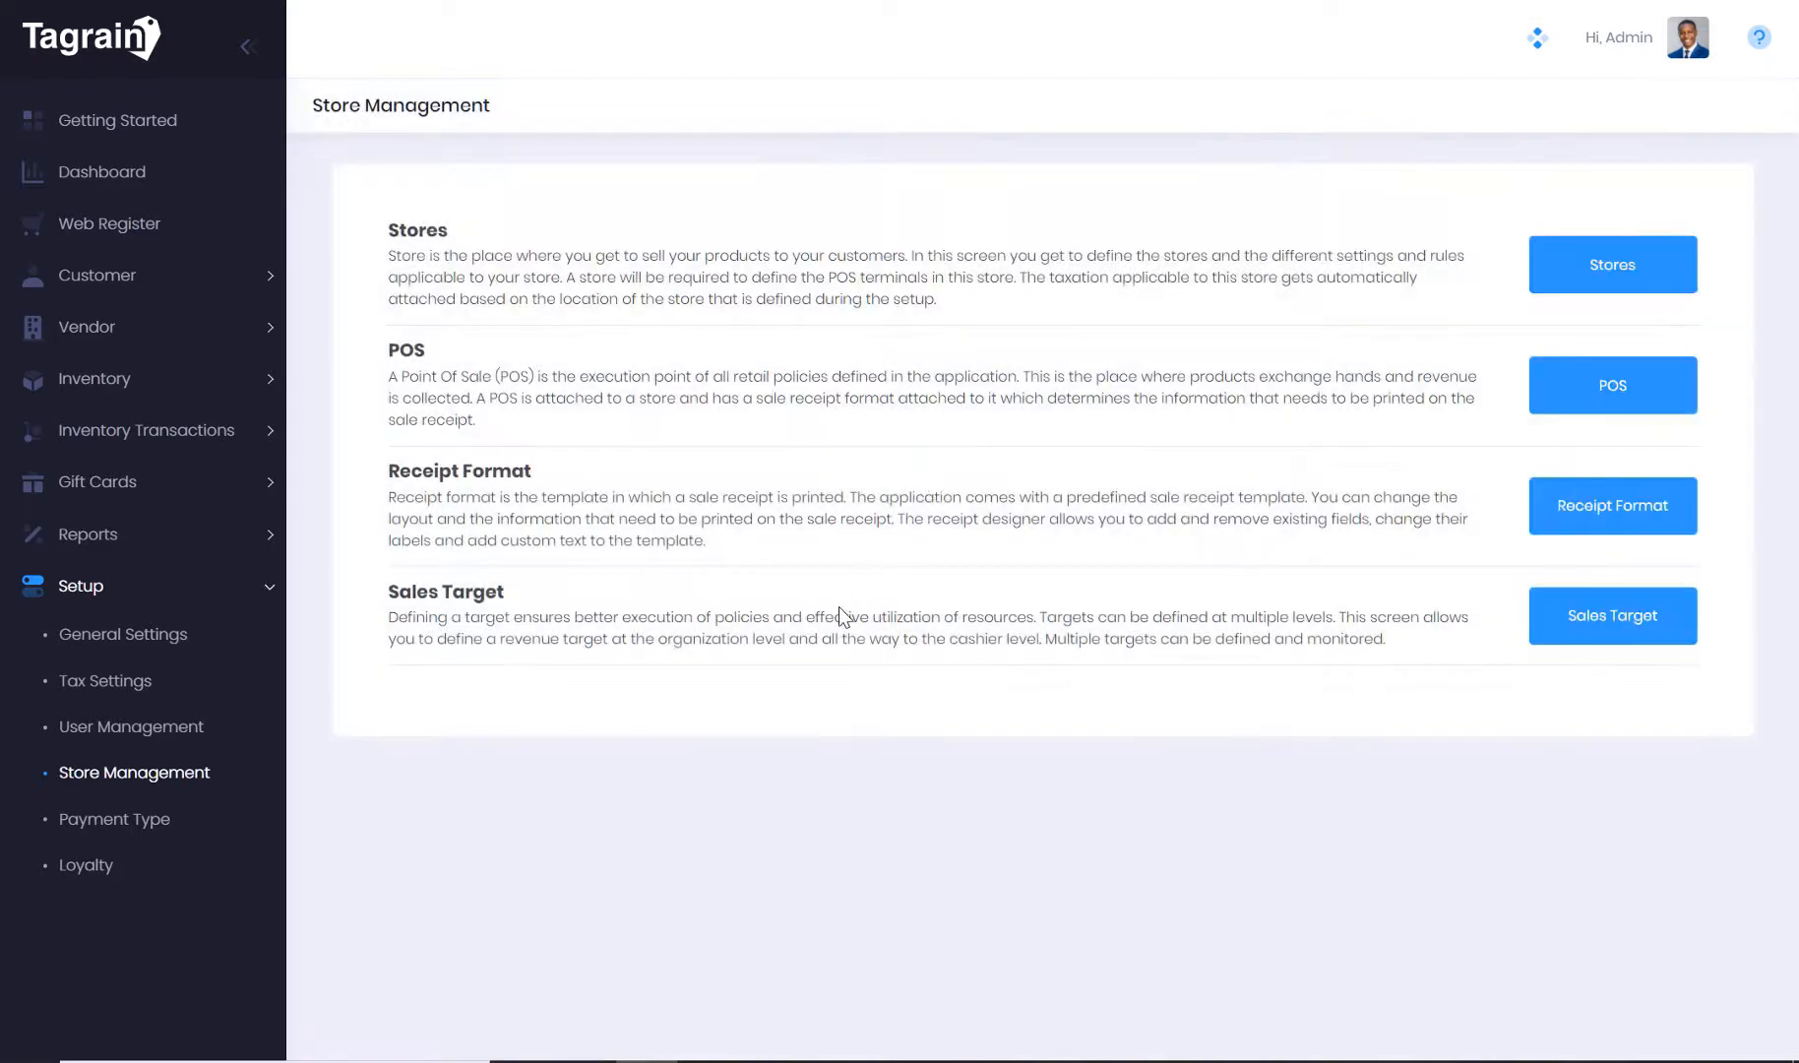
mouse_move(86, 864)
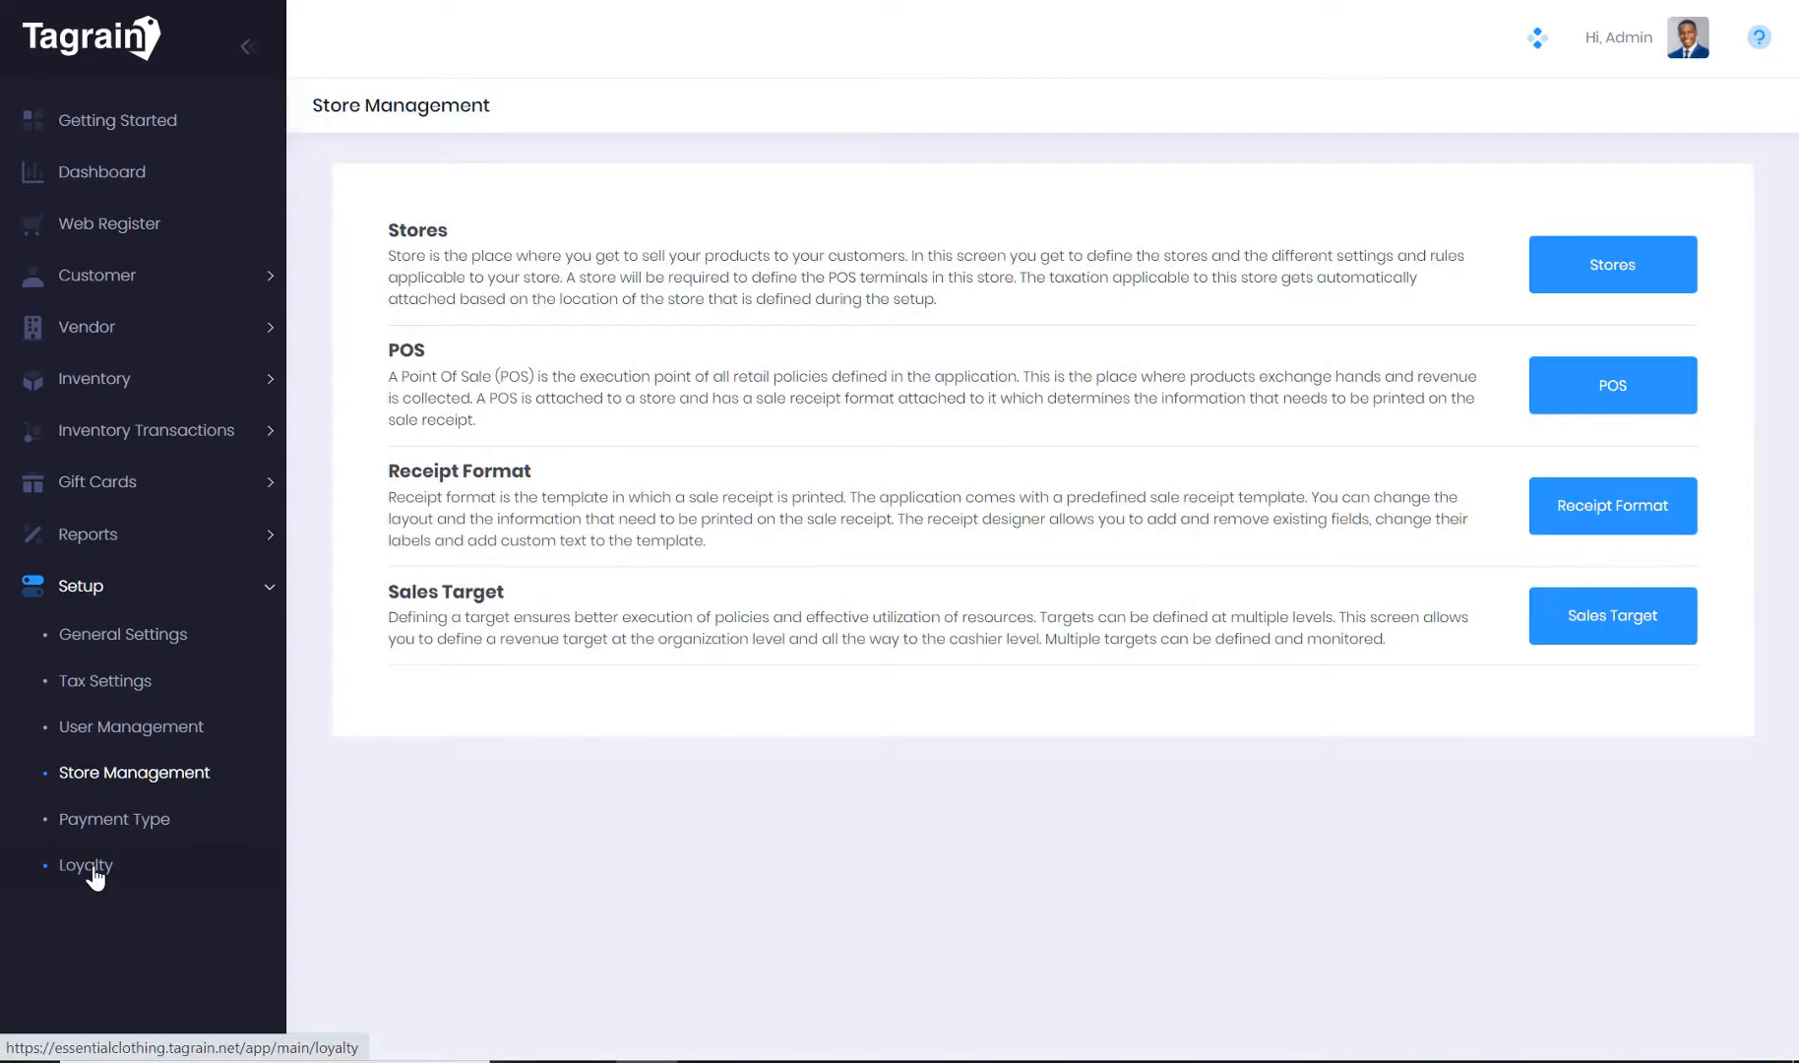
Enable loyalty points with the welcome email on and a conversion ratio of 20
click(85, 865)
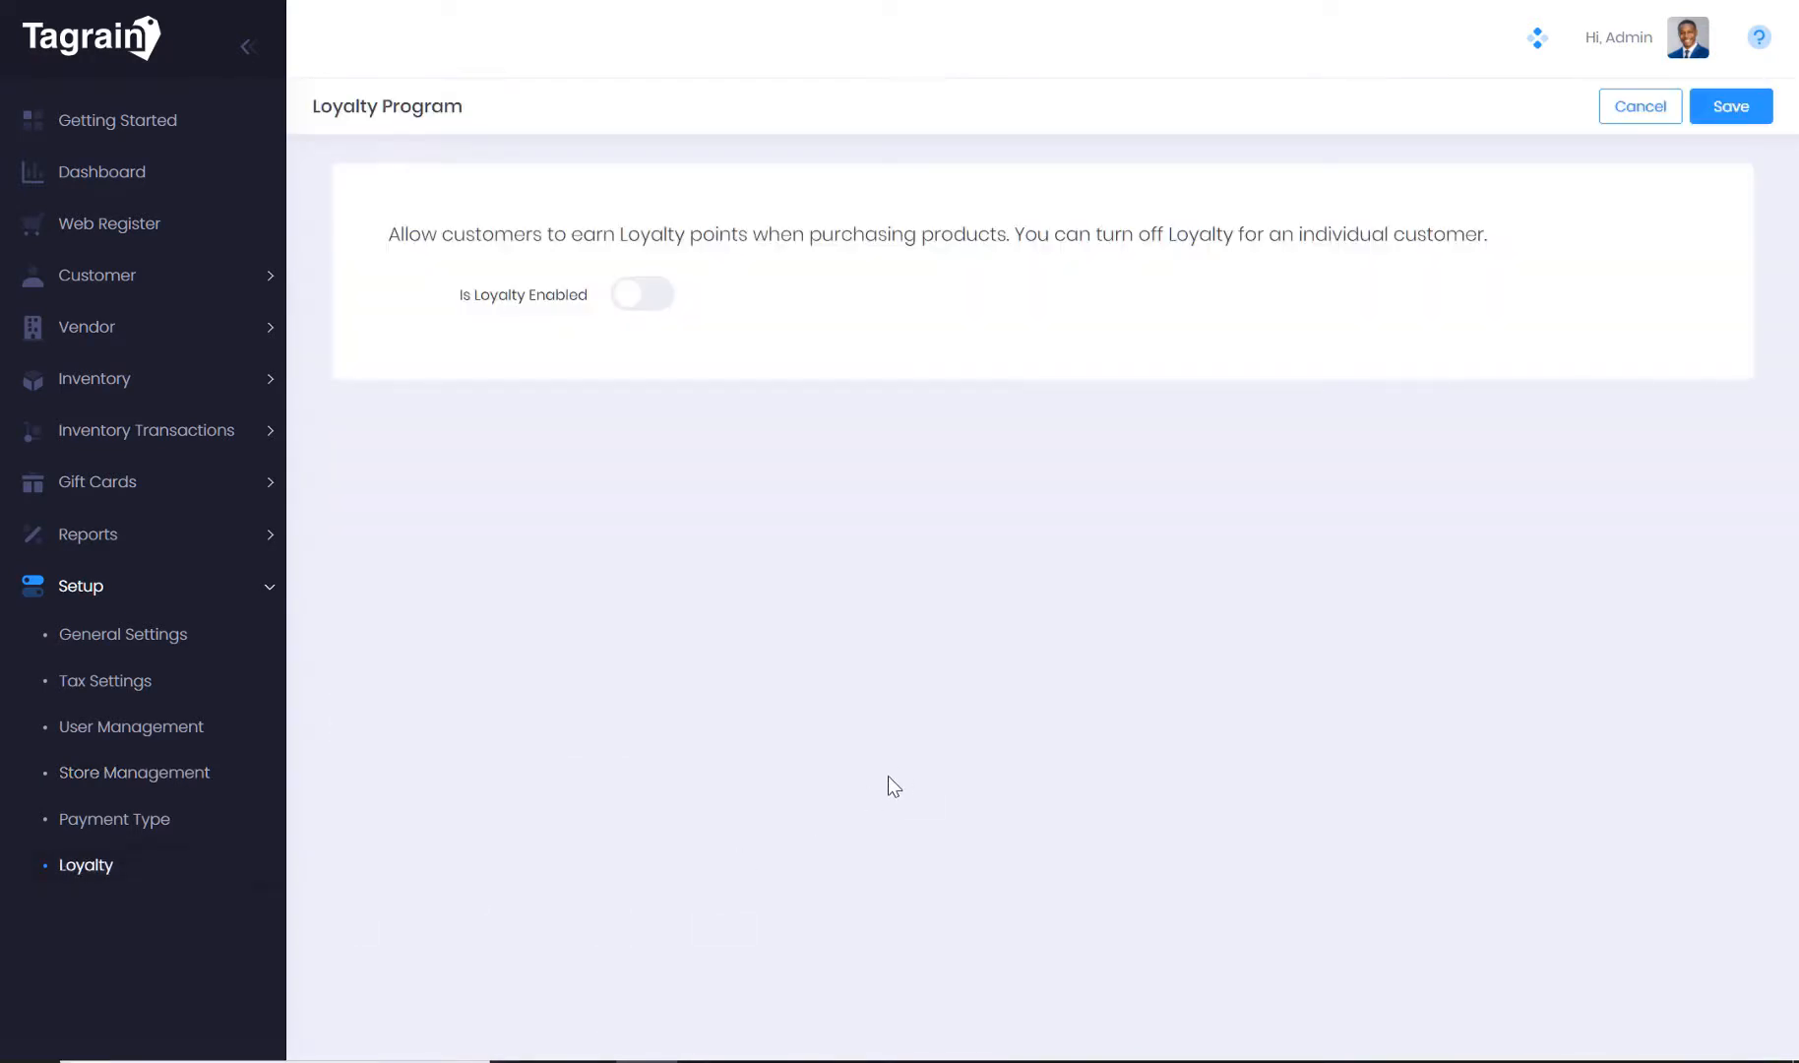
click(641, 294)
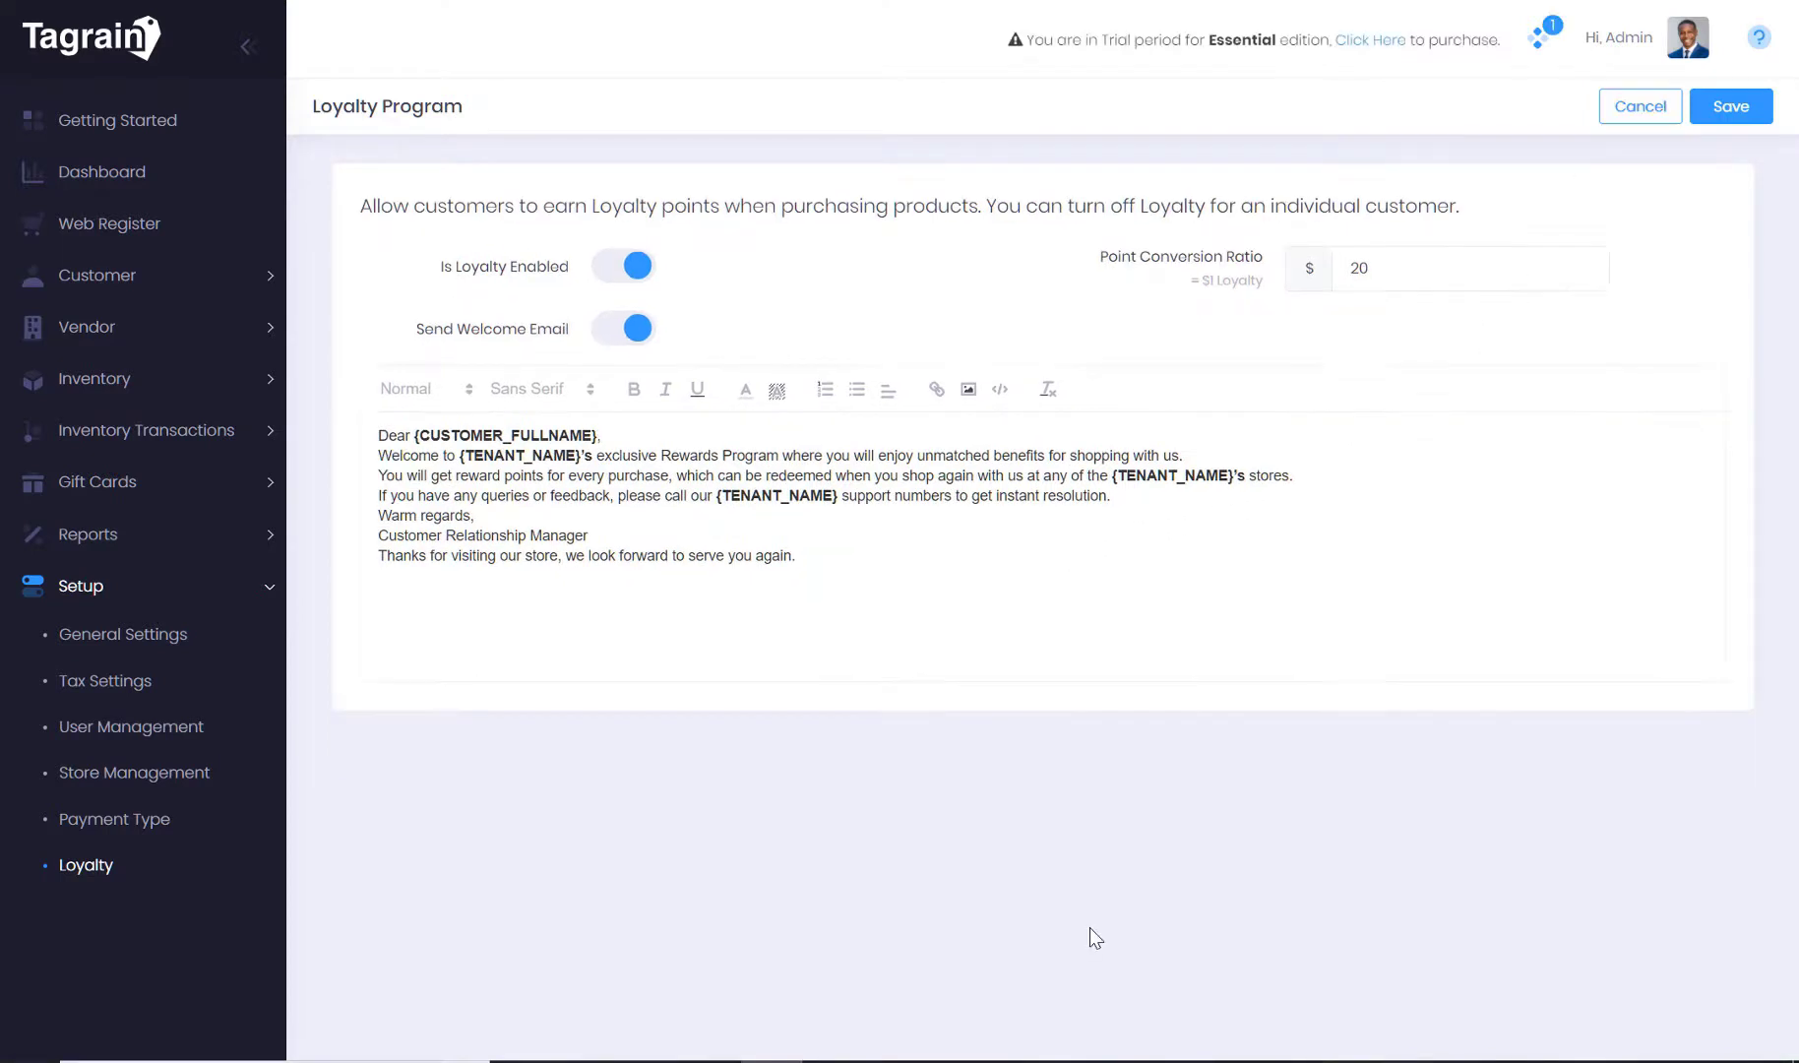
mouse_move(1689, 60)
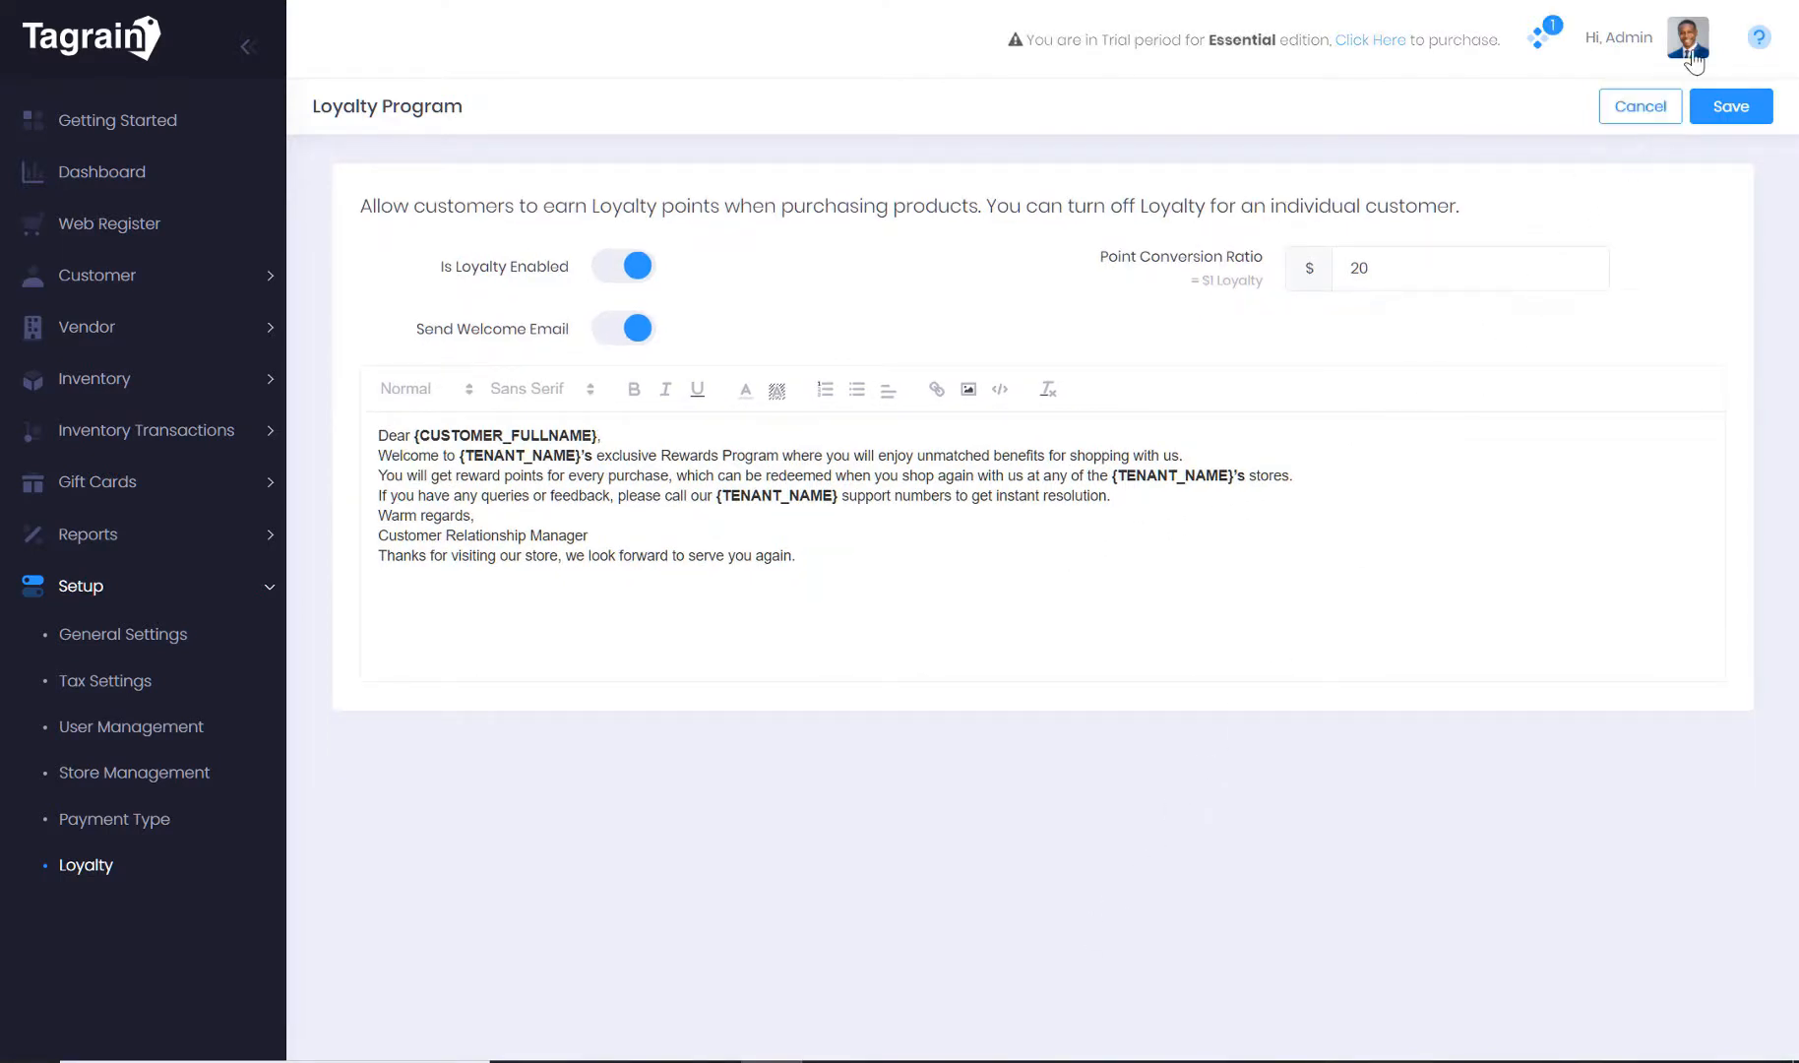
click(1686, 35)
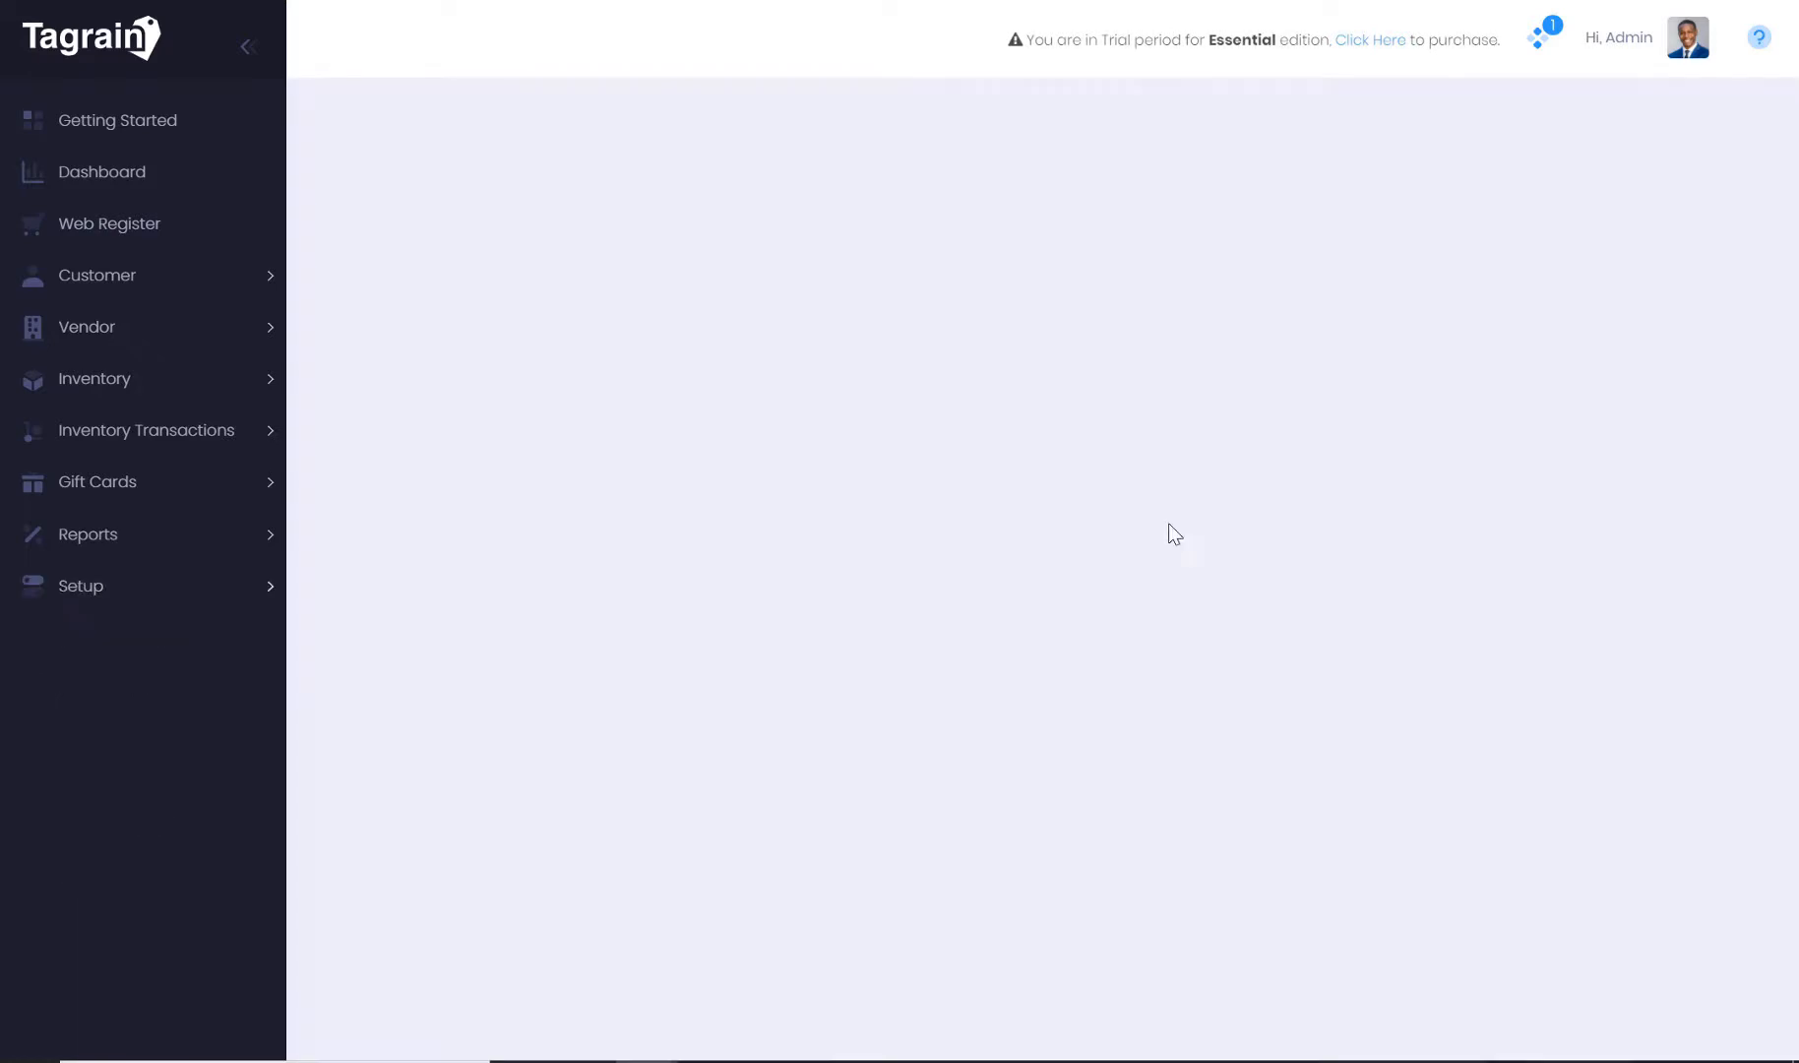
Open Subscription and view the annual Lite (SGD 29) and Essential (SGD 69) plans
click(1369, 39)
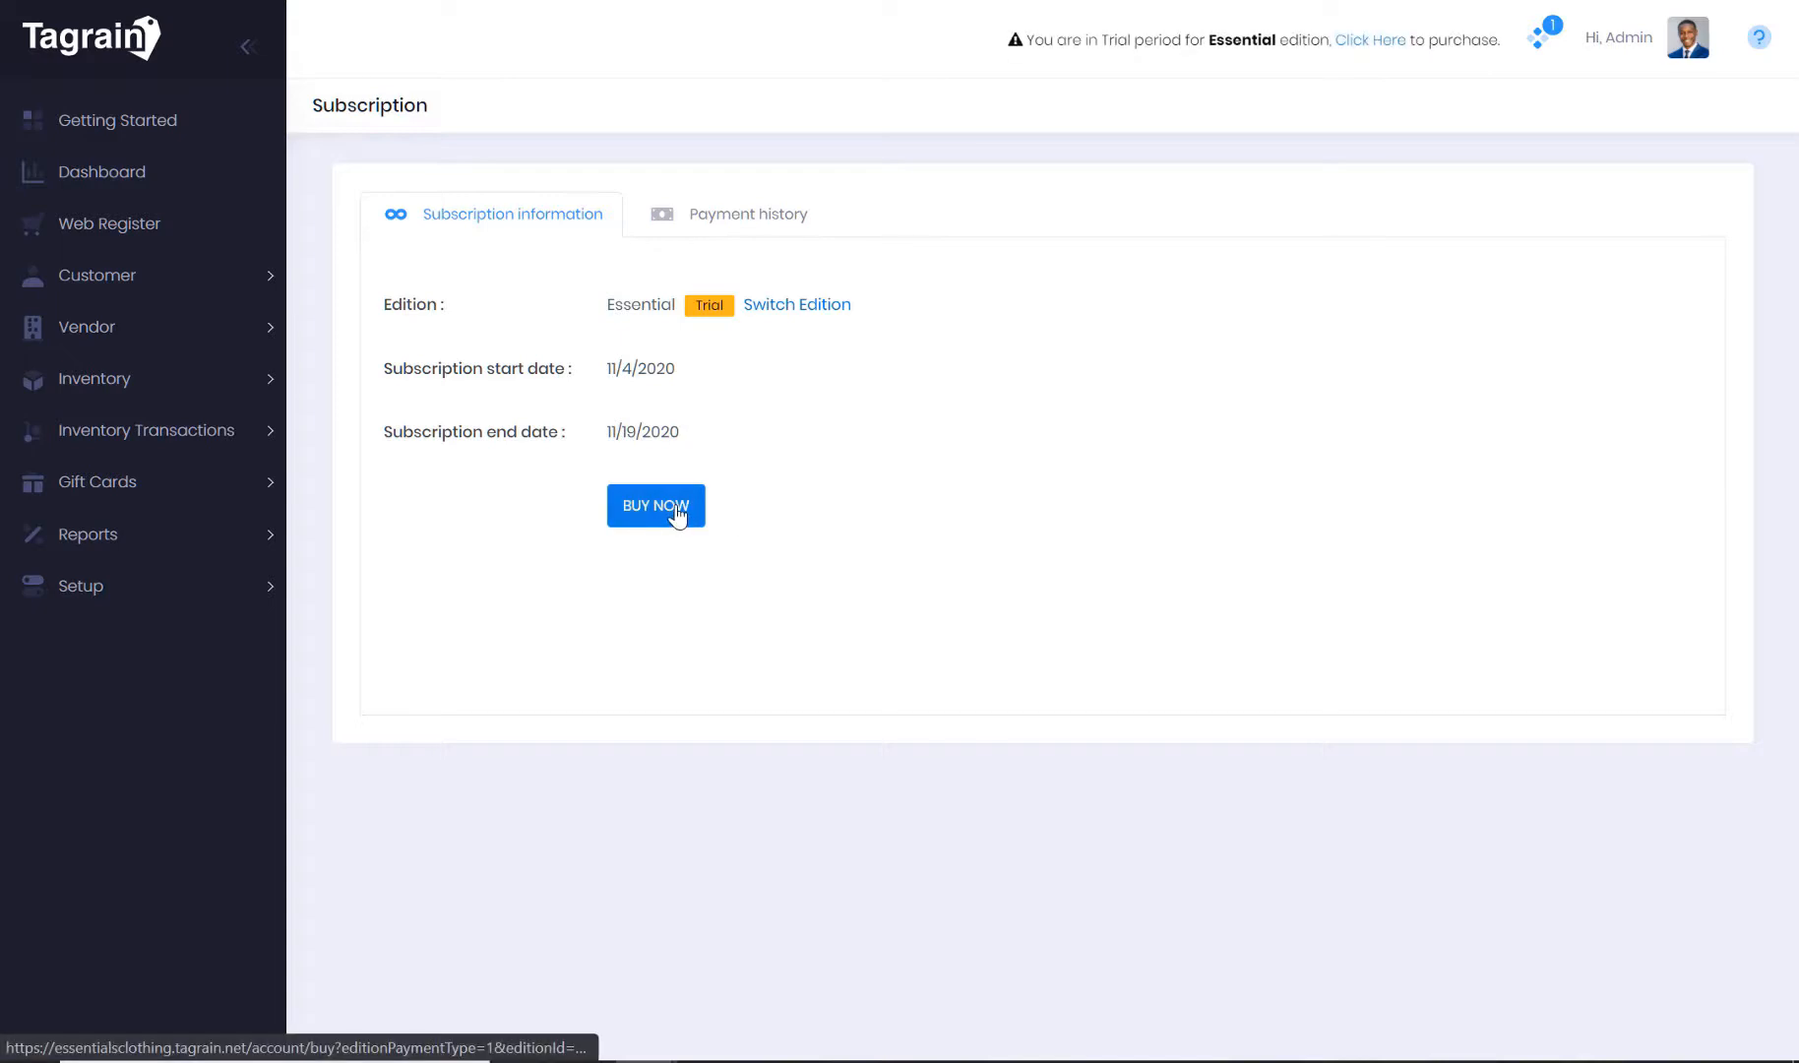
click(655, 505)
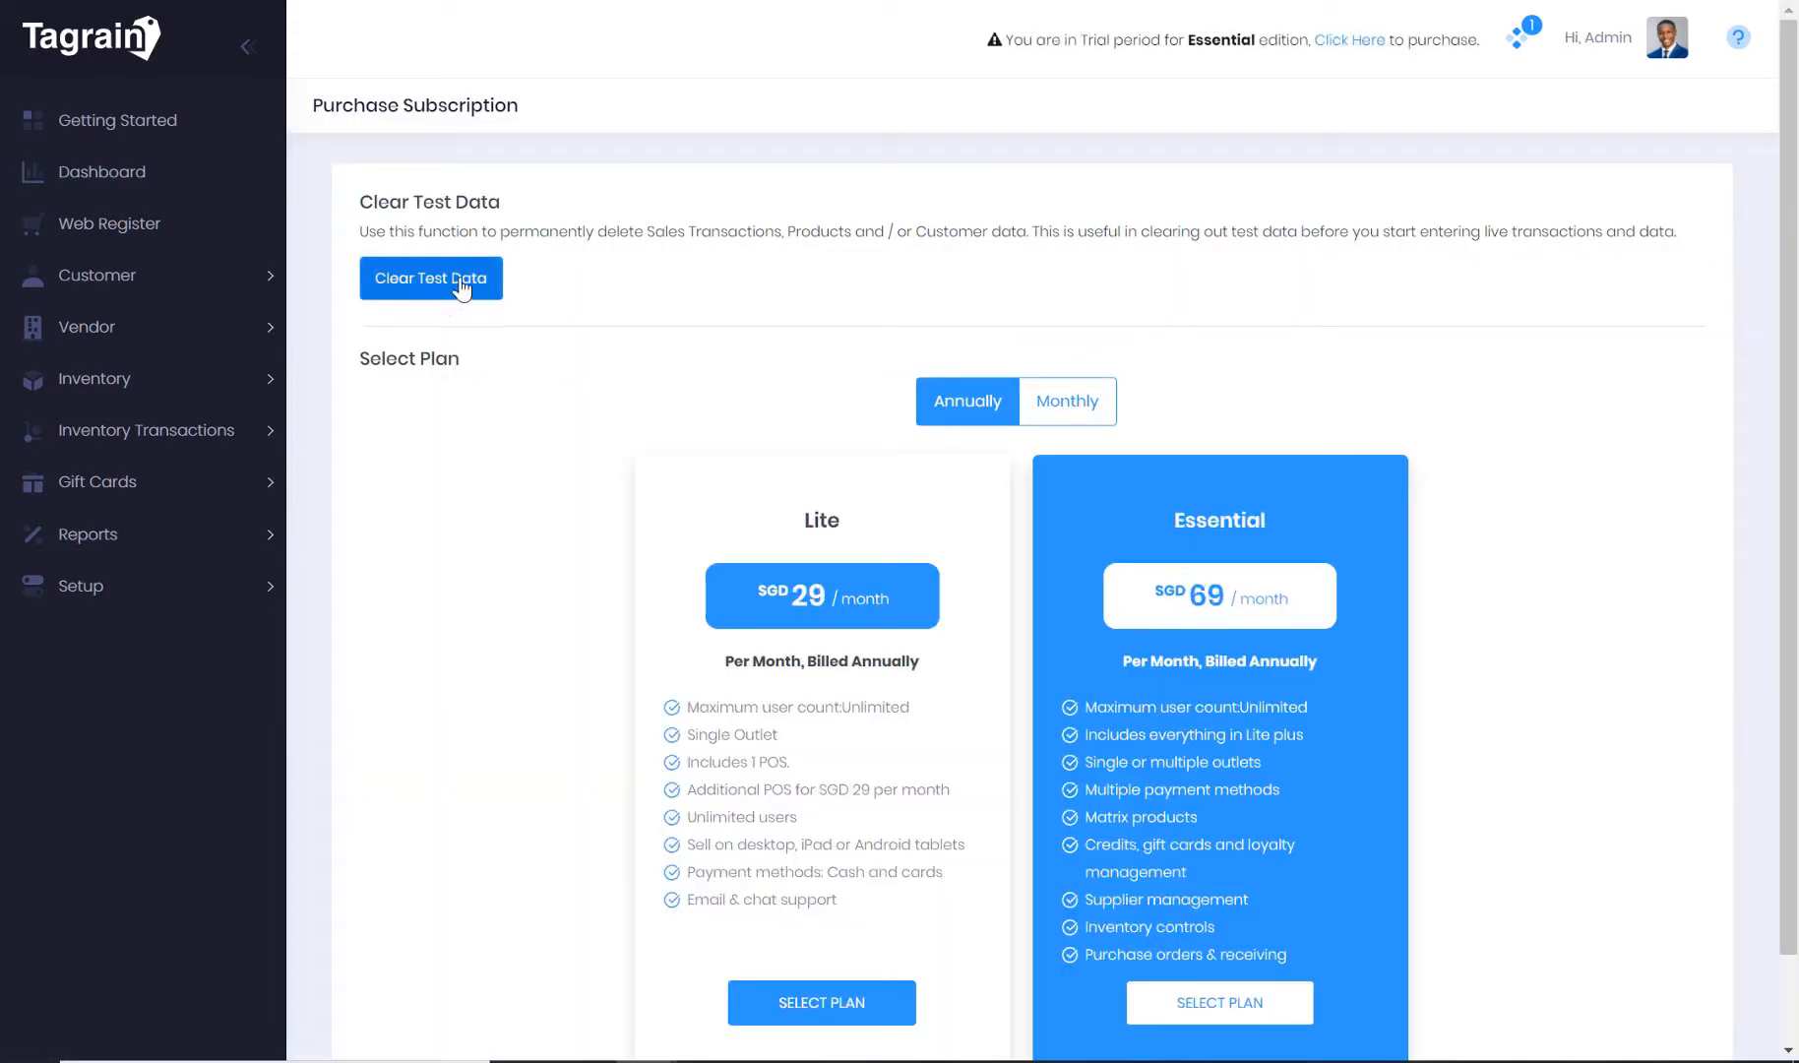
click(430, 278)
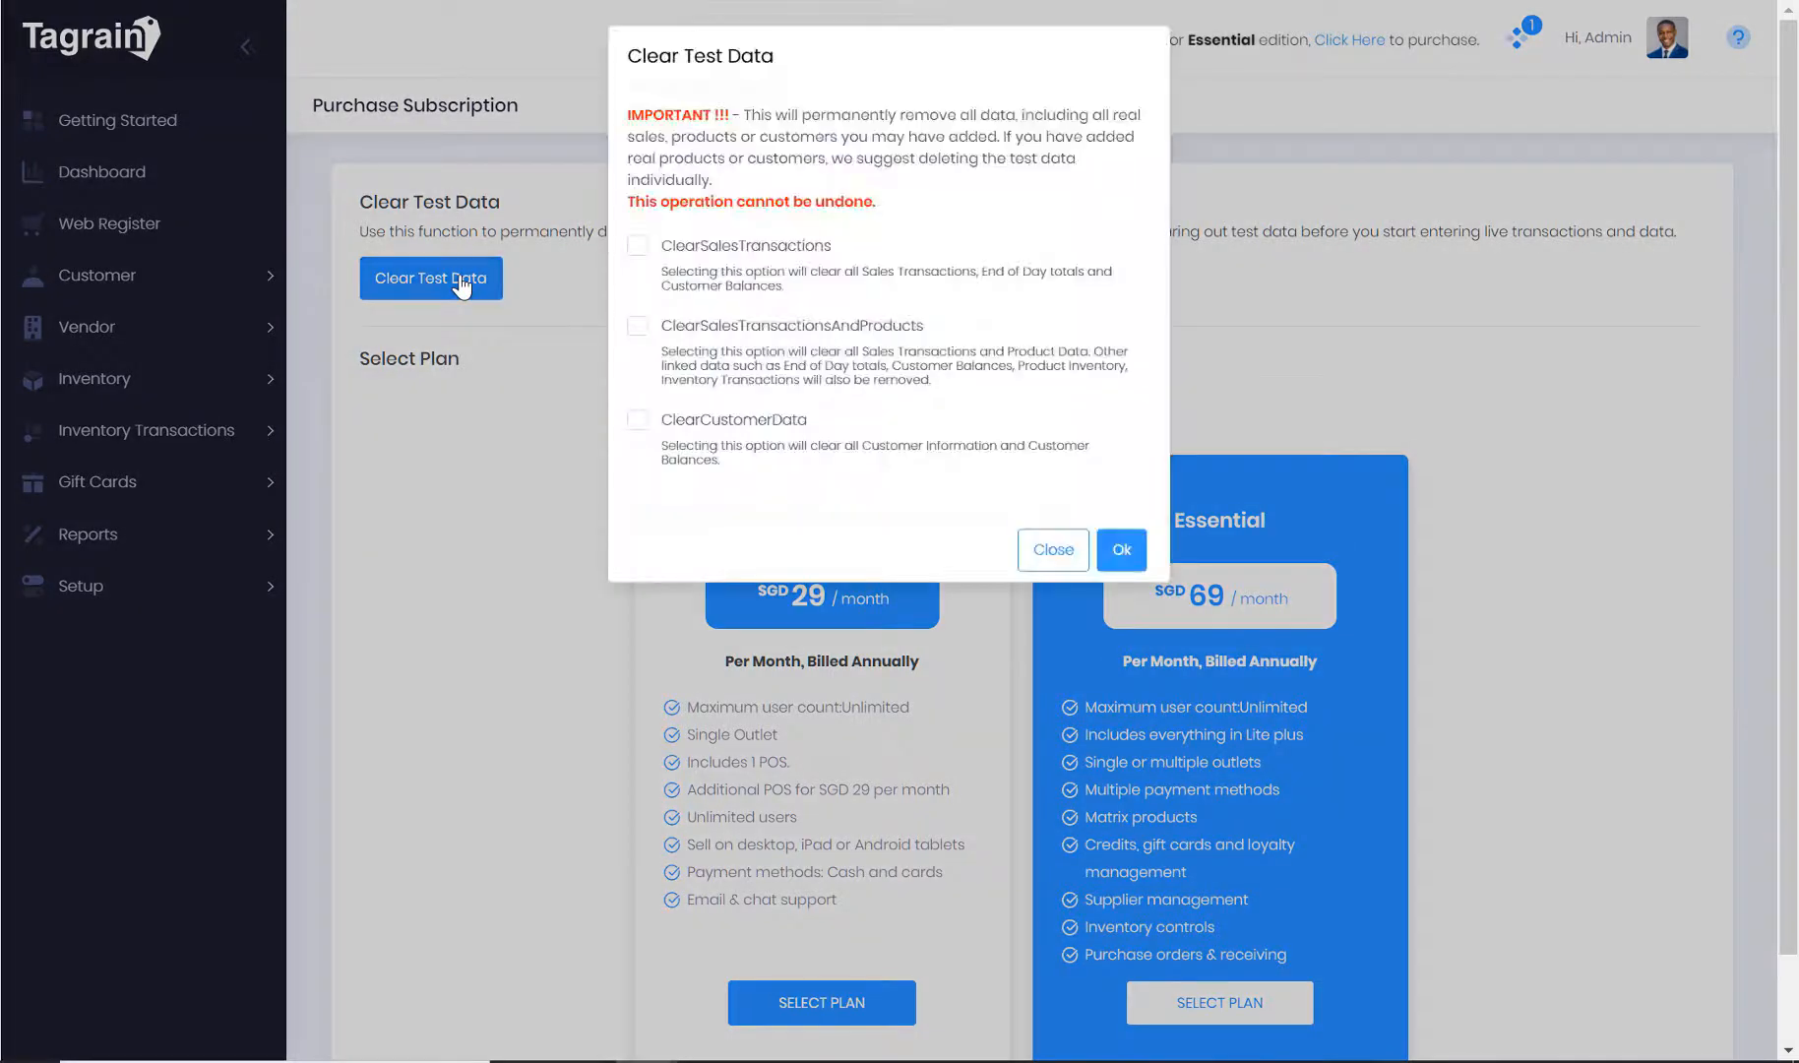
mouse_move(729, 290)
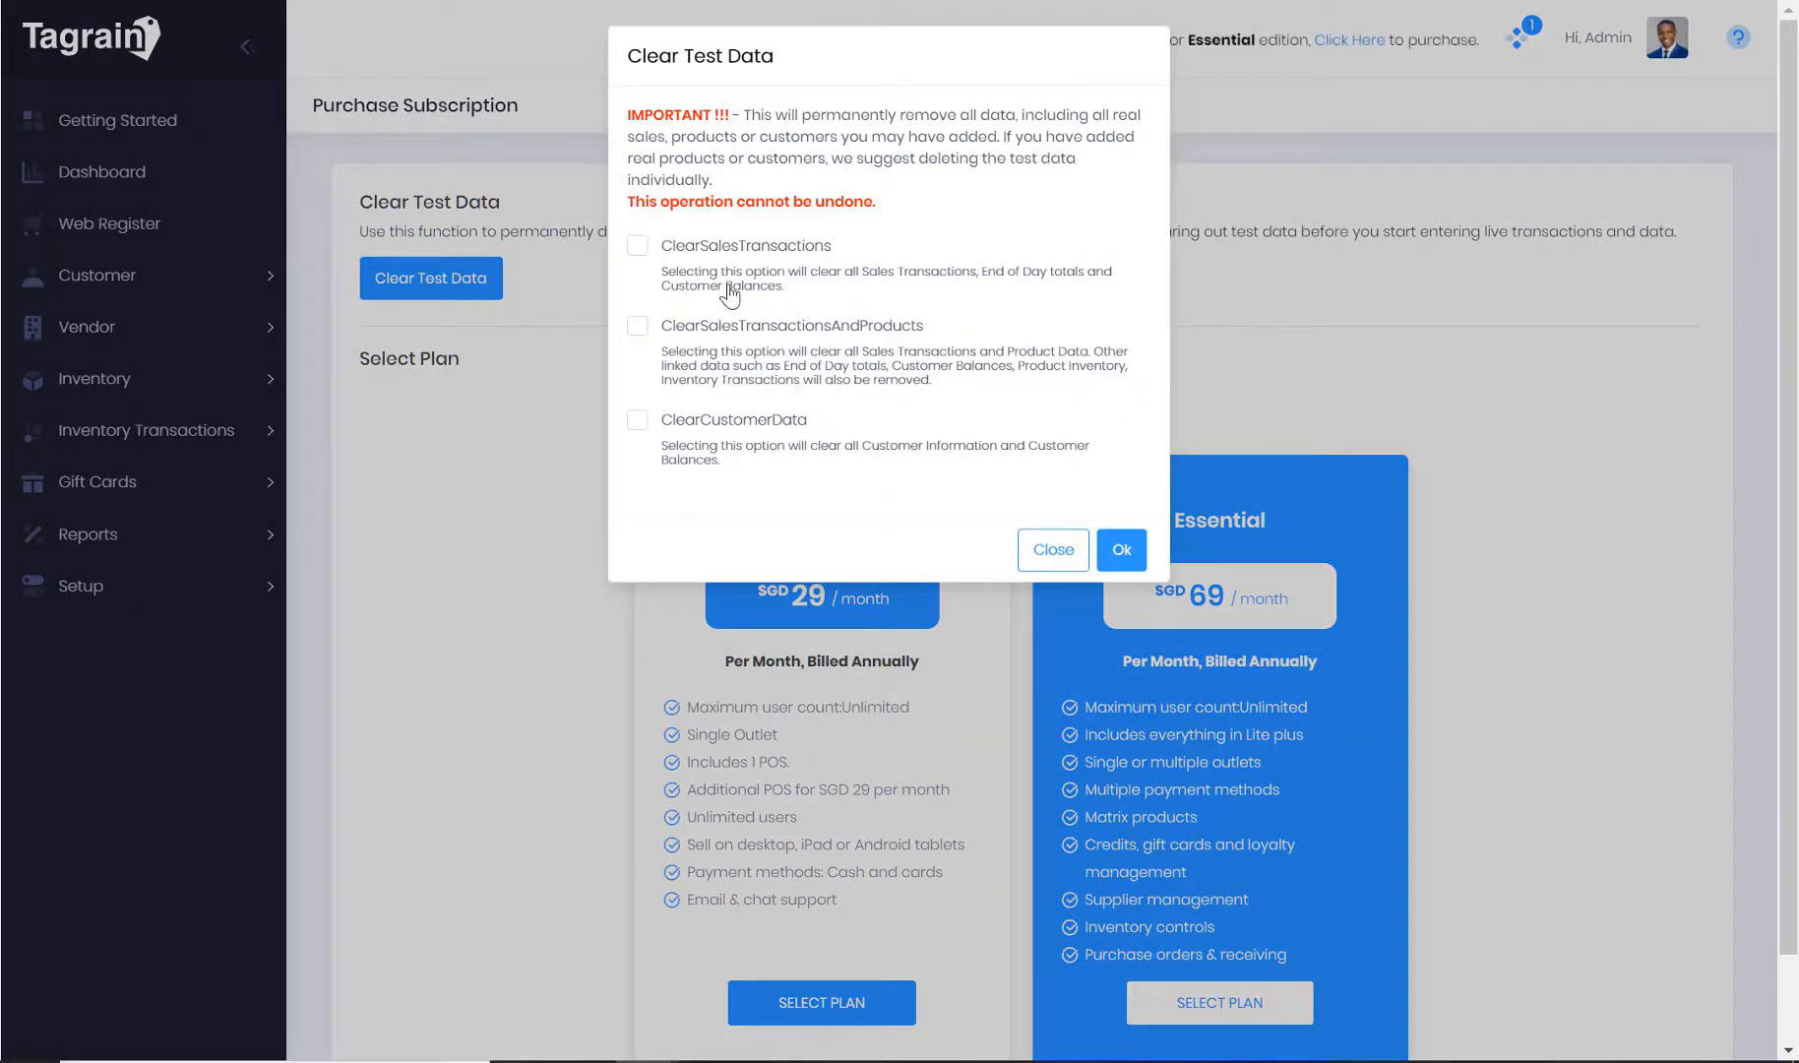
mouse_move(734, 258)
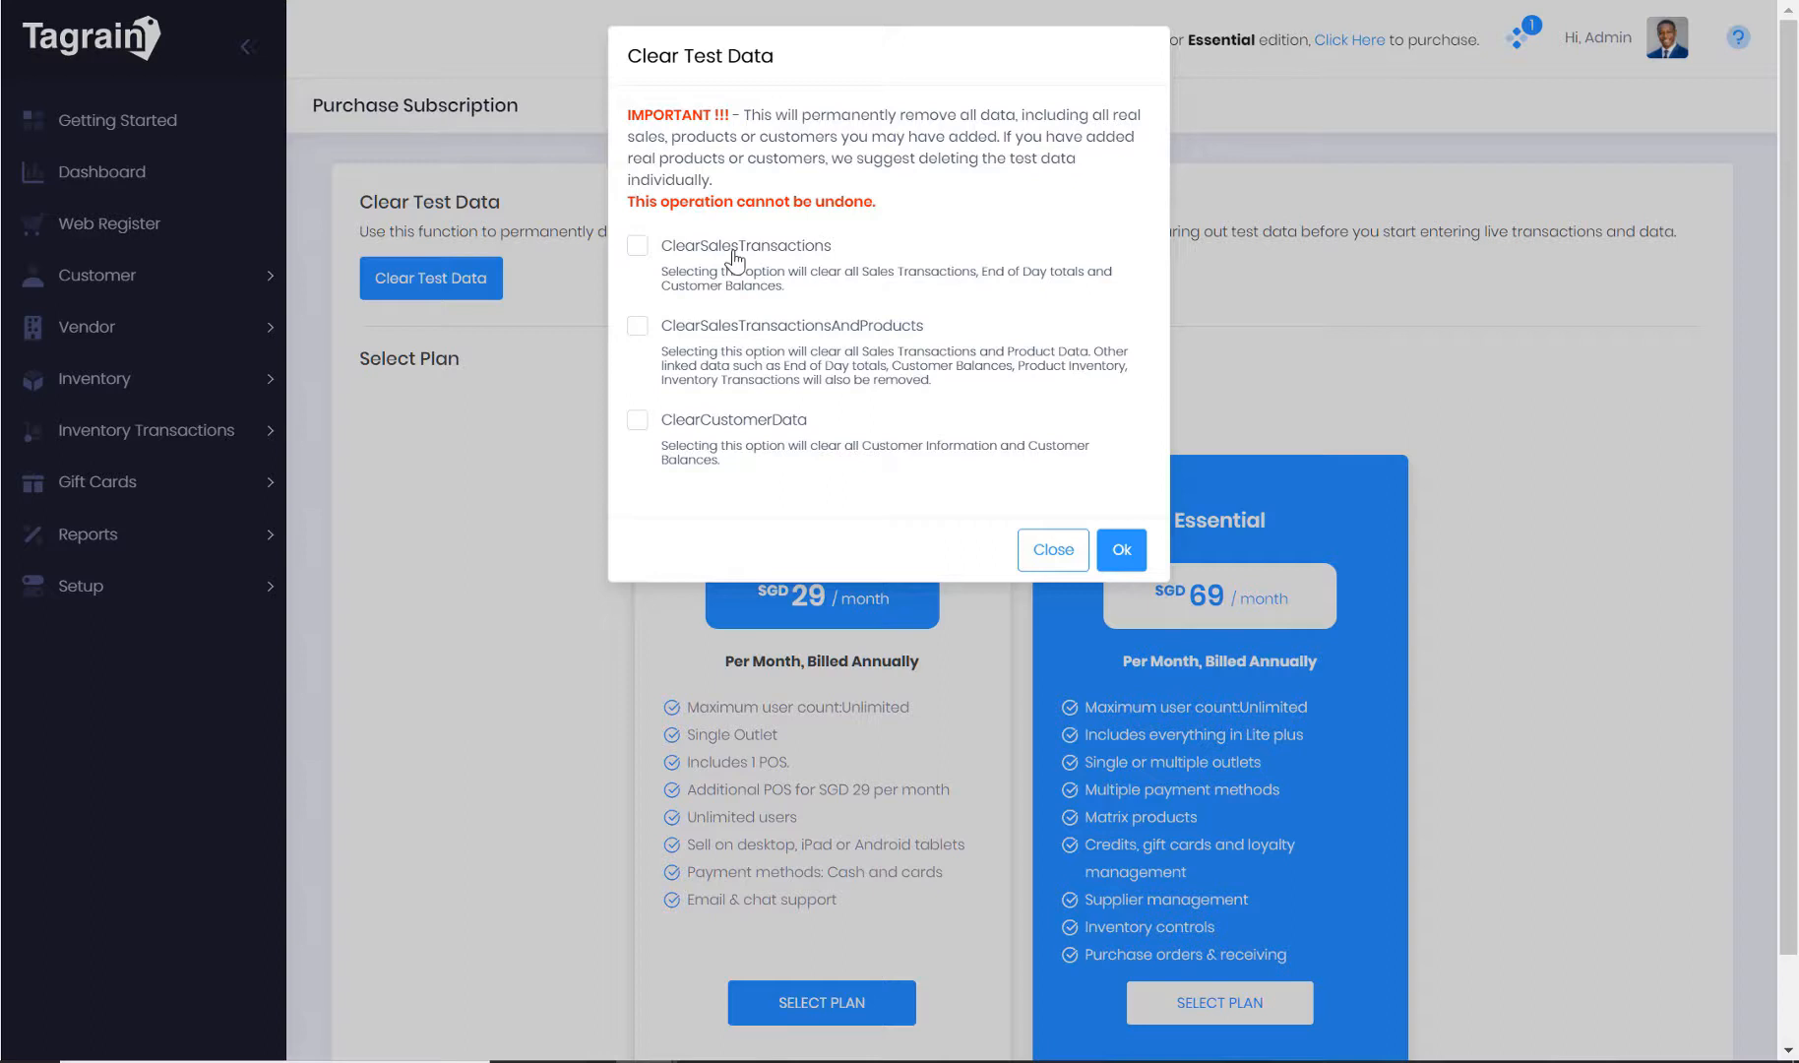
mouse_move(738, 357)
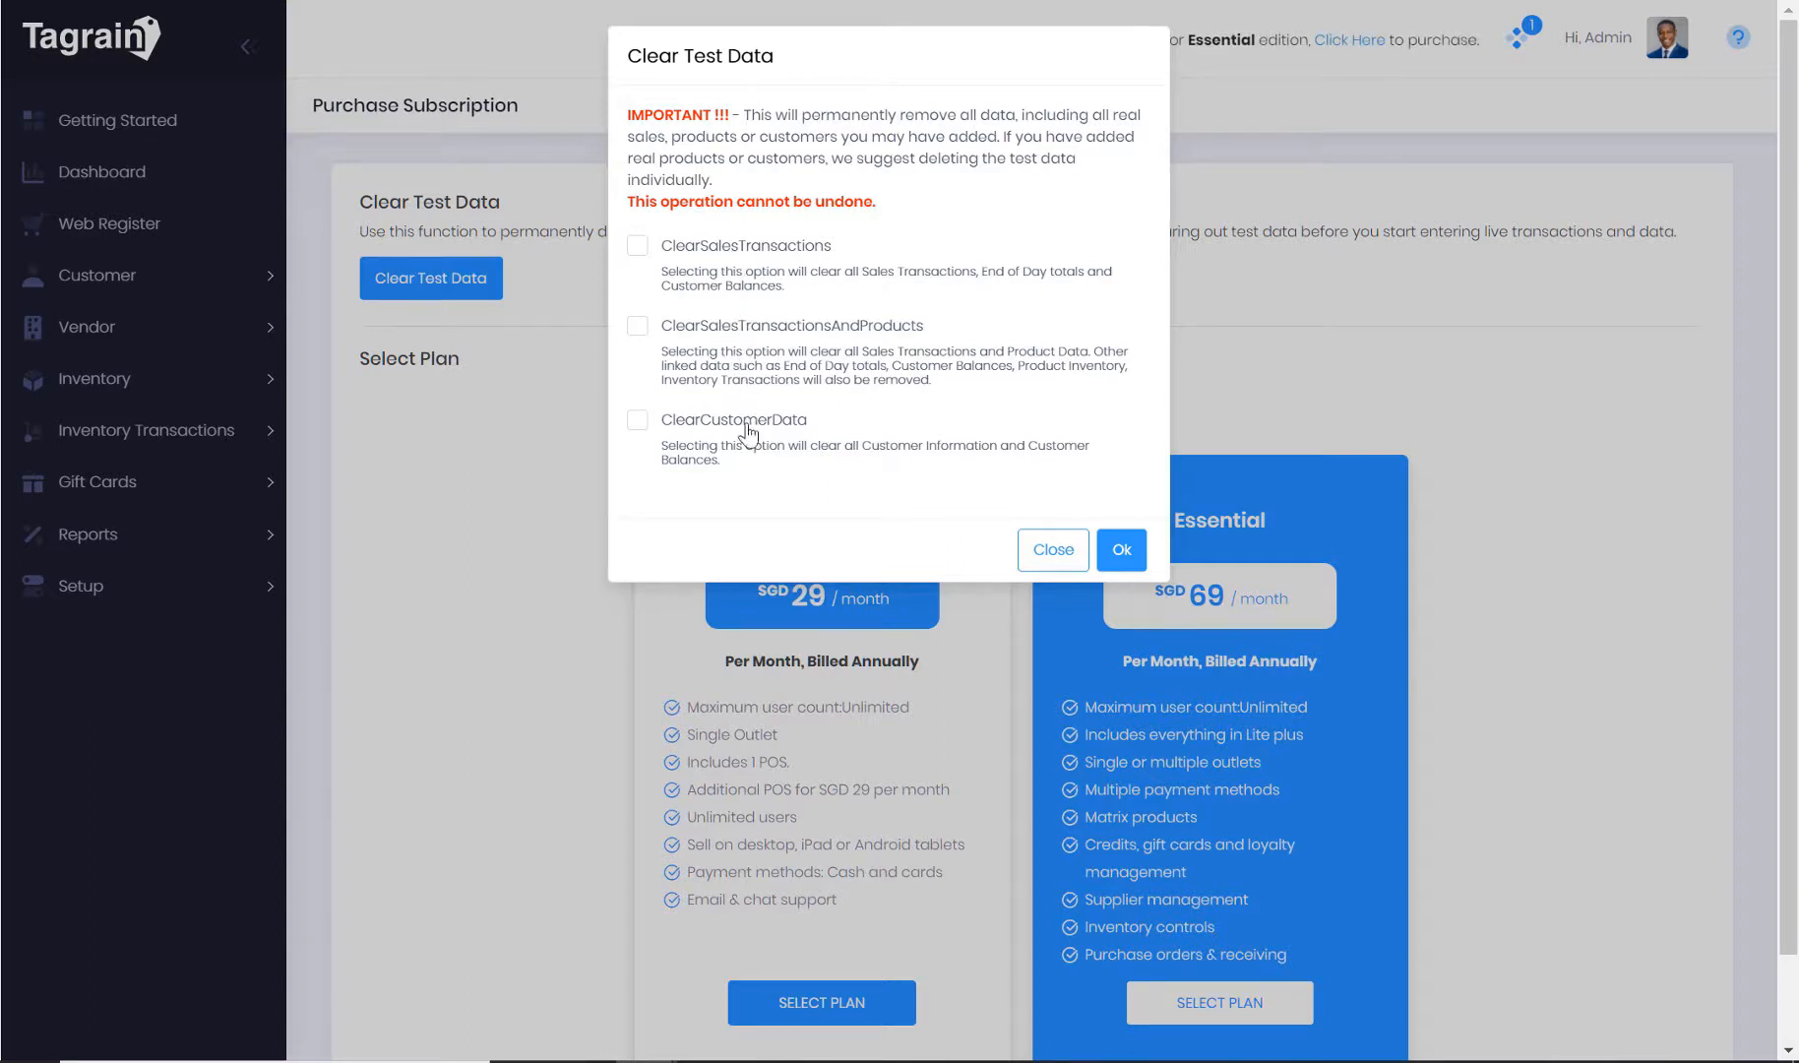
mouse_move(863, 540)
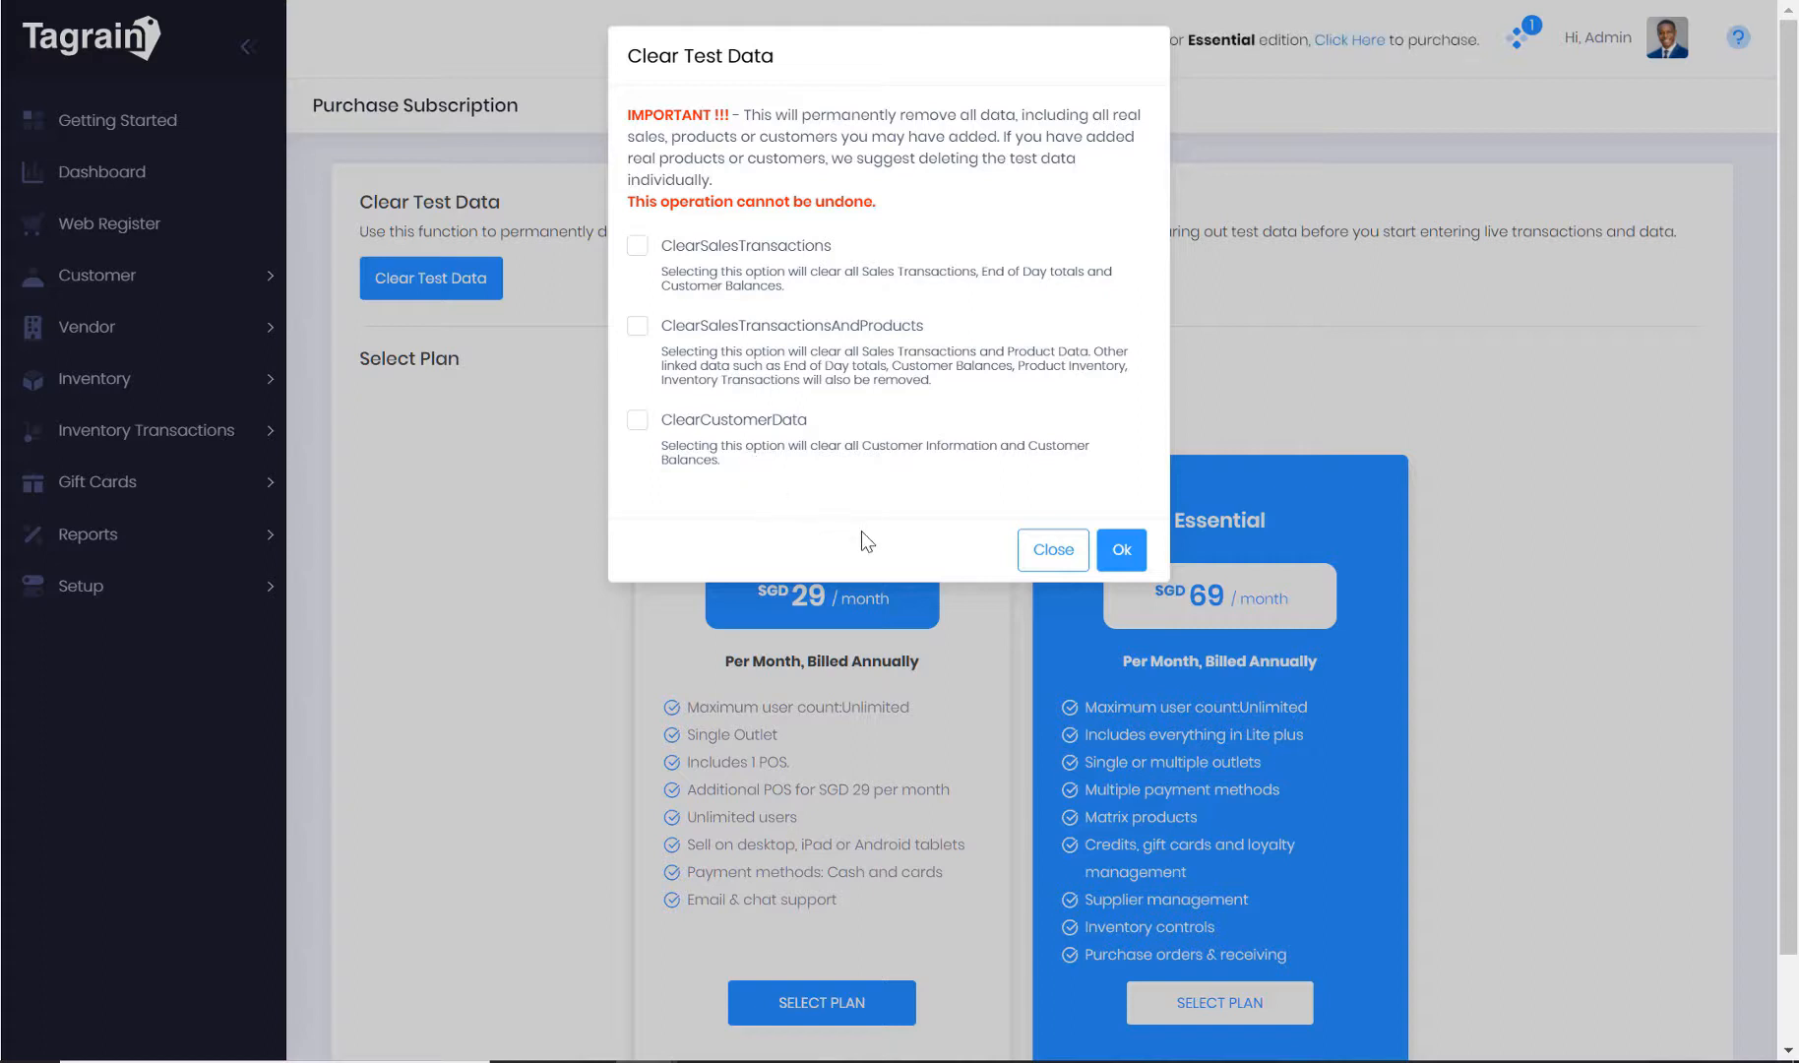
mouse_move(1051, 550)
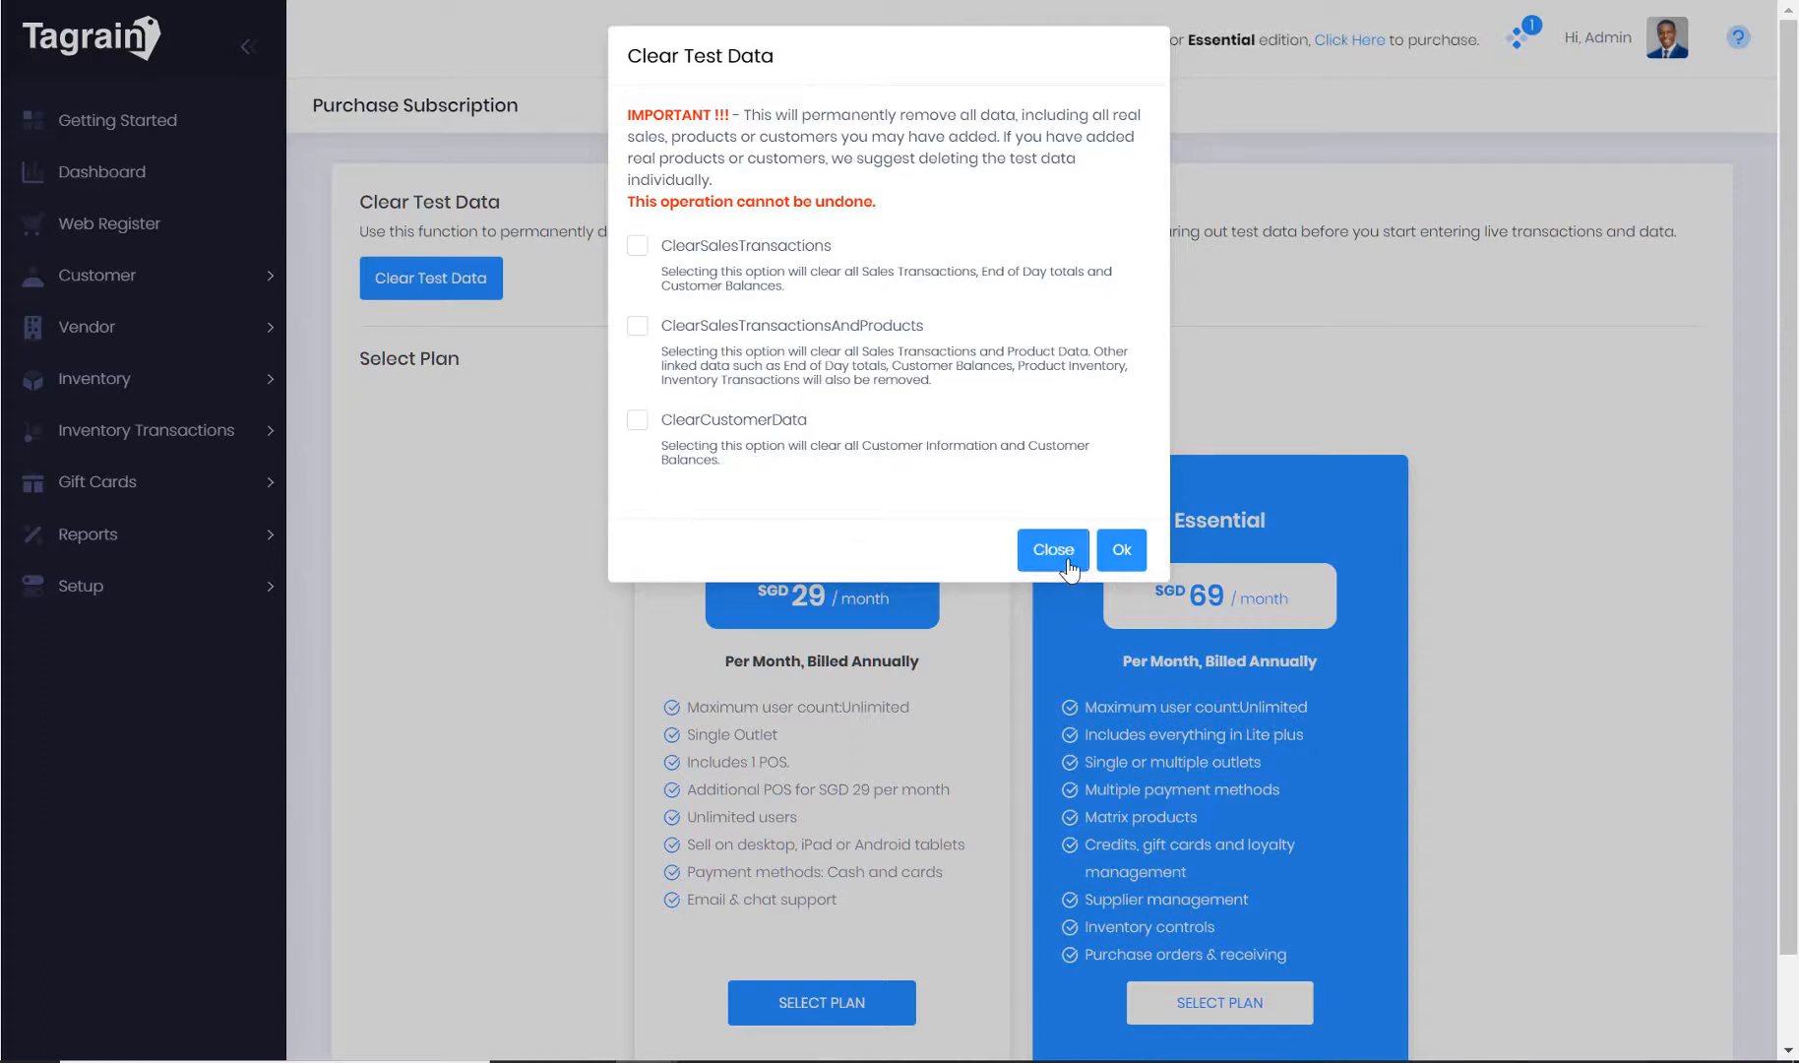
mouse_move(1006, 494)
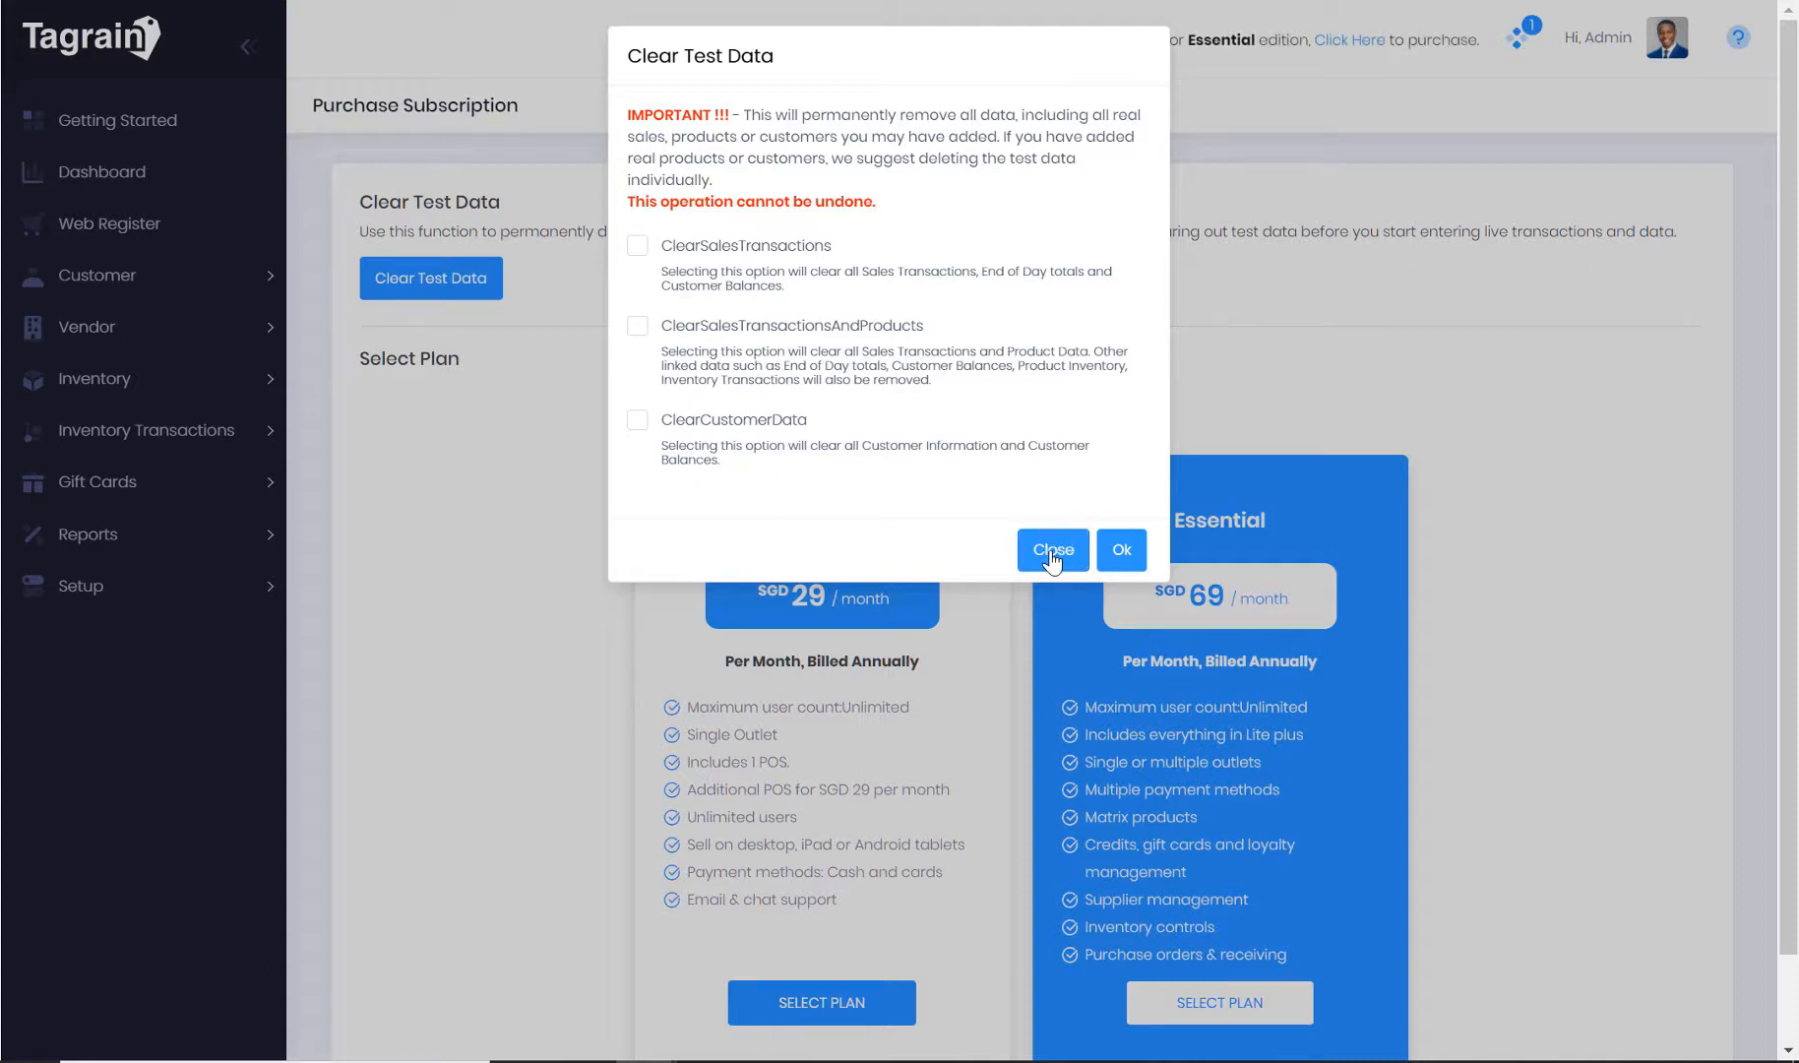
click(1051, 550)
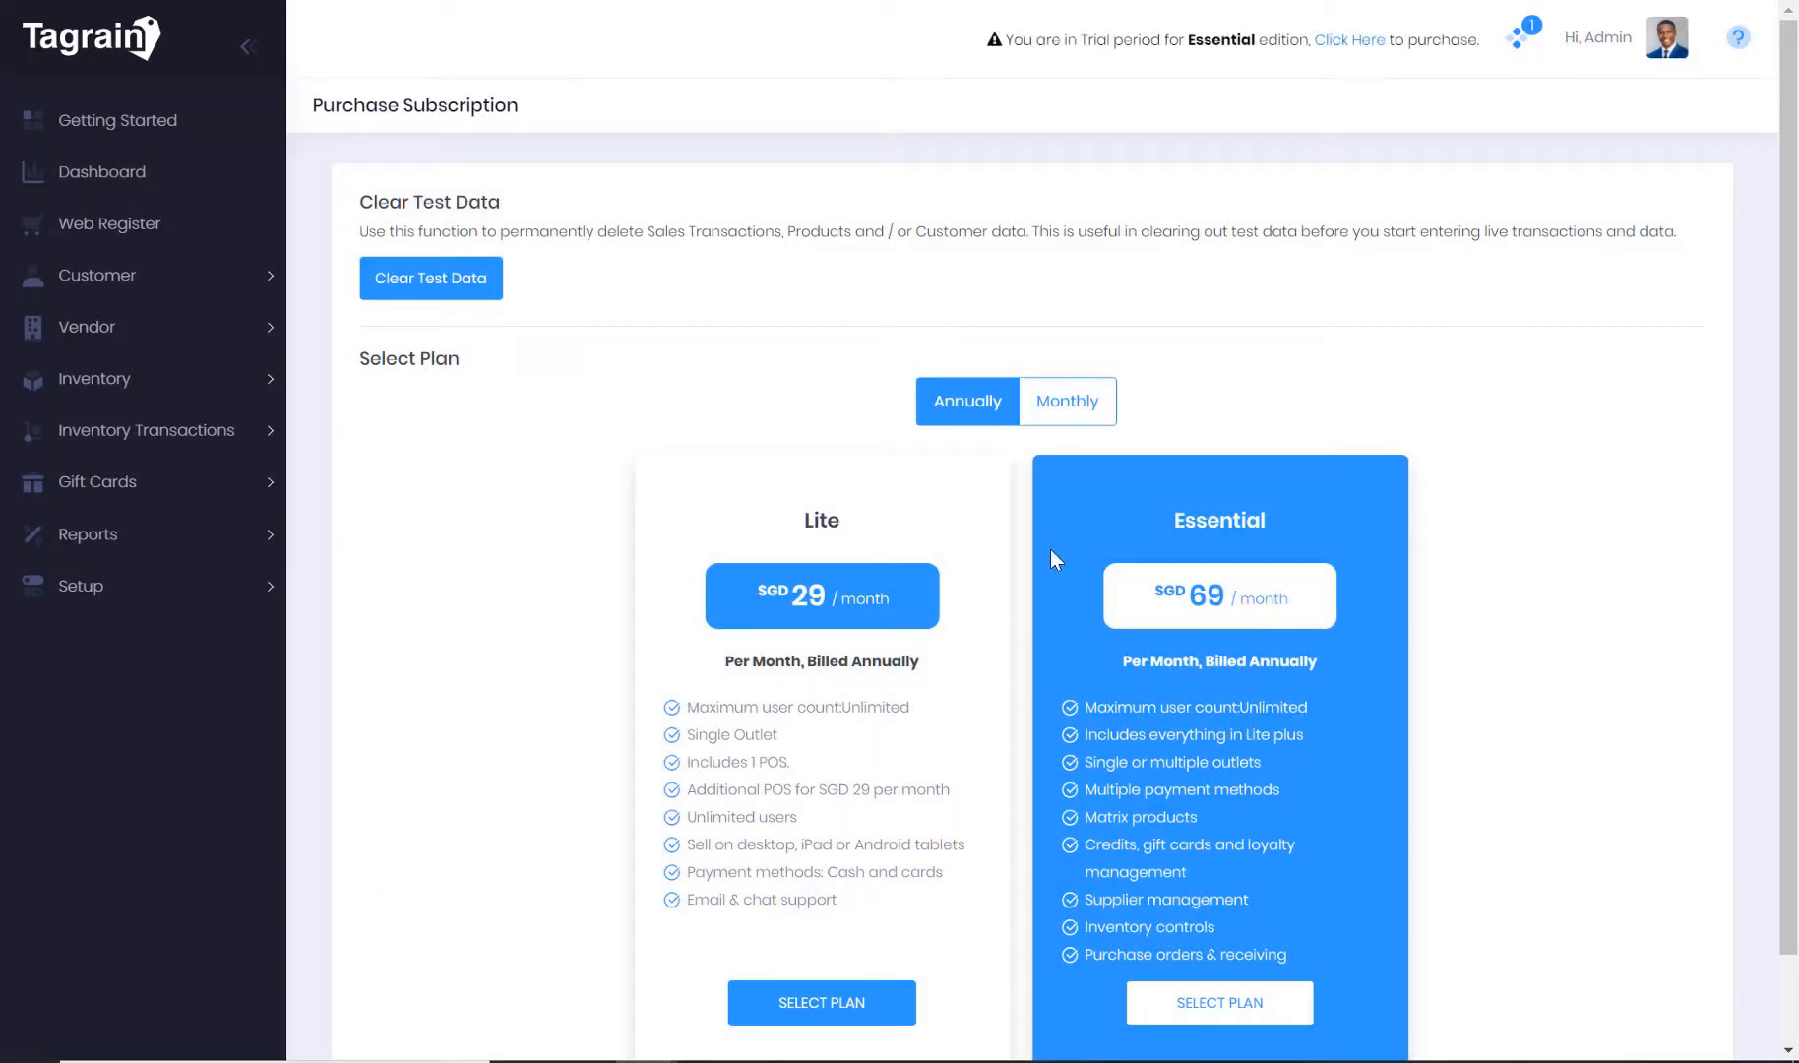
mouse_move(809, 497)
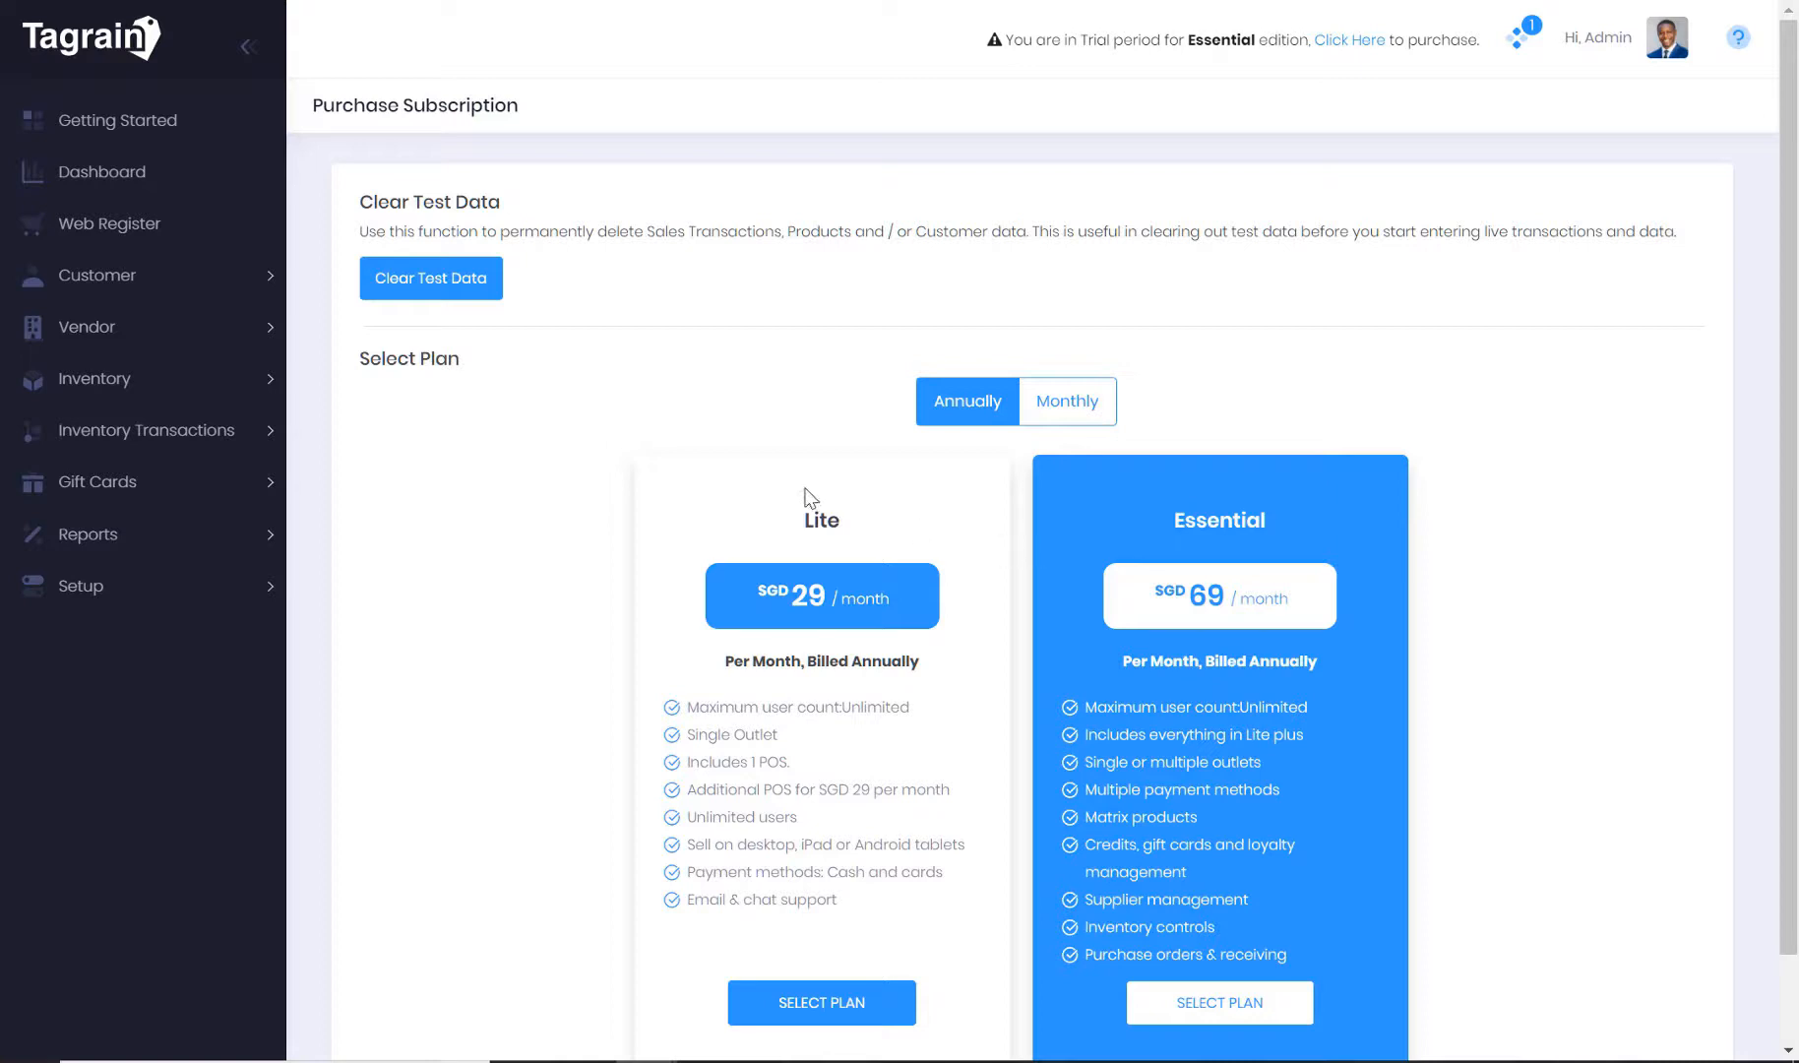
mouse_move(279, 473)
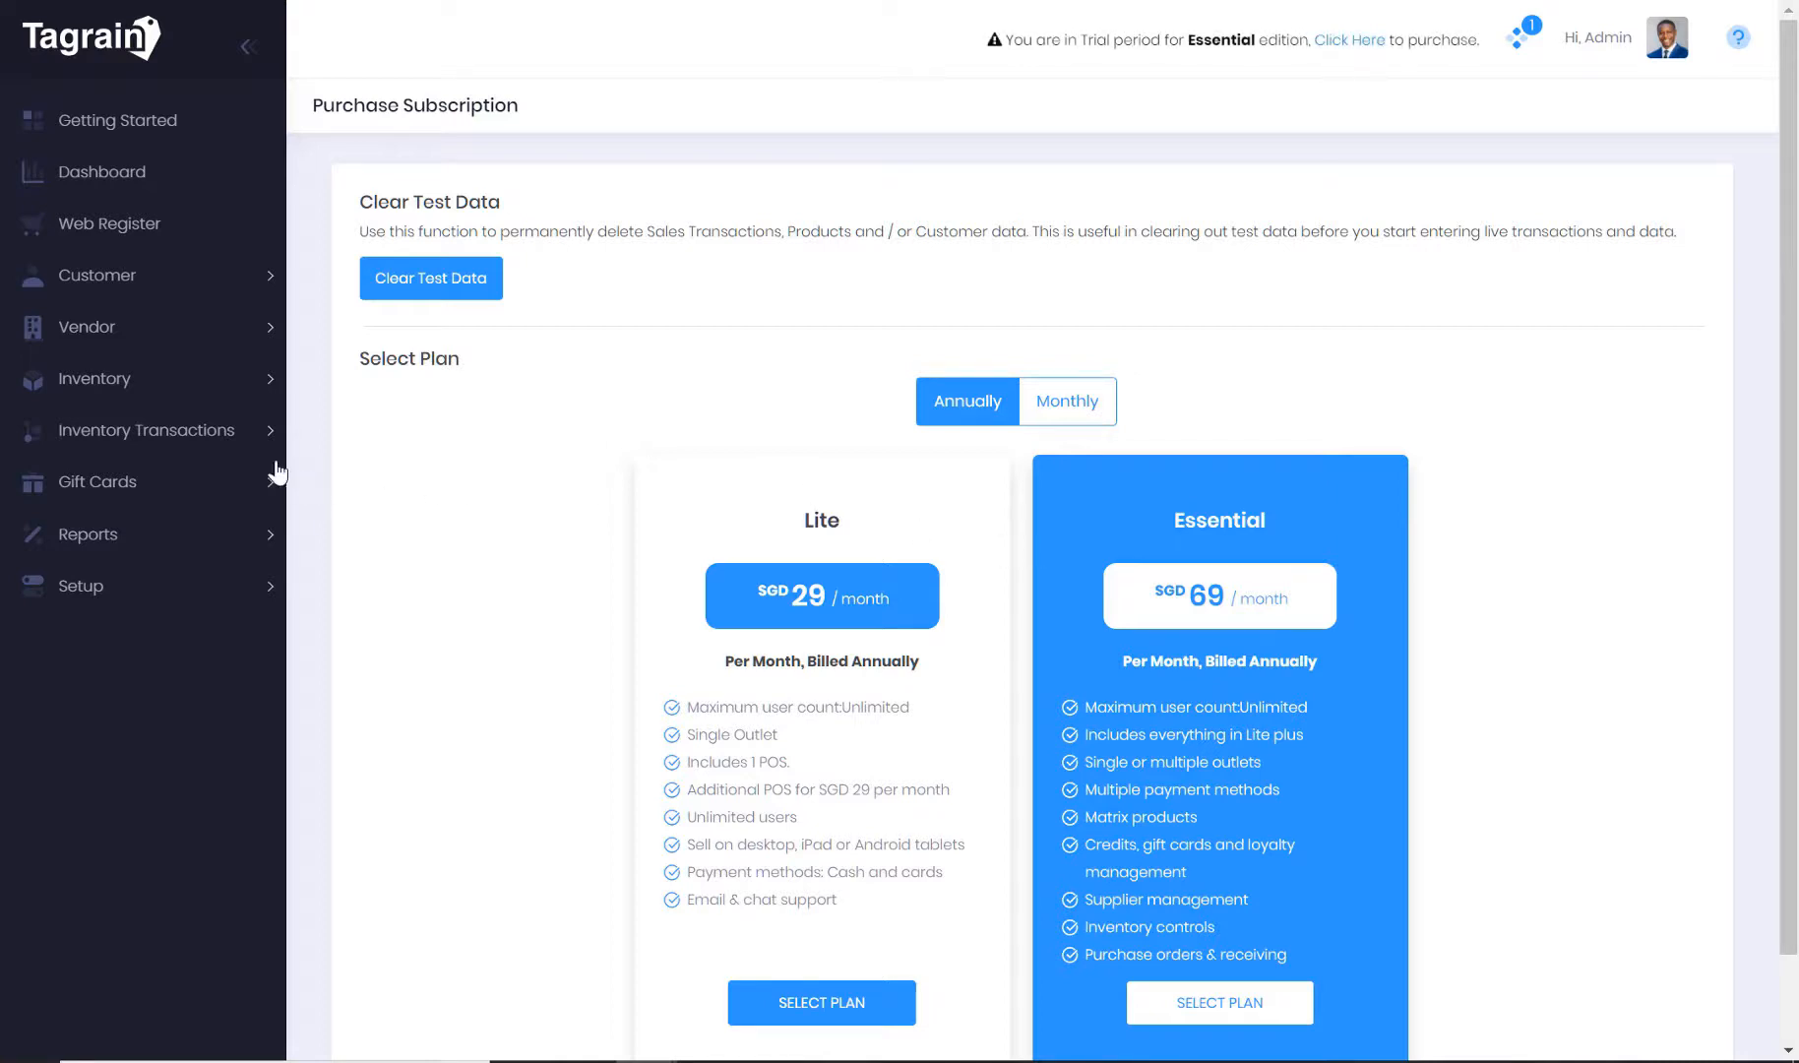
Reopen the Product list from the Inventory sidebar section, showing 36 items
click(96, 379)
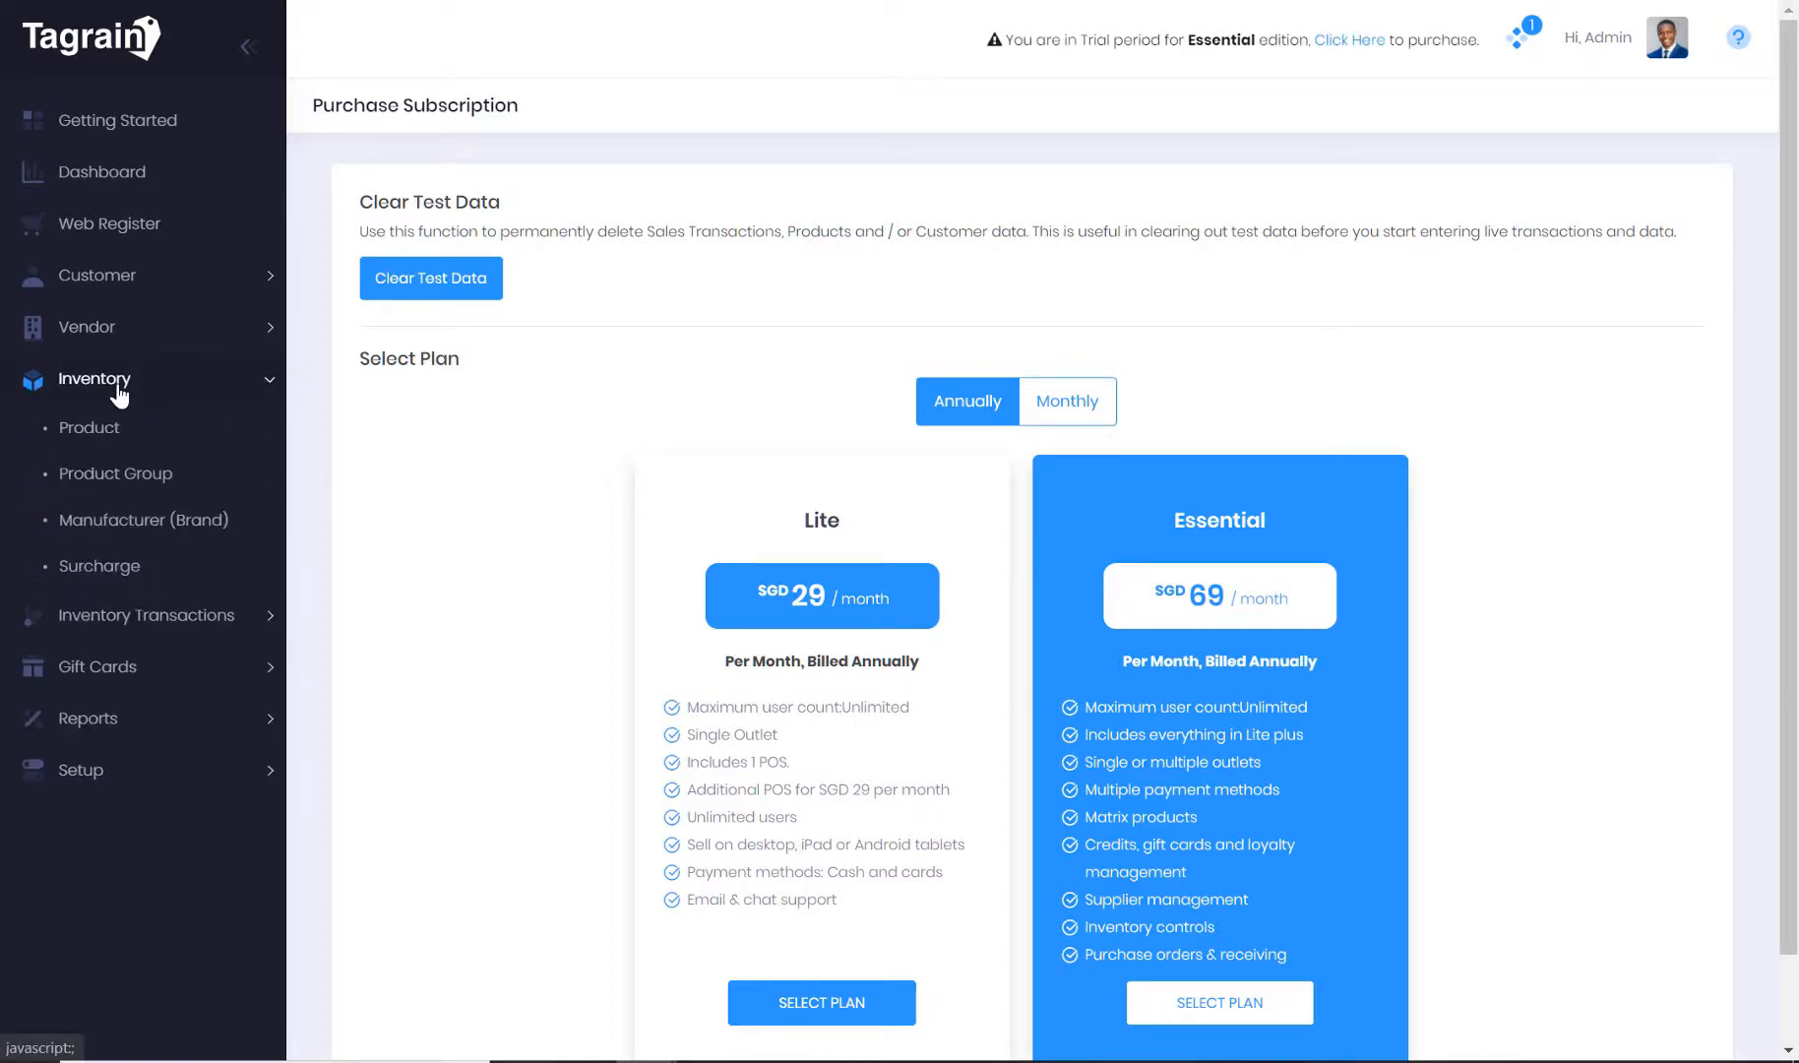
mouse_move(89, 433)
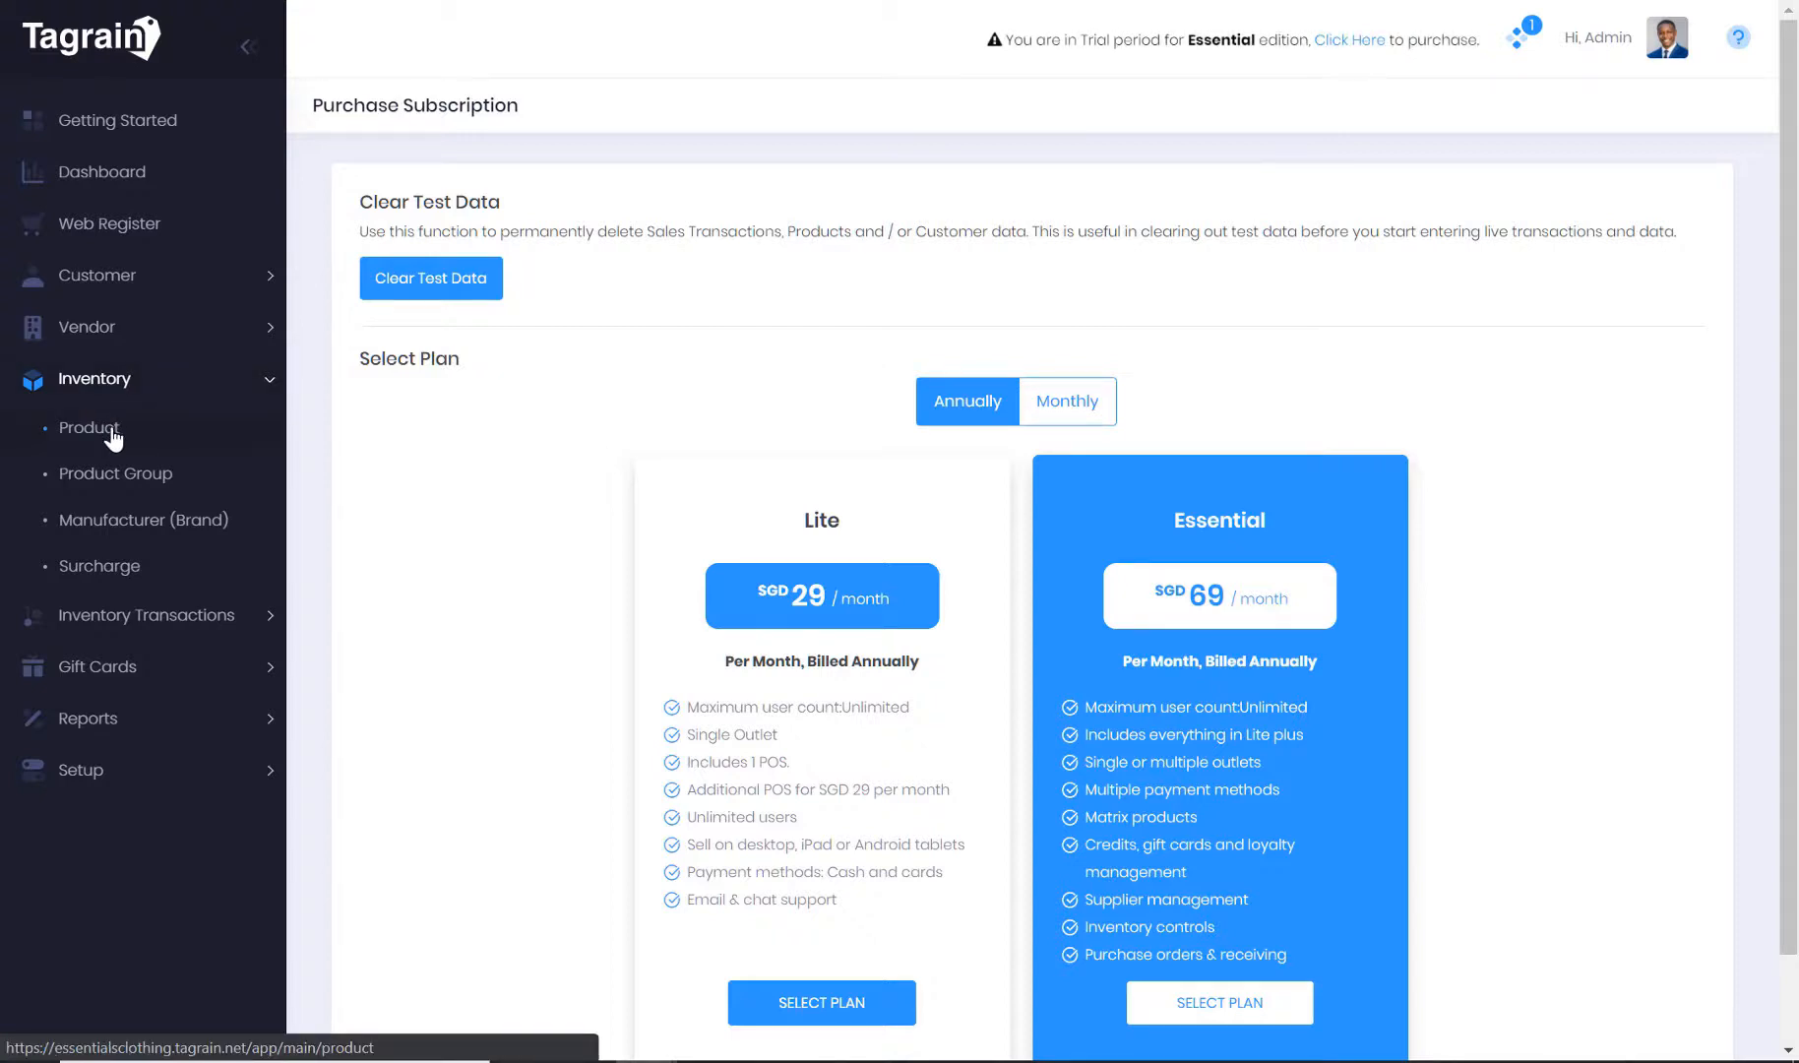
click(89, 428)
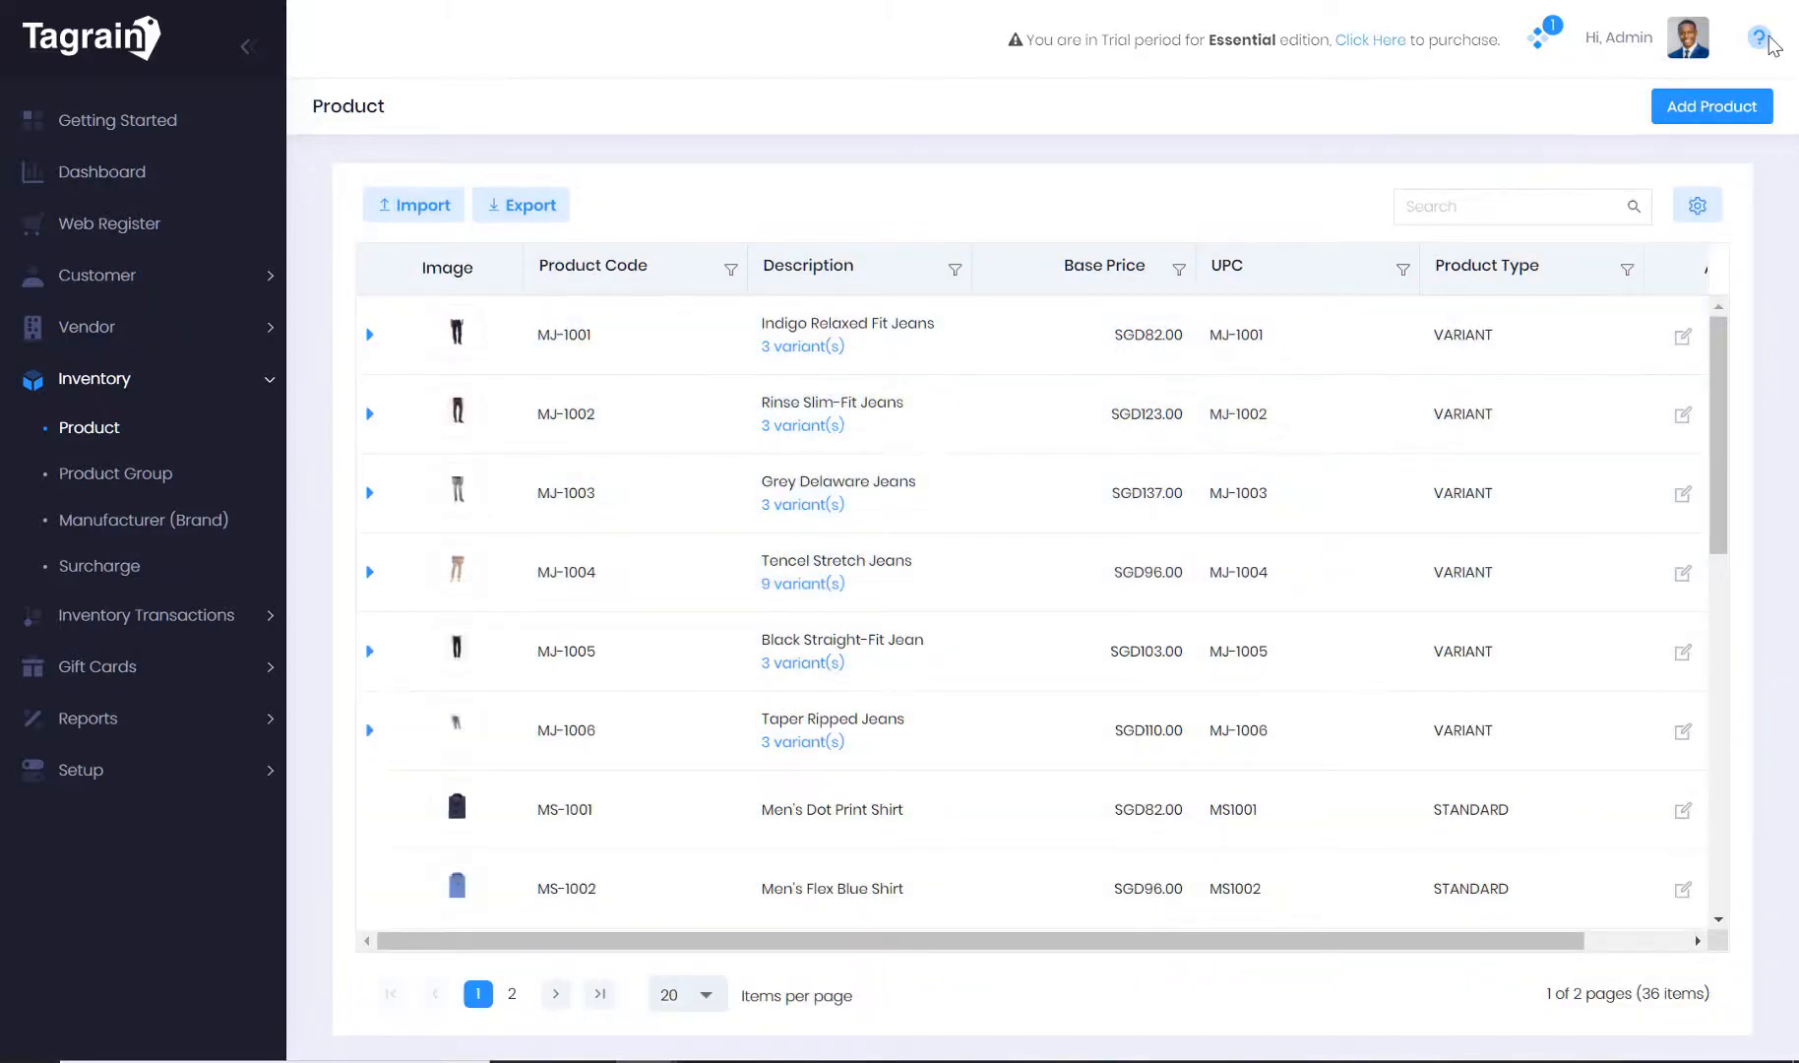
Open the product screen help panel and scroll through its knowledge articles and video tutorials
click(1763, 36)
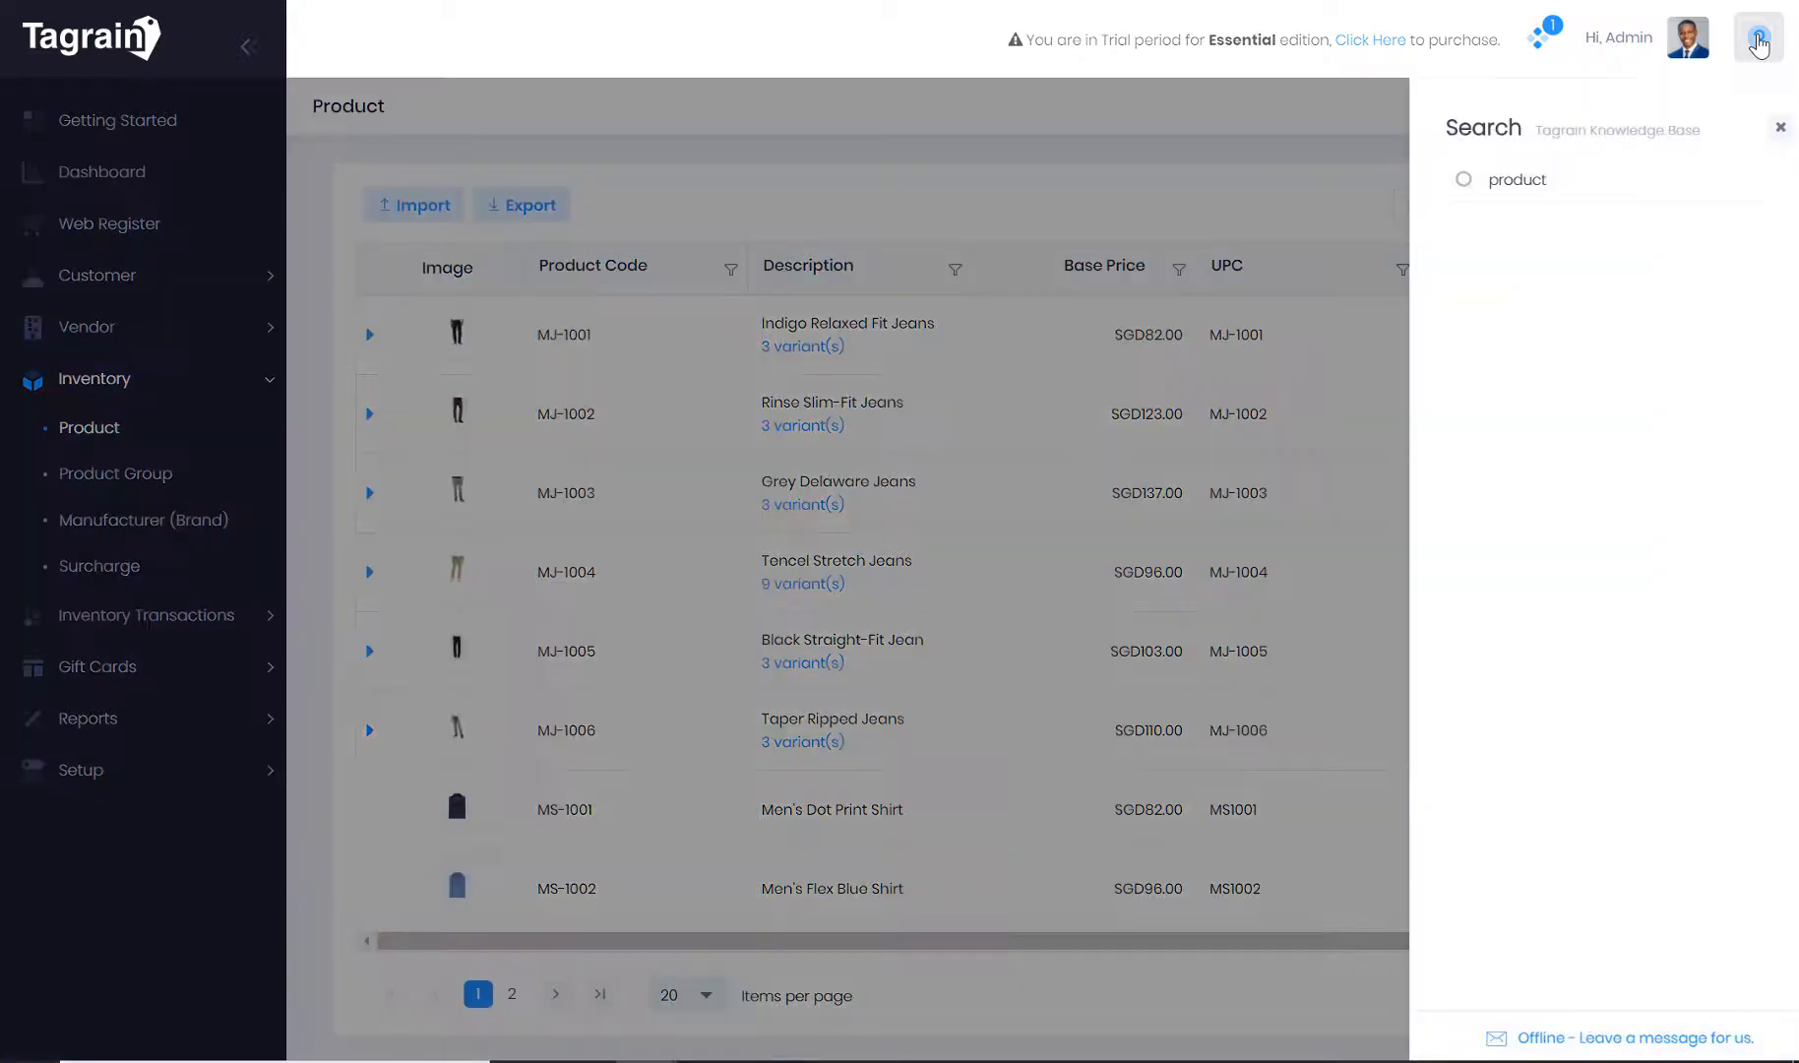
click(1758, 36)
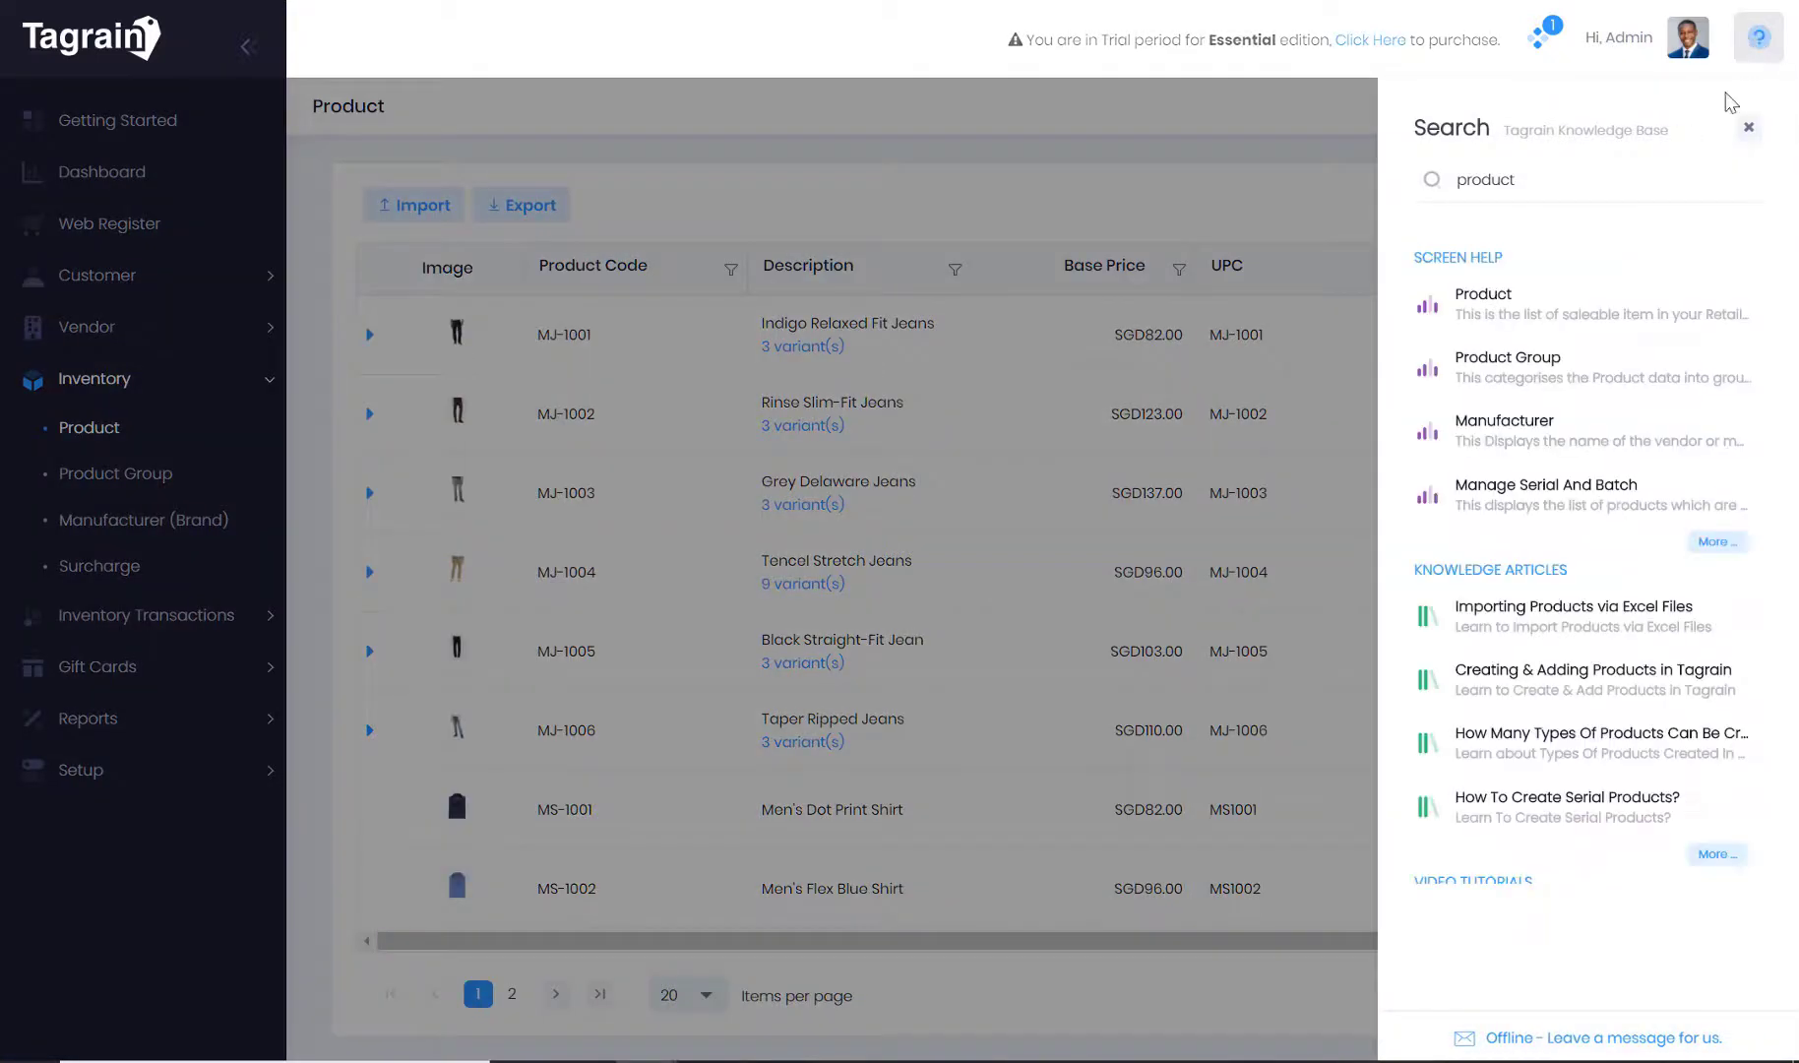
scroll(down, 3)
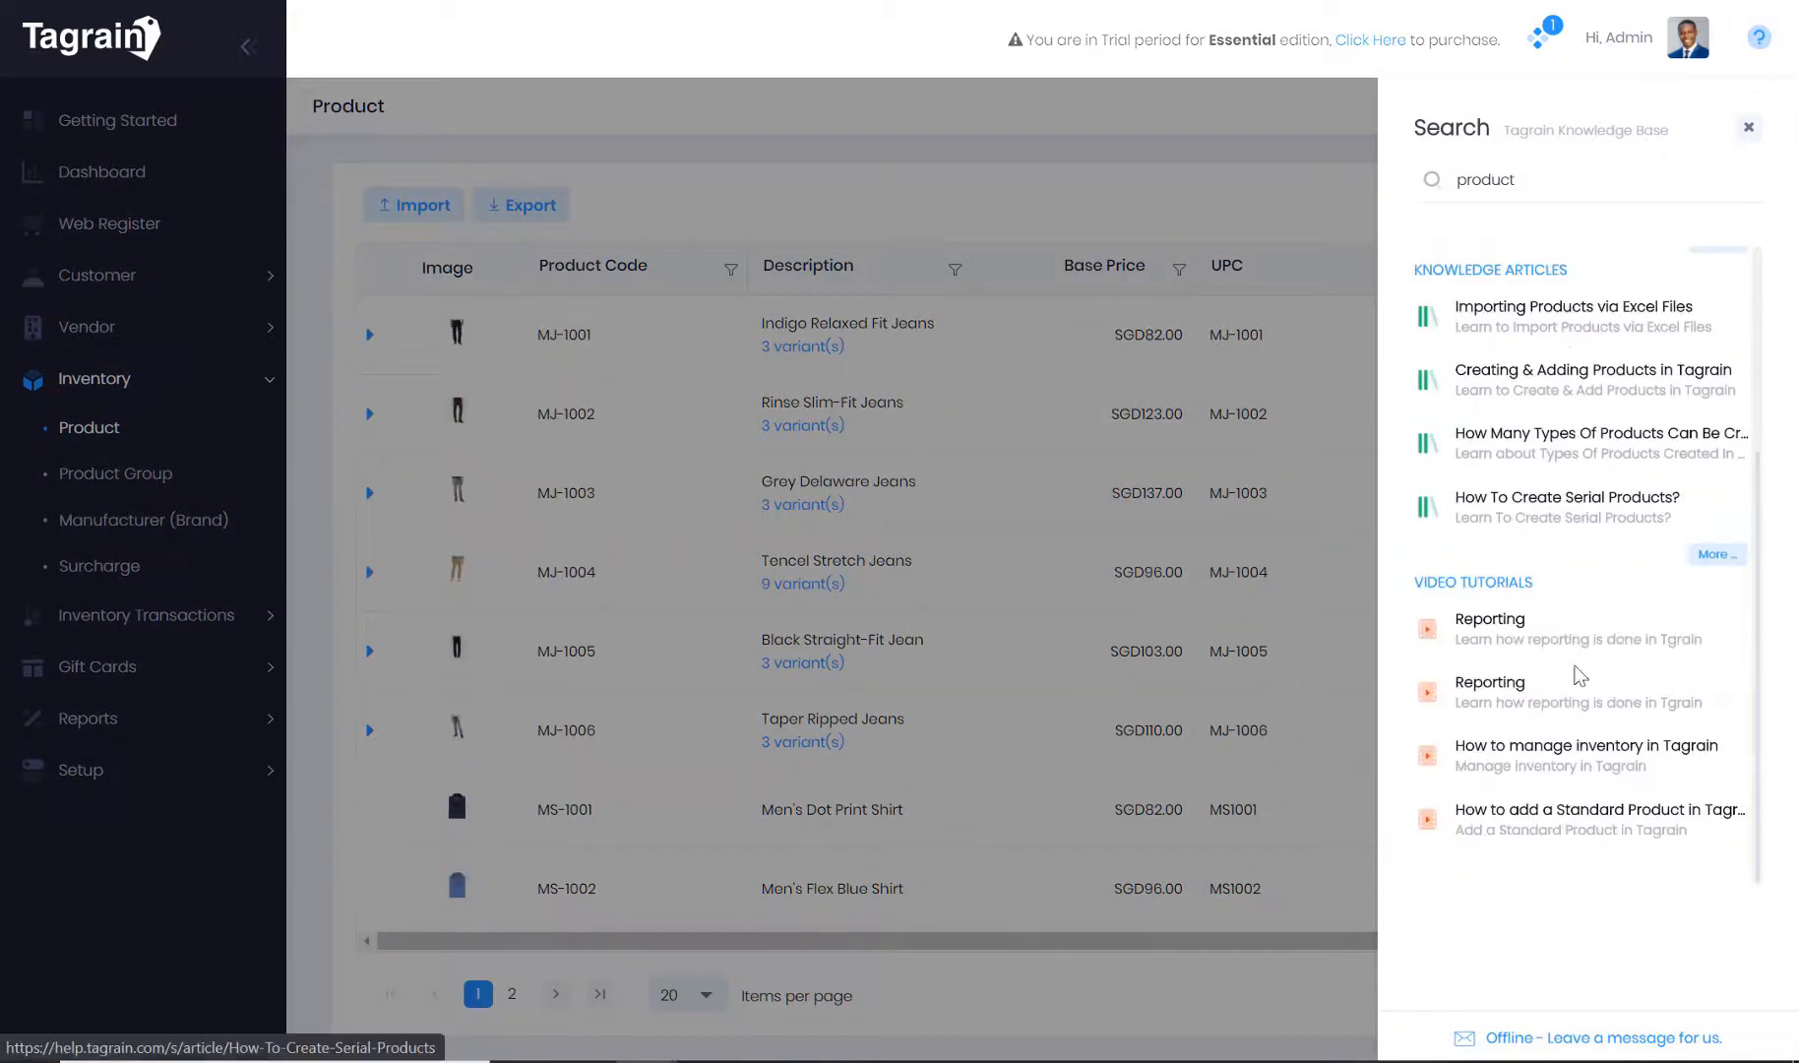
mouse_move(1608, 870)
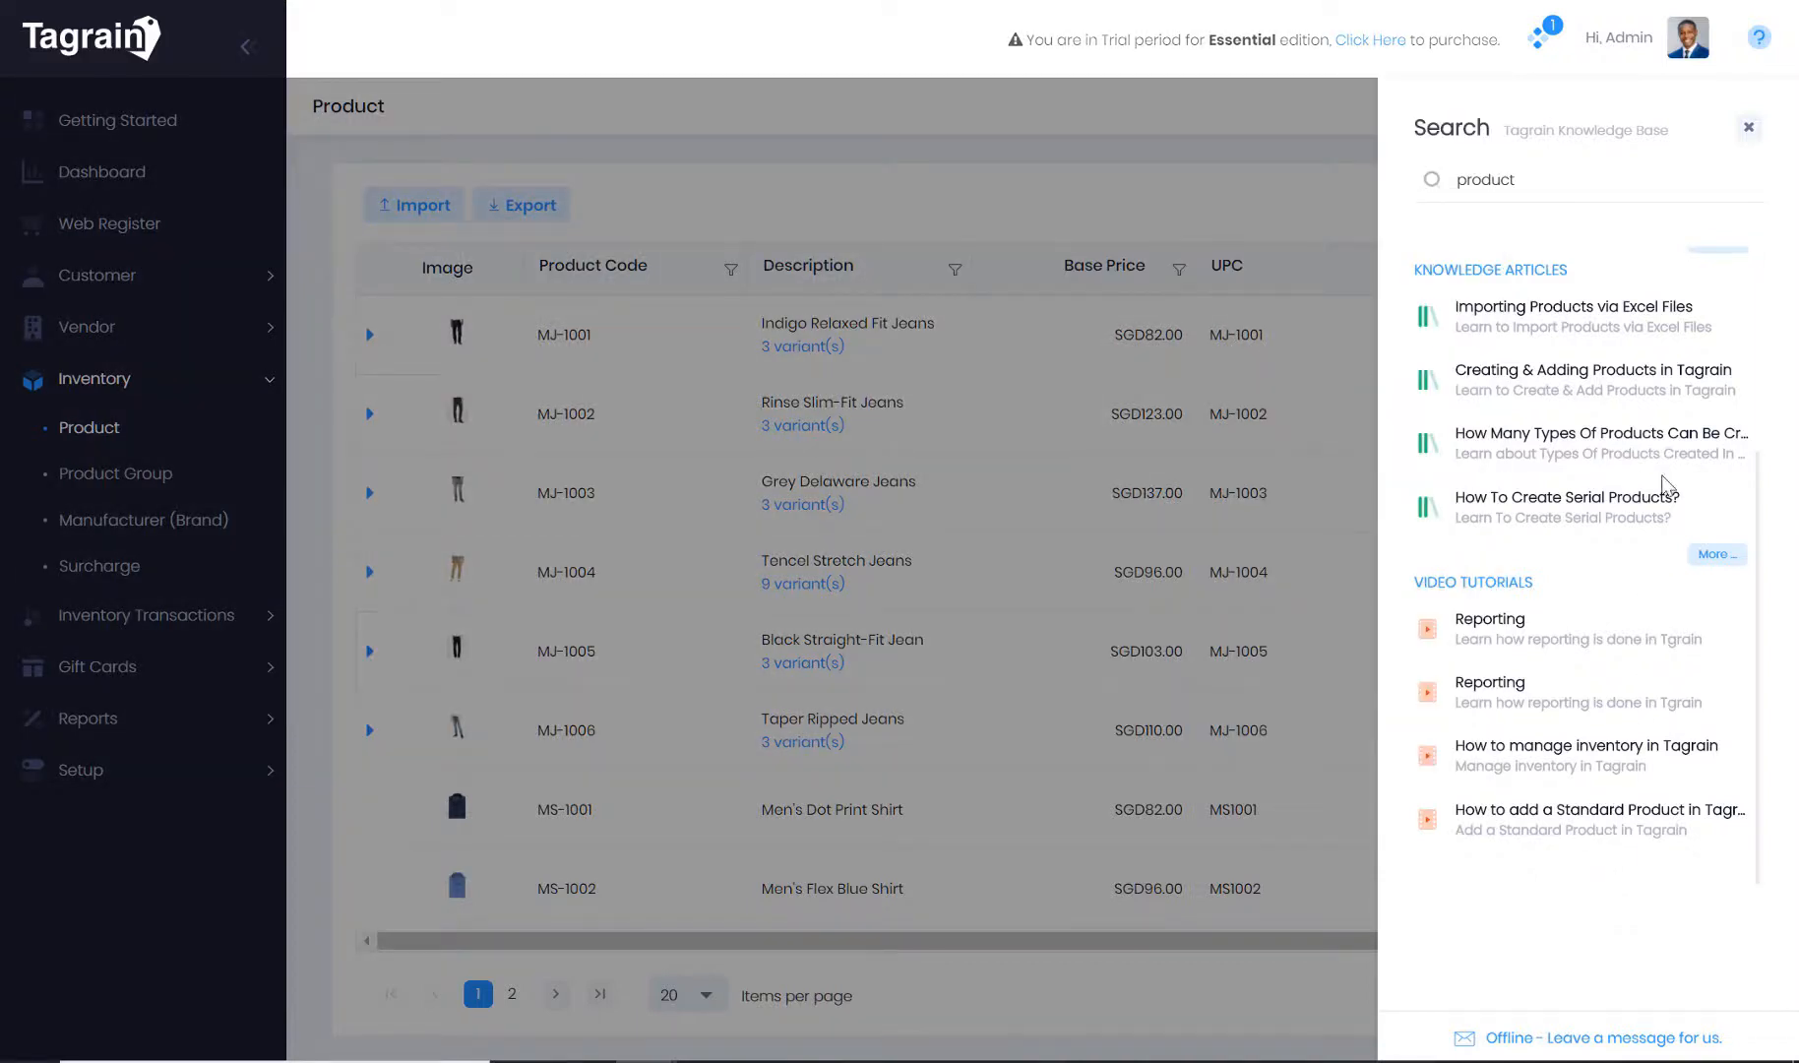
mouse_move(1749, 129)
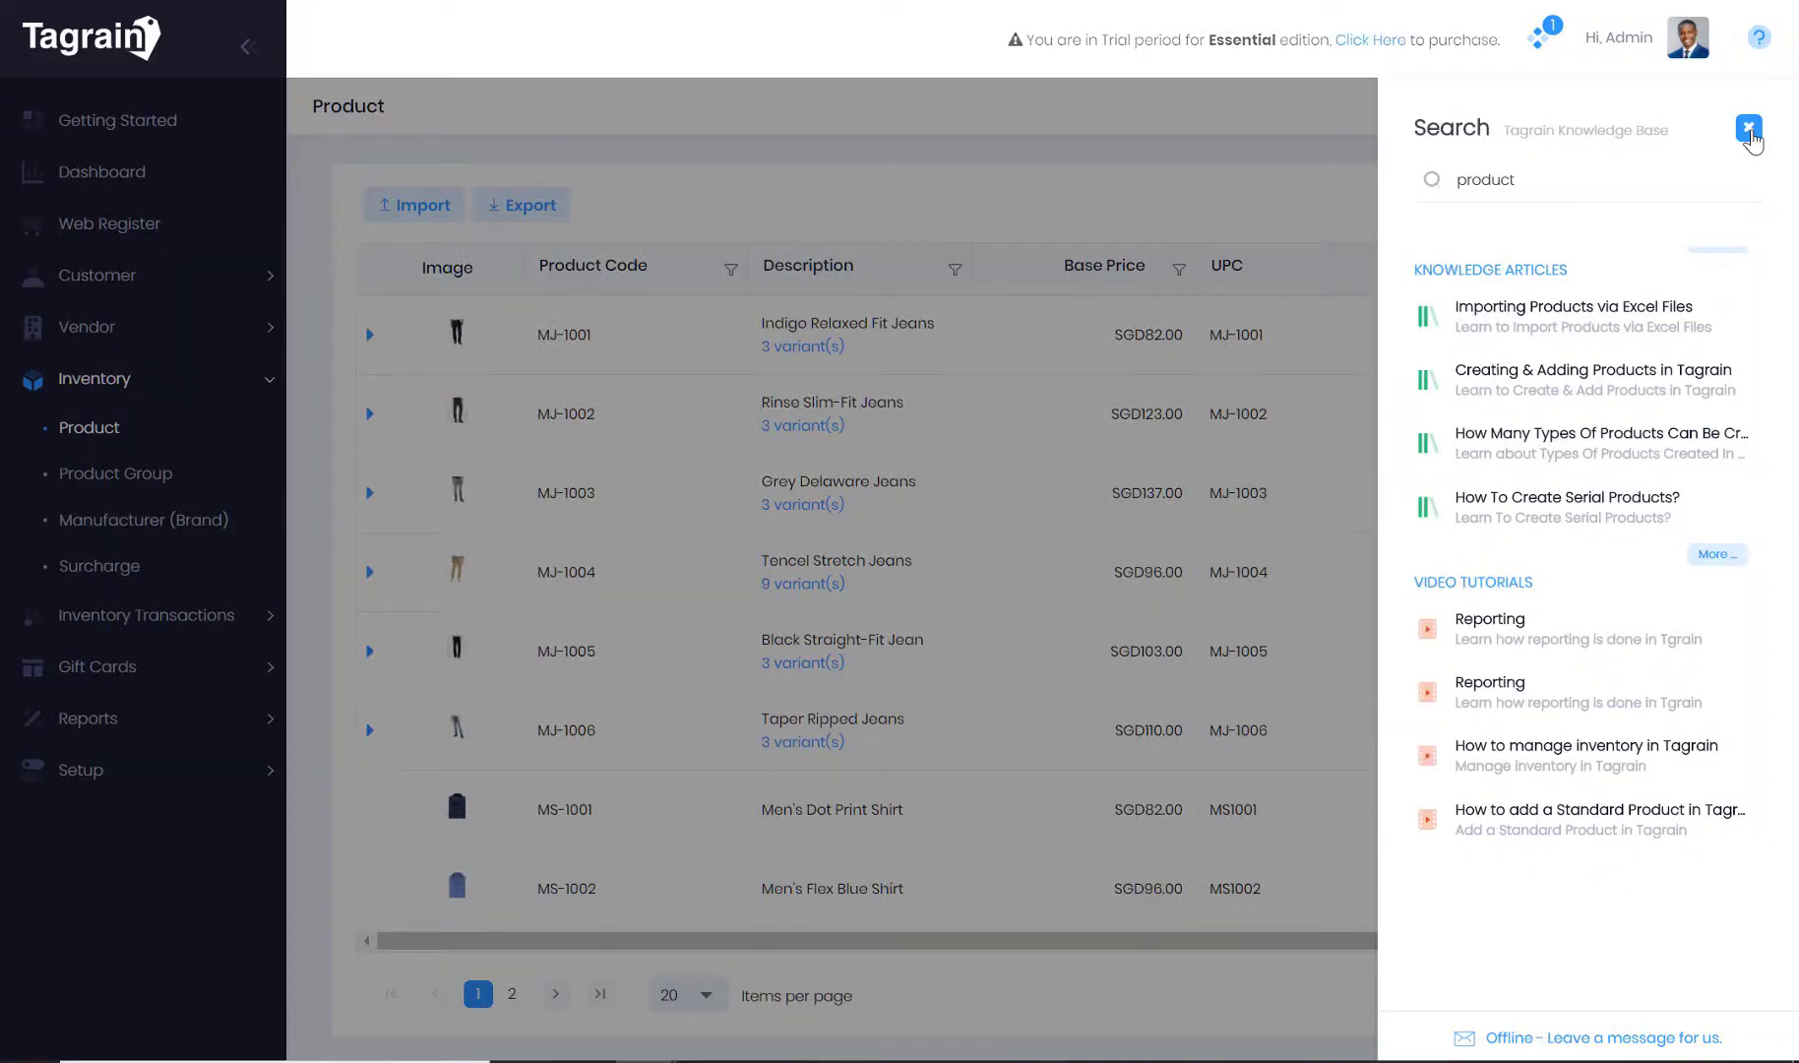